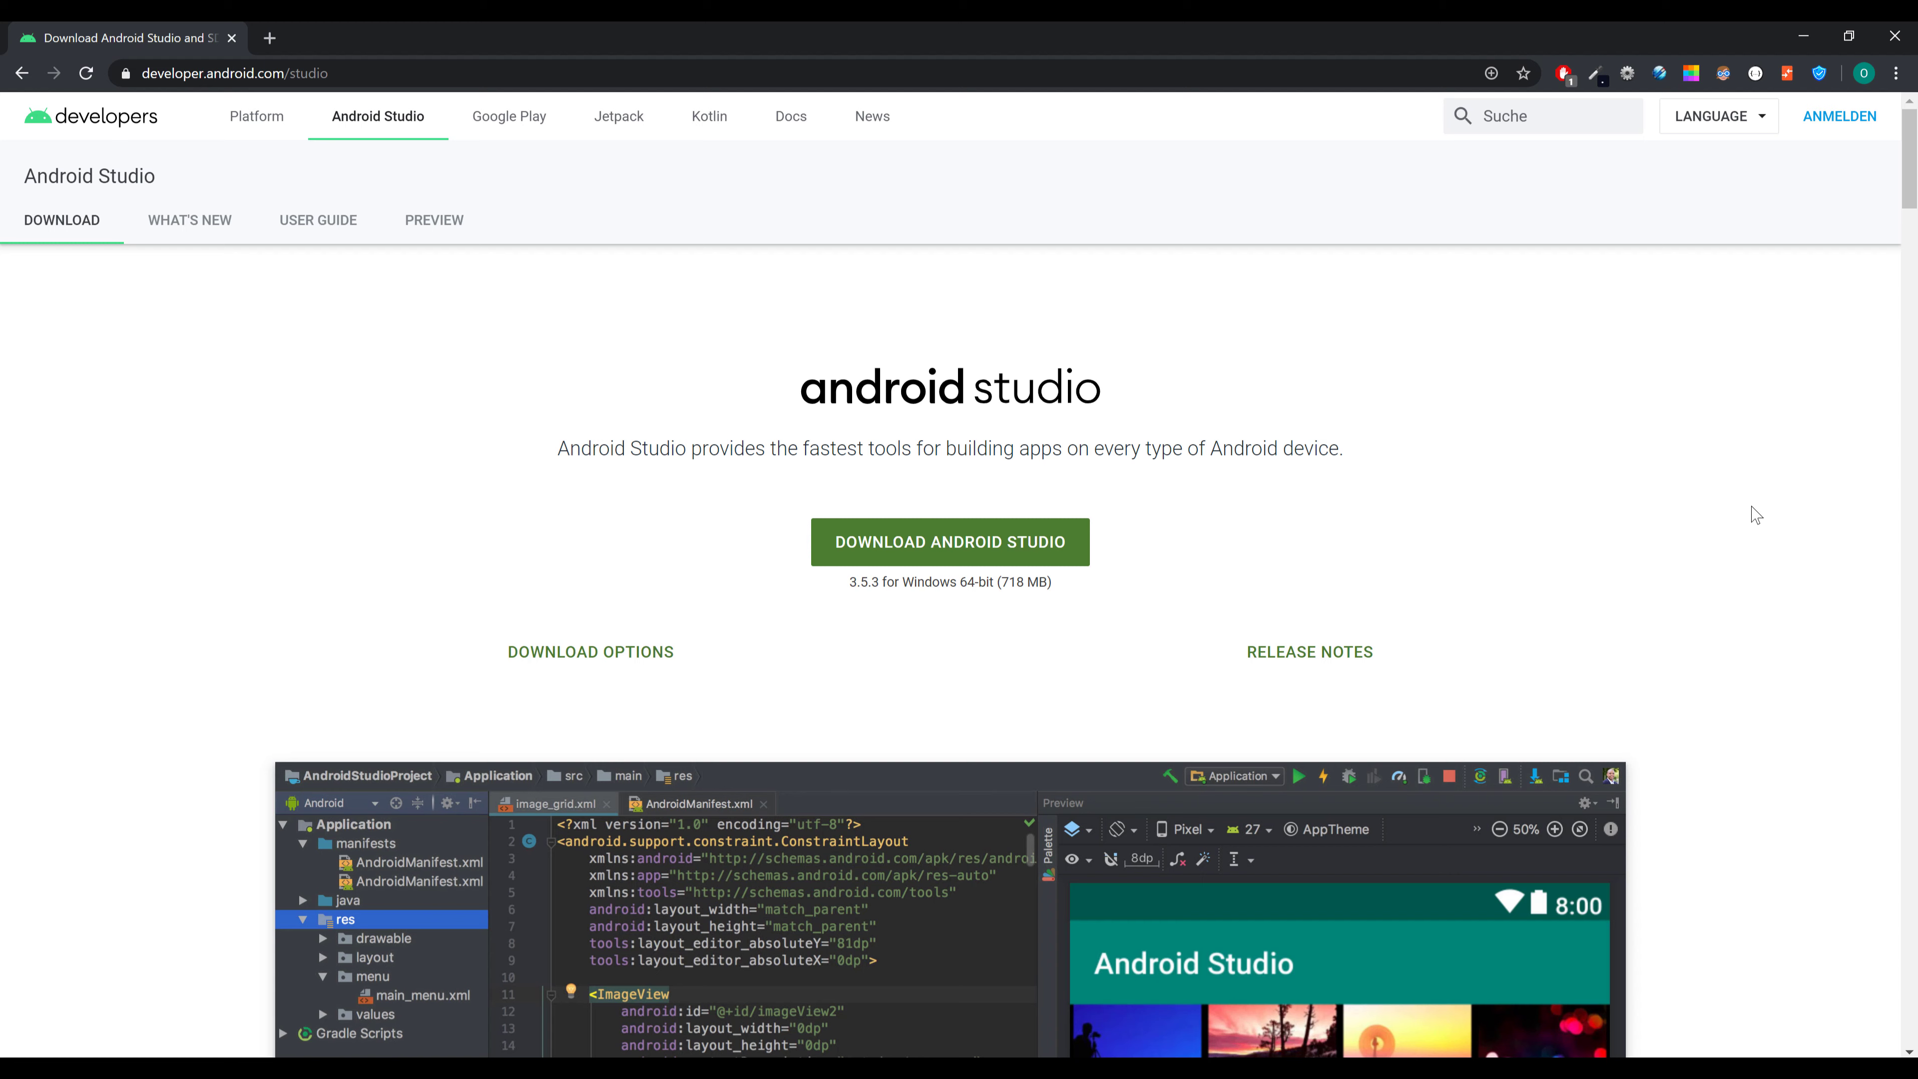
pyautogui.moveTo(1602, 708)
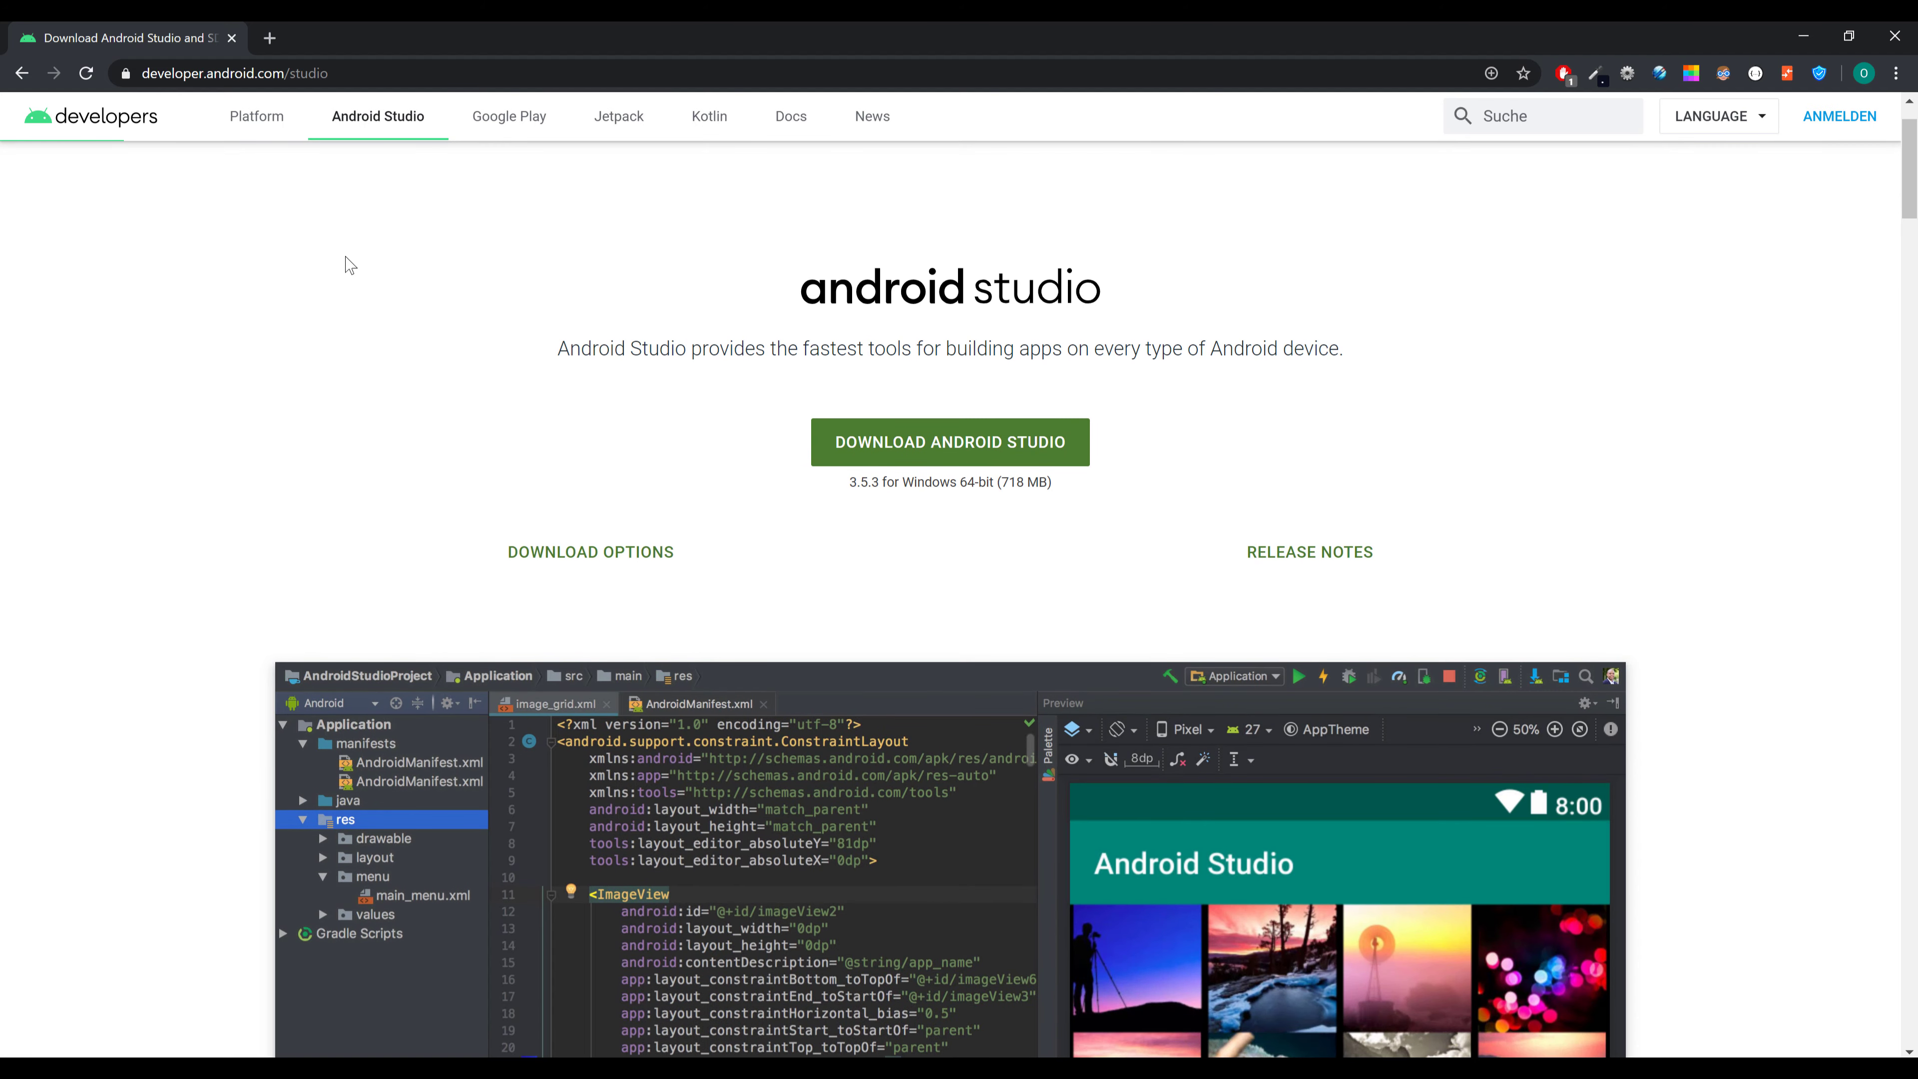
pyautogui.moveTo(1262, 422)
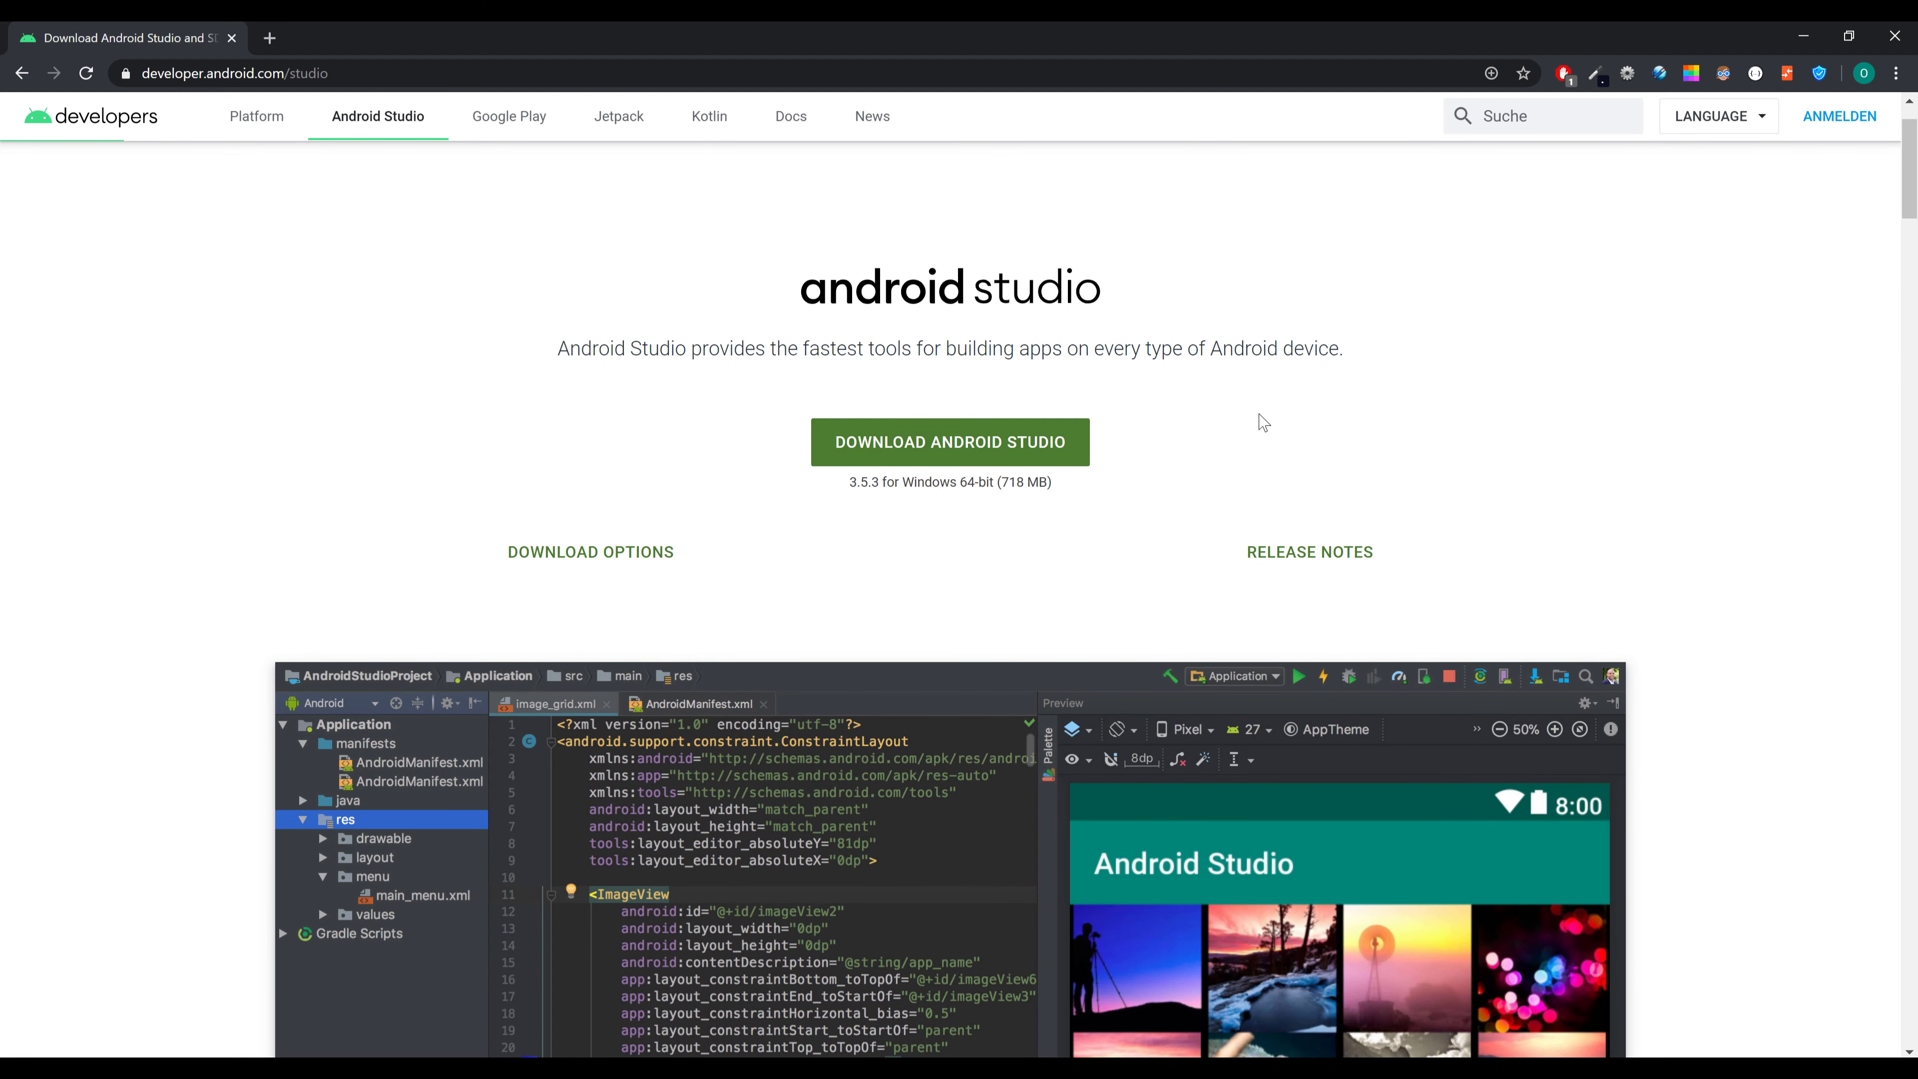
# Agree to the Android Studio license terms and download the Windows installer.
pyautogui.scroll(-3)
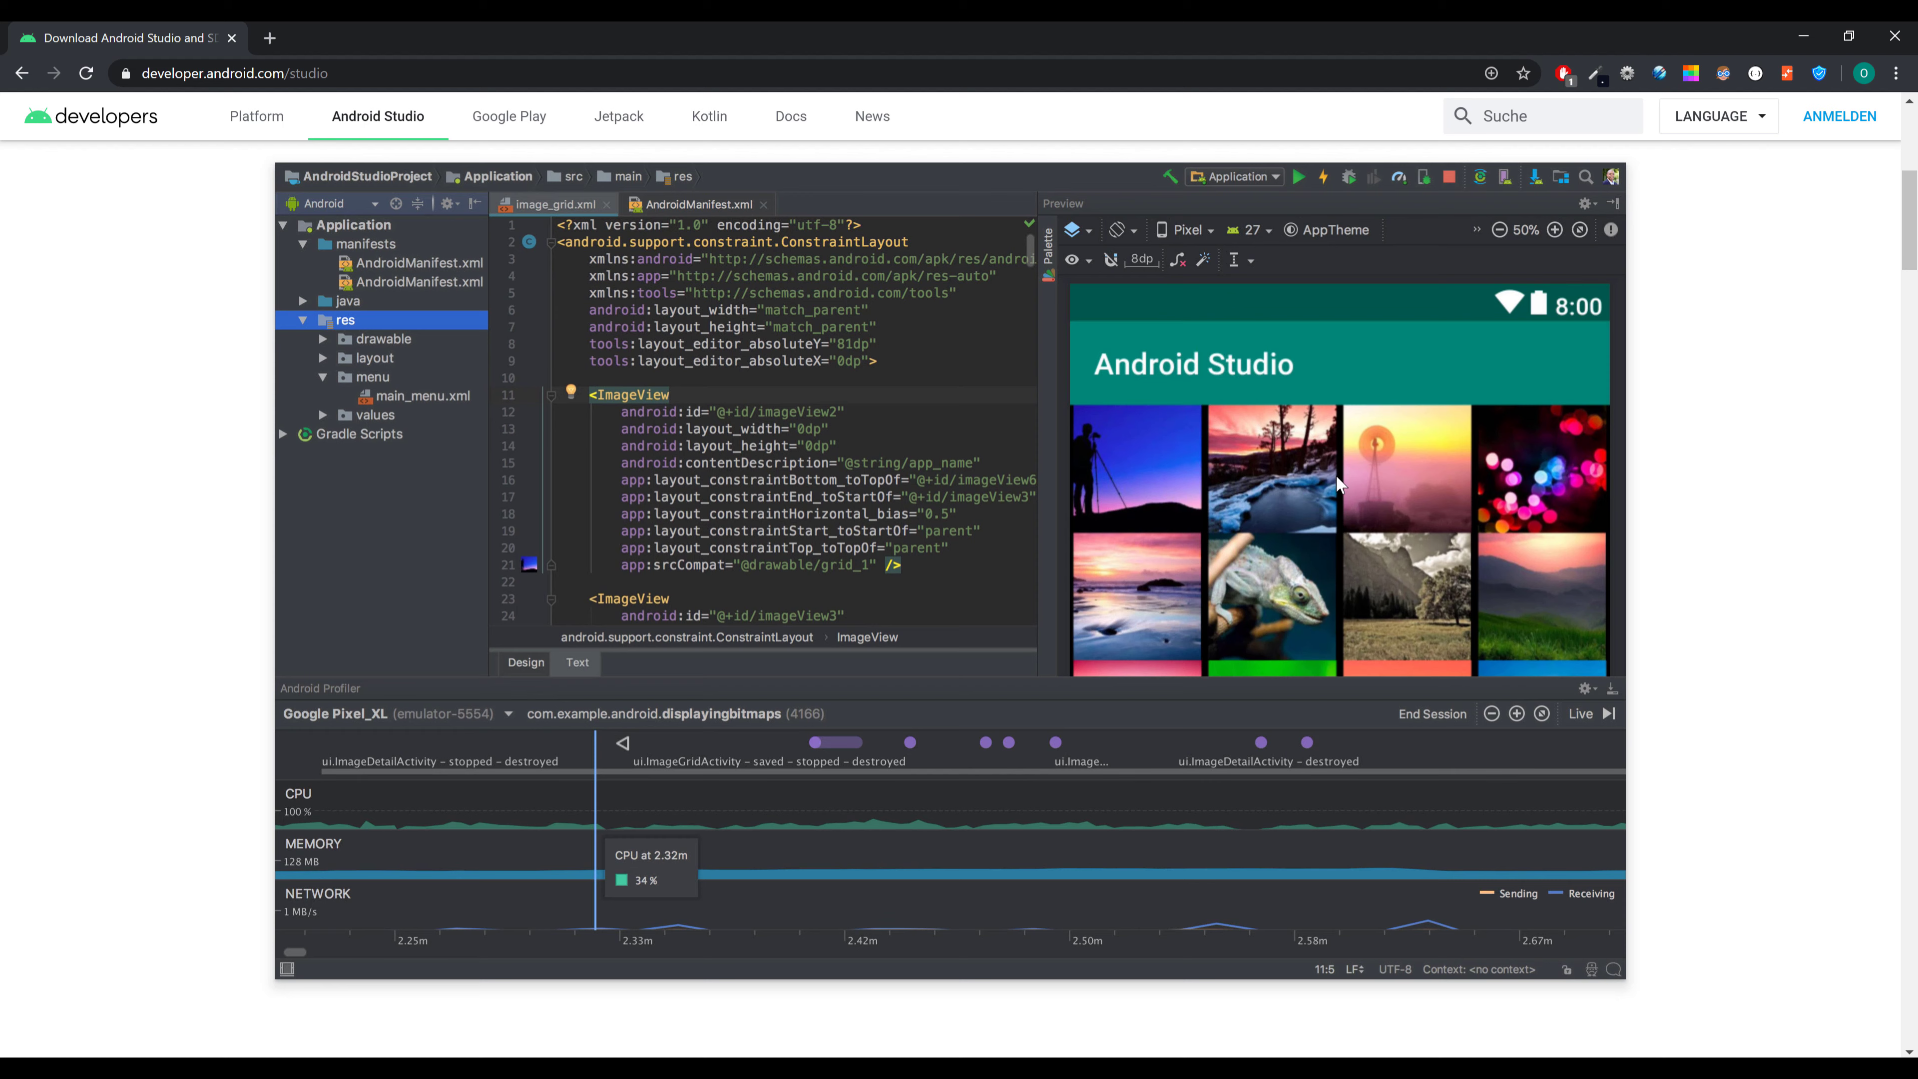
pyautogui.moveTo(675, 520)
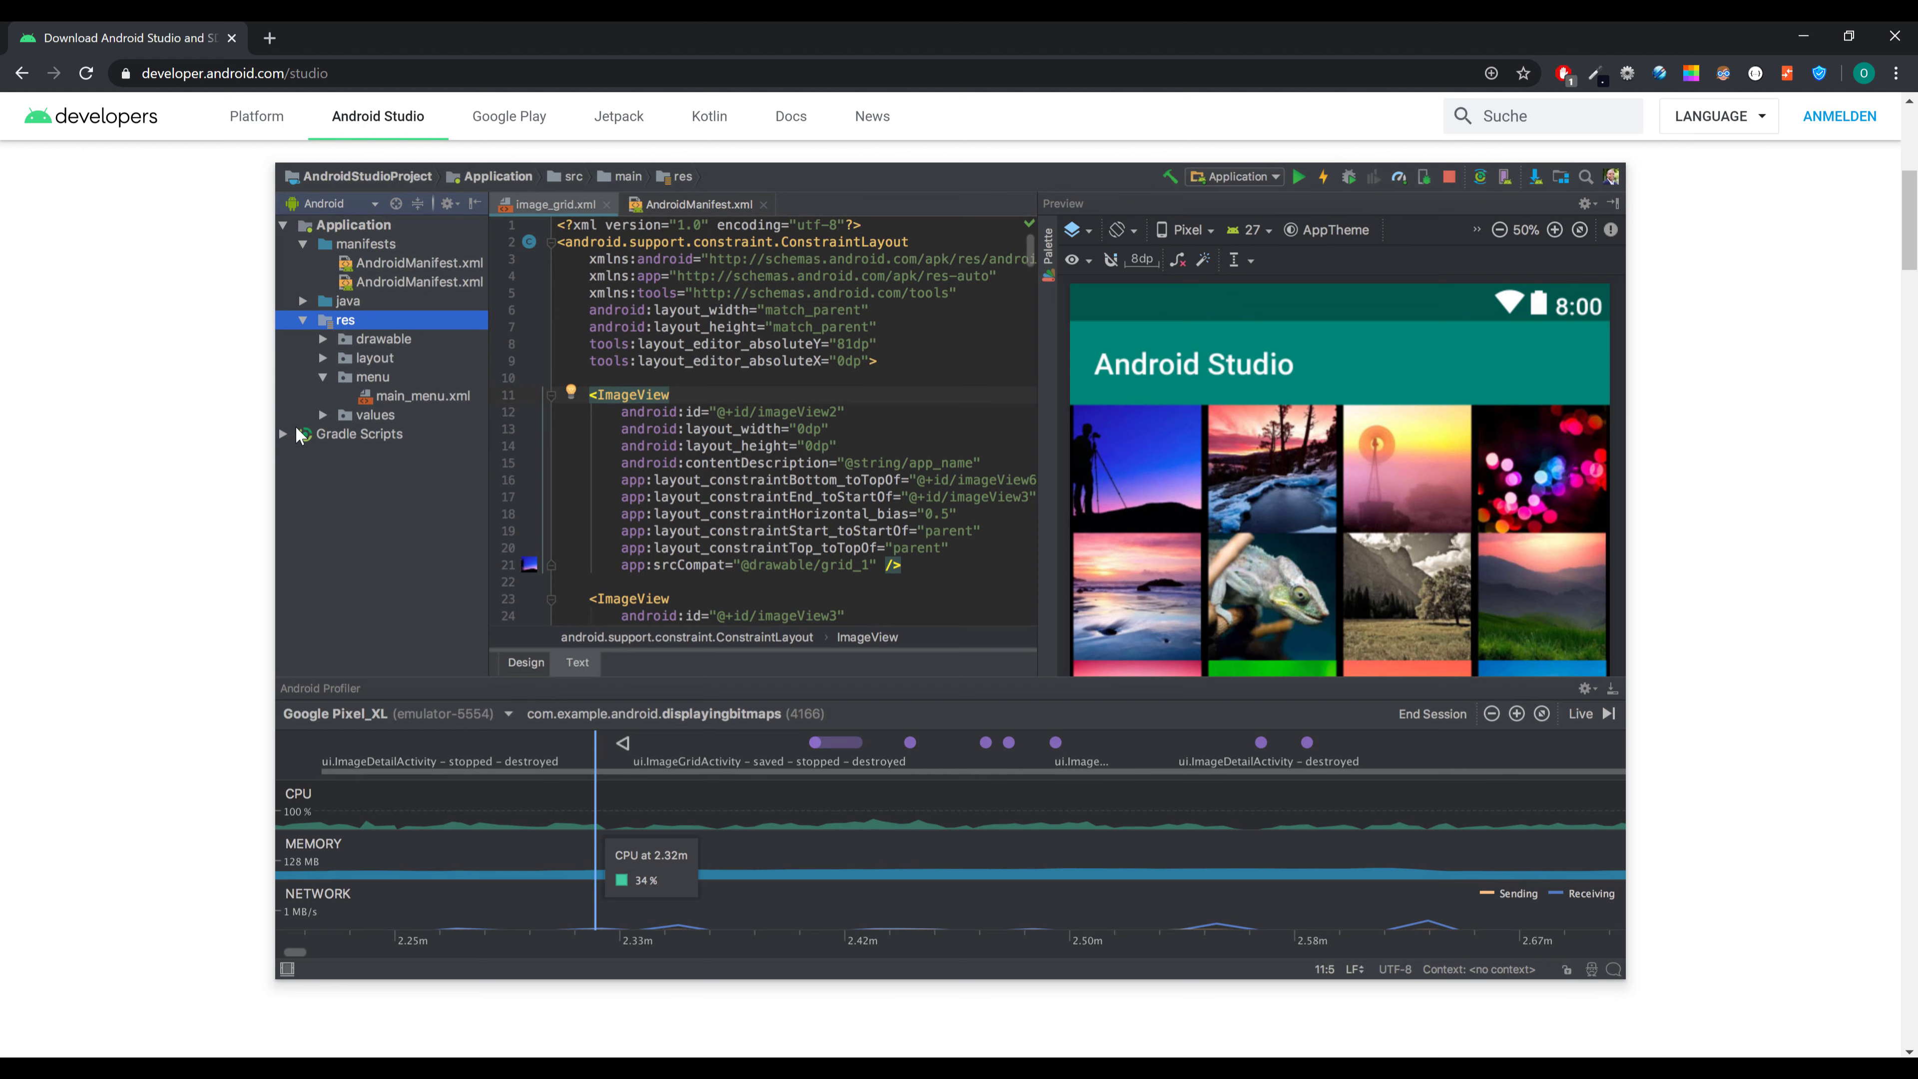
pyautogui.moveTo(1729, 552)
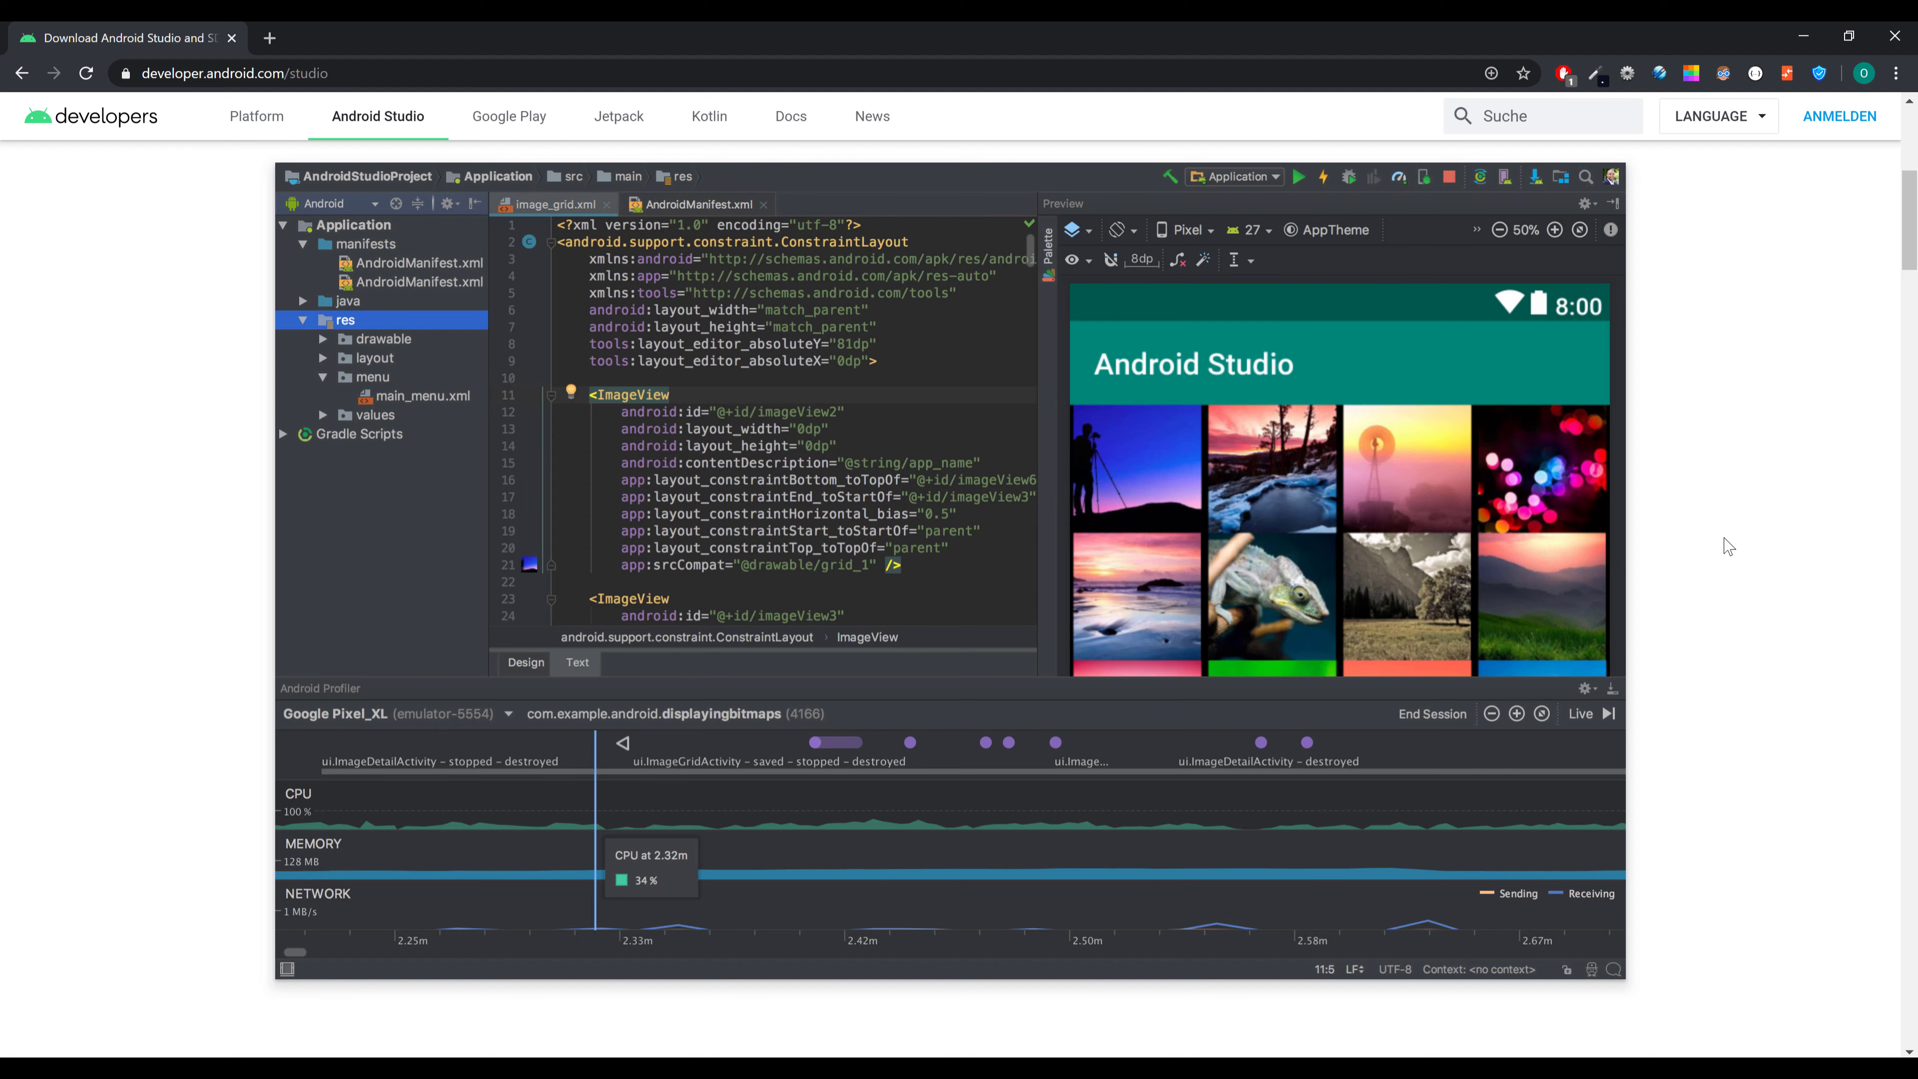
pyautogui.scroll(-3)
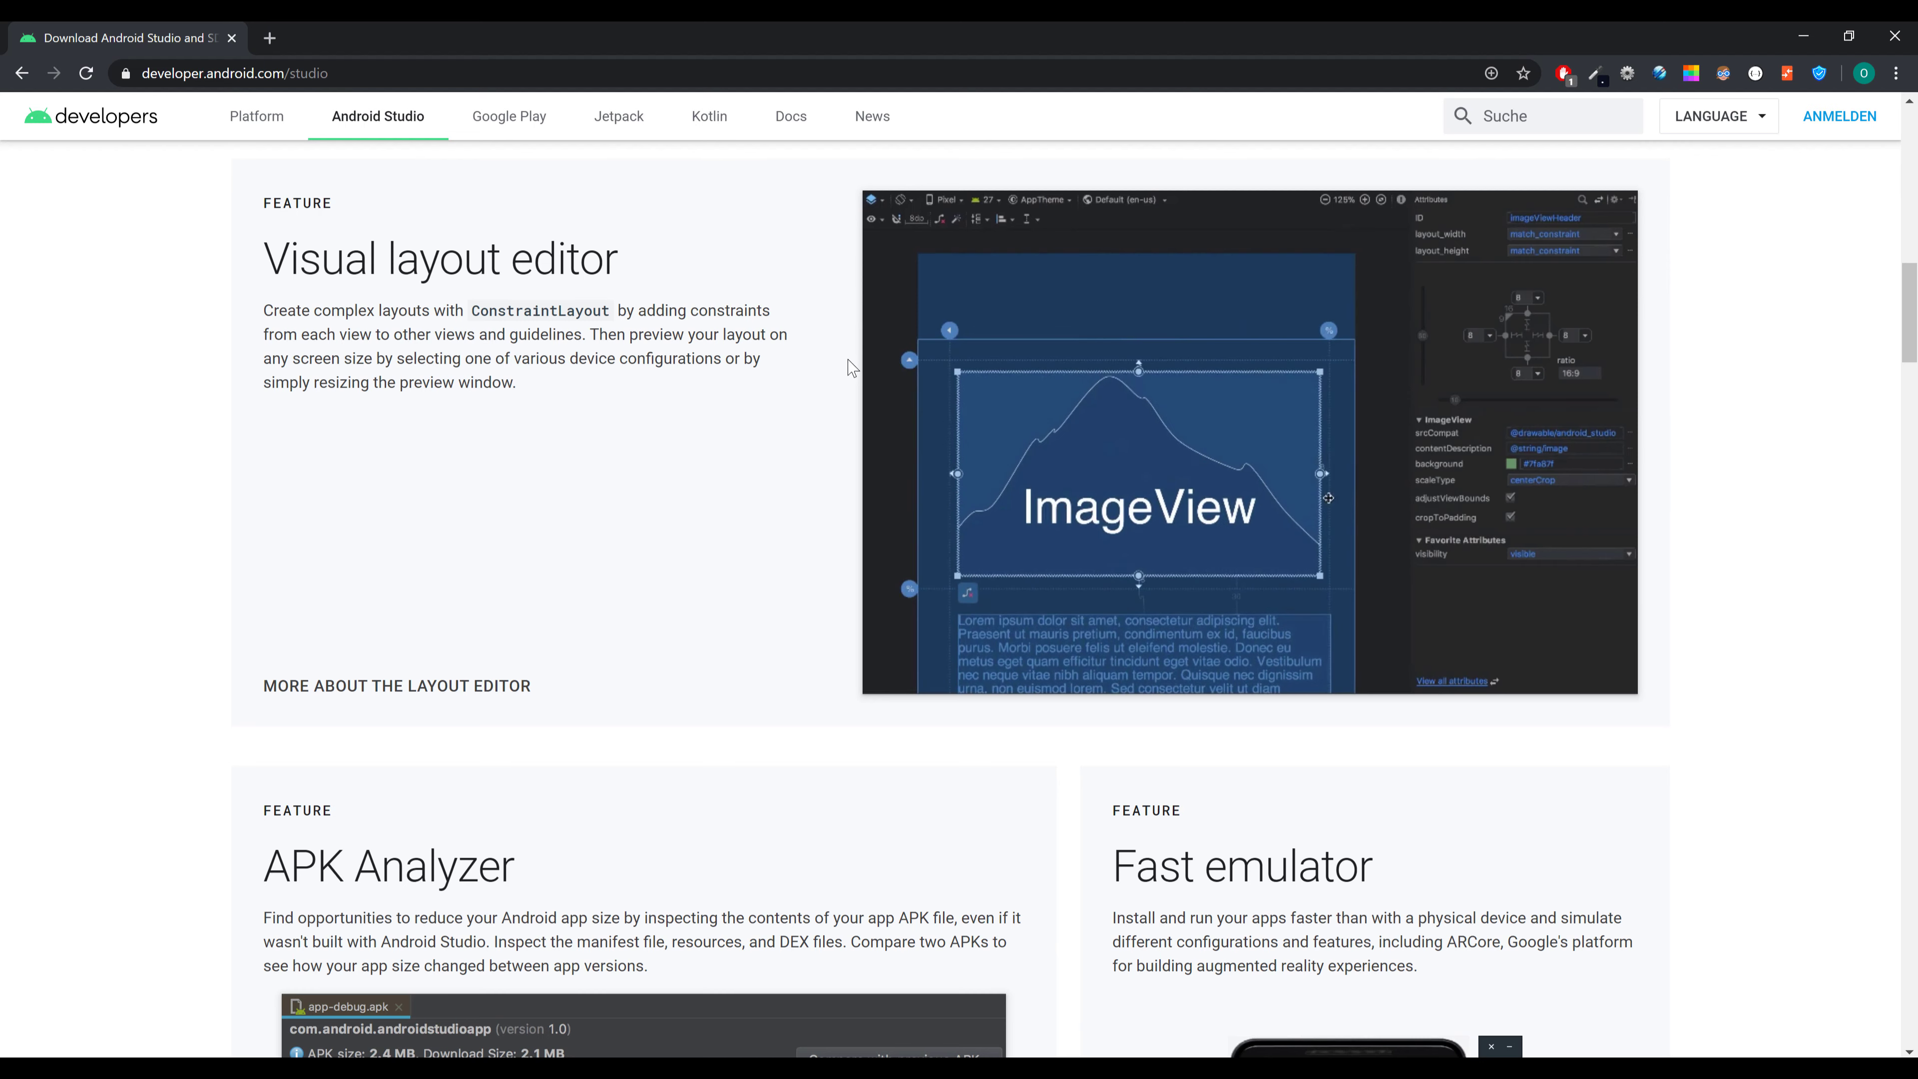
pyautogui.scroll(-3)
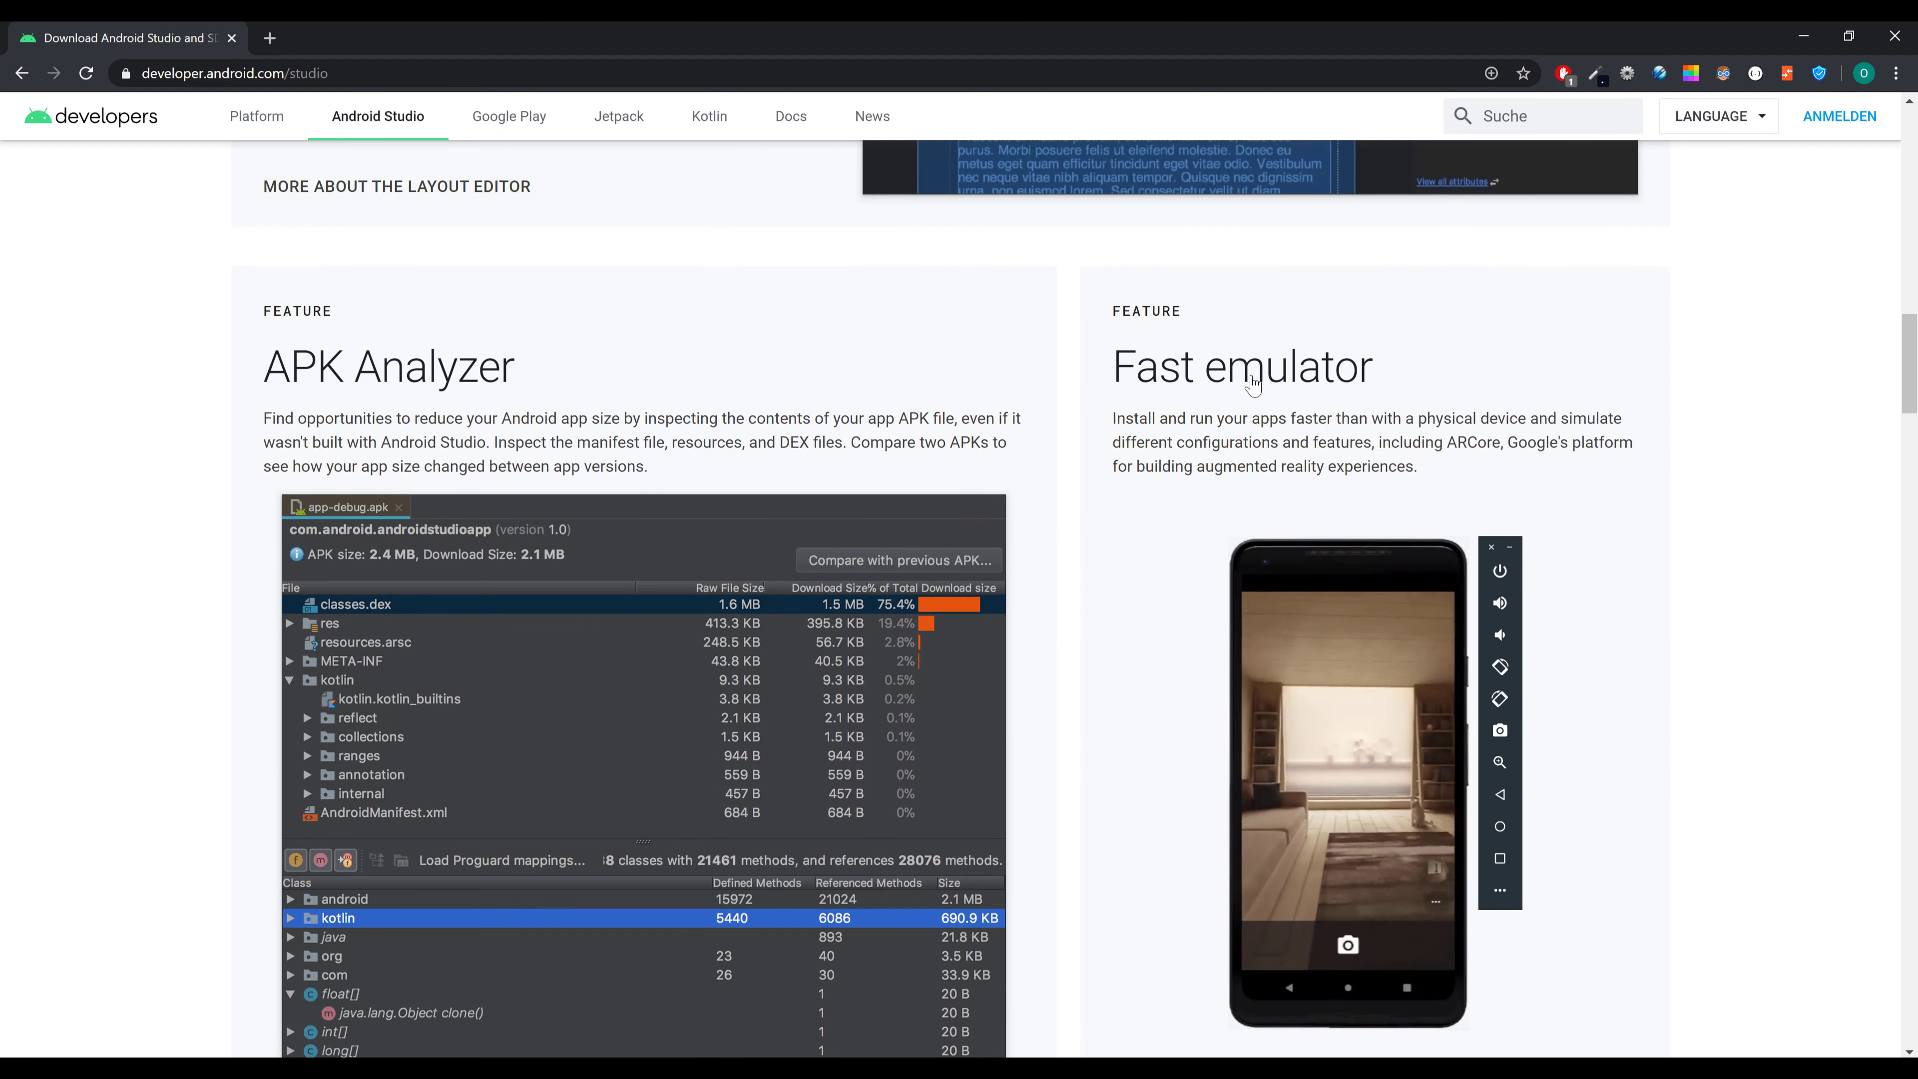
pyautogui.scroll(-3)
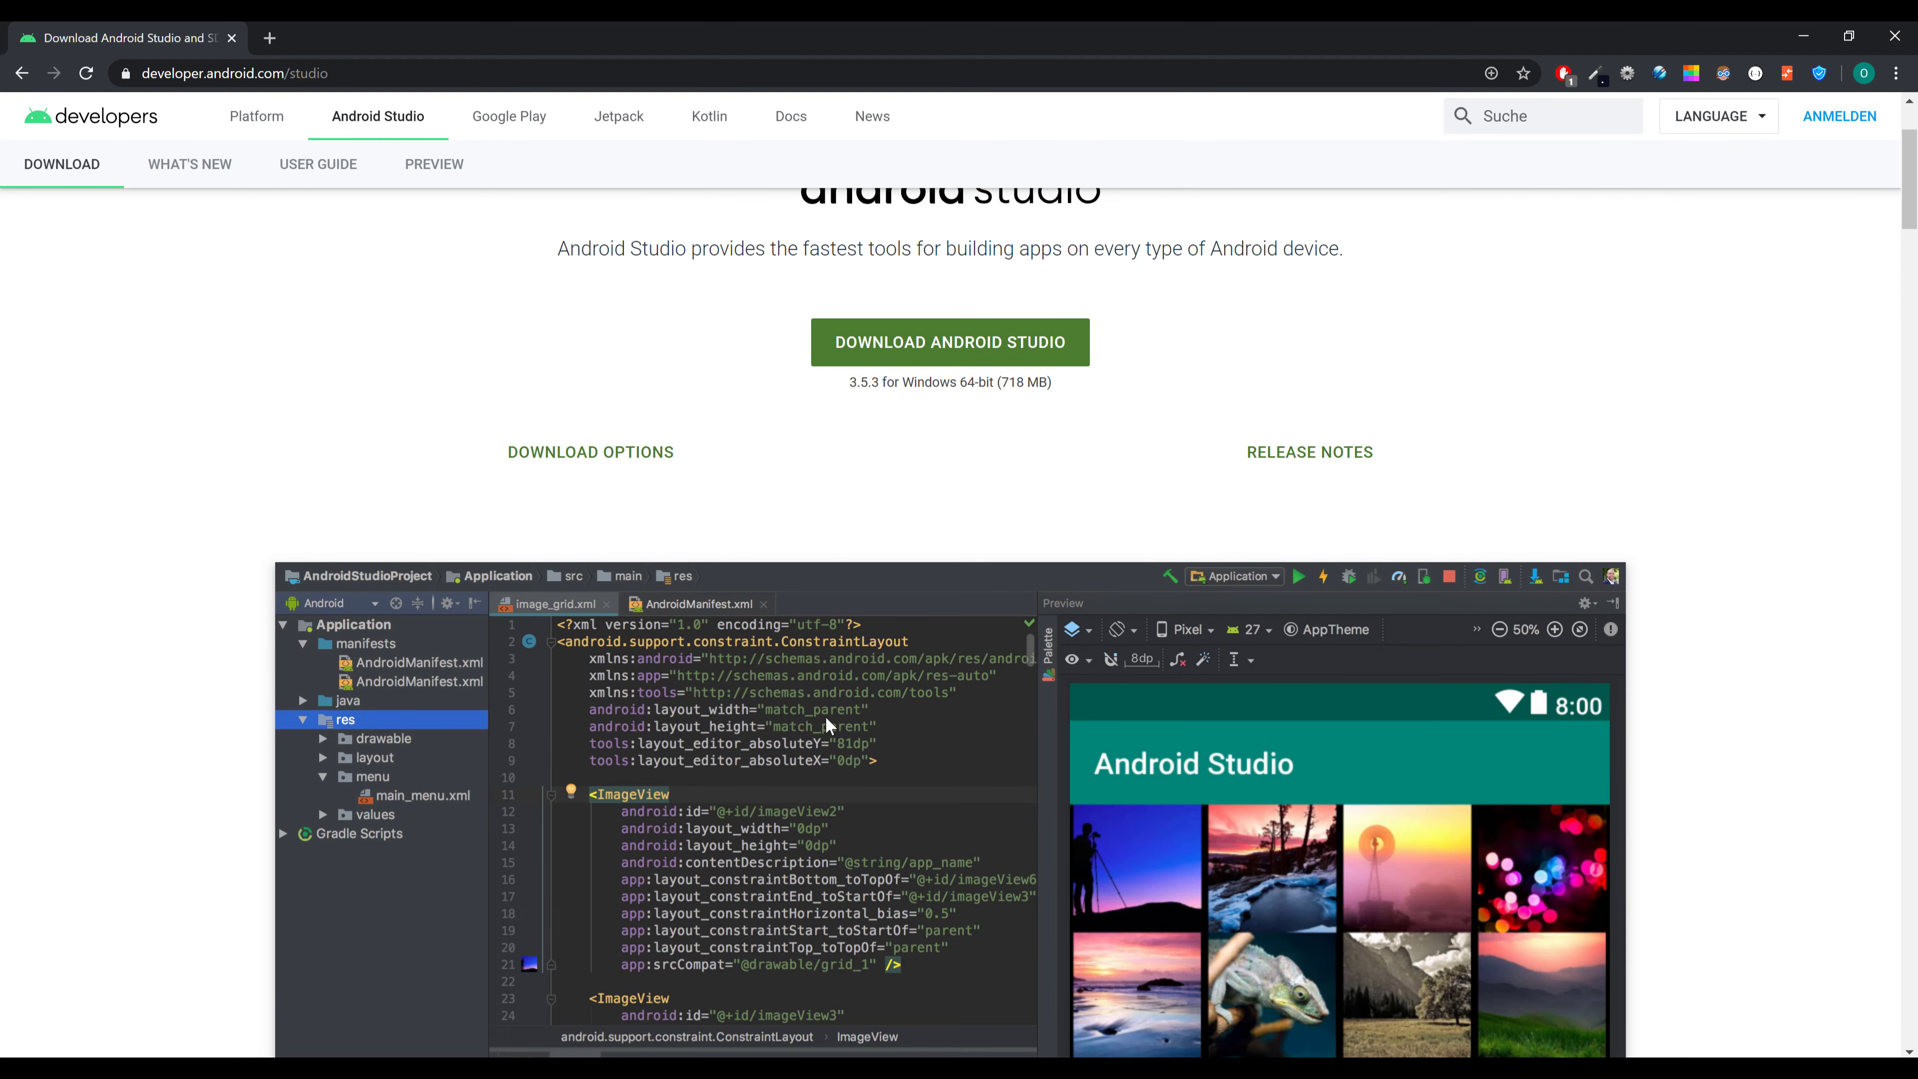
pyautogui.scroll(3)
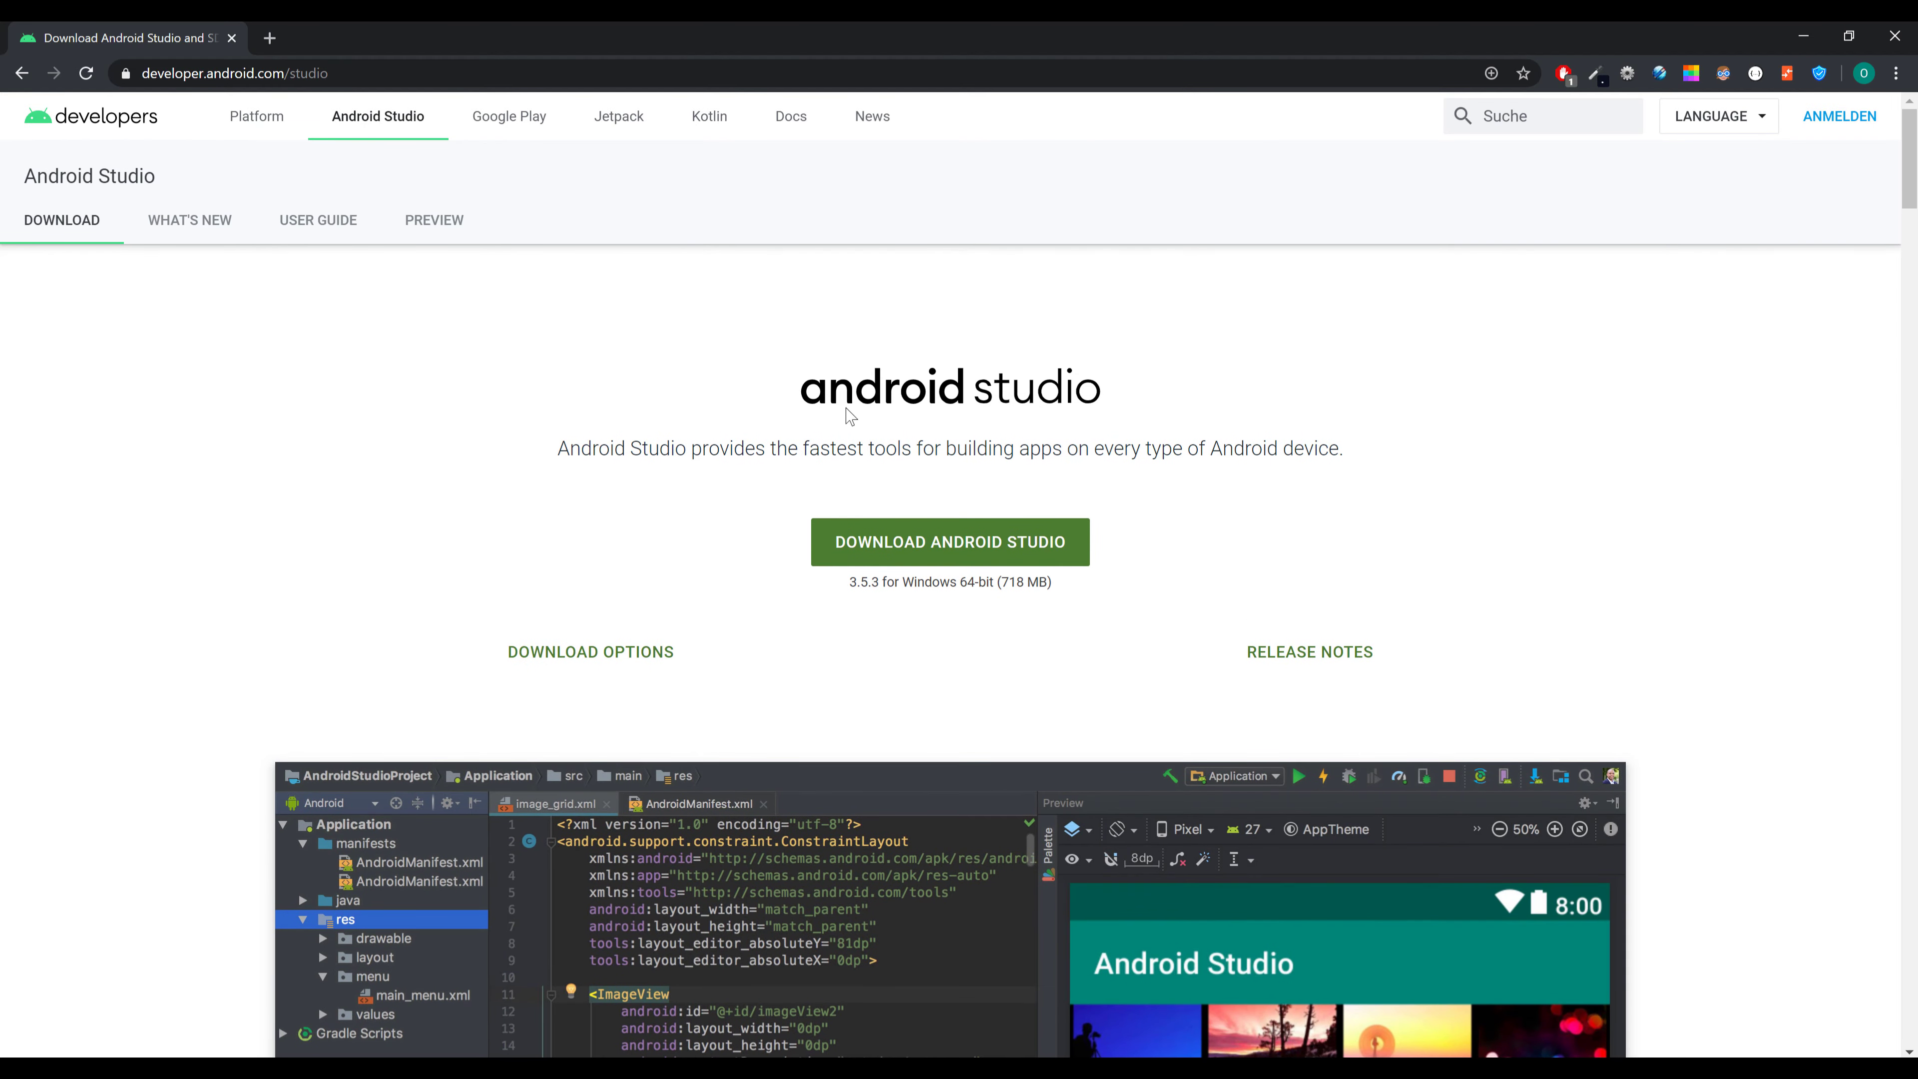
pyautogui.moveTo(916, 584)
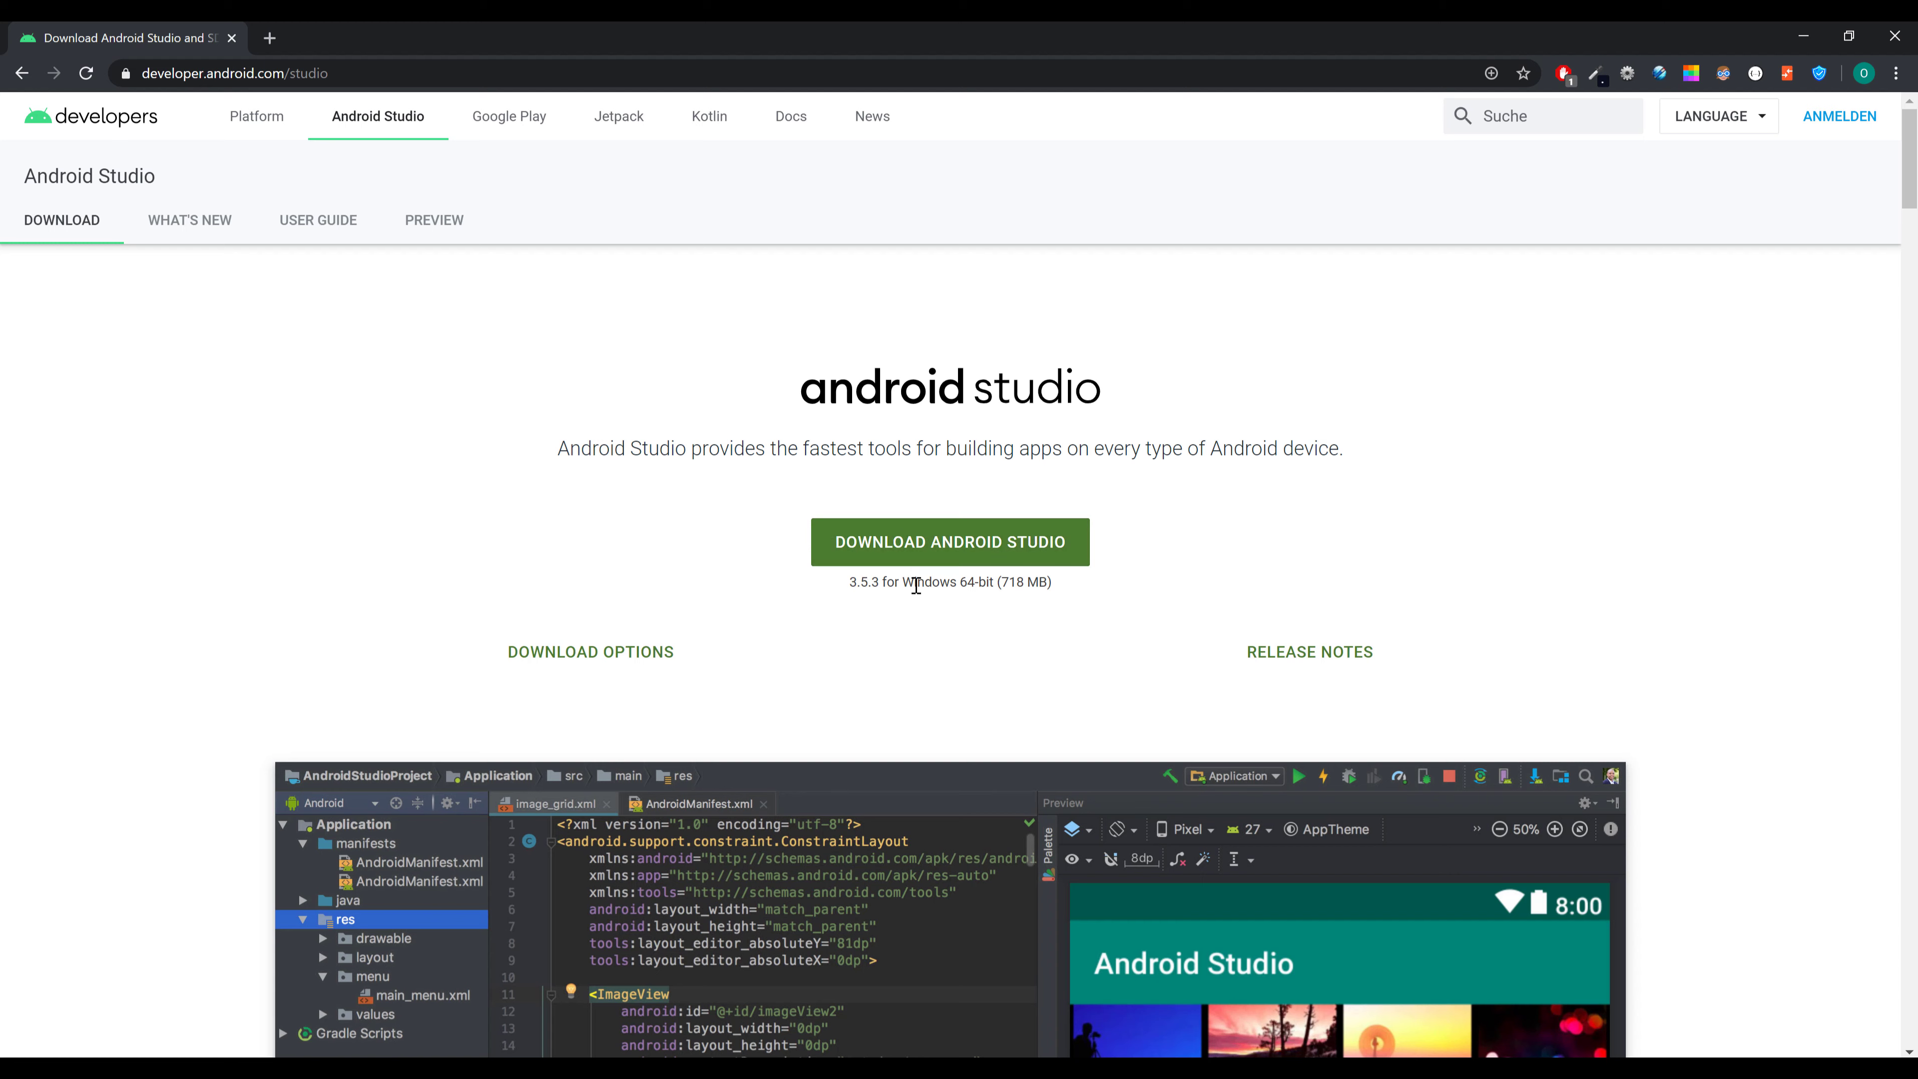
pyautogui.moveTo(955, 628)
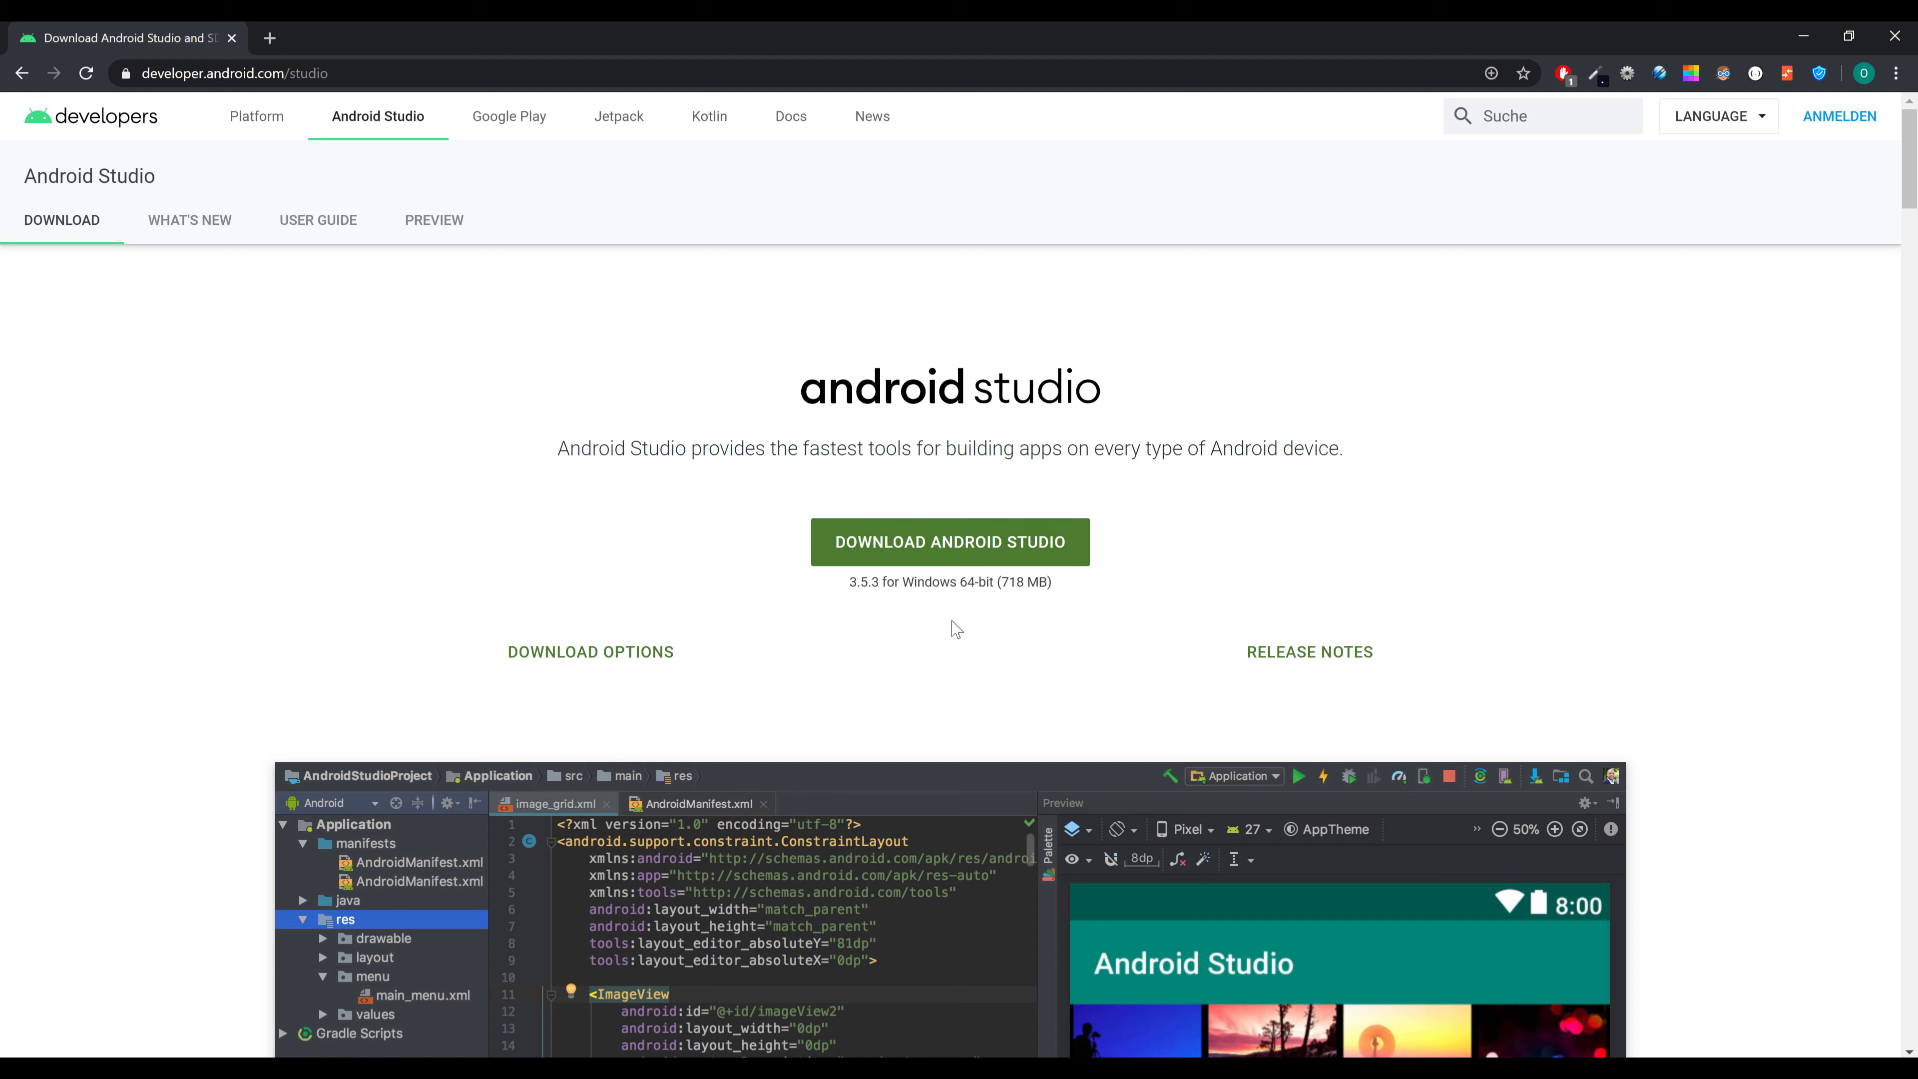
pyautogui.moveTo(867, 653)
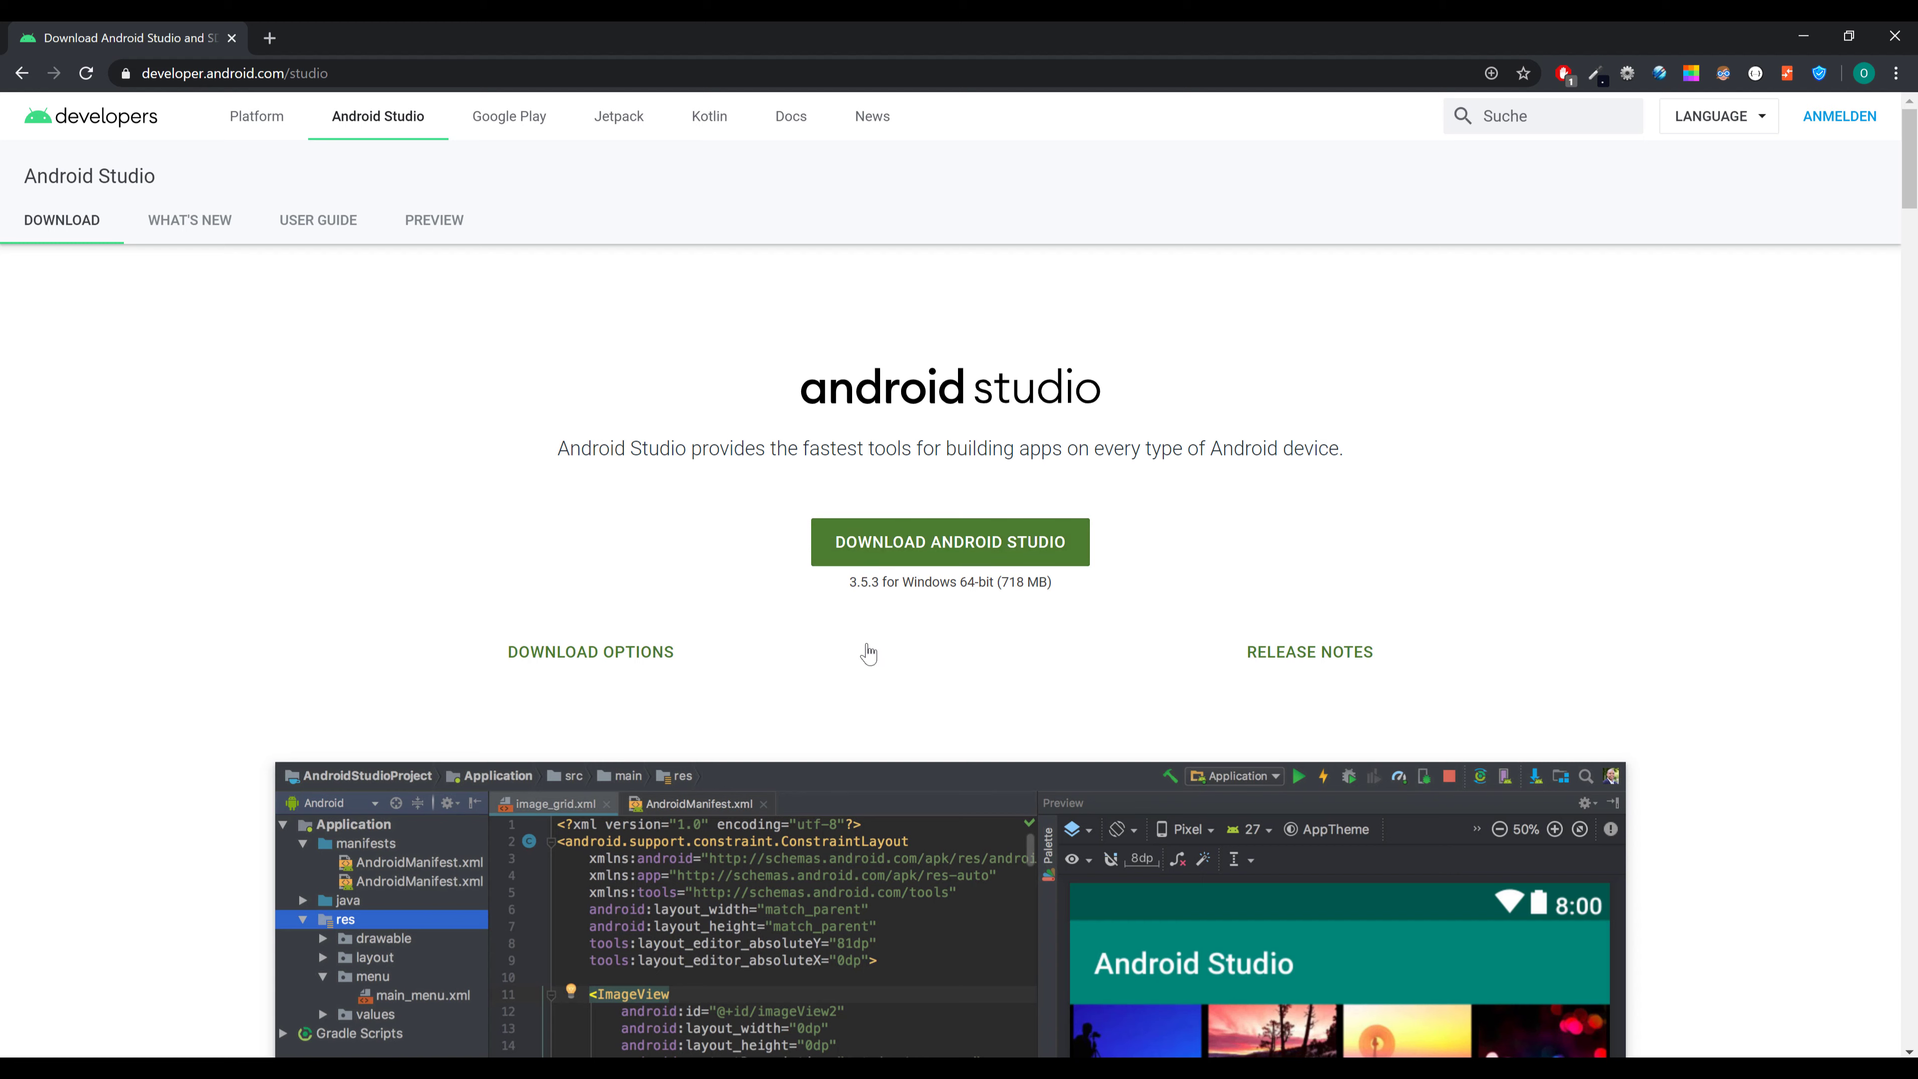
pyautogui.moveTo(582, 668)
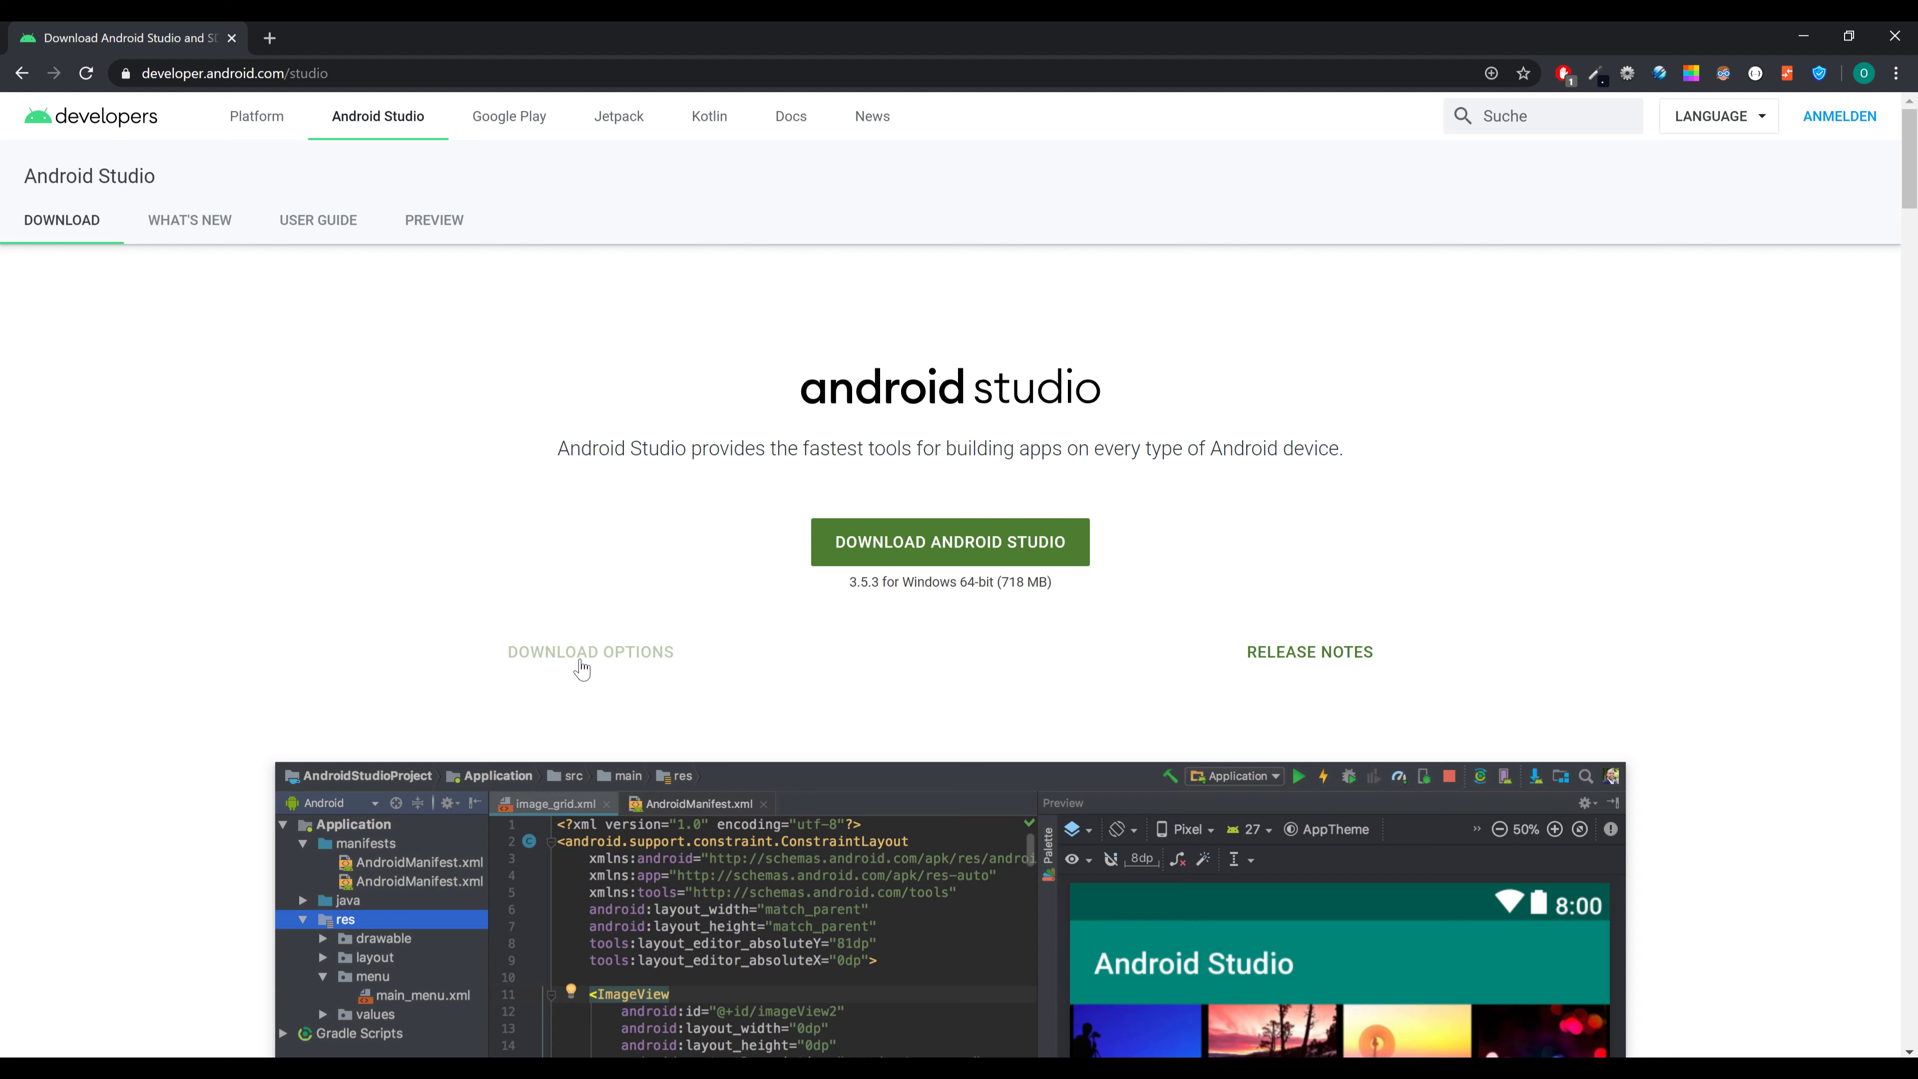
pyautogui.moveTo(942, 541)
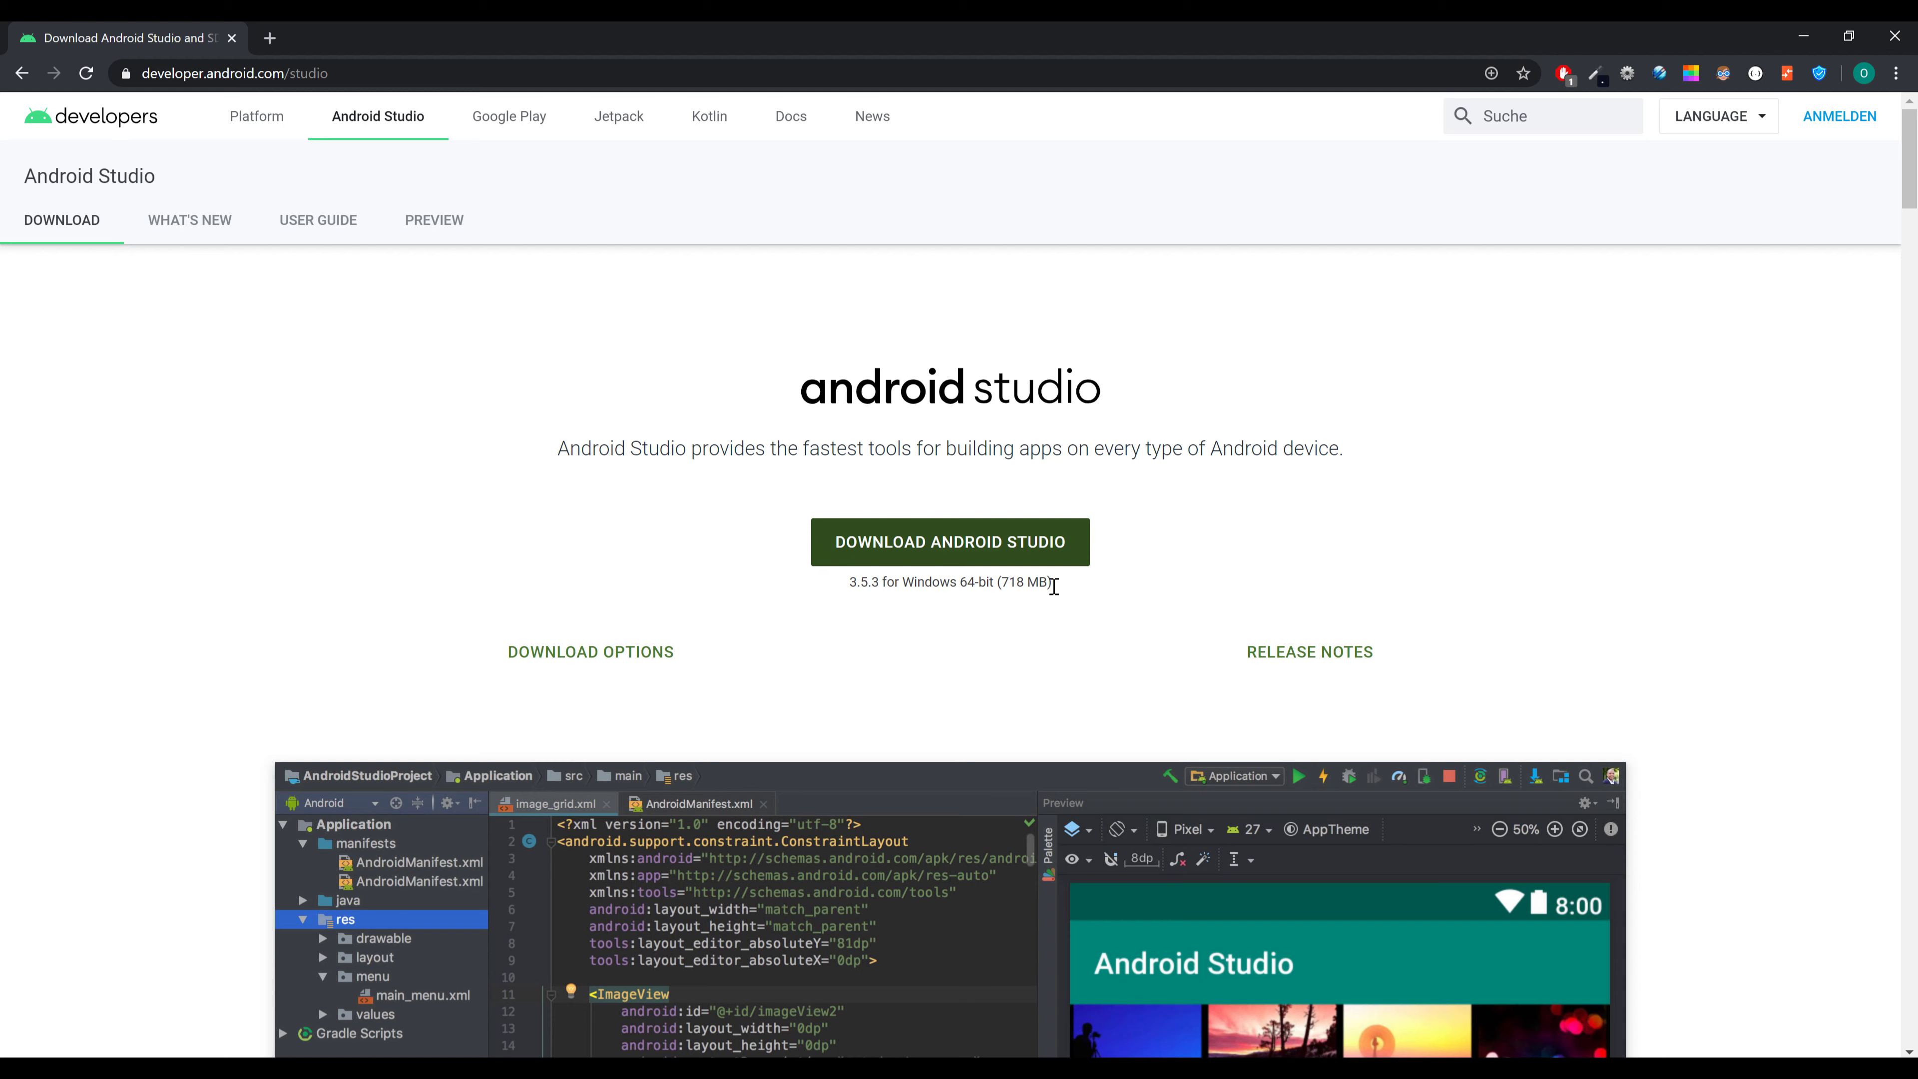
pyautogui.click(948, 541)
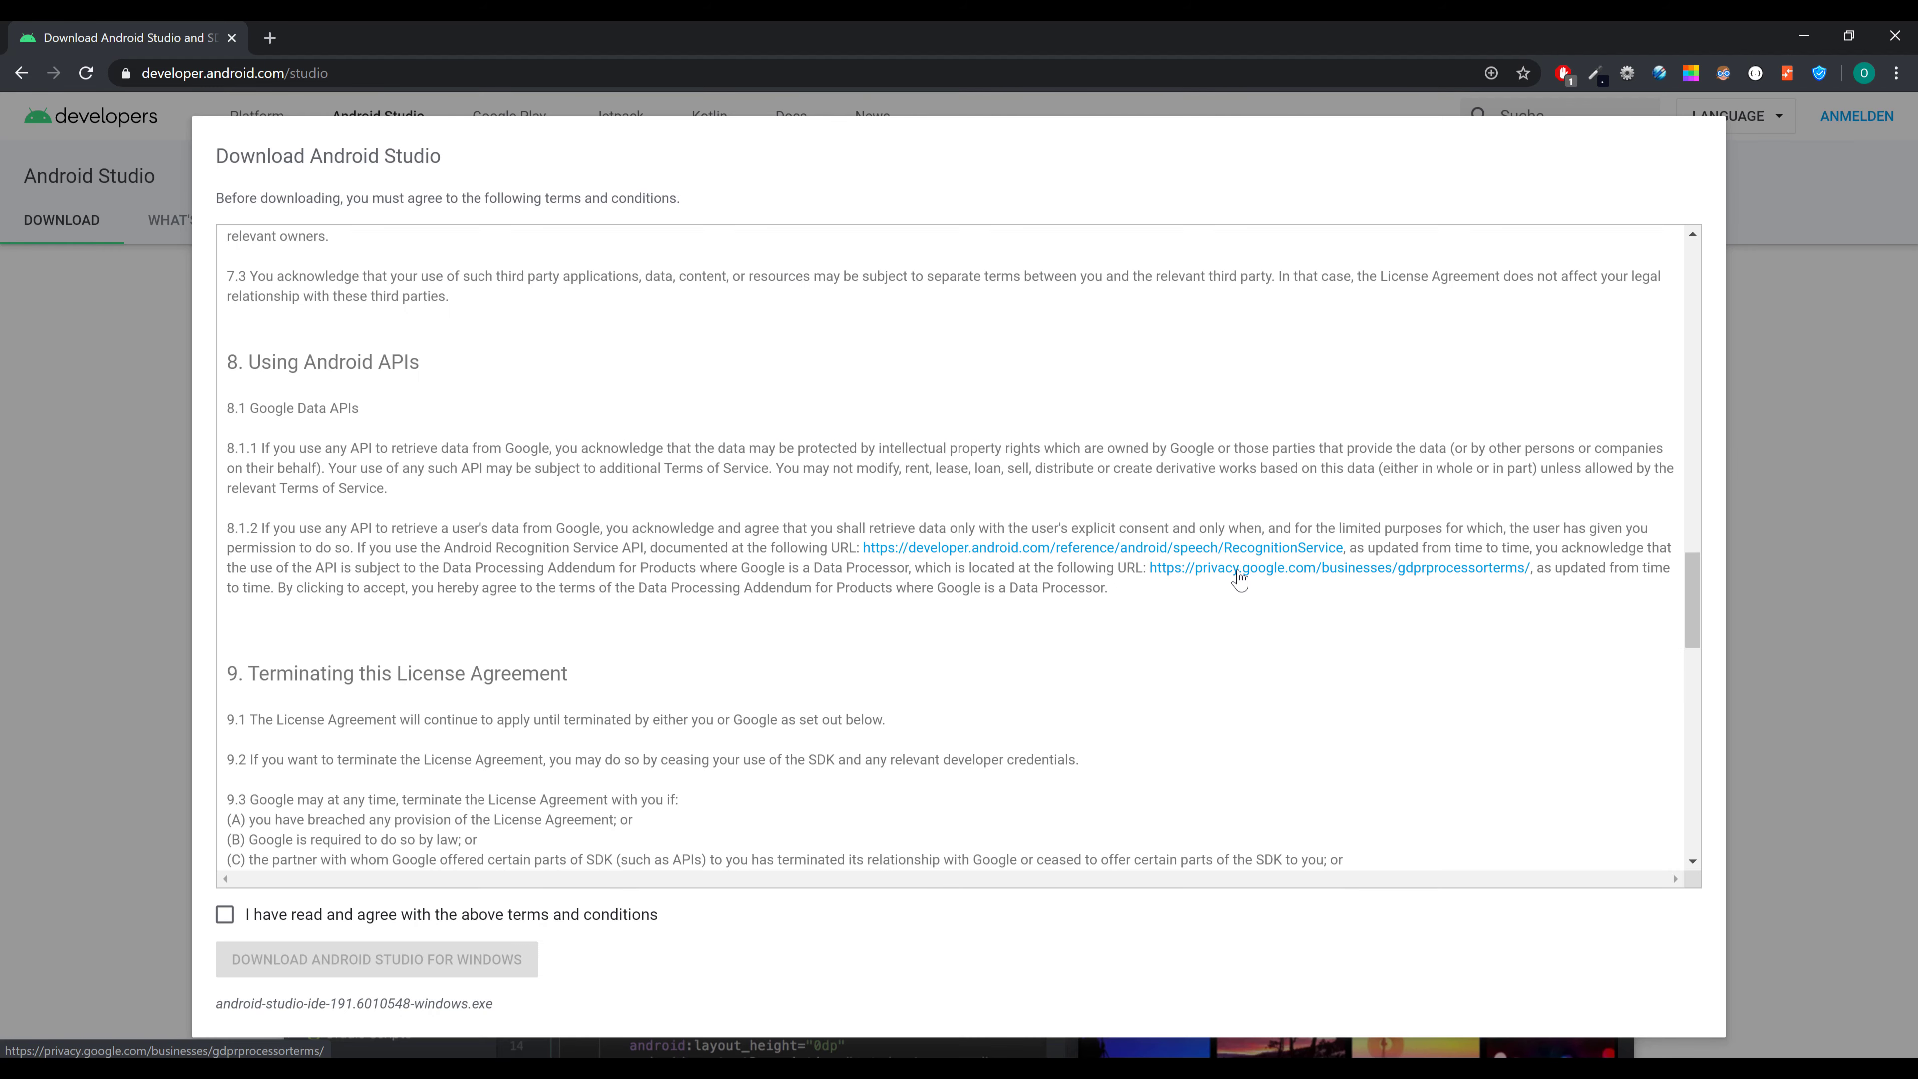
pyautogui.moveTo(490, 566)
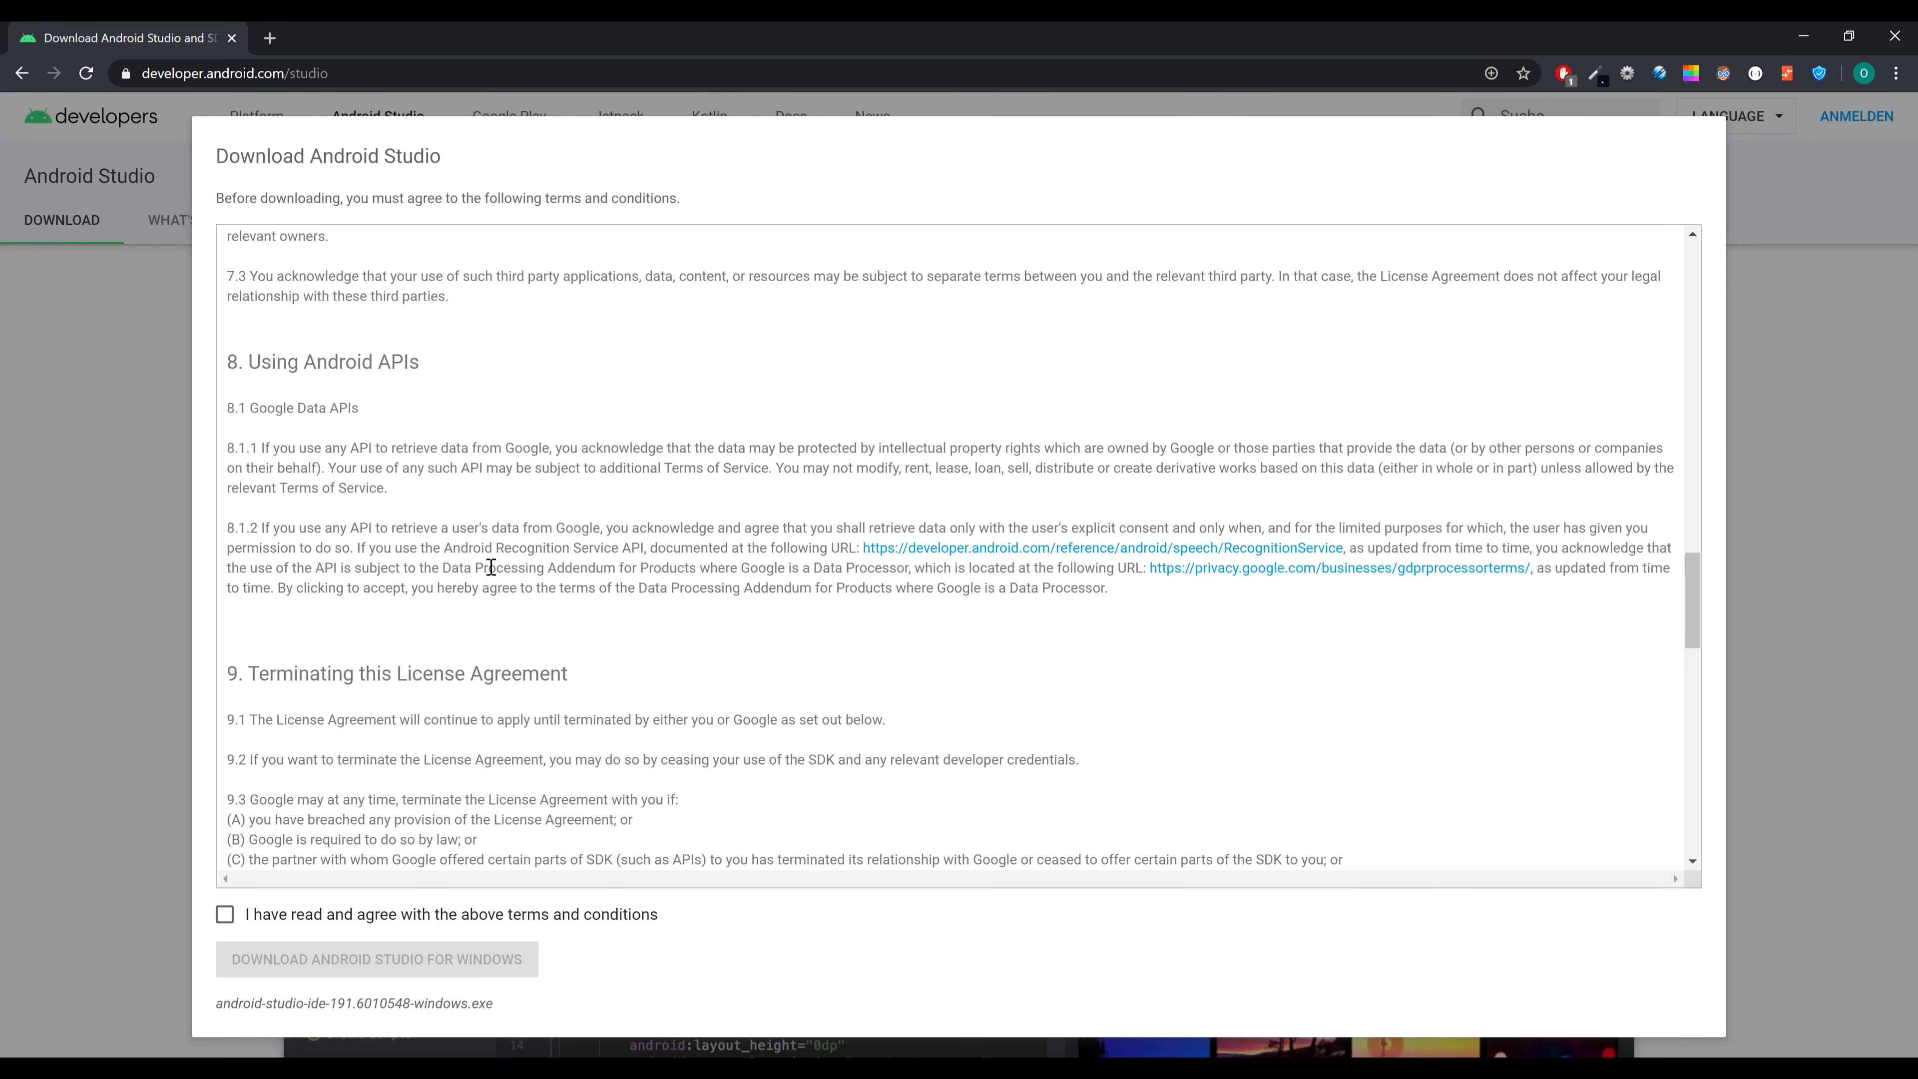
pyautogui.click(224, 914)
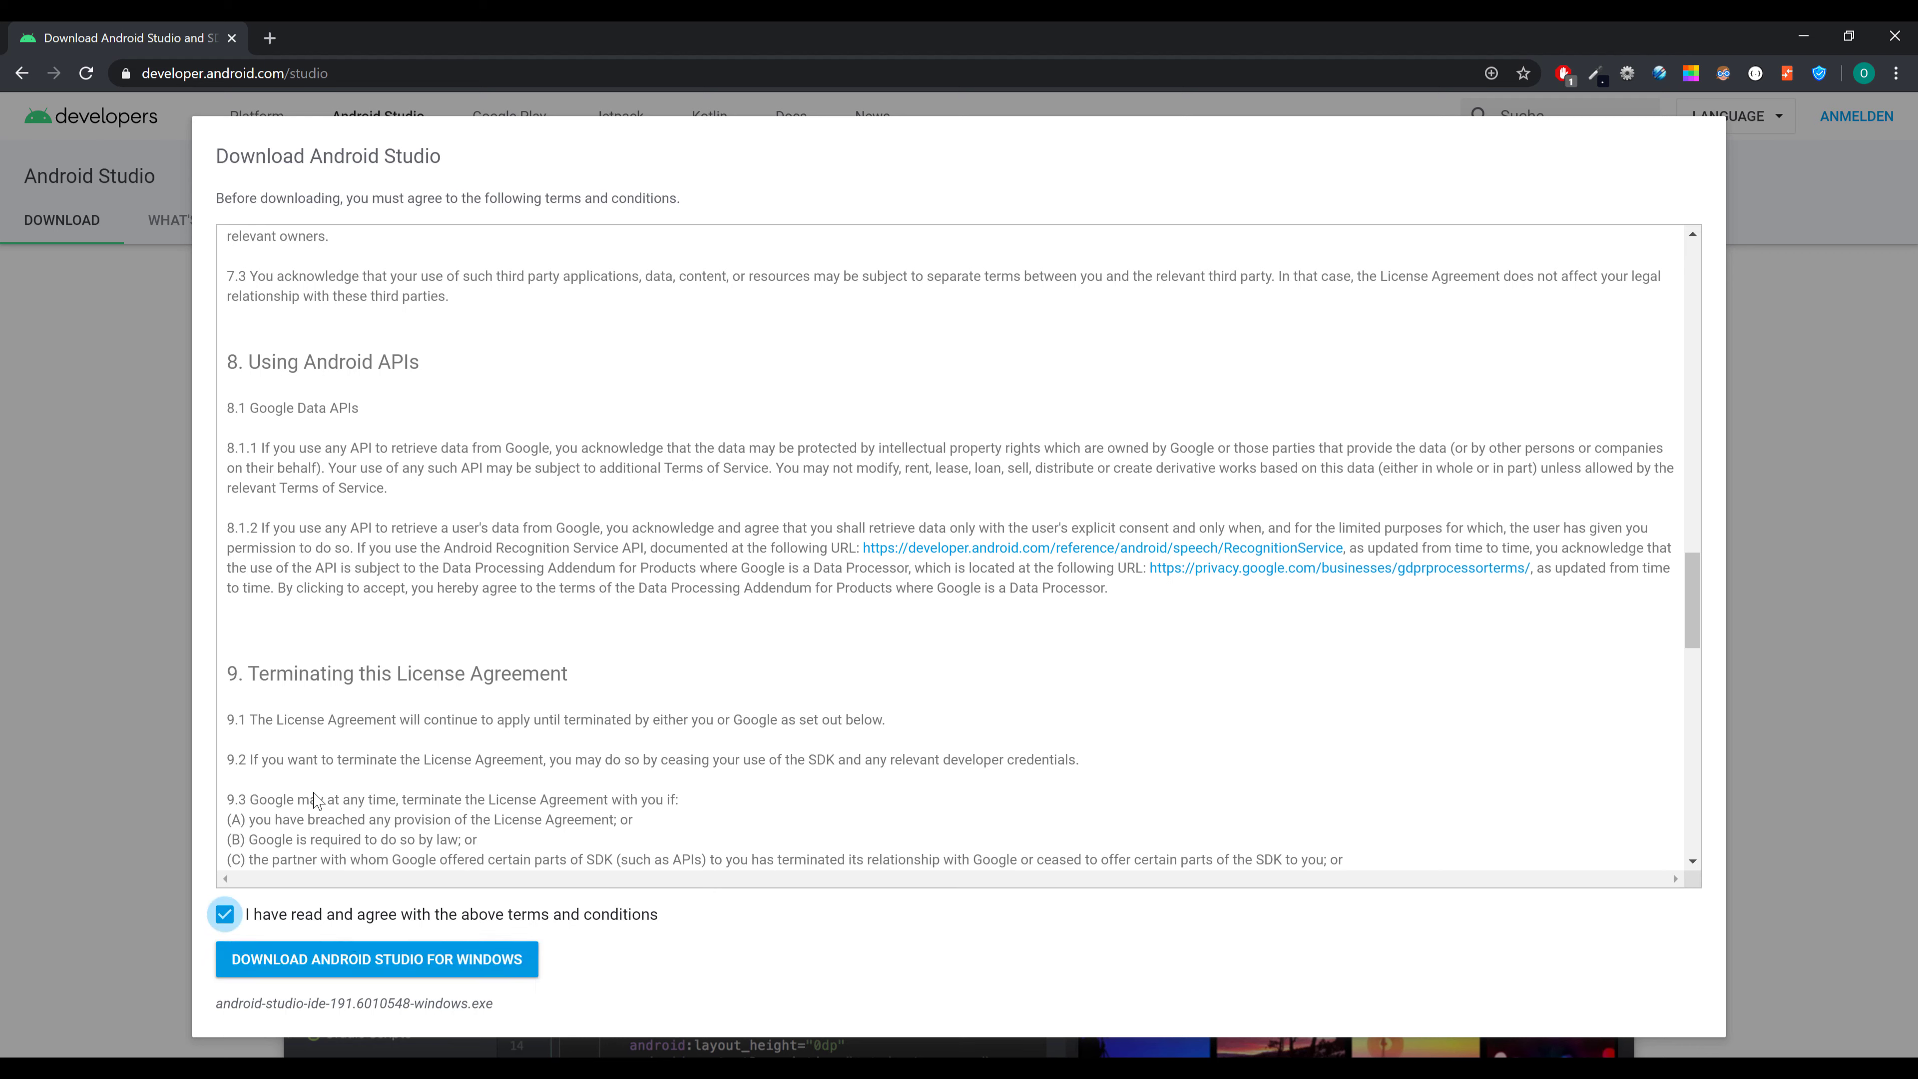
pyautogui.moveTo(393, 991)
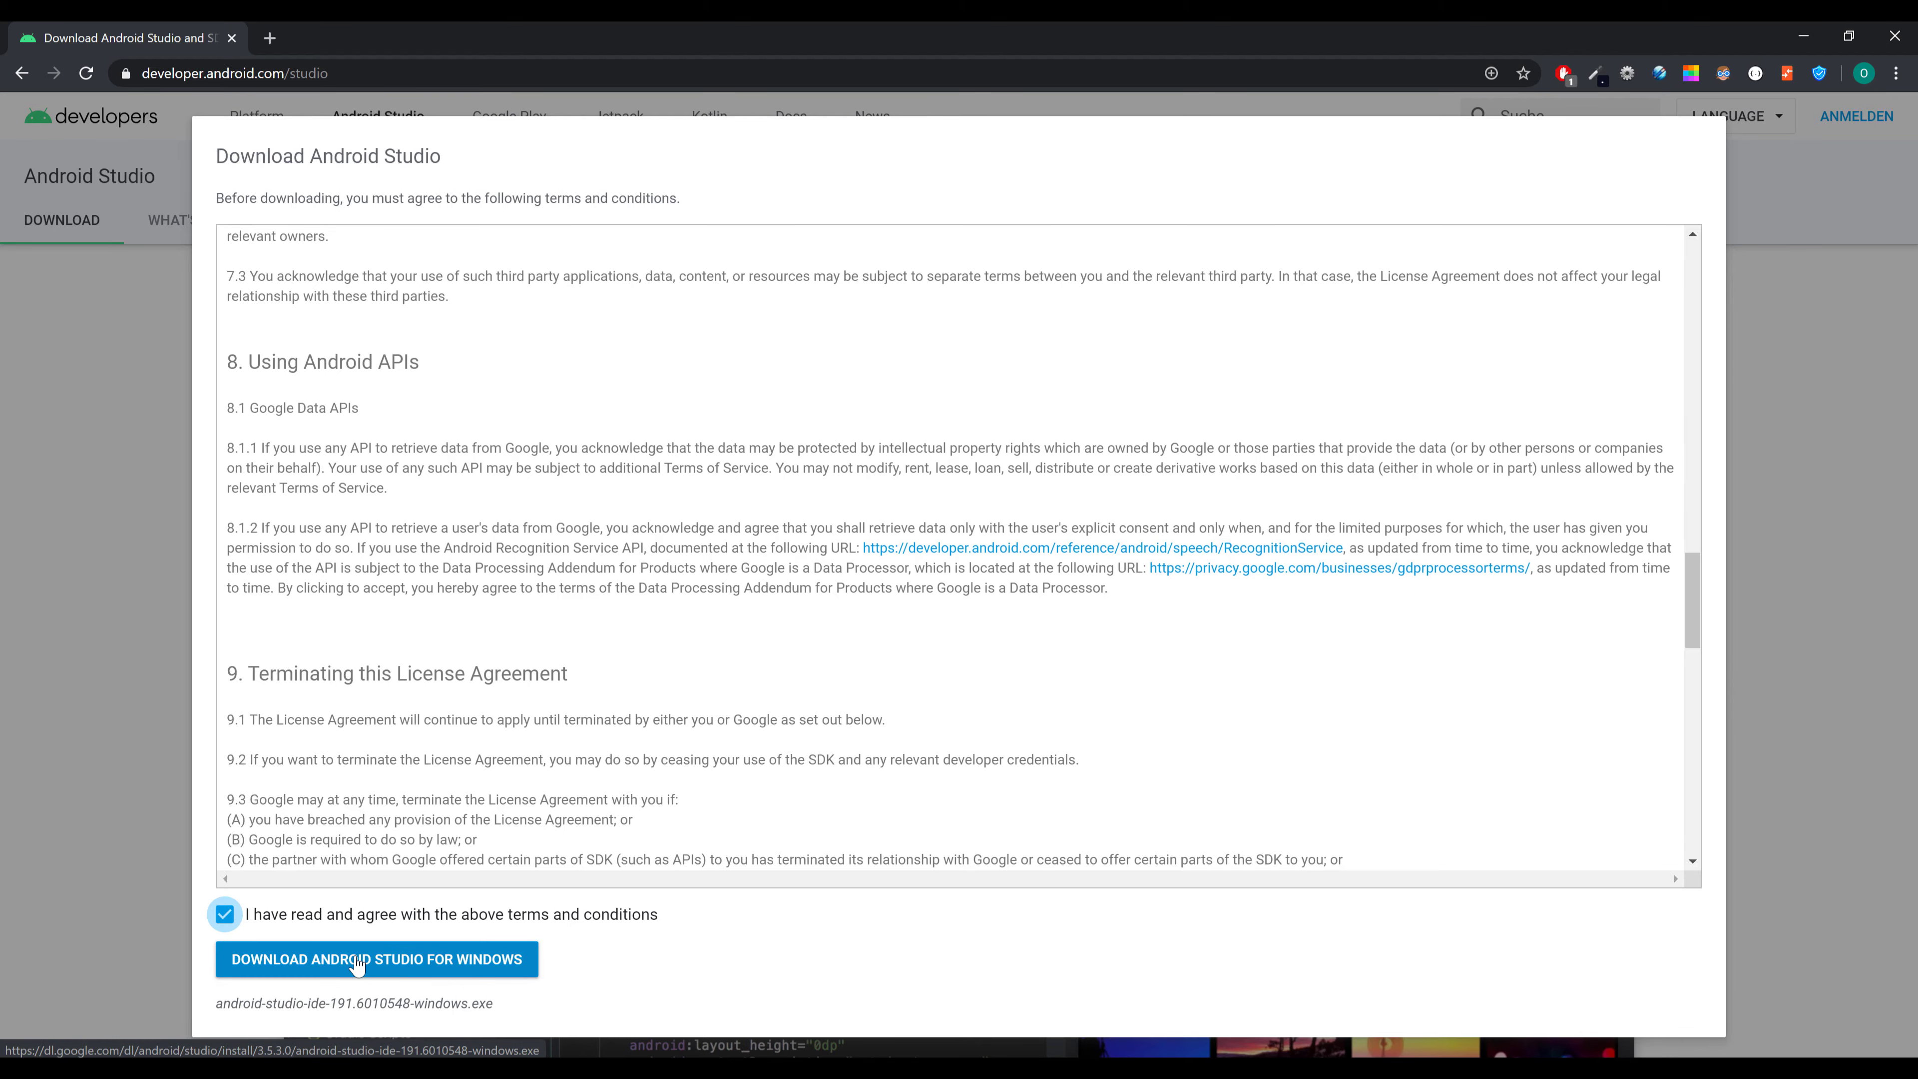
pyautogui.click(377, 958)
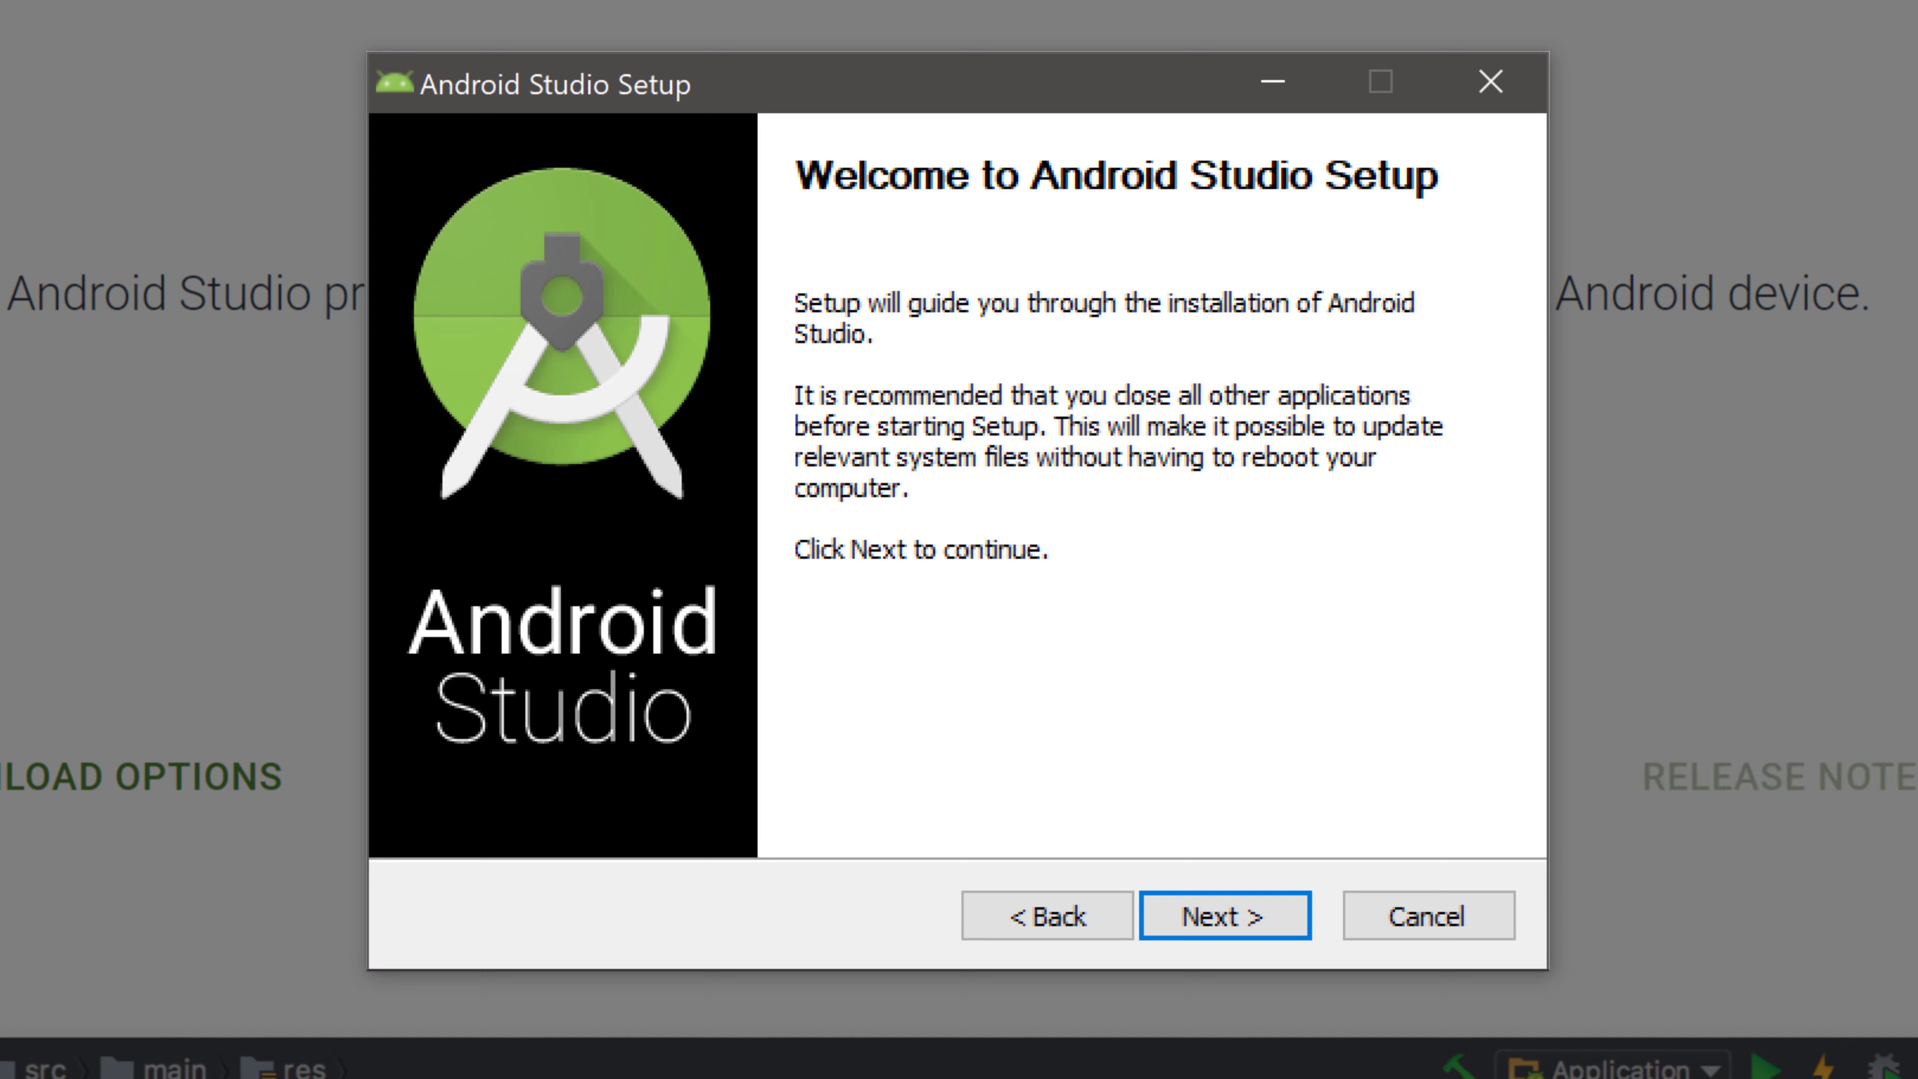
pyautogui.moveTo(1187, 821)
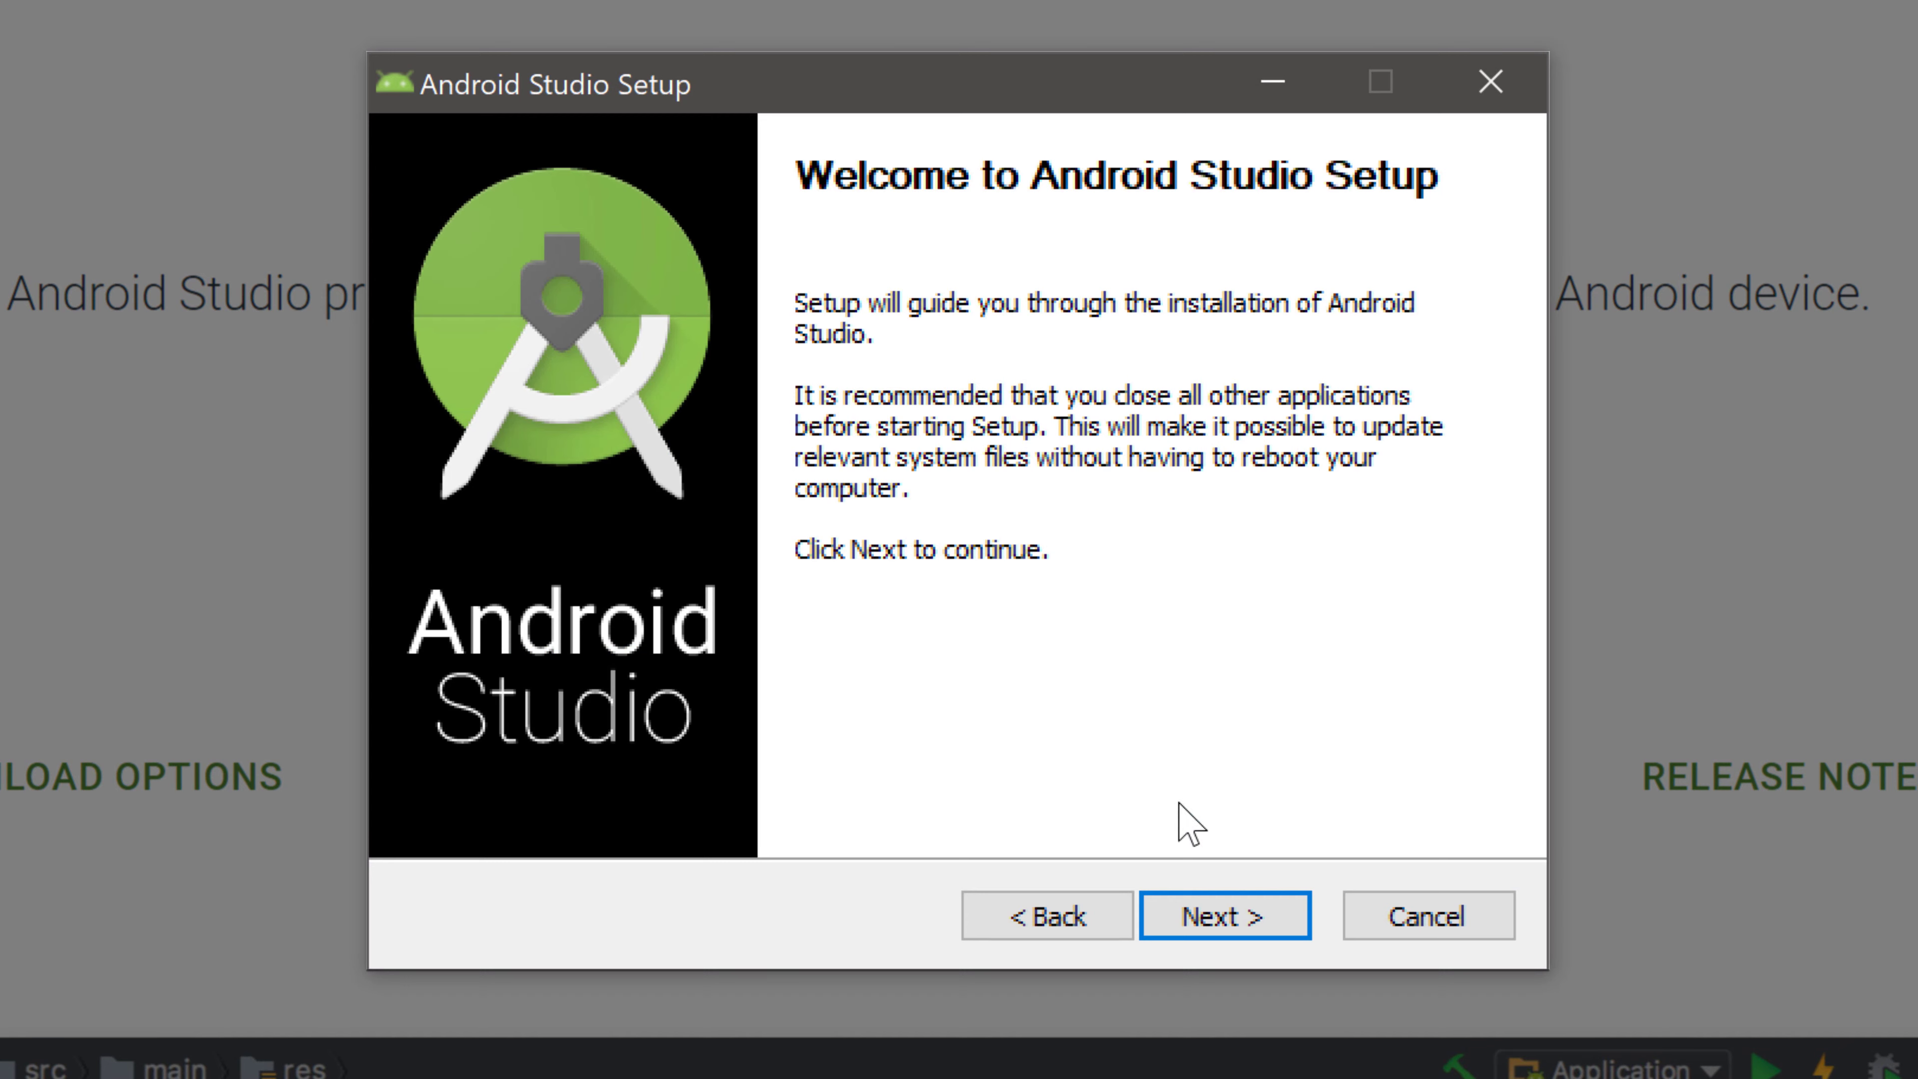
# Continue past the setup welcome page to Choose Components with Android Virtual Device checked.
pyautogui.click(1223, 915)
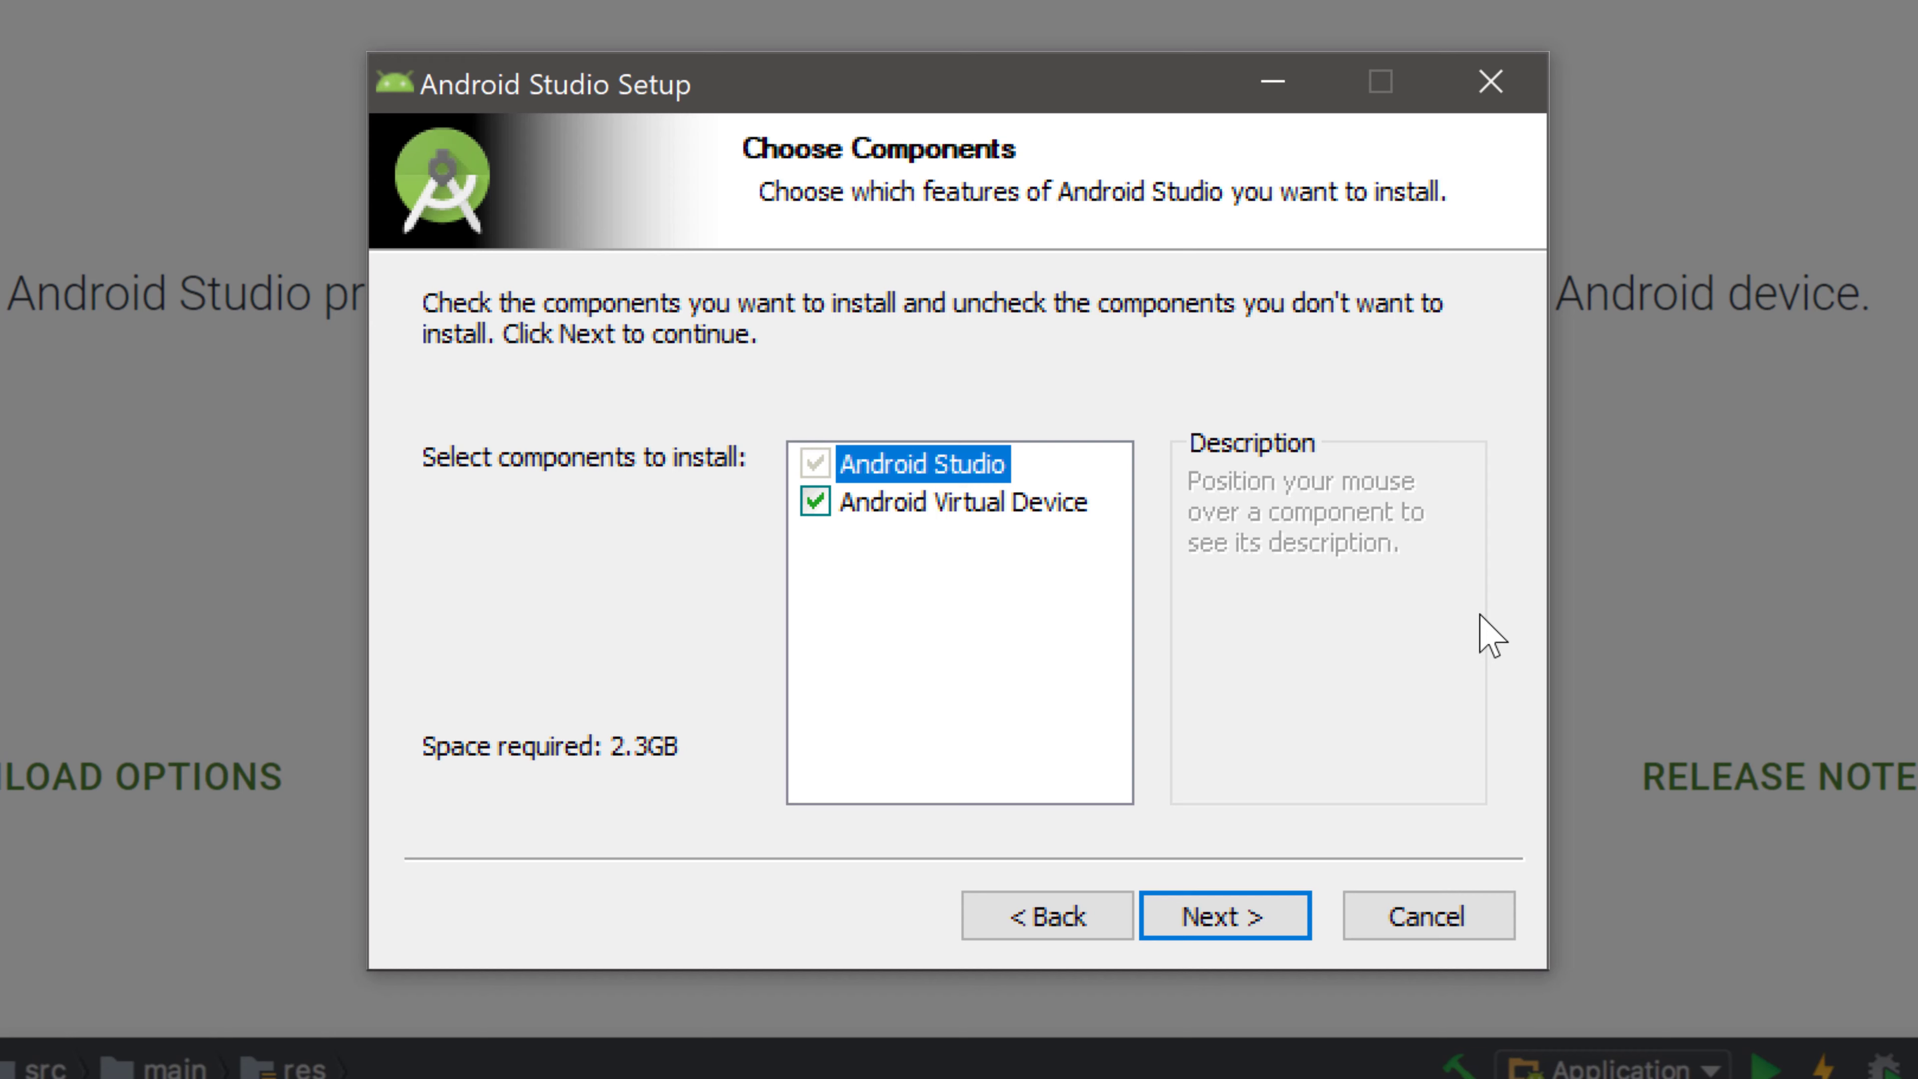
pyautogui.moveTo(947, 502)
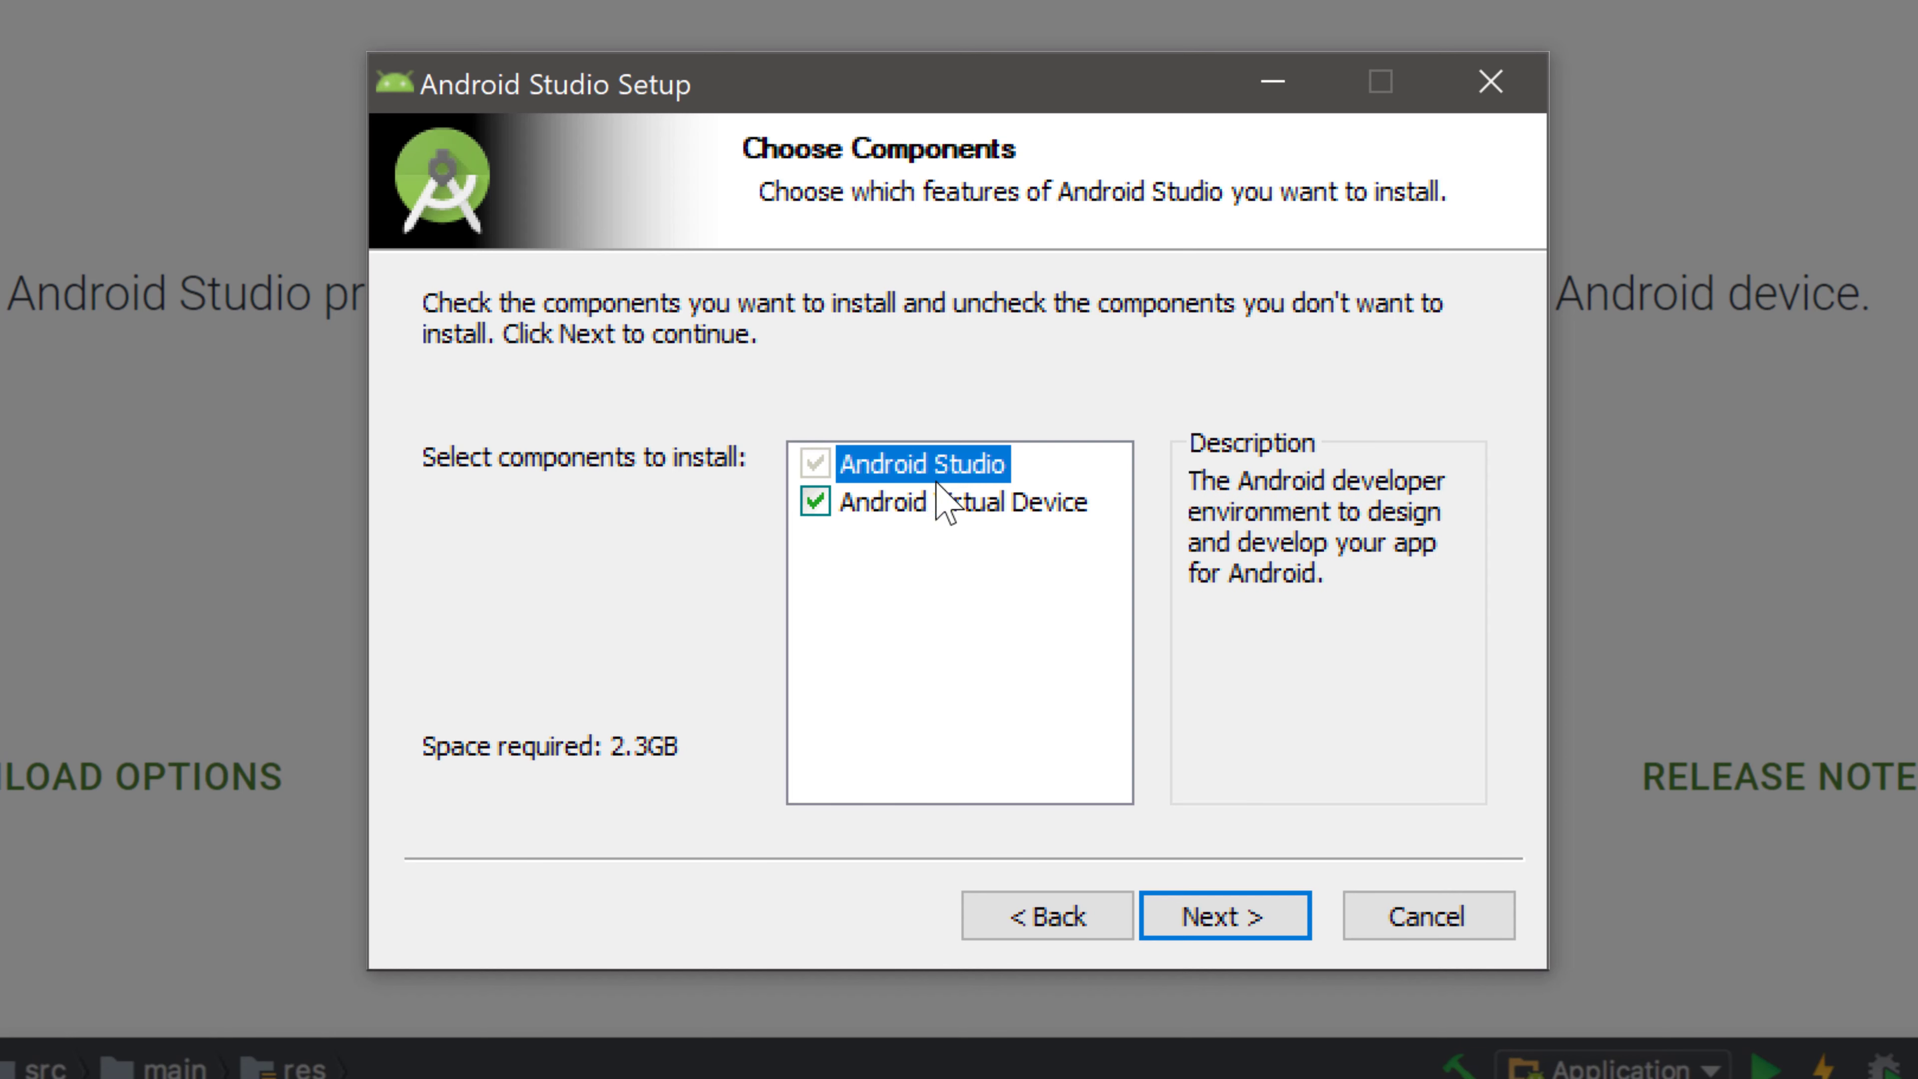
pyautogui.moveTo(1003, 507)
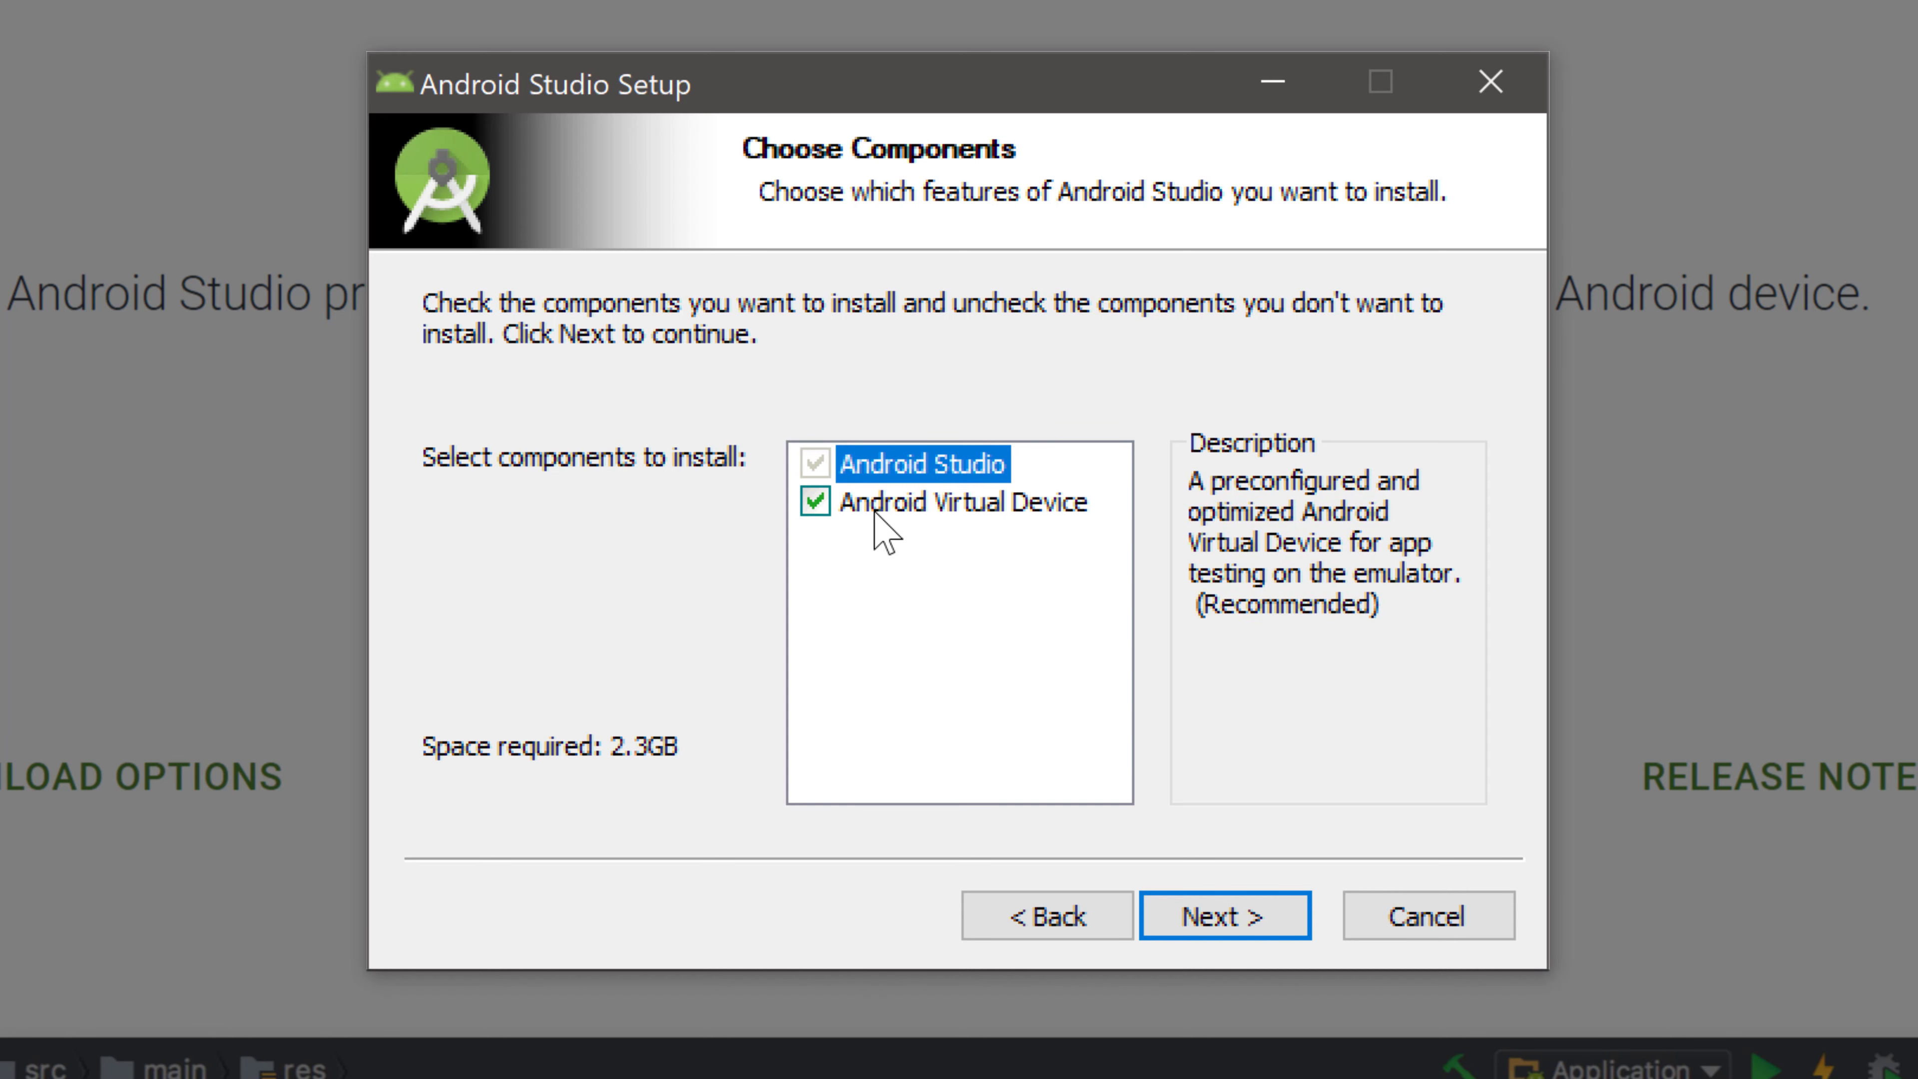
pyautogui.moveTo(959, 527)
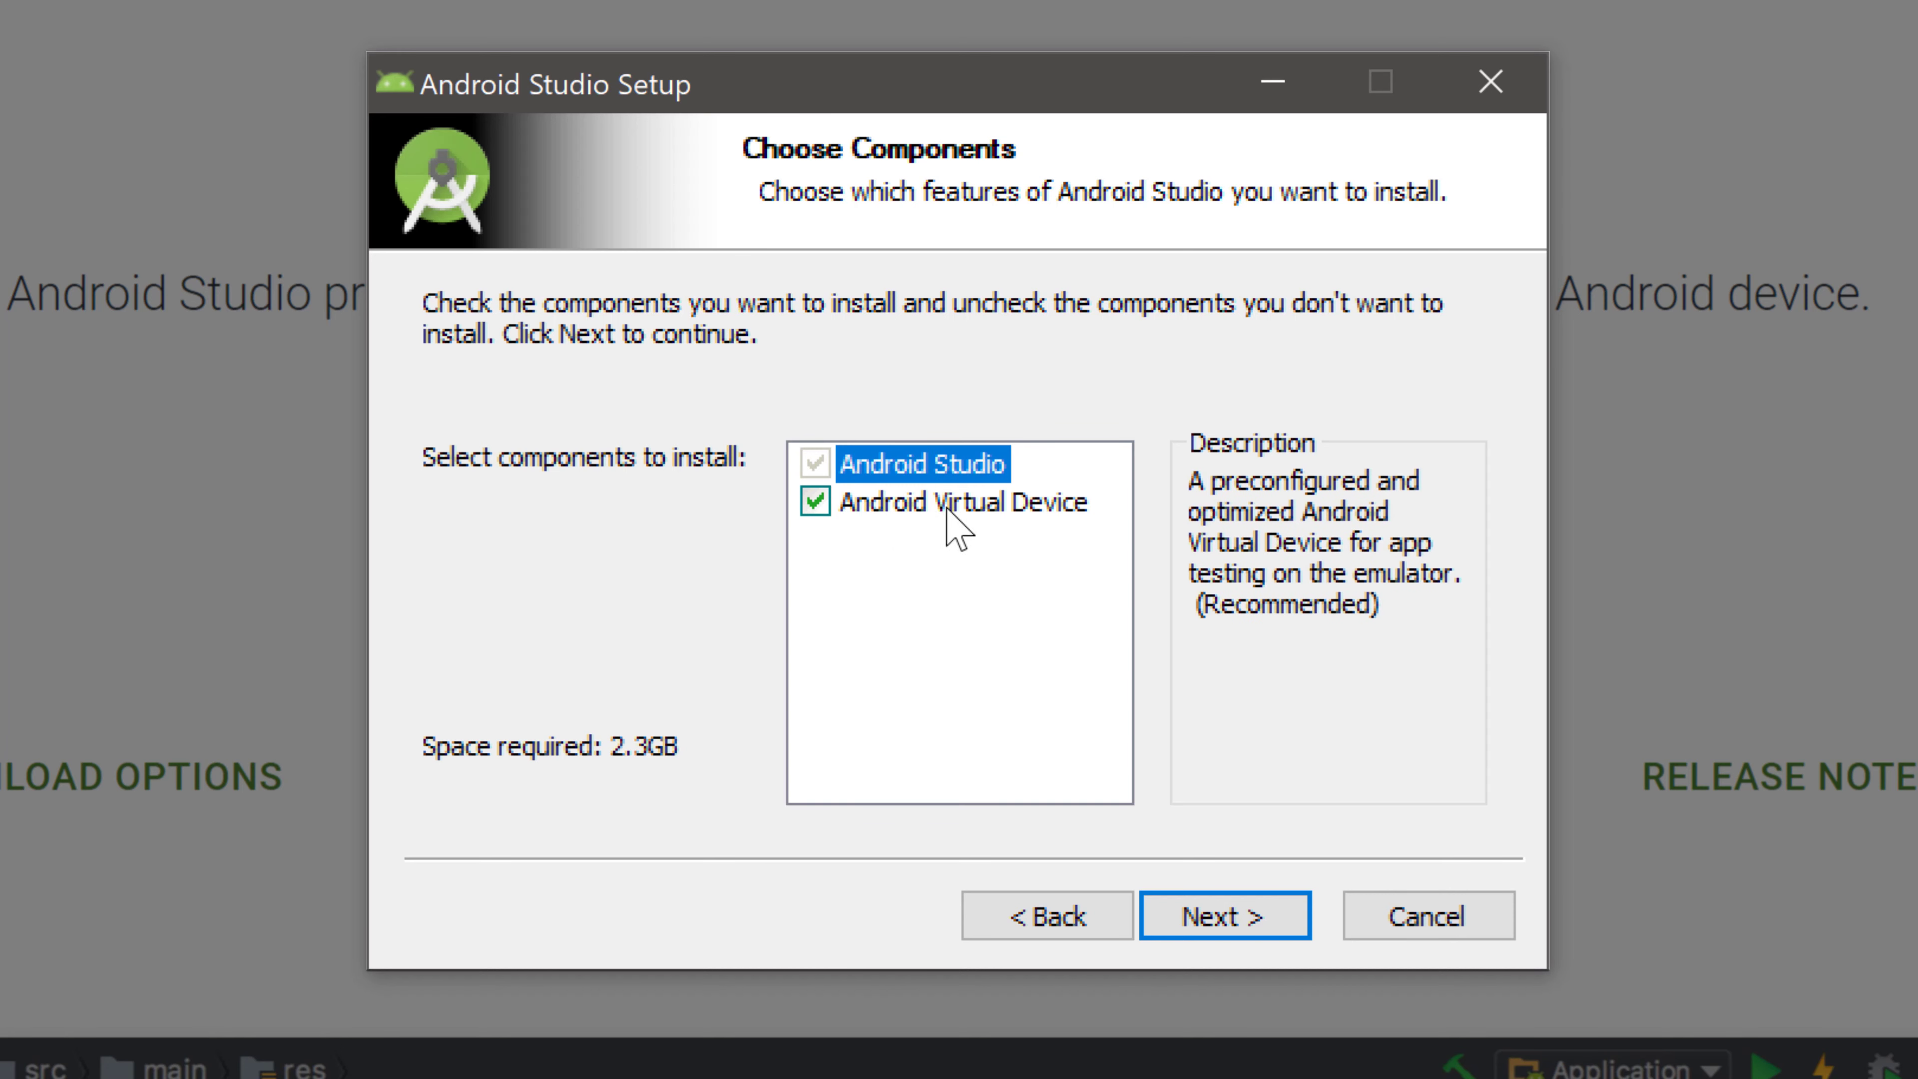
pyautogui.moveTo(1006, 523)
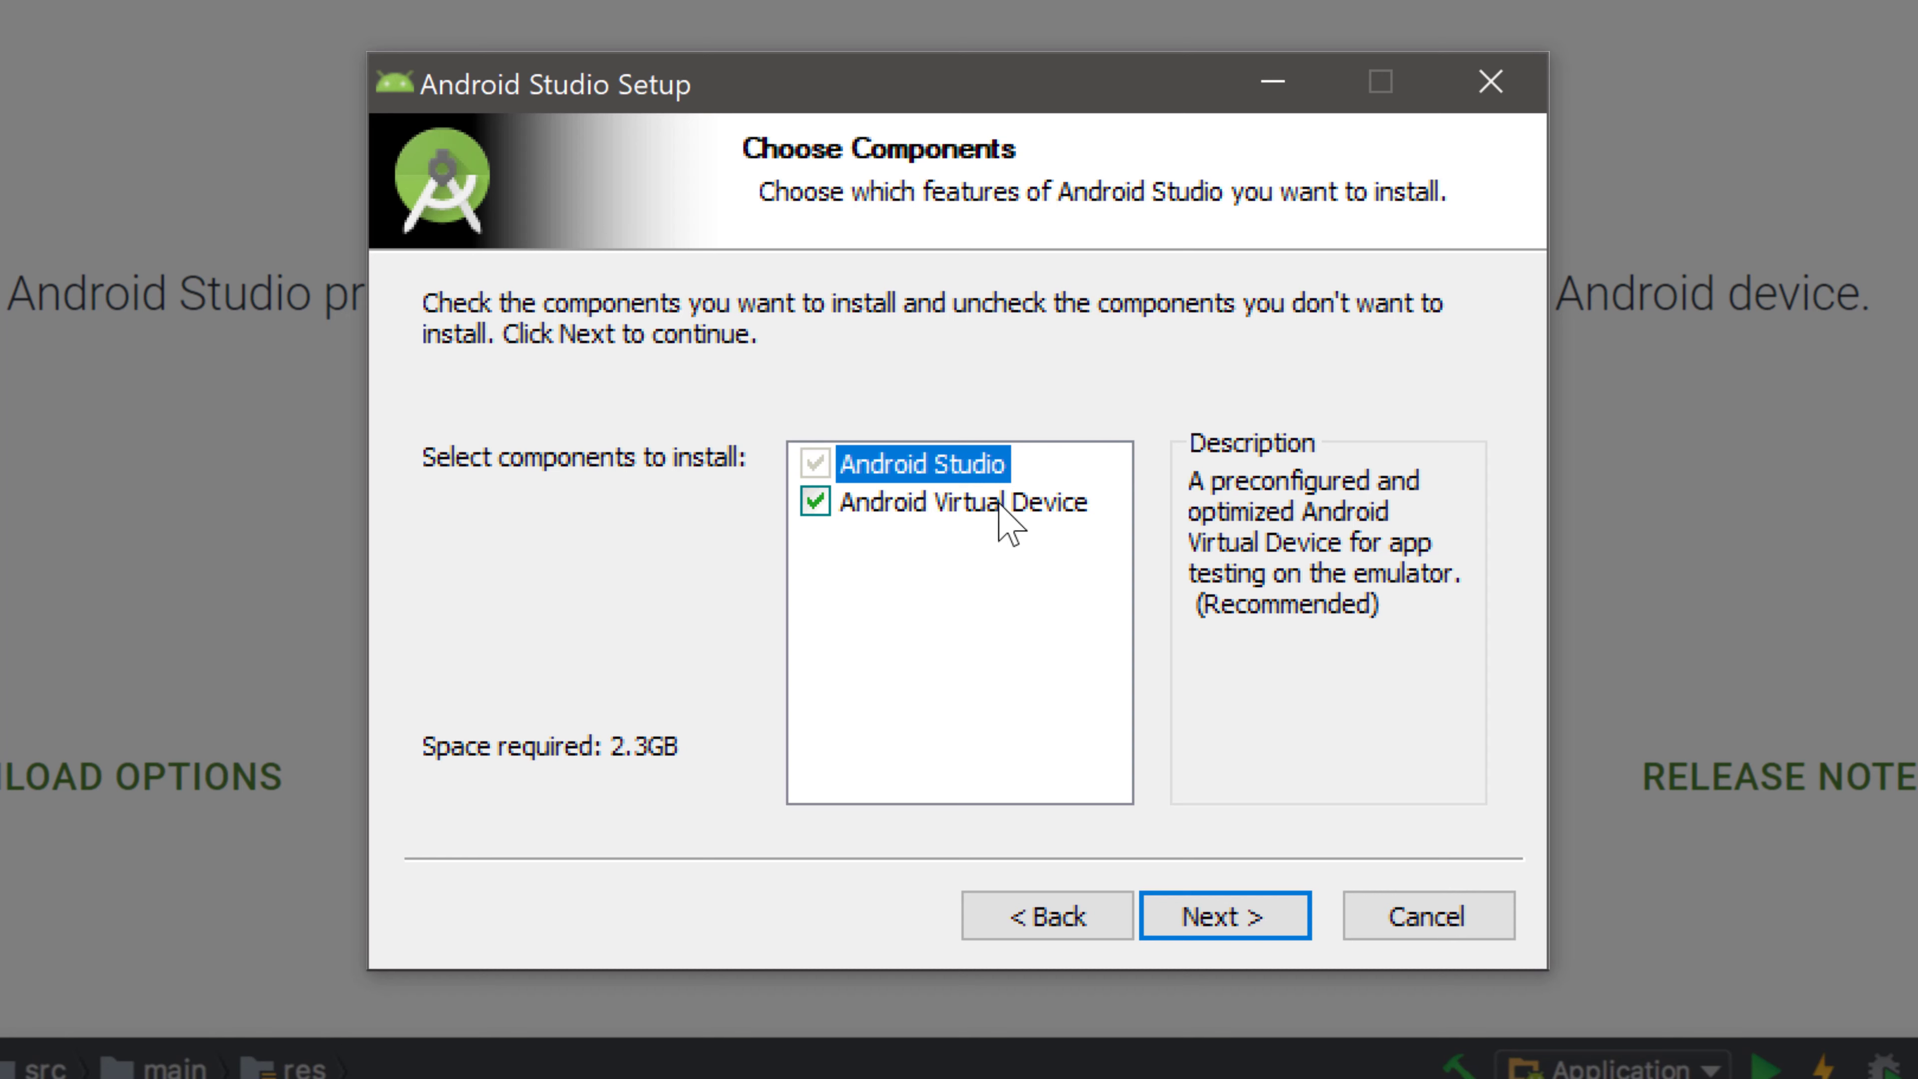
pyautogui.moveTo(1069, 520)
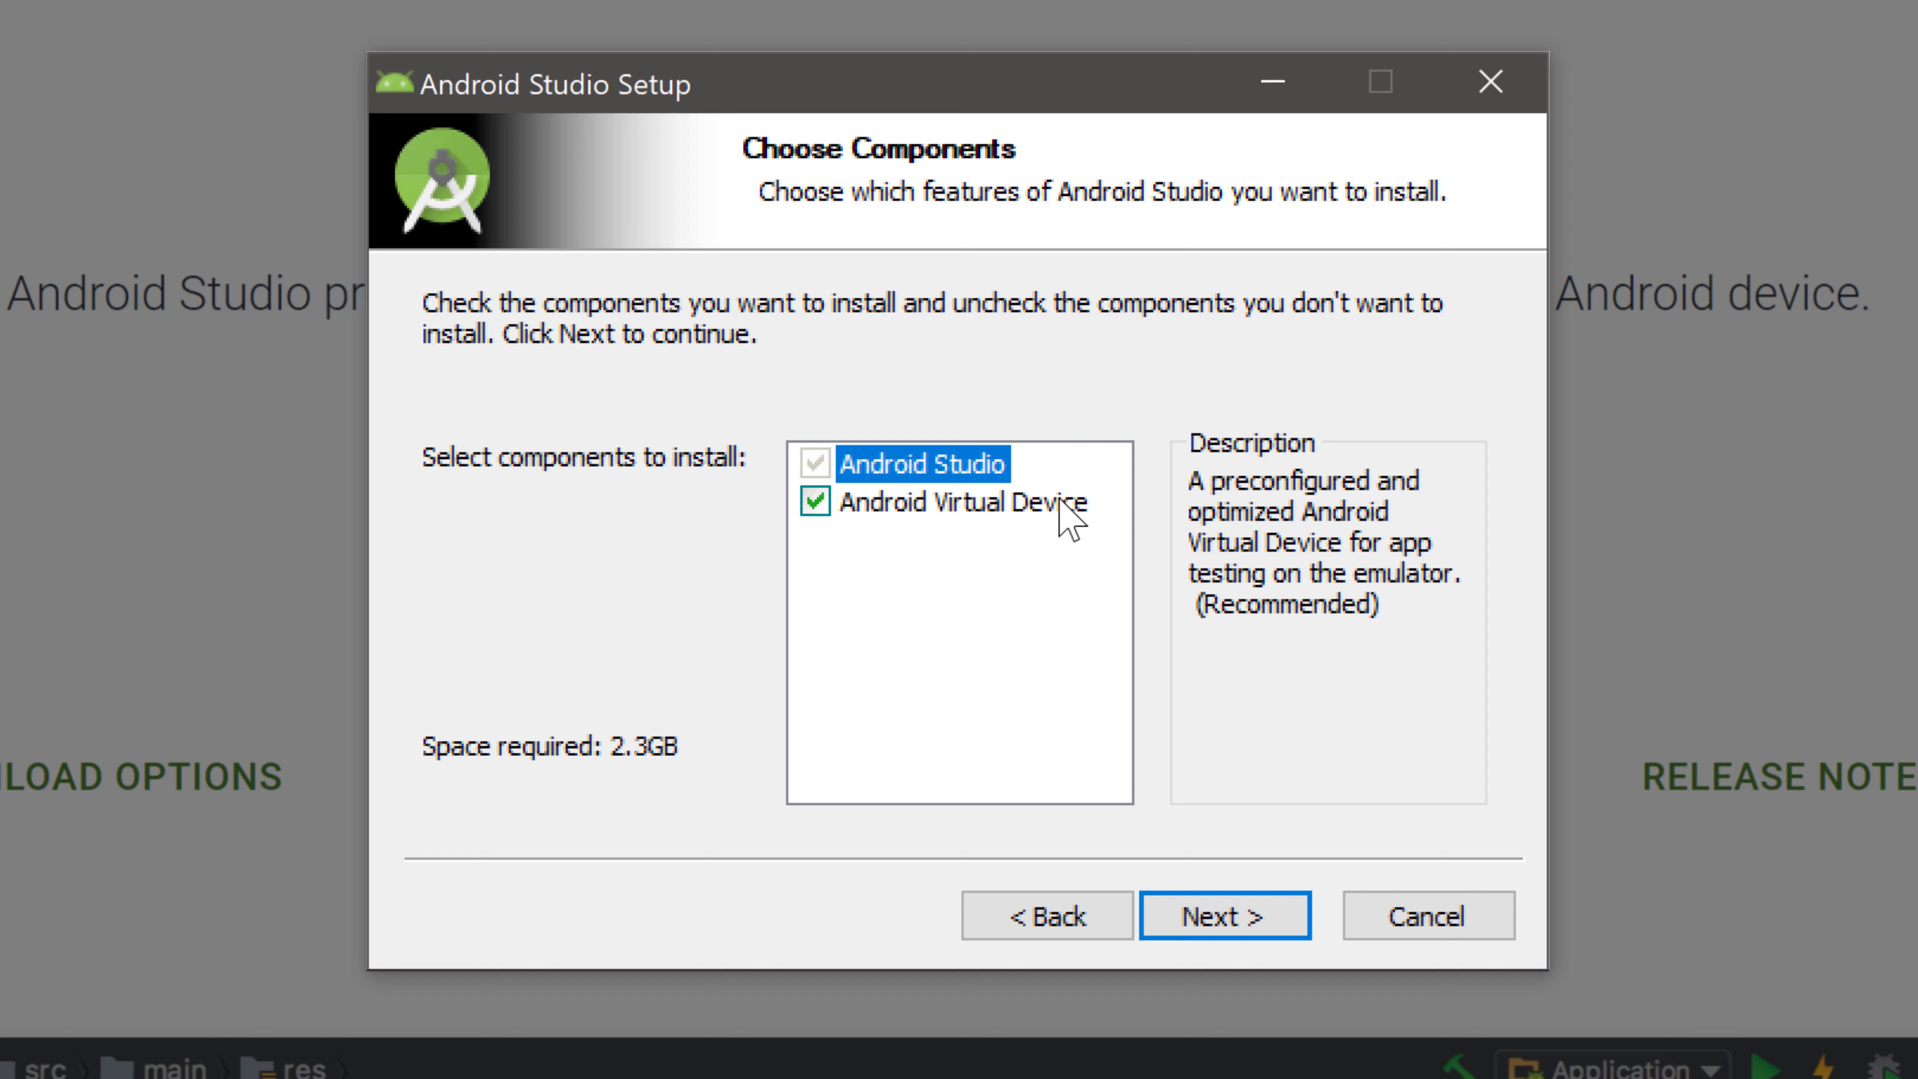
pyautogui.moveTo(1069, 713)
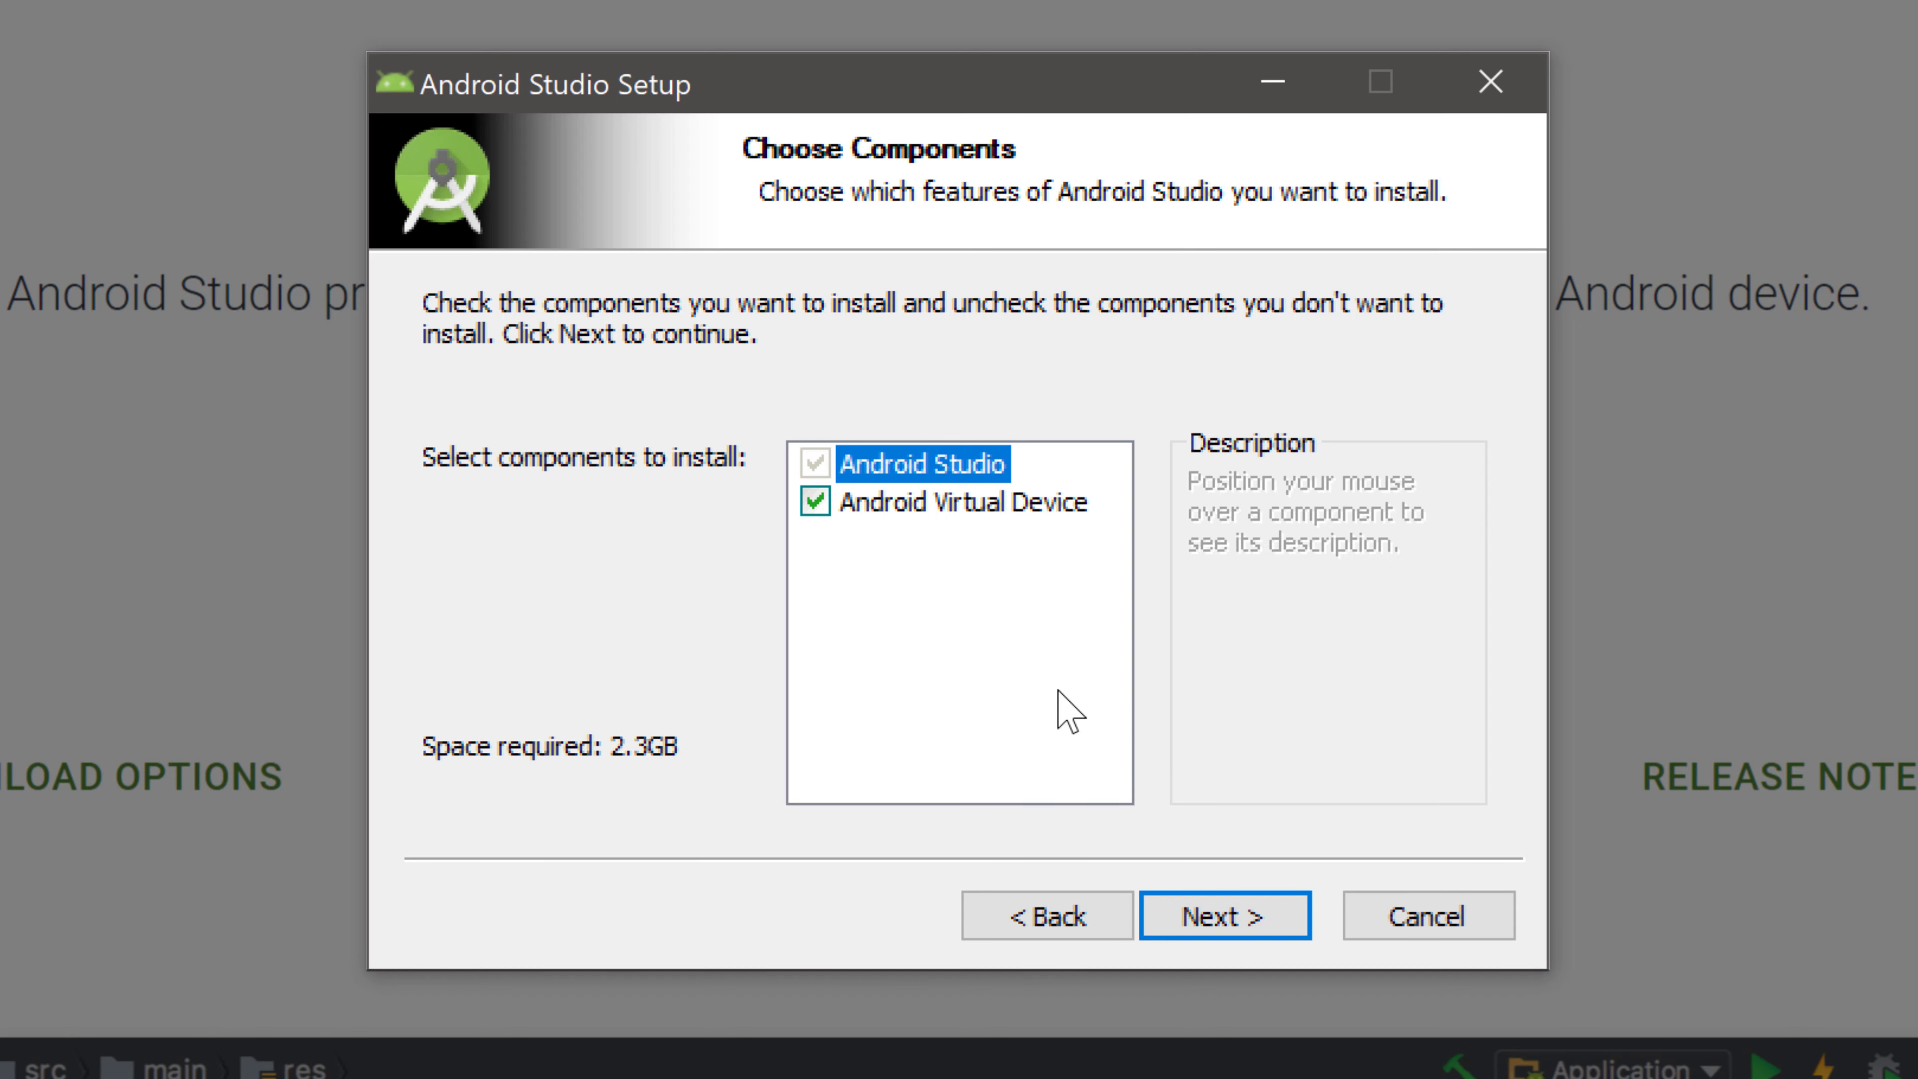
# Install Android Studio with the default location and shortcut folder and reach the completion page.
pyautogui.click(1223, 915)
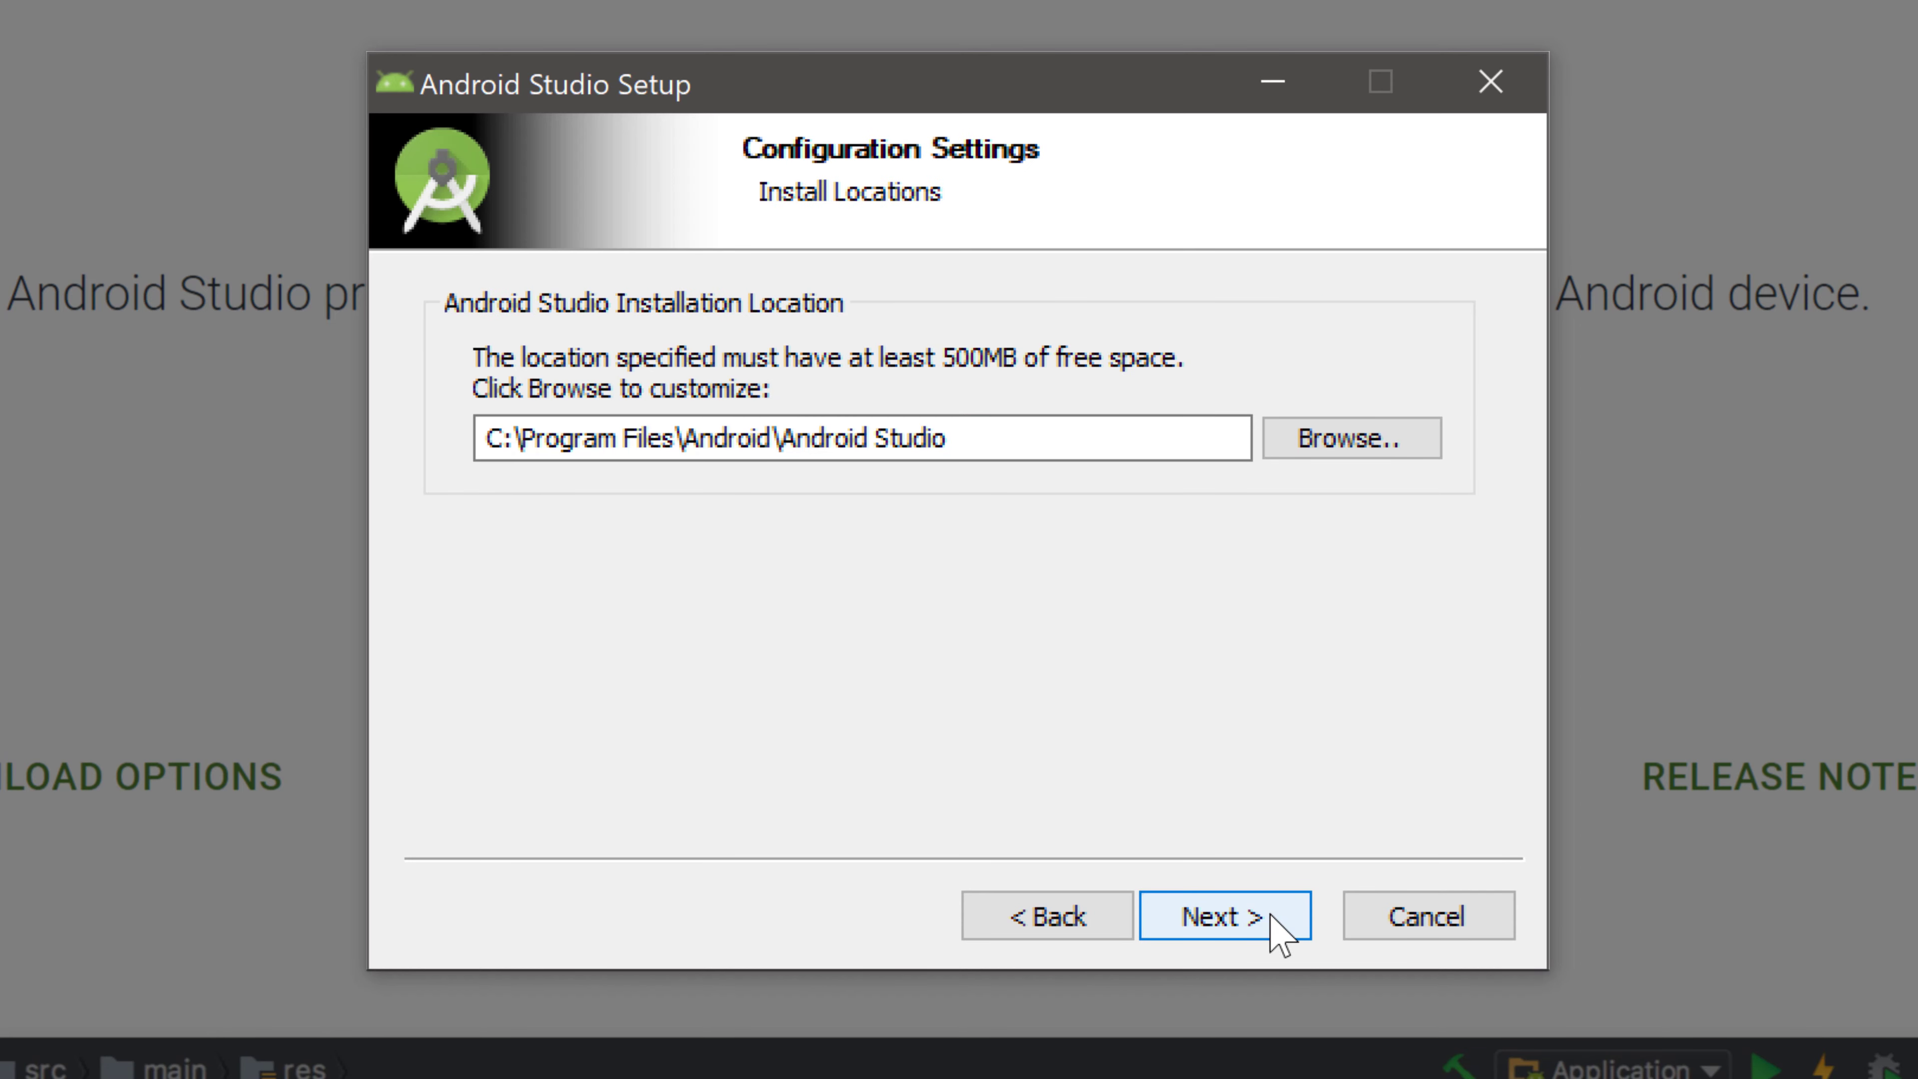
pyautogui.moveTo(556, 501)
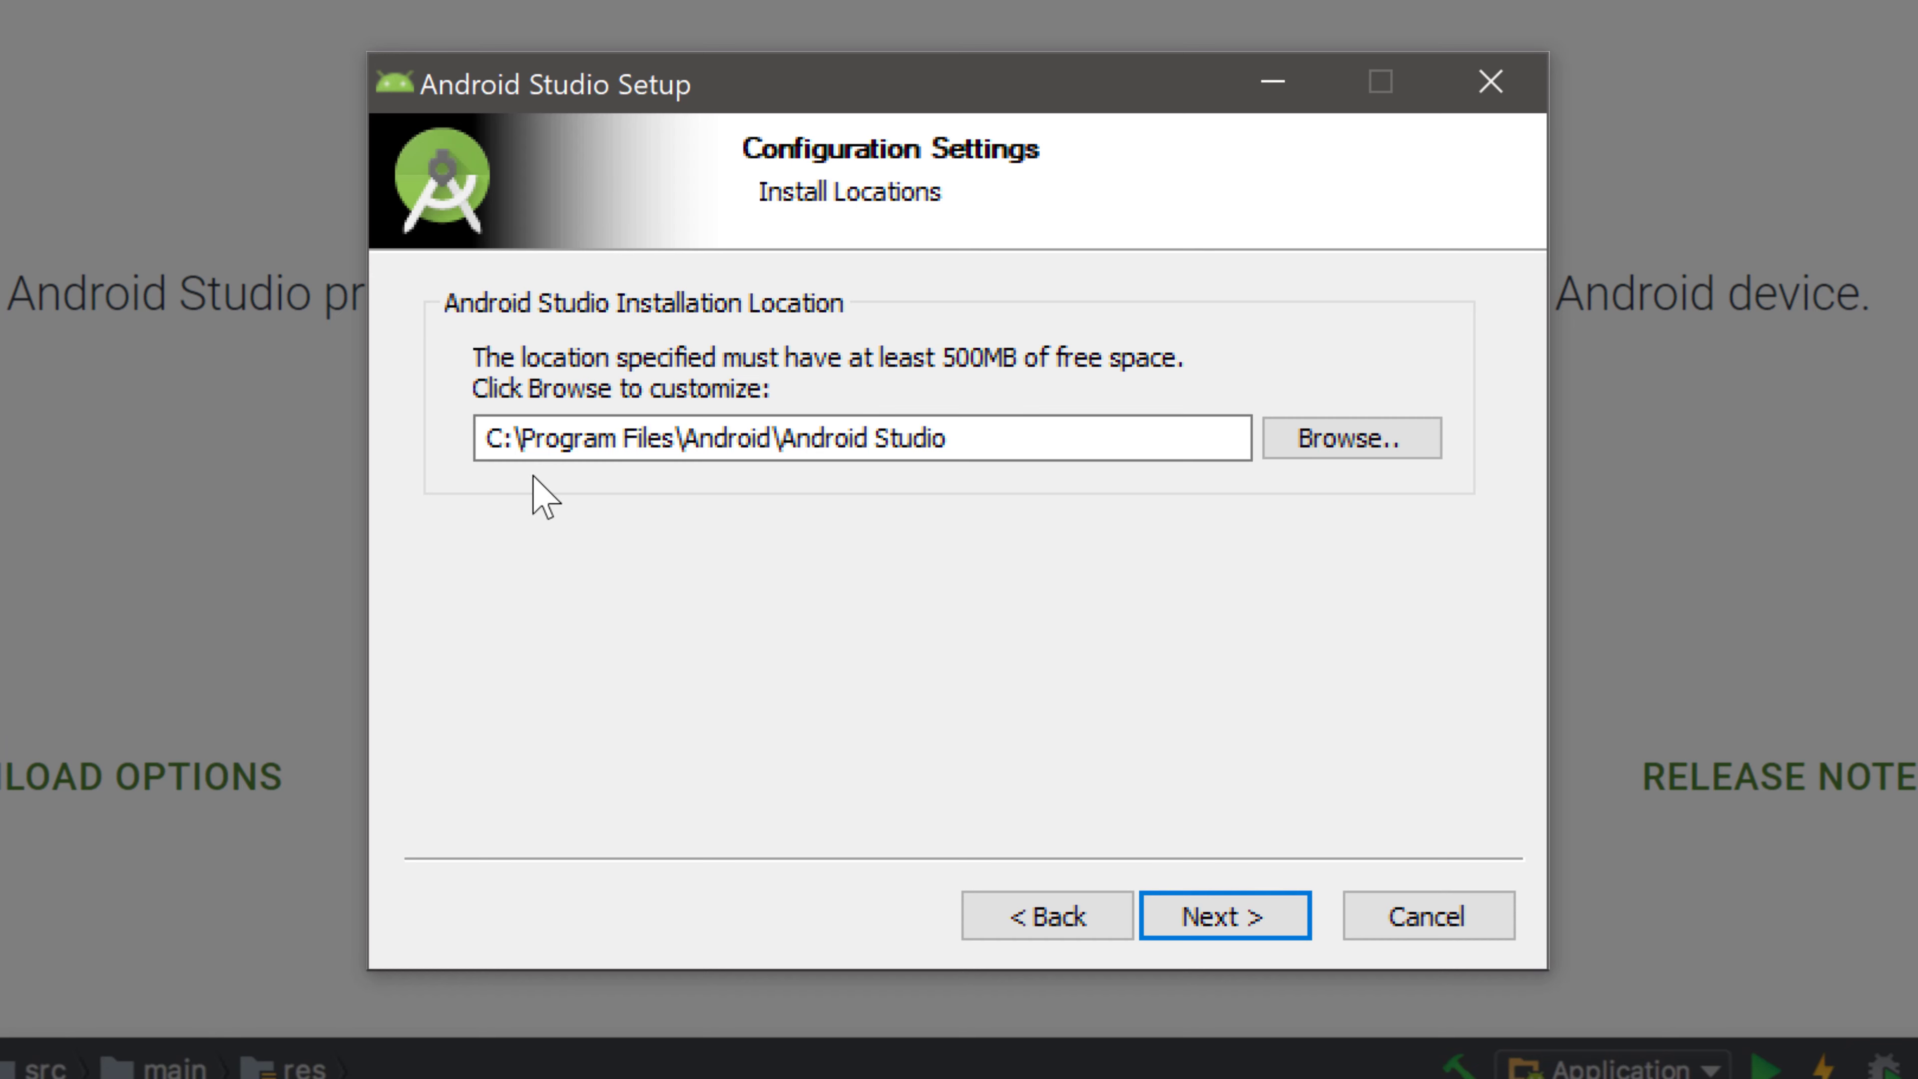
pyautogui.moveTo(958, 403)
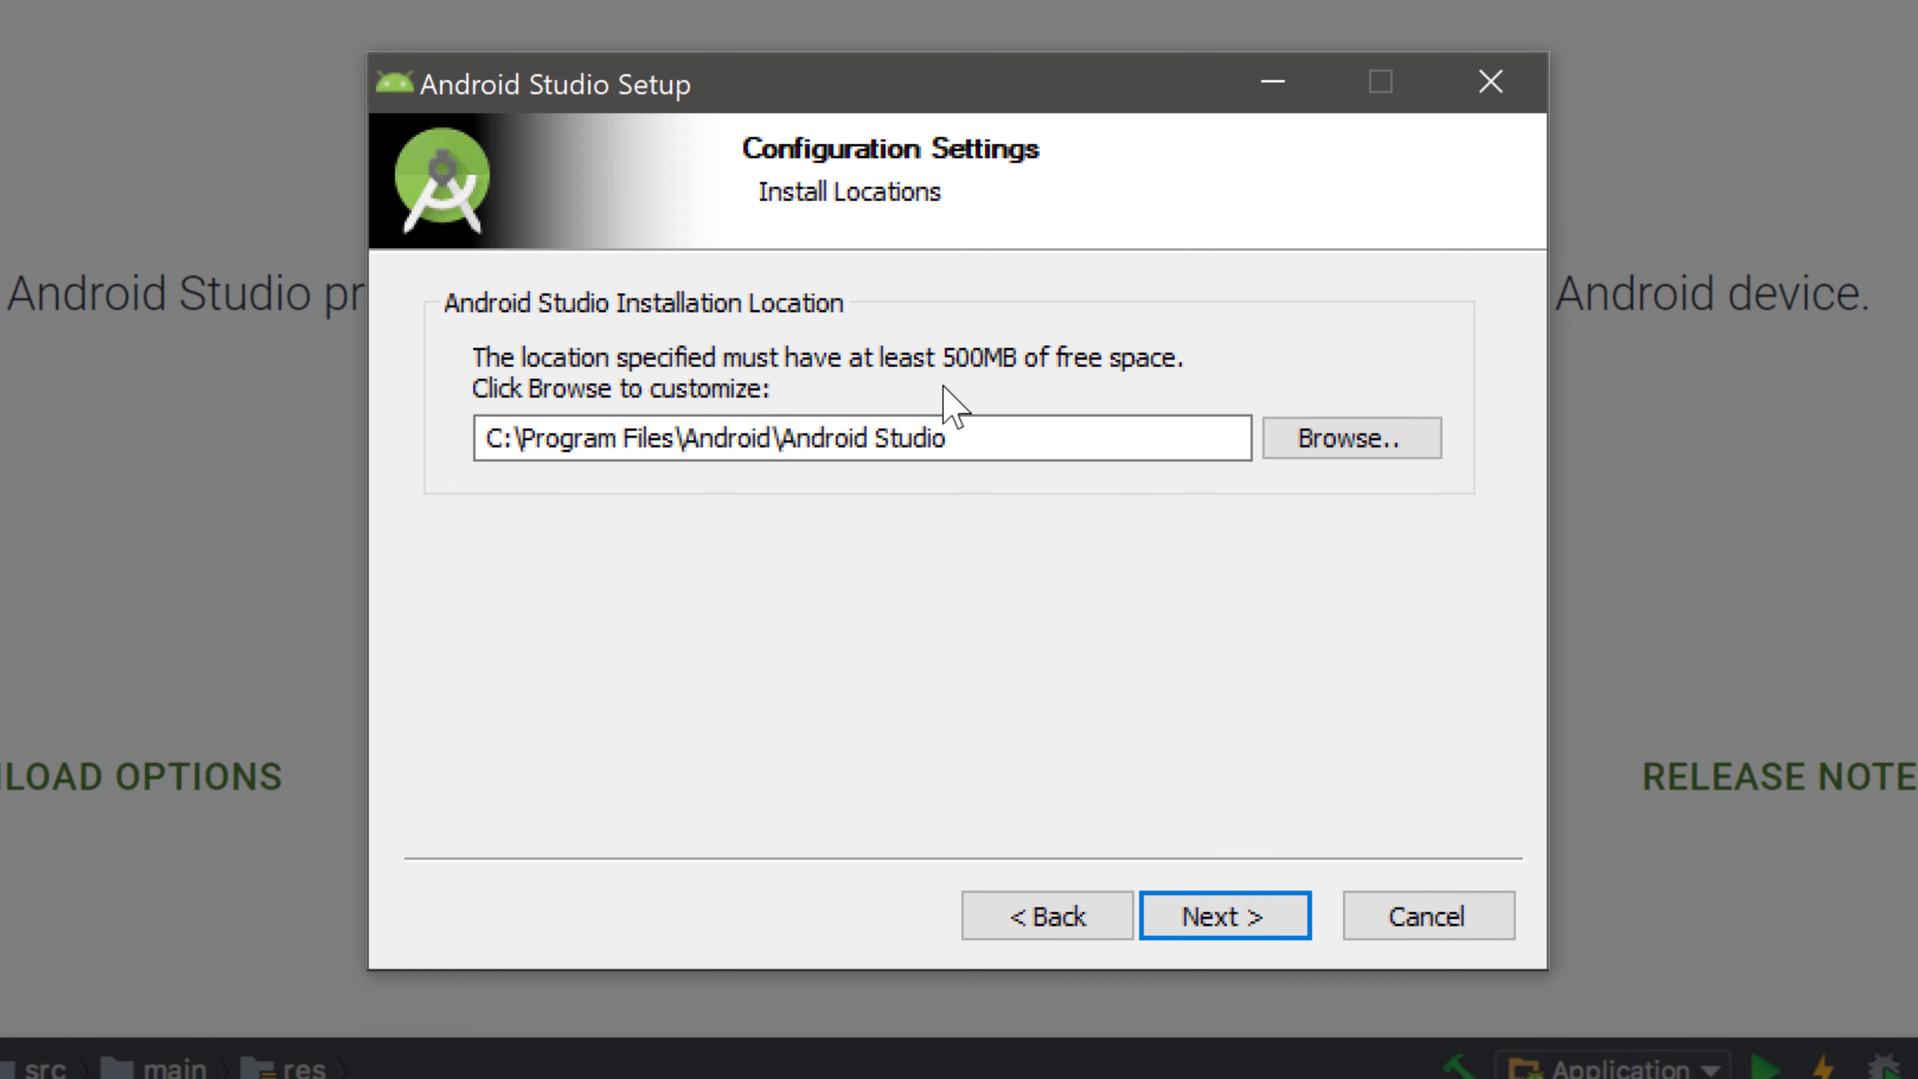
pyautogui.moveTo(1225, 914)
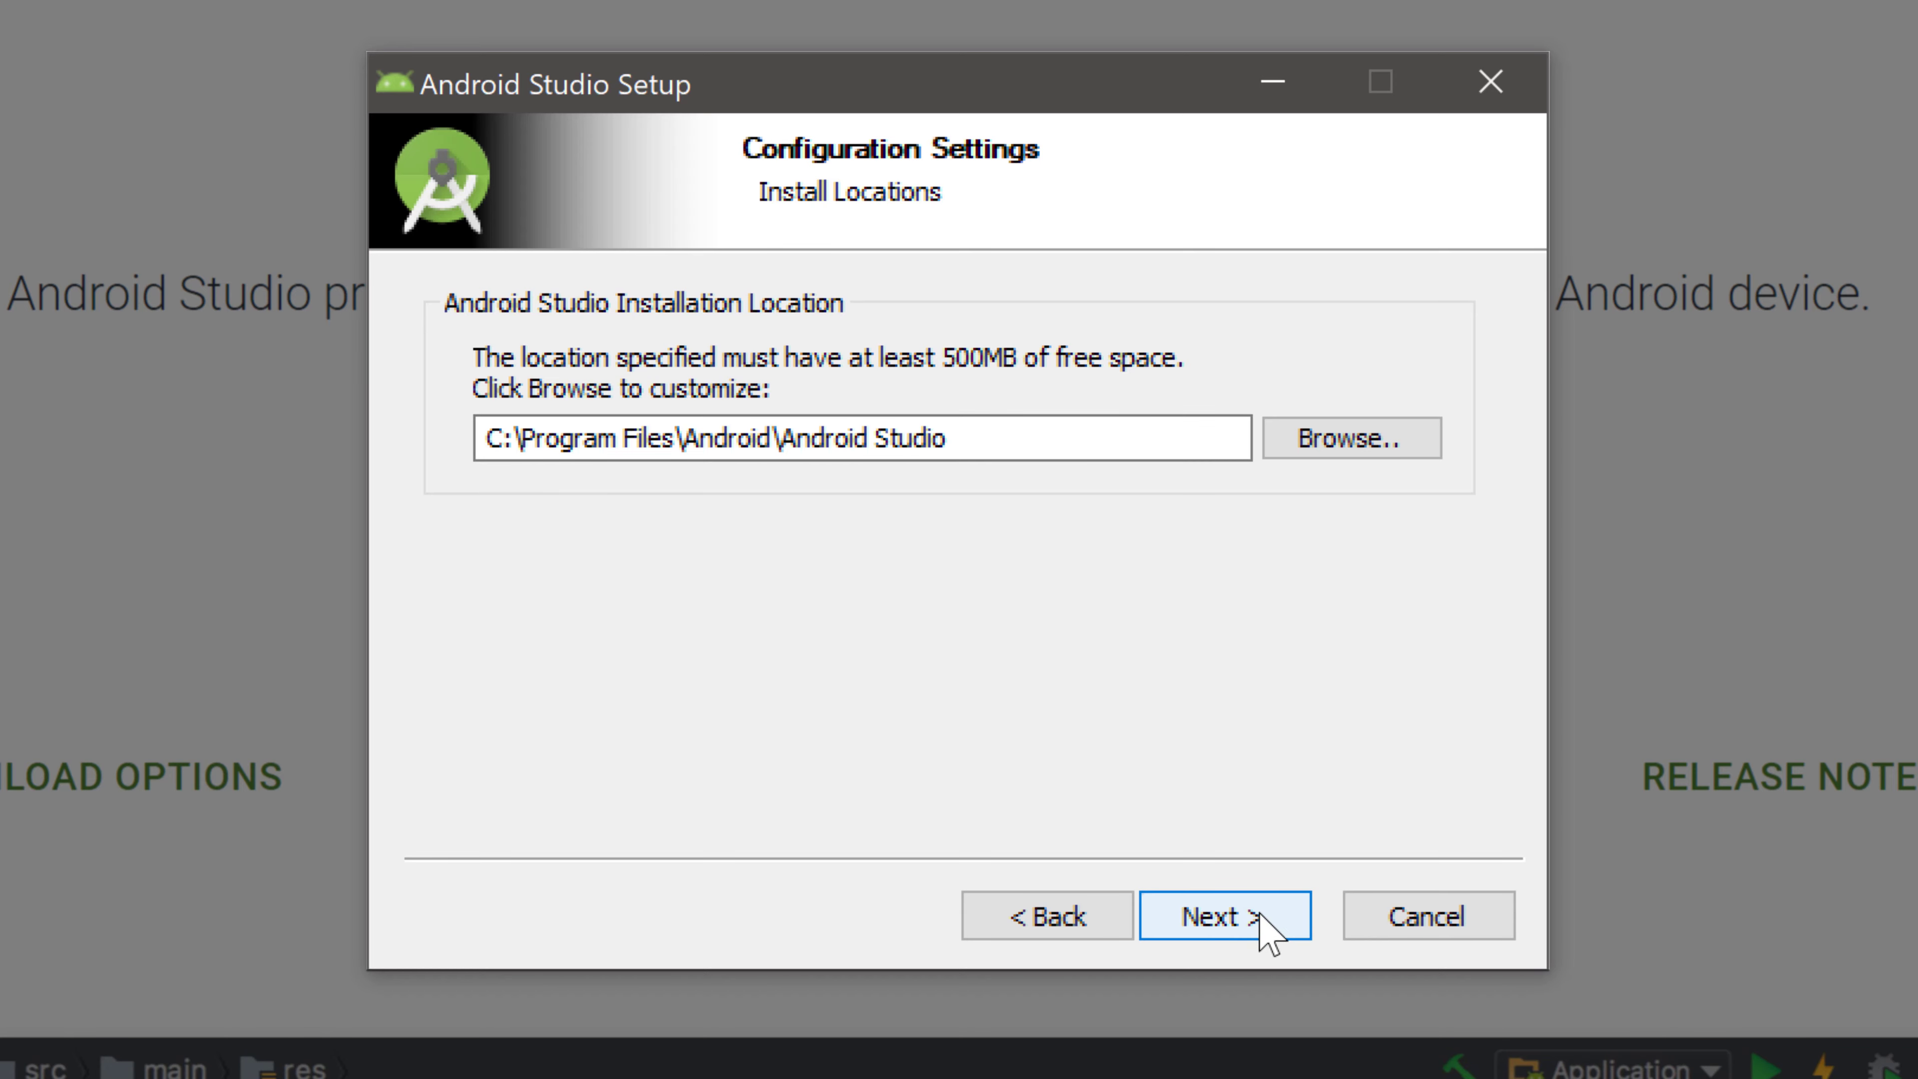
pyautogui.click(1222, 915)
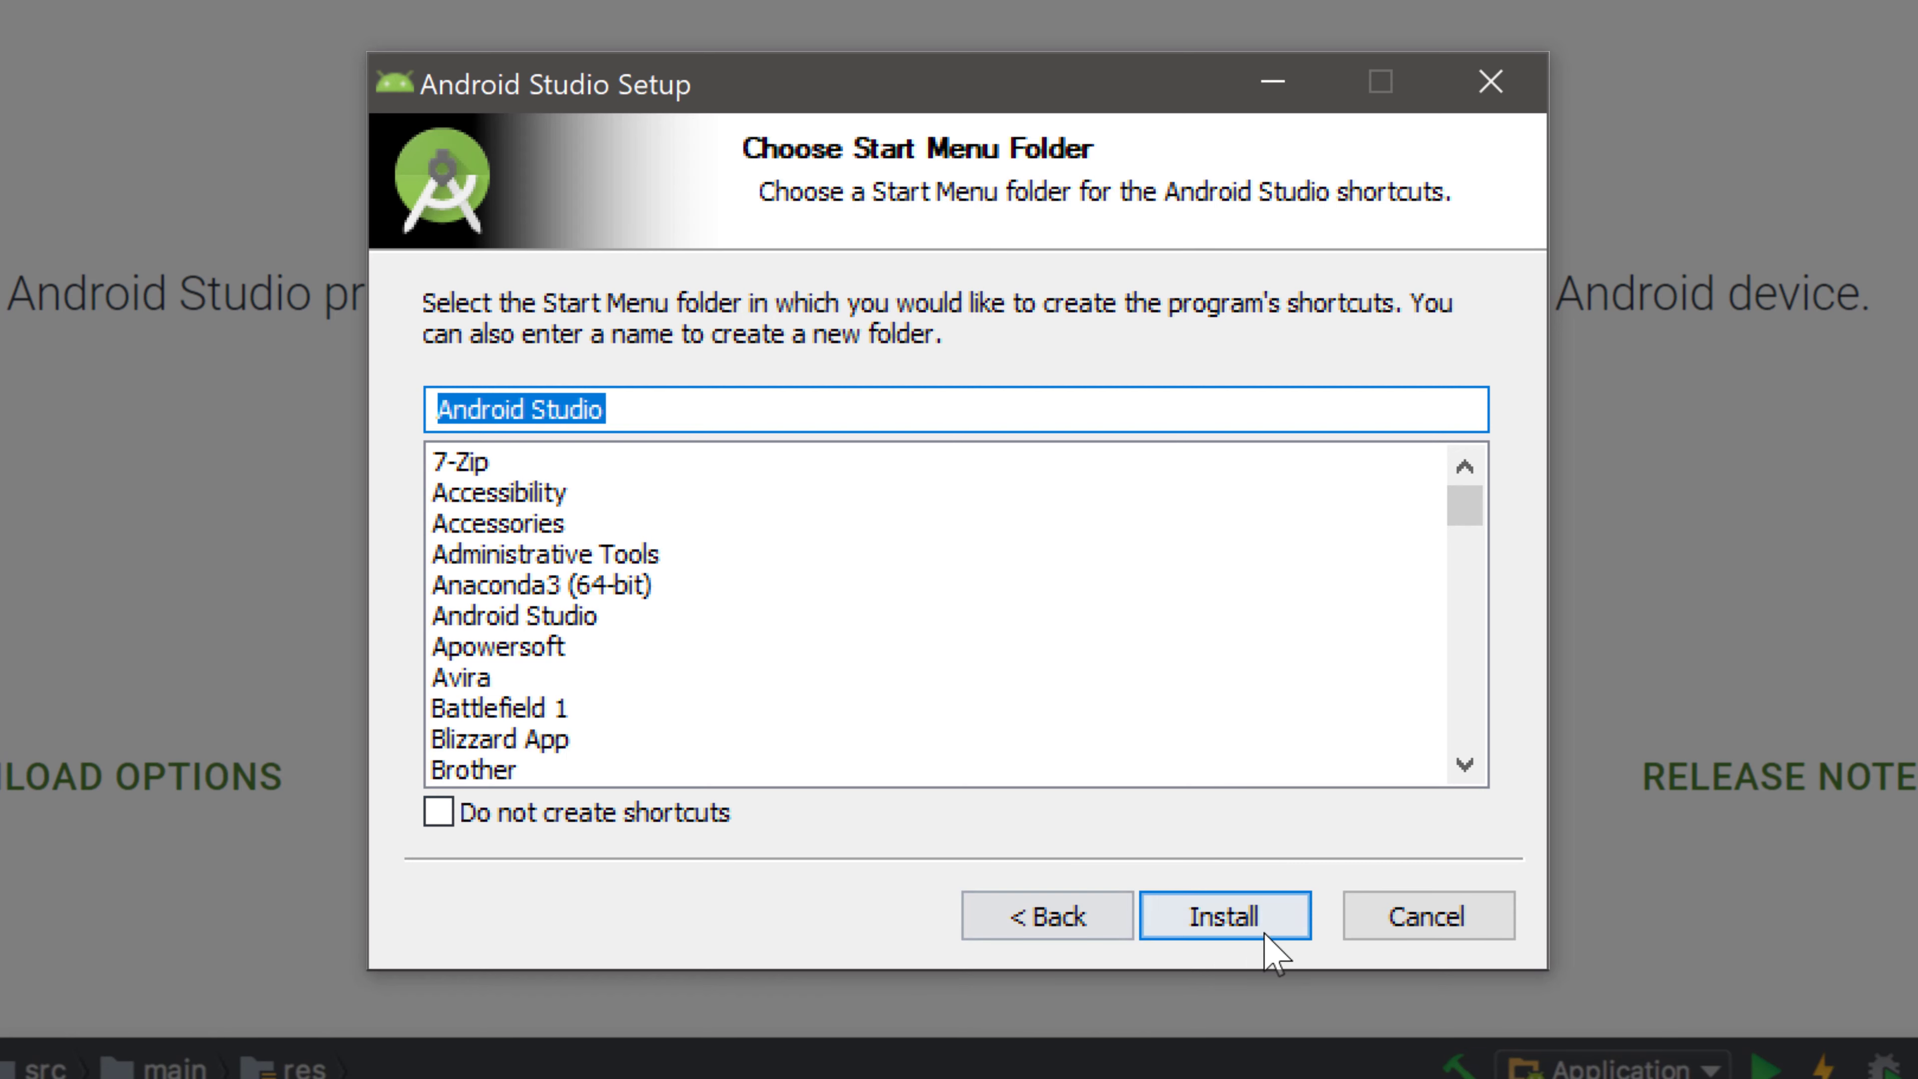
pyautogui.click(1223, 915)
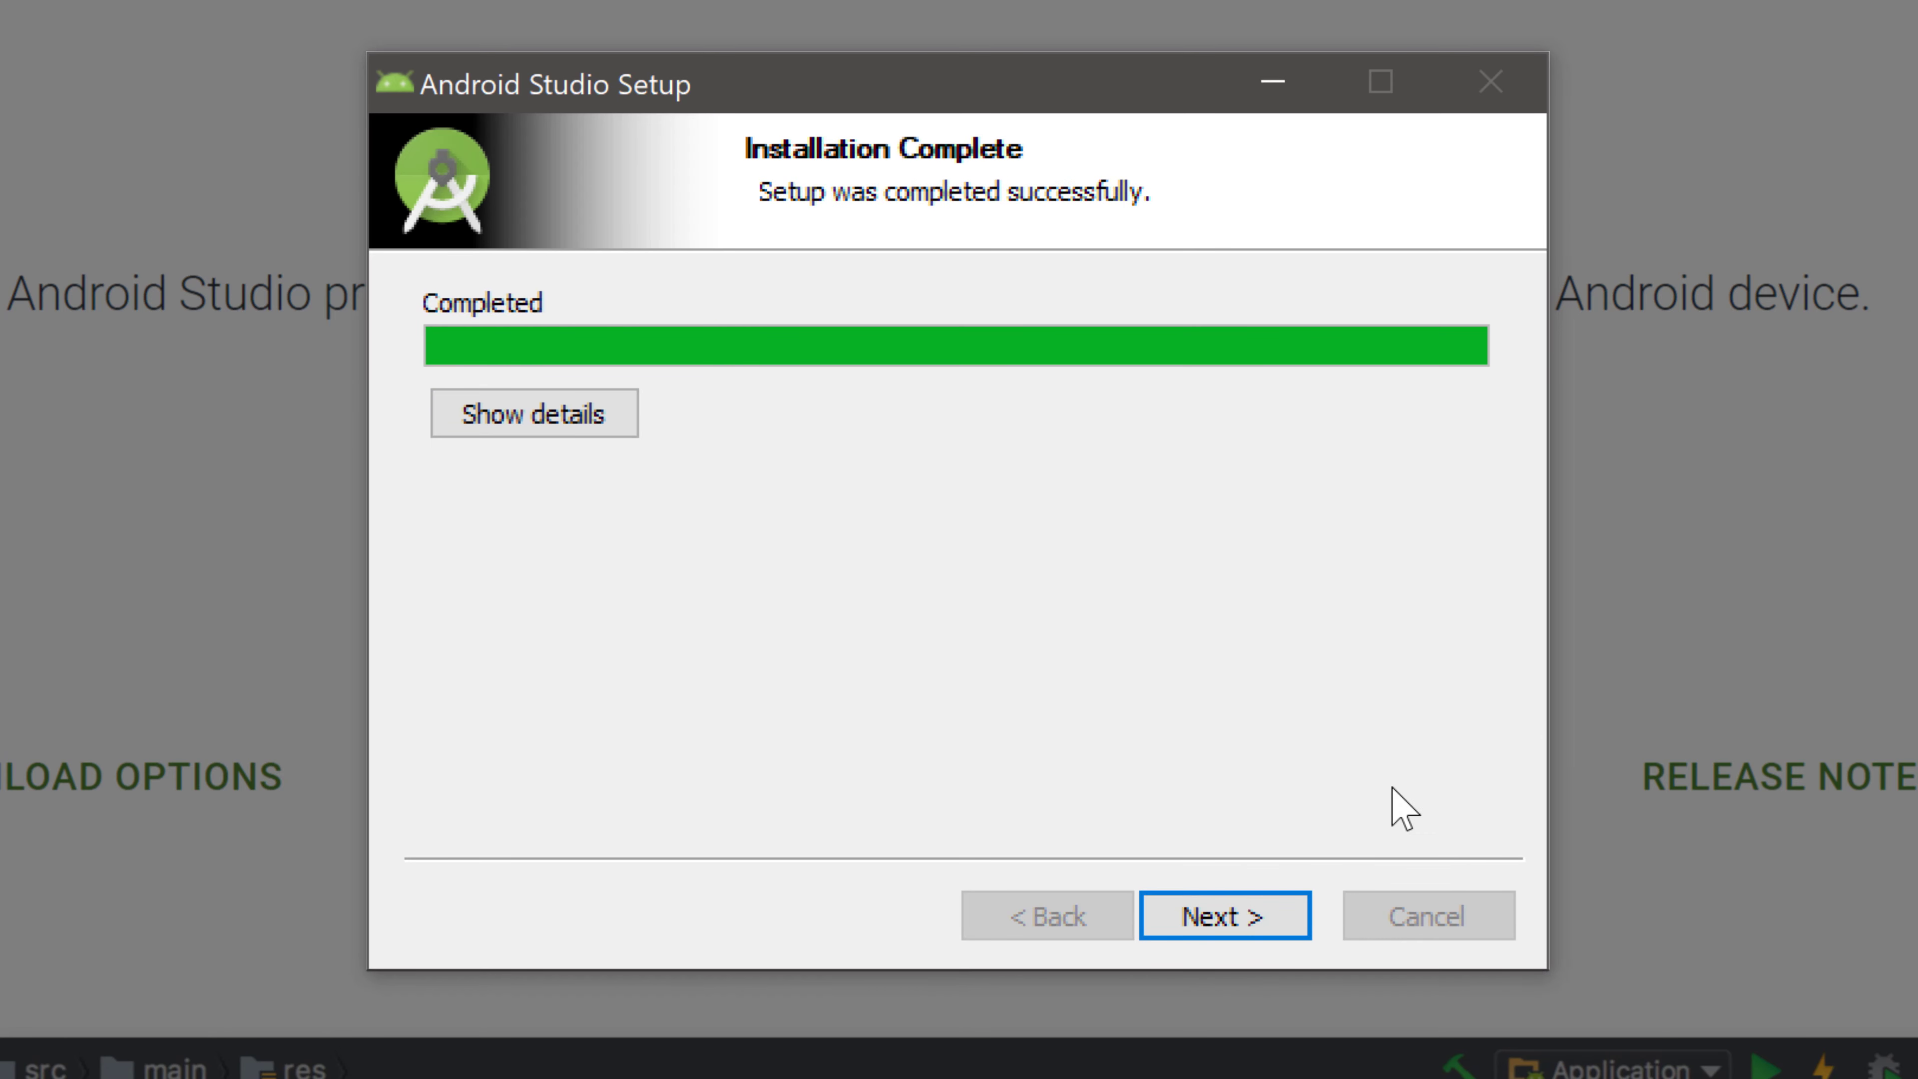
pyautogui.moveTo(1226, 915)
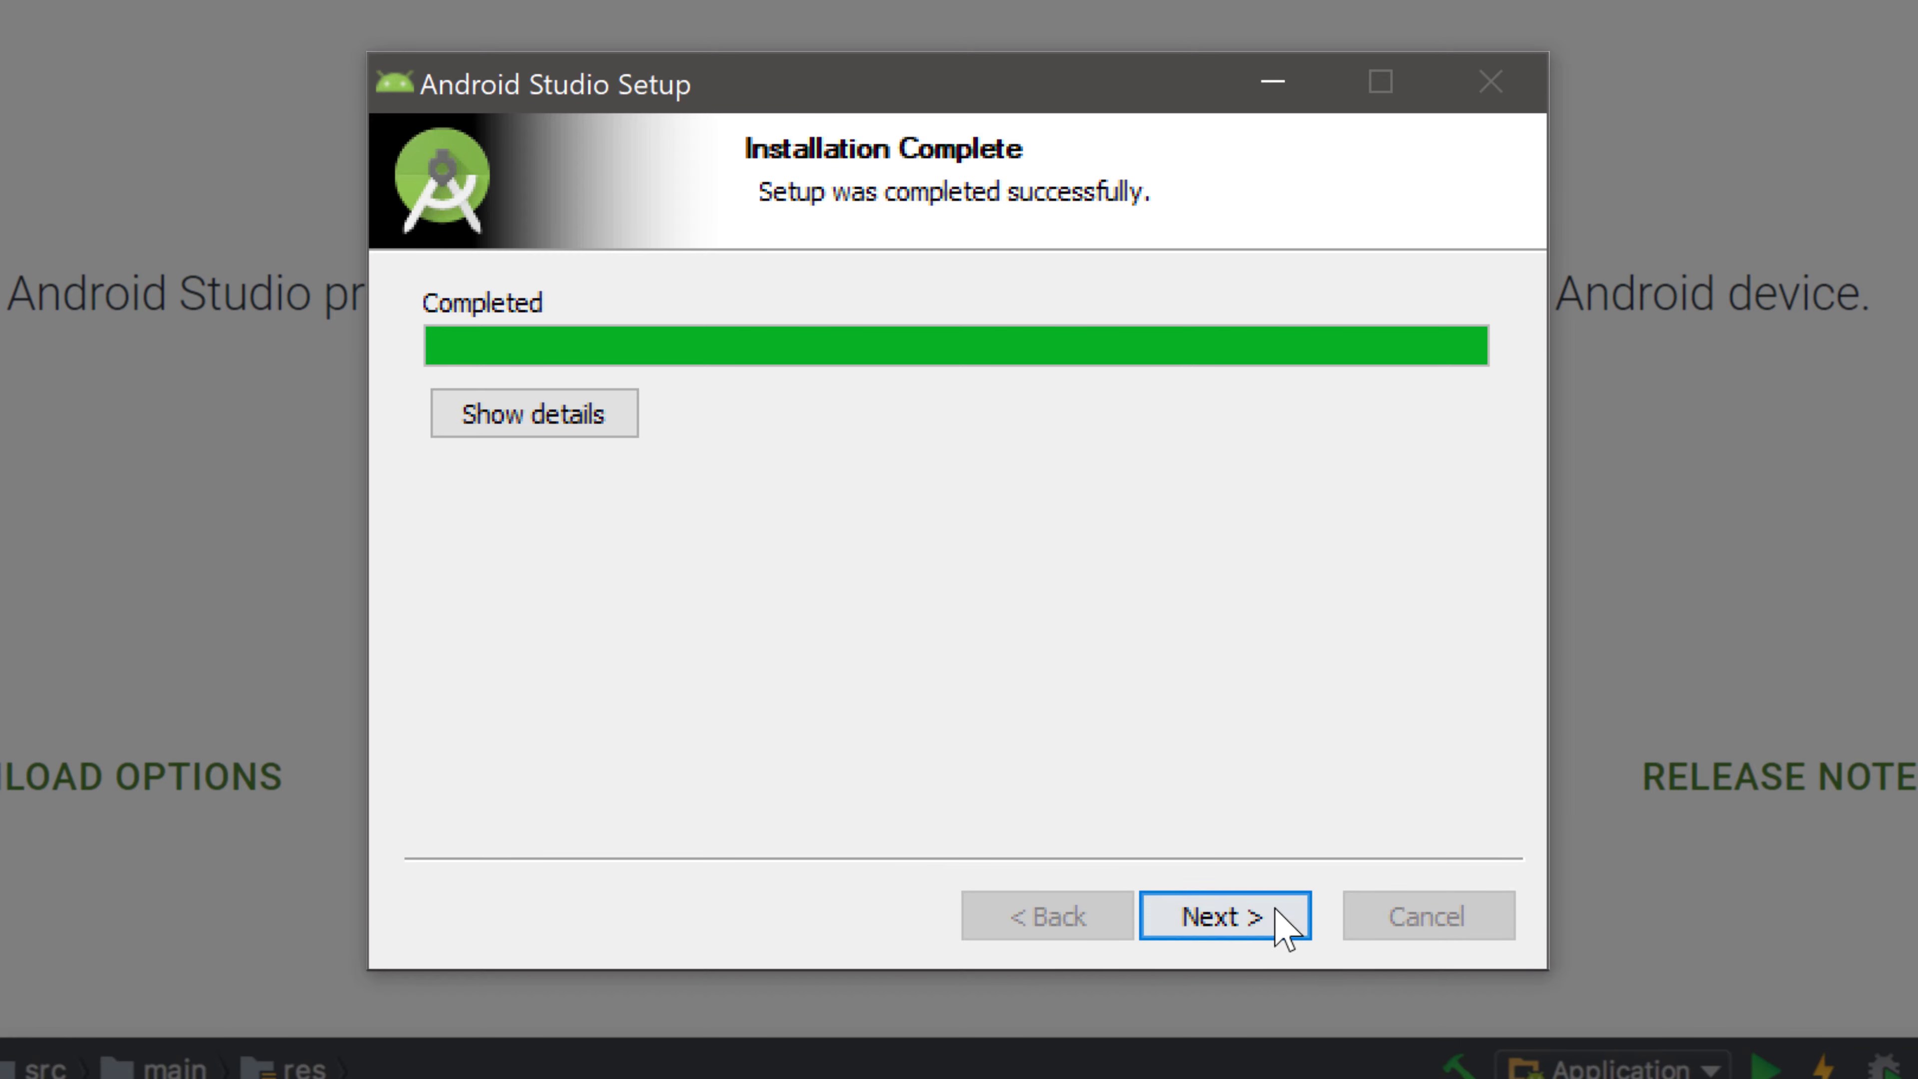
pyautogui.click(1222, 915)
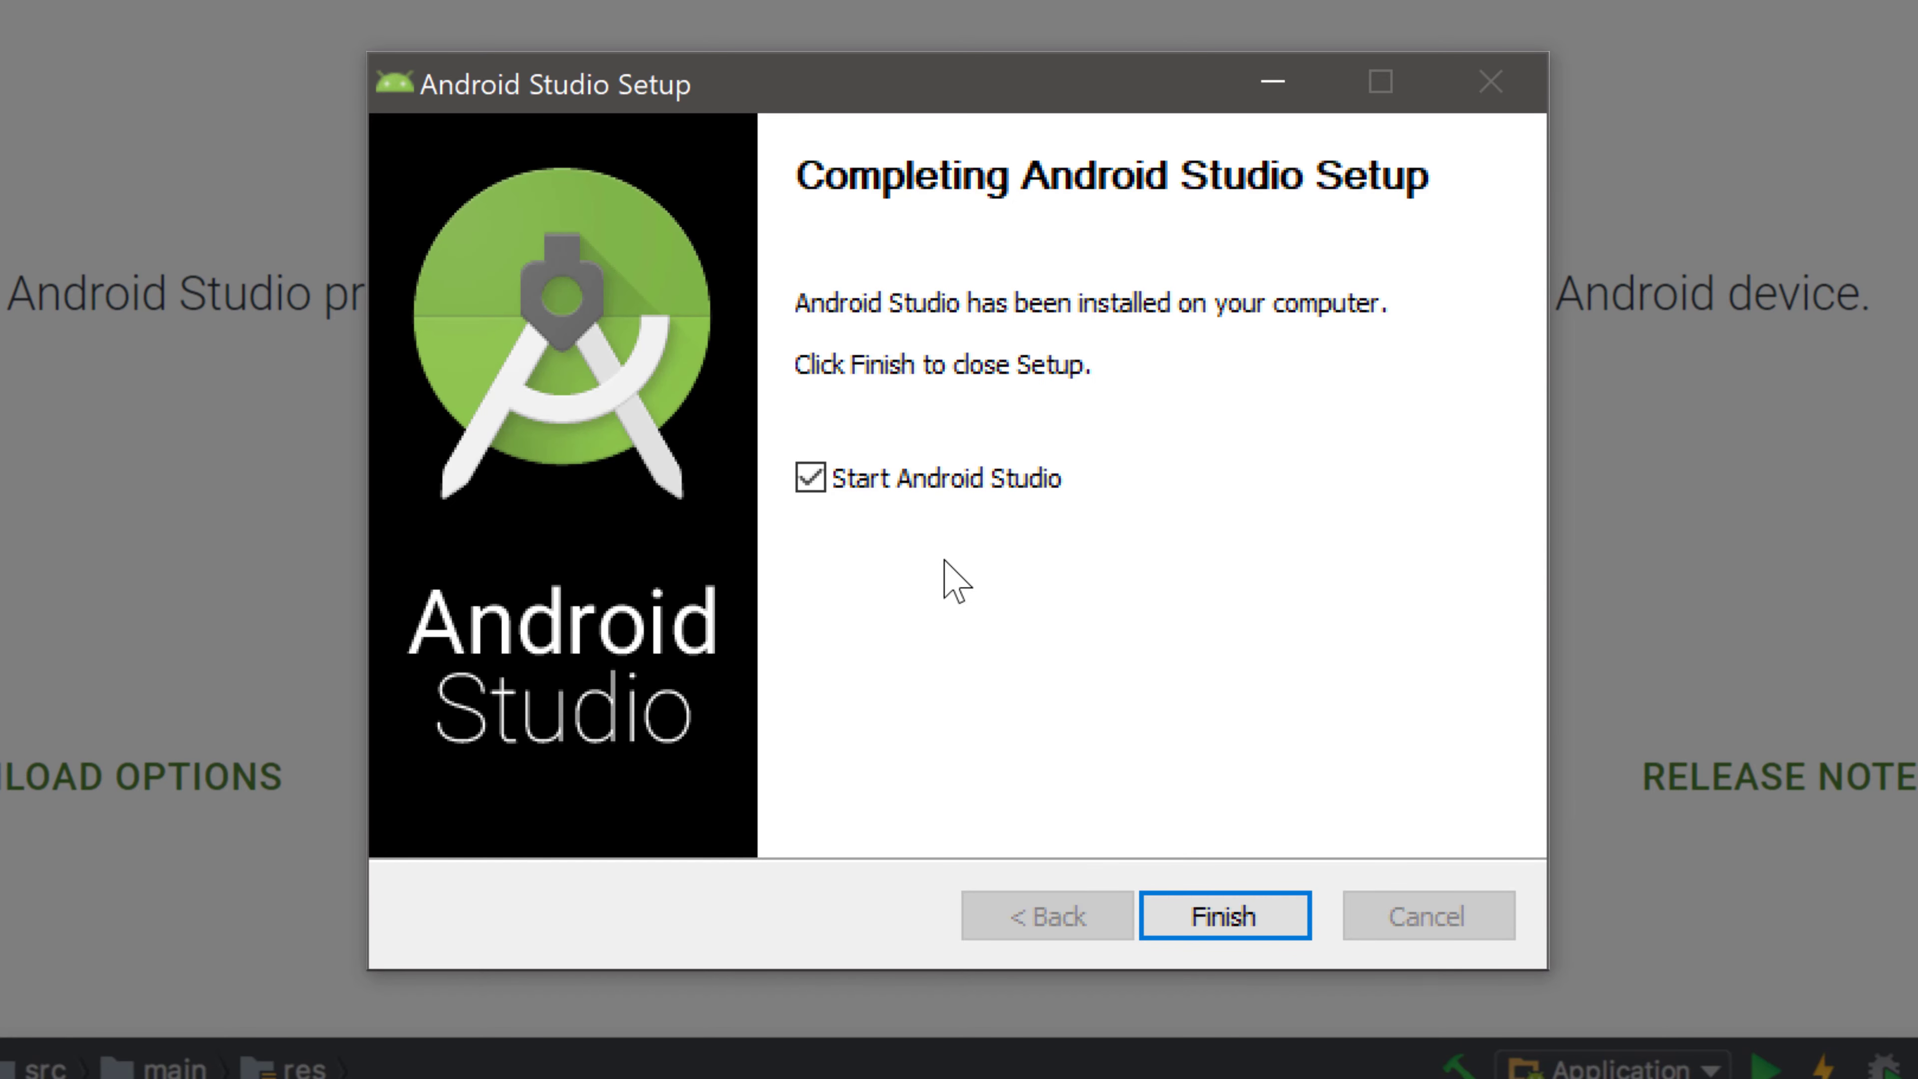
pyautogui.moveTo(868, 584)
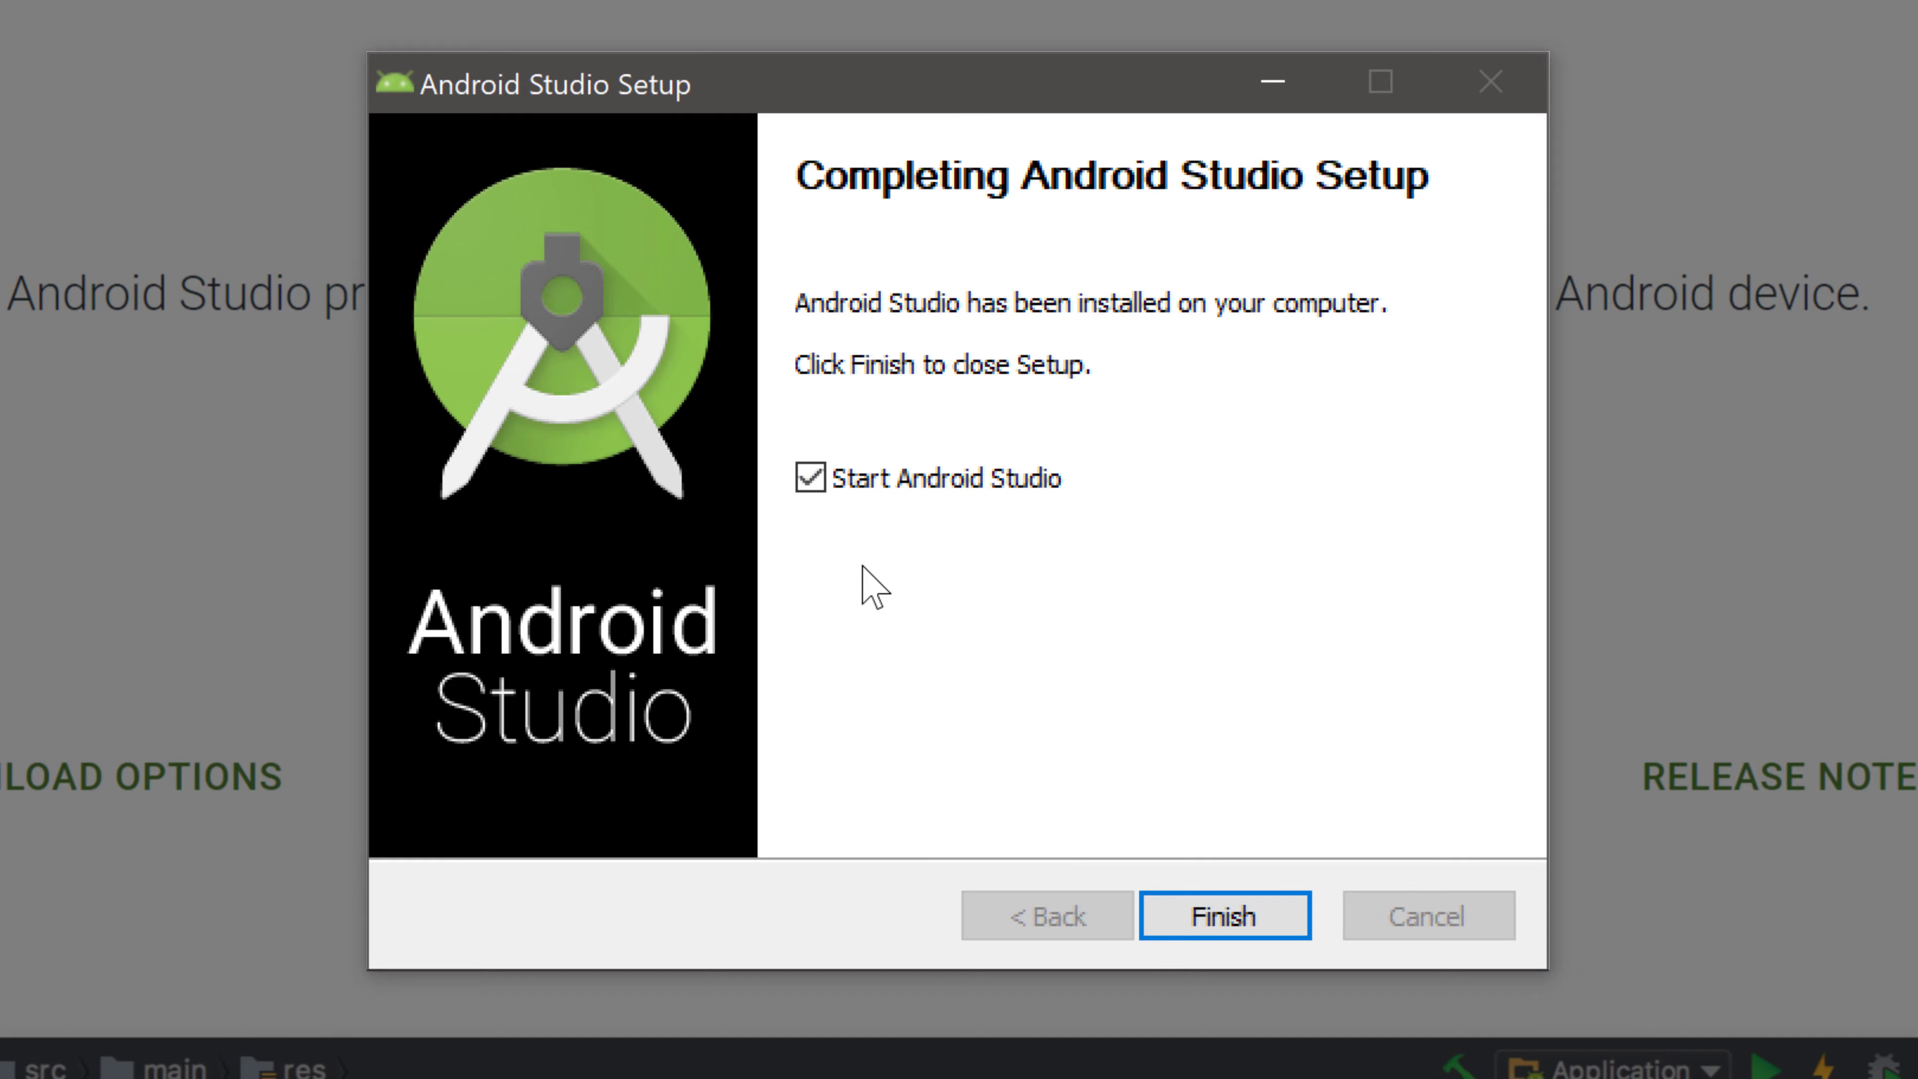
# Launch Android Studio, keep the Standard setup type and select the Darcula theme.
pyautogui.click(1224, 915)
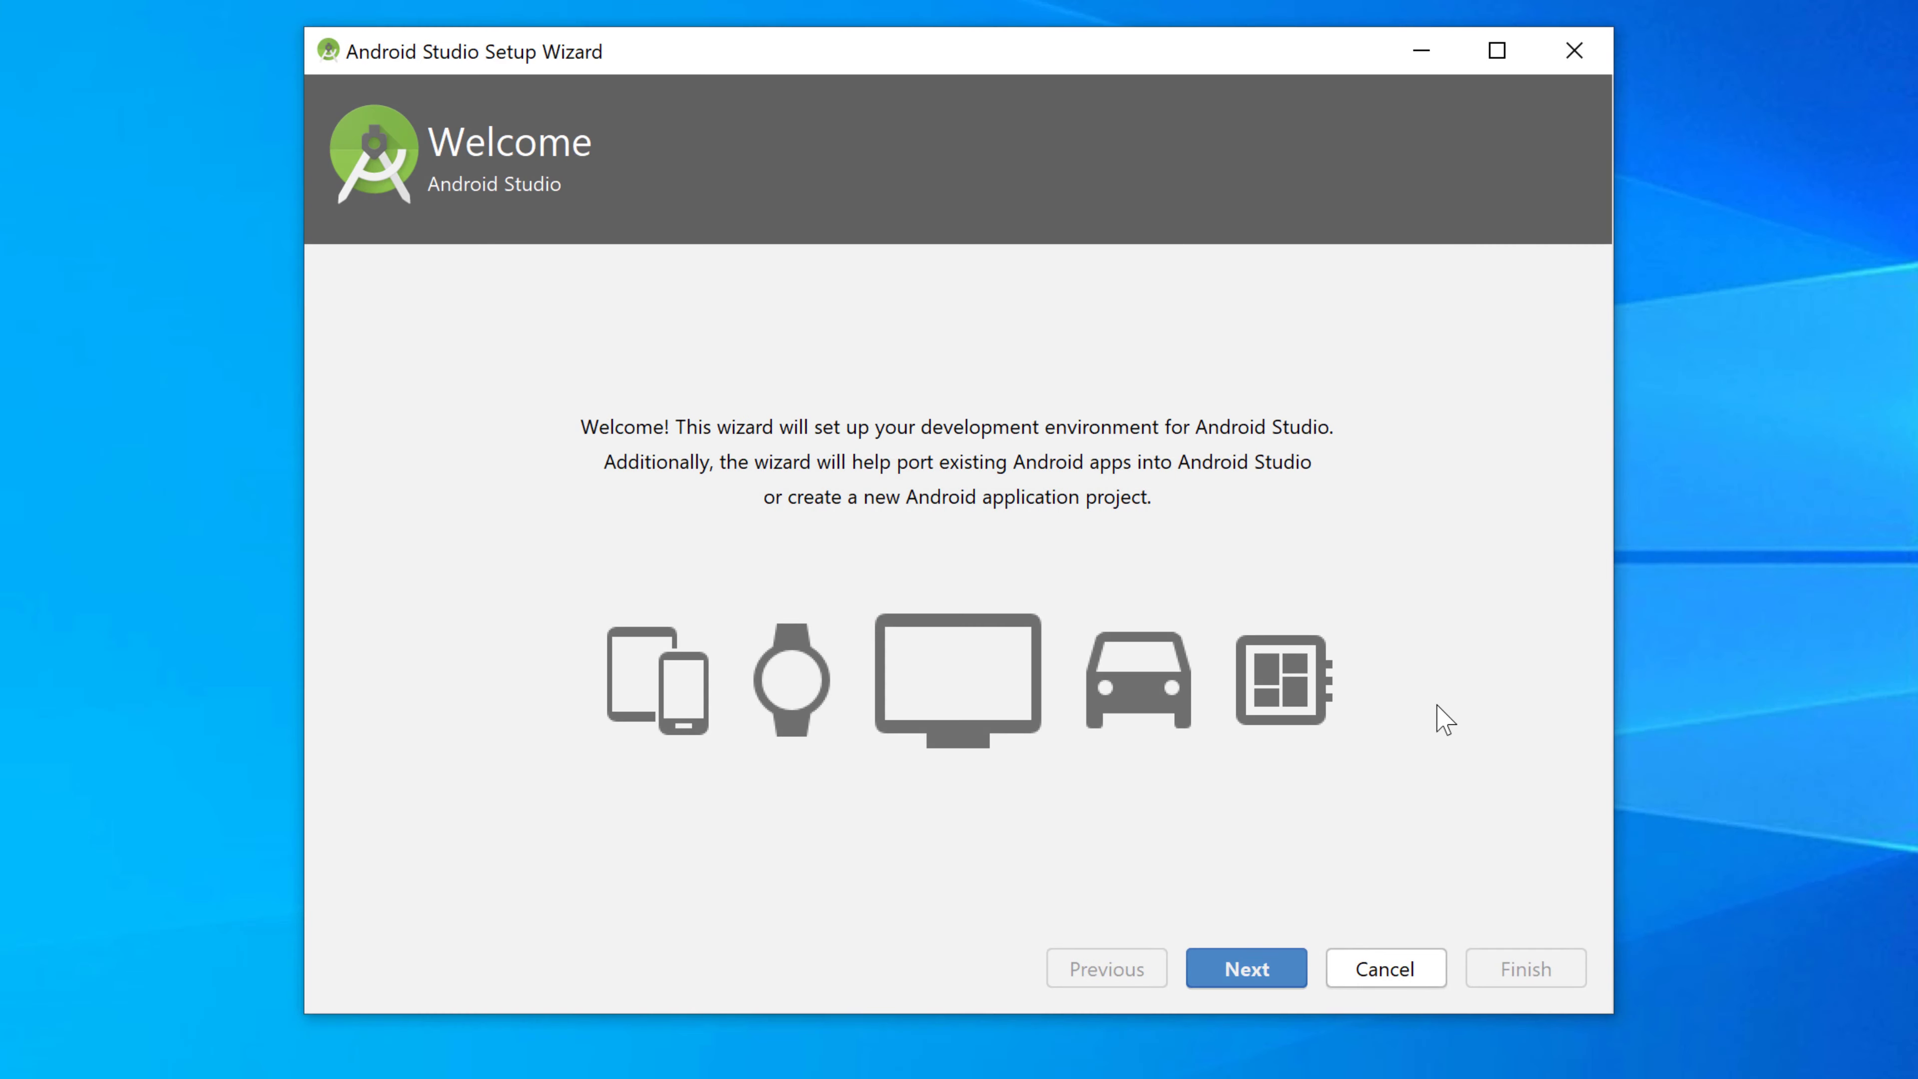
pyautogui.moveTo(1399, 693)
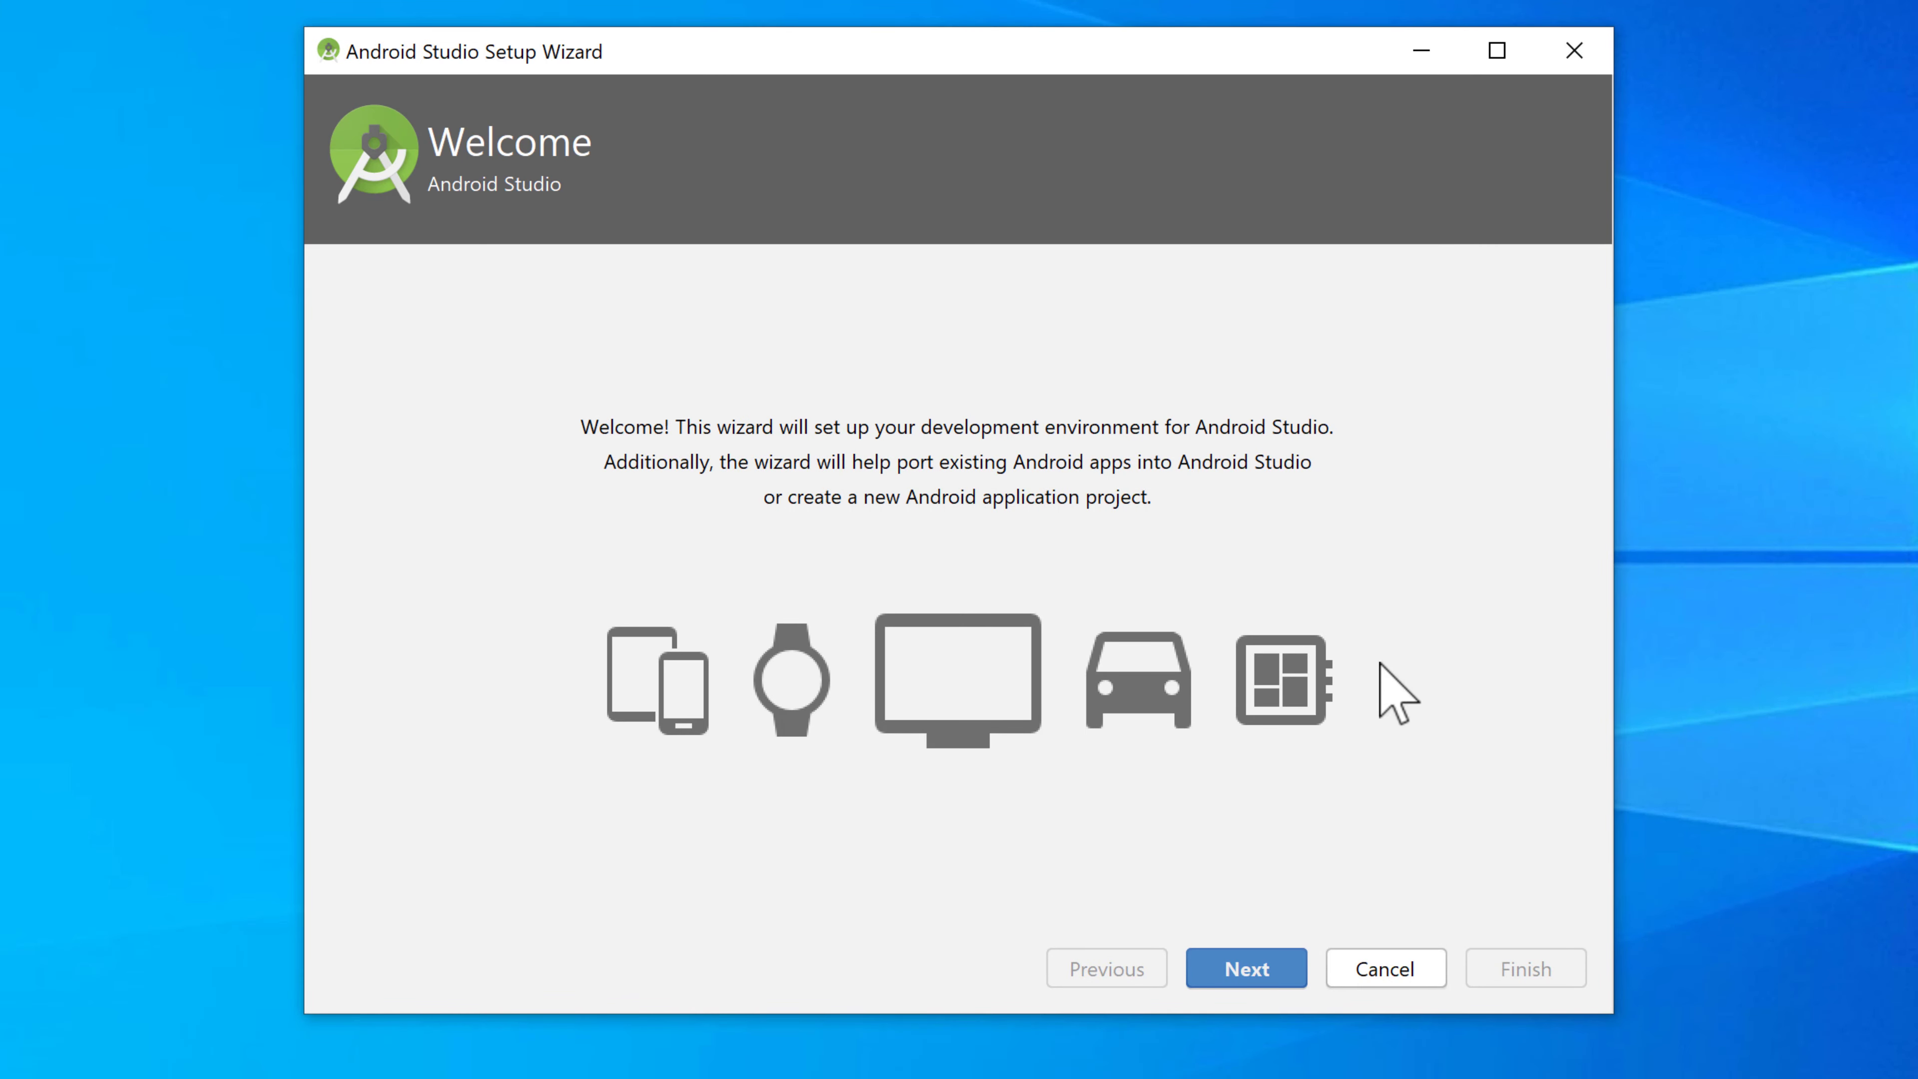
pyautogui.moveTo(1061, 457)
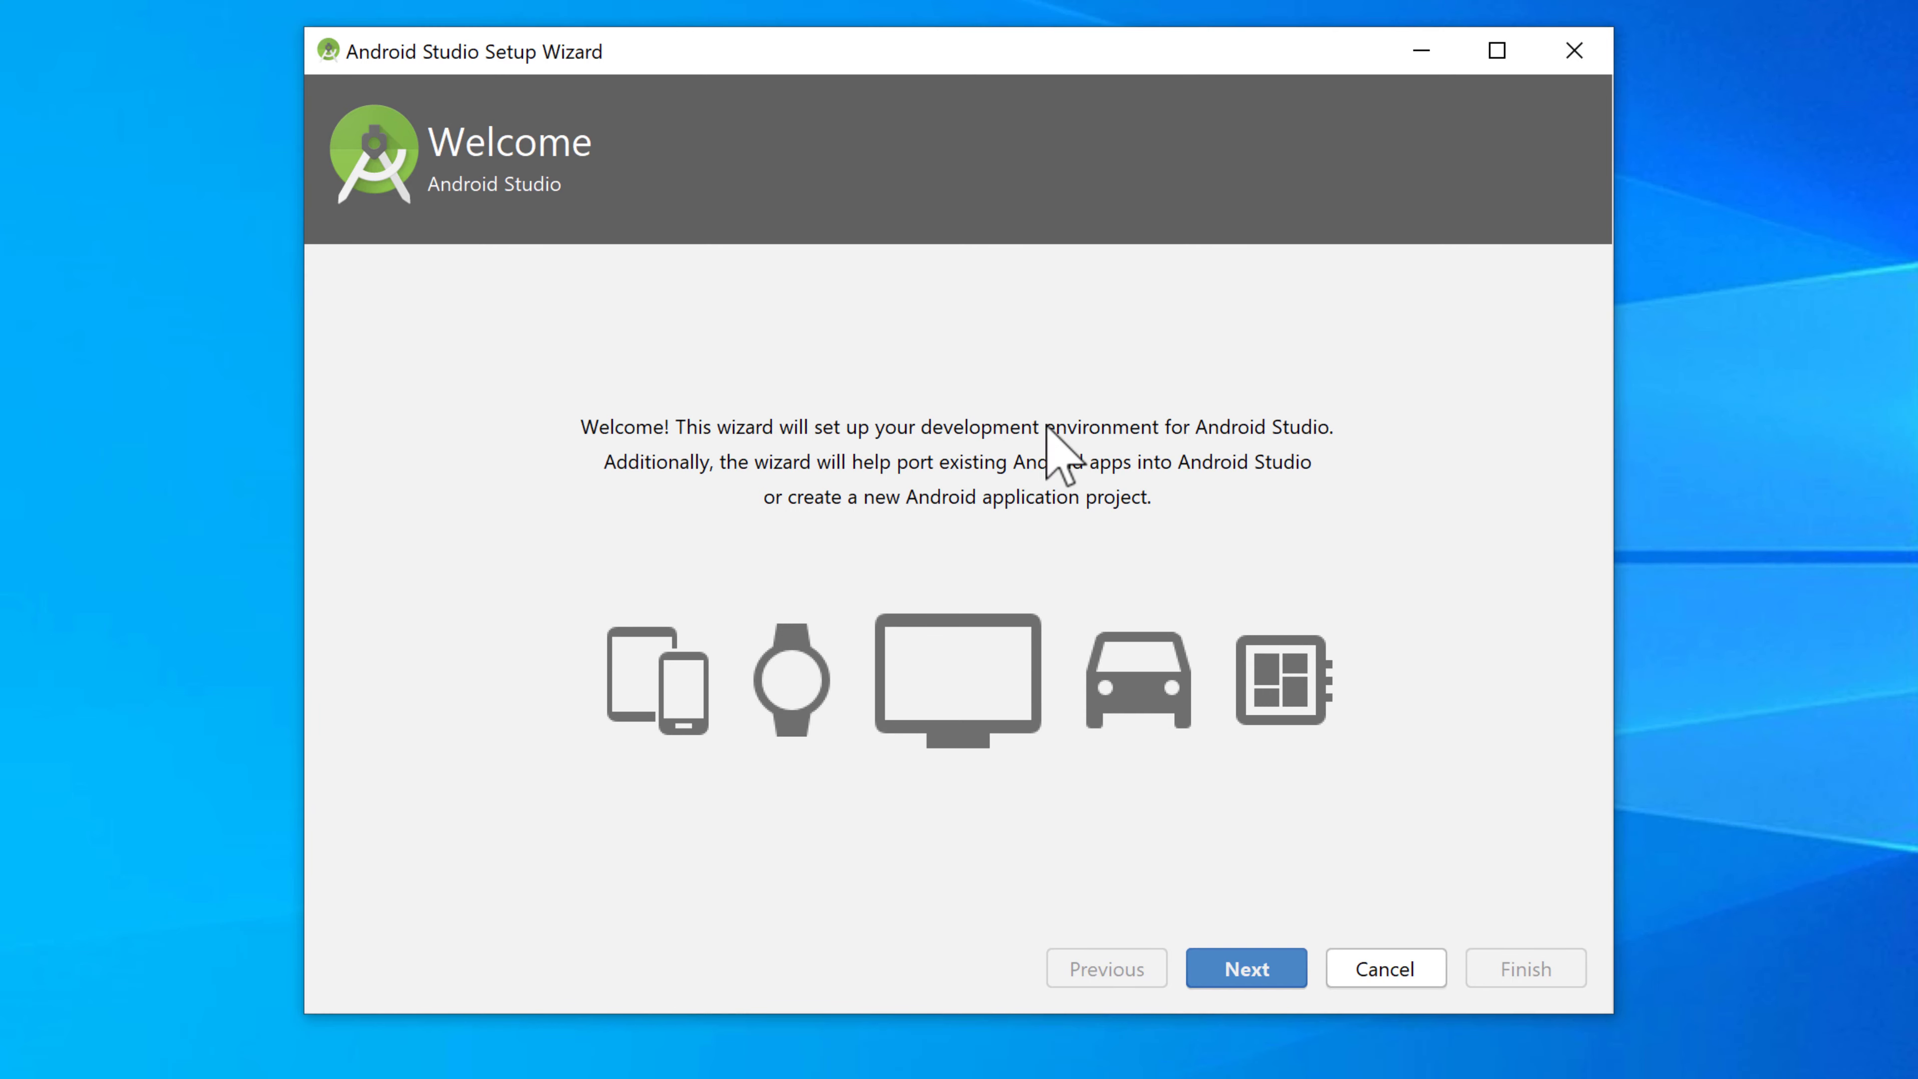
pyautogui.click(1244, 968)
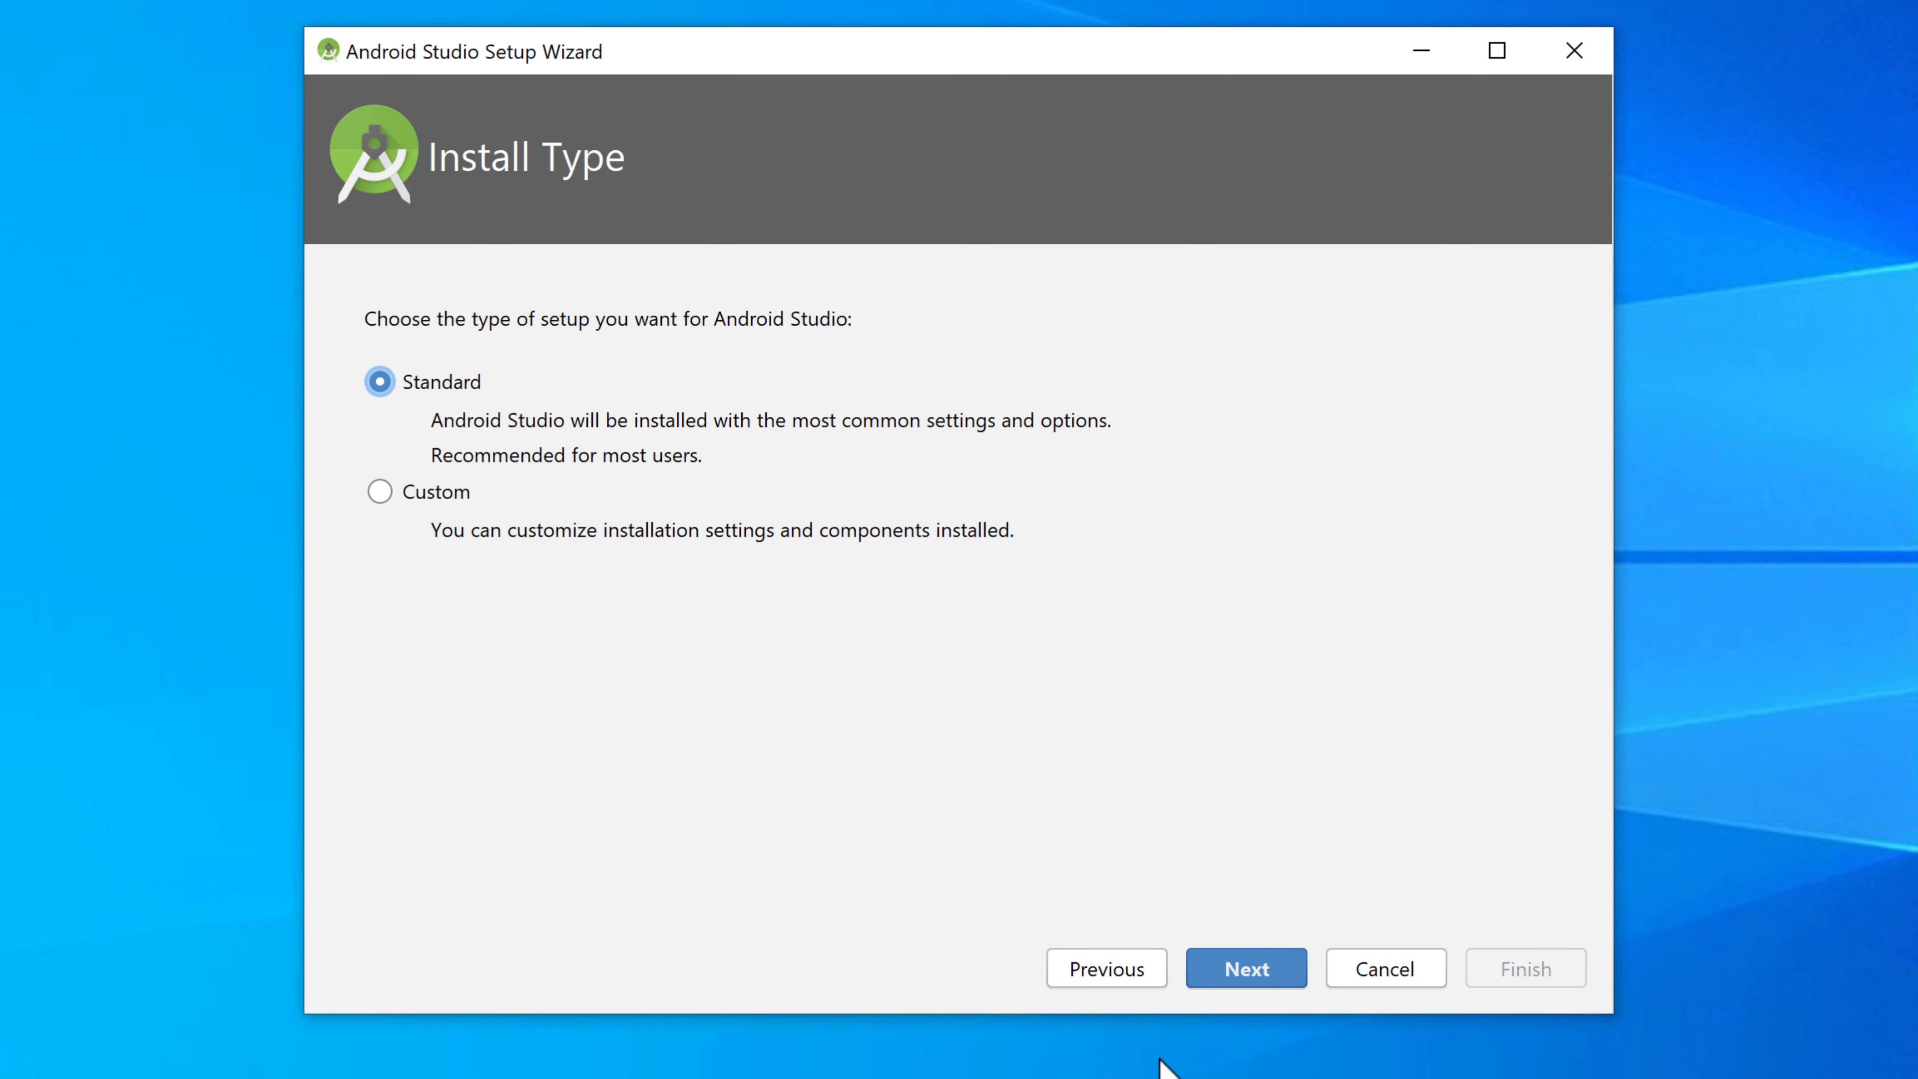
pyautogui.moveTo(562, 452)
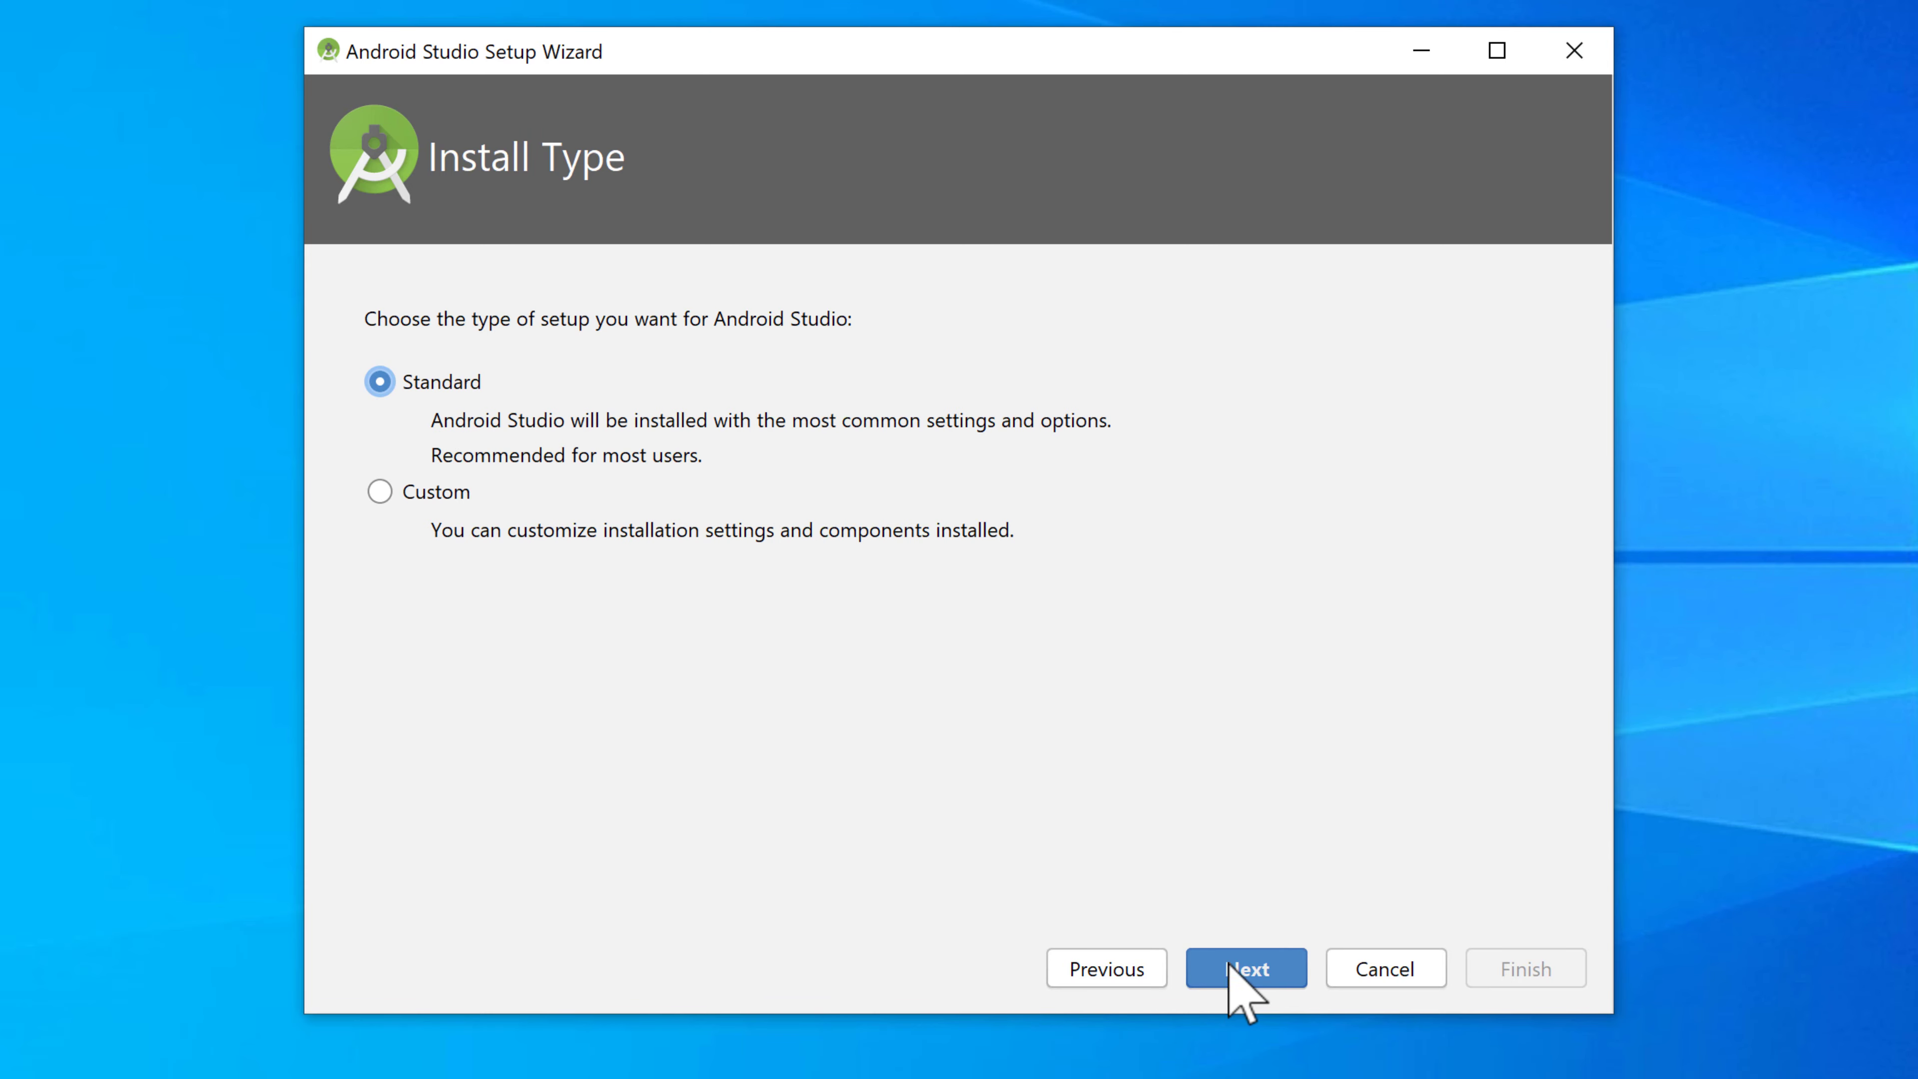
pyautogui.click(1243, 967)
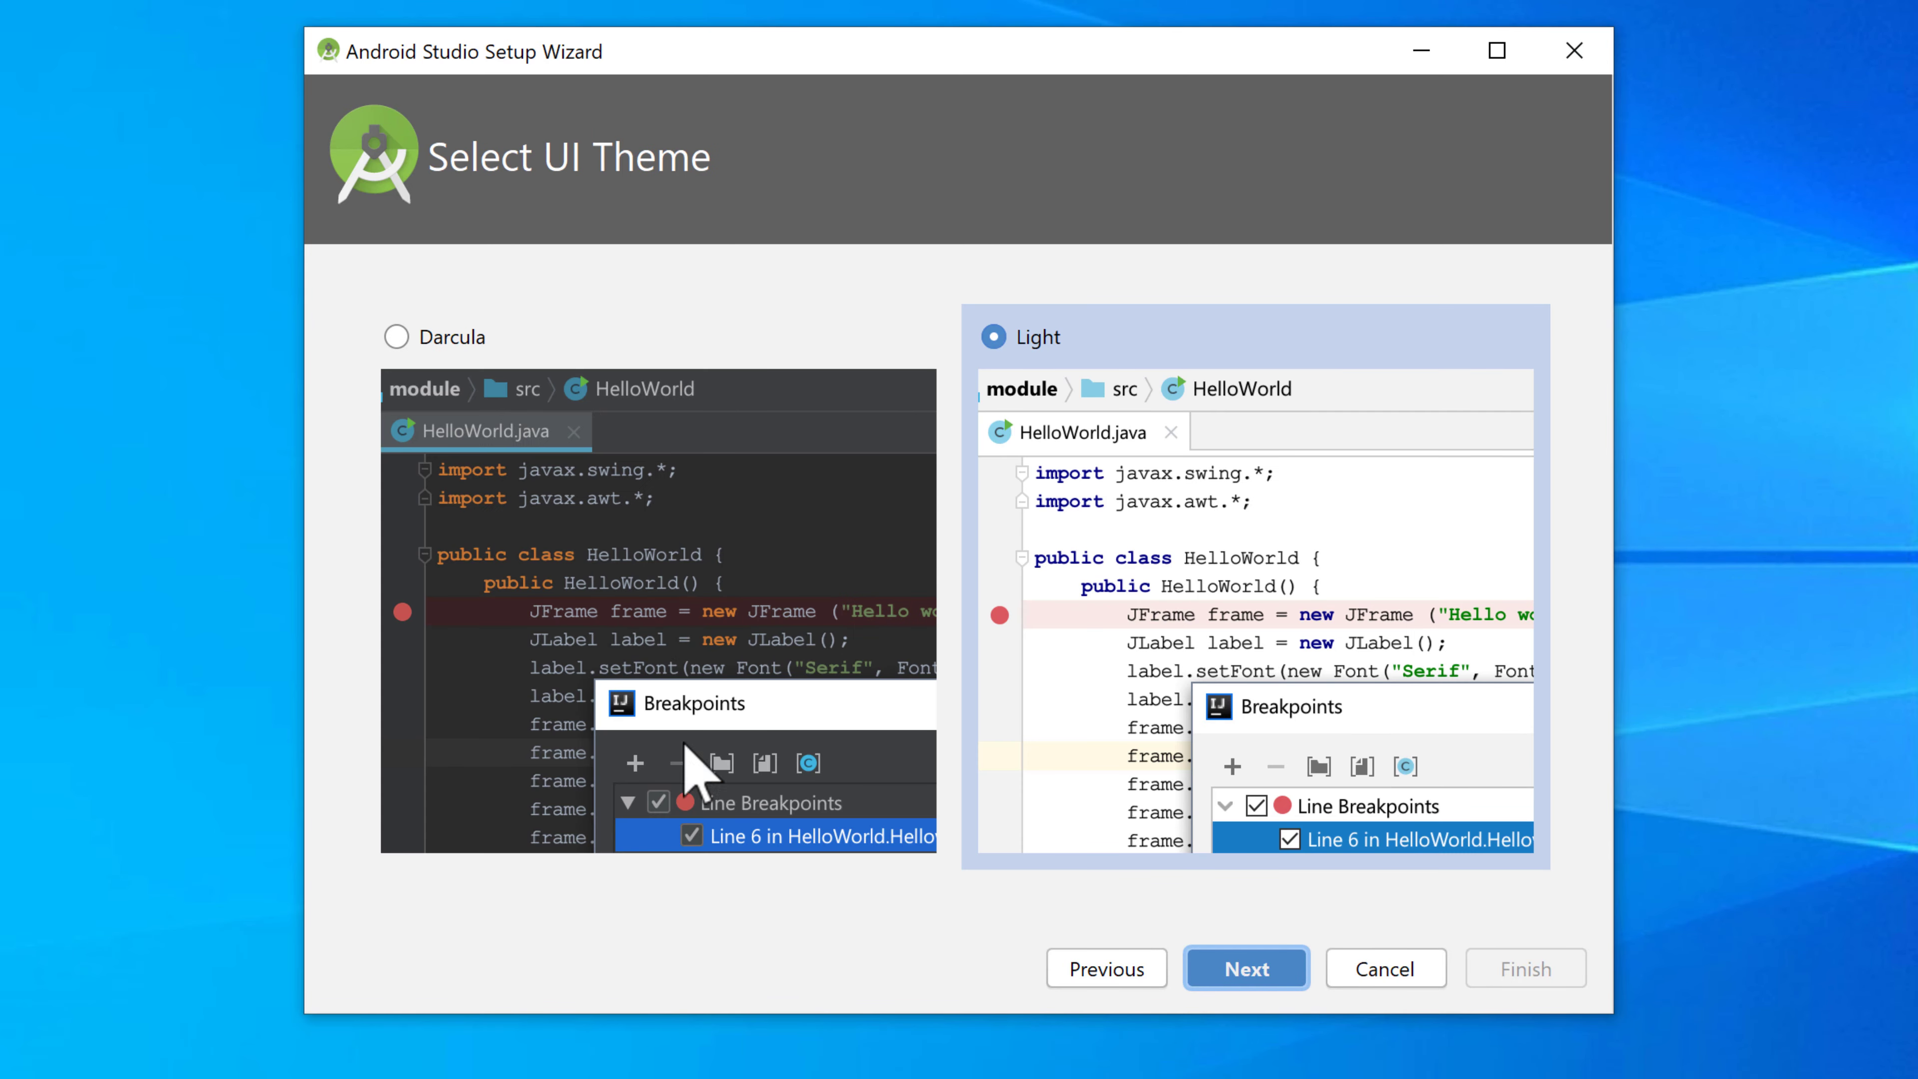
pyautogui.moveTo(1177, 626)
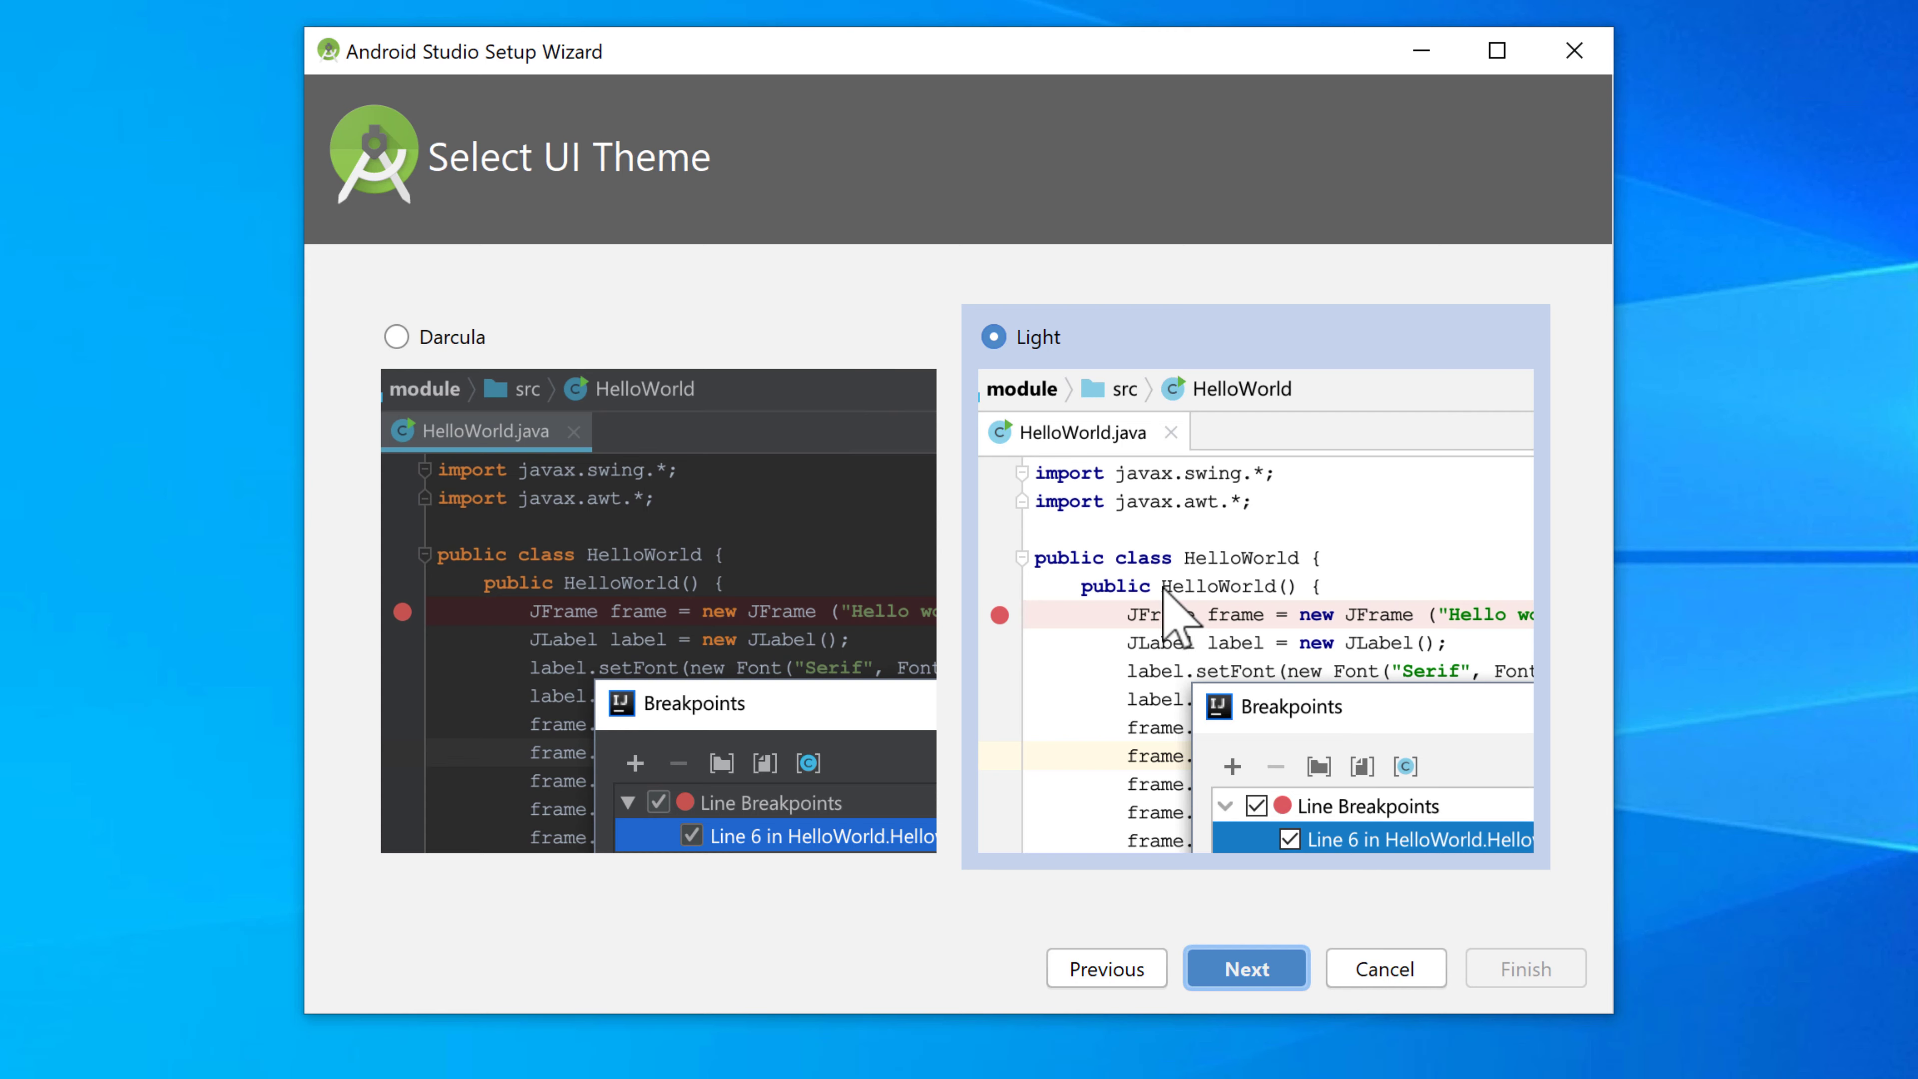
pyautogui.moveTo(560, 545)
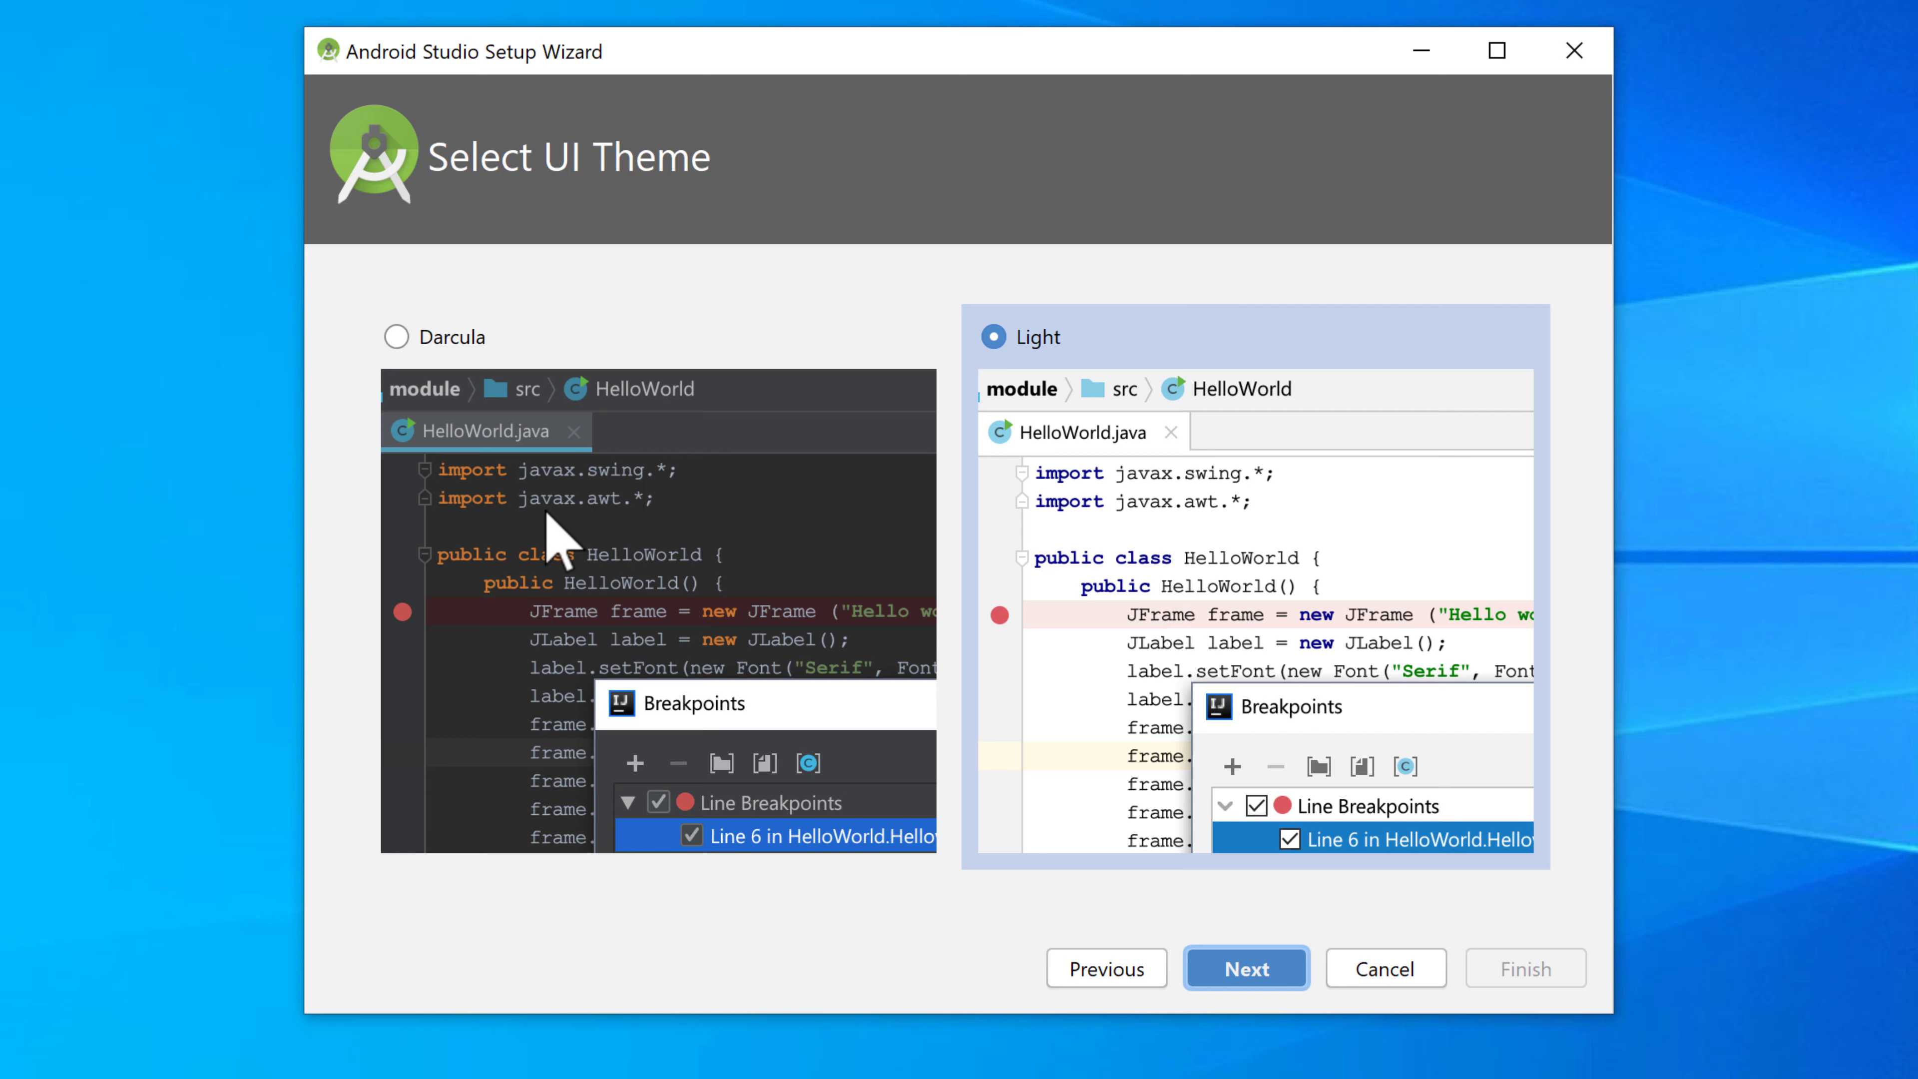
pyautogui.click(397, 336)
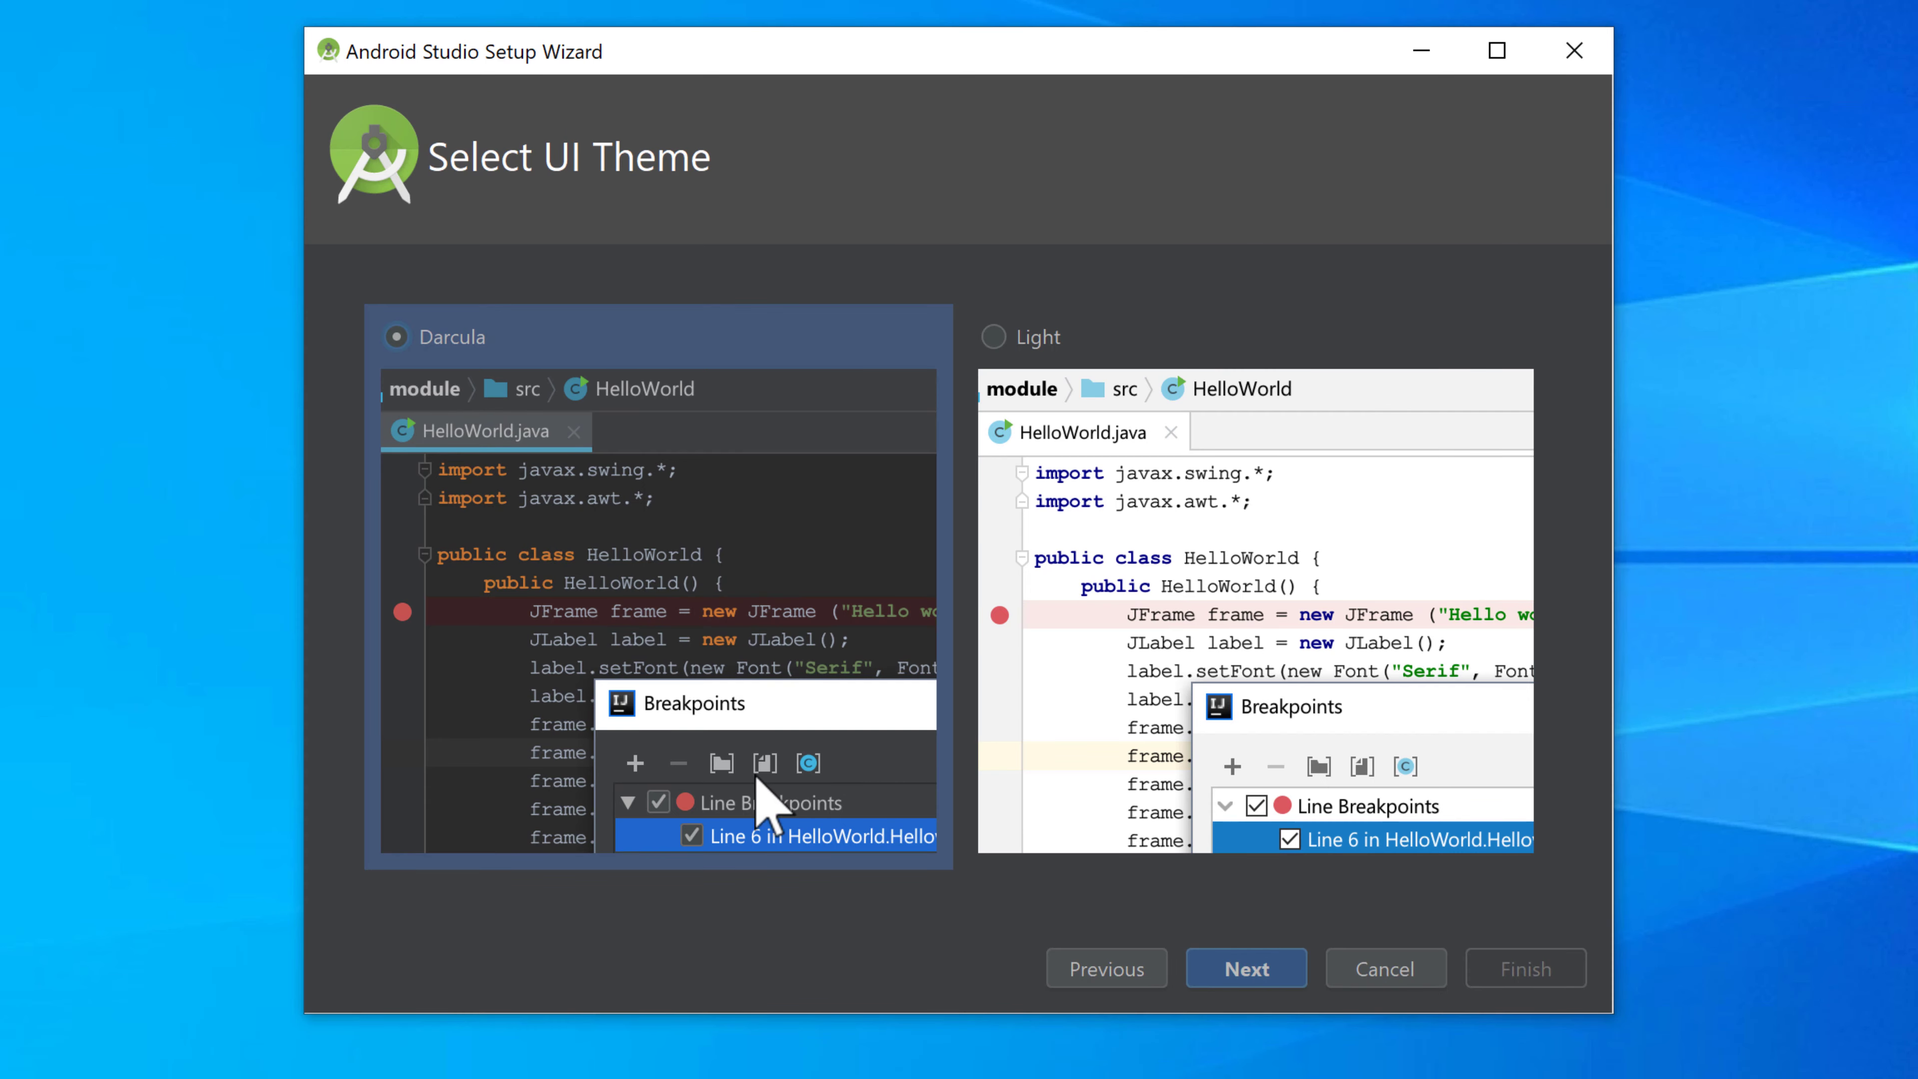
# Confirm the theme and leave Android Virtual Device unchecked in SDK Components Setup.
pyautogui.click(1245, 968)
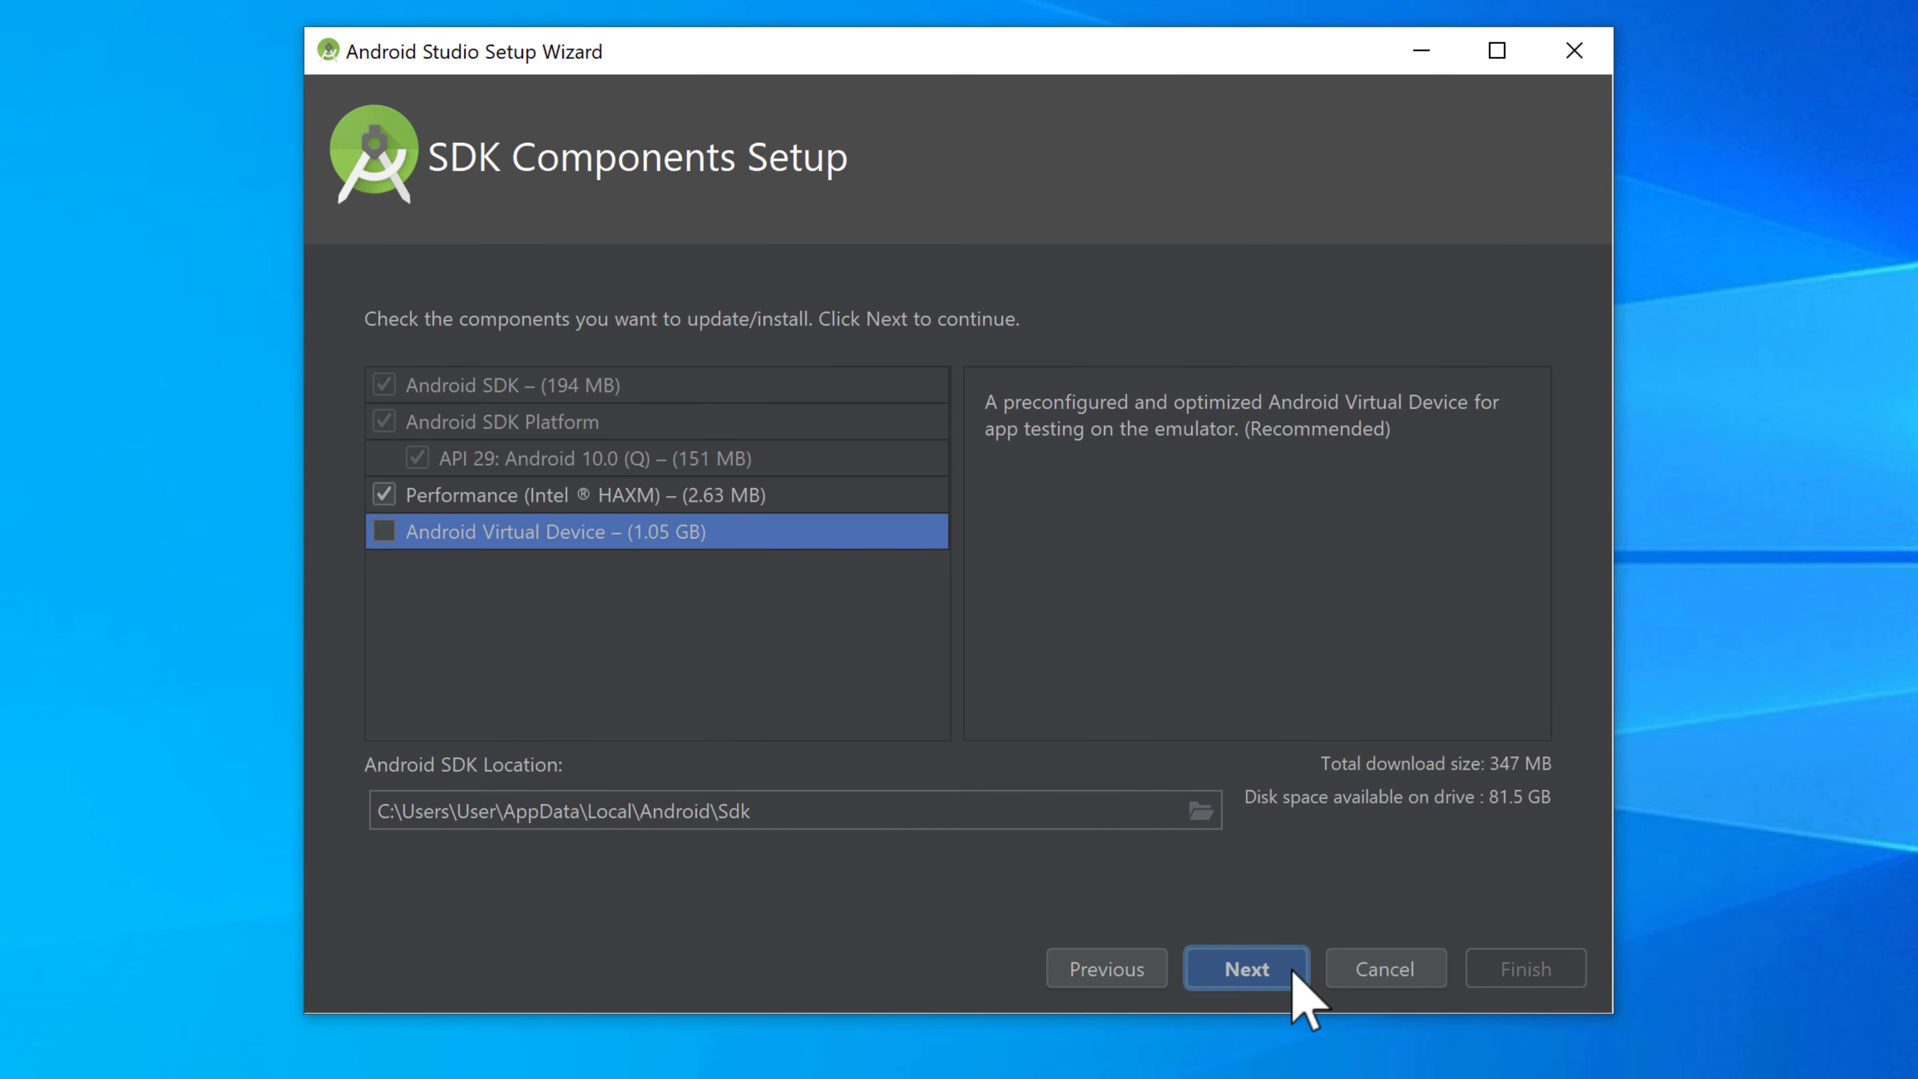
pyautogui.moveTo(832, 746)
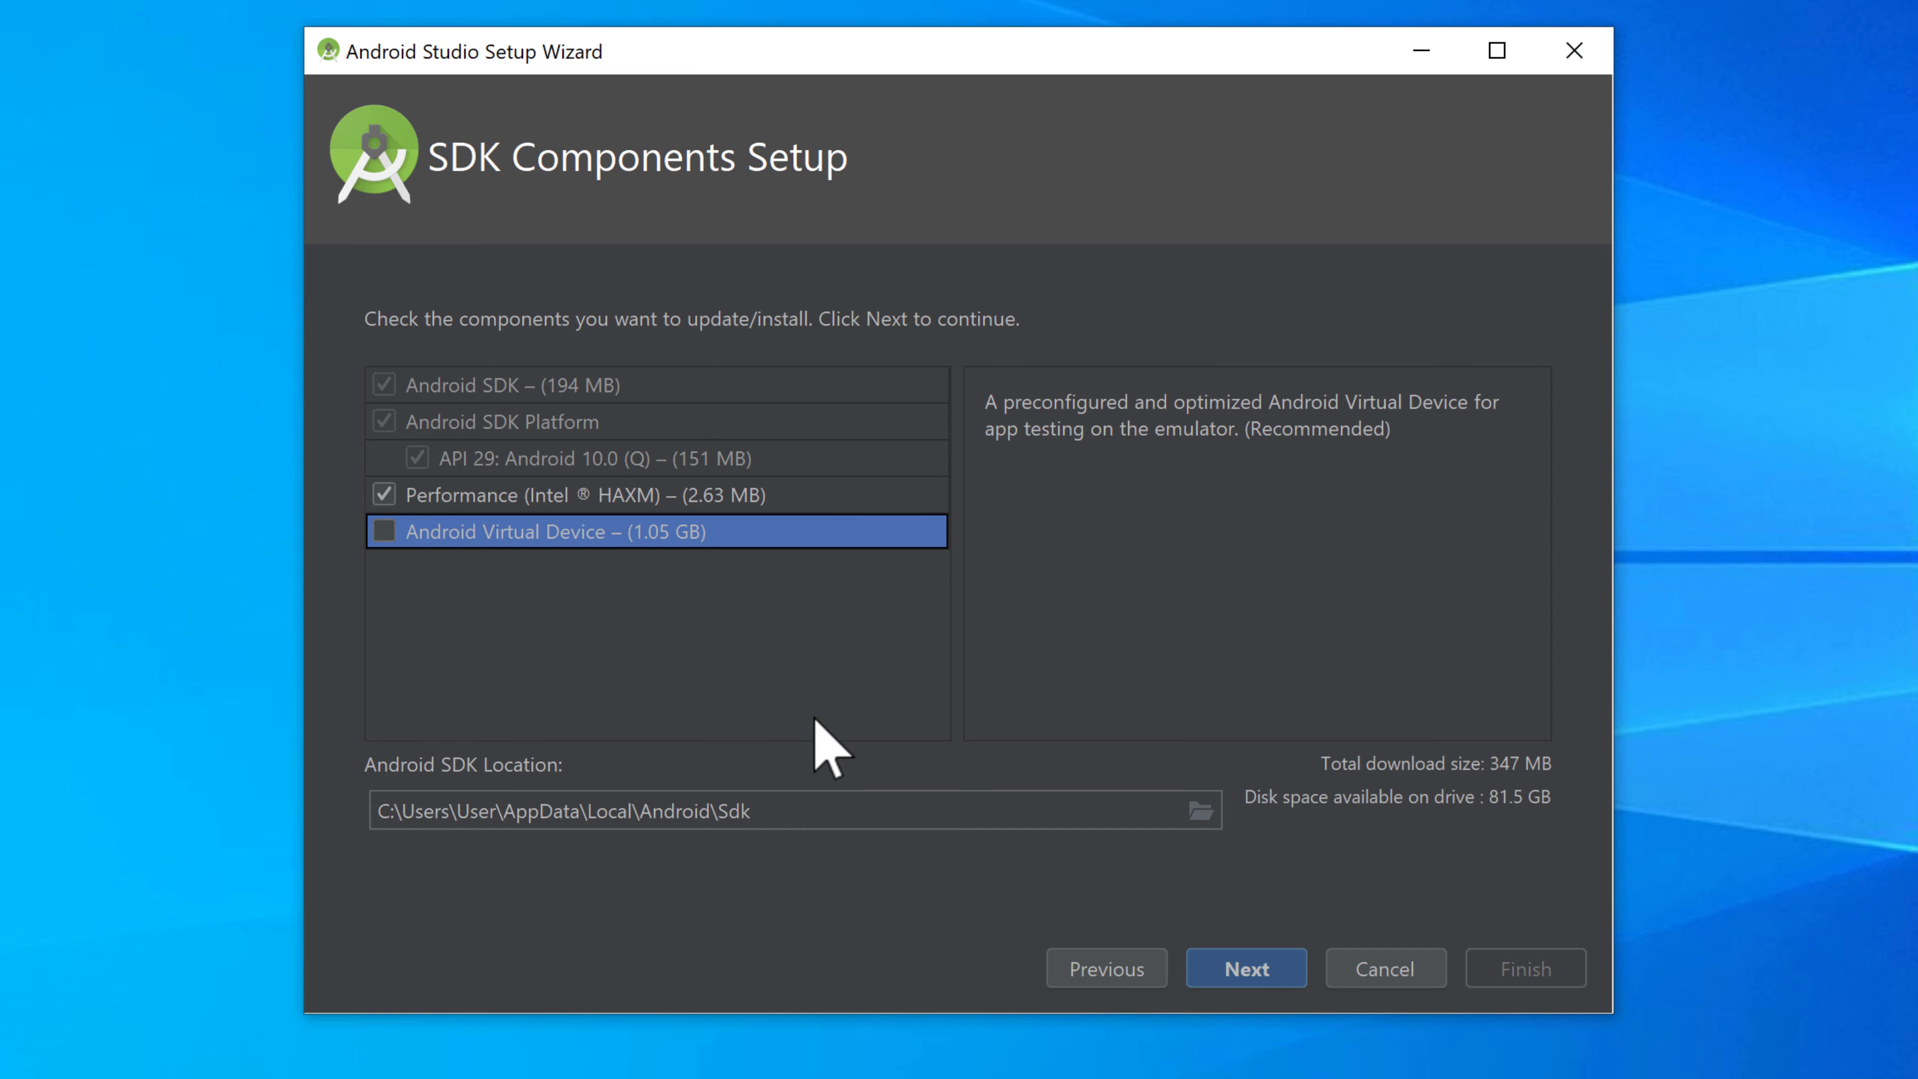
pyautogui.moveTo(746, 648)
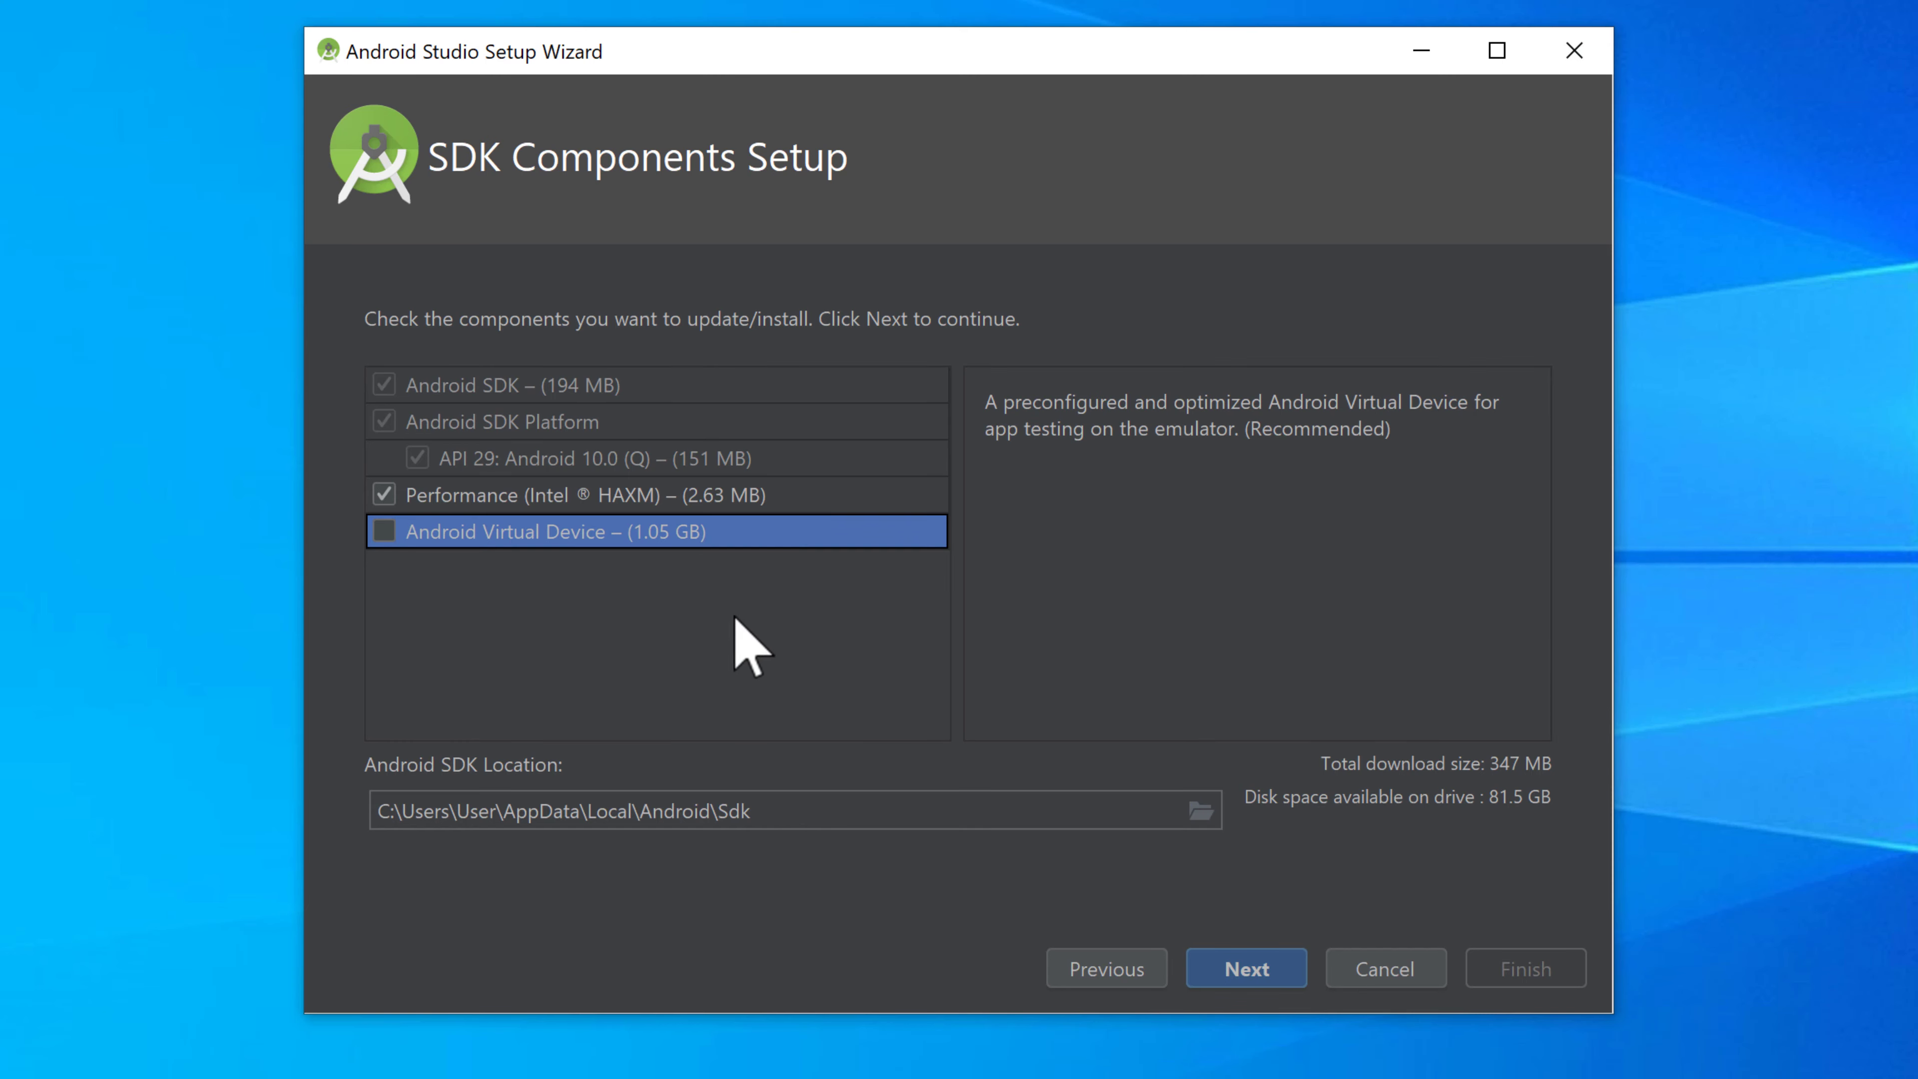
pyautogui.moveTo(442, 431)
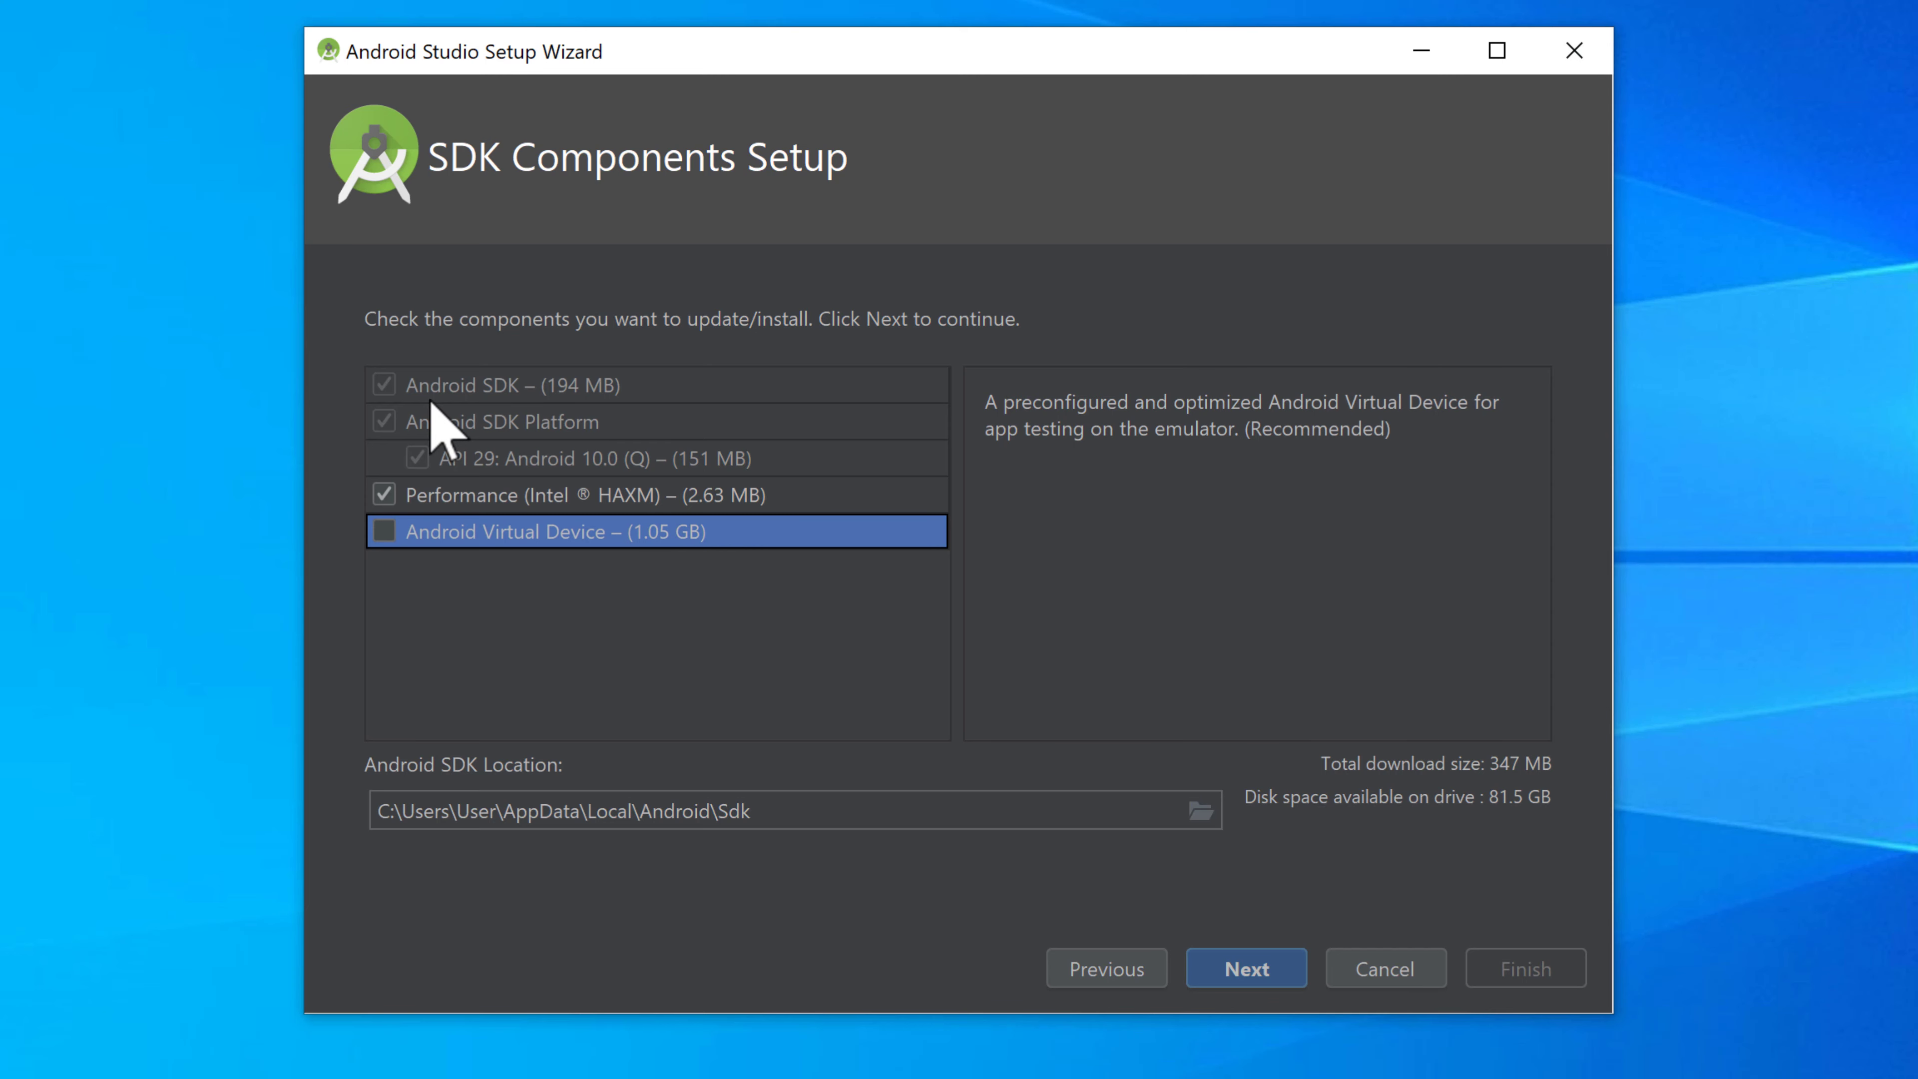
pyautogui.moveTo(857, 424)
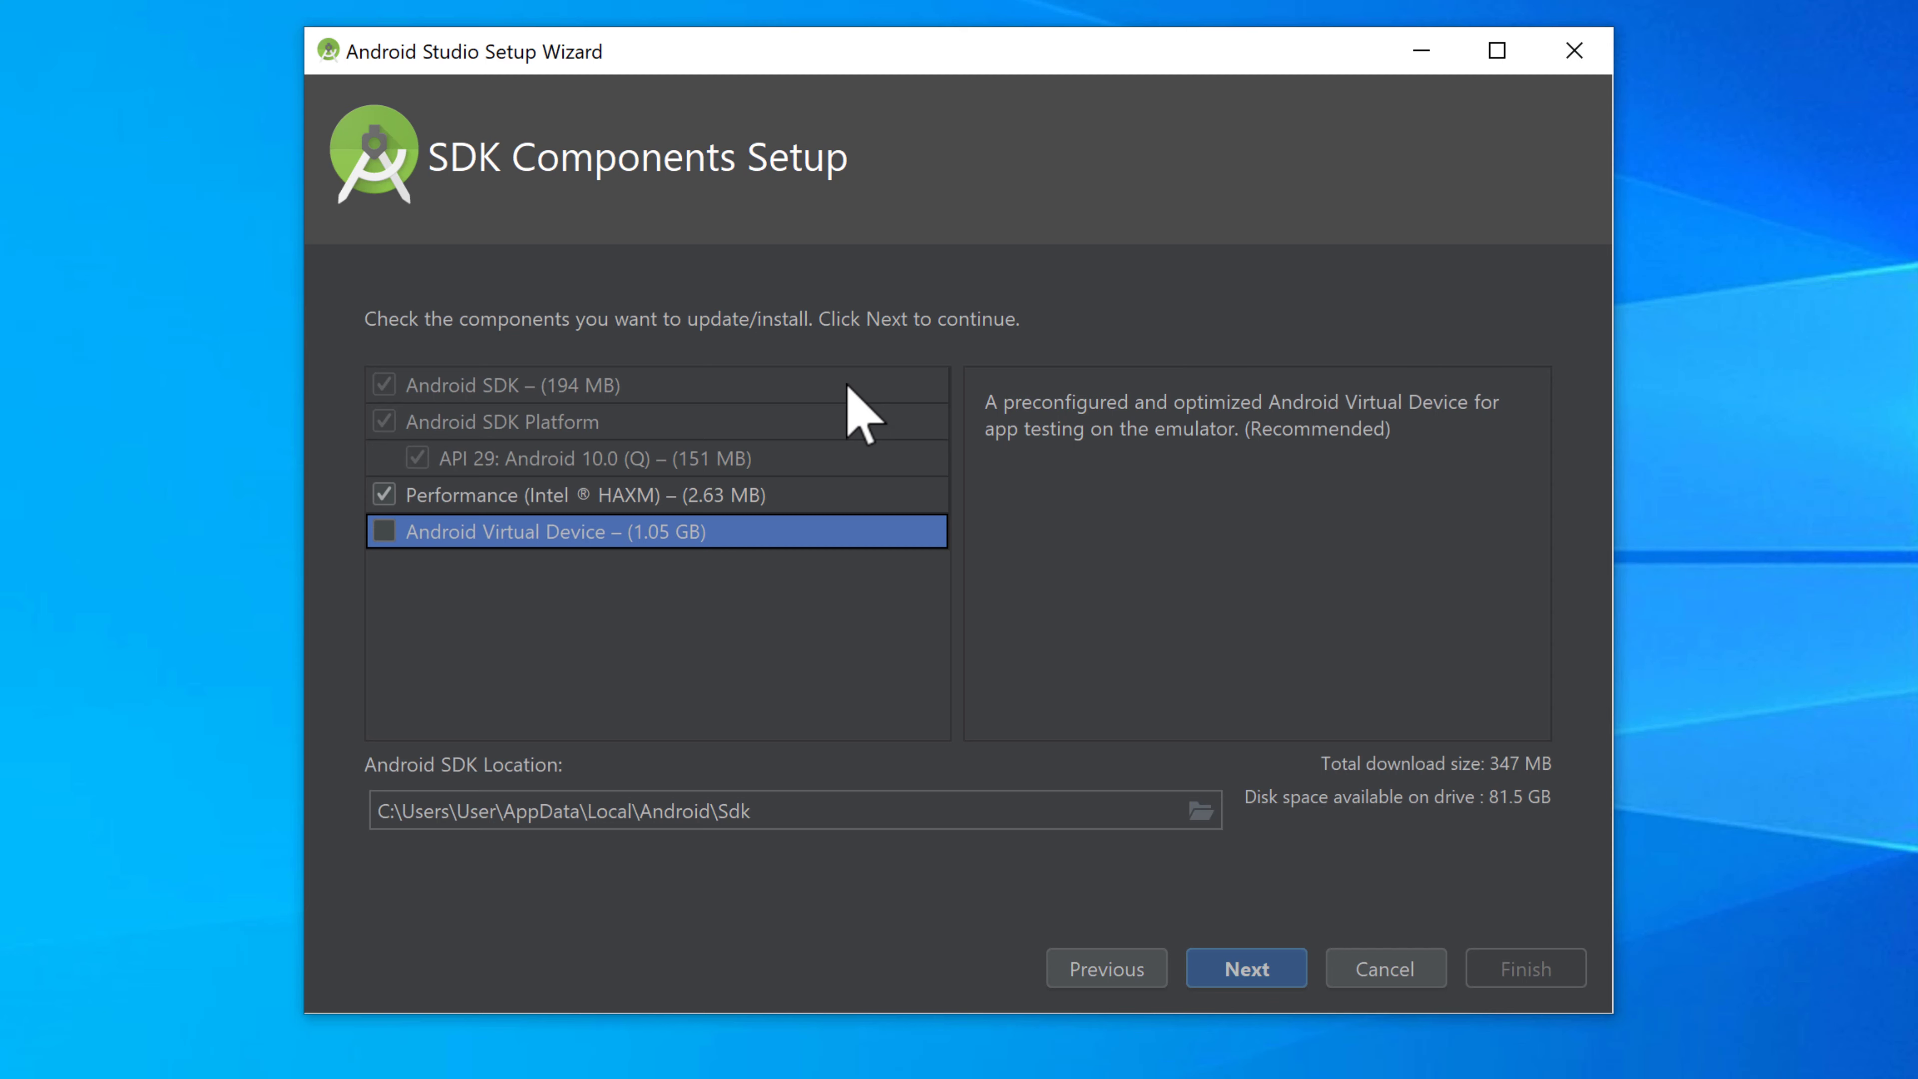
pyautogui.moveTo(448, 507)
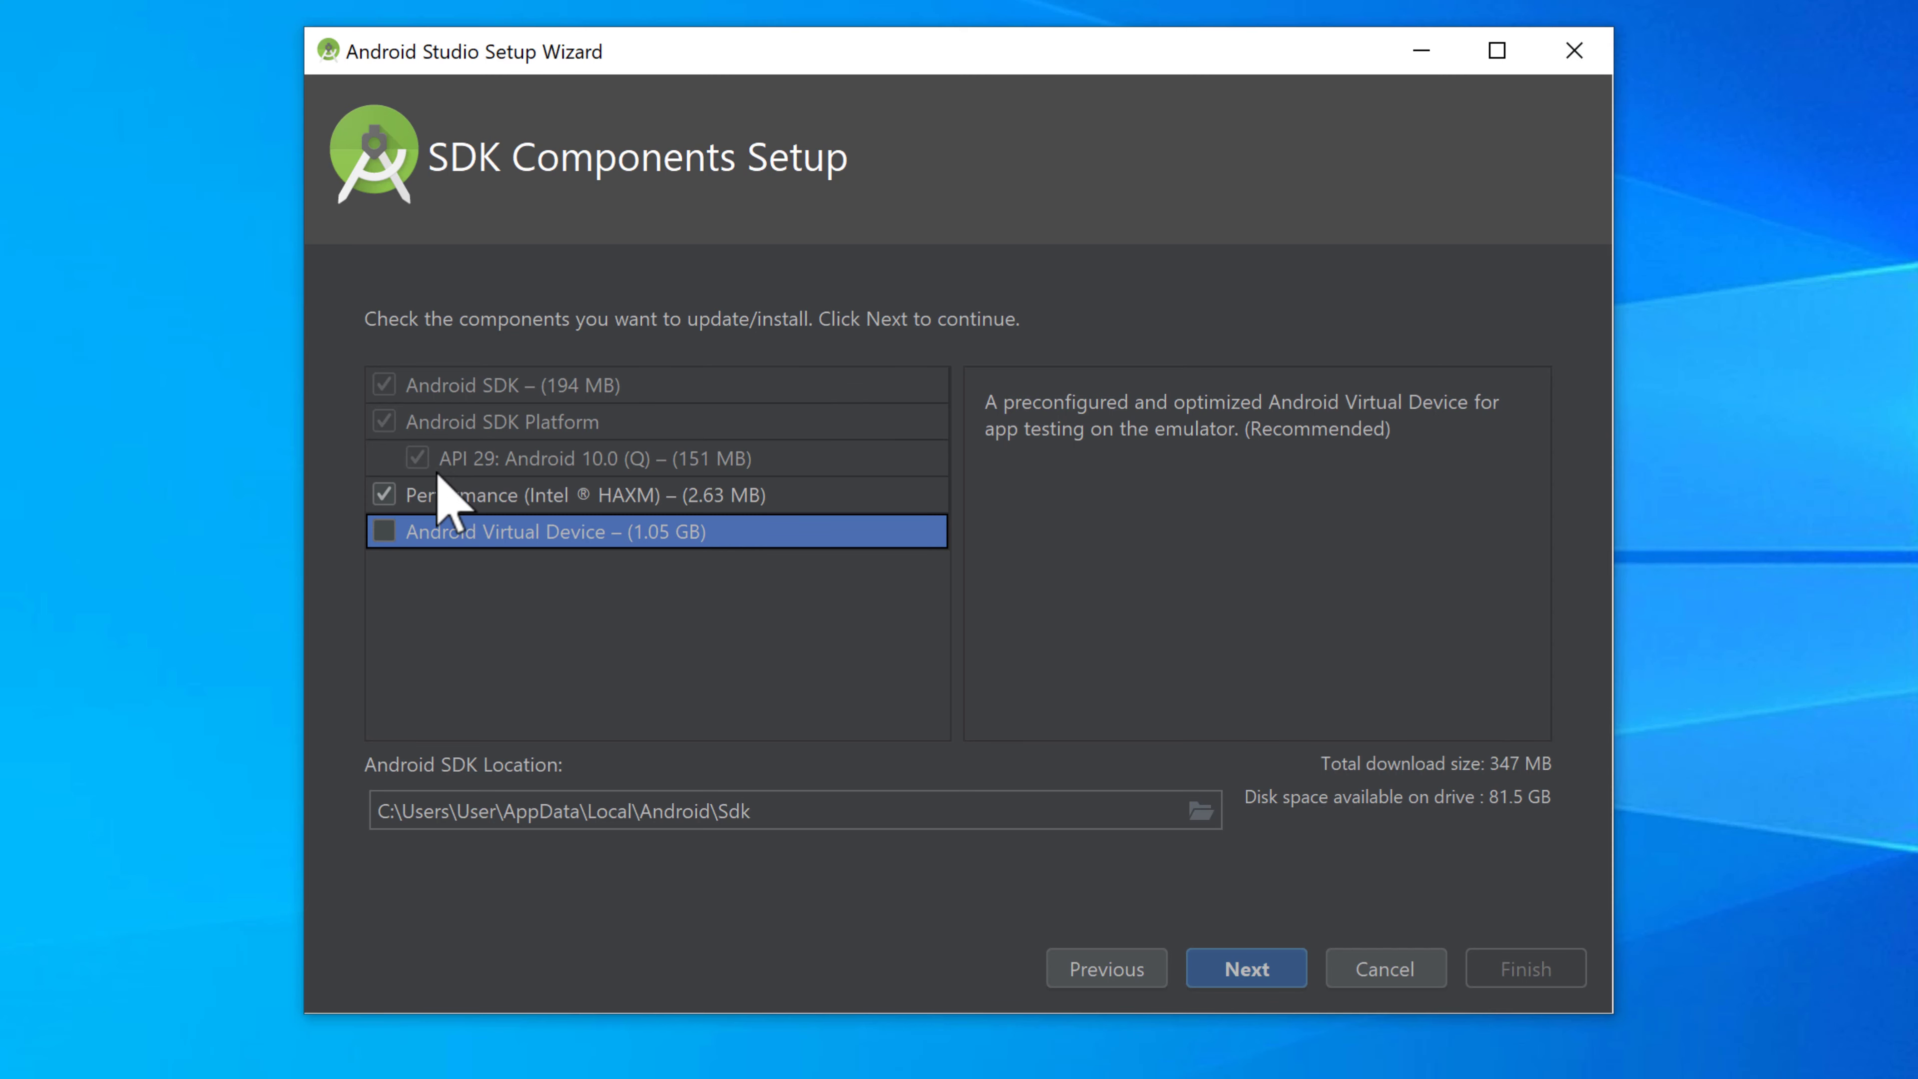
pyautogui.moveTo(944, 492)
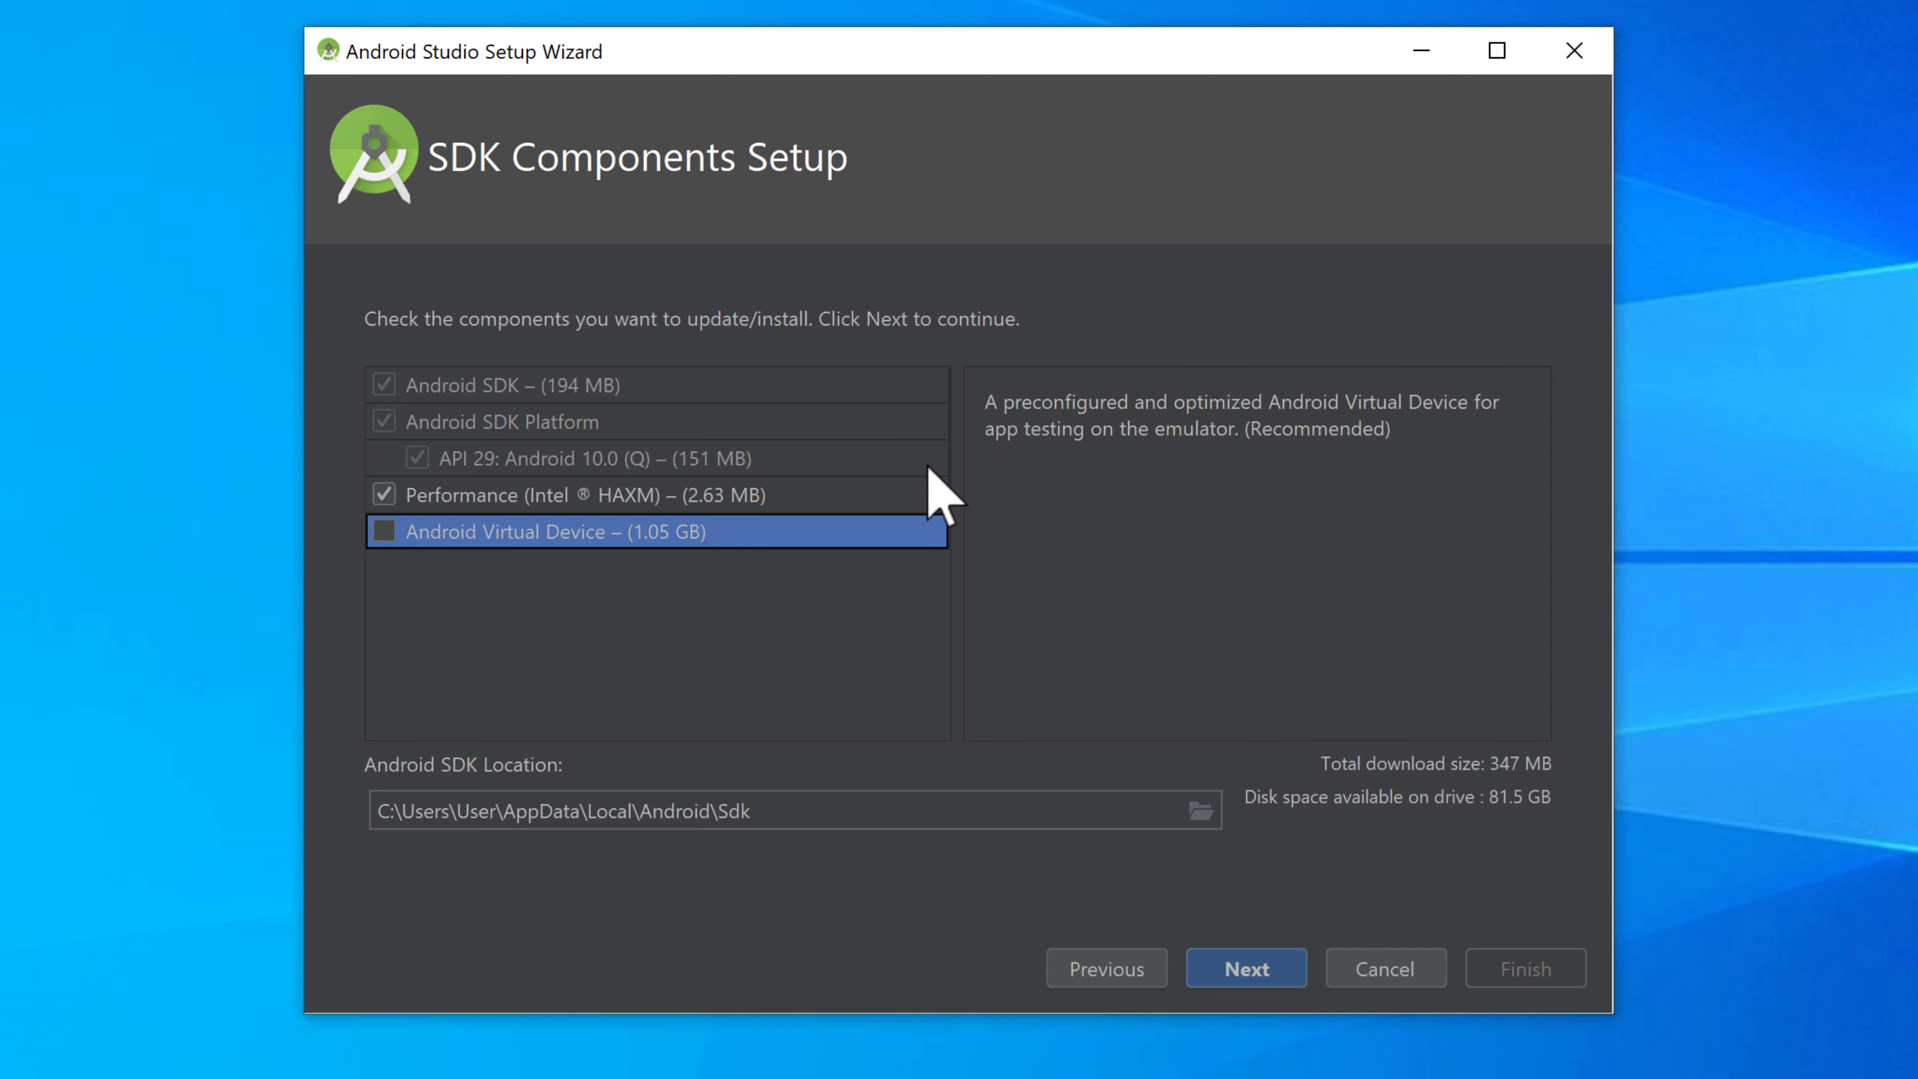
pyautogui.moveTo(1127, 480)
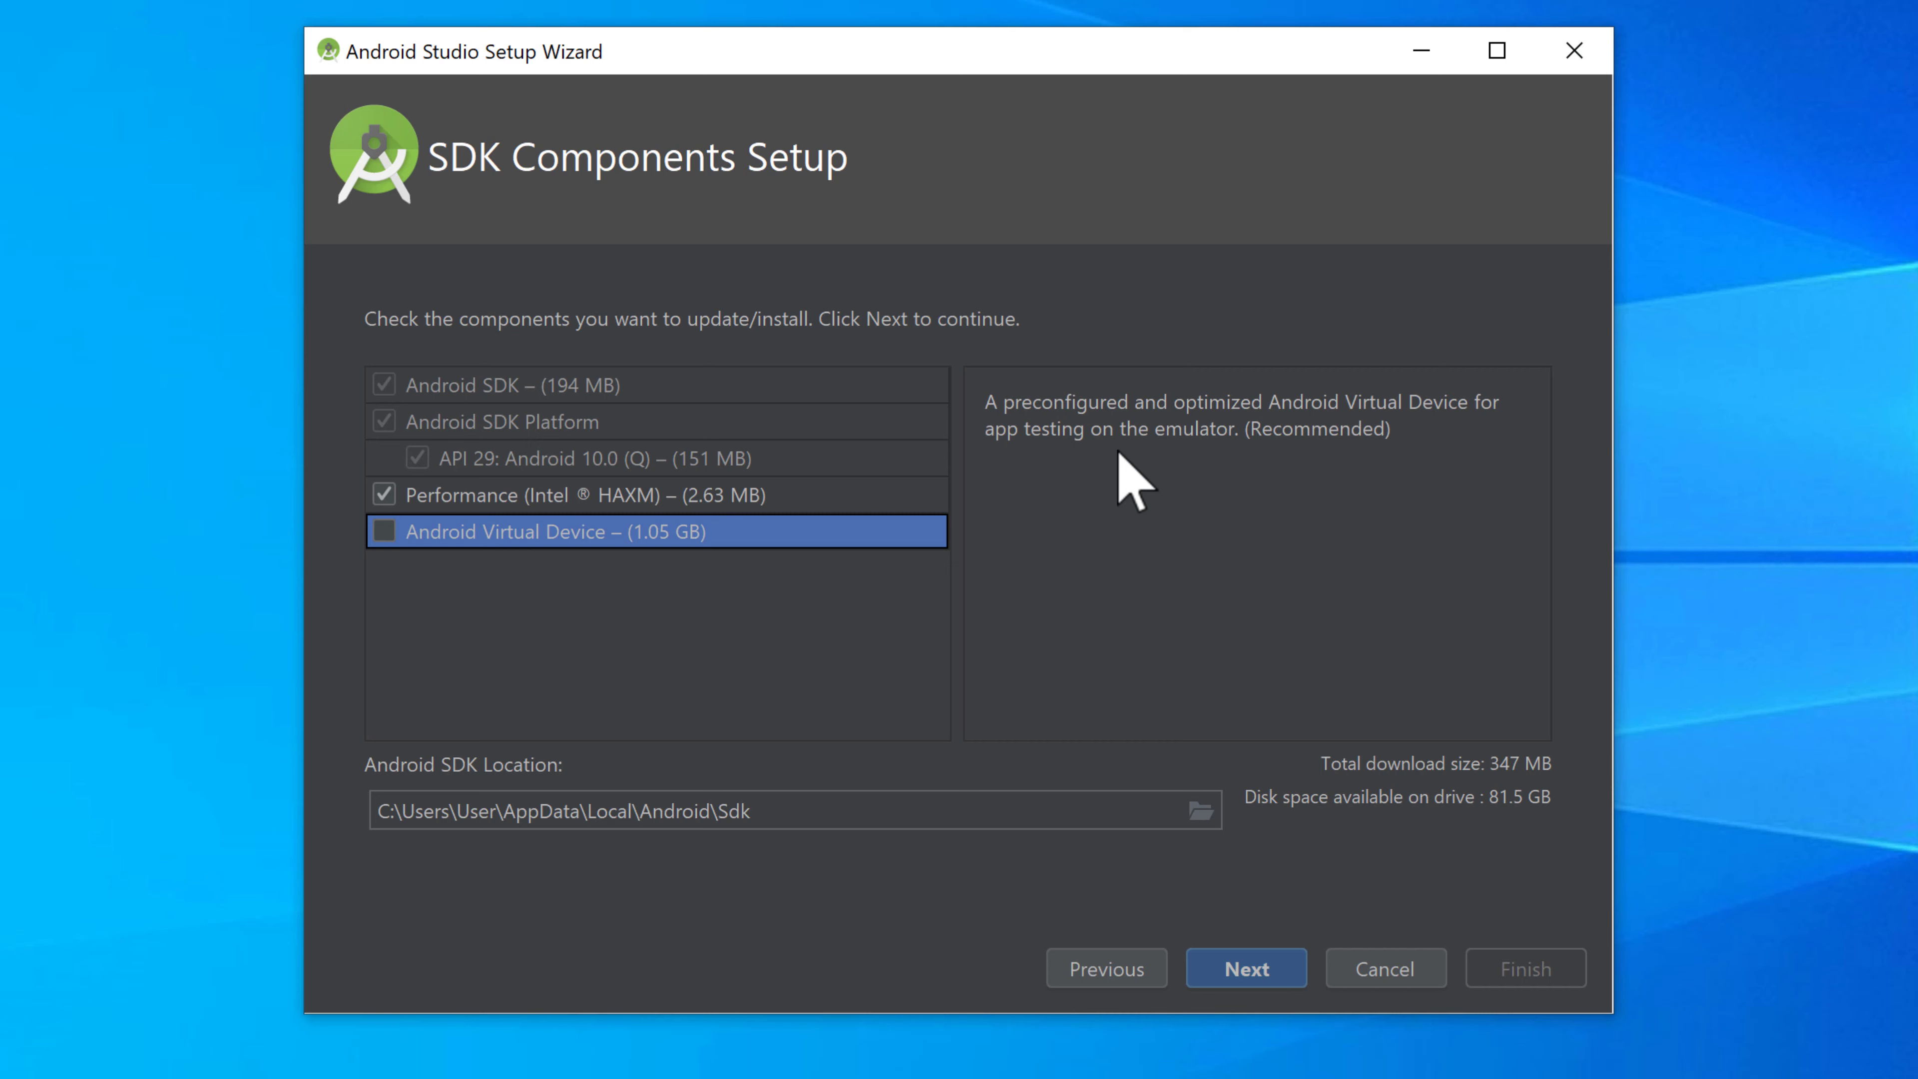
pyautogui.moveTo(1107, 477)
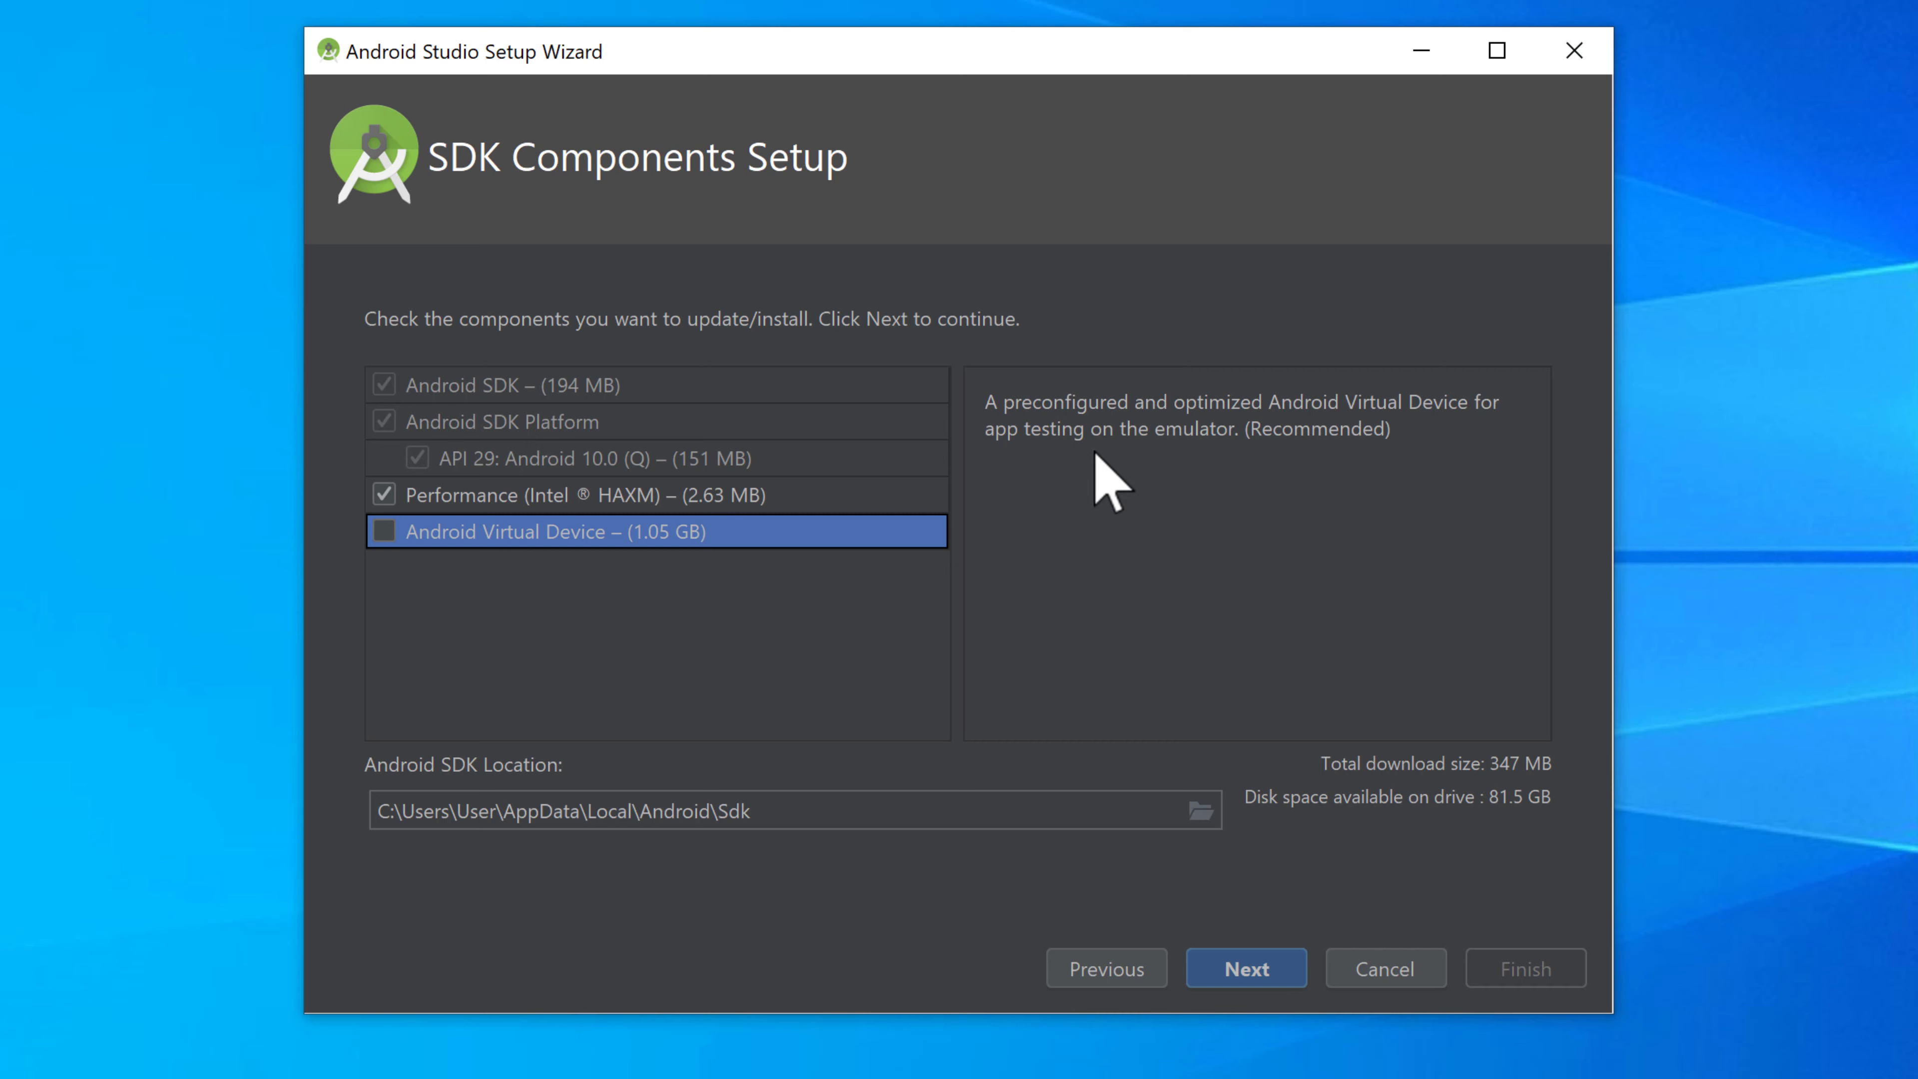
pyautogui.moveTo(468, 609)
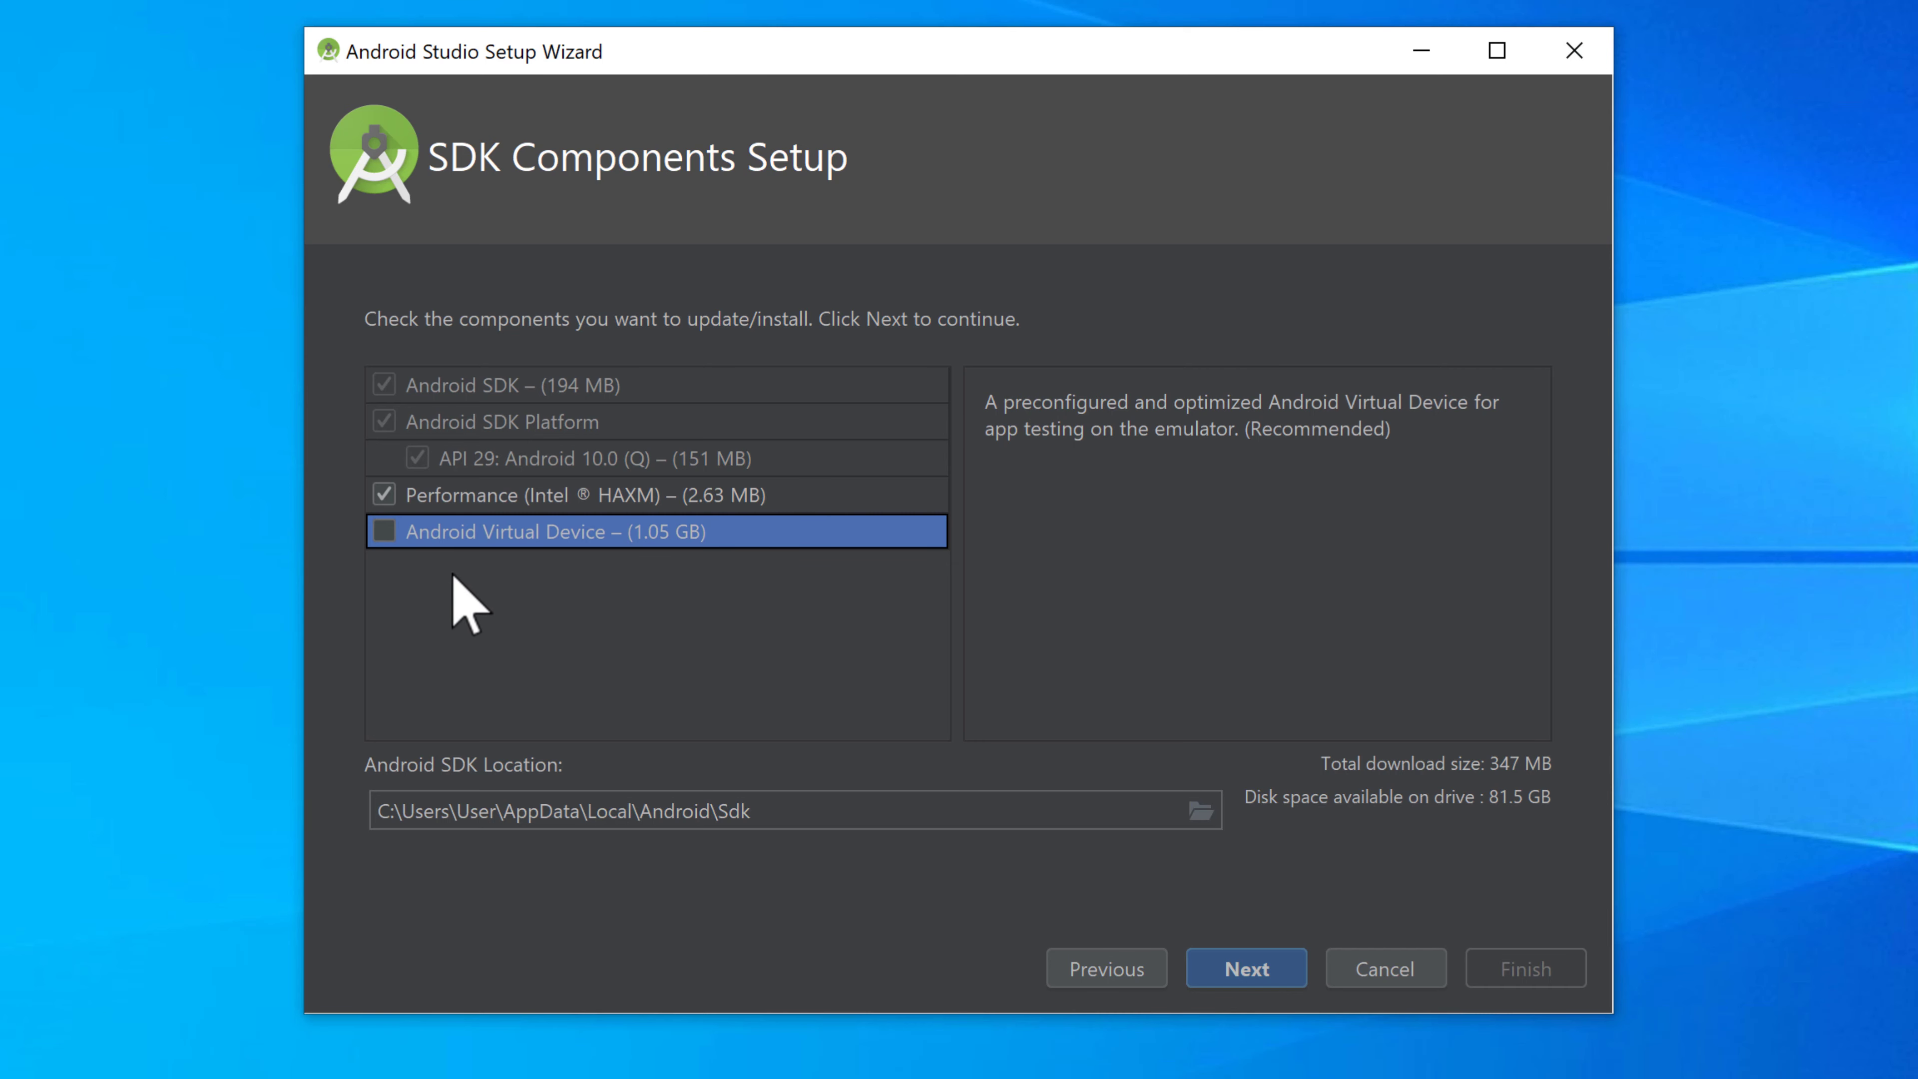
pyautogui.click(384, 530)
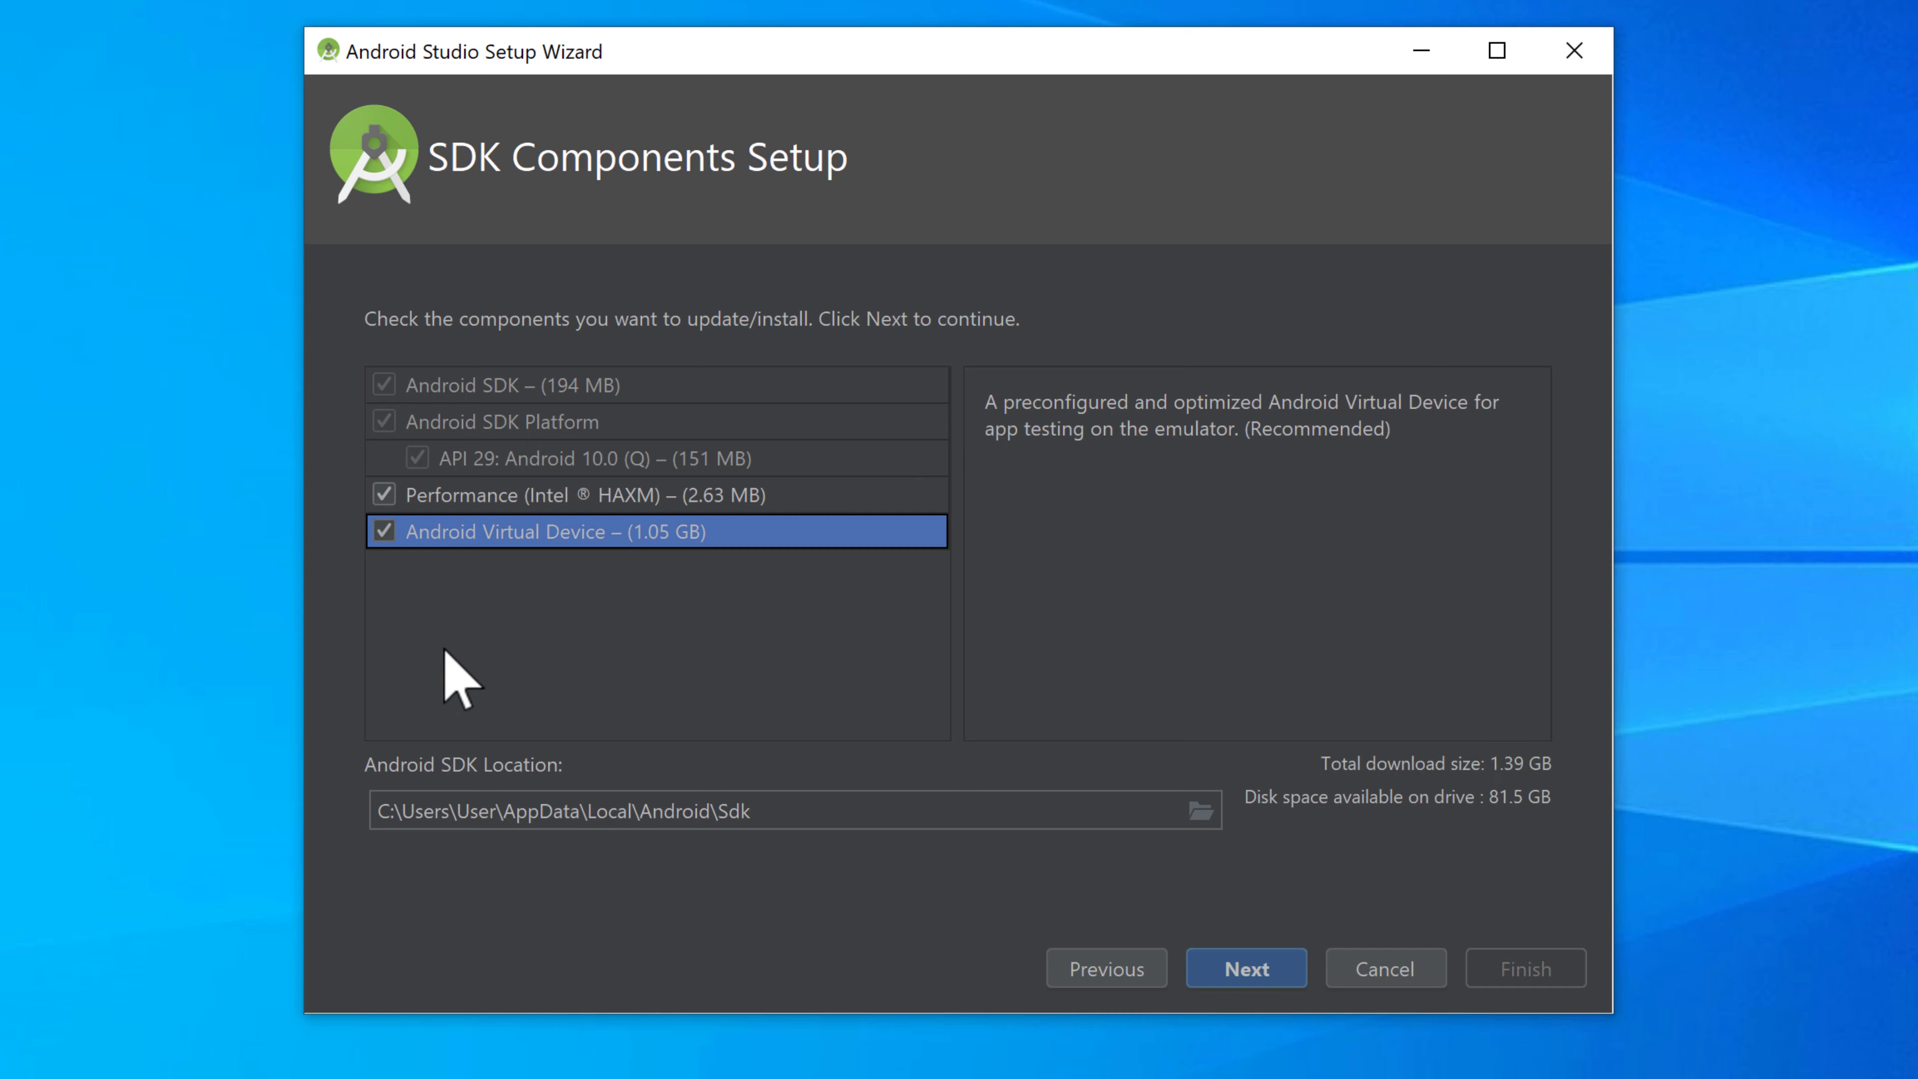
pyautogui.moveTo(614, 679)
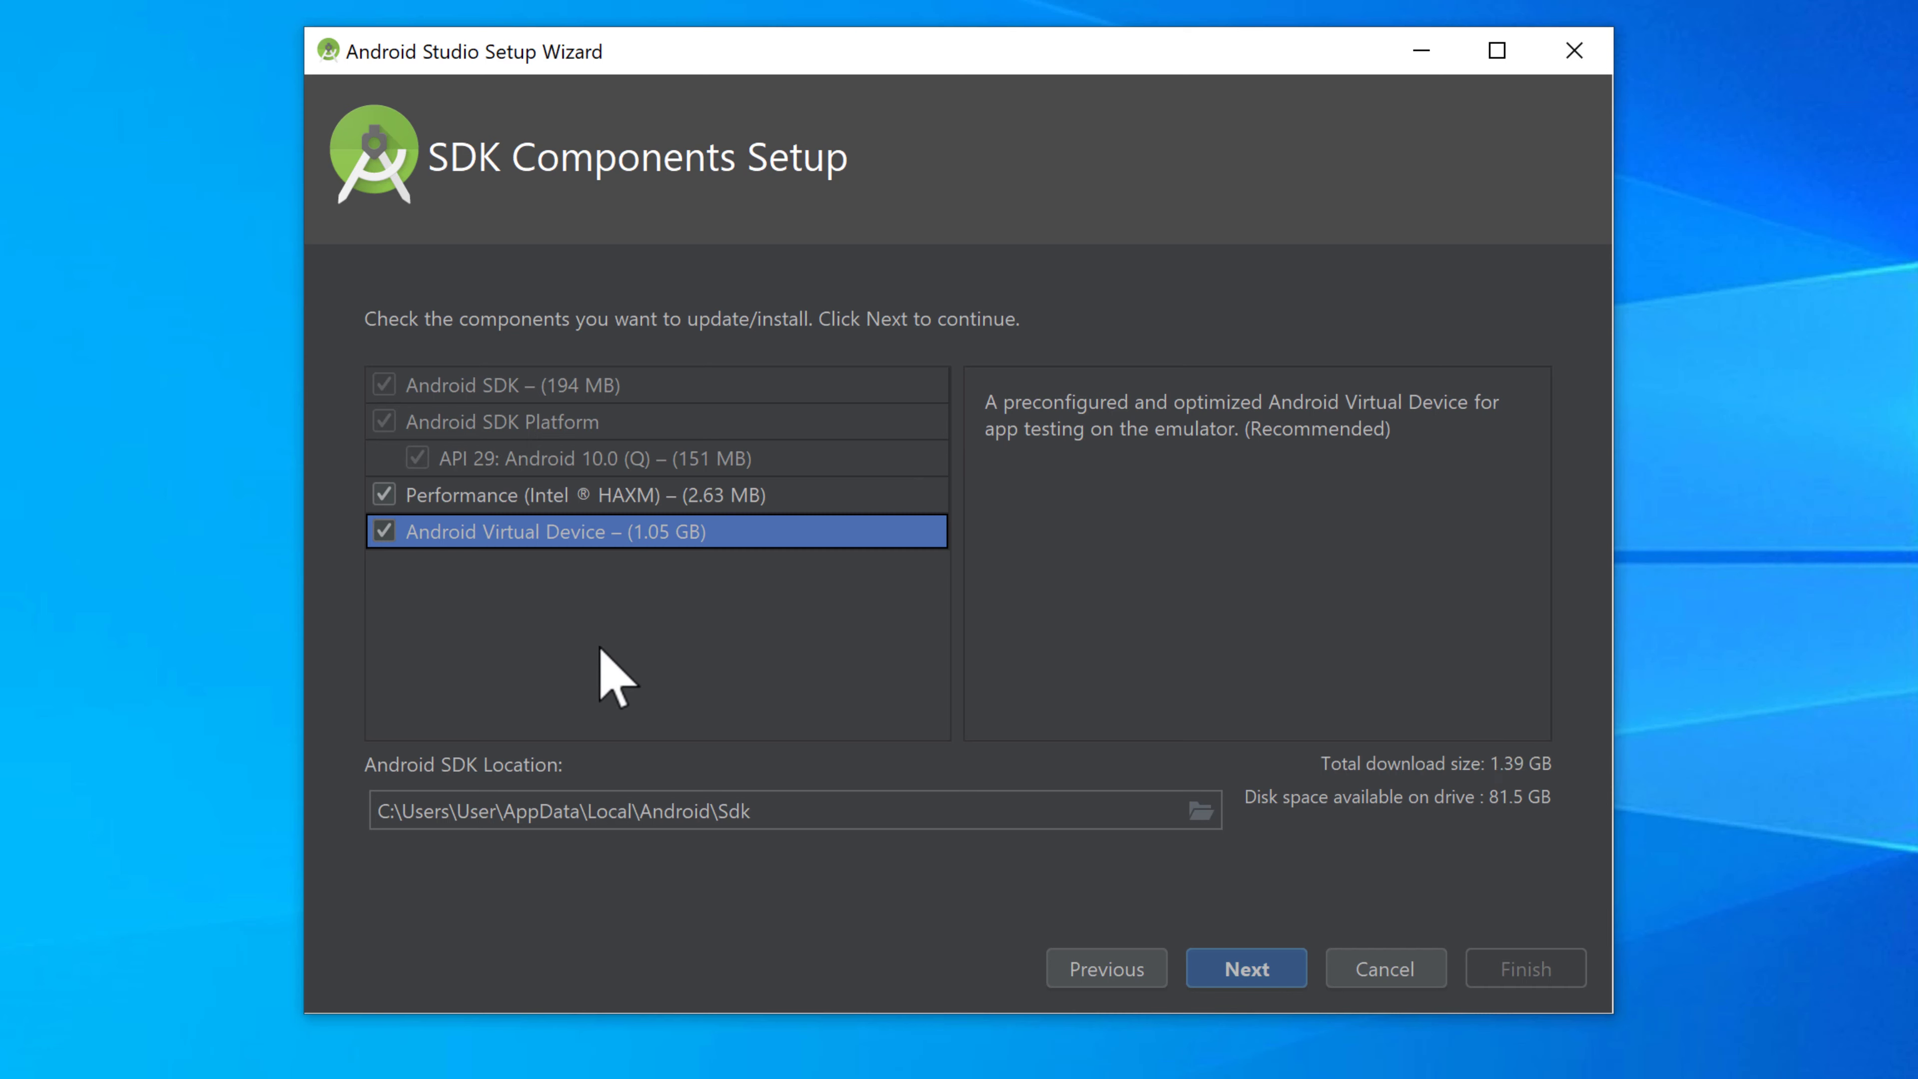
pyautogui.moveTo(438, 618)
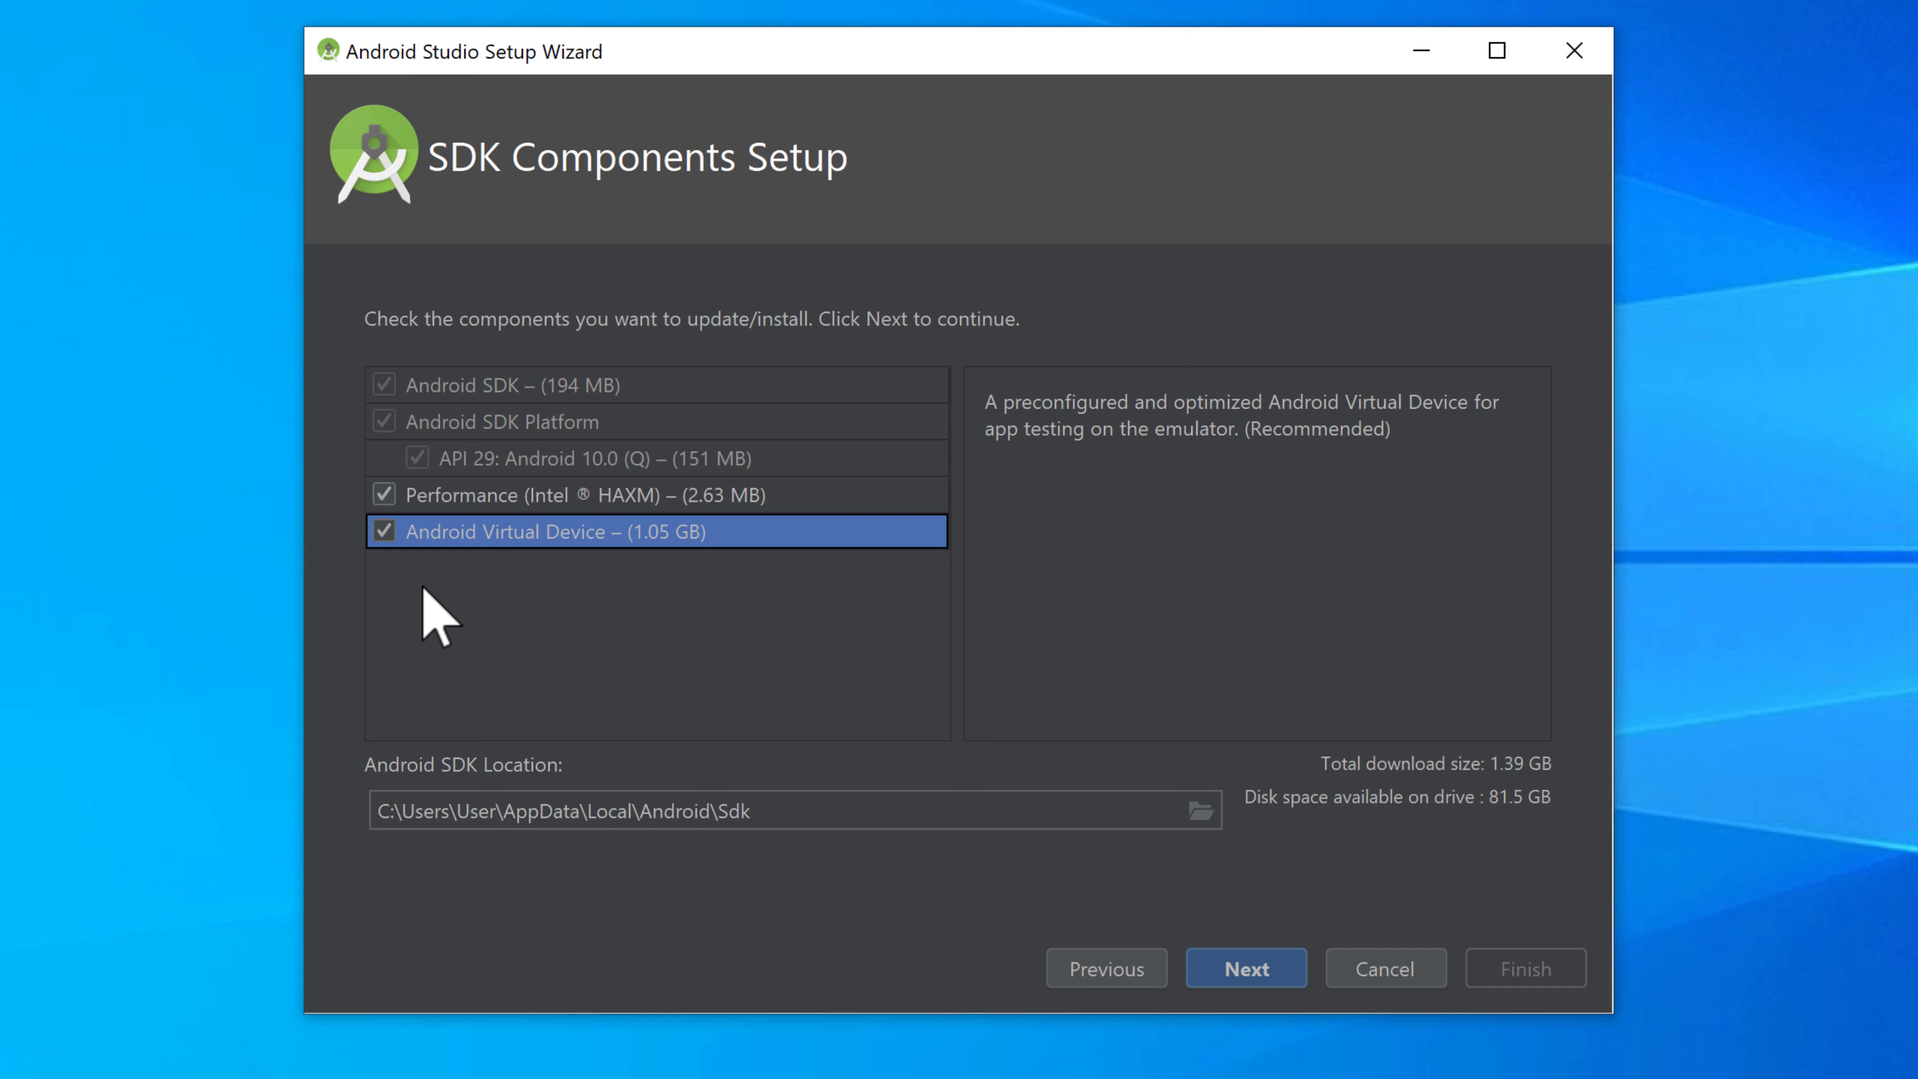
pyautogui.click(383, 531)
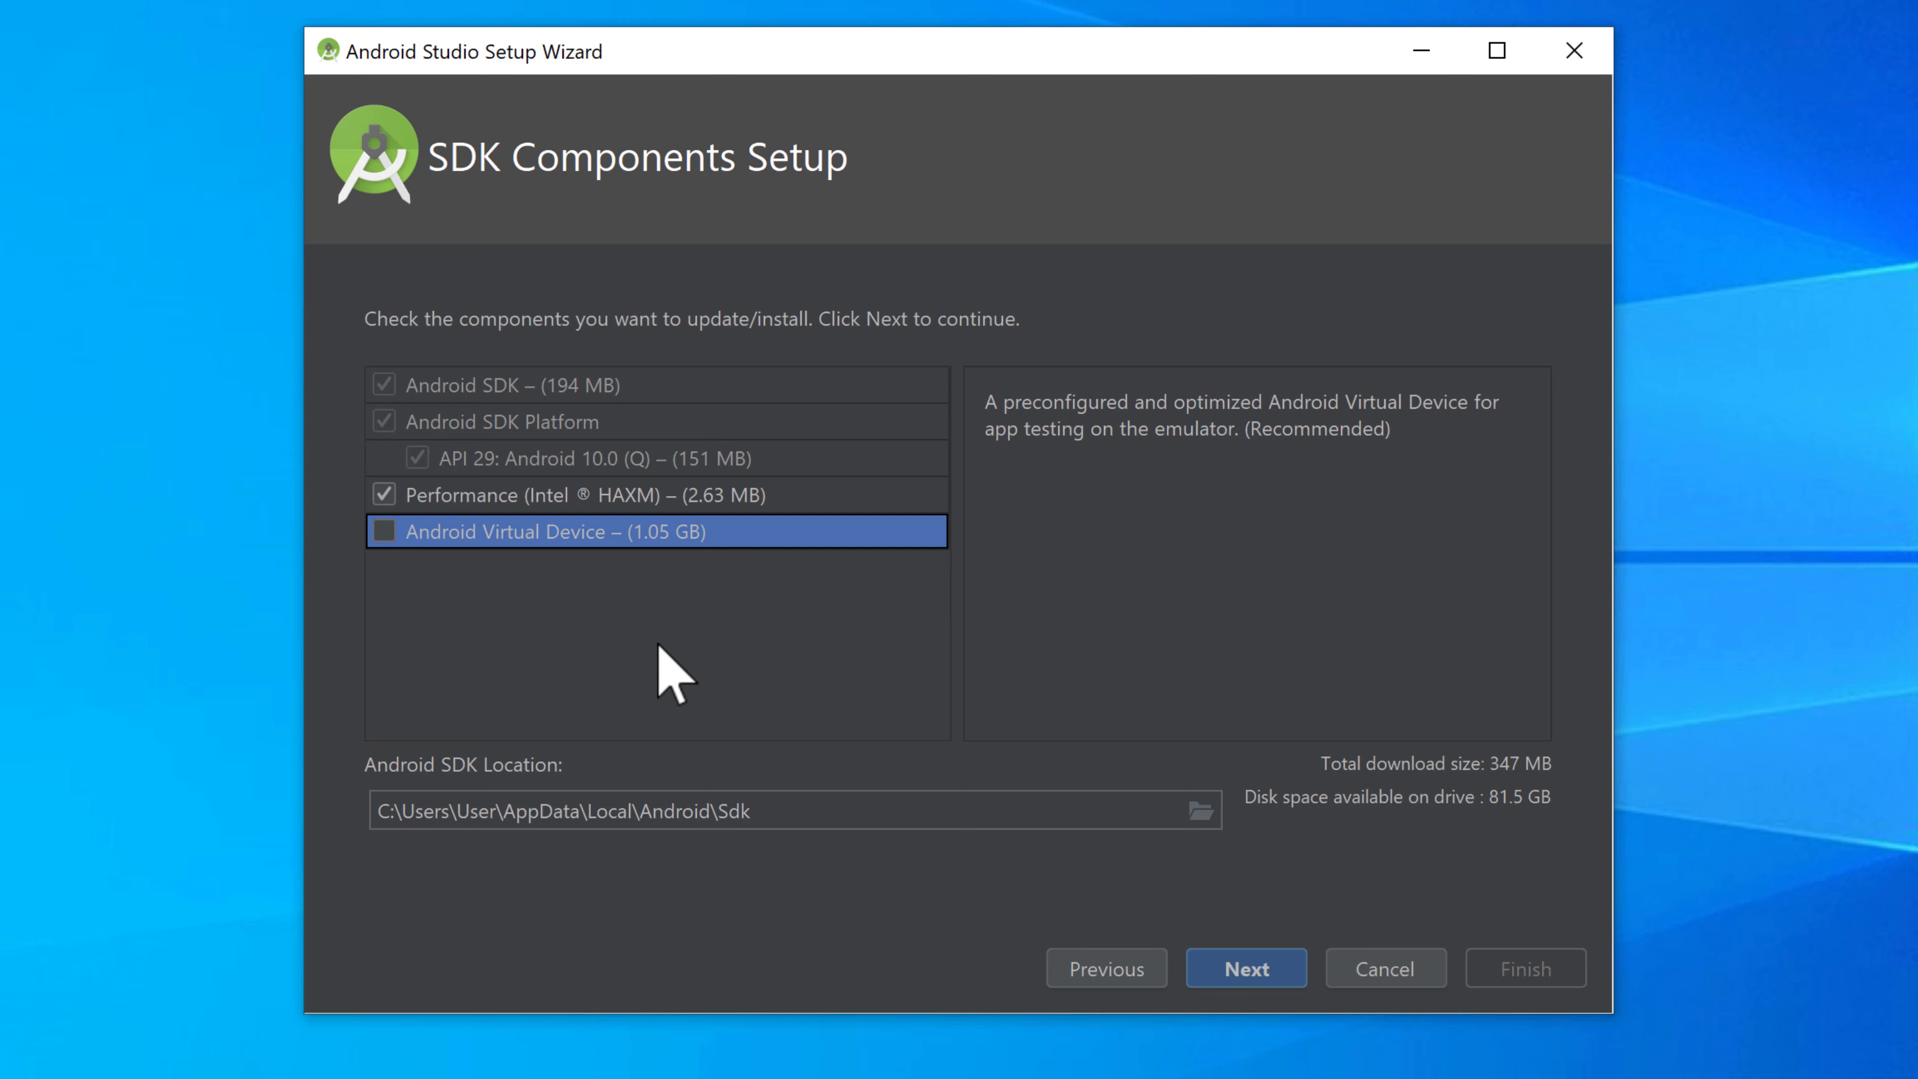
pyautogui.moveTo(1262, 1067)
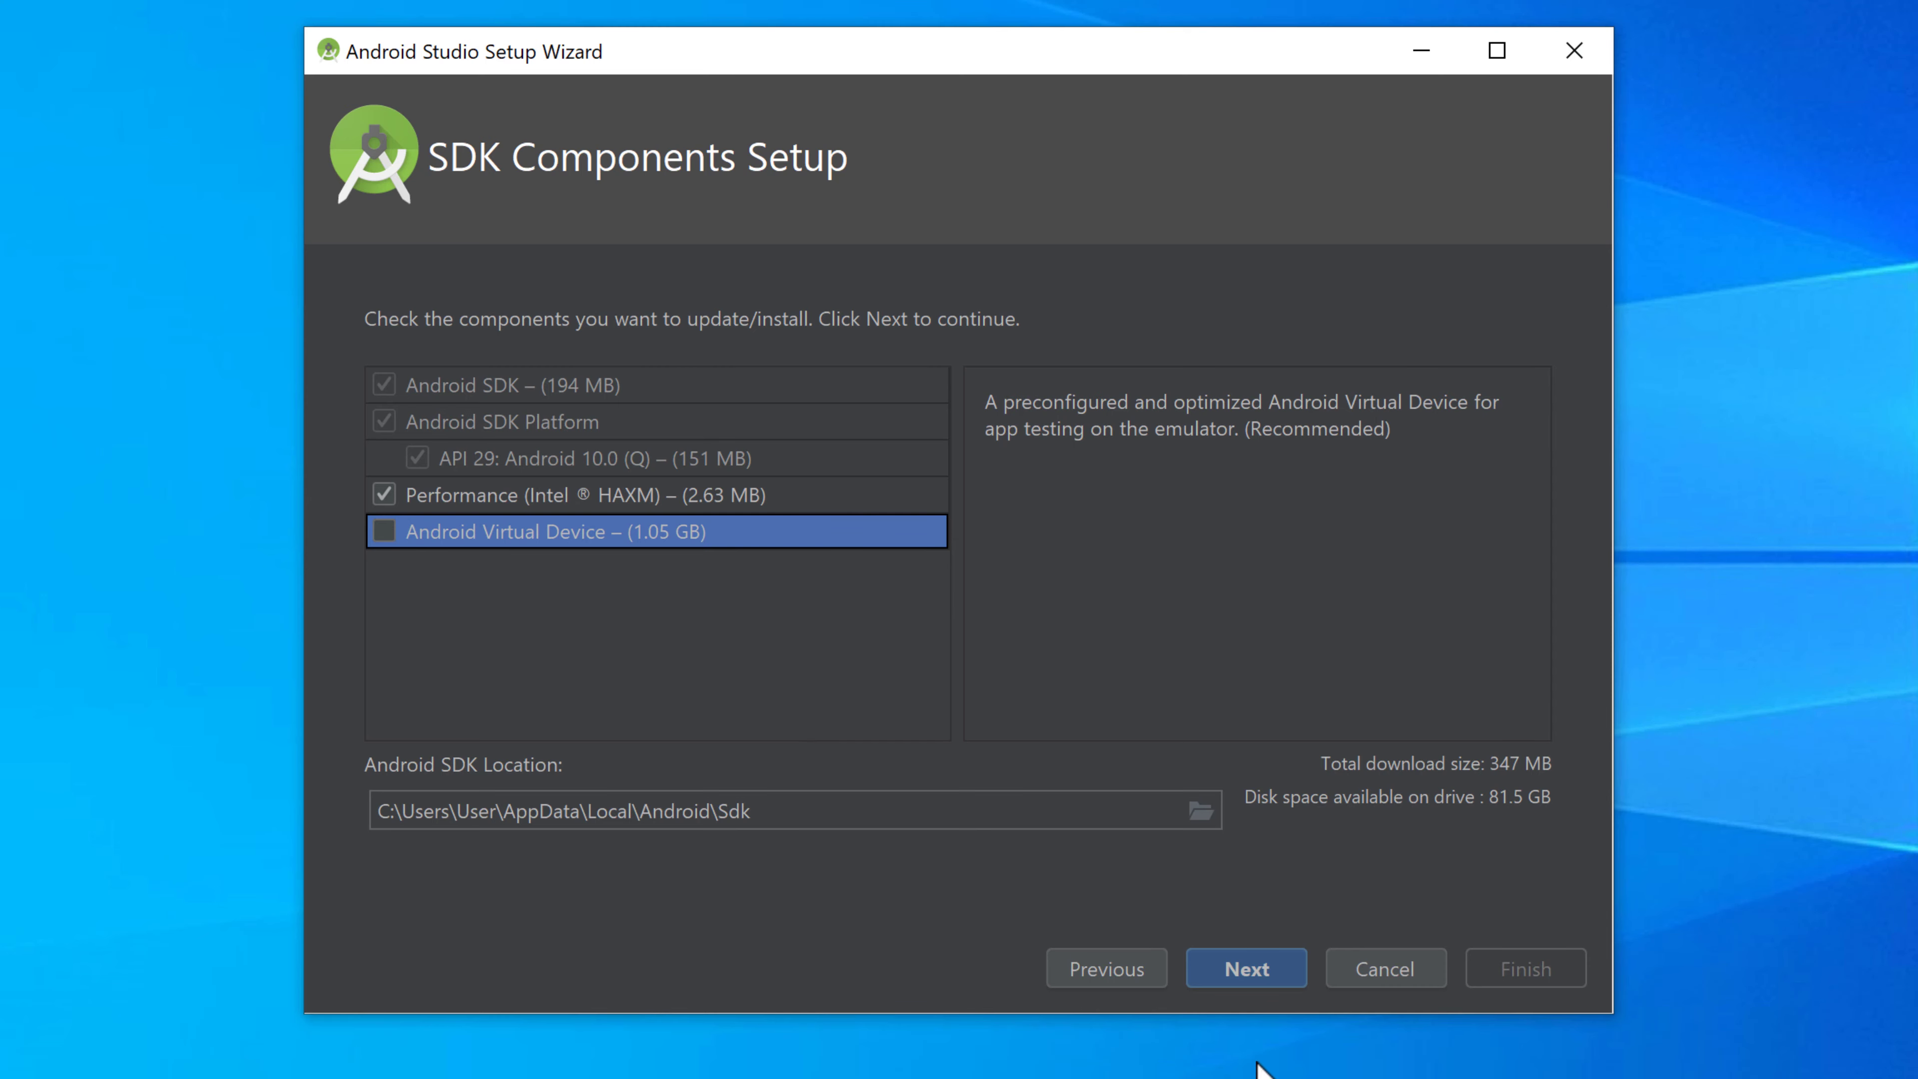
pyautogui.moveTo(1246, 967)
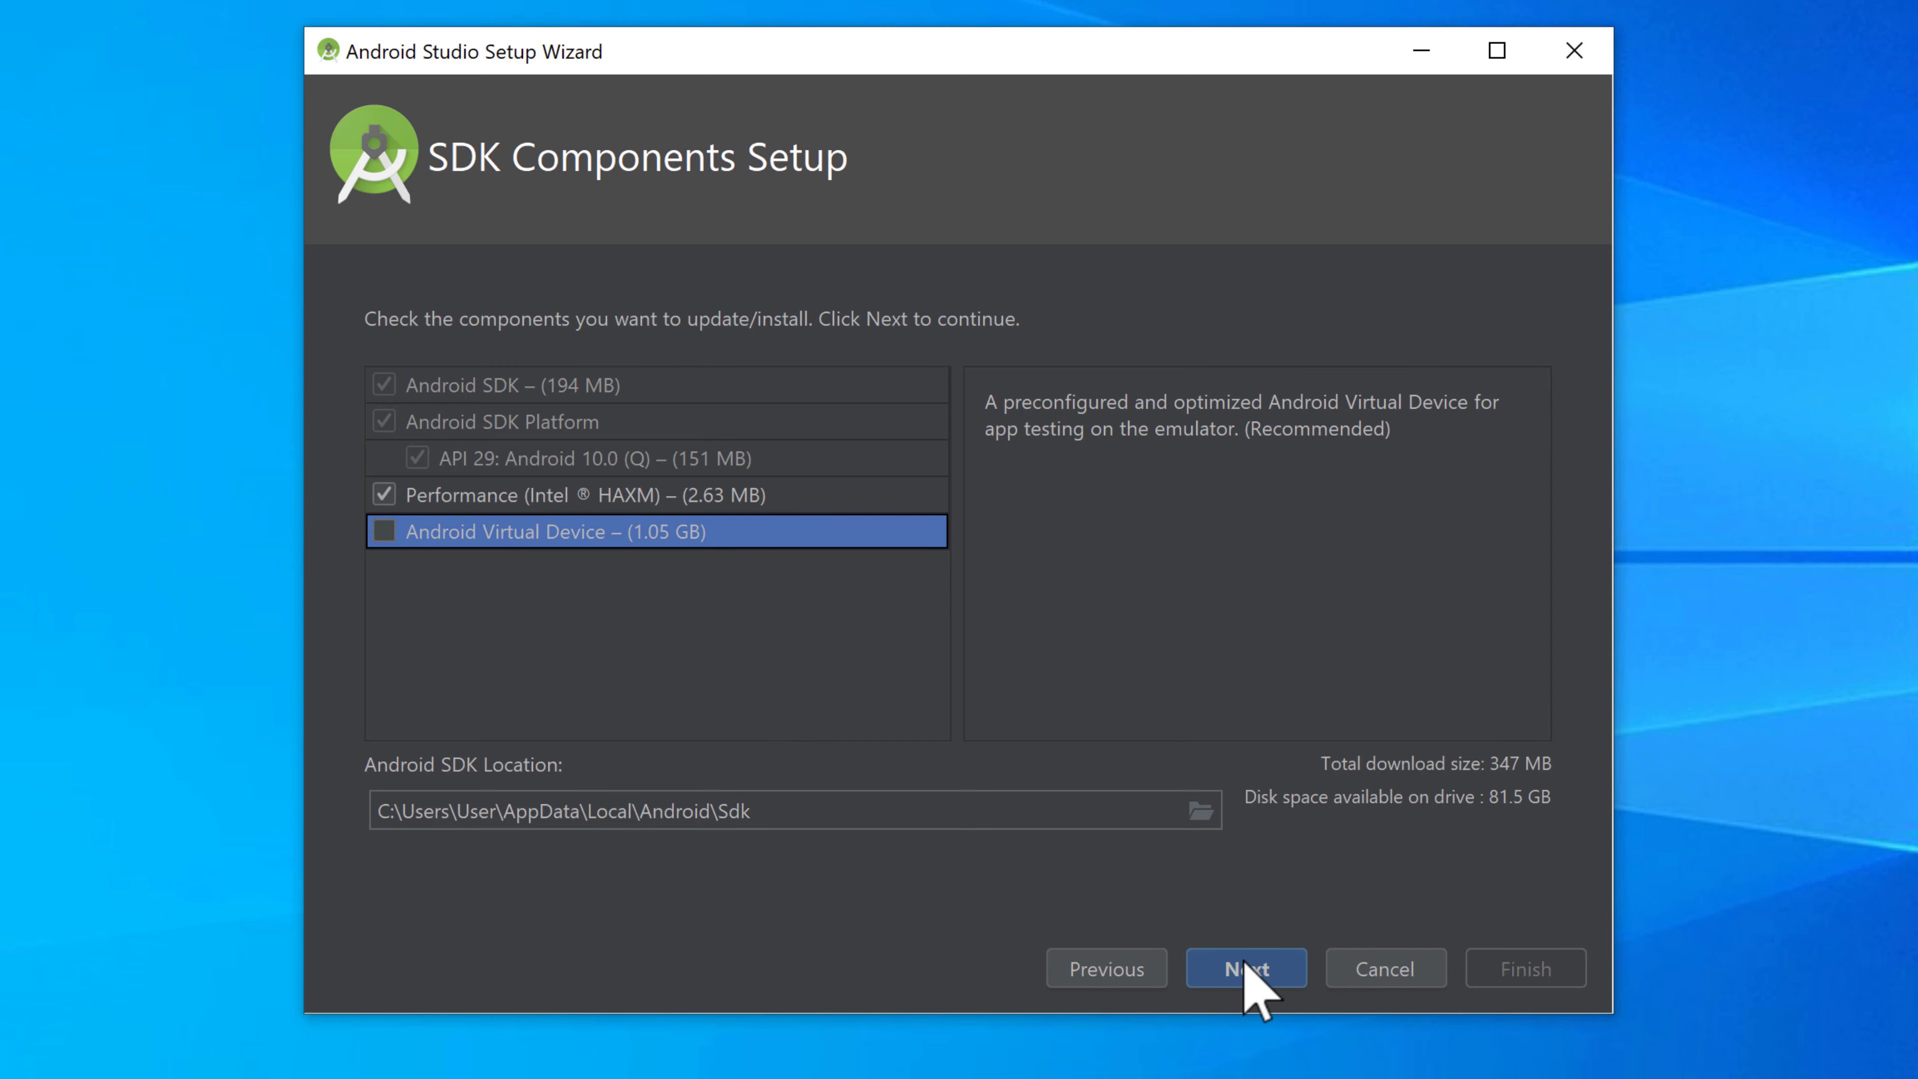
# Review the Verify Settings page and finish the wizard to download the listed components.
pyautogui.click(1245, 968)
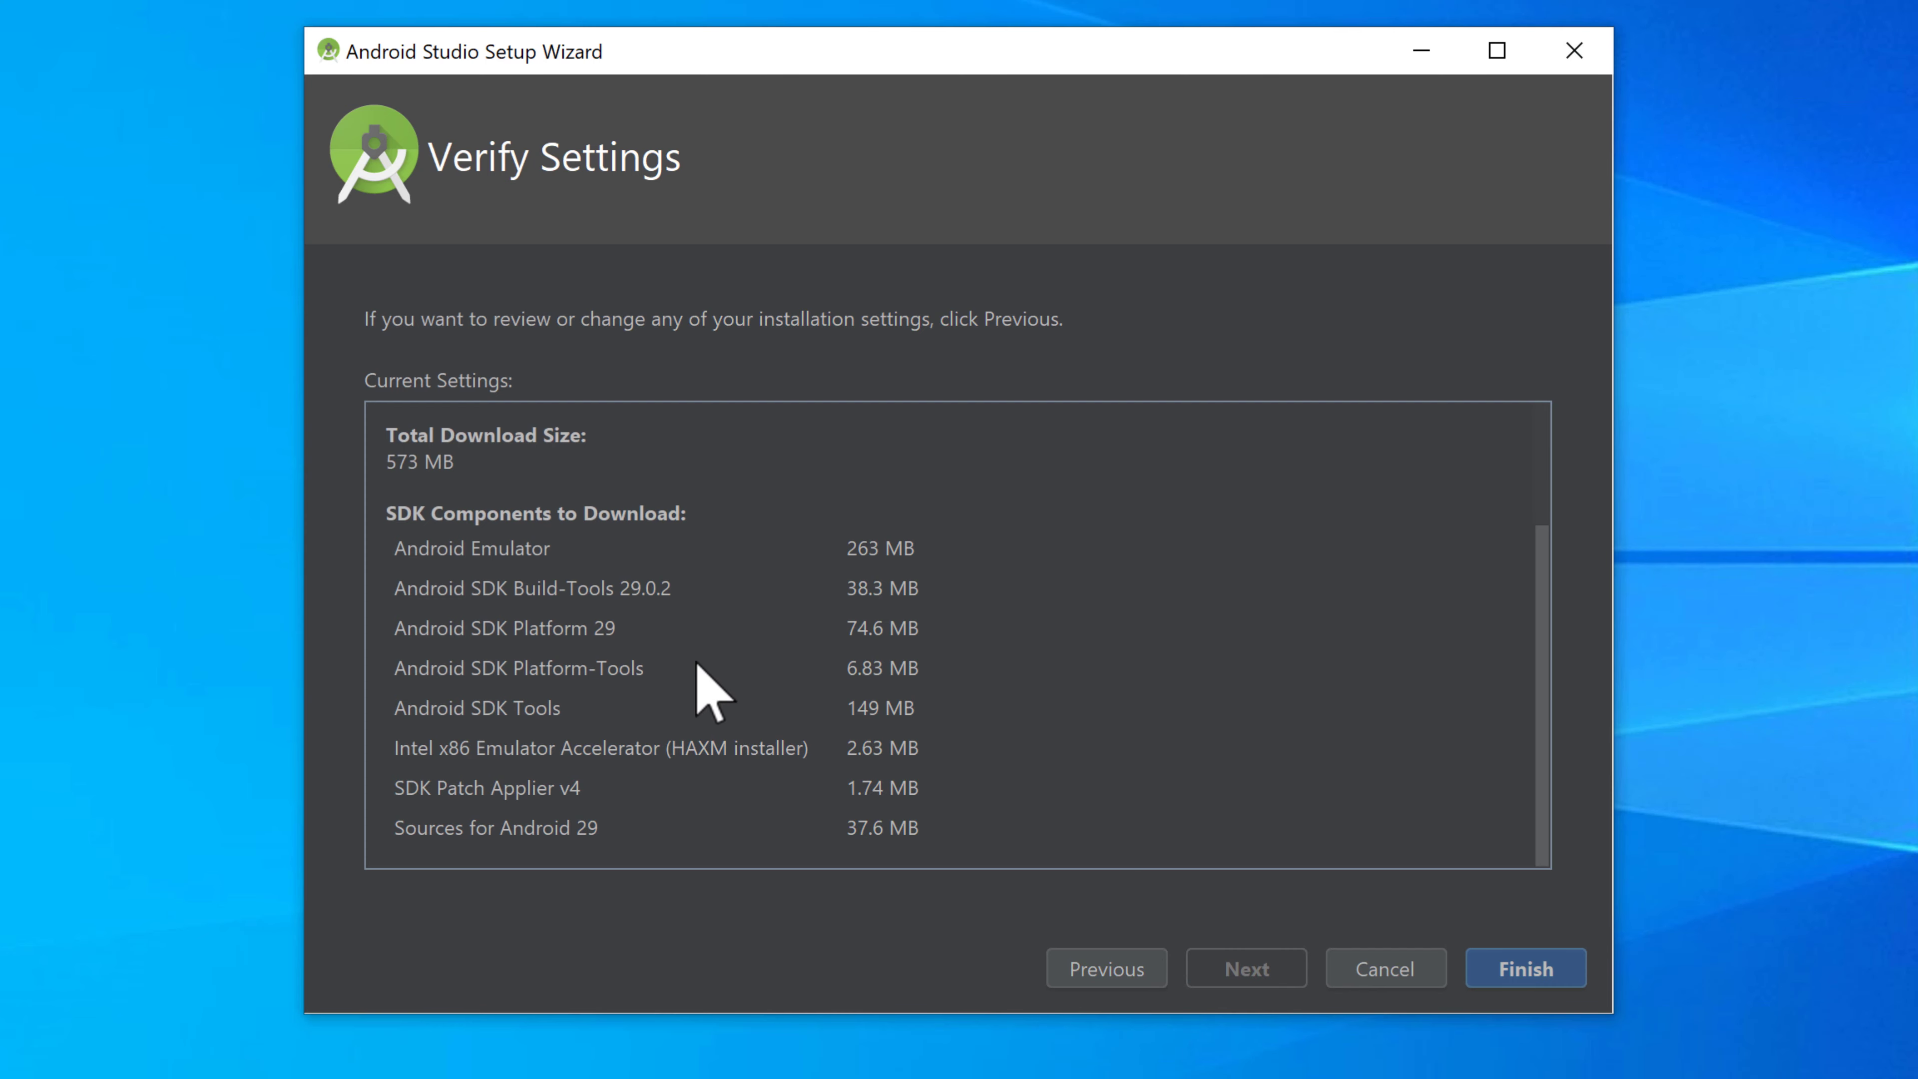
pyautogui.moveTo(775, 699)
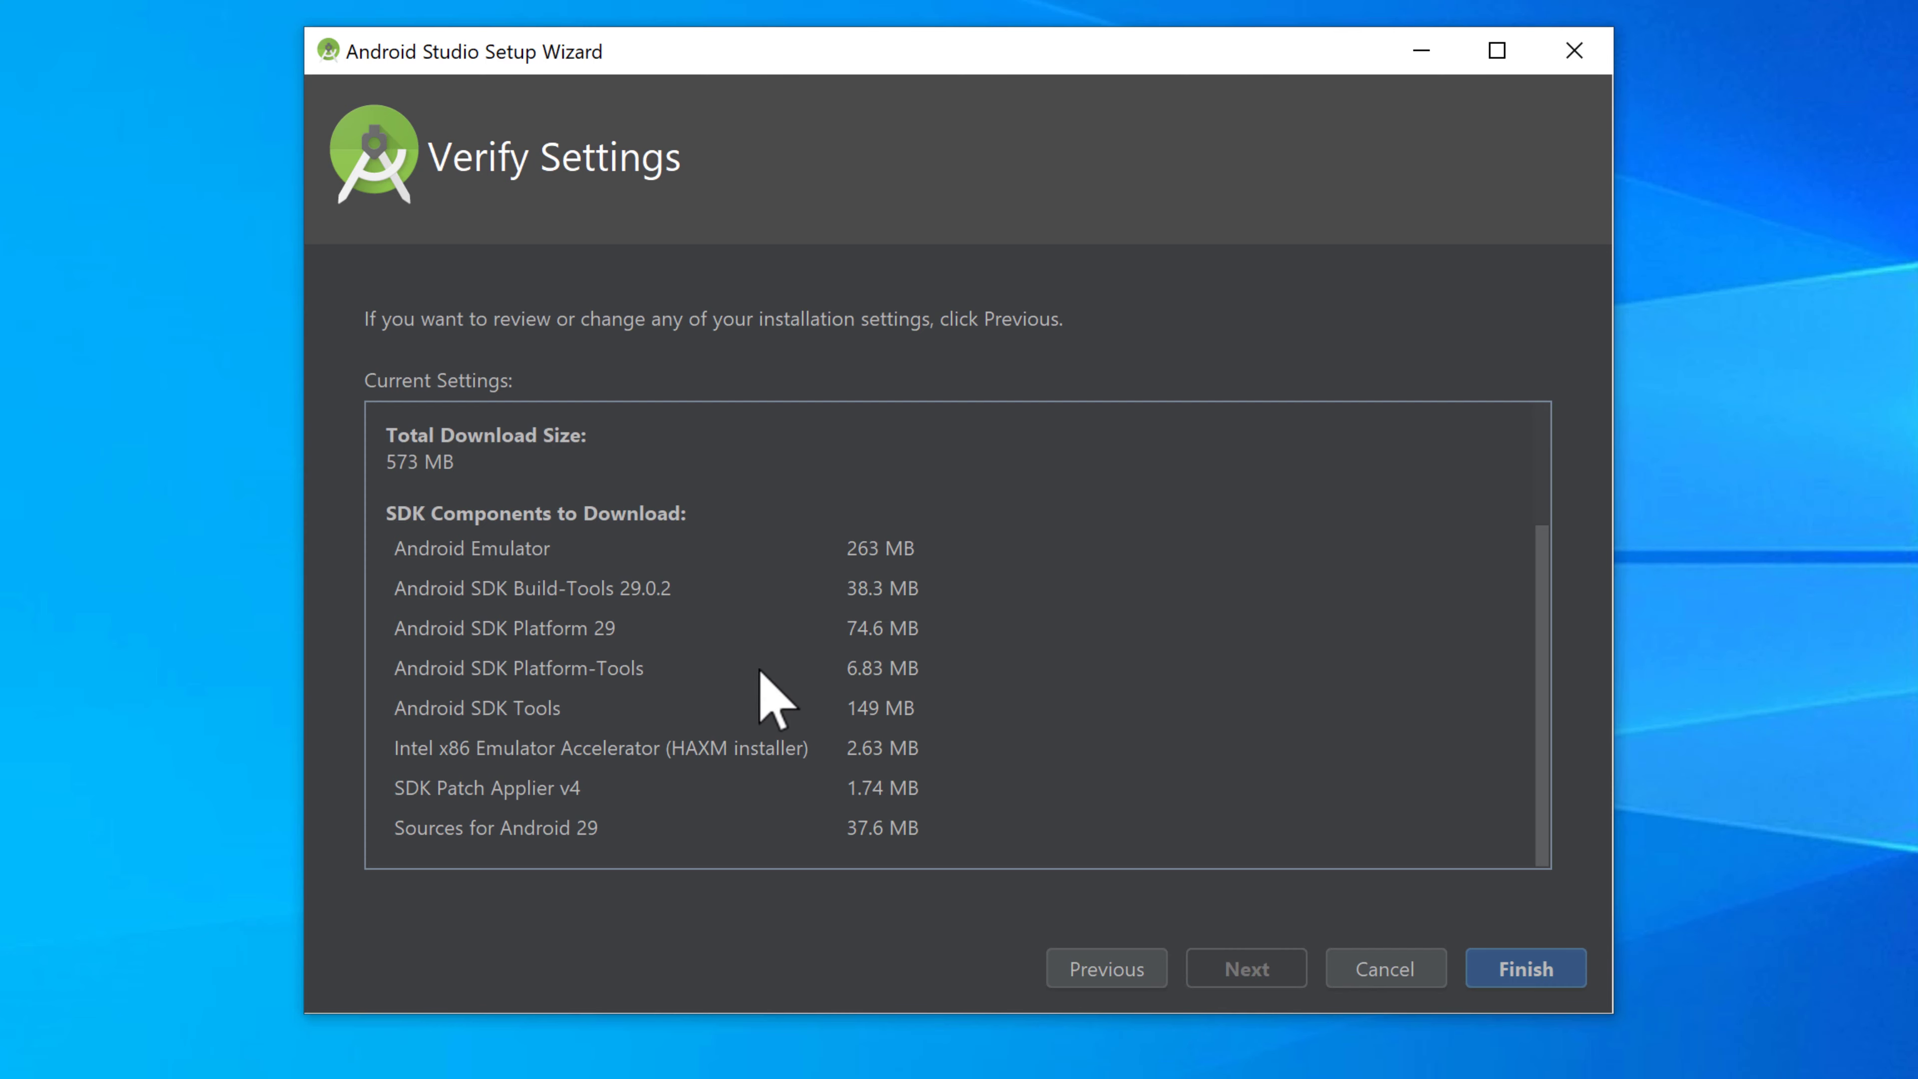
pyautogui.moveTo(1525, 954)
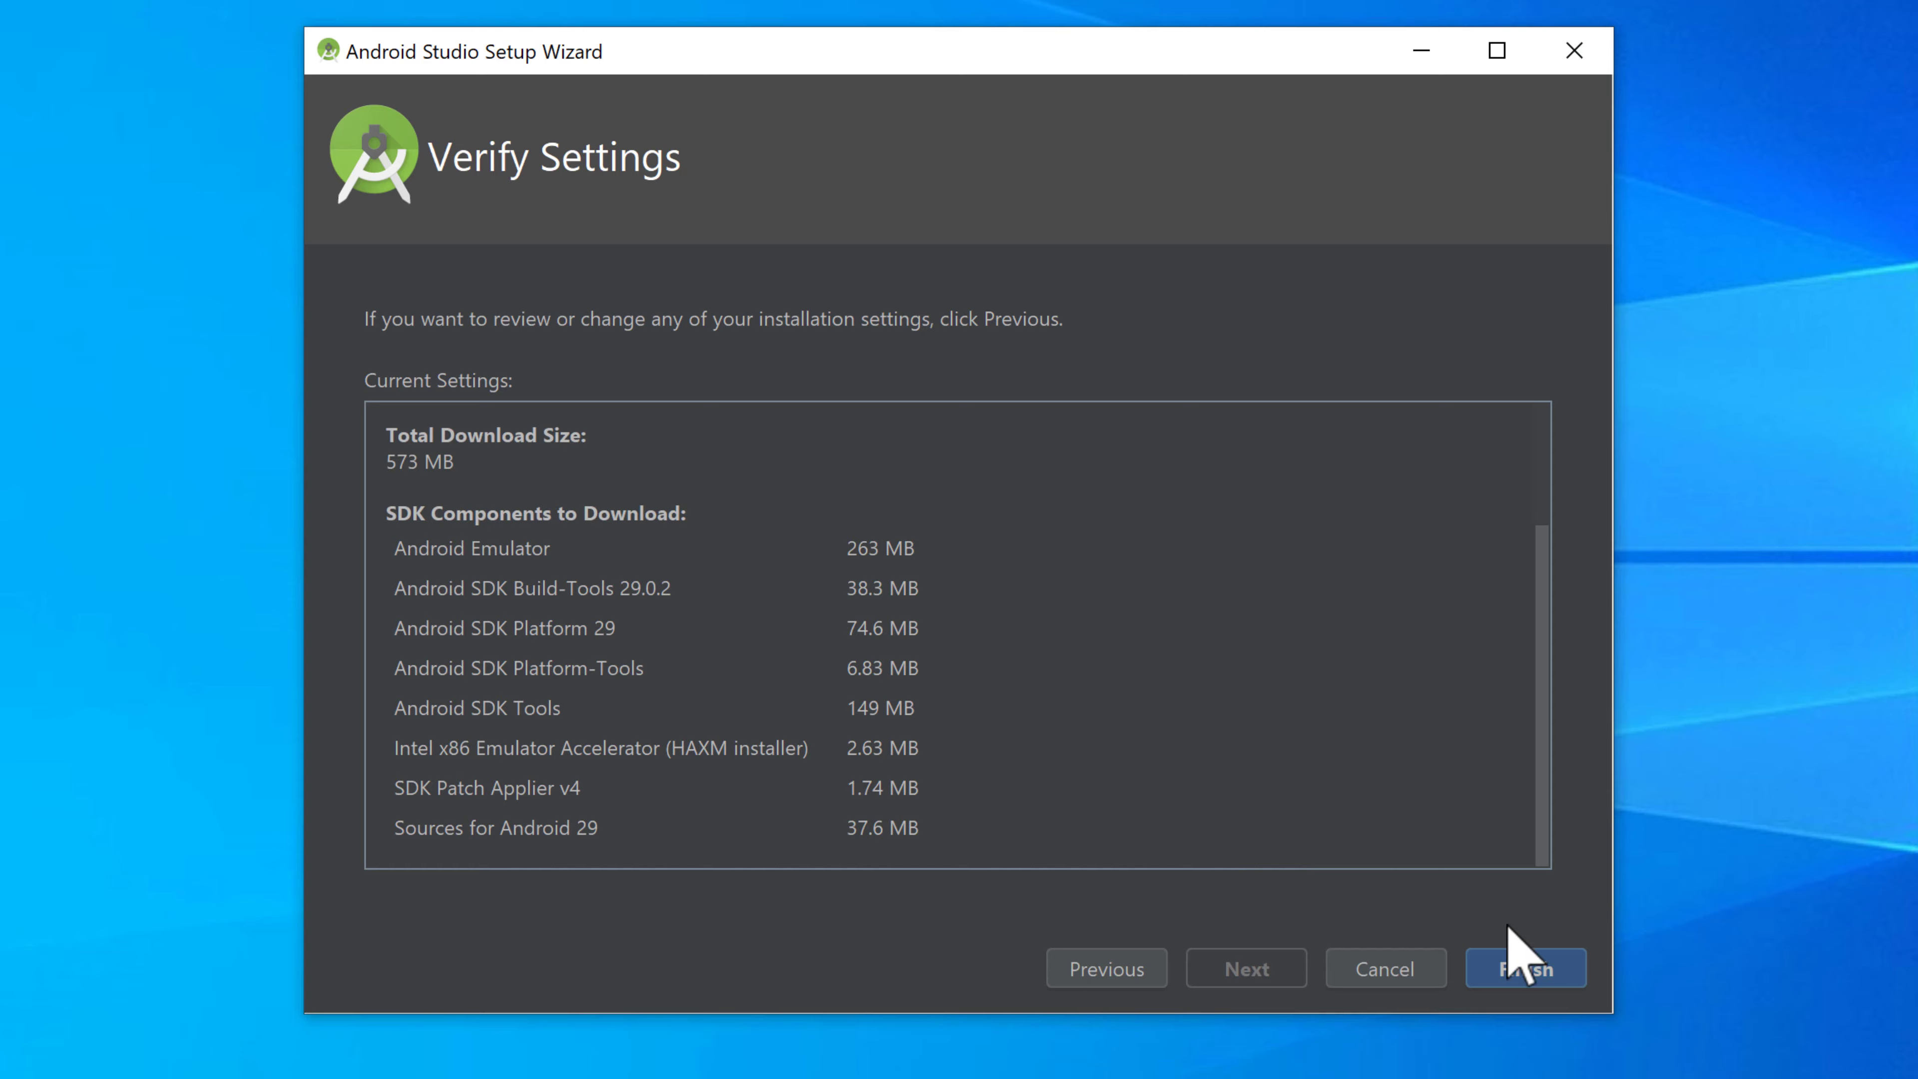
pyautogui.click(1524, 967)
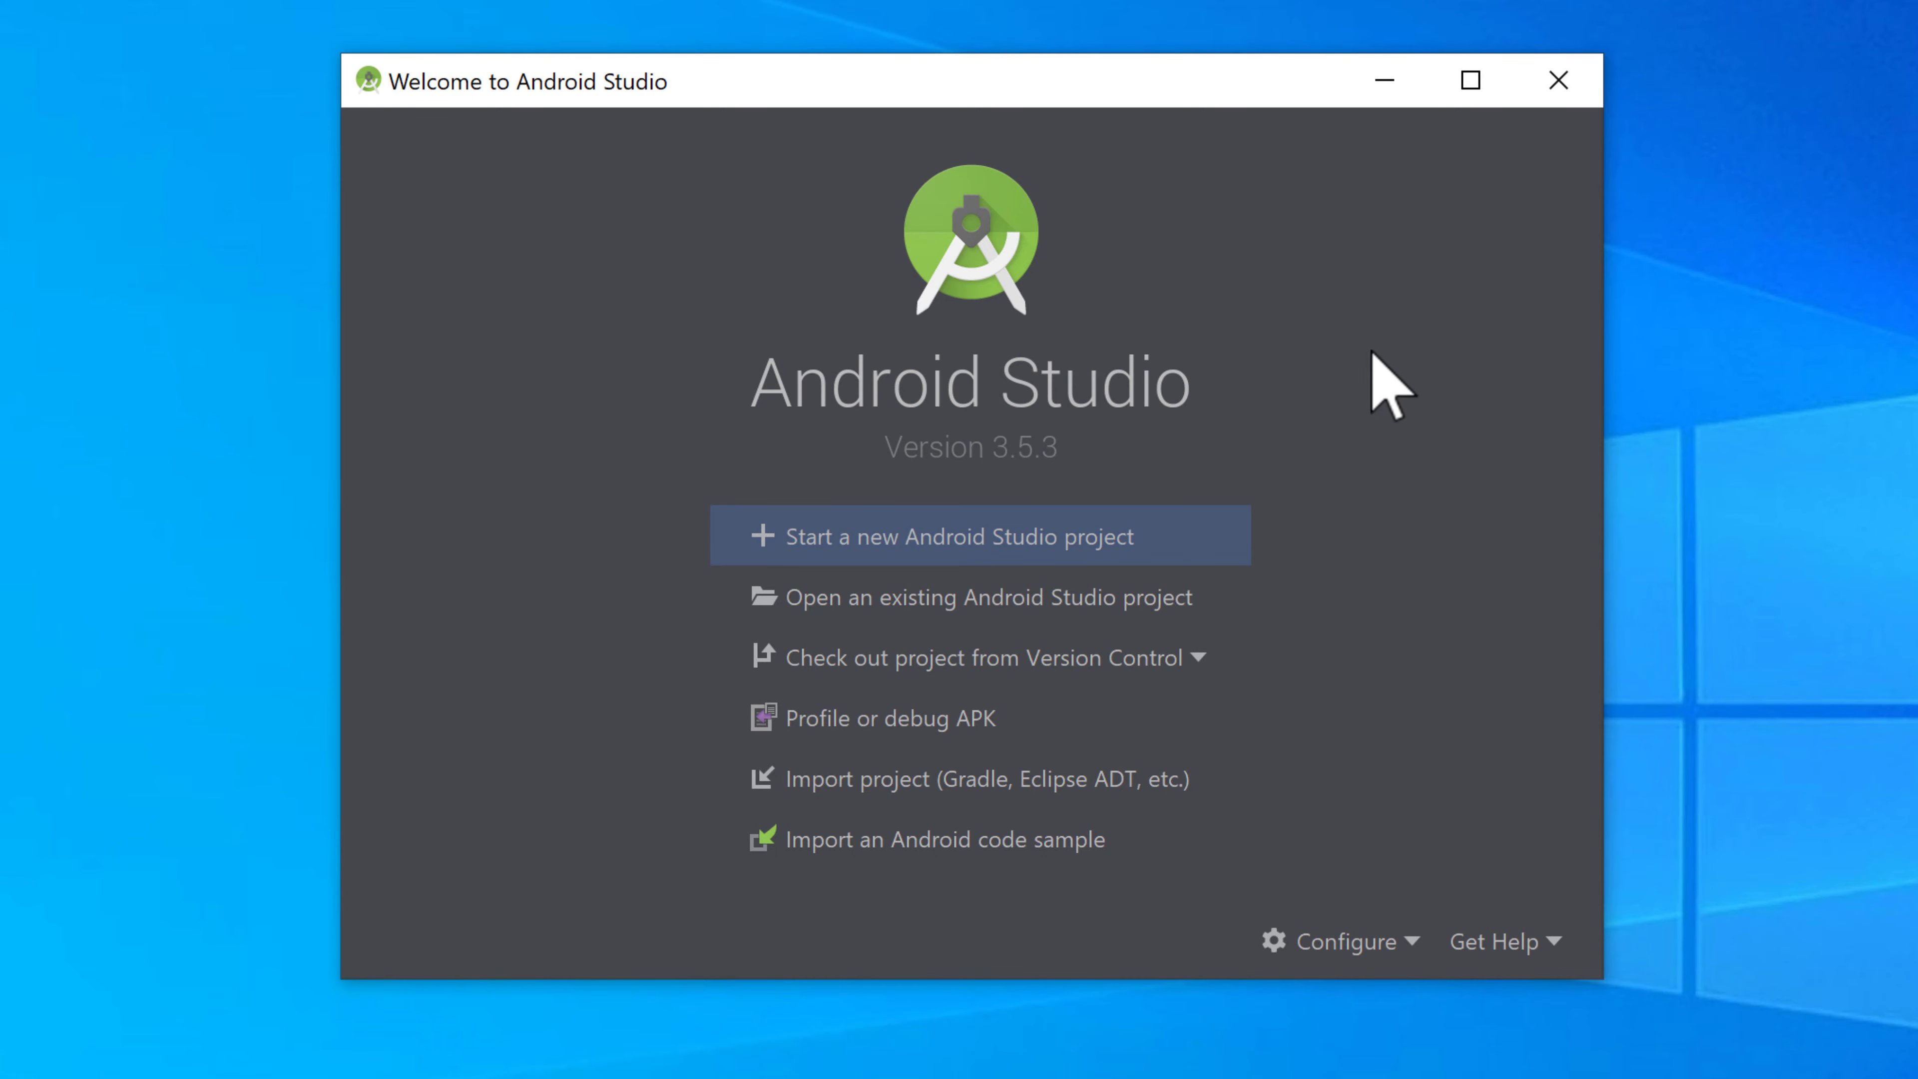
pyautogui.moveTo(1156, 282)
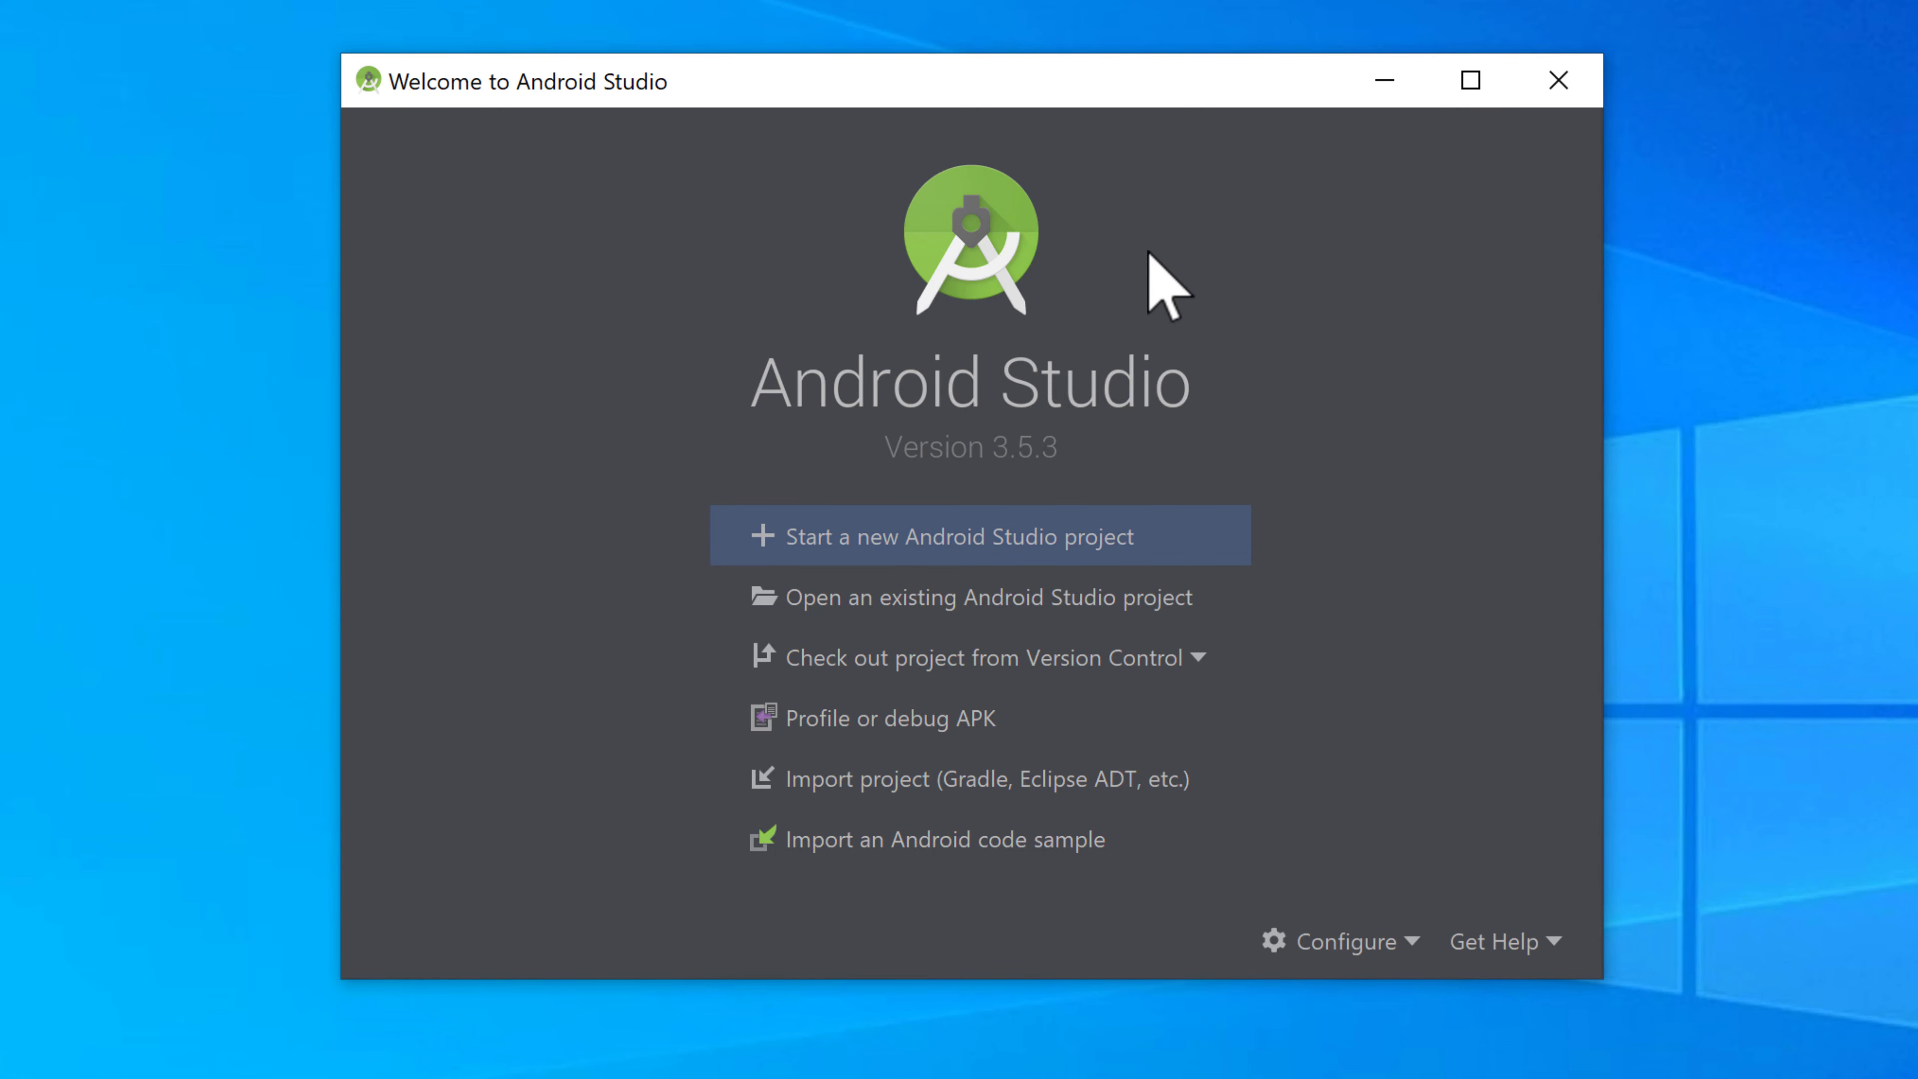
pyautogui.moveTo(541, 511)
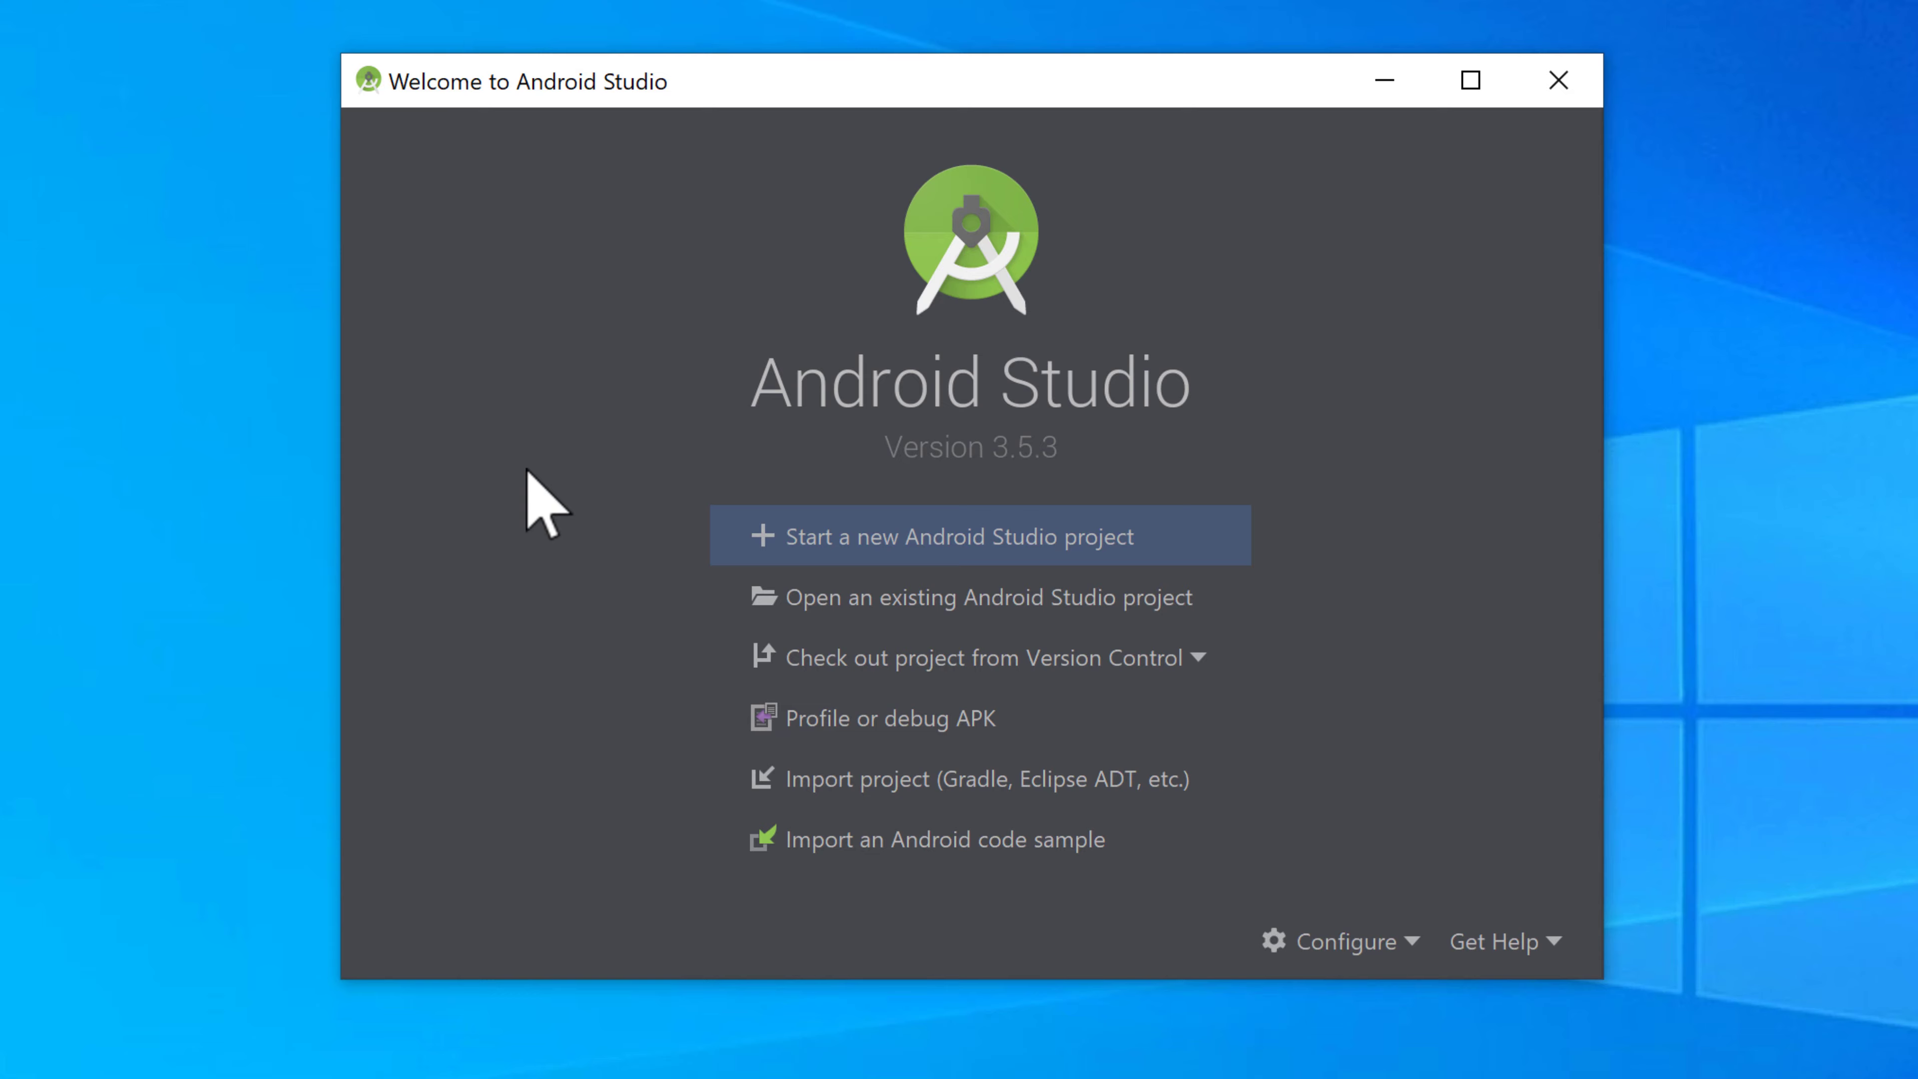
pyautogui.moveTo(1299, 603)
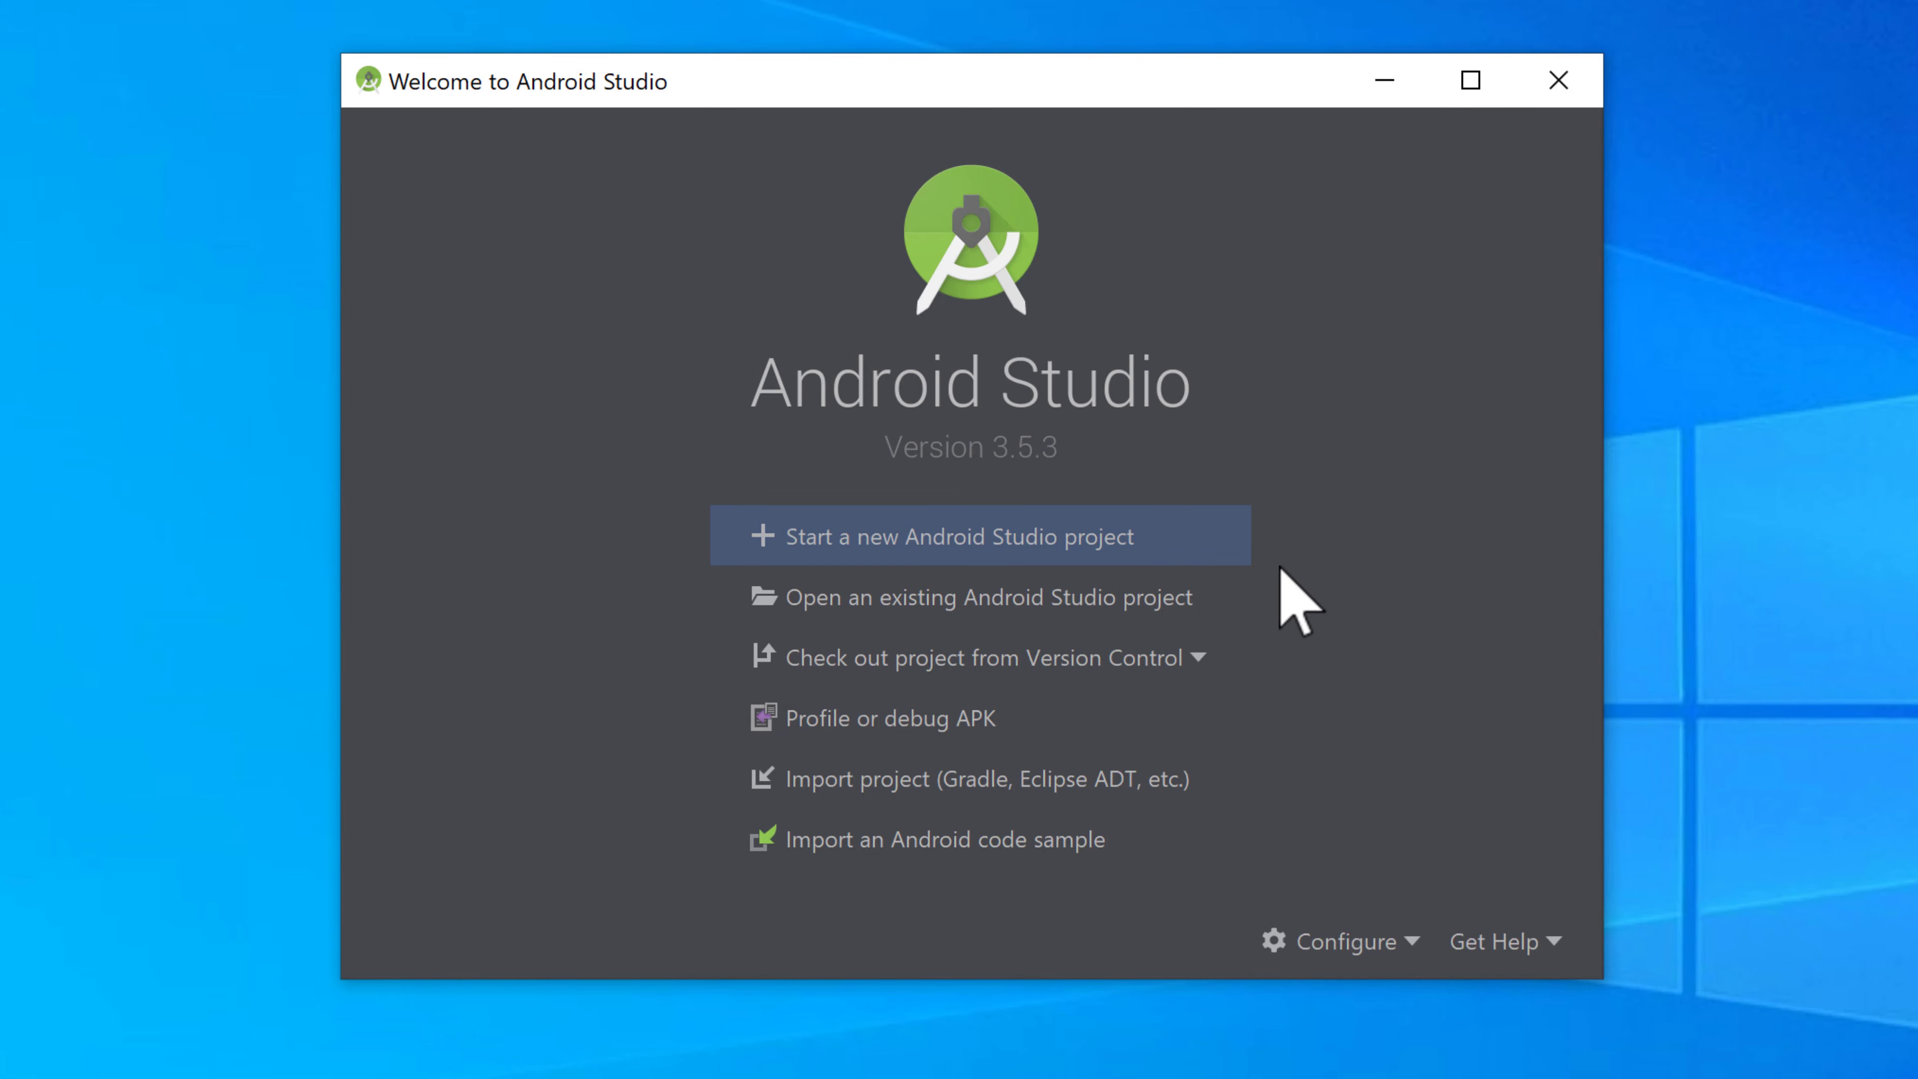
pyautogui.moveTo(978, 536)
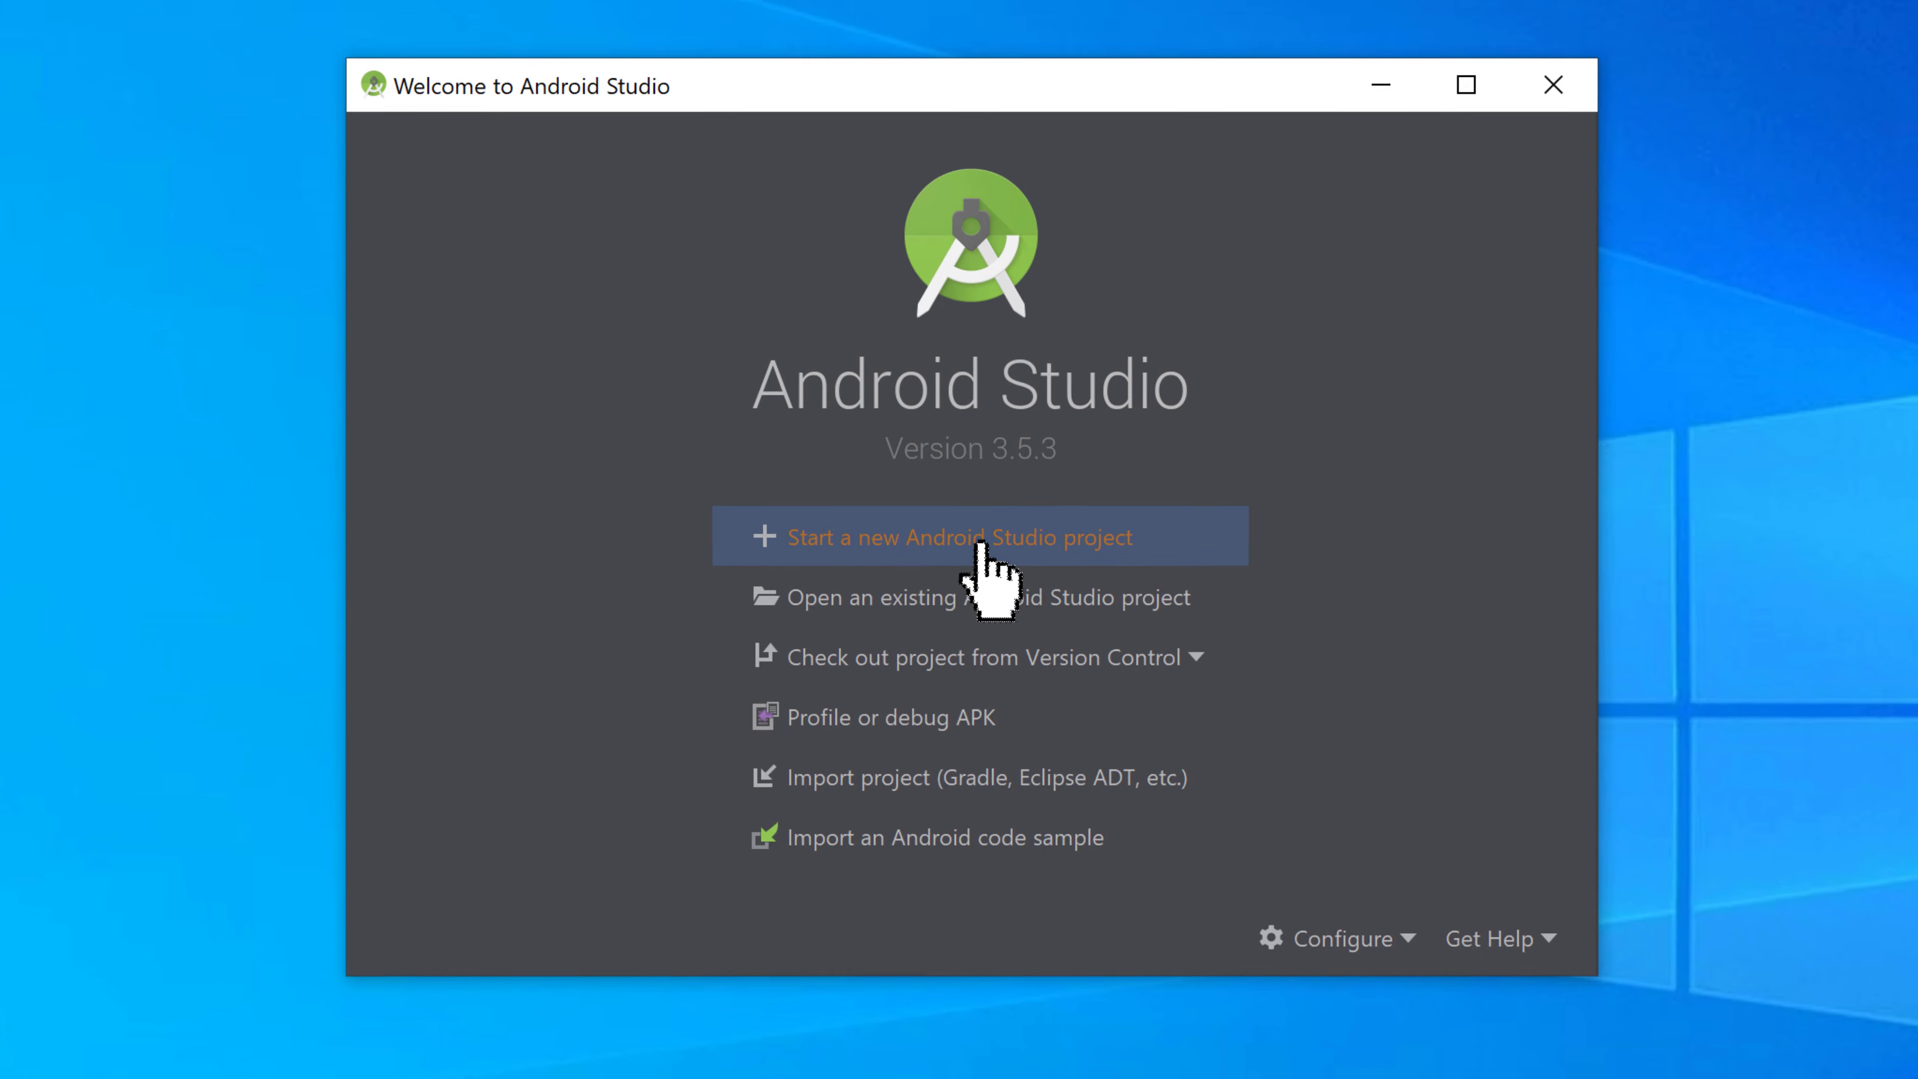
# Start a new Android Studio project using the Empty Activity template.
pyautogui.click(958, 535)
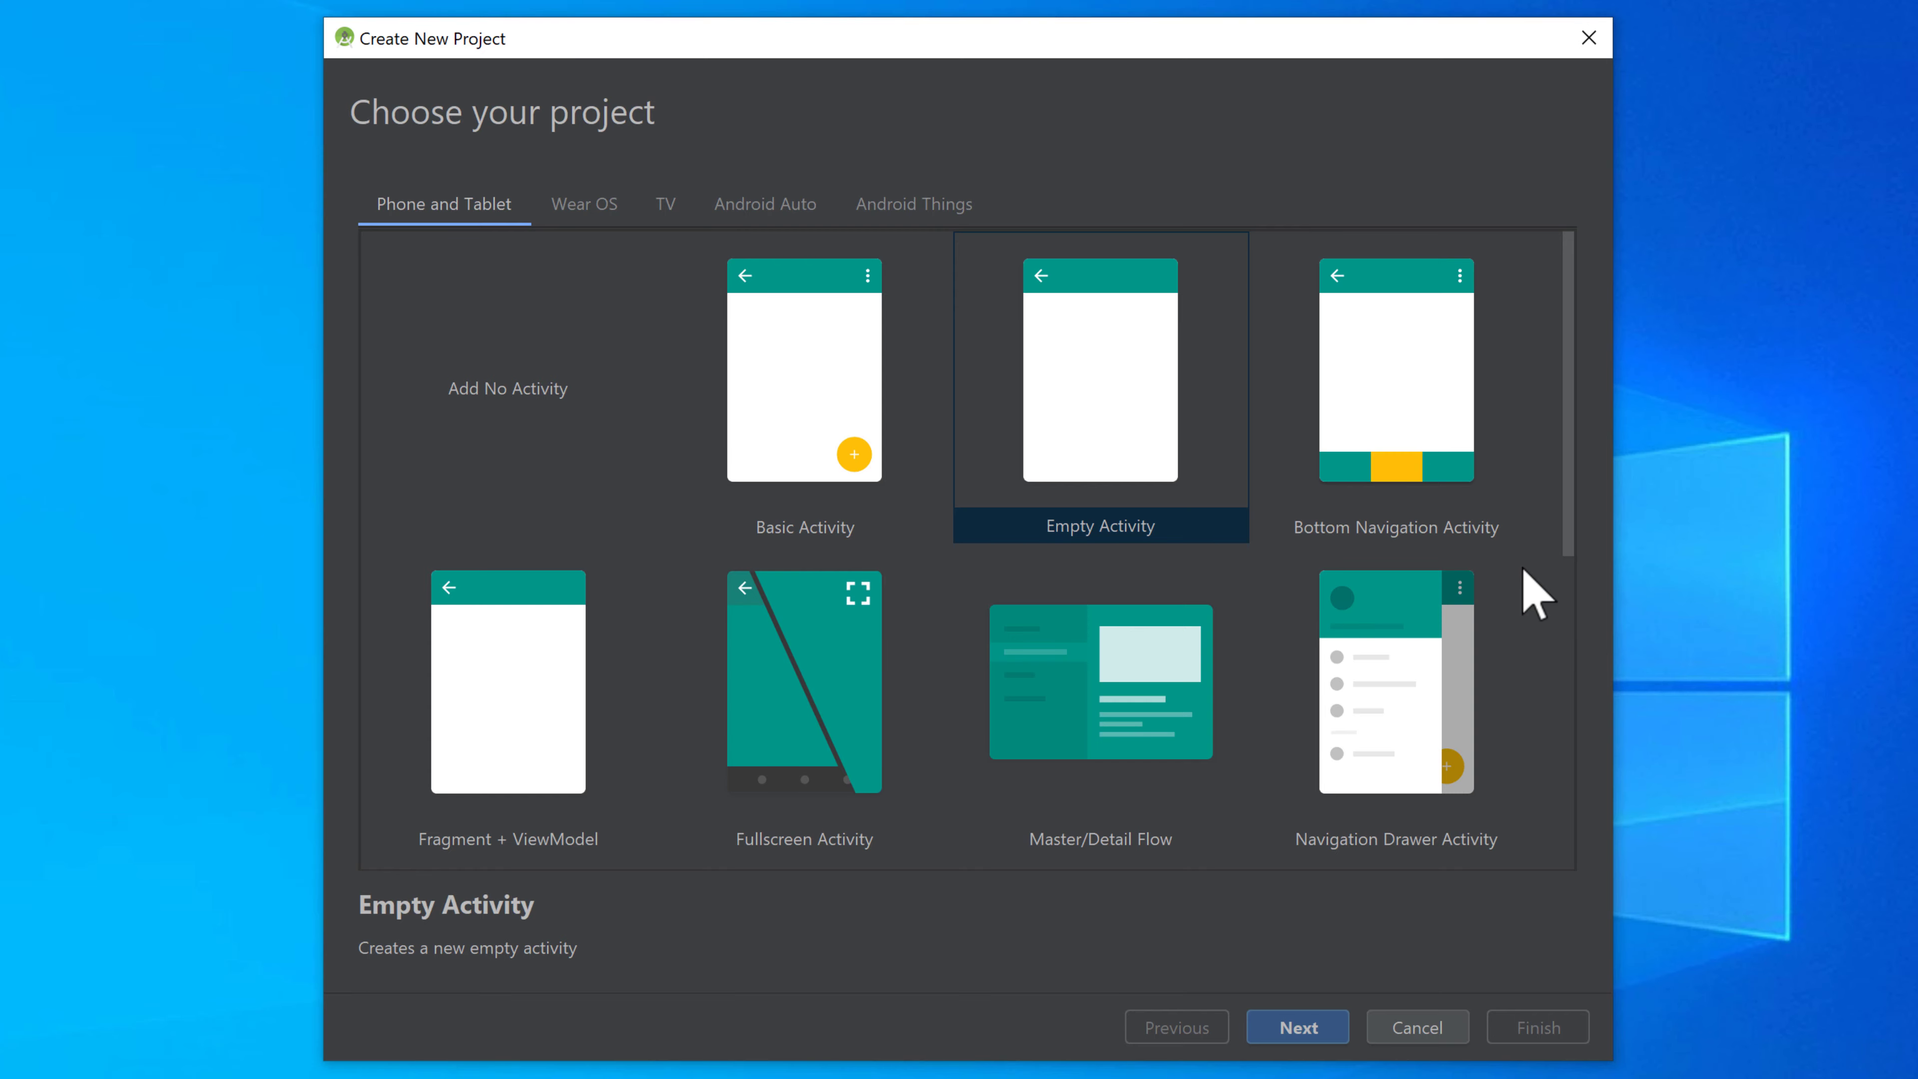
pyautogui.moveTo(1371, 660)
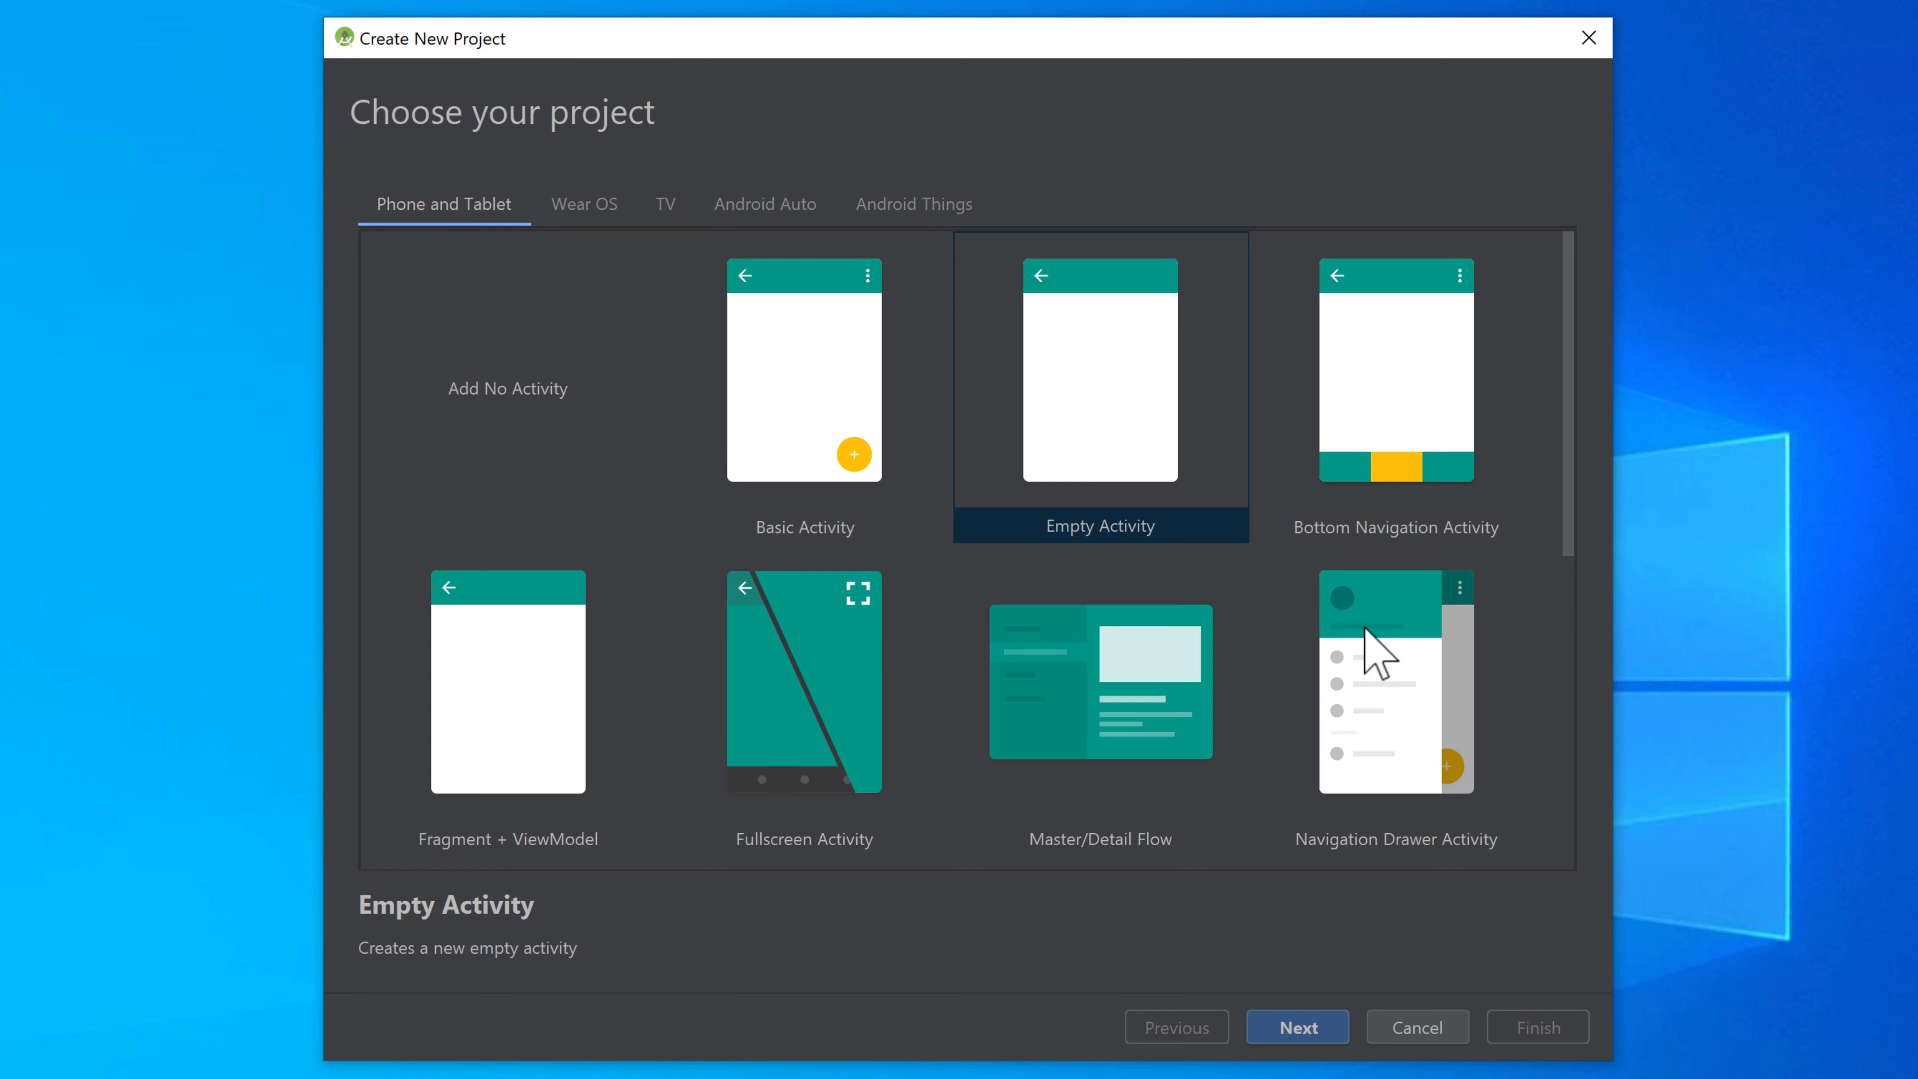
pyautogui.click(1296, 1025)
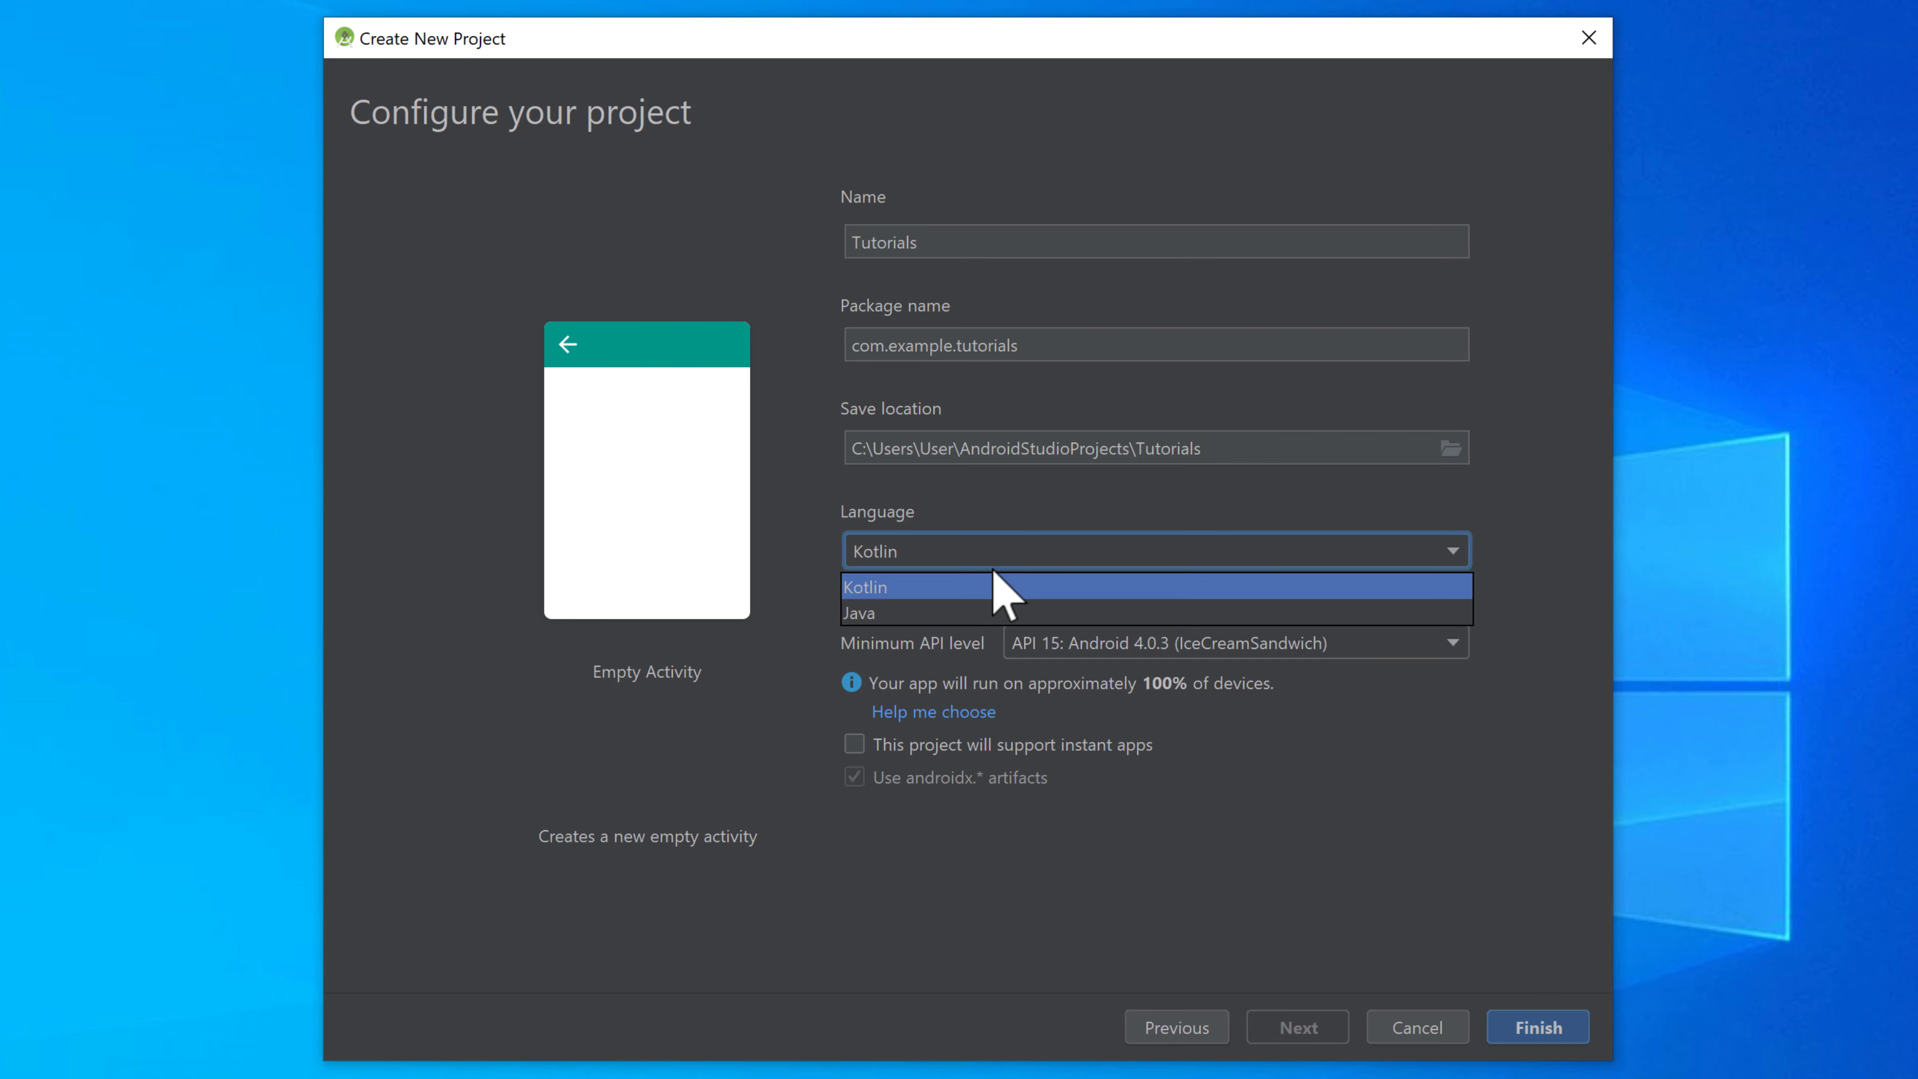
# Choose Kotlin as the language for the Tutorials project.
pyautogui.click(865, 587)
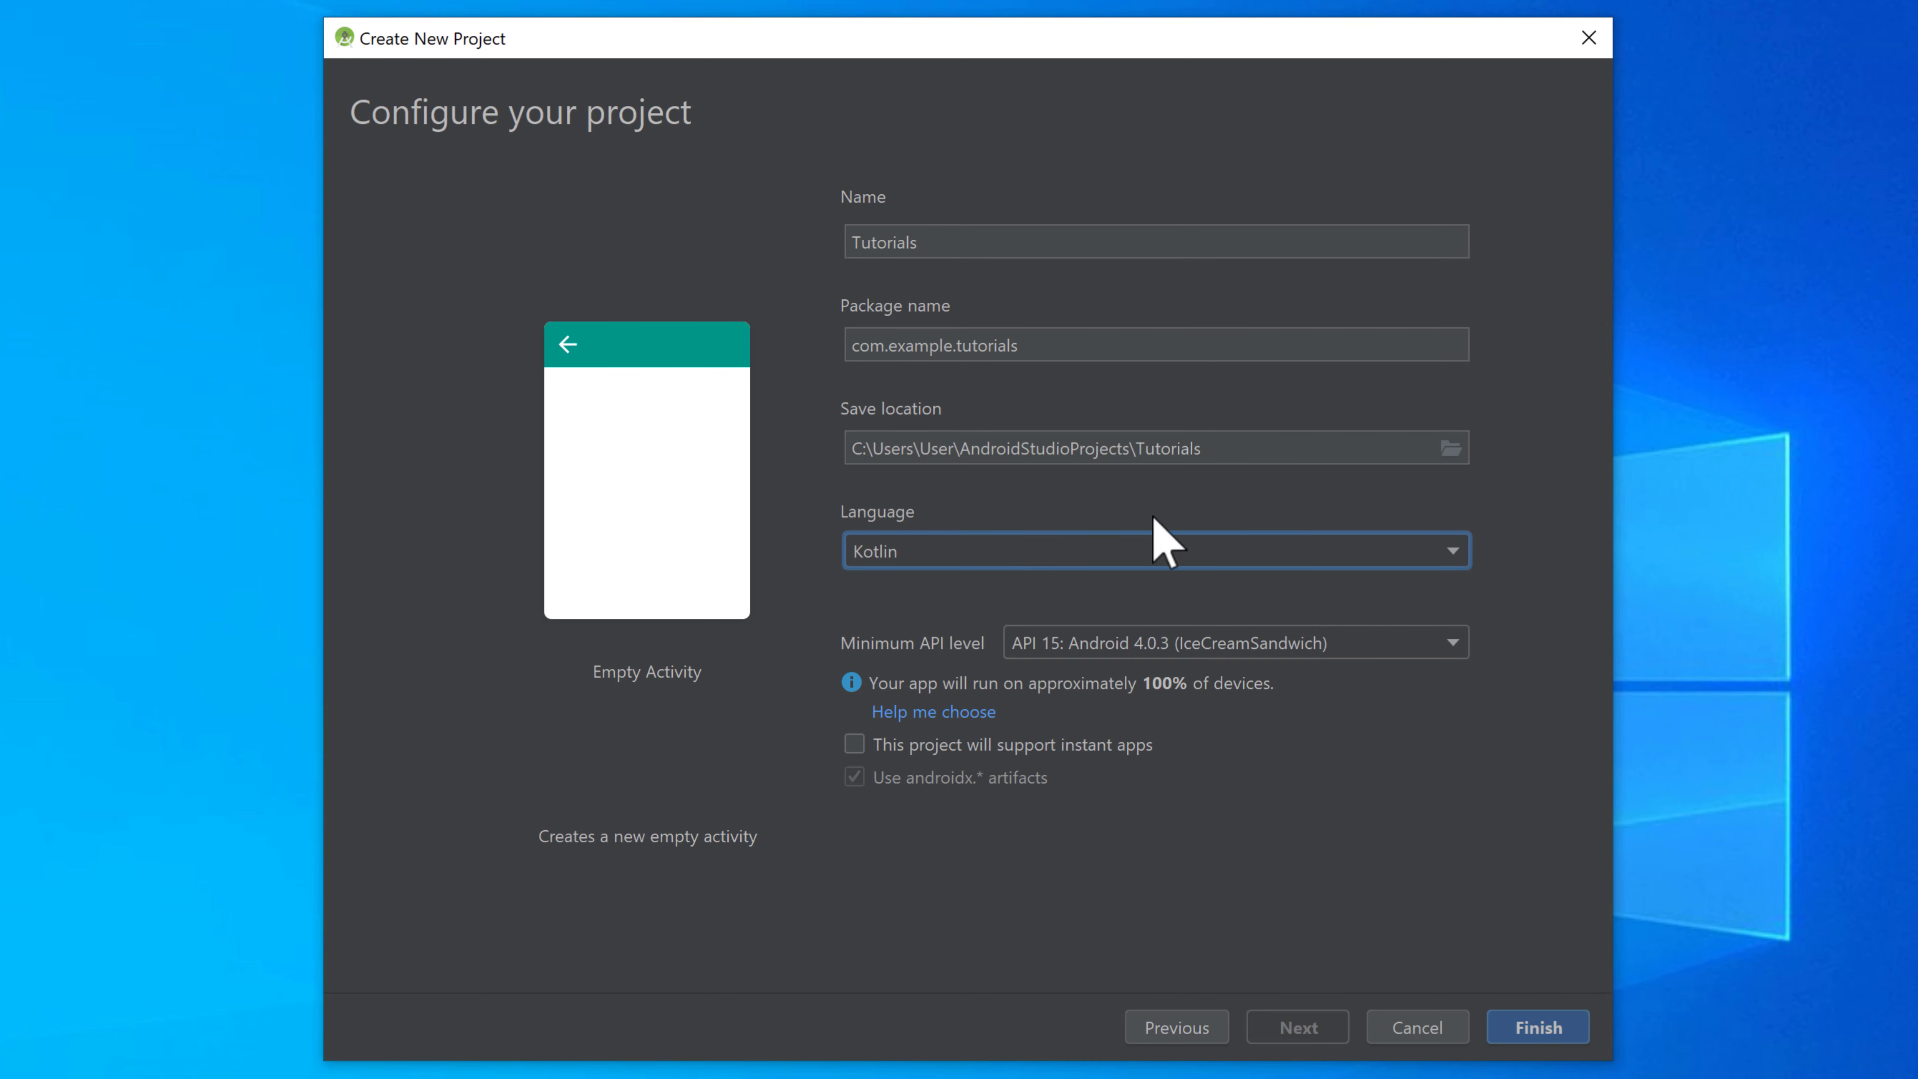
pyautogui.moveTo(1063, 520)
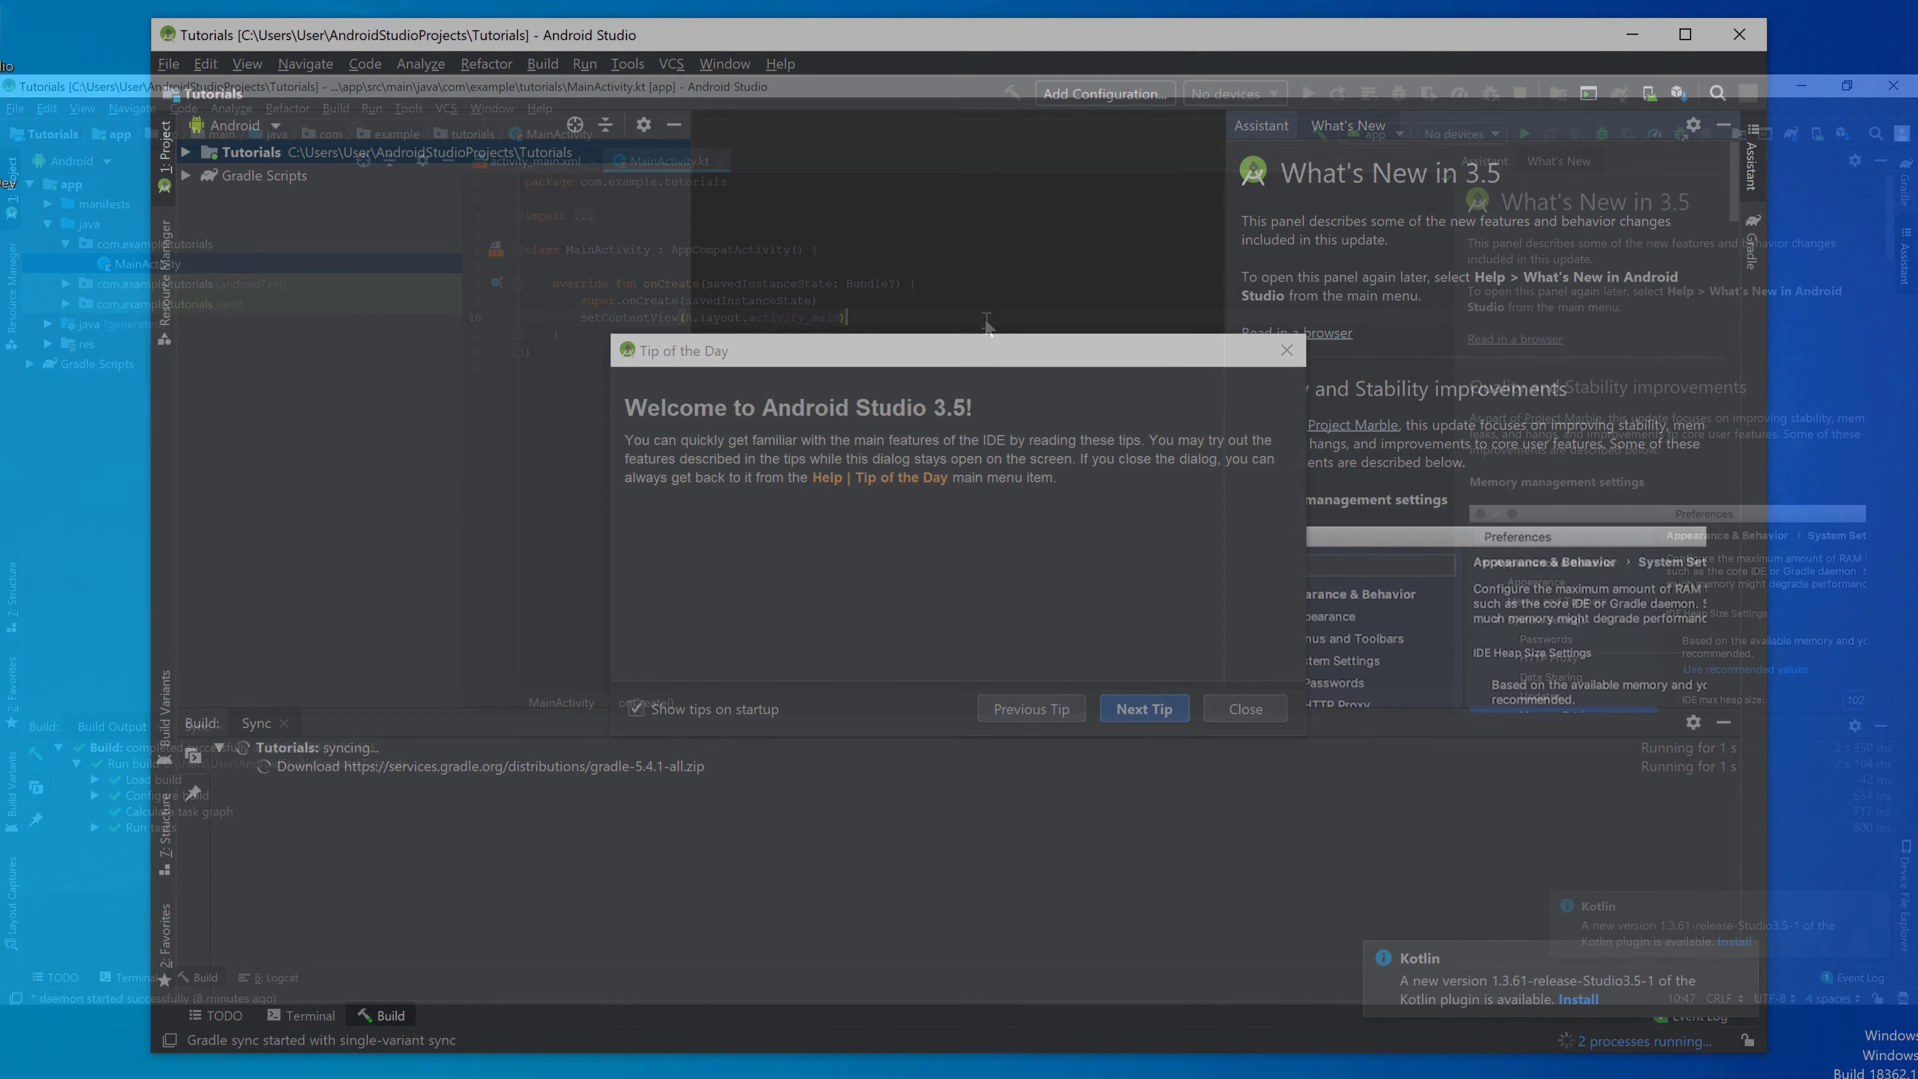
# Dismiss the Tip of the Day dialog while the Tutorials project's Gradle build completes.
pyautogui.click(1241, 709)
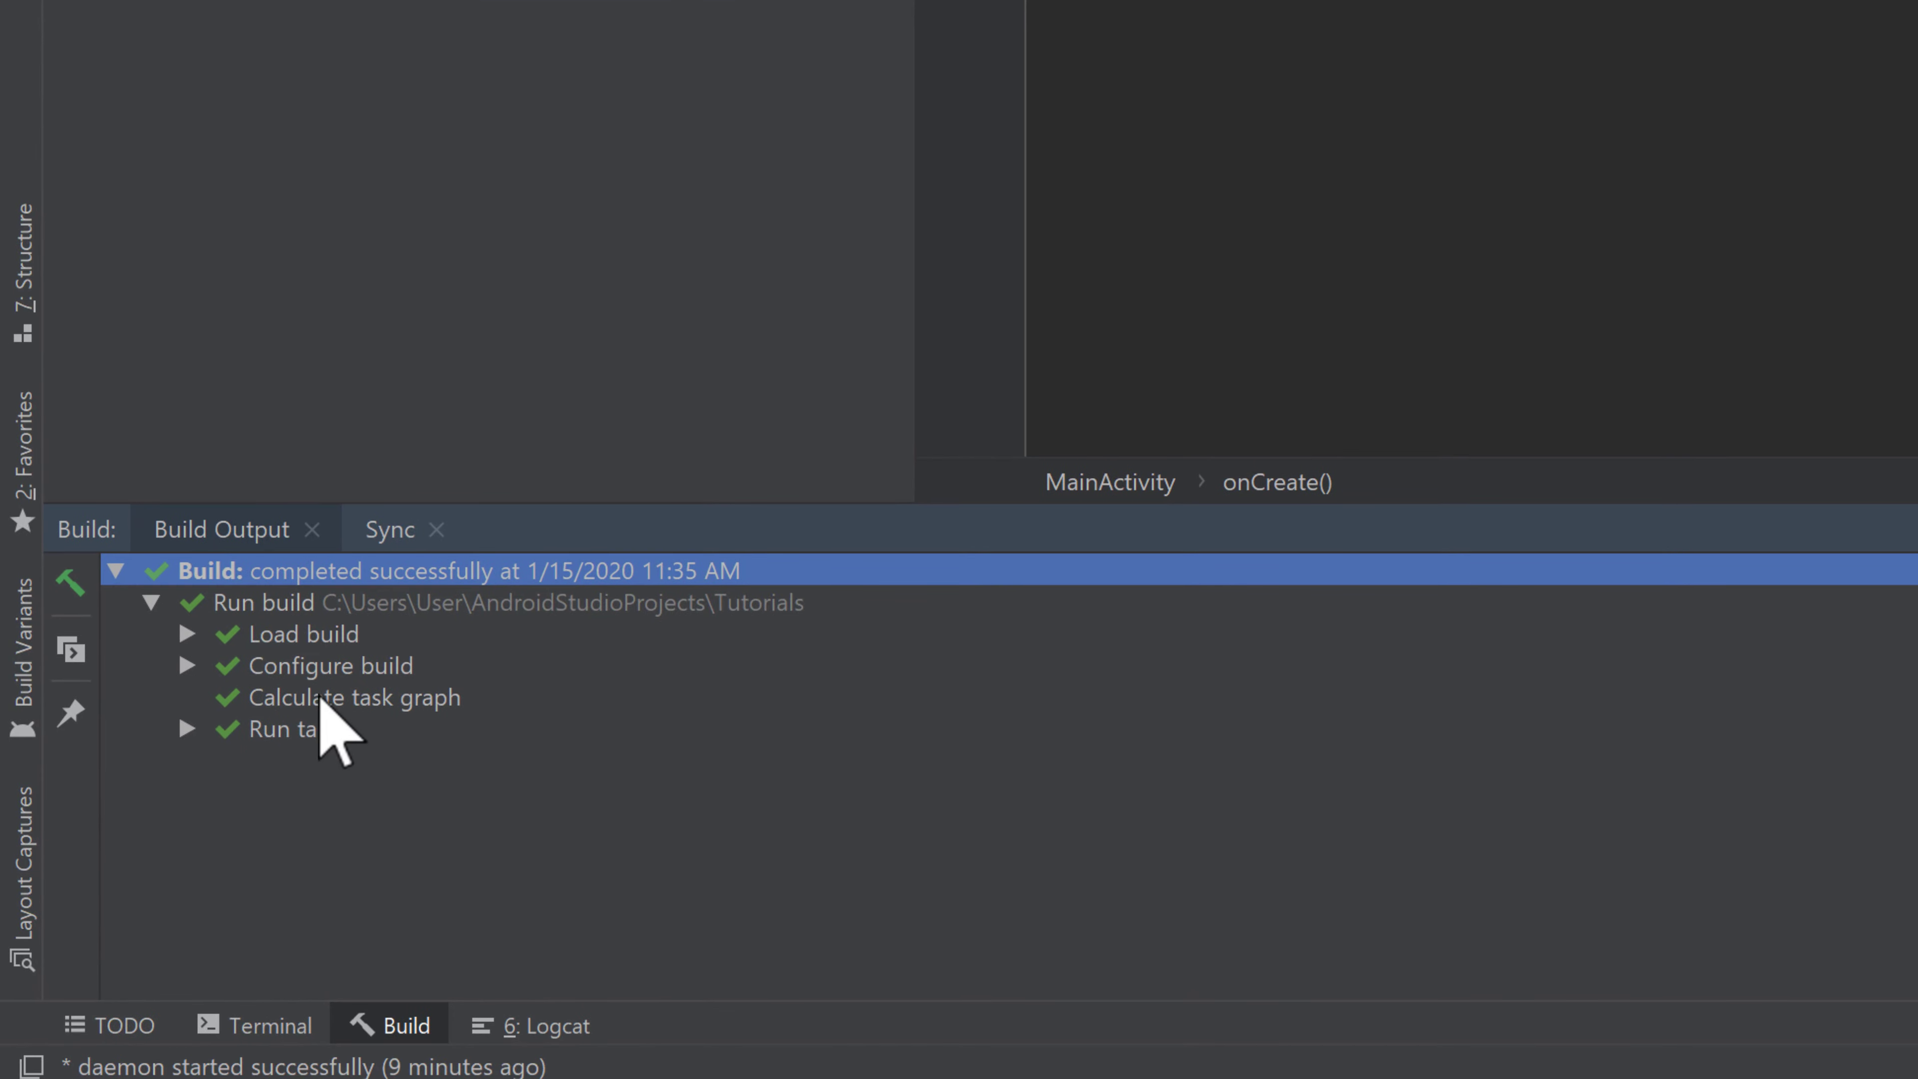
pyautogui.moveTo(719, 654)
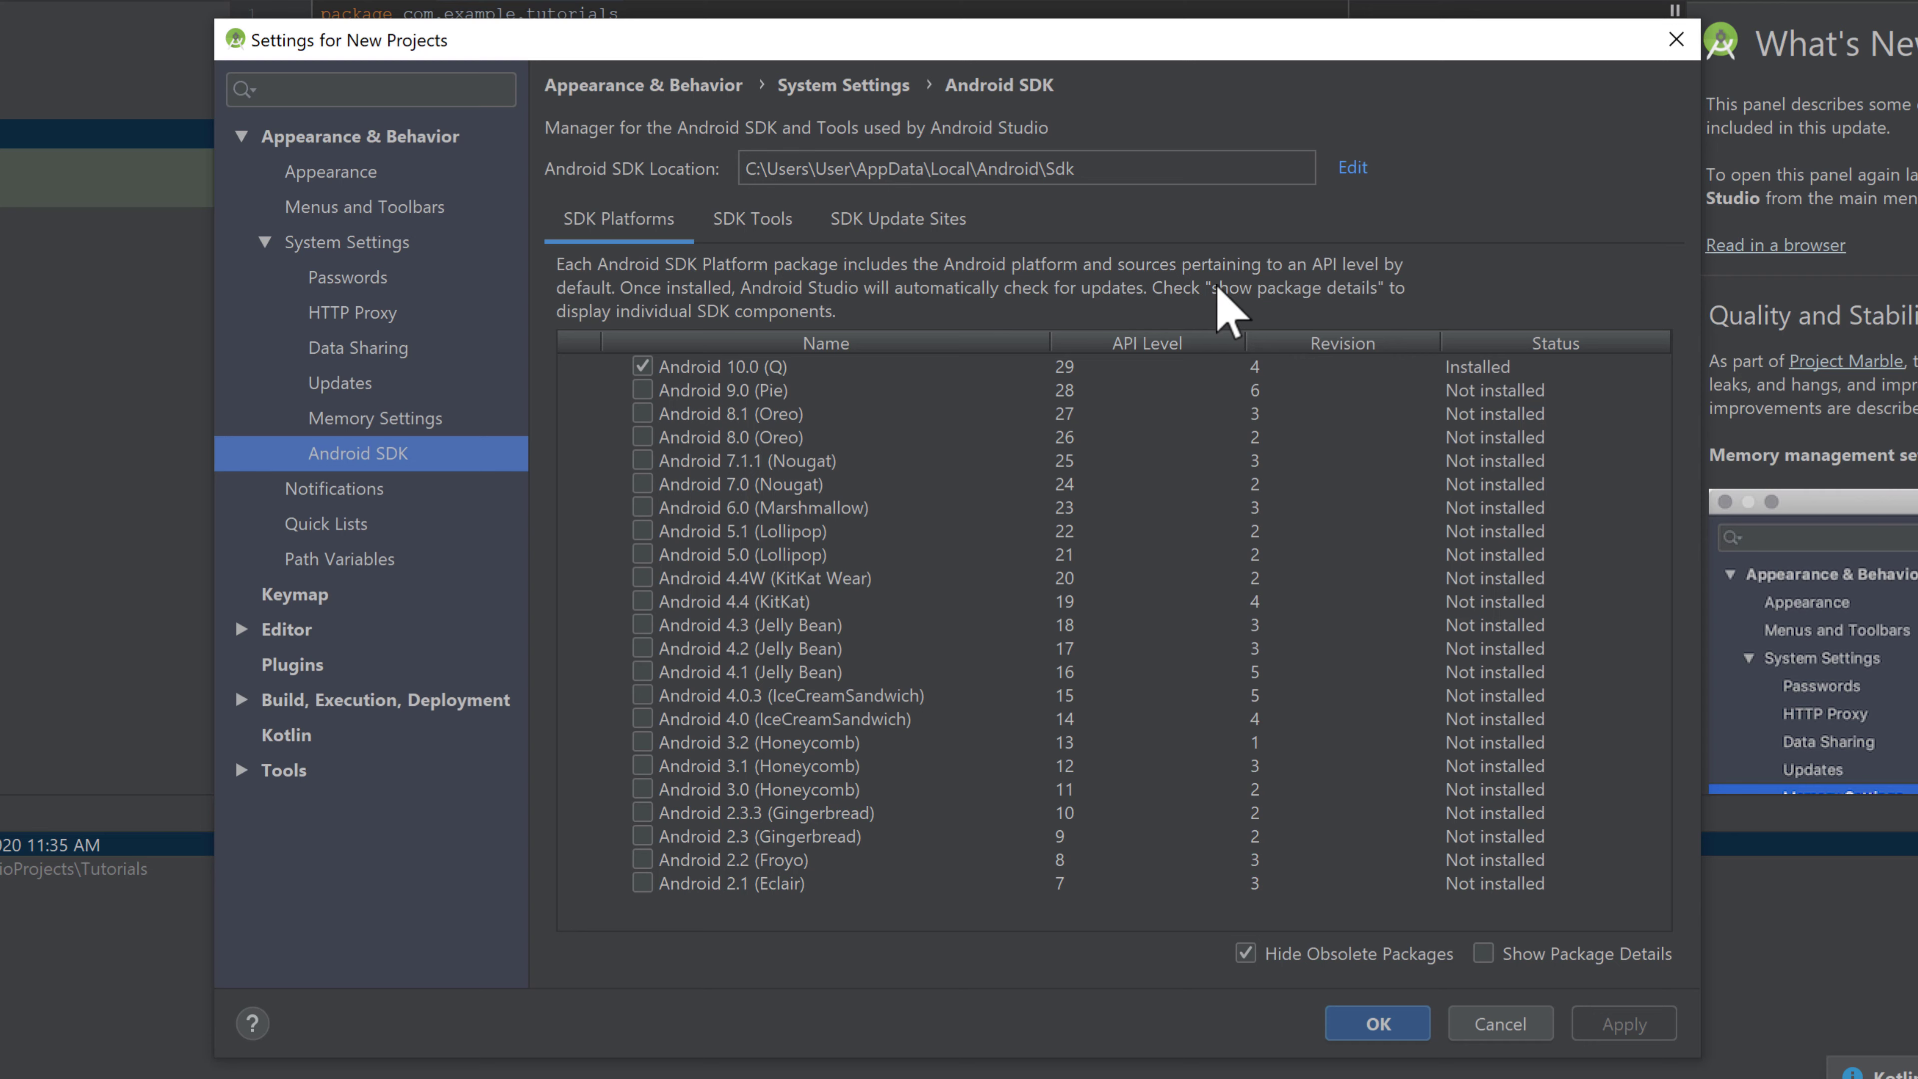
pyautogui.moveTo(930, 256)
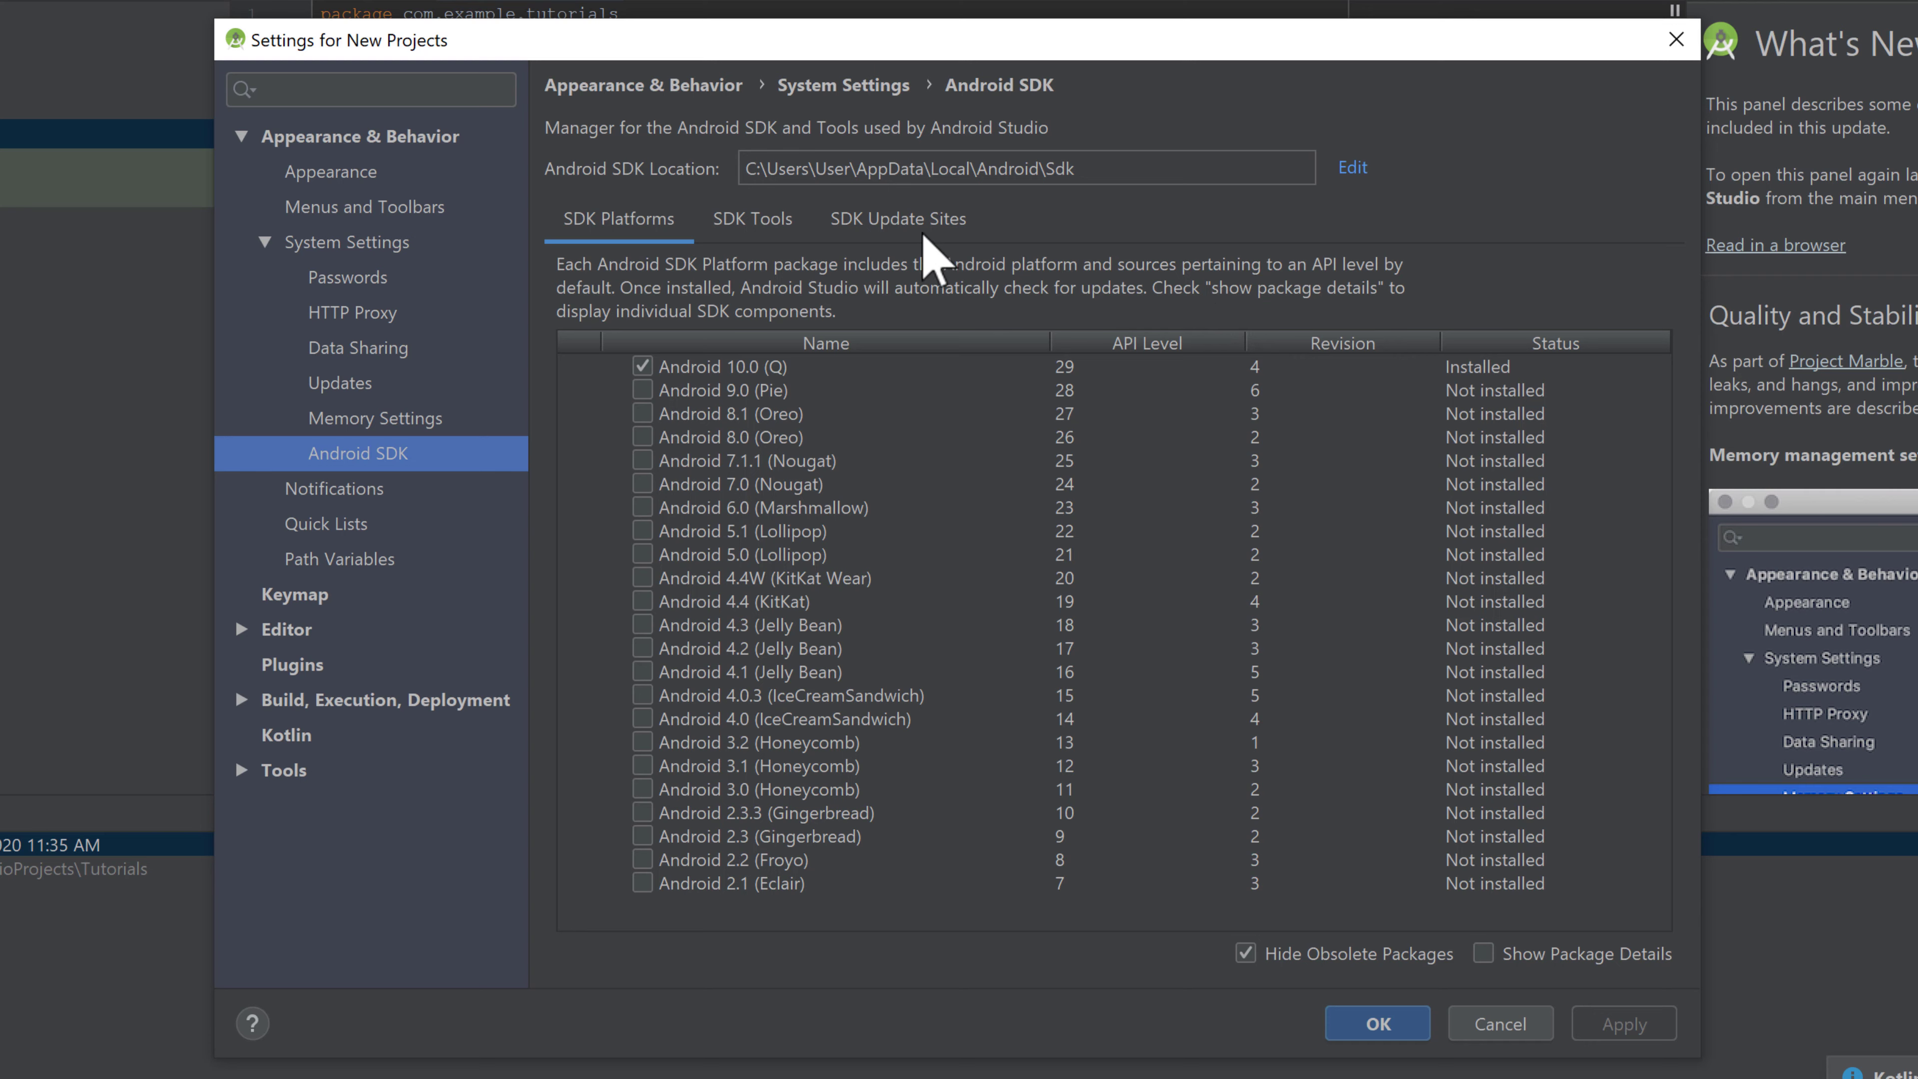
# In SDK Tools, check Google USB Driver and Documentation for Android SDK and apply with OK.
pyautogui.click(752, 218)
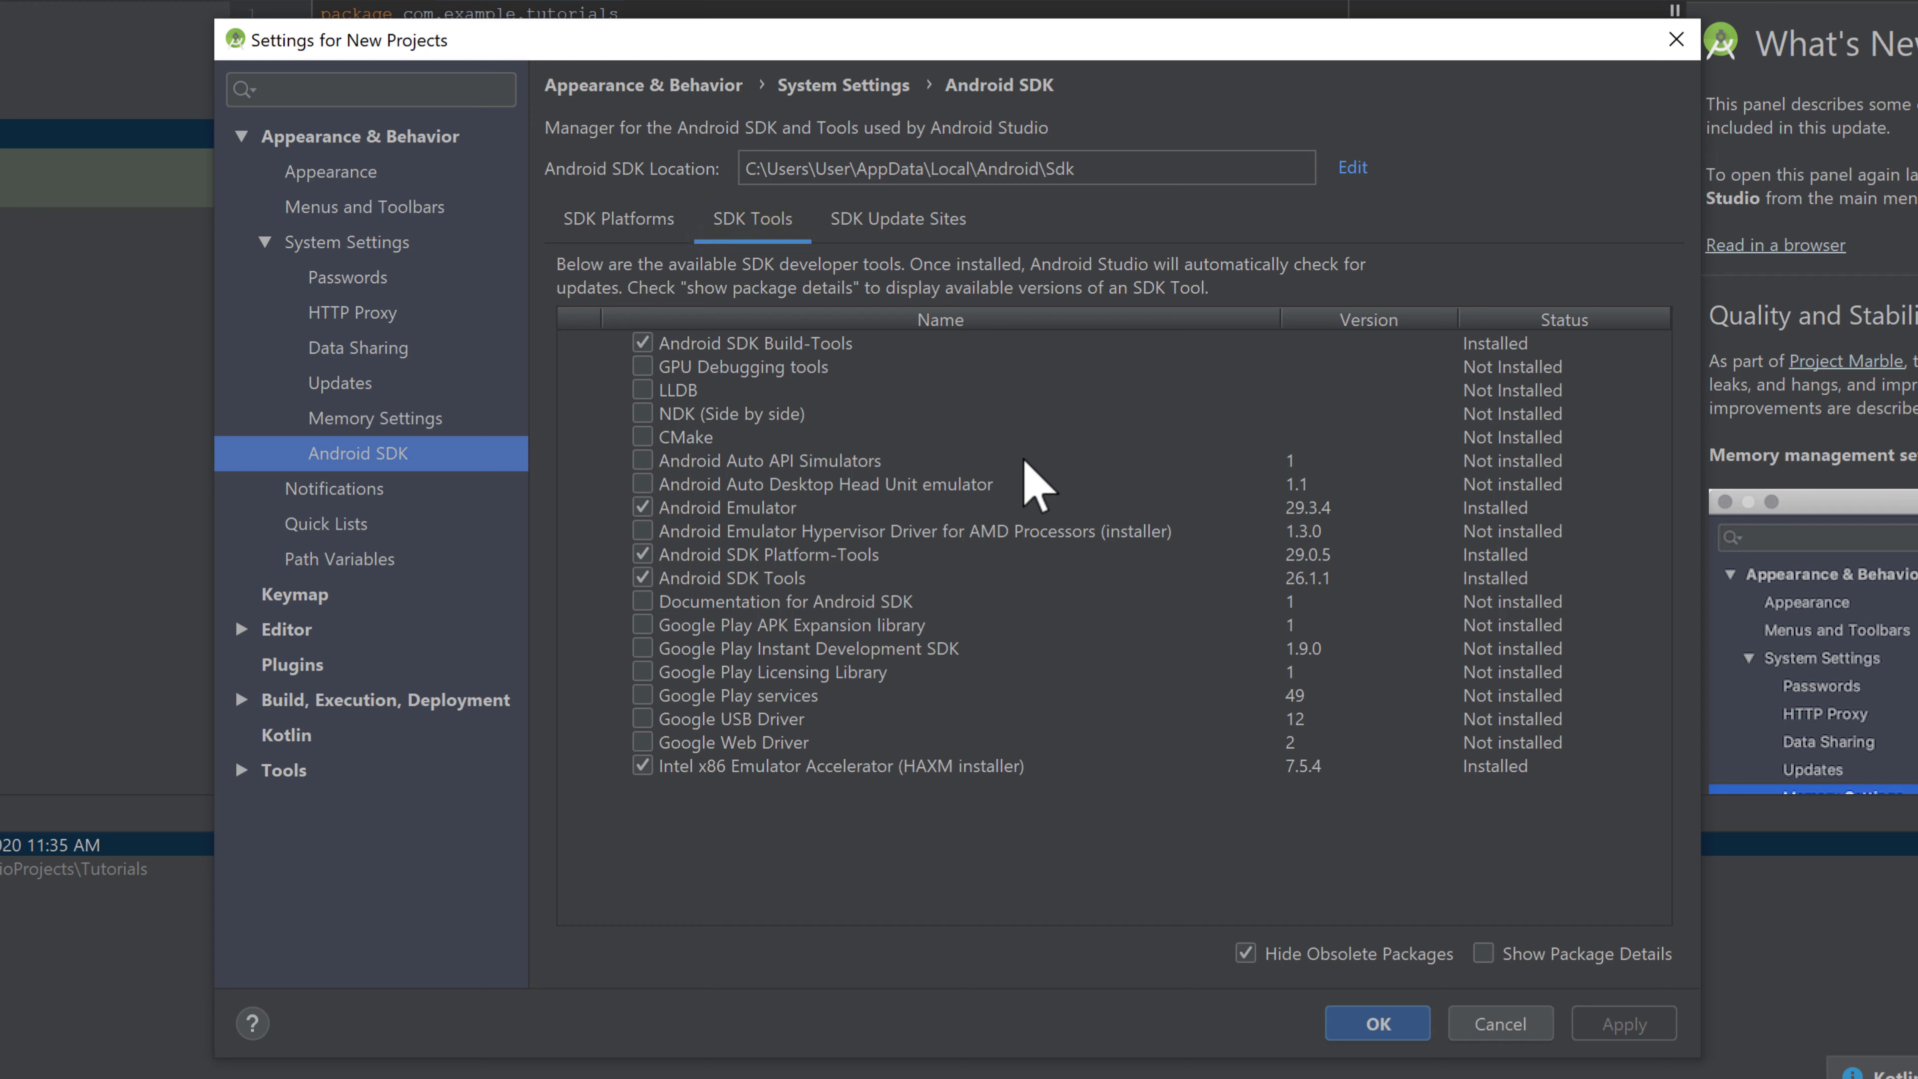
pyautogui.moveTo(768, 654)
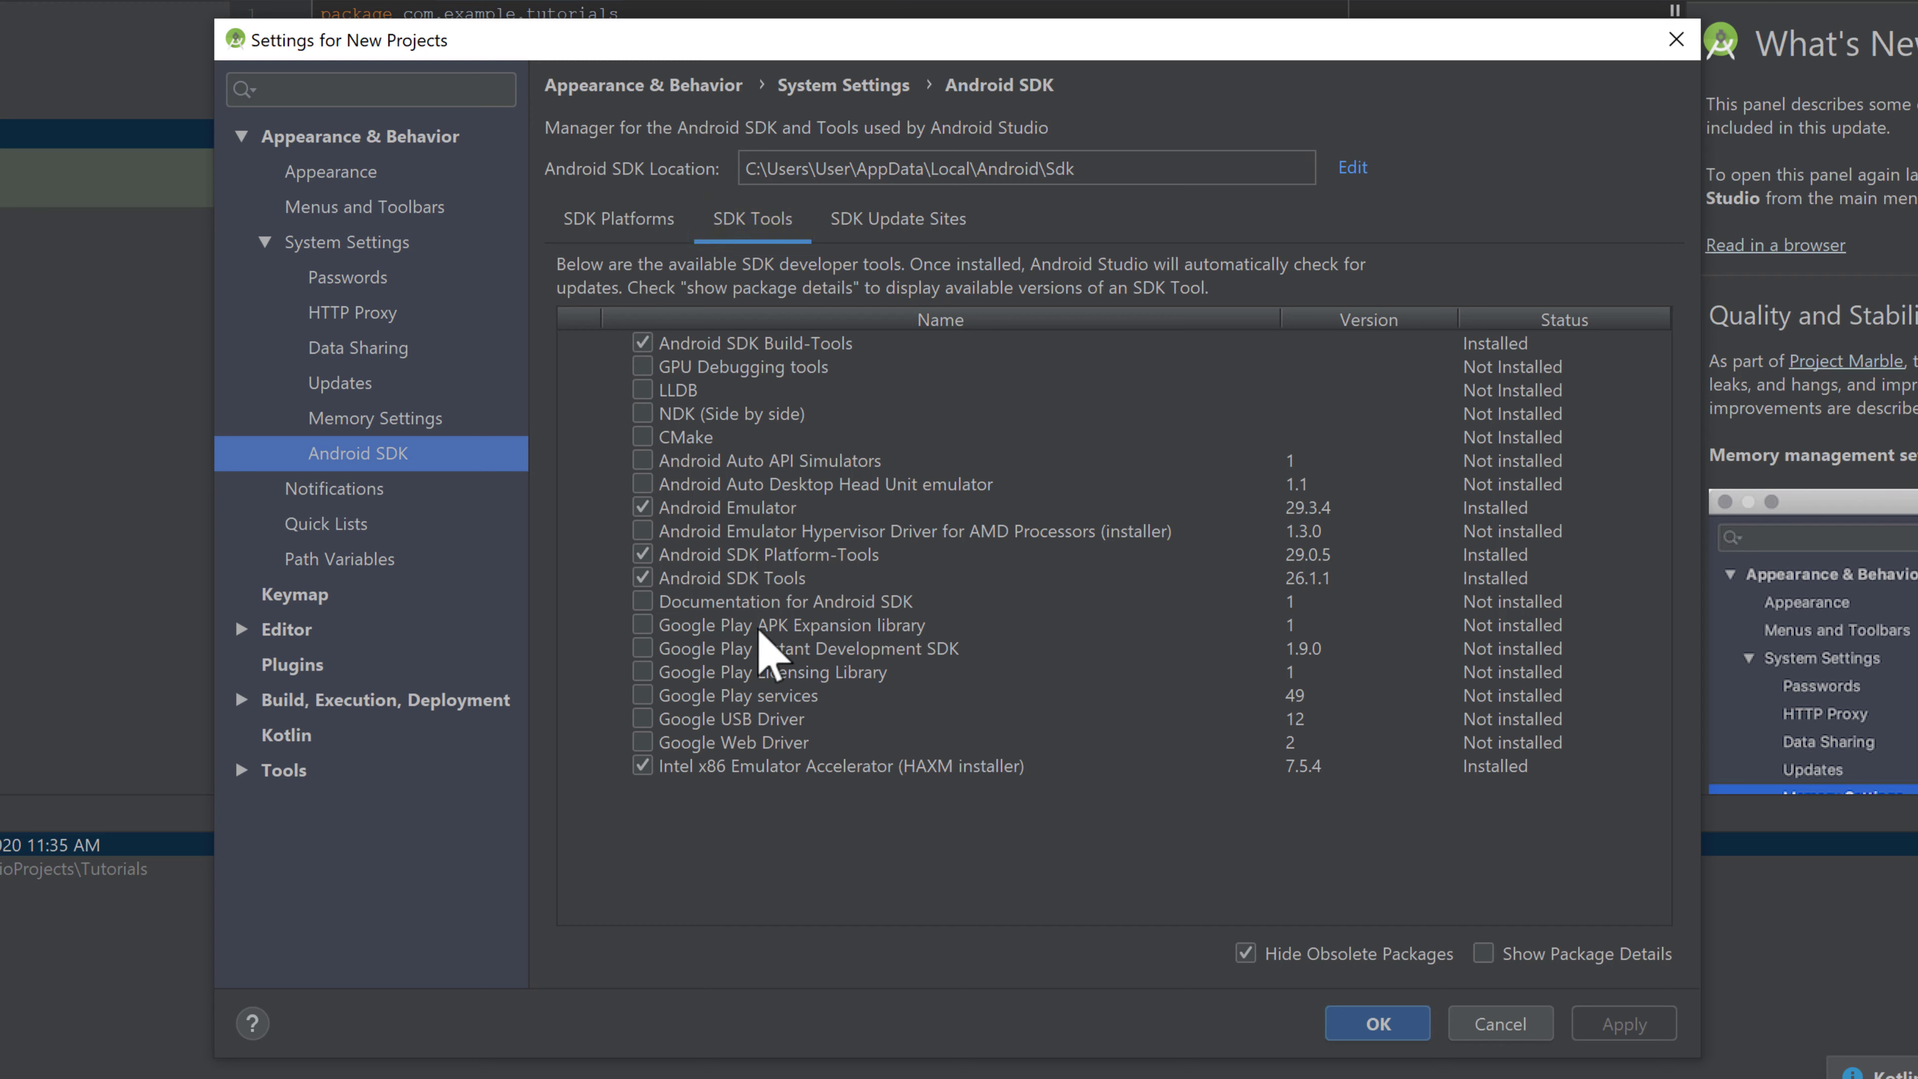
pyautogui.click(643, 718)
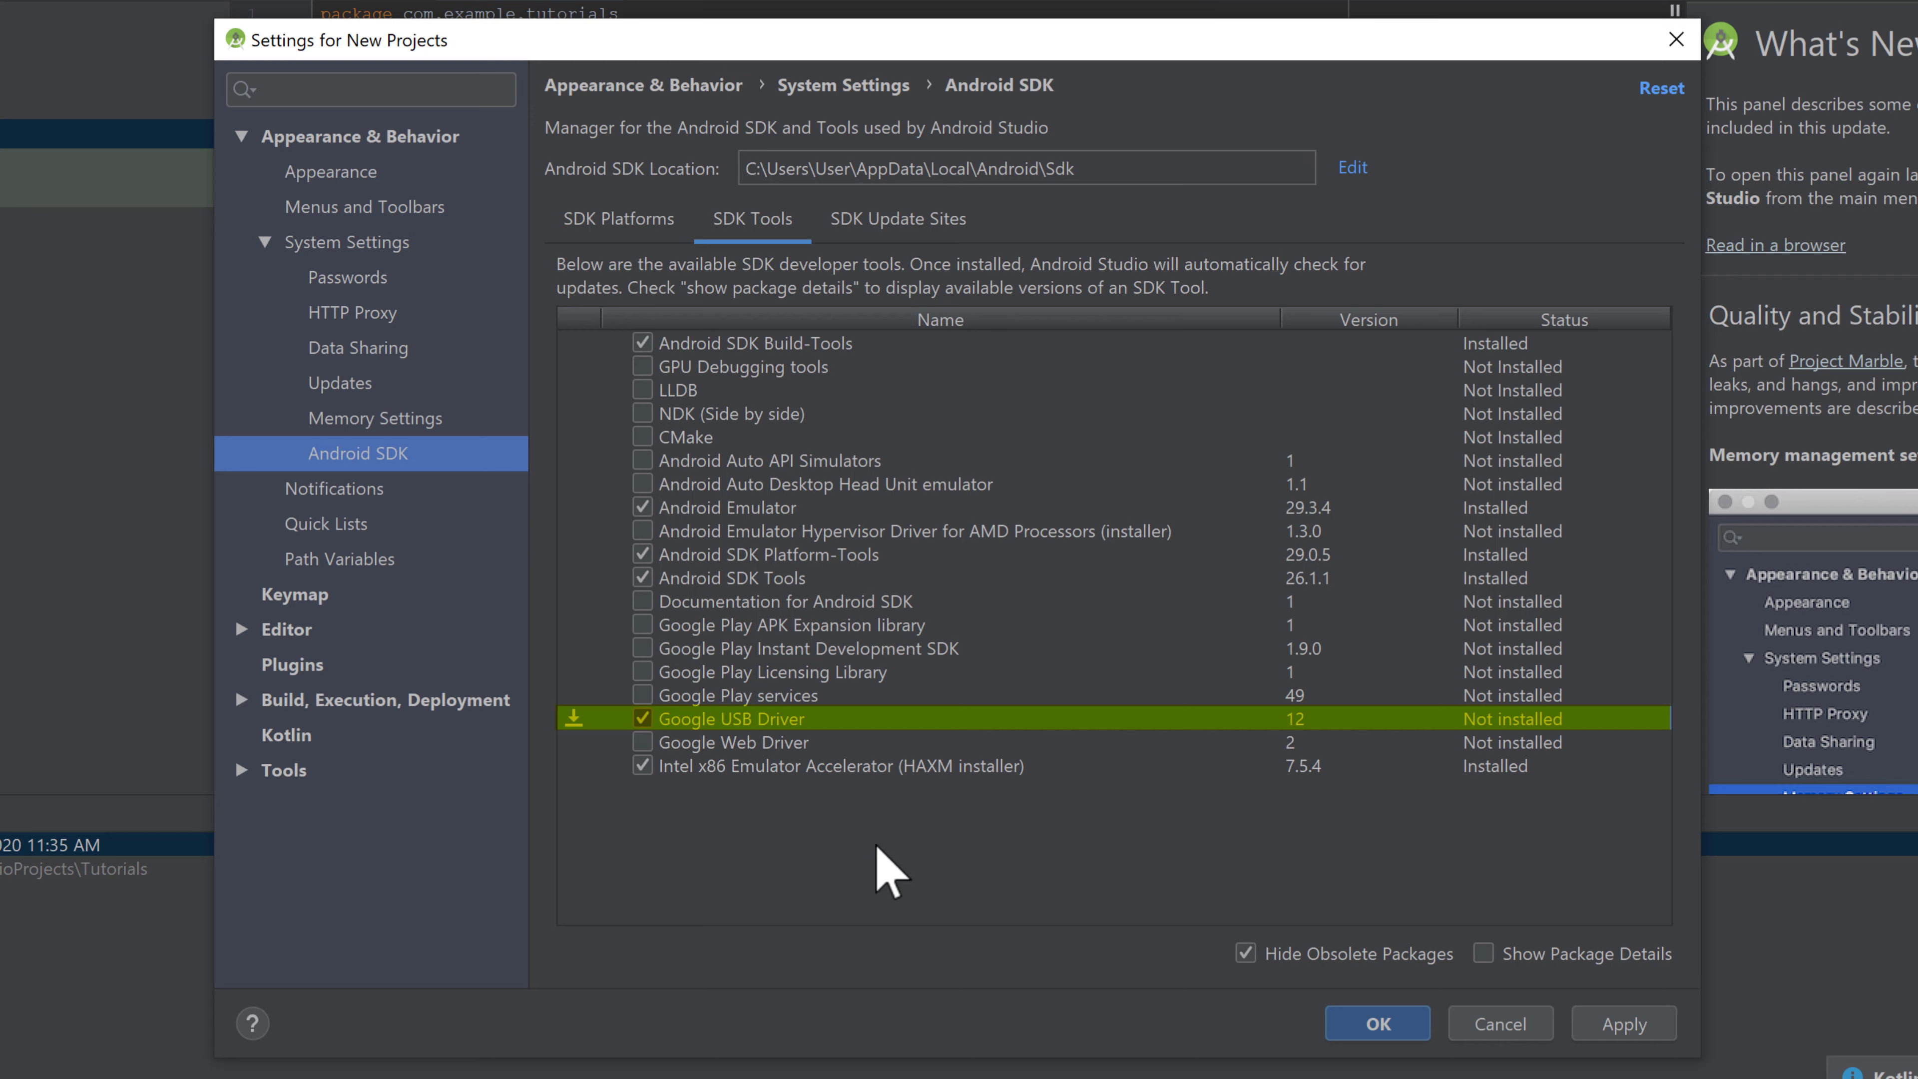
pyautogui.moveTo(709, 666)
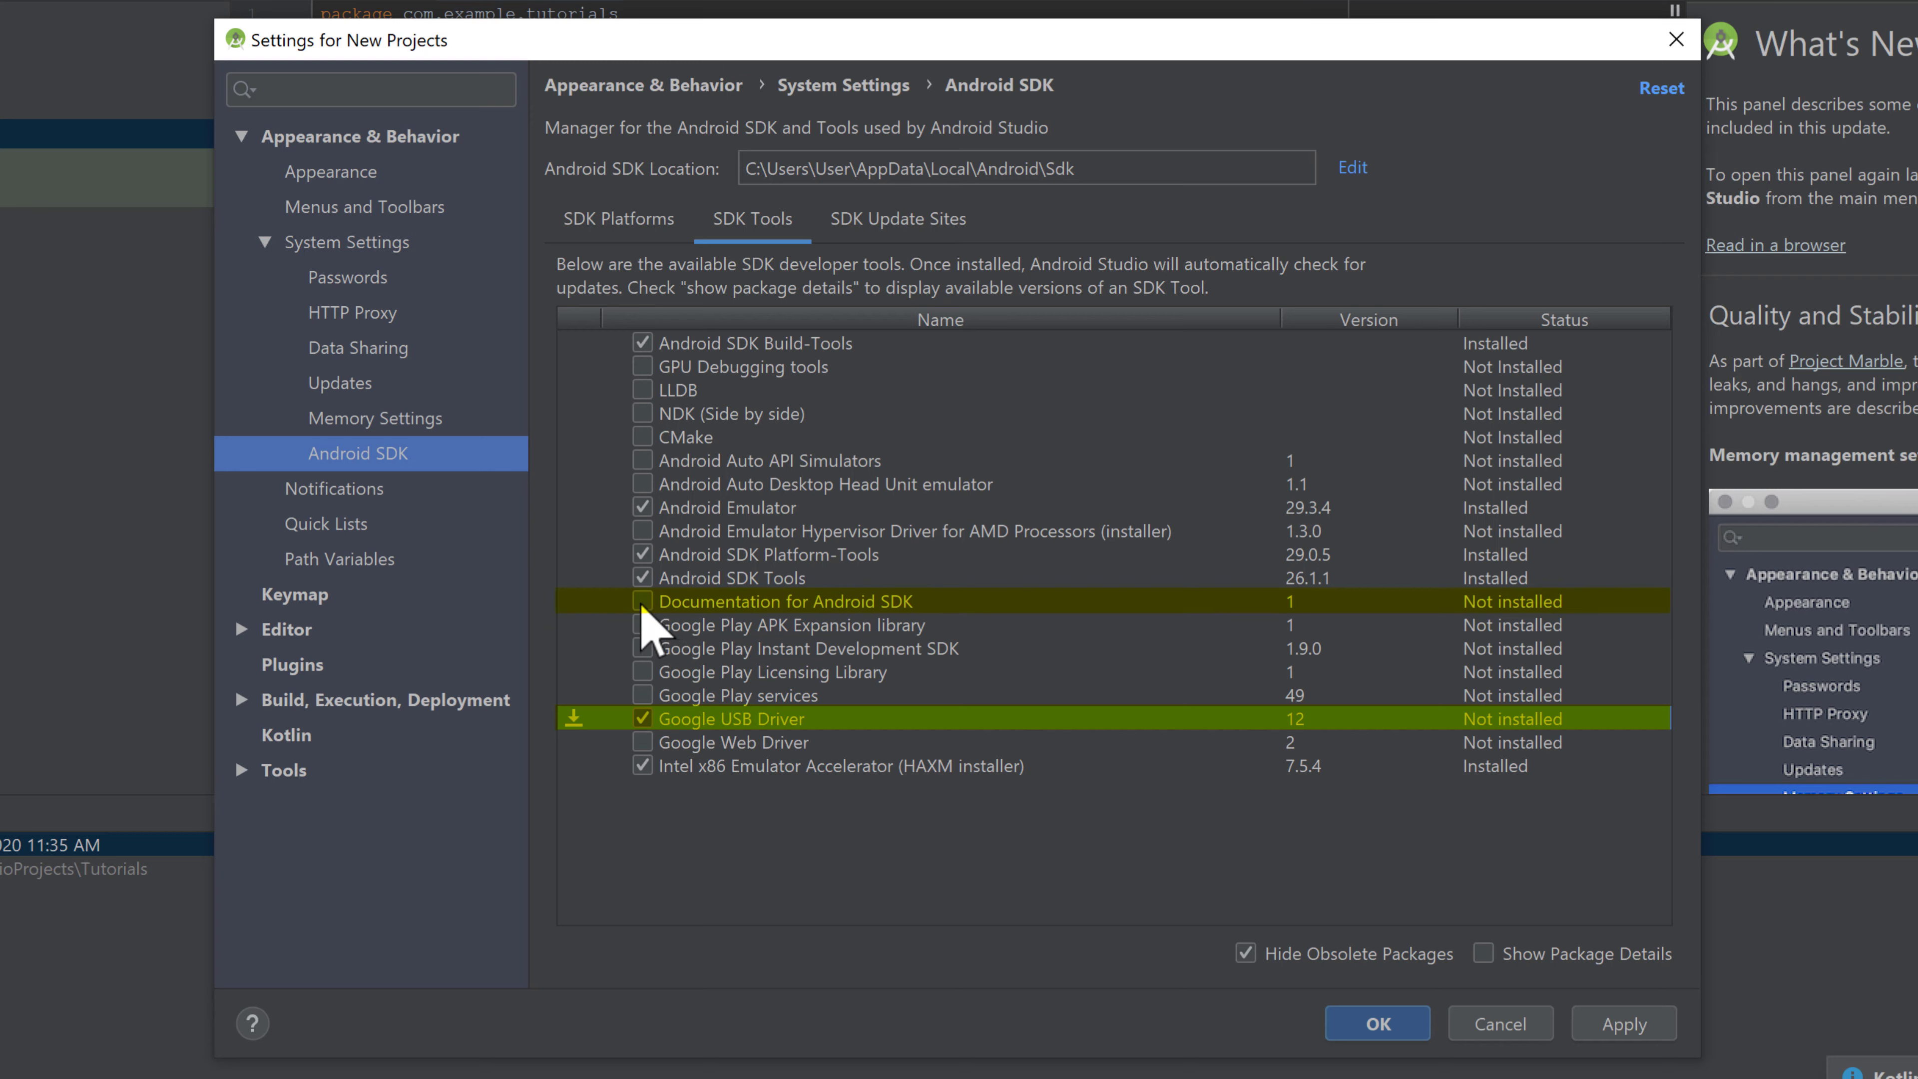
pyautogui.click(642, 601)
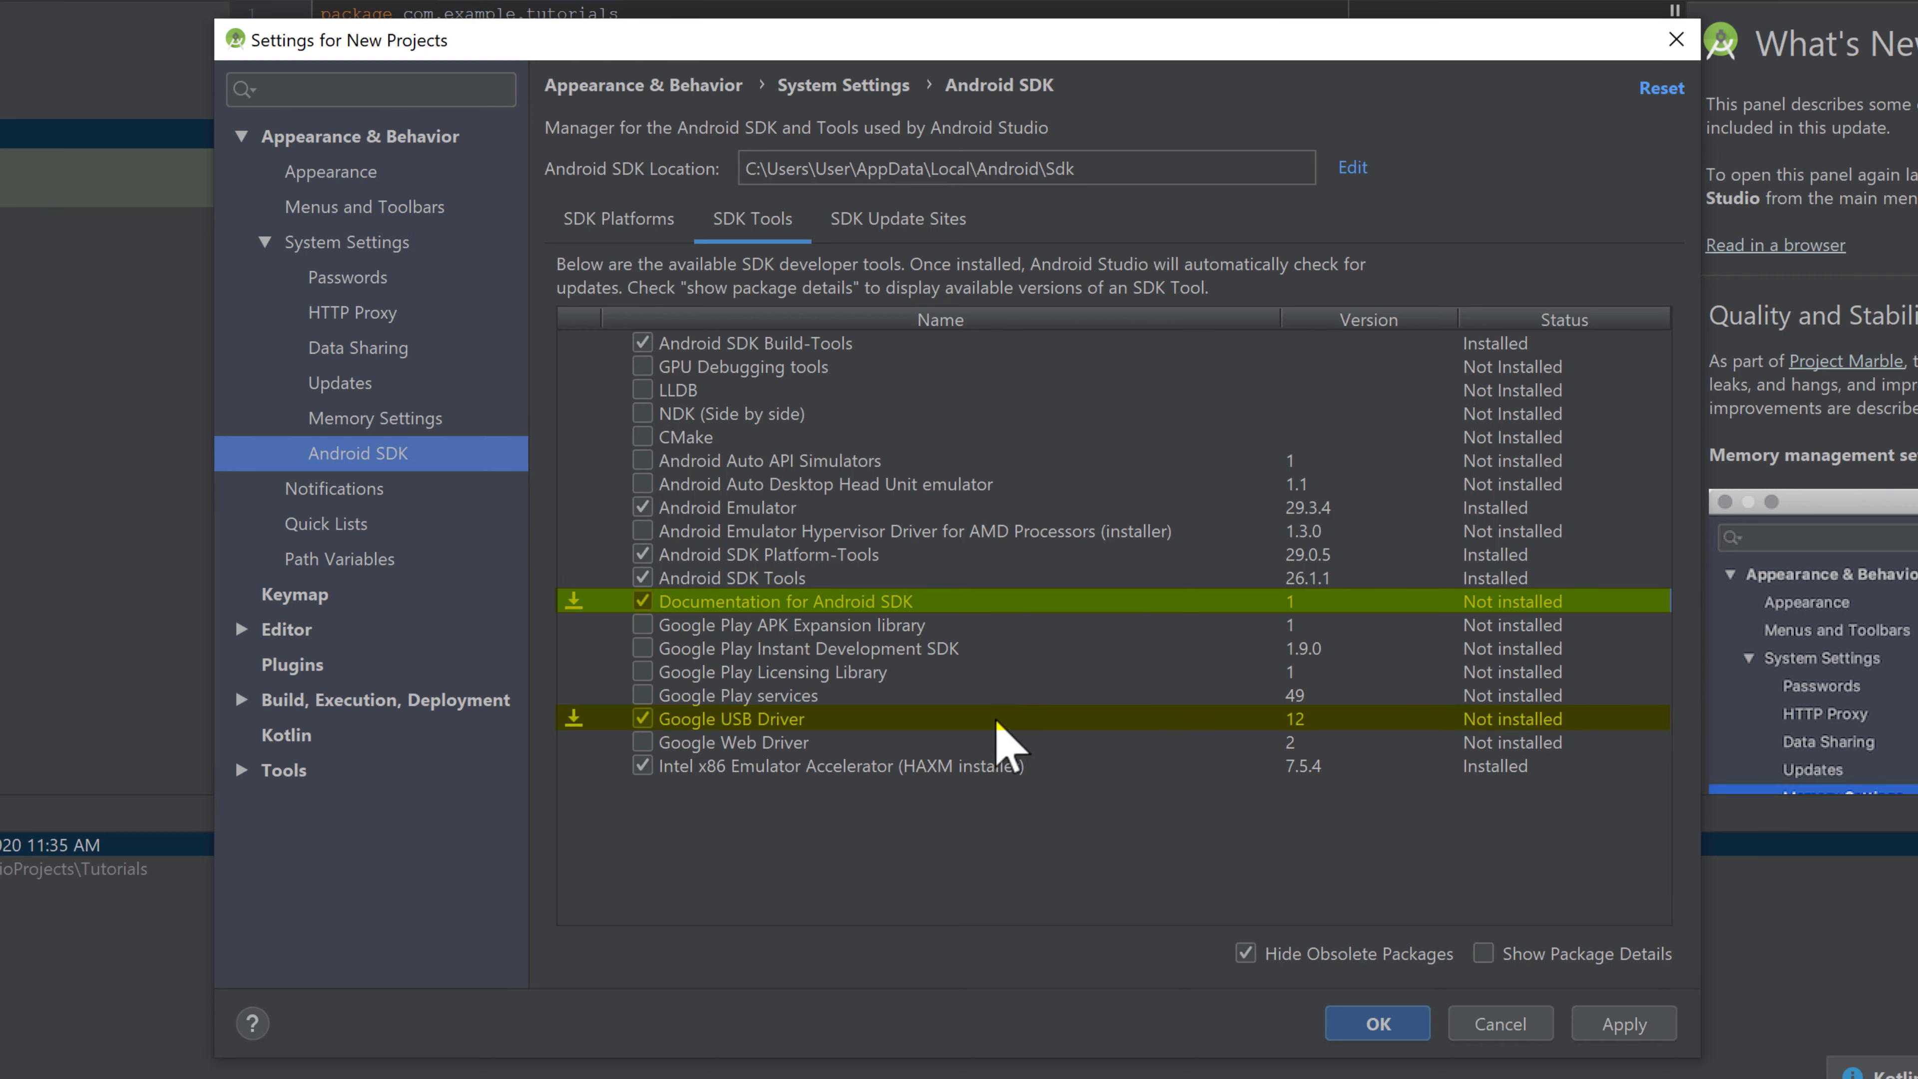
pyautogui.moveTo(1019, 822)
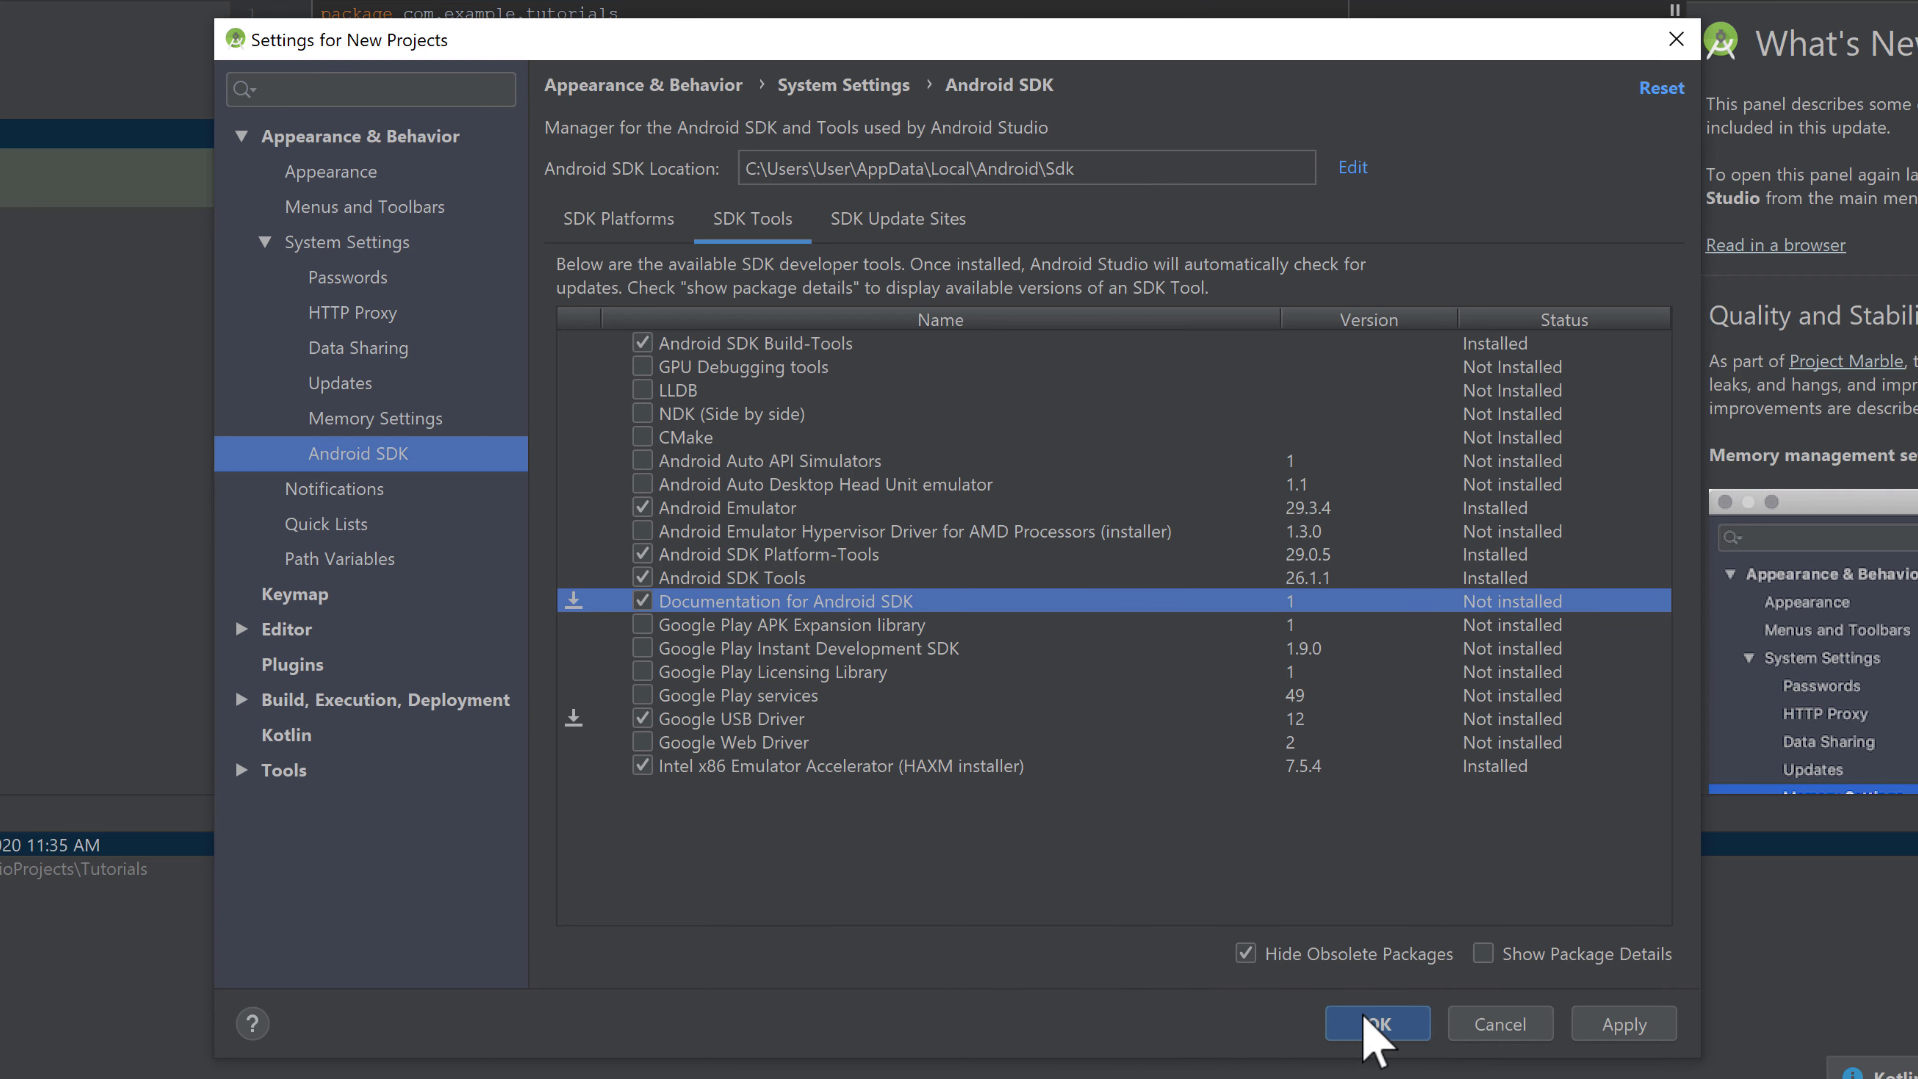
pyautogui.click(1376, 1023)
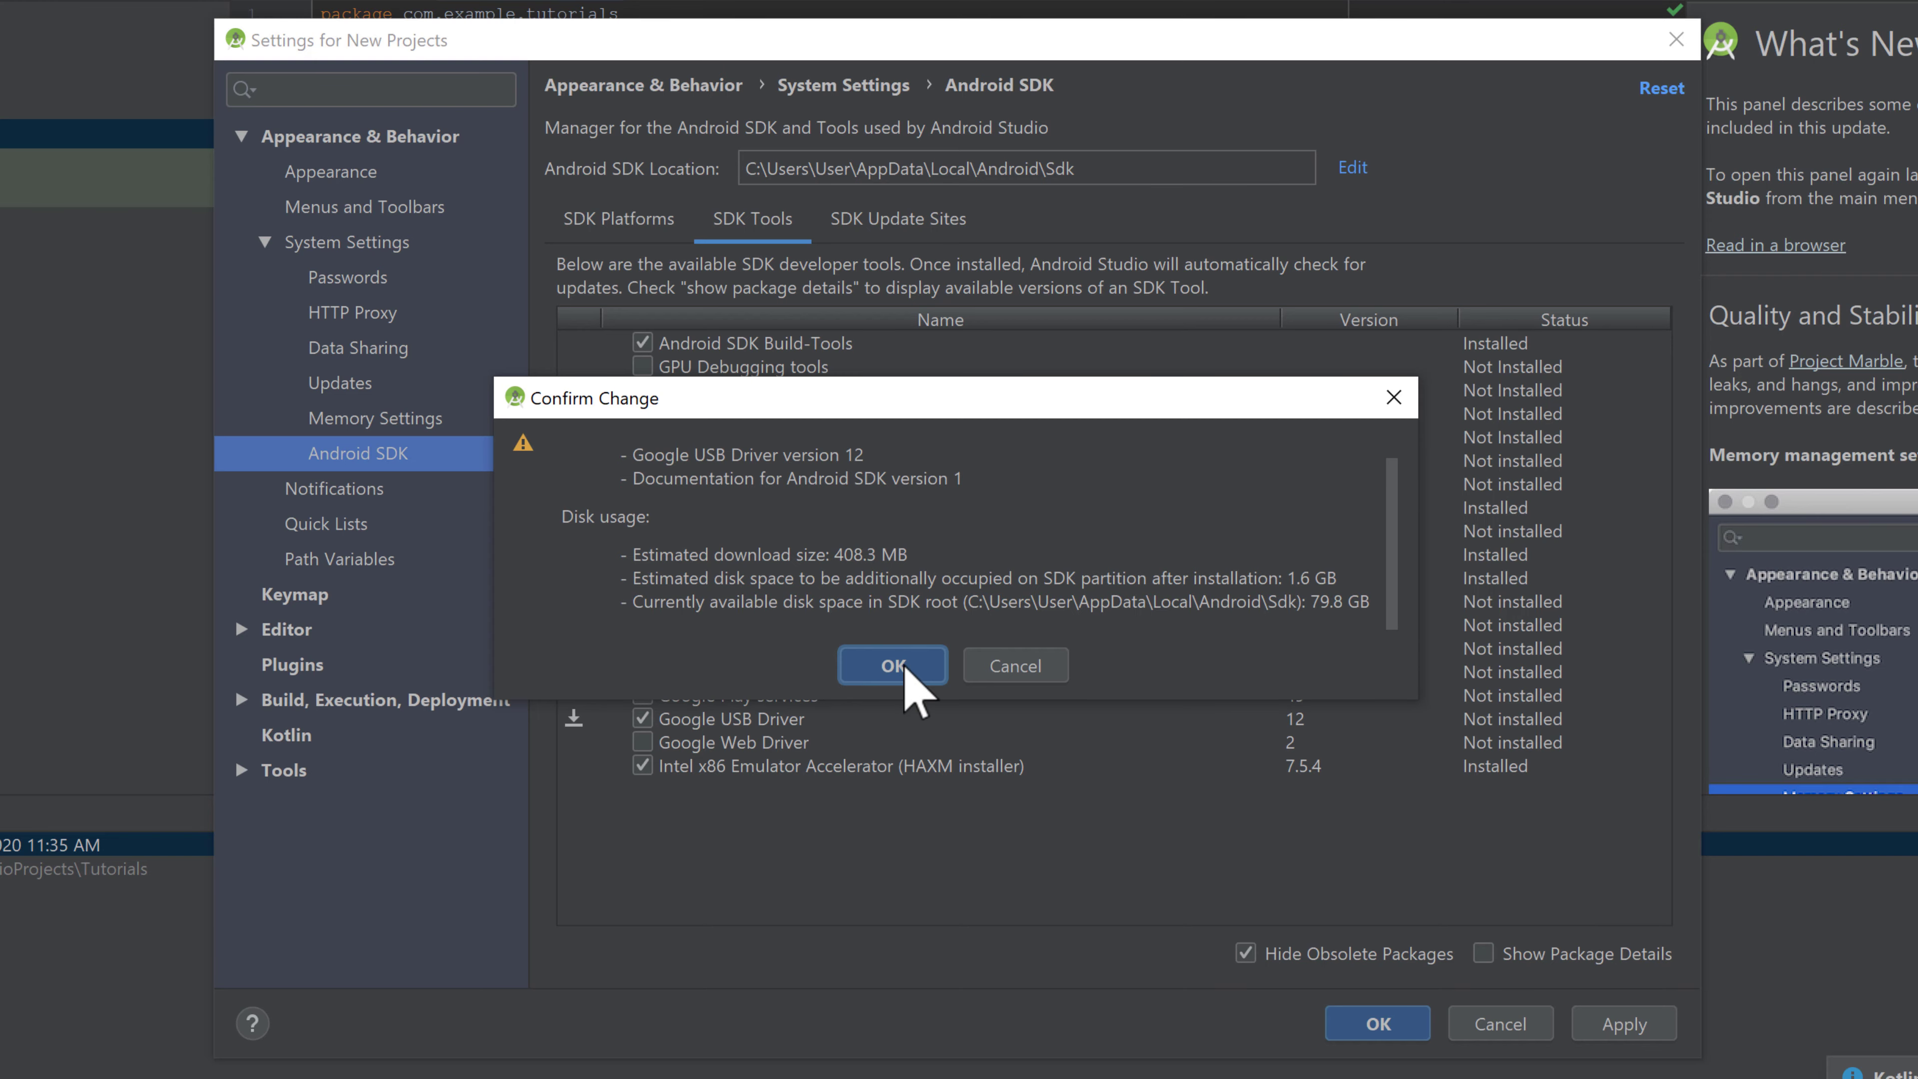
# Accept the License Agreement and let the Component Installer download the two SDK packages.
pyautogui.click(892, 666)
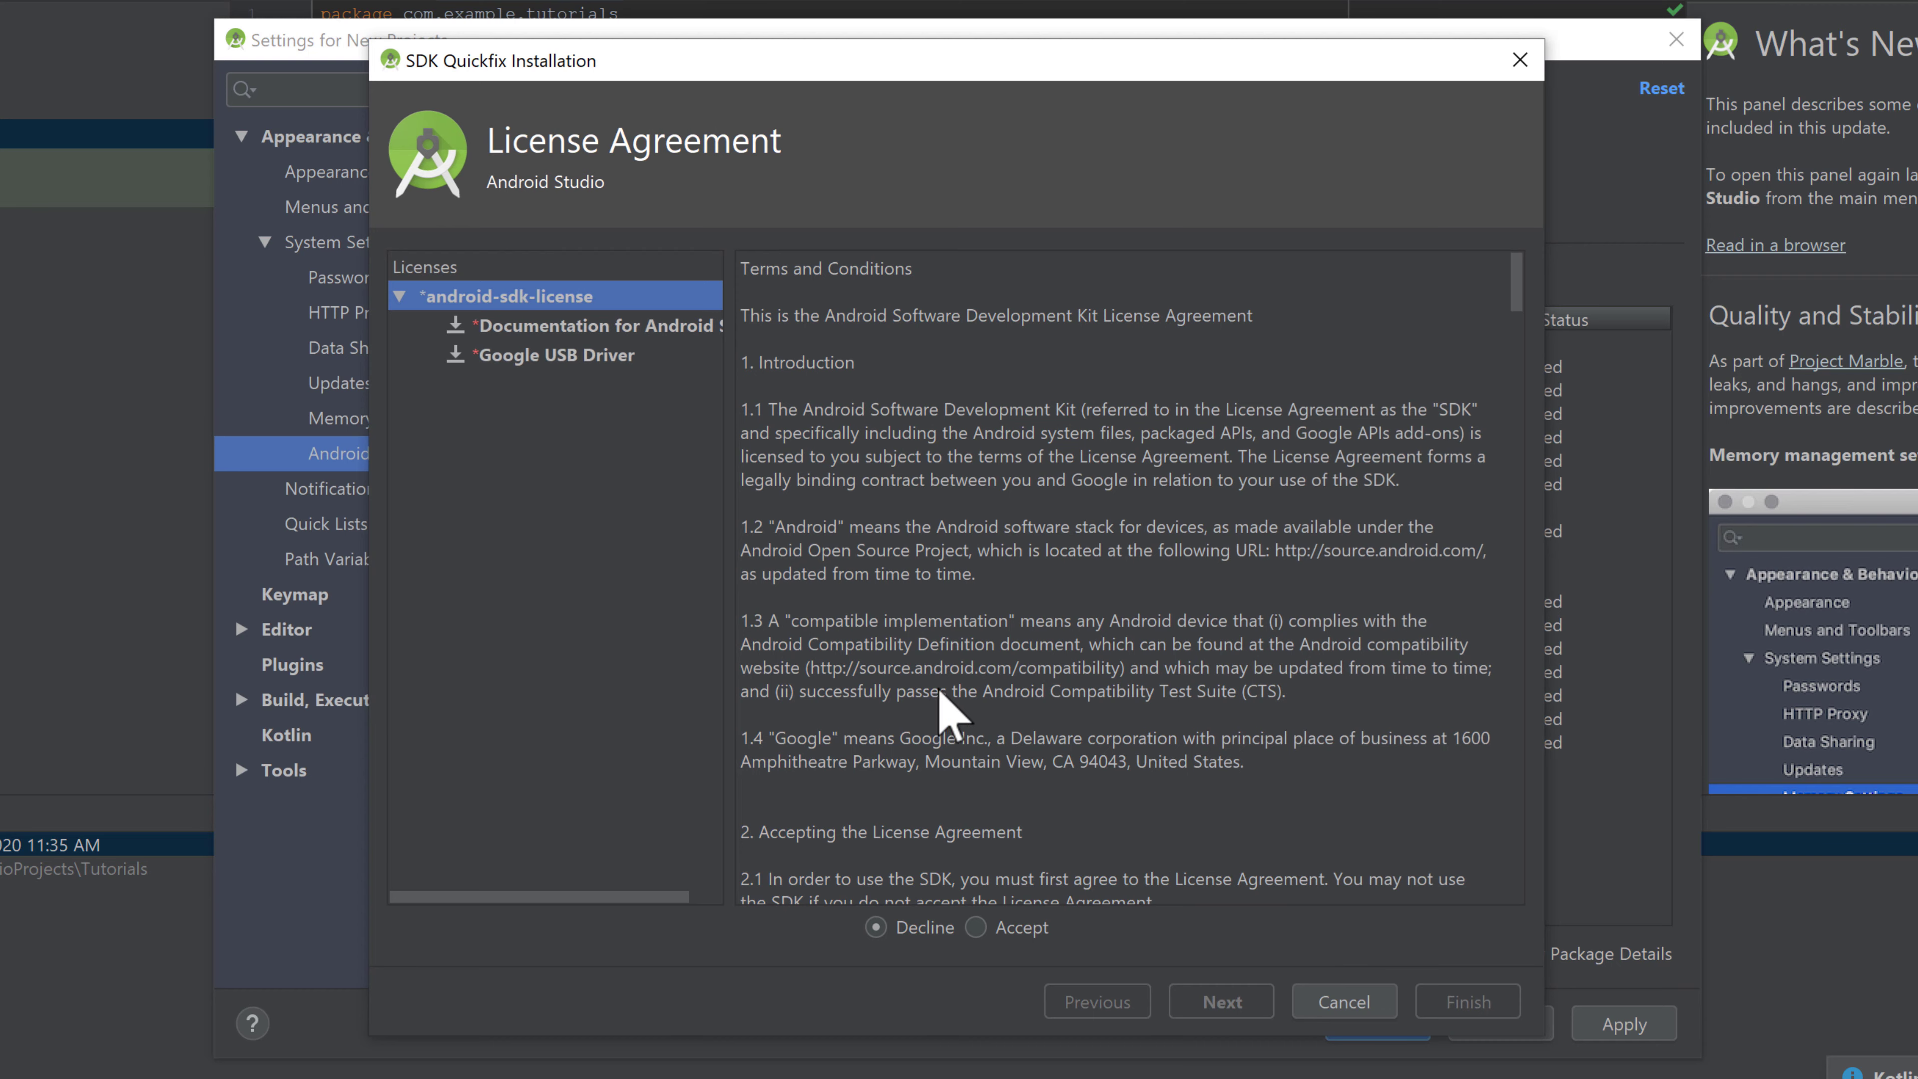
pyautogui.moveTo(819, 770)
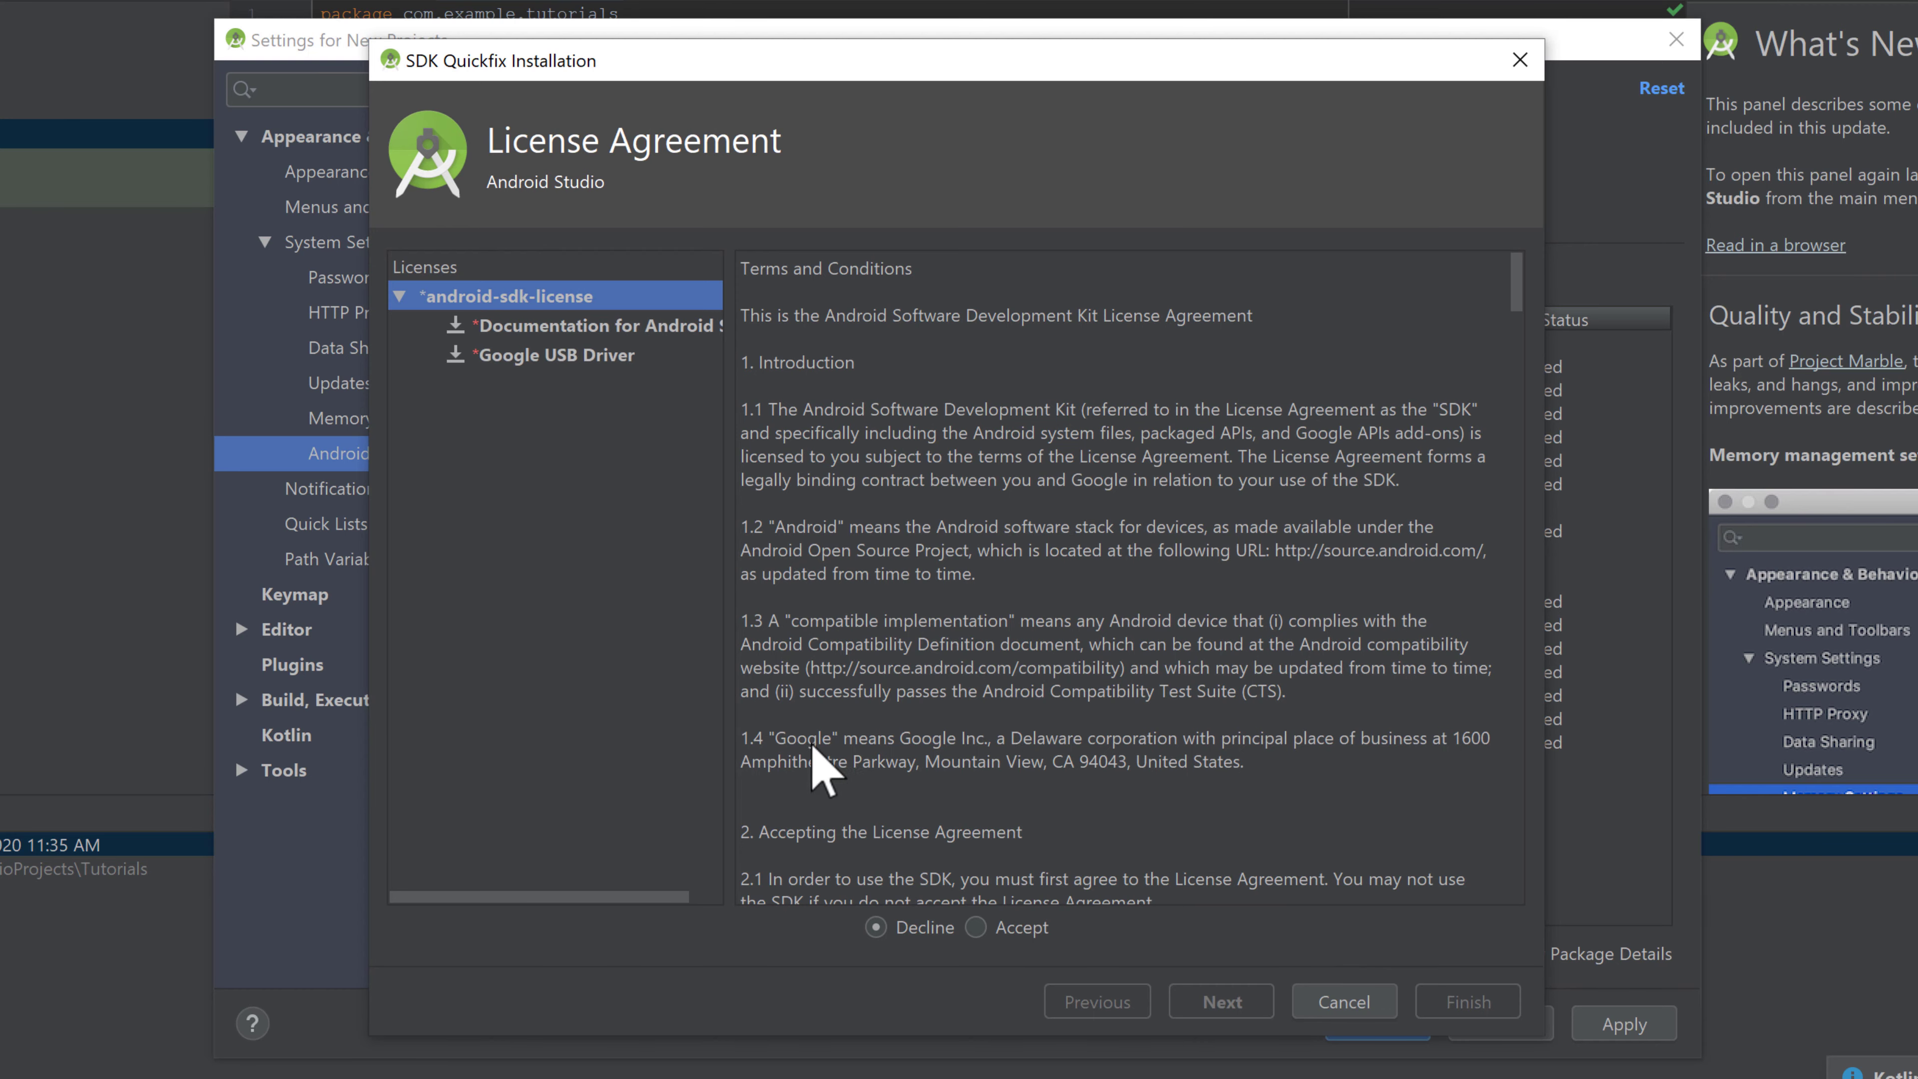
pyautogui.click(976, 927)
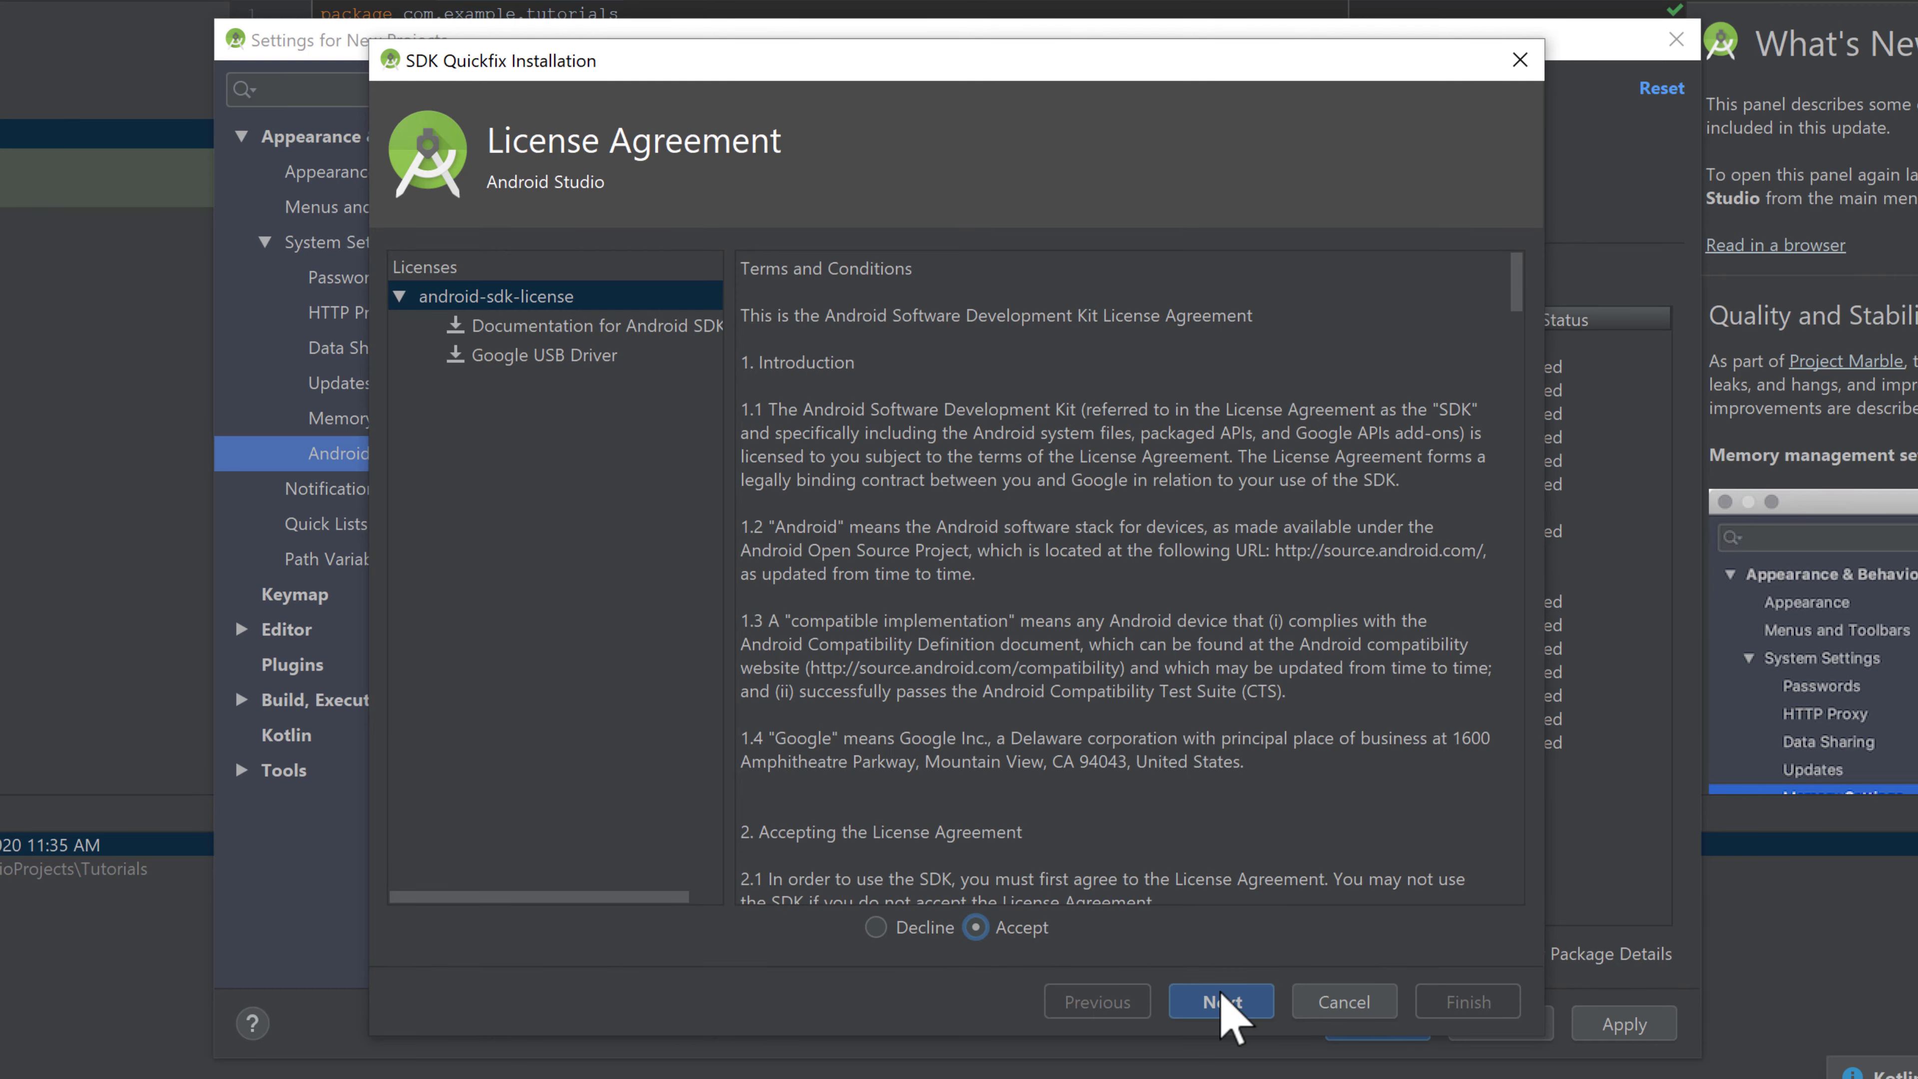
pyautogui.click(1219, 1000)
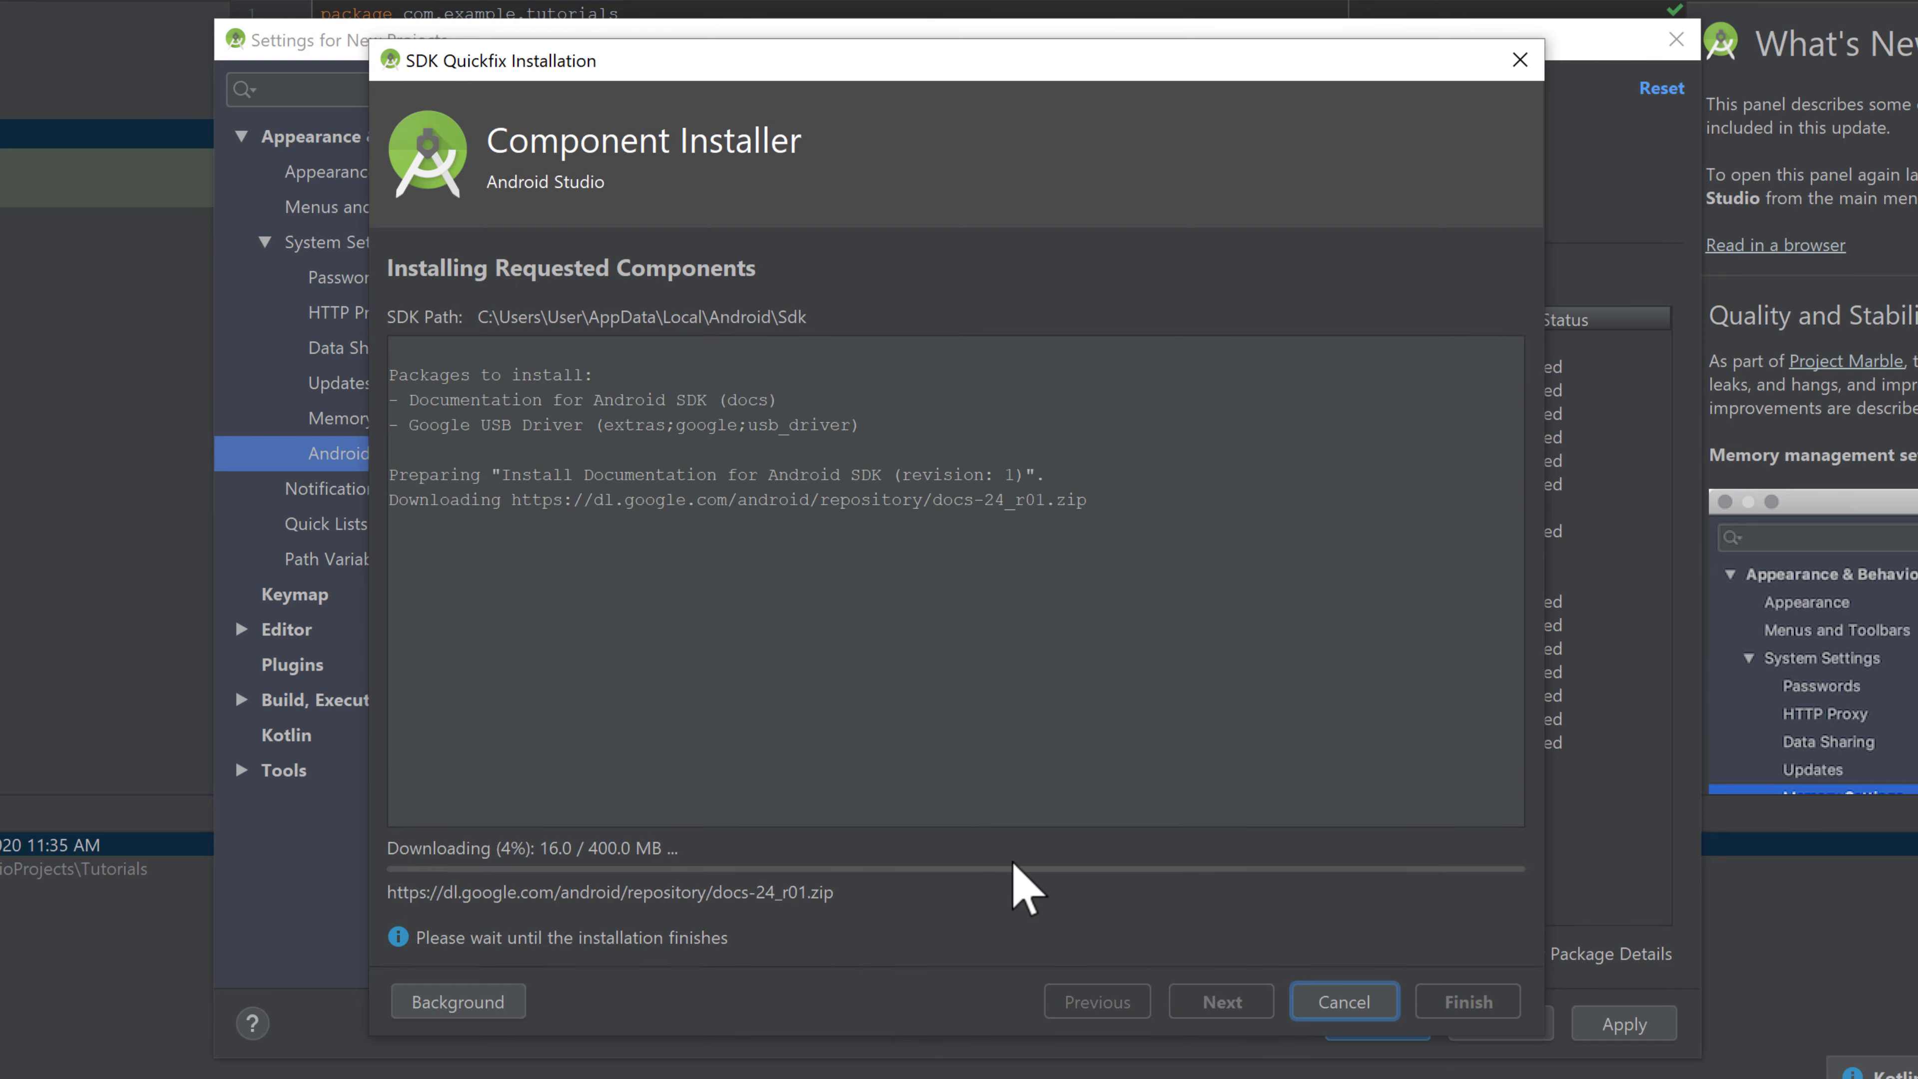
pyautogui.click(1341, 1000)
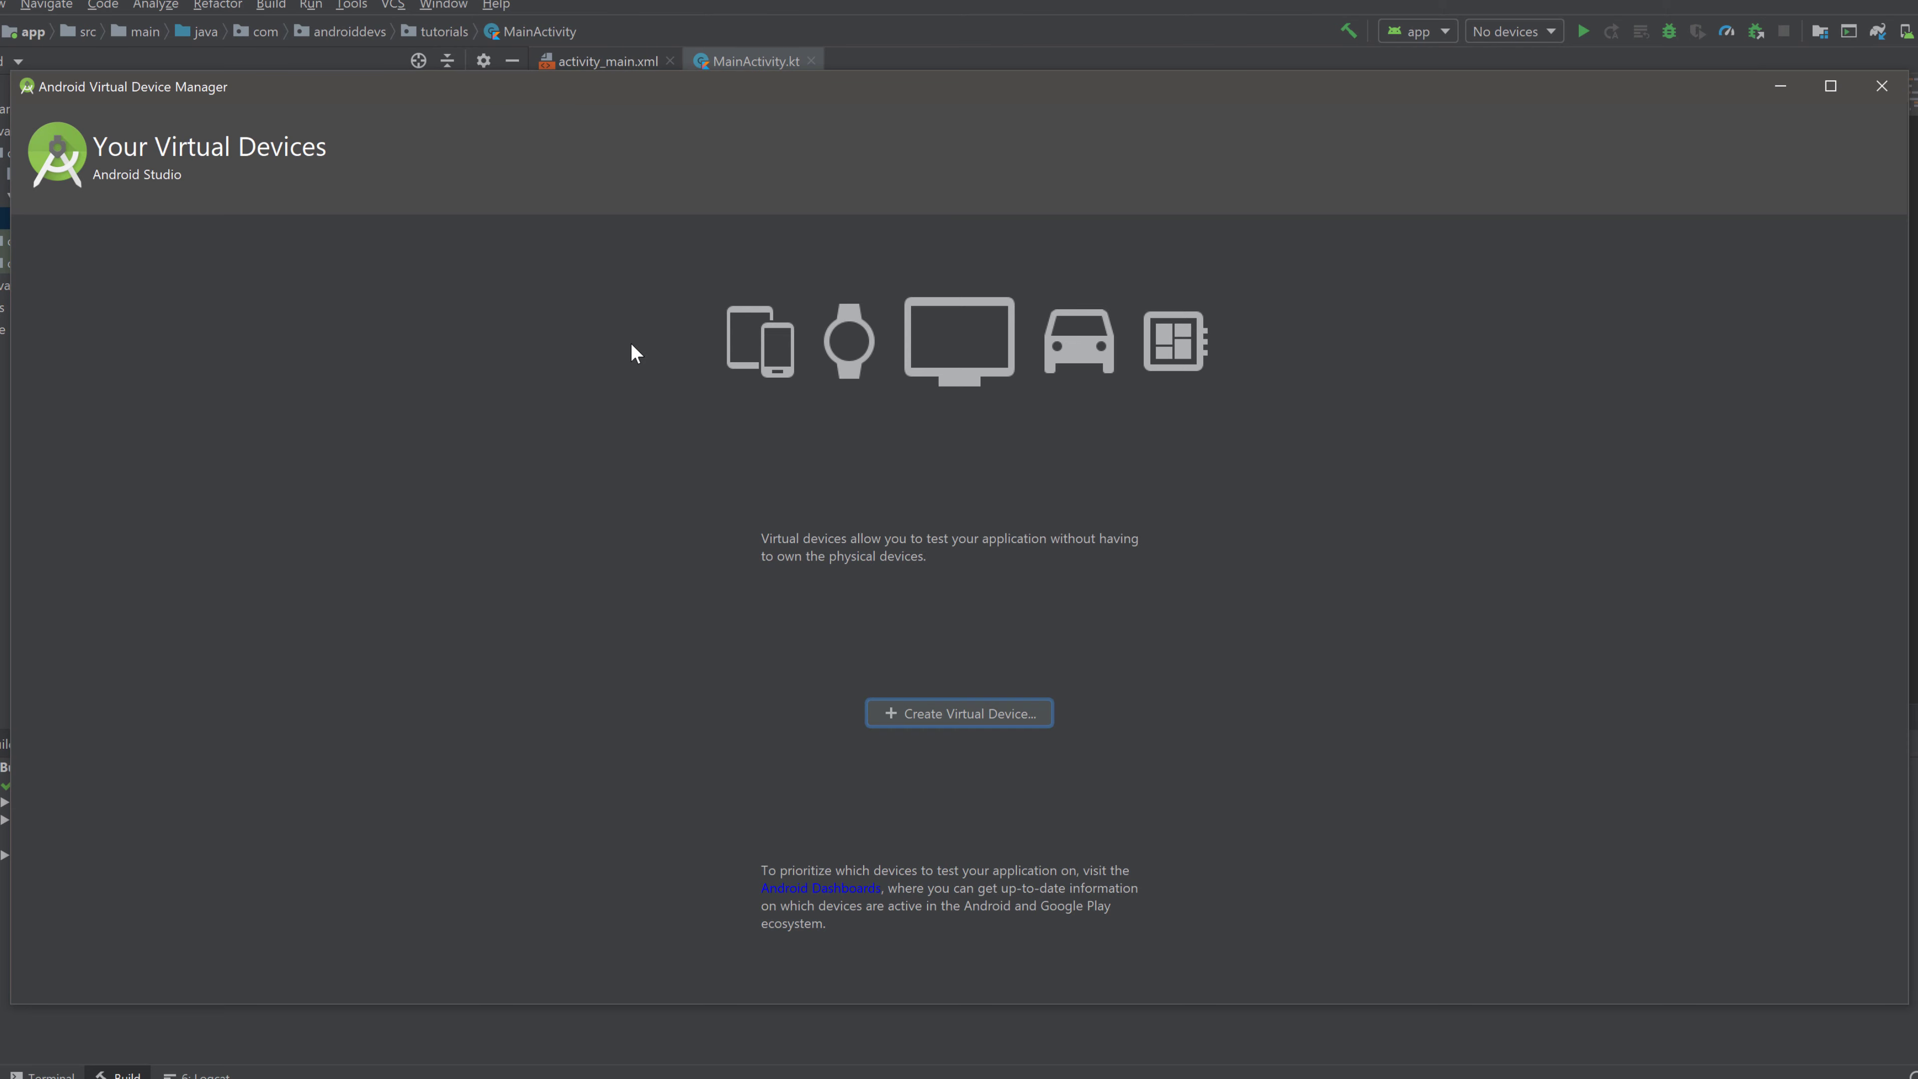
pyautogui.moveTo(713, 463)
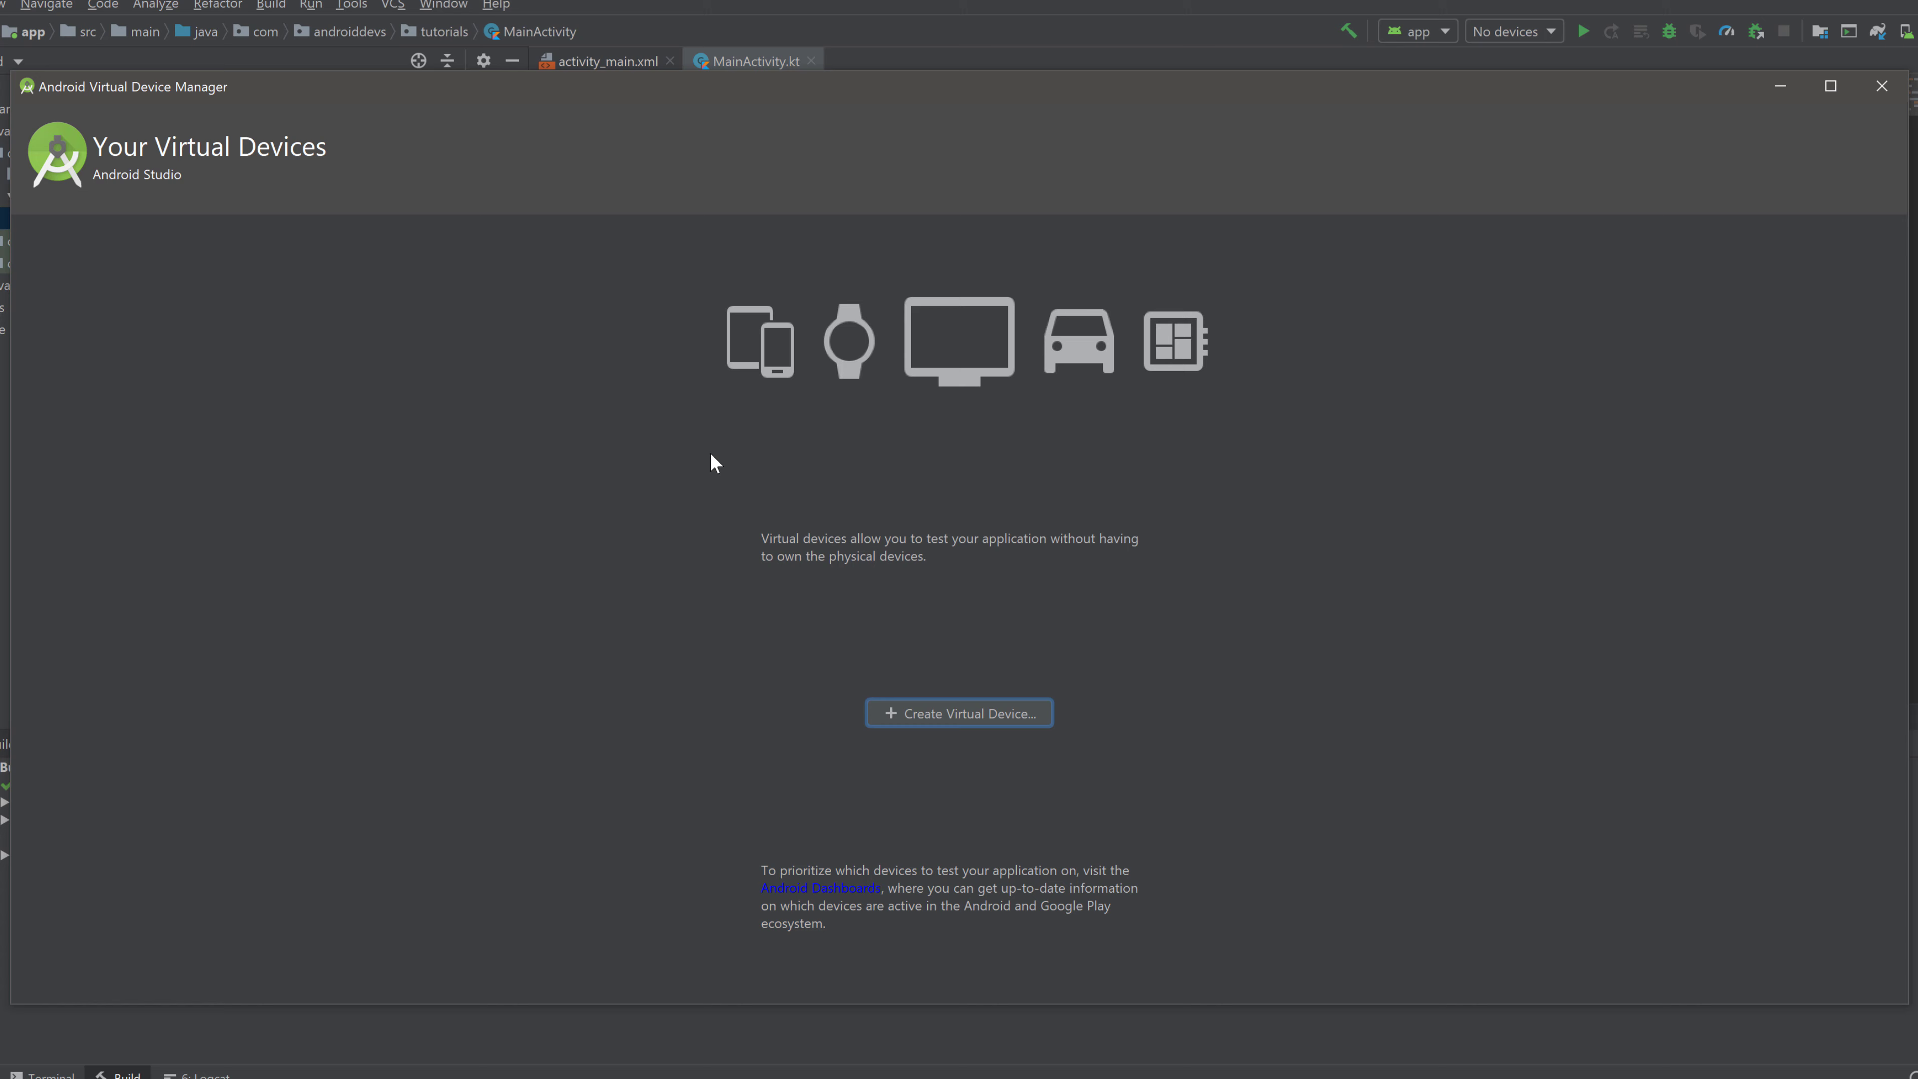
pyautogui.moveTo(854, 824)
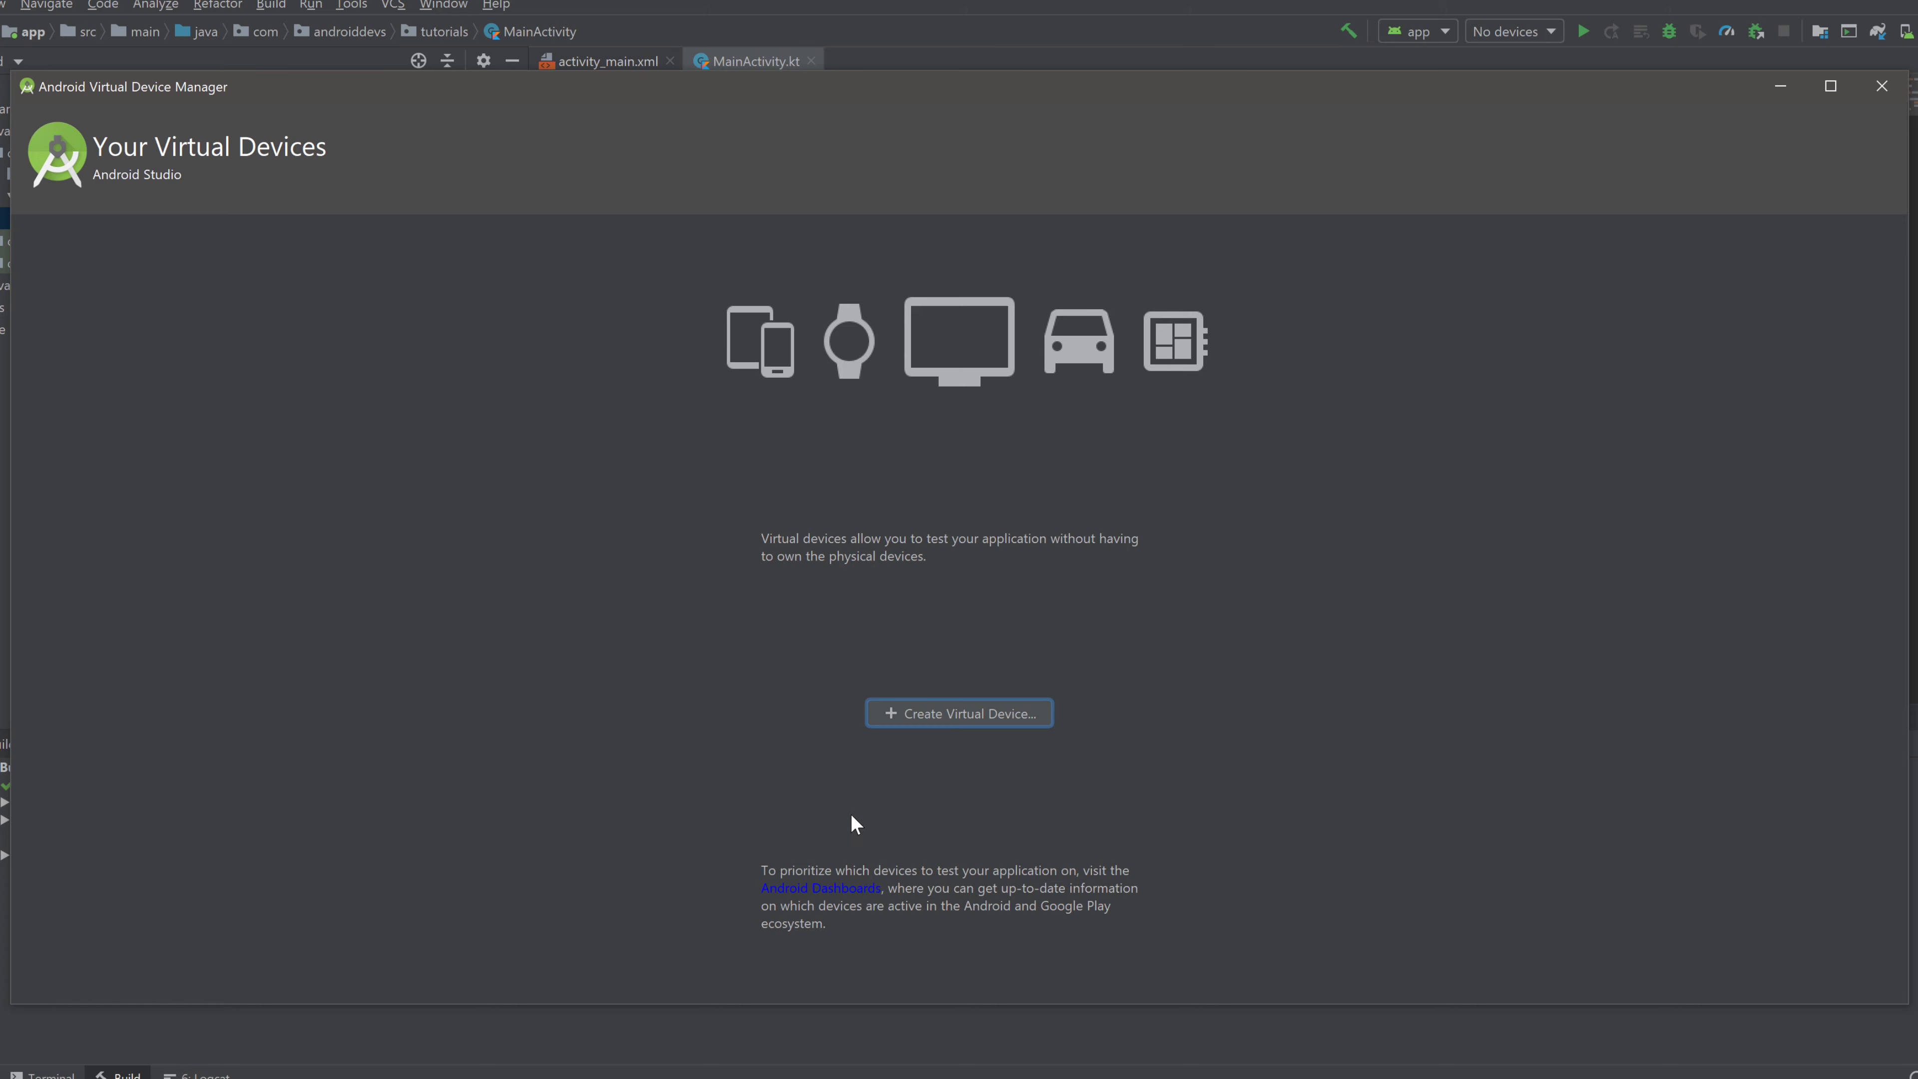
pyautogui.moveTo(897, 737)
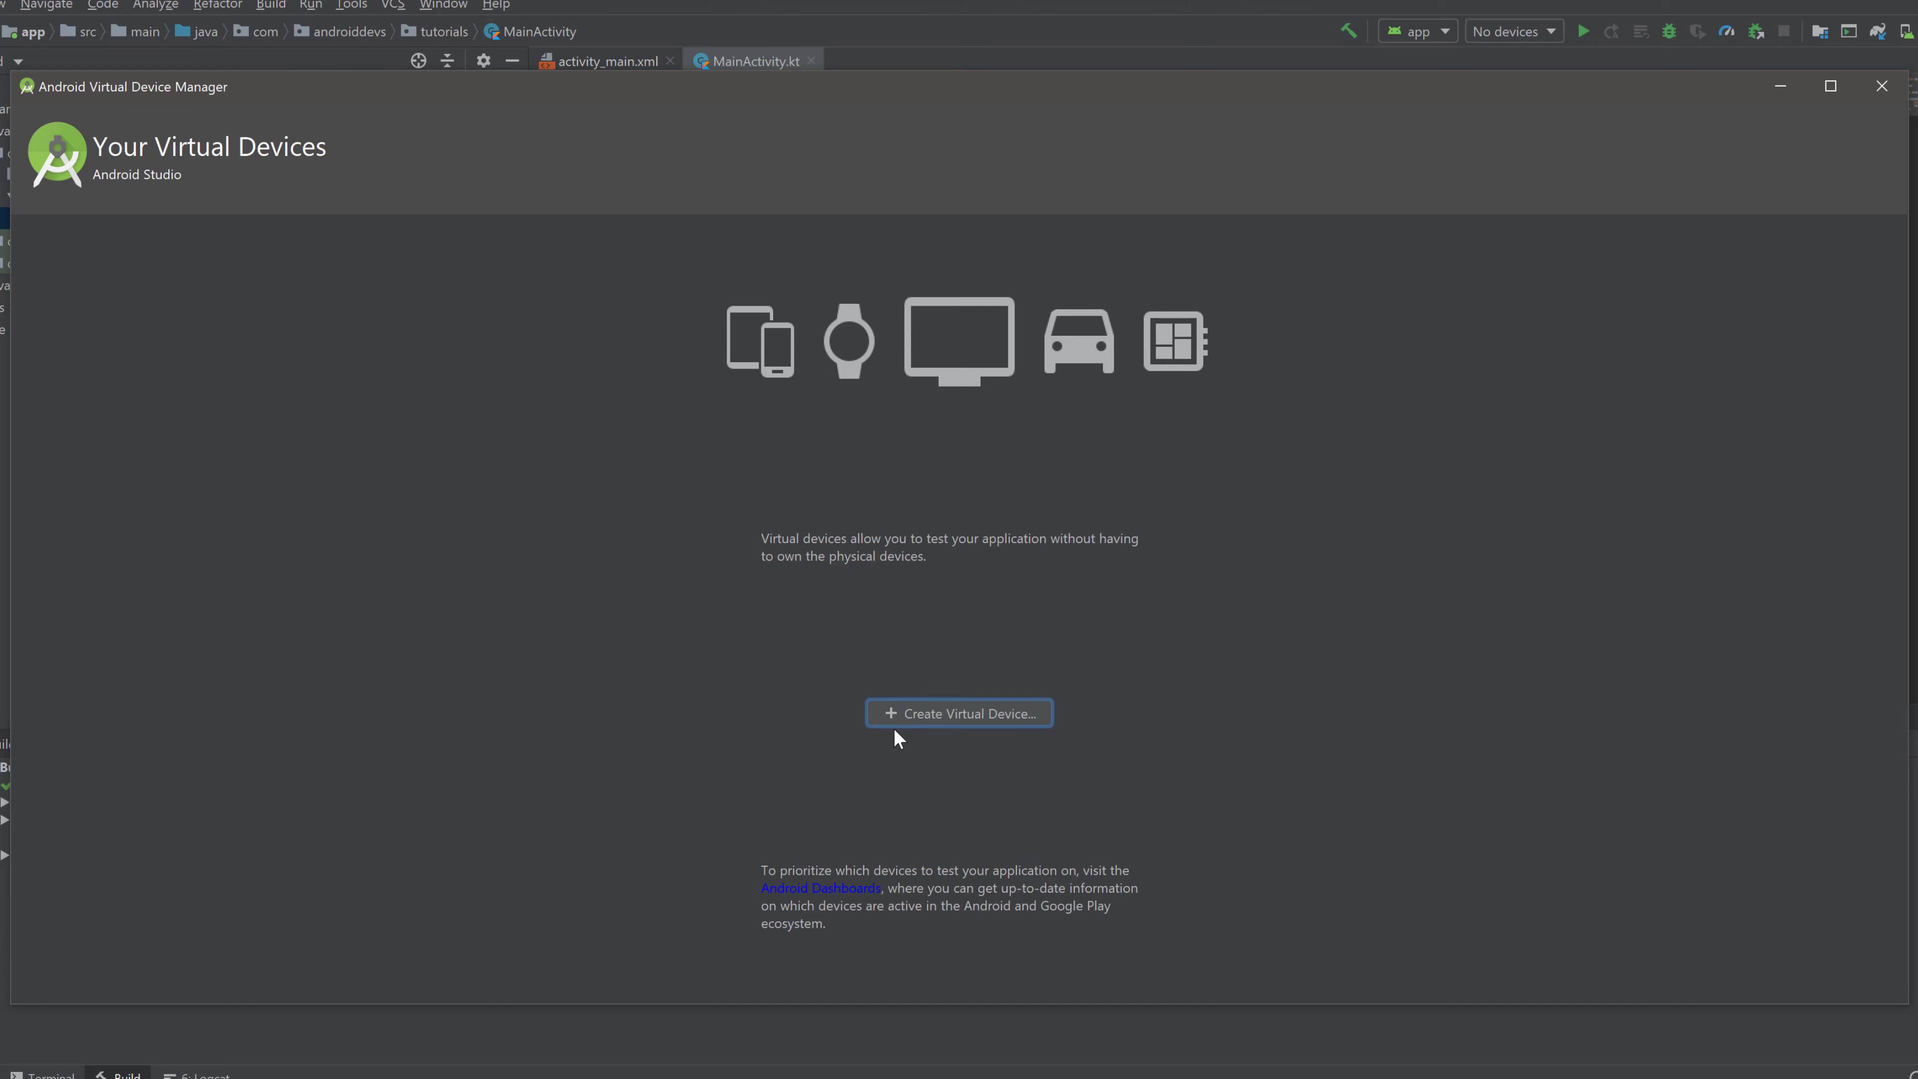
# Start a new virtual device and browse the Phone hardware list to Pixel 2.
pyautogui.click(958, 713)
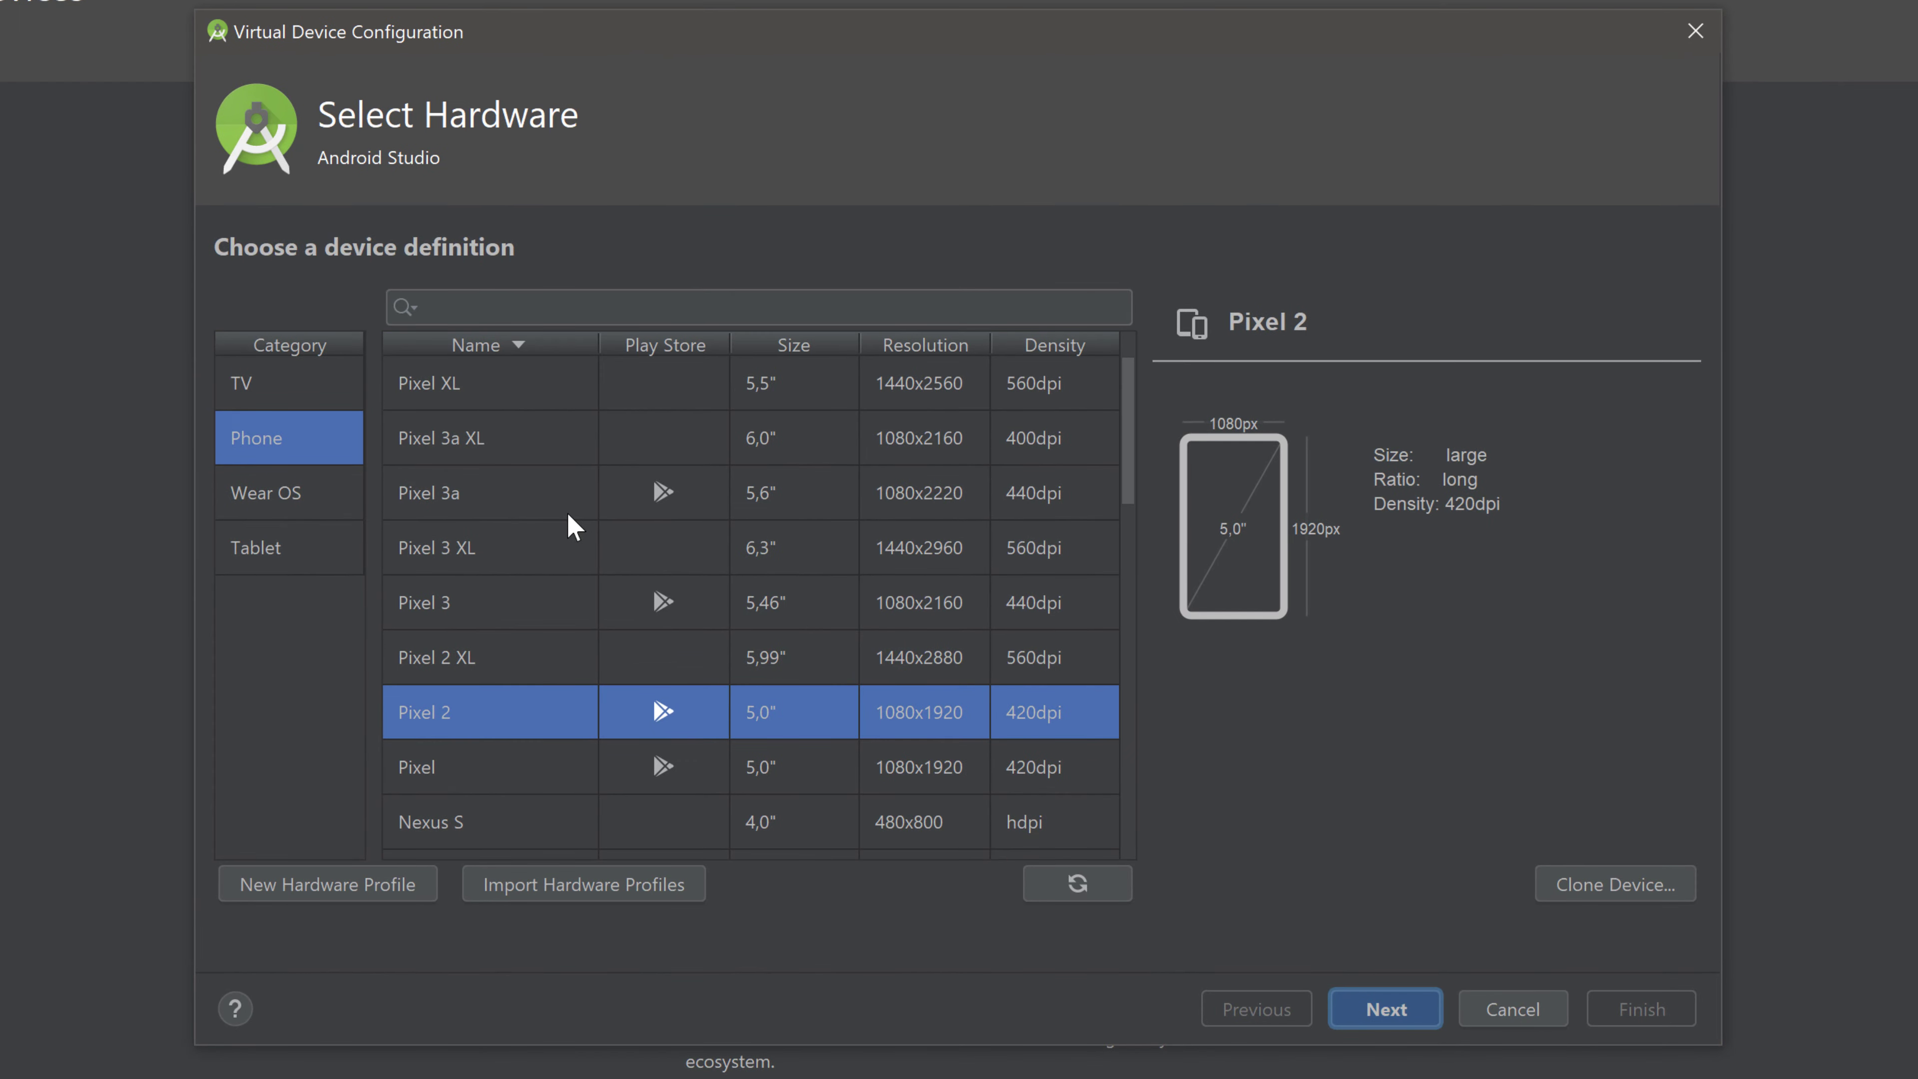
pyautogui.moveTo(550, 450)
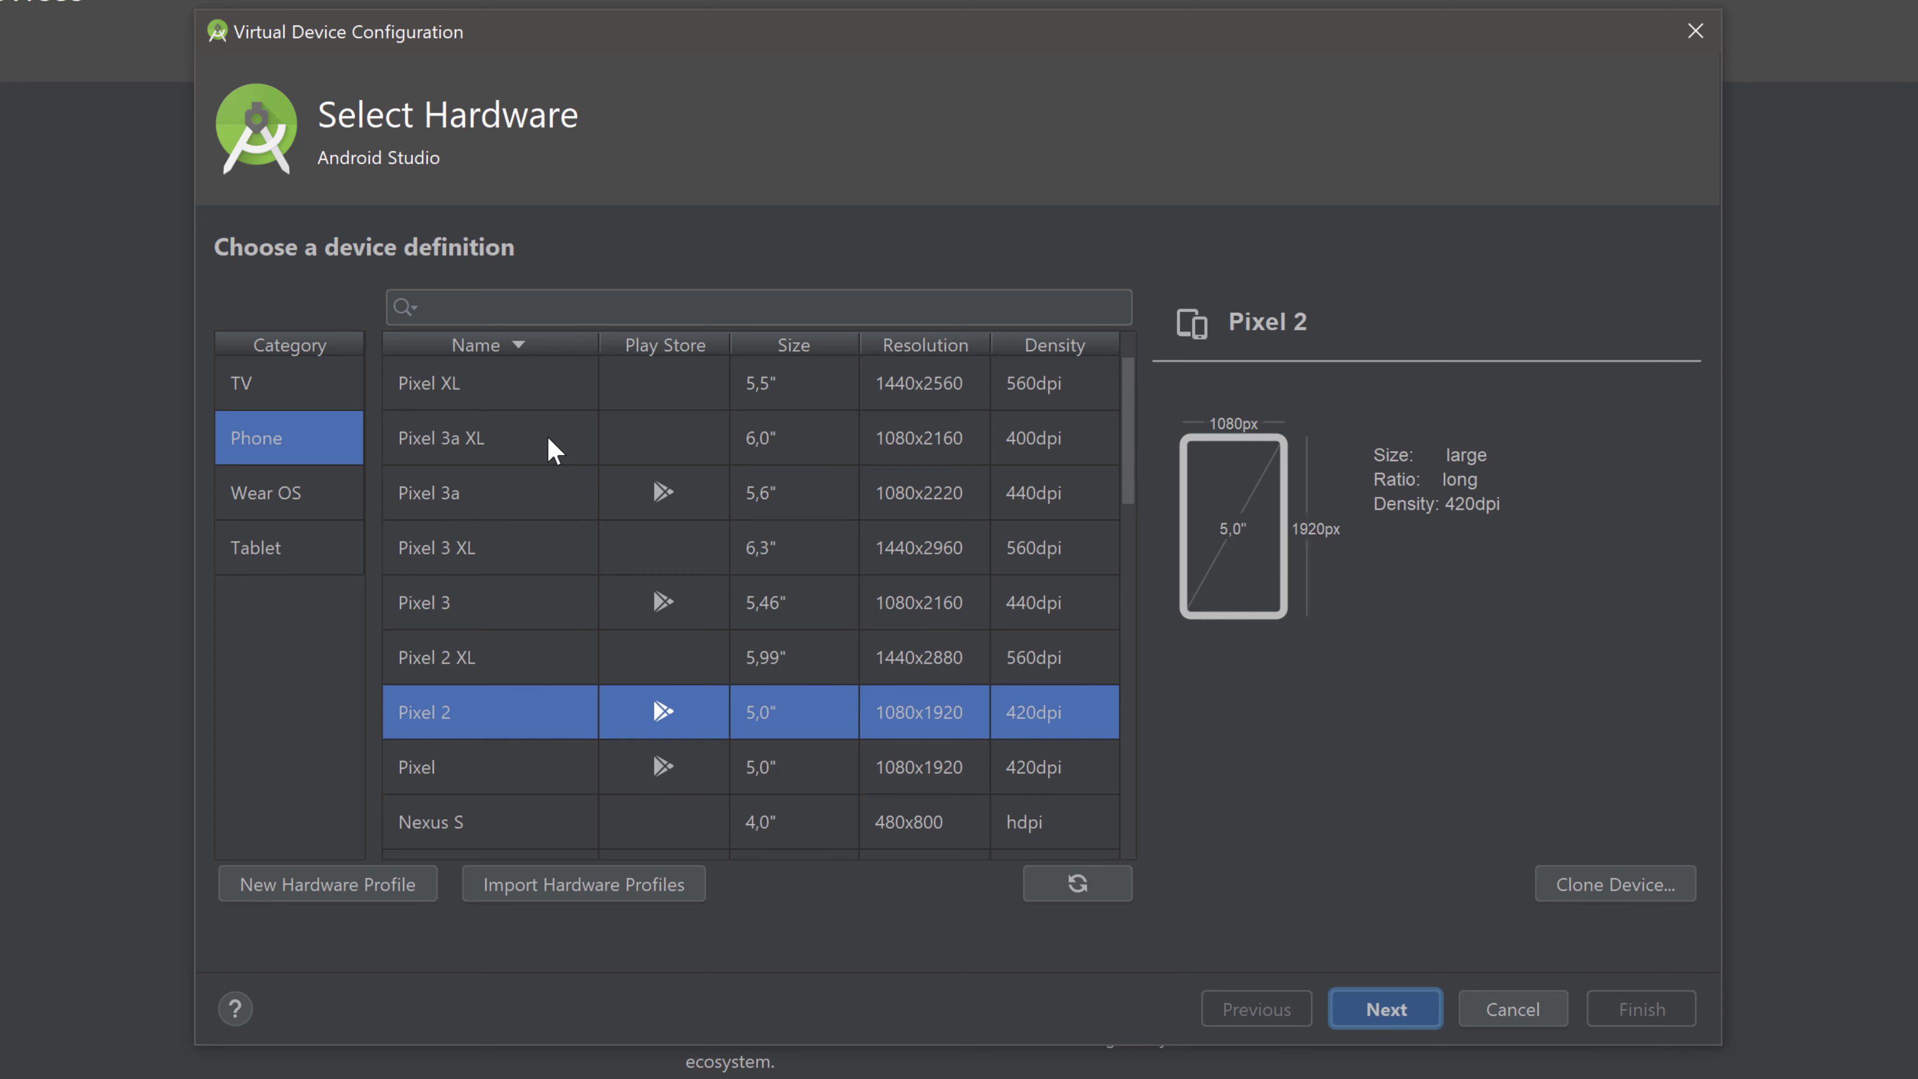
pyautogui.moveTo(463, 583)
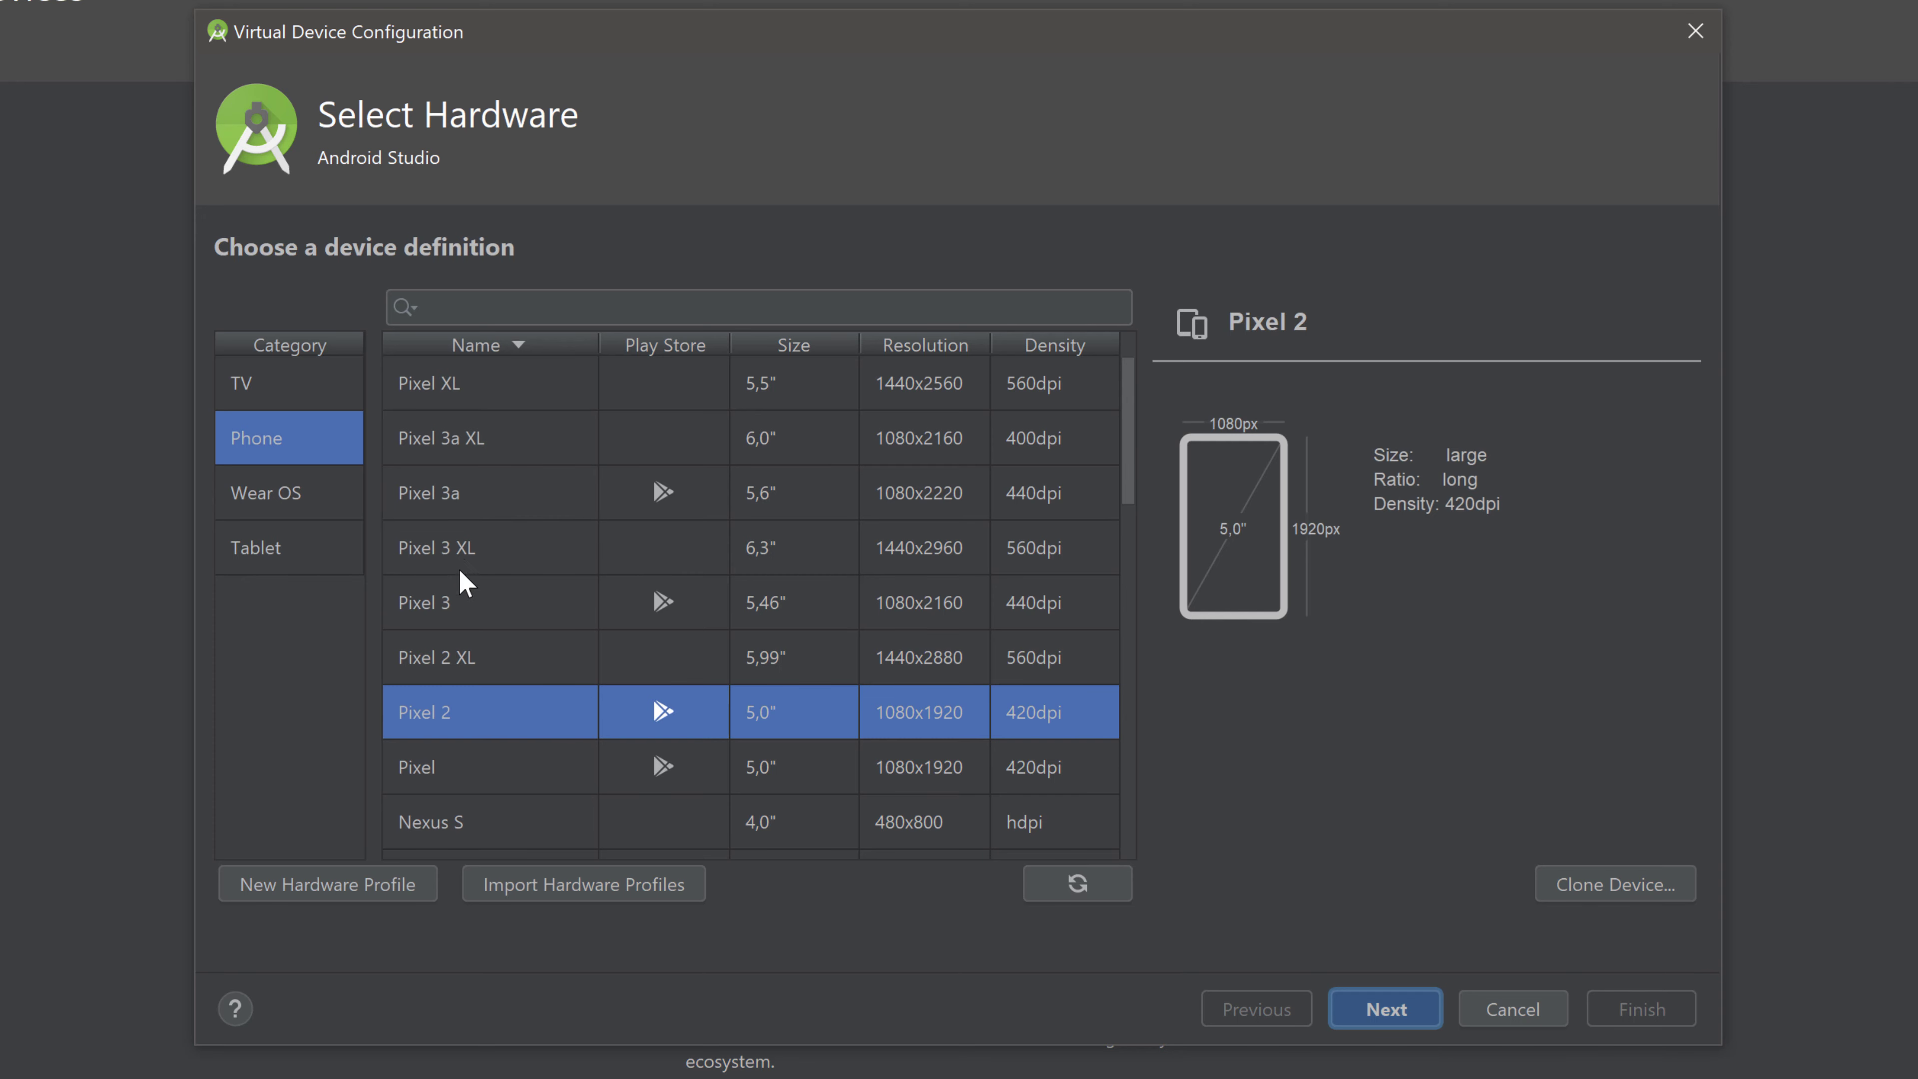
pyautogui.scroll(-3)
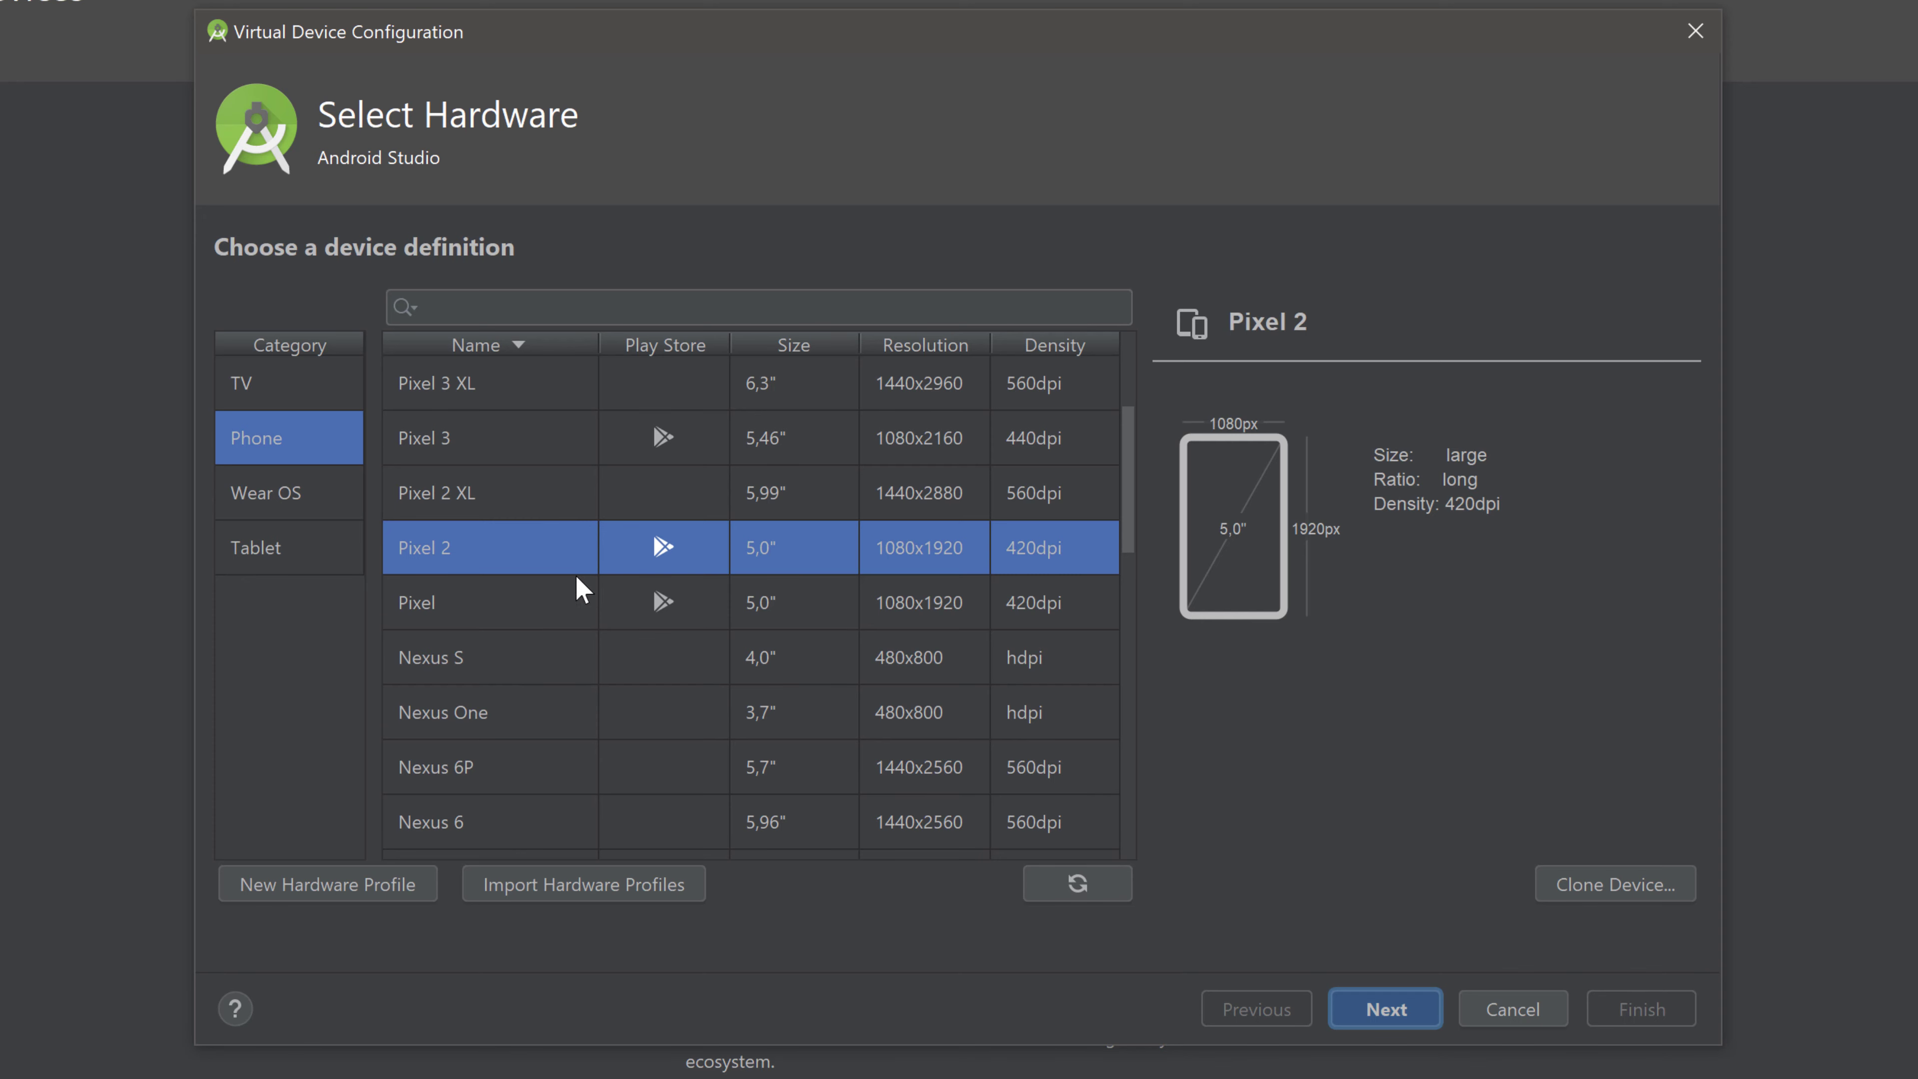
pyautogui.moveTo(535, 577)
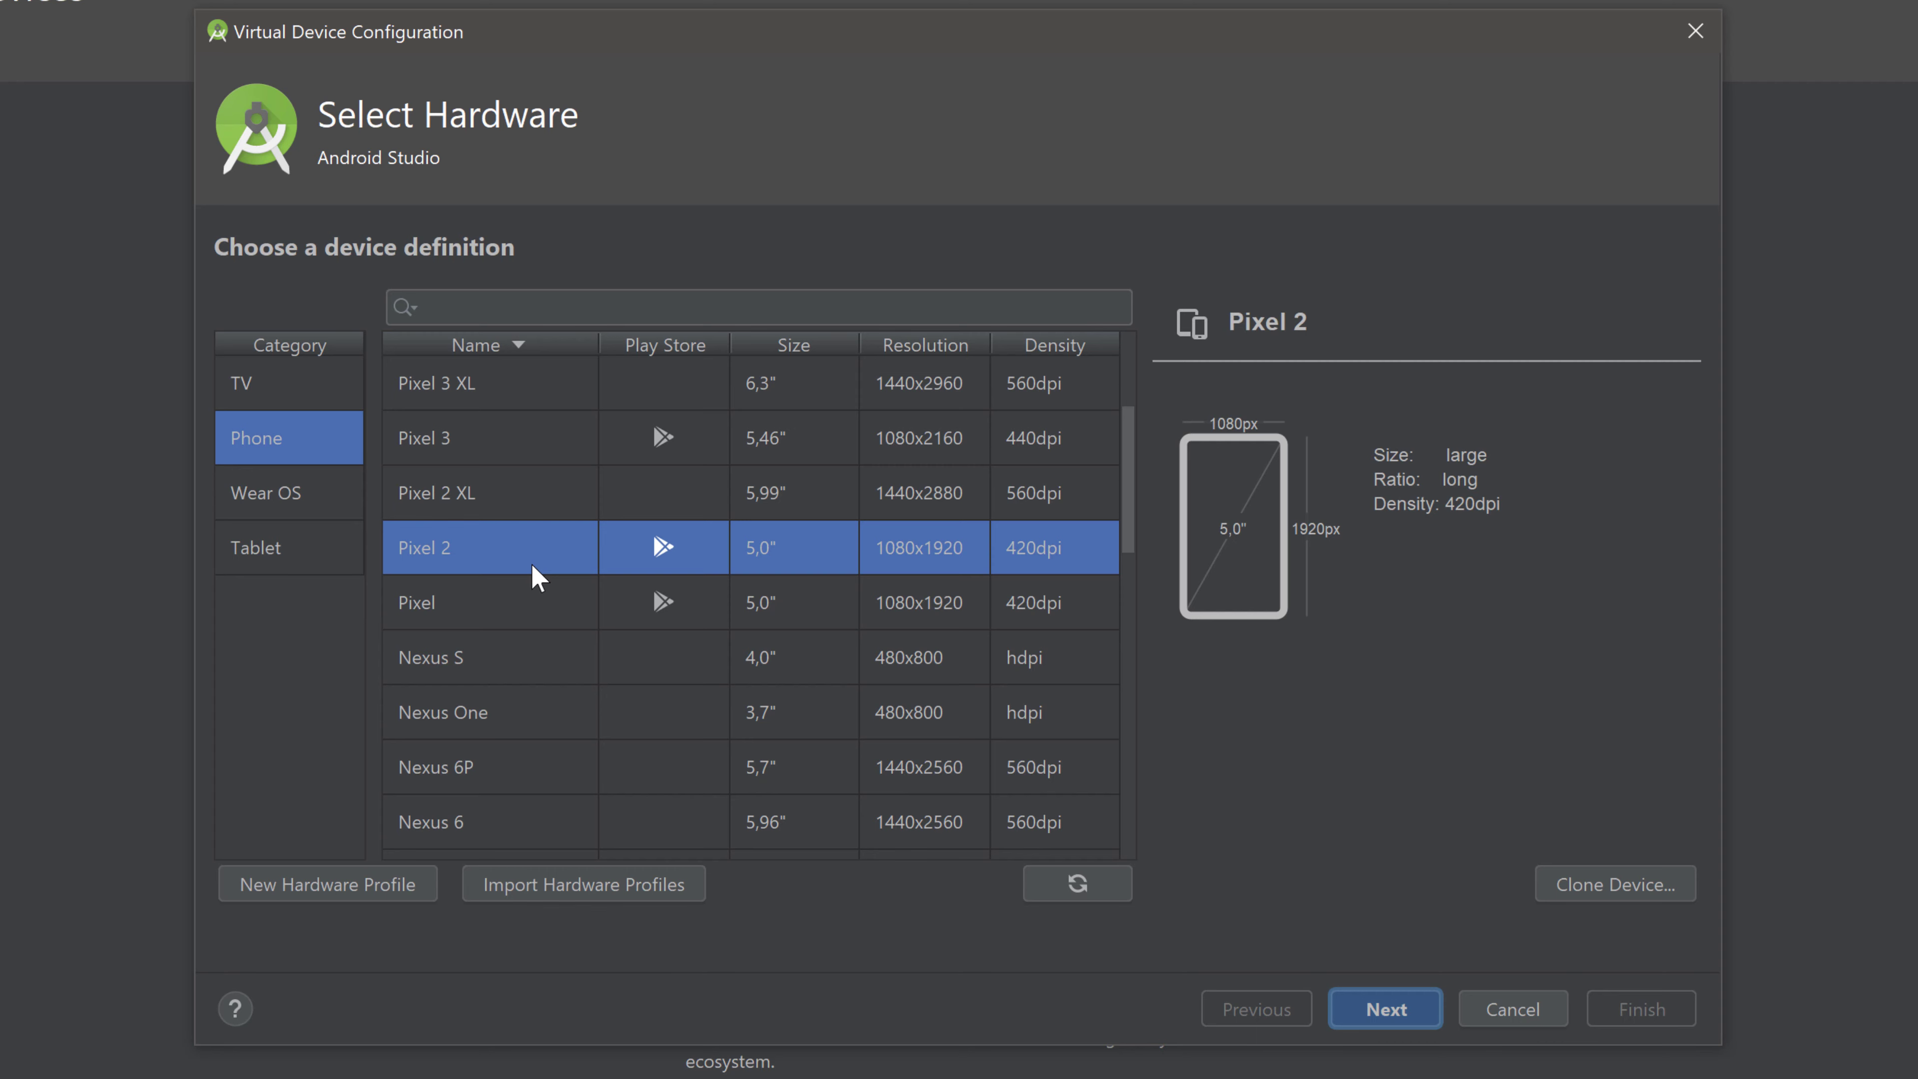
pyautogui.moveTo(224, 538)
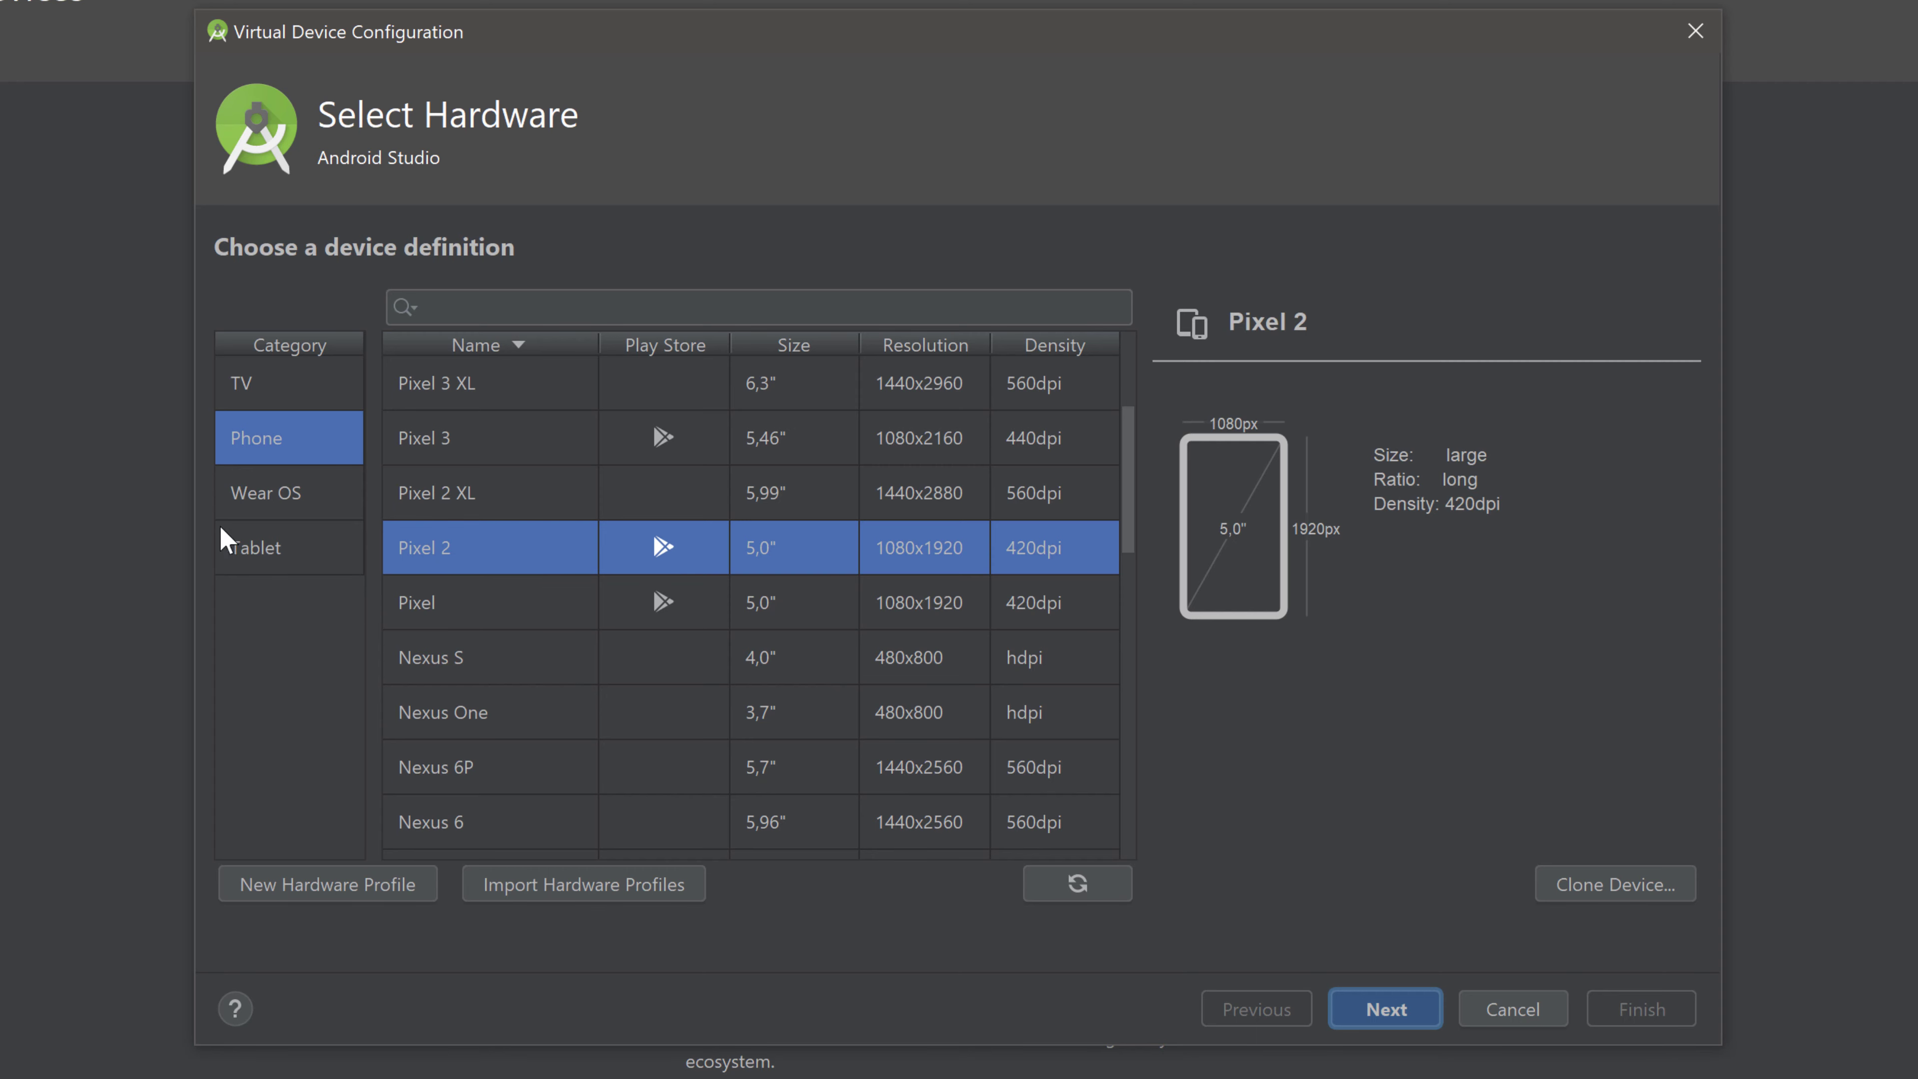
pyautogui.moveTo(625, 644)
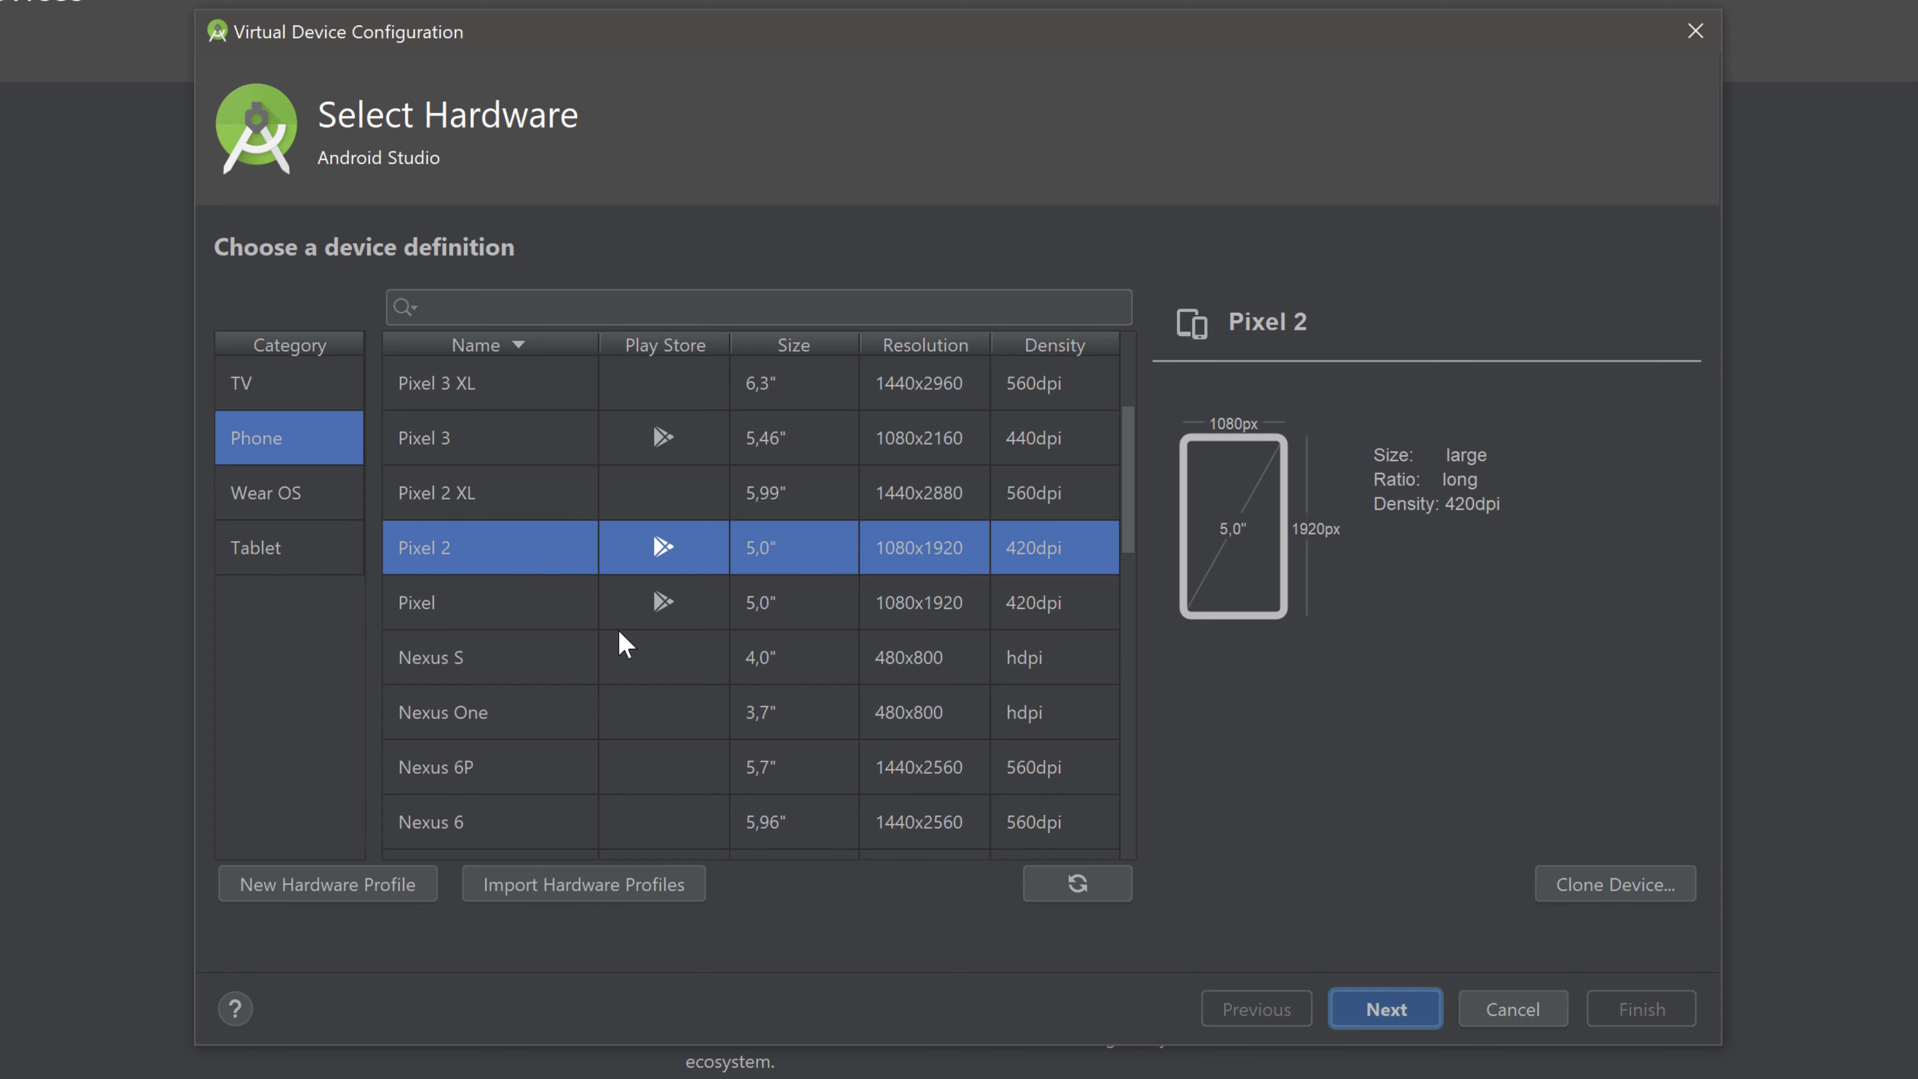
pyautogui.moveTo(855, 797)
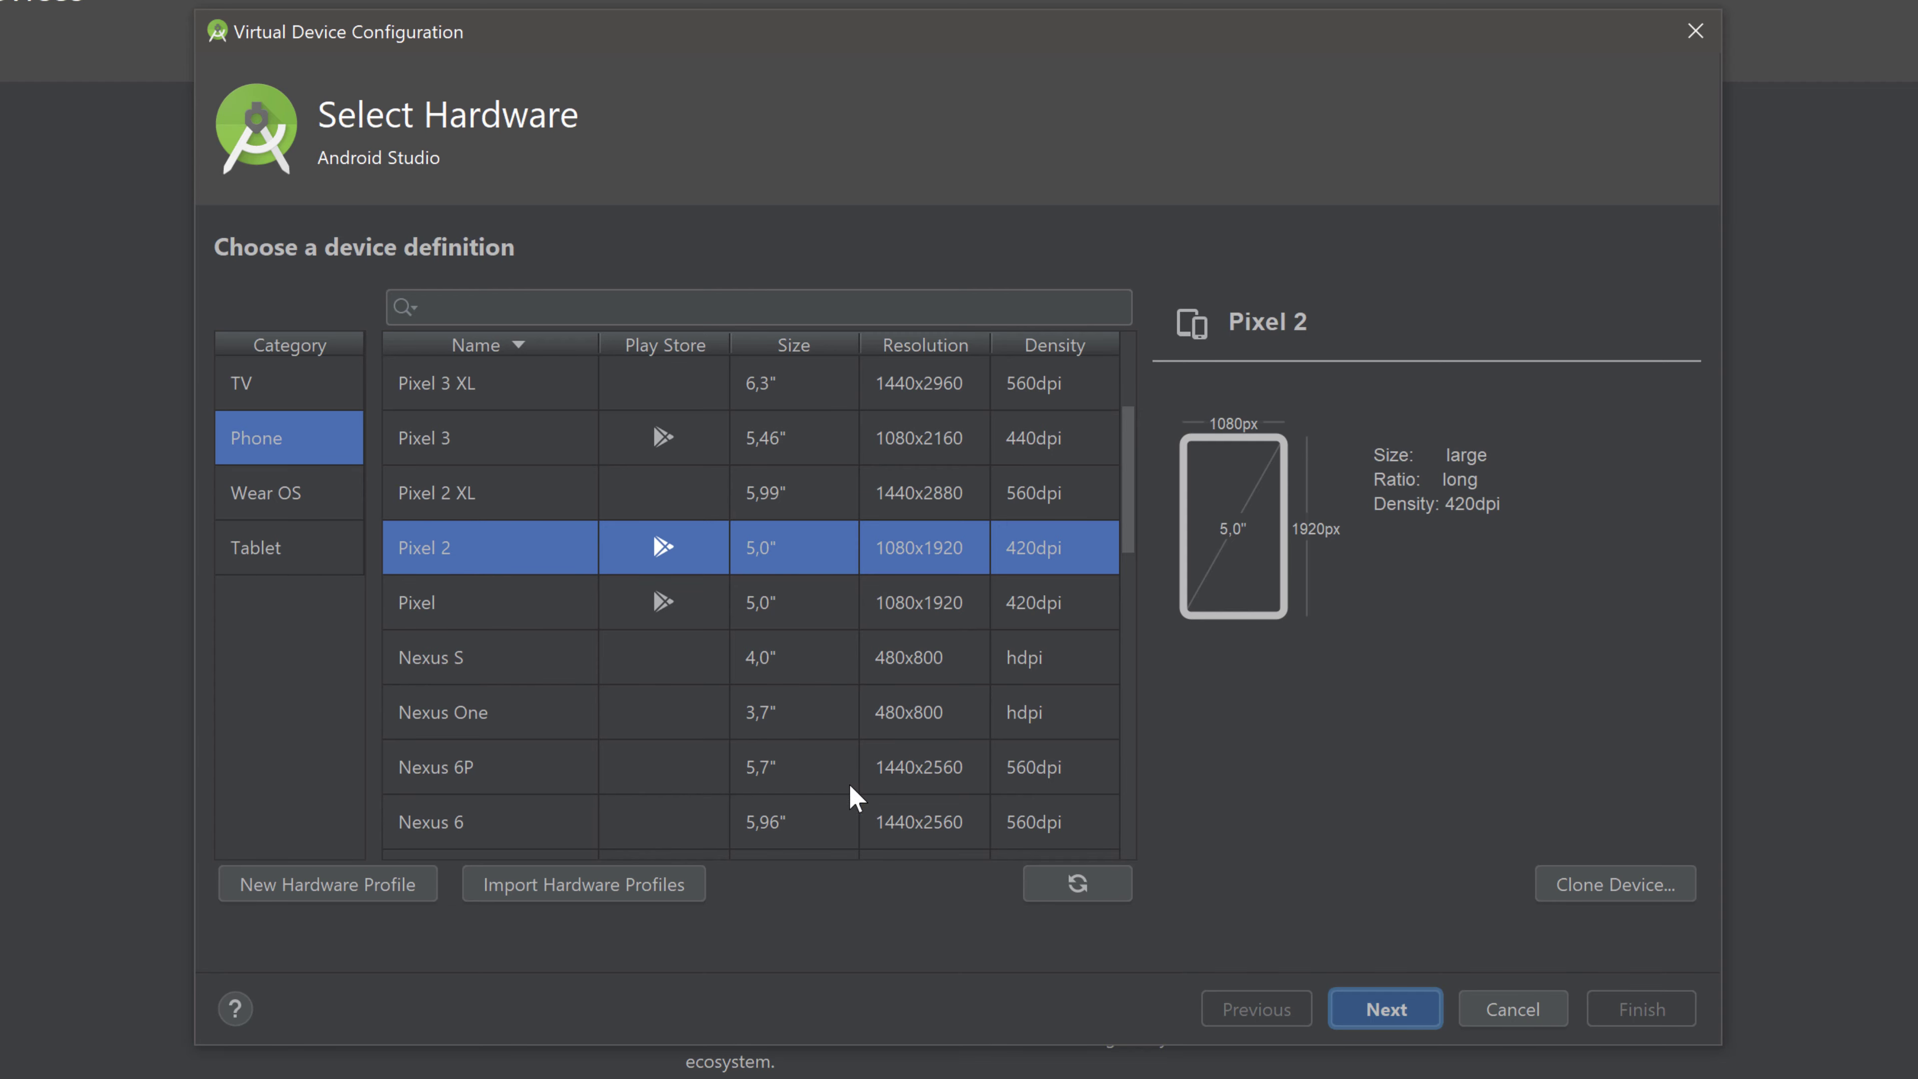
pyautogui.moveTo(1433, 1027)
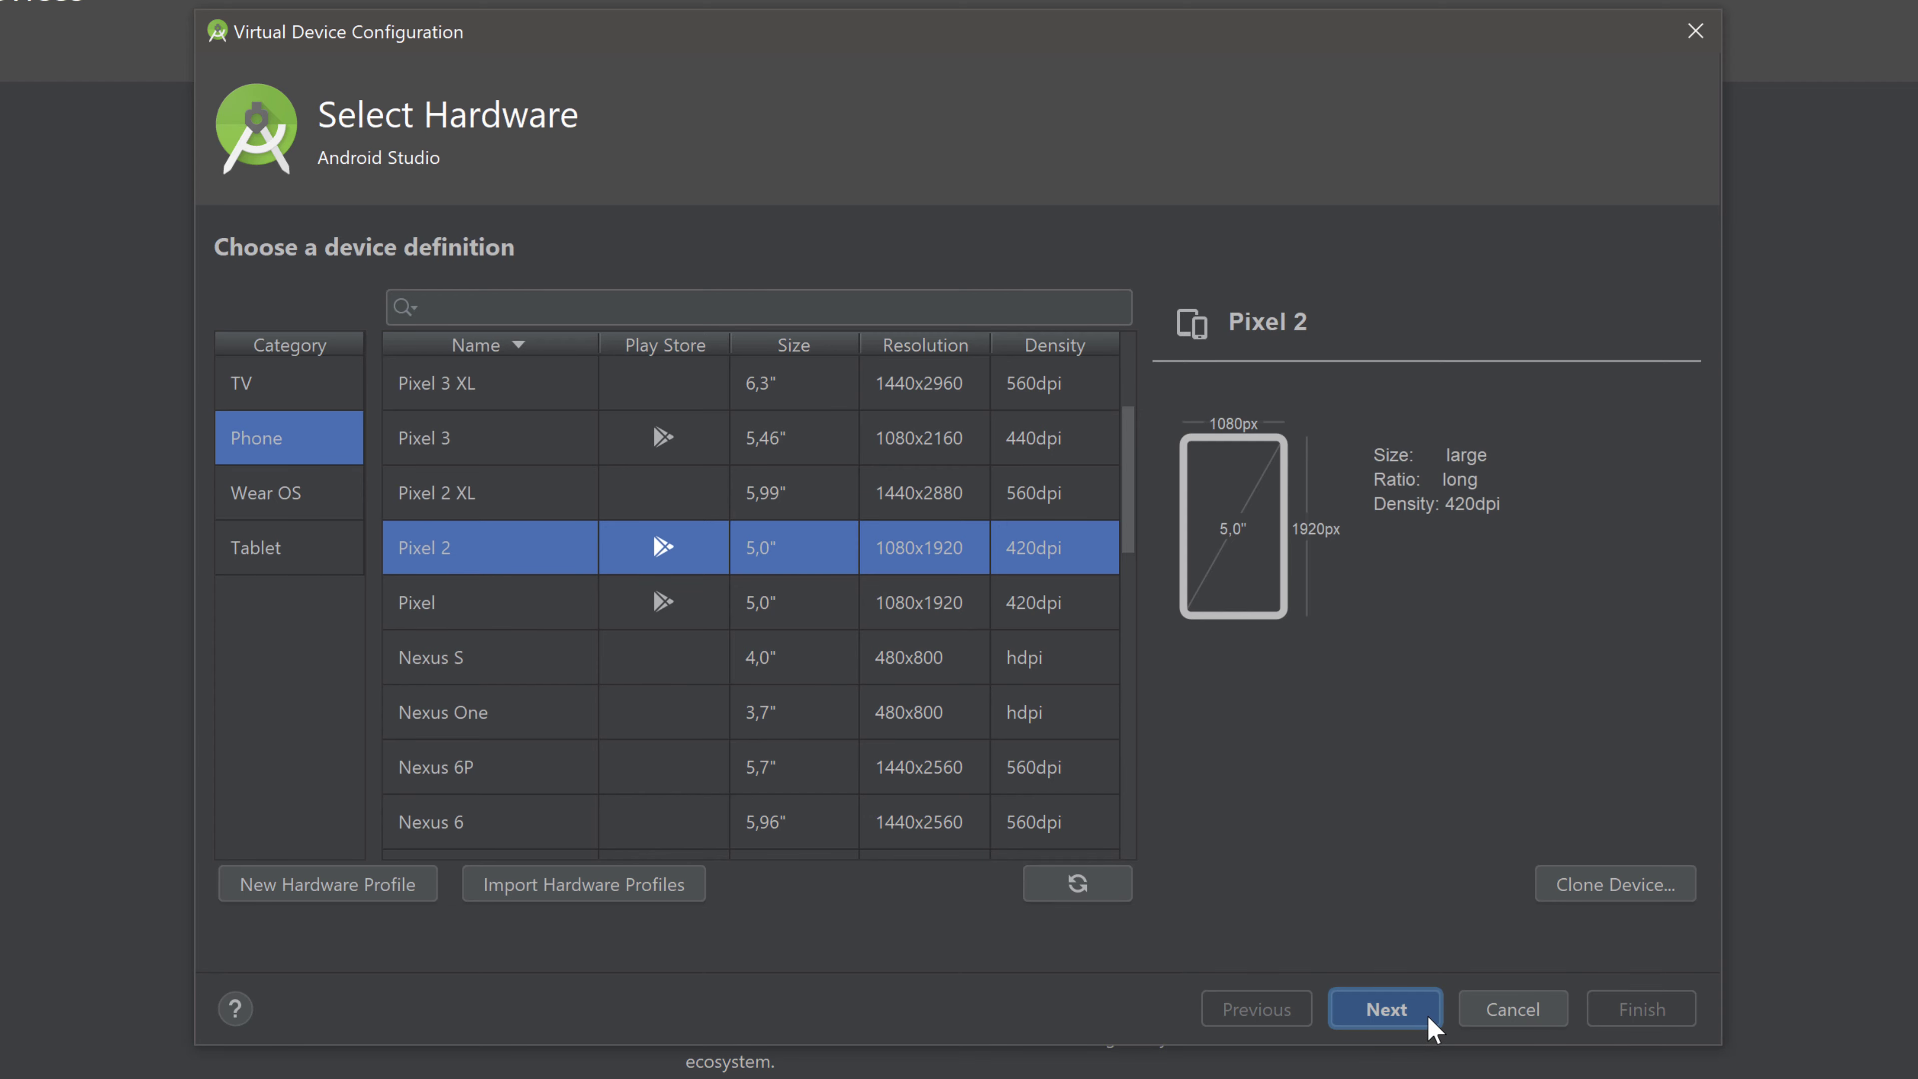
# Keep Pixel 2 and move on to the System Image page with Q (API 29) selected.
pyautogui.click(1383, 1009)
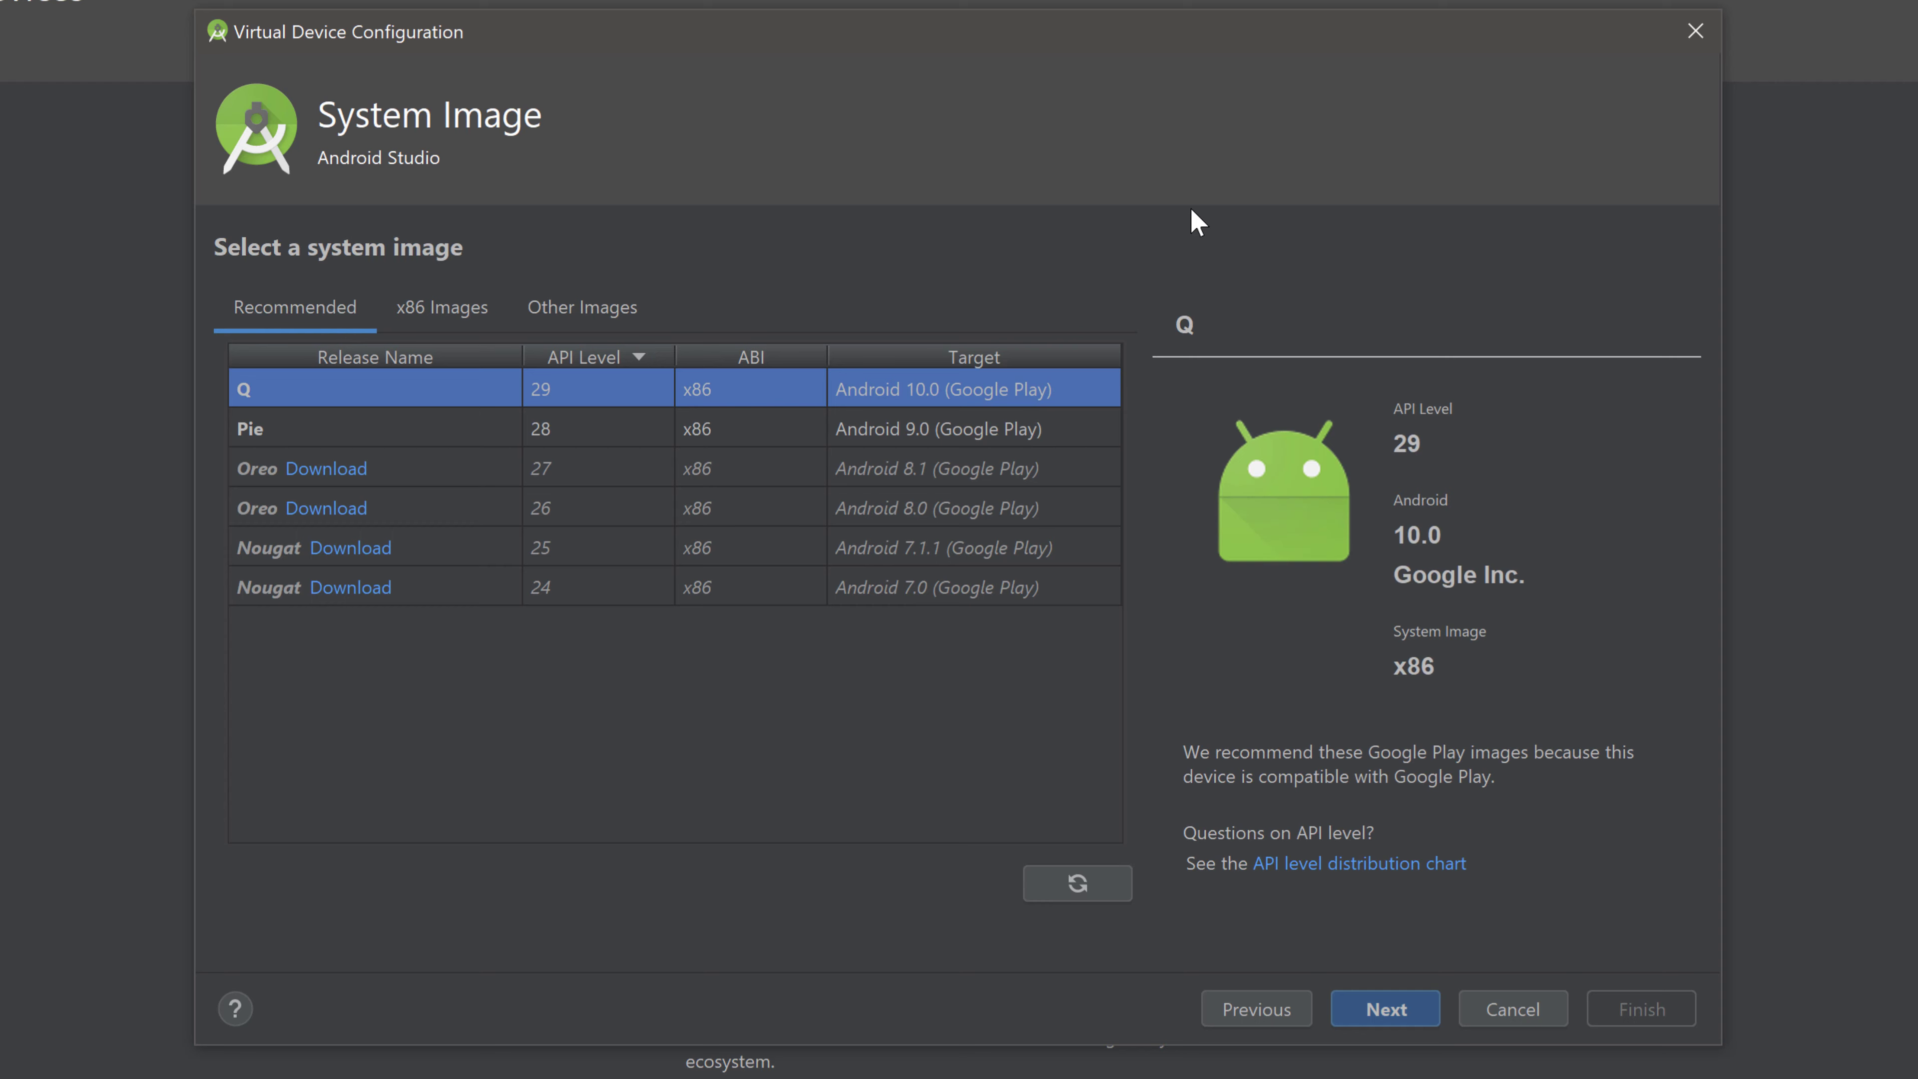
pyautogui.moveTo(825, 389)
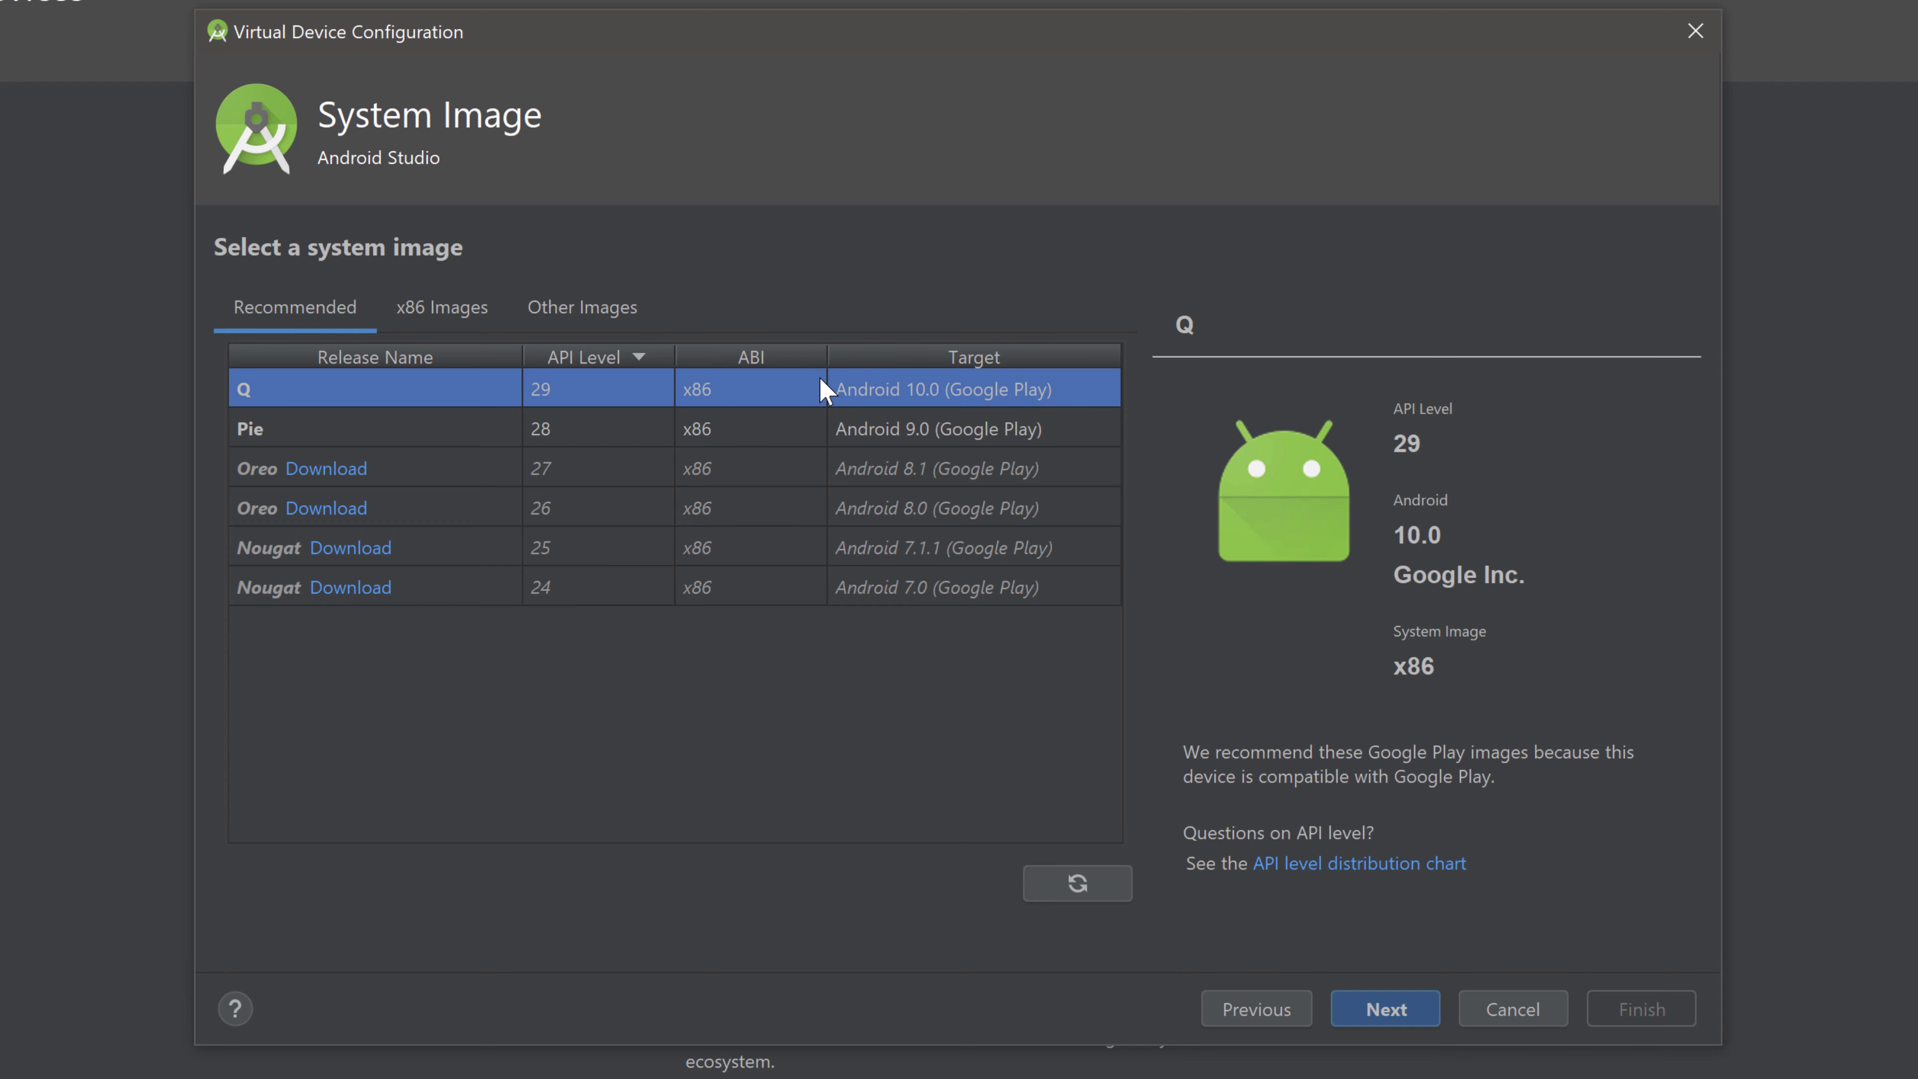
pyautogui.moveTo(165, 381)
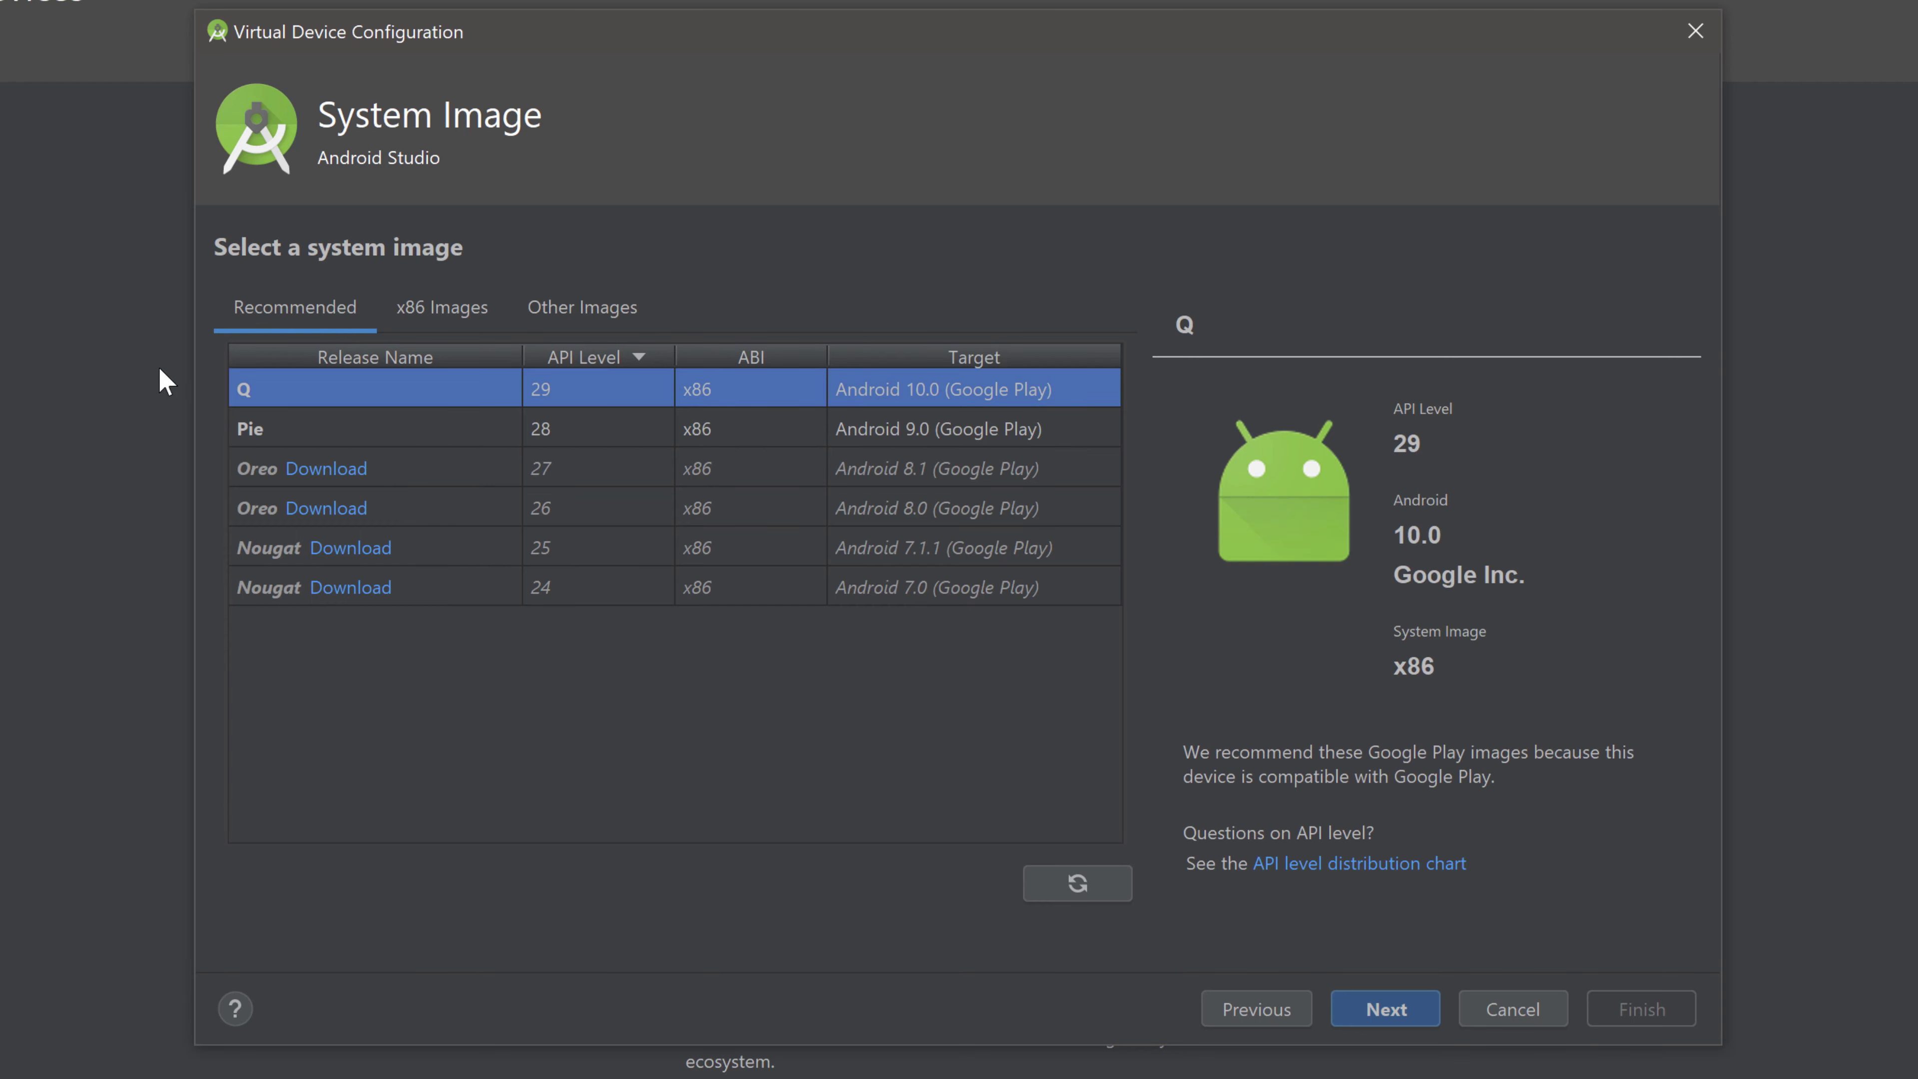
pyautogui.moveTo(969, 238)
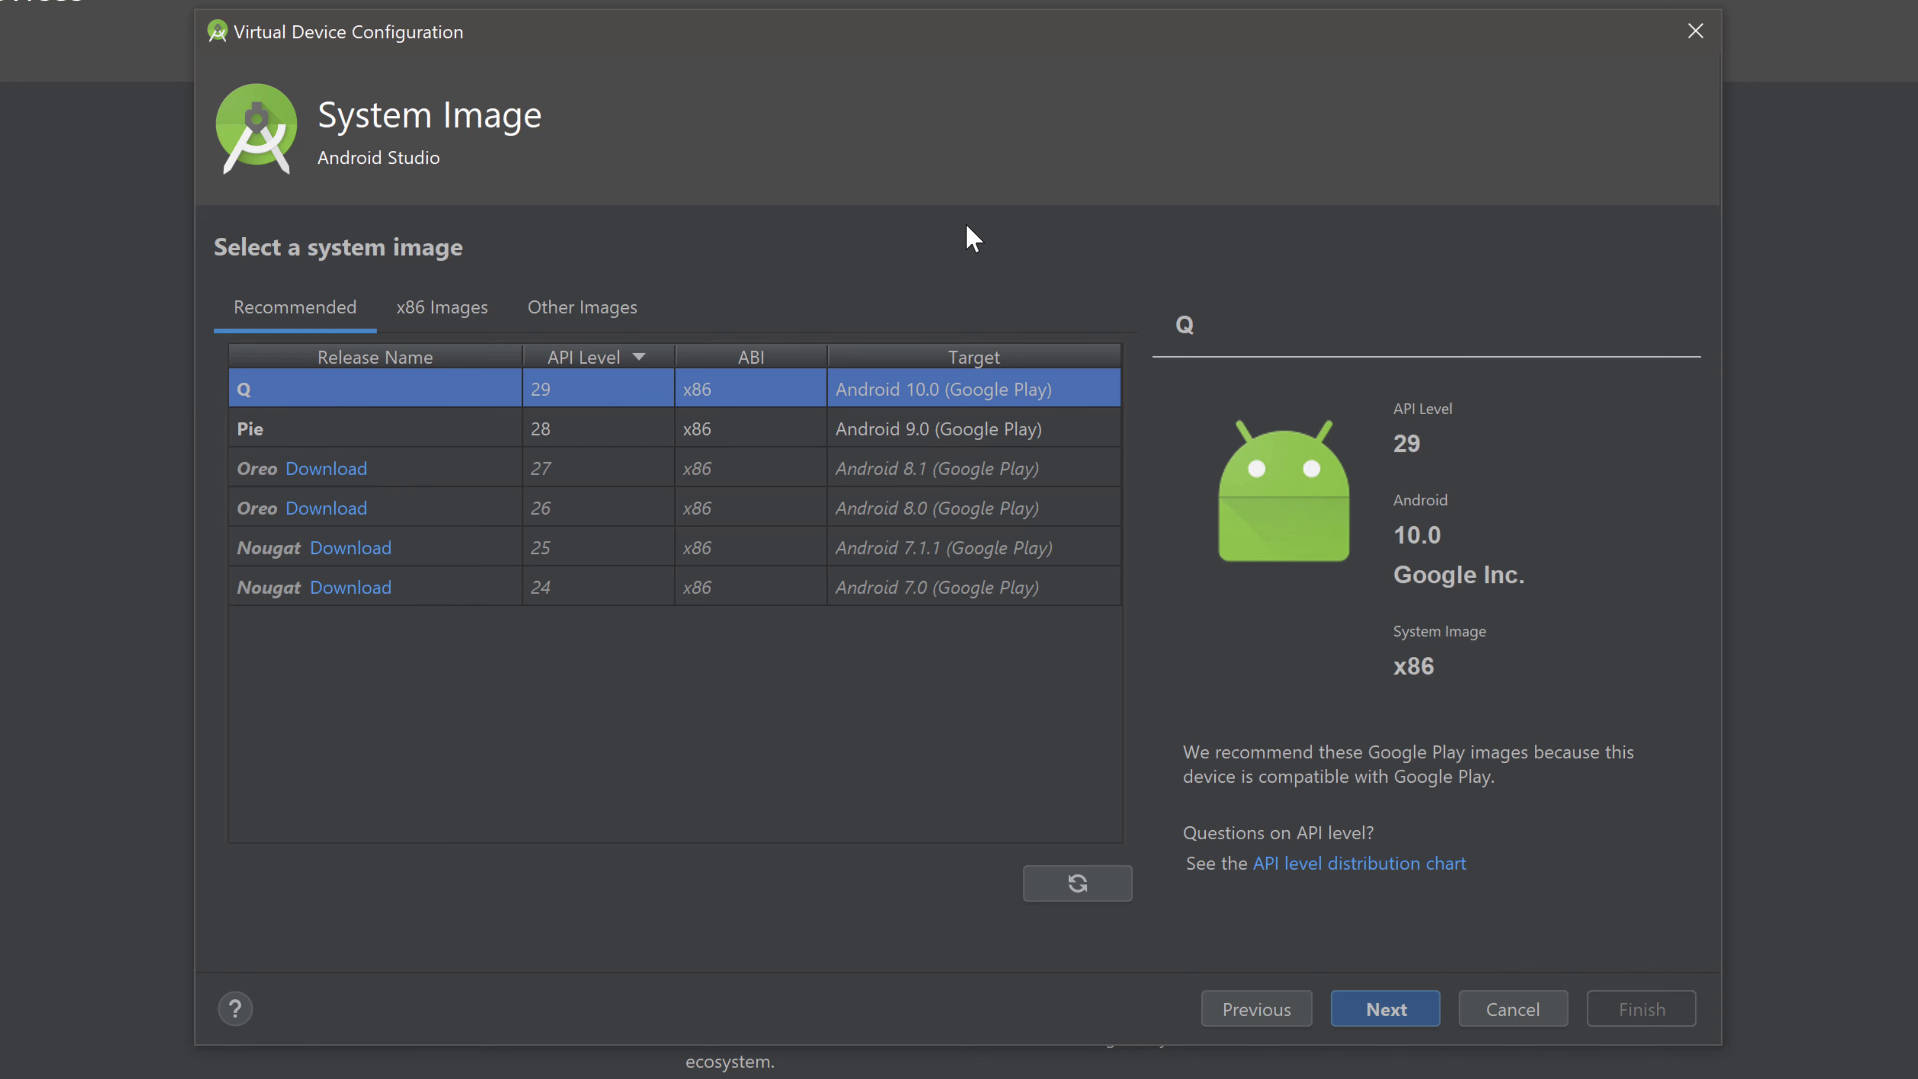
pyautogui.moveTo(1141, 211)
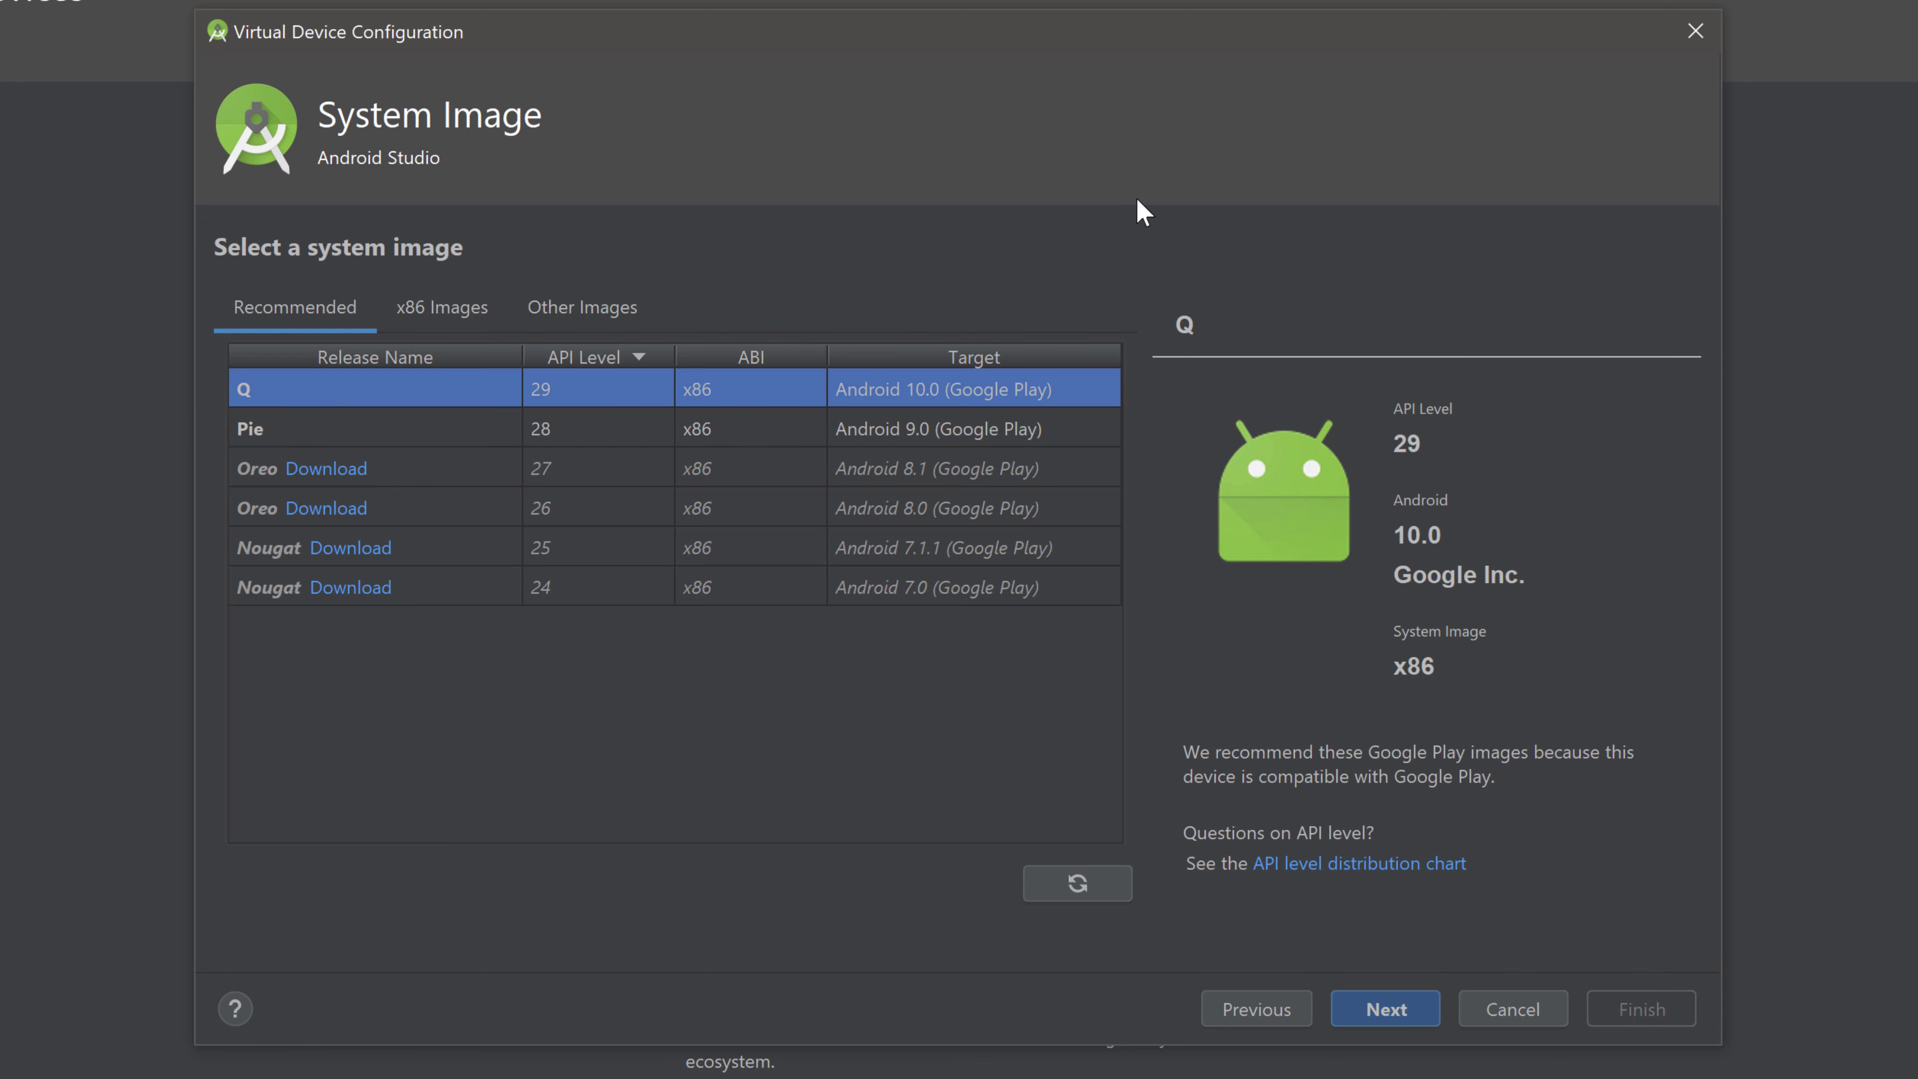
pyautogui.moveTo(766, 201)
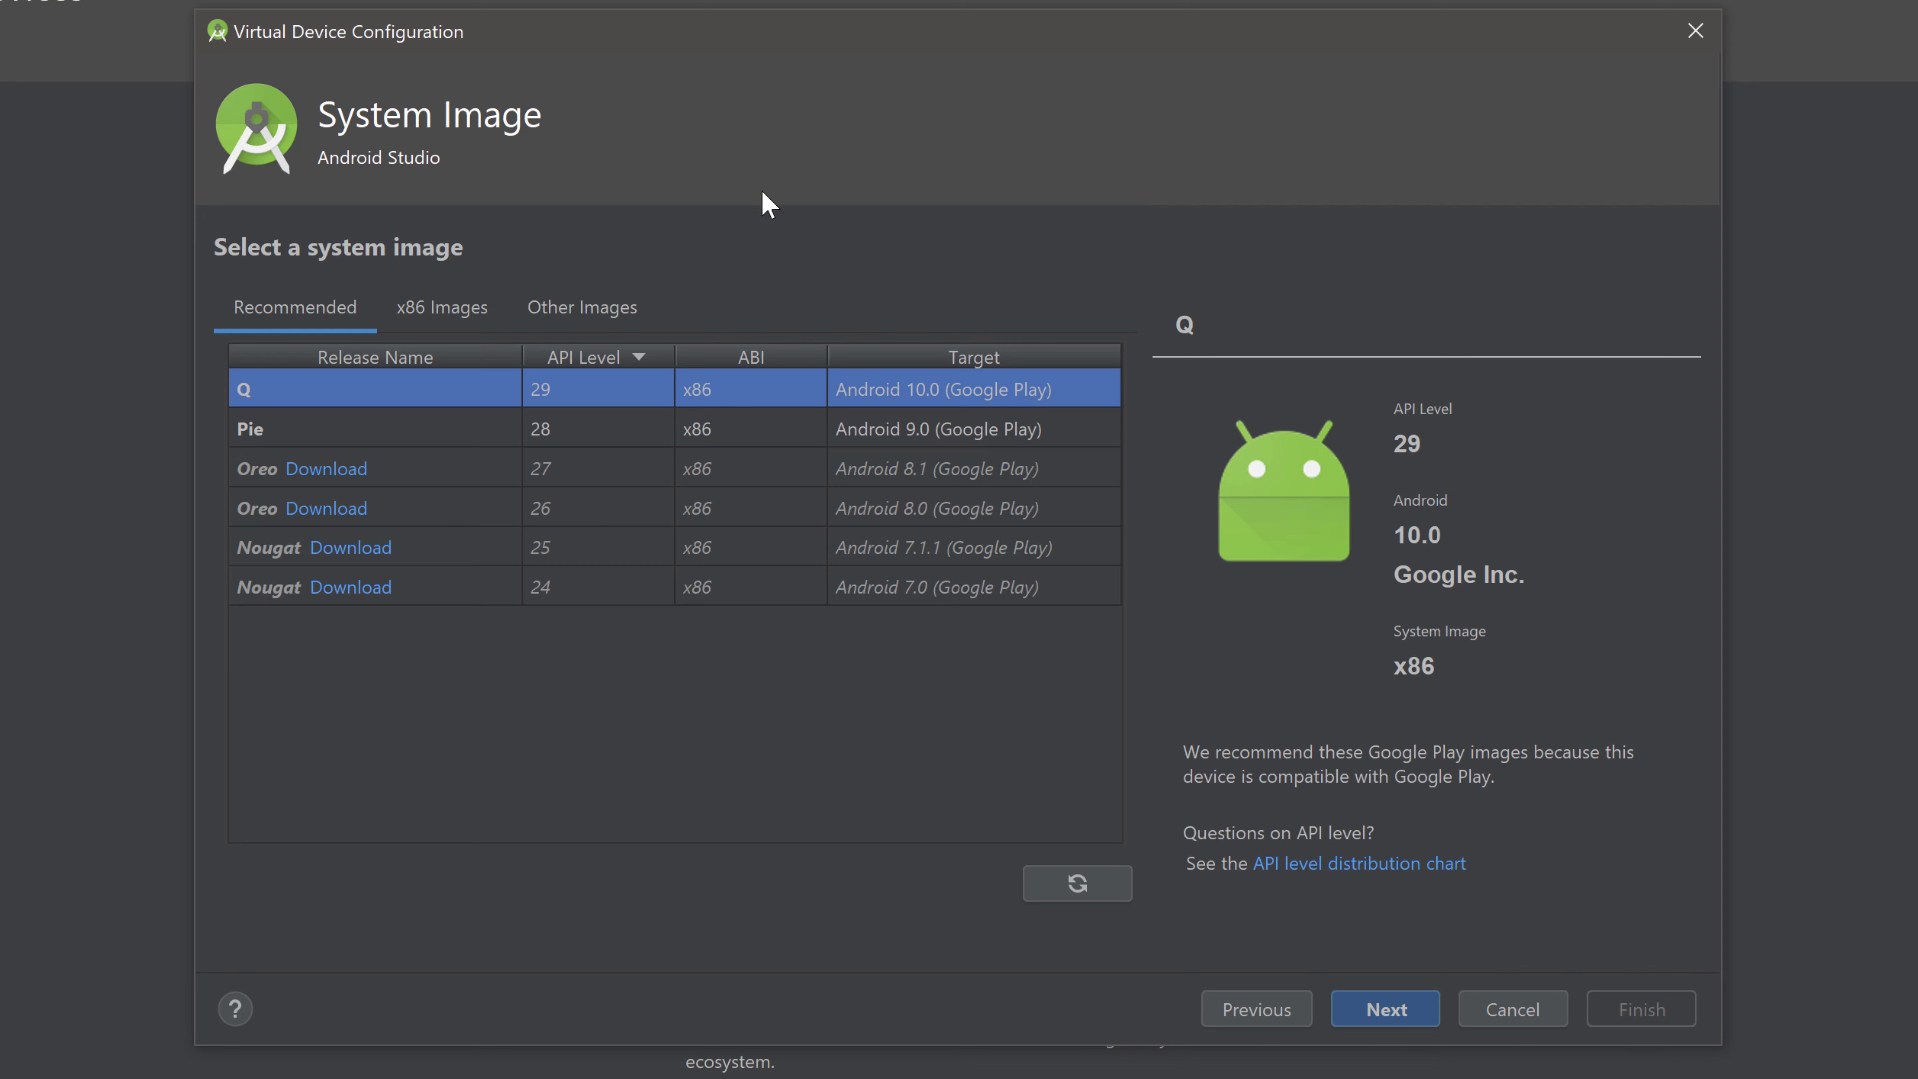
pyautogui.moveTo(1192, 212)
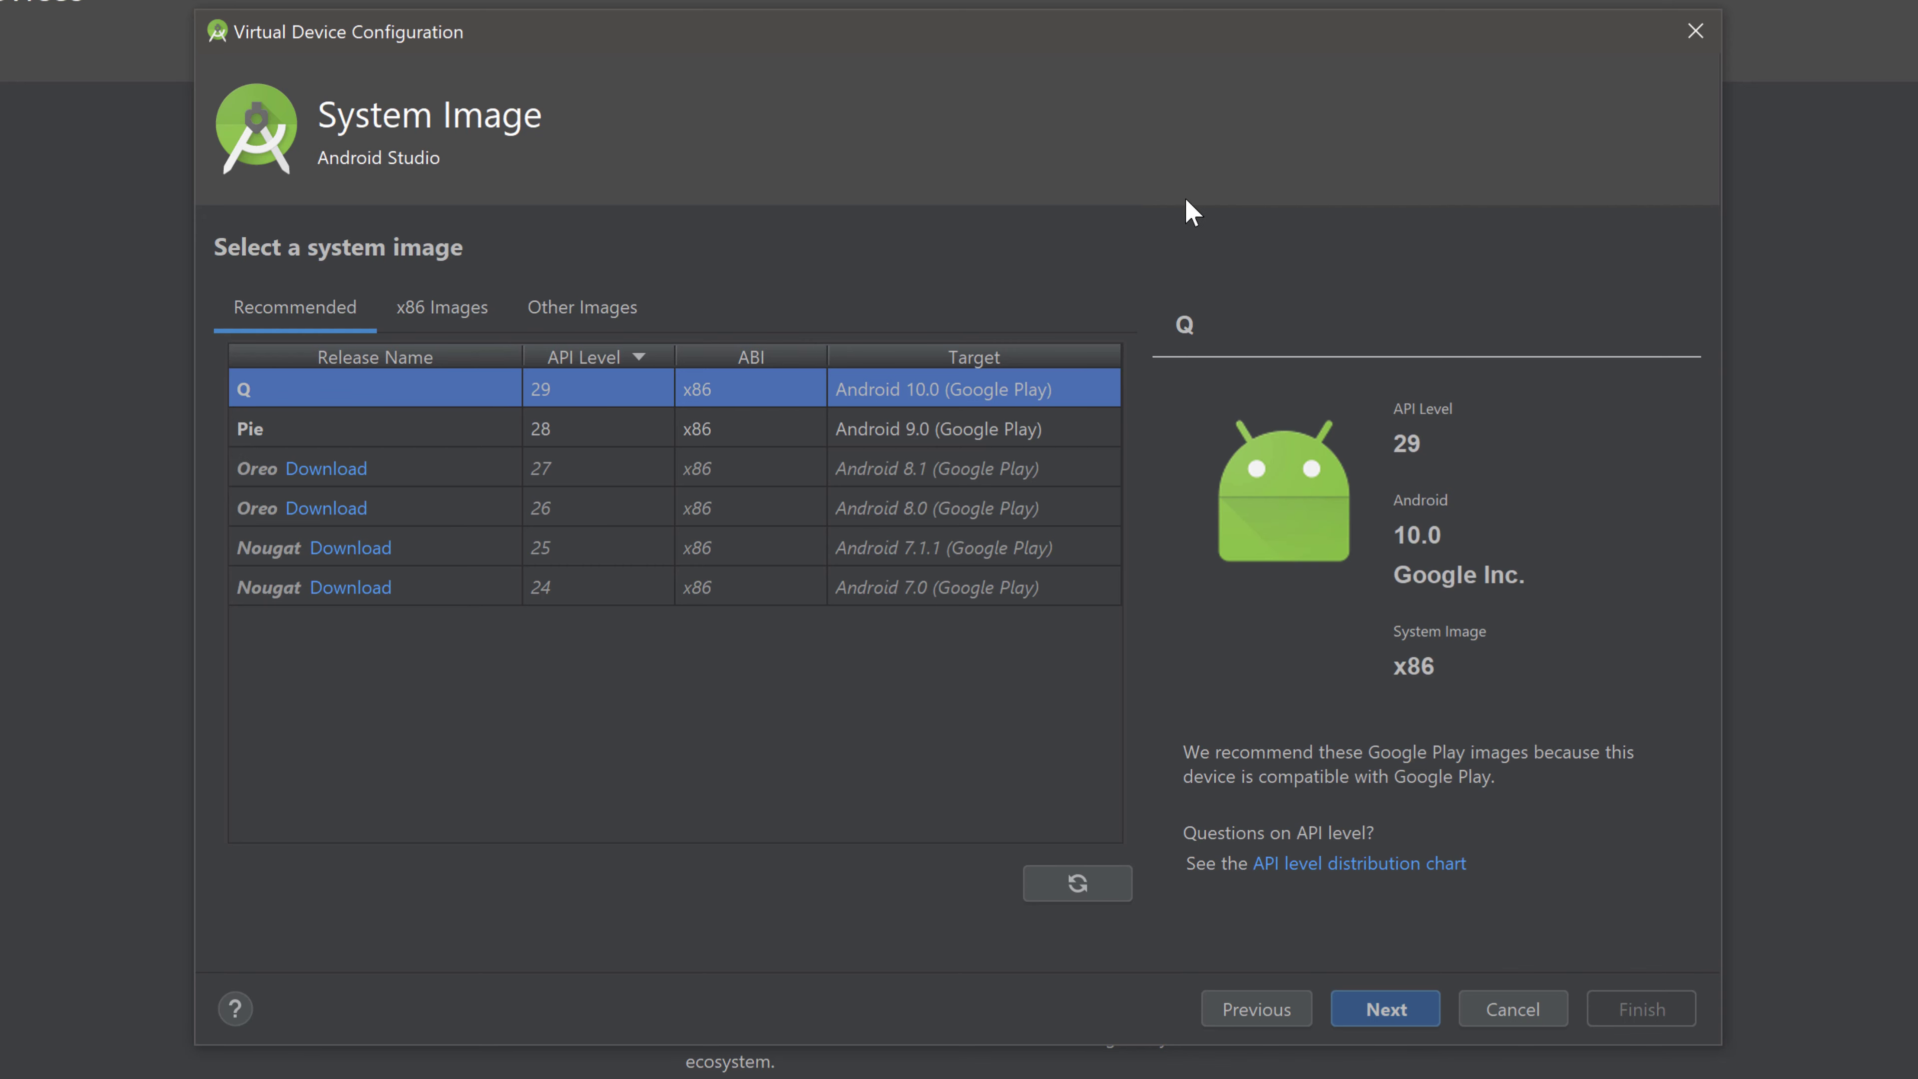
pyautogui.moveTo(268, 441)
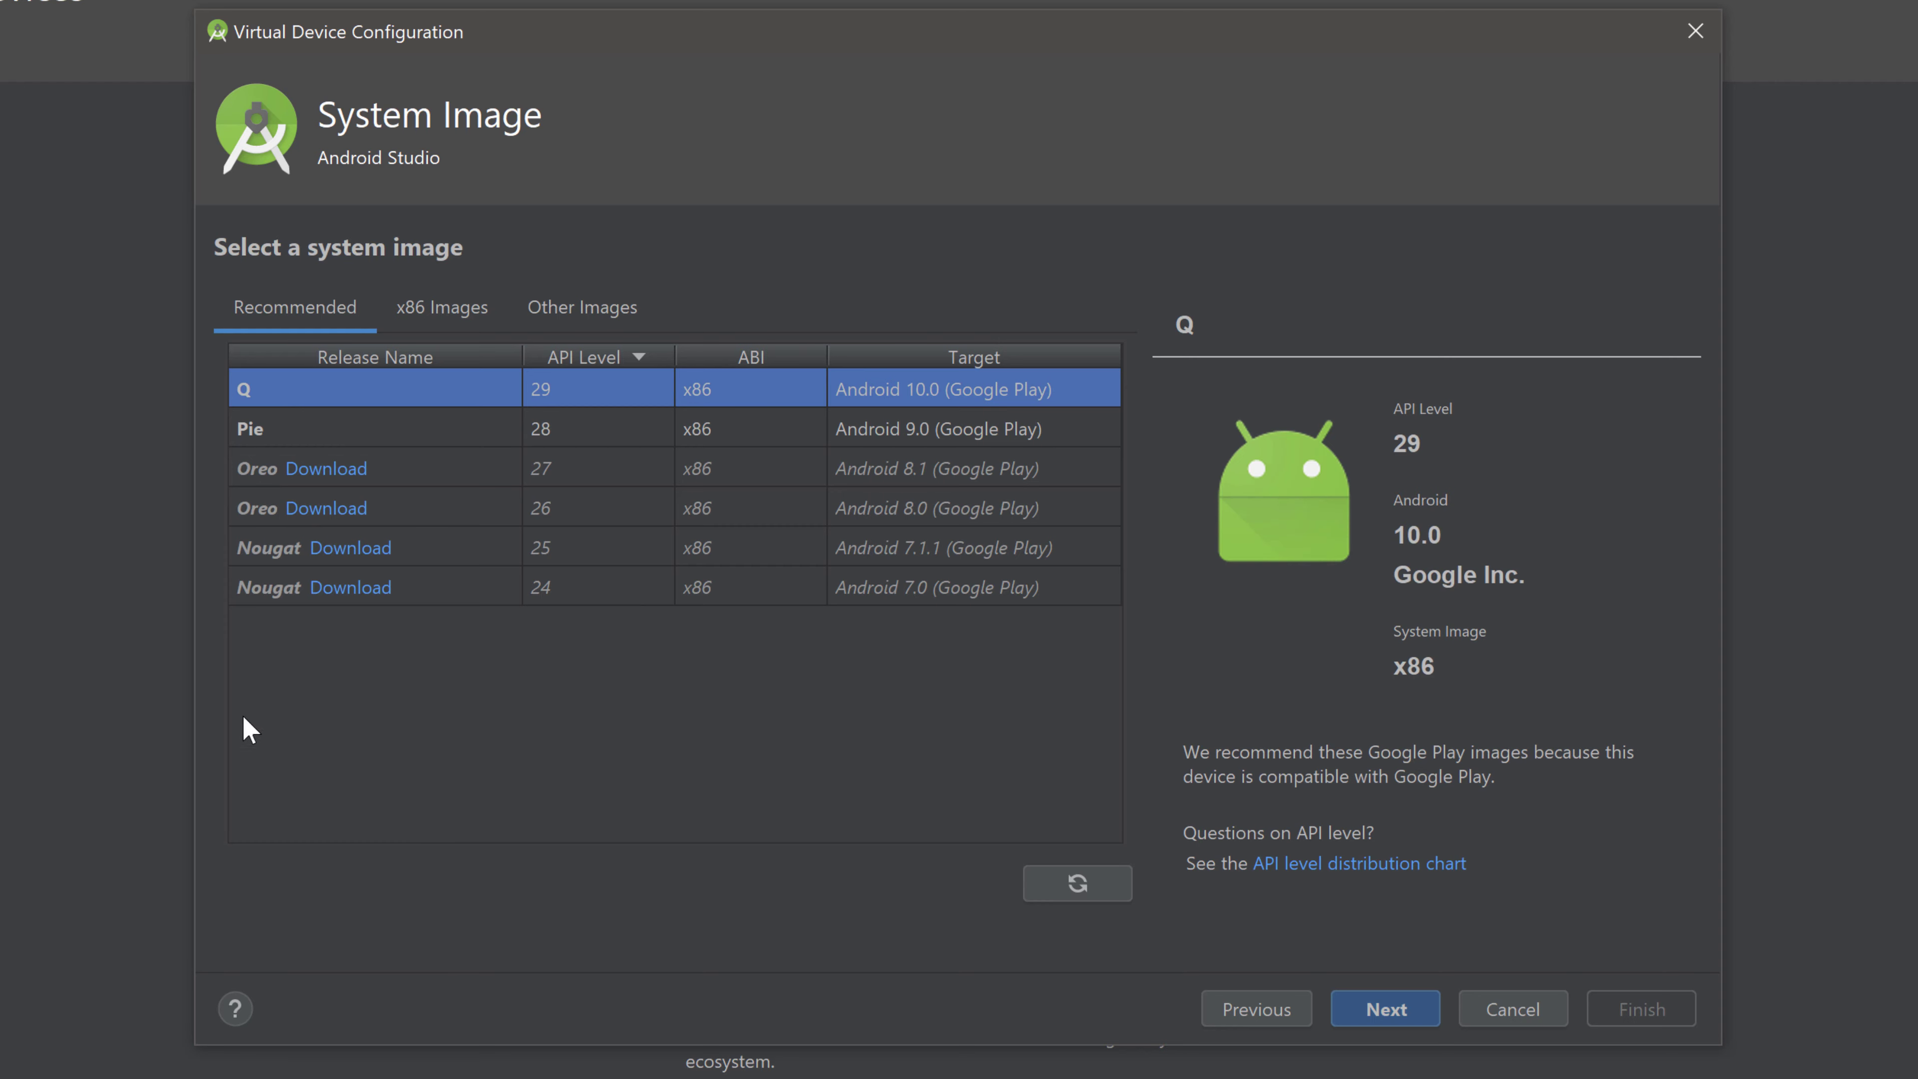
pyautogui.moveTo(628, 851)
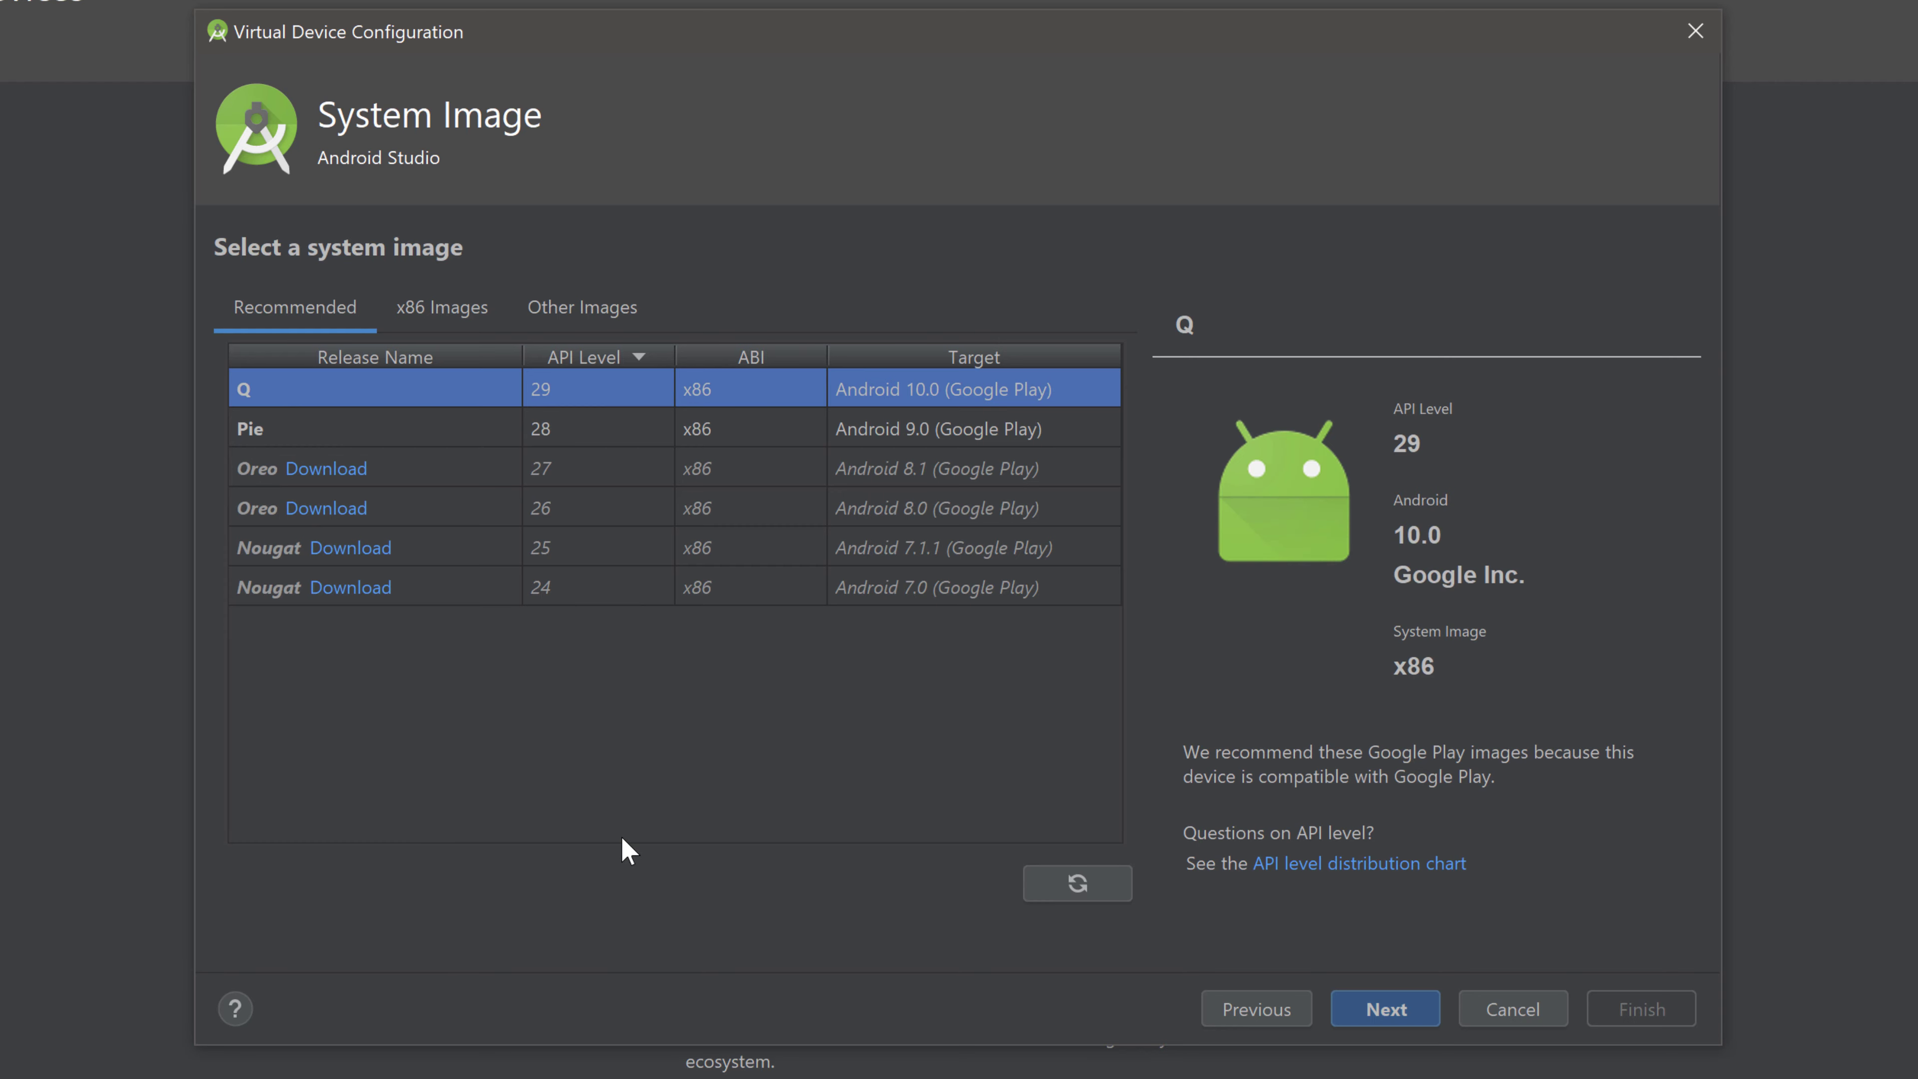
pyautogui.moveTo(507, 484)
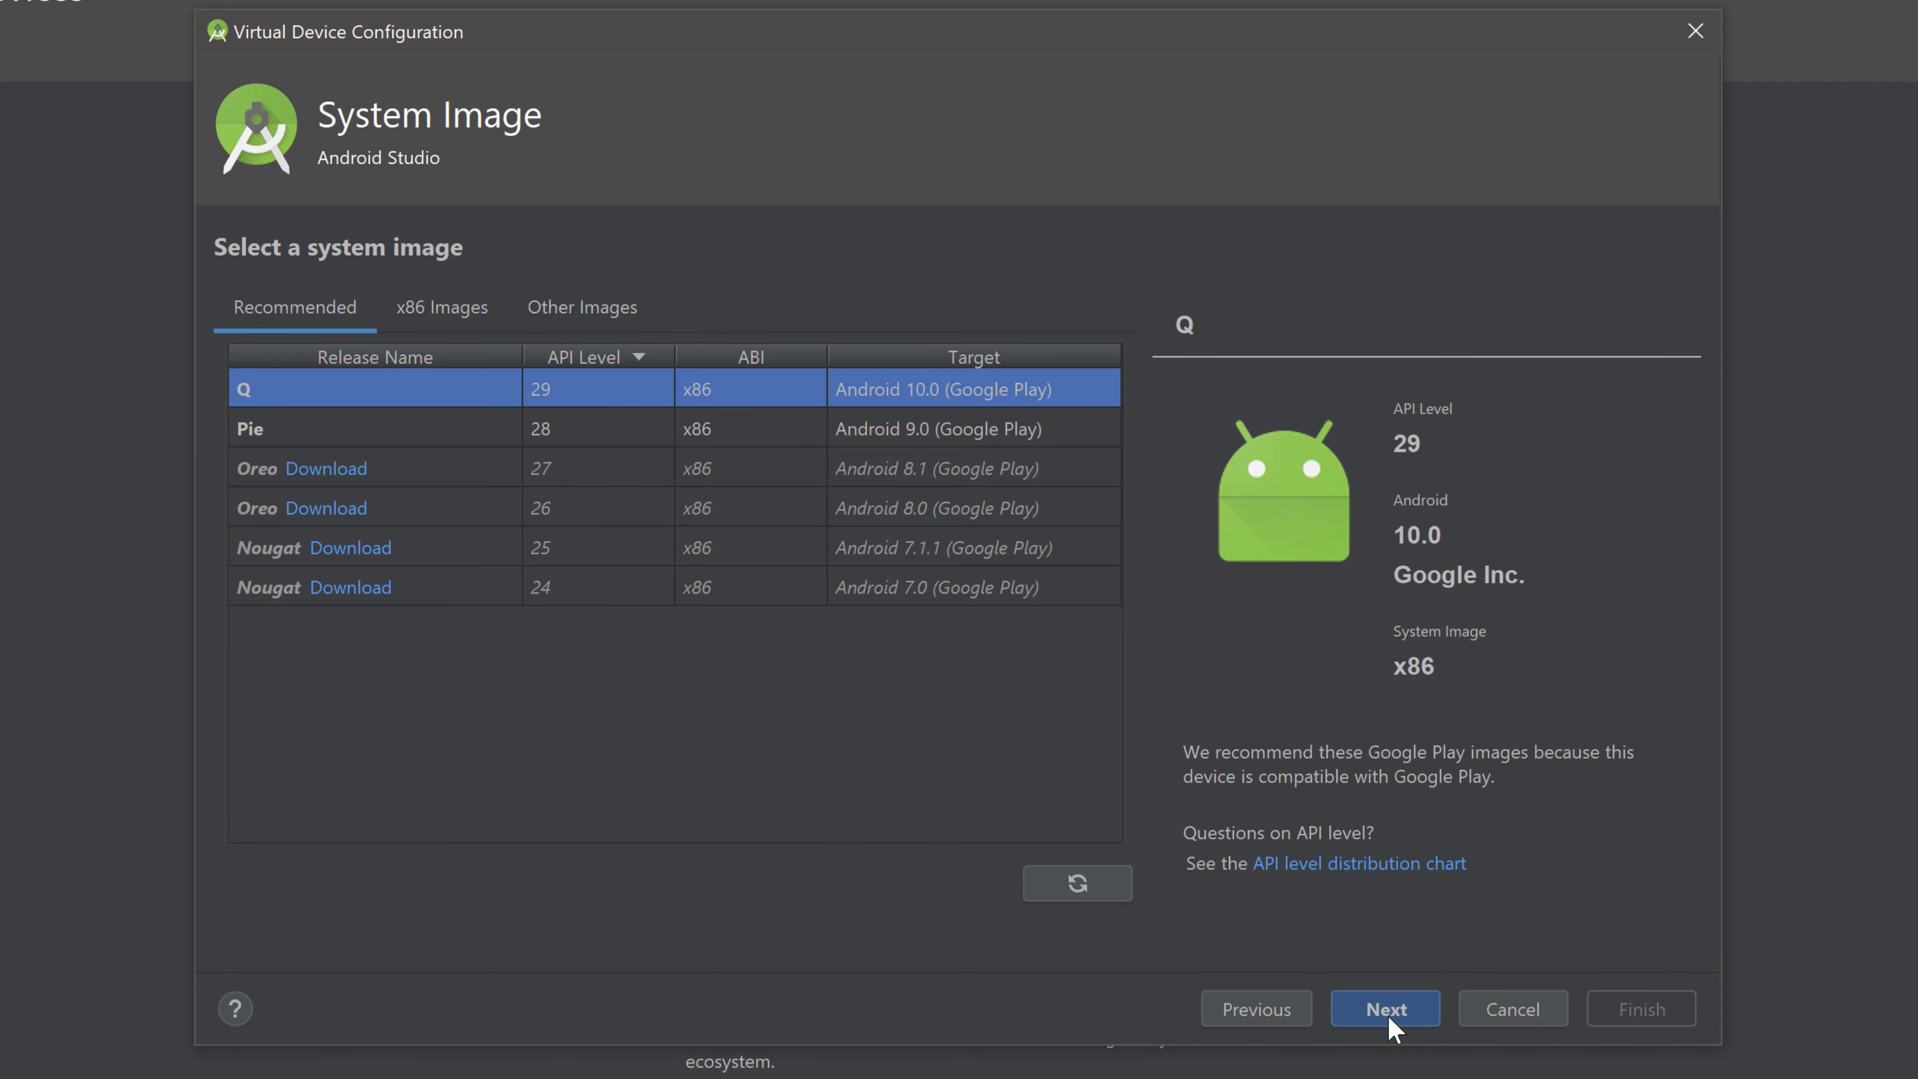
# Keep the Q API 29 image and set Pixel 2 API 29 to start in Portrait orientation.
pyautogui.click(1383, 1008)
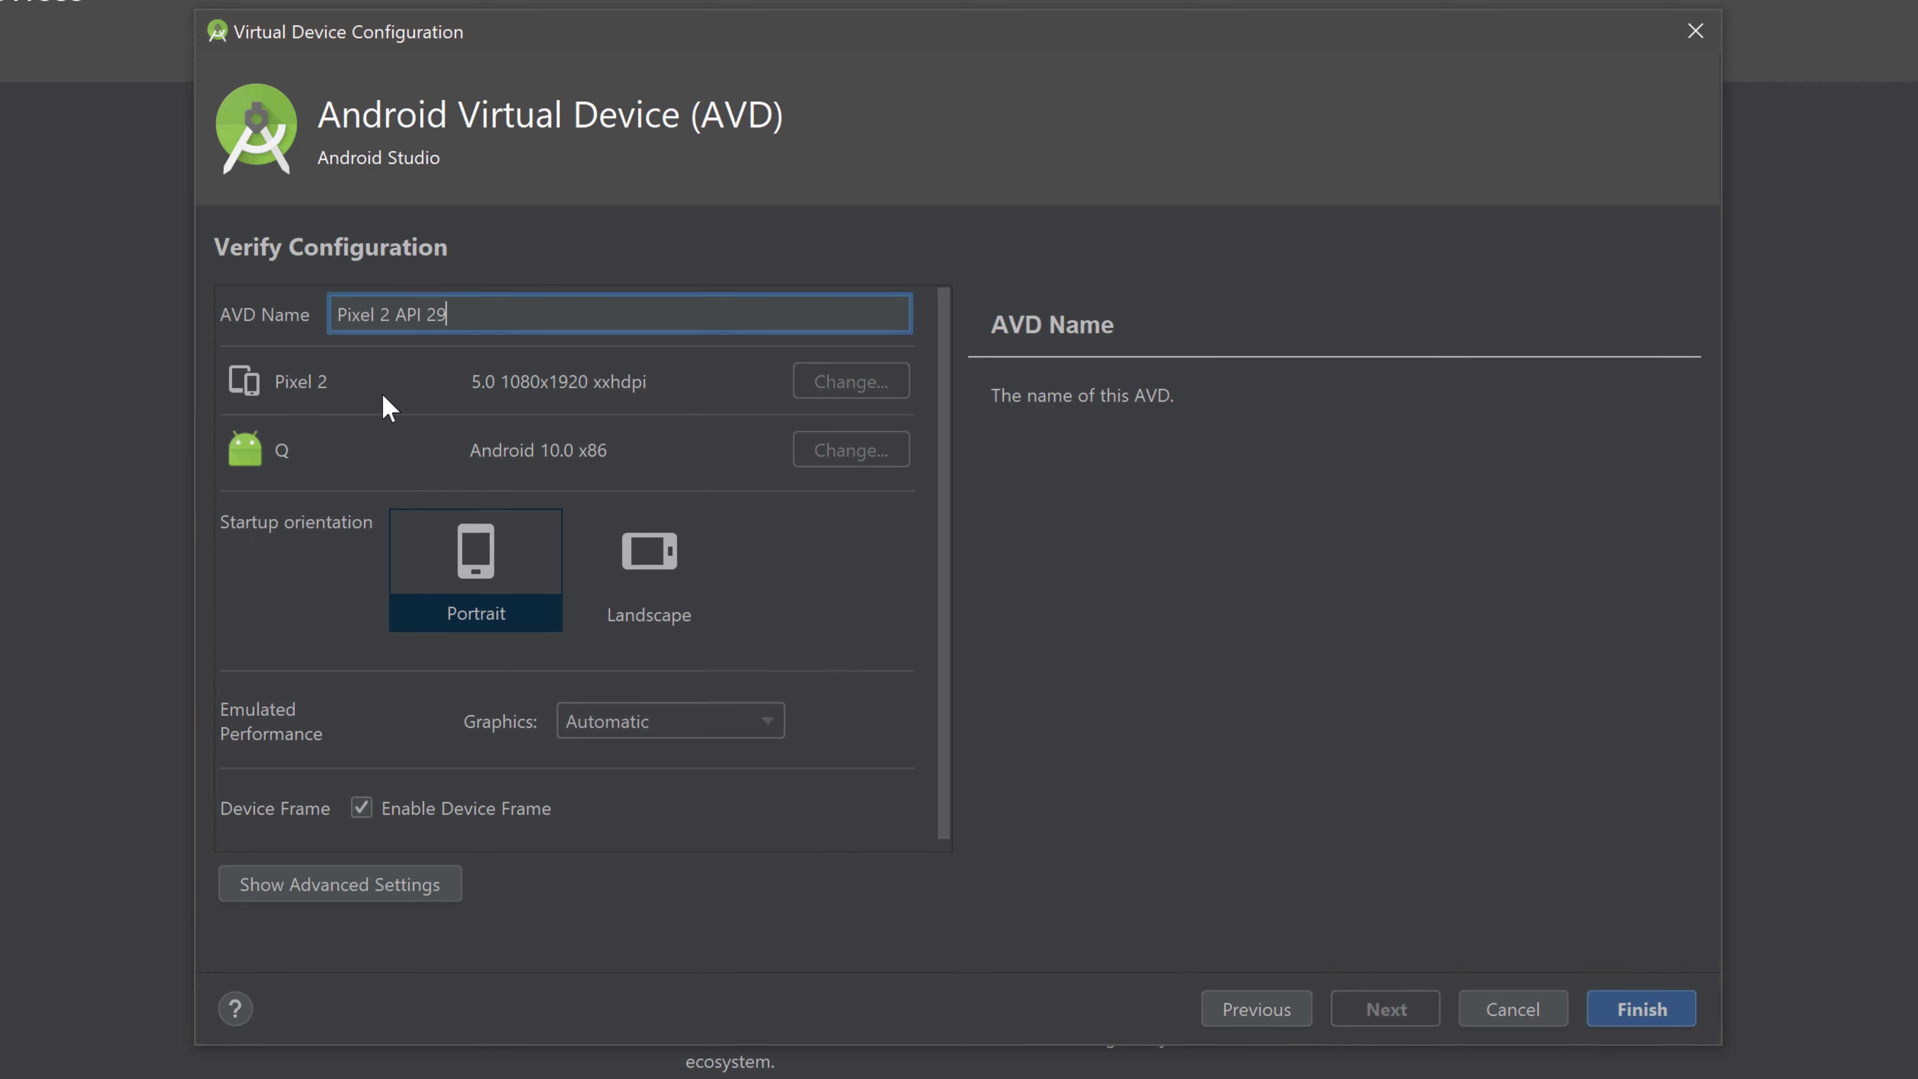
pyautogui.moveTo(296, 316)
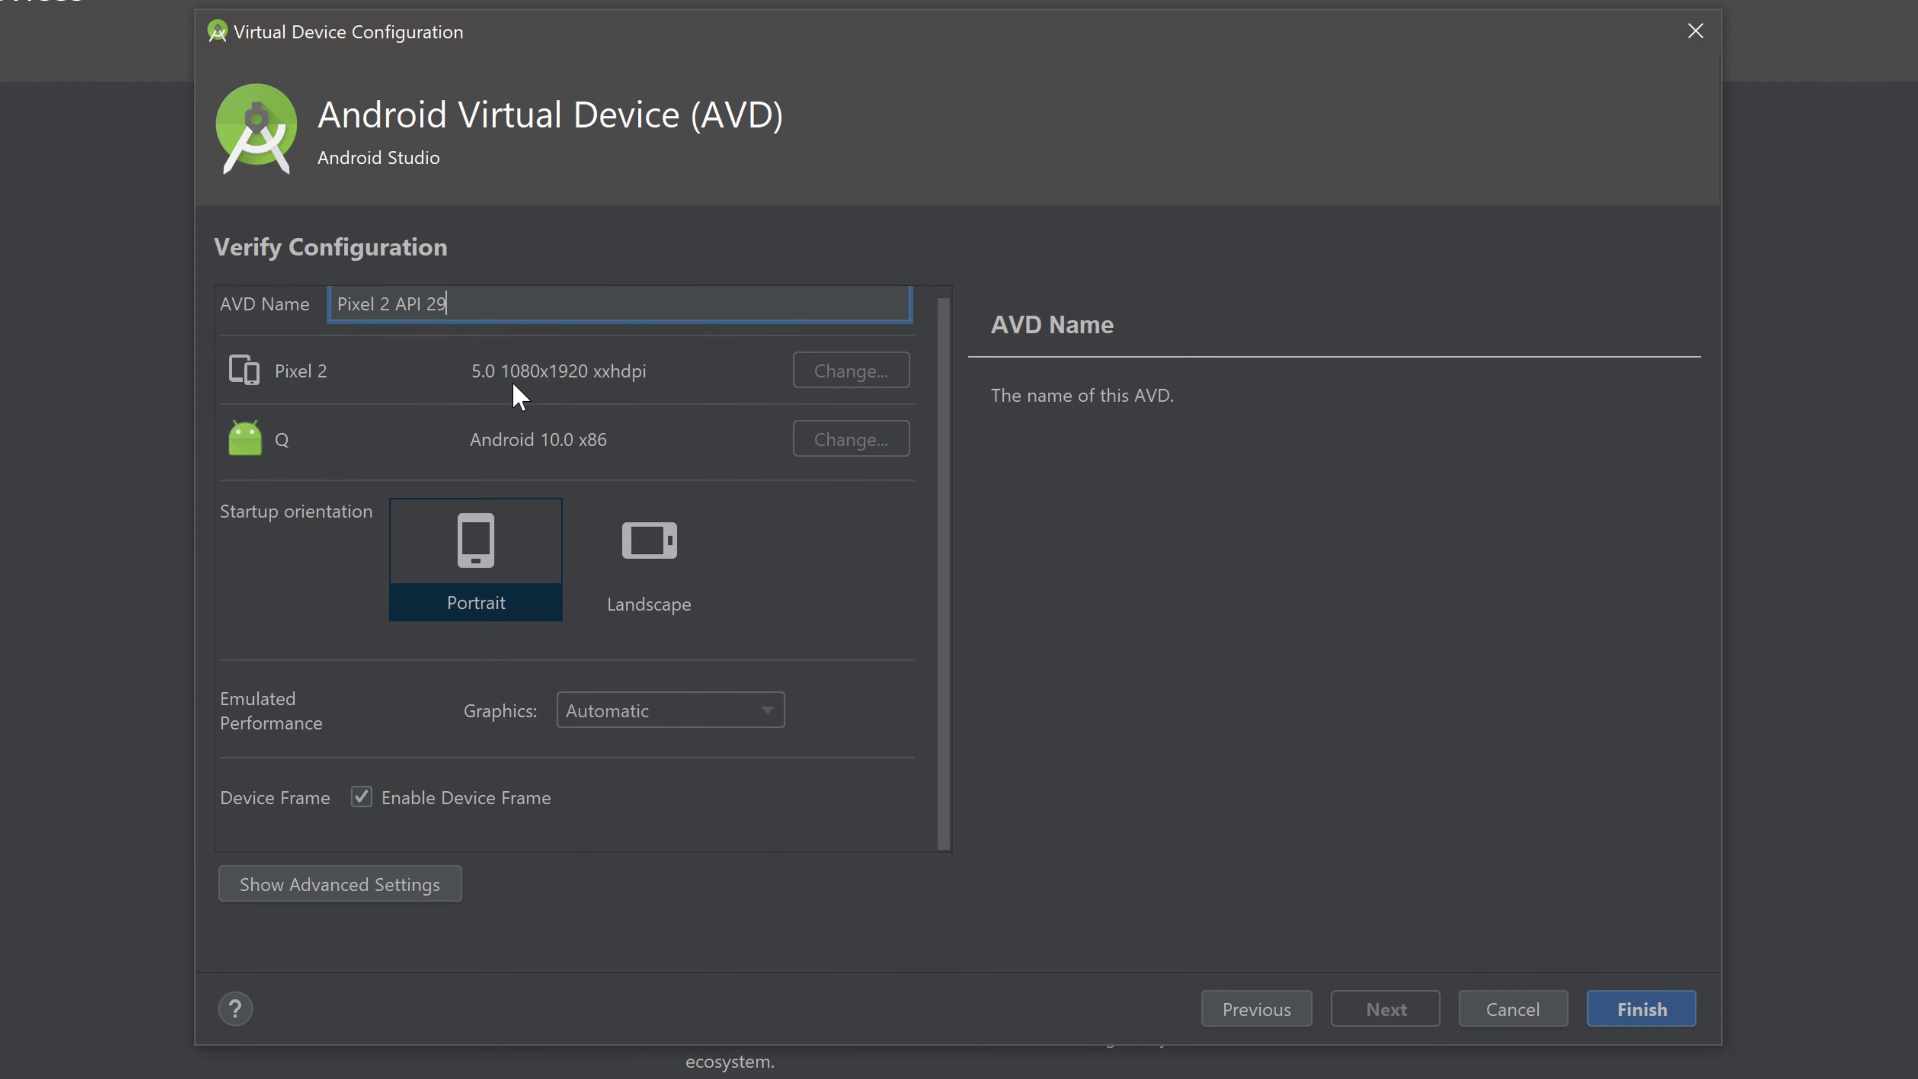
pyautogui.moveTo(434, 630)
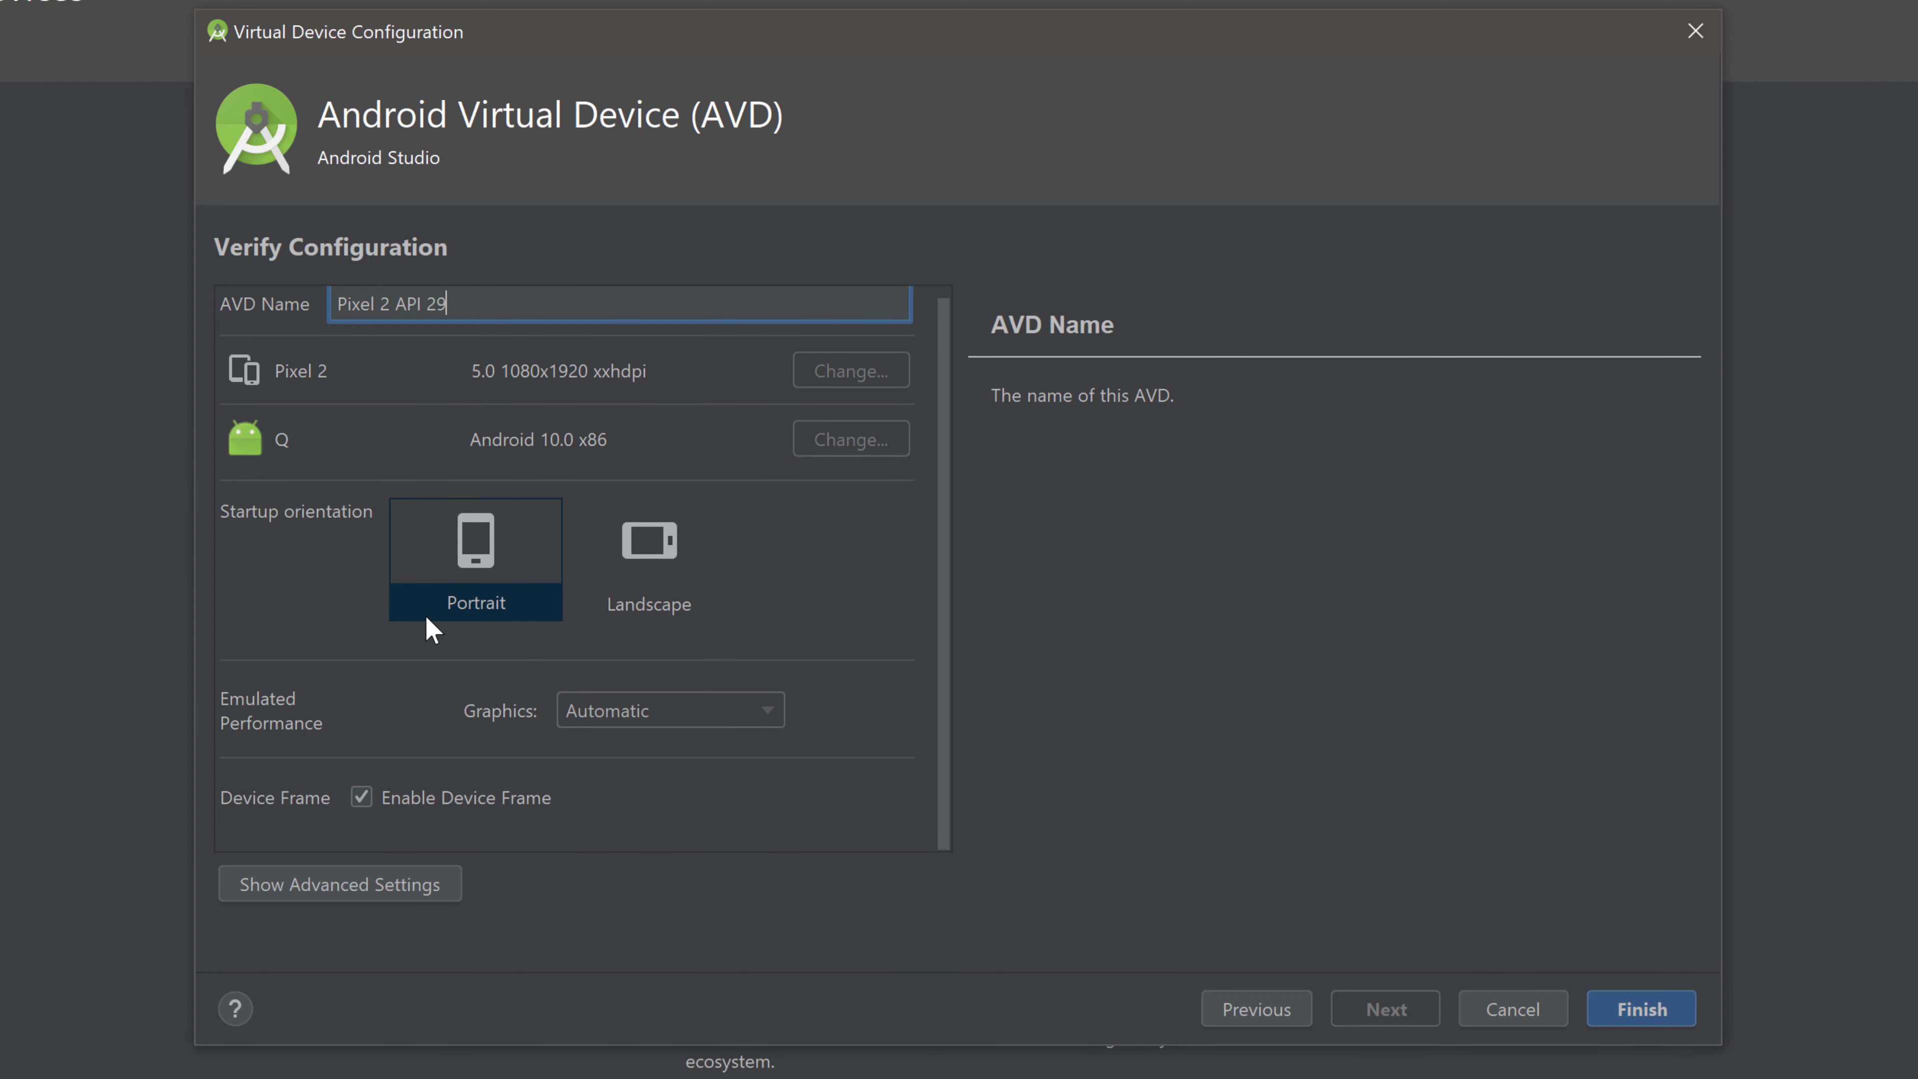
pyautogui.moveTo(792, 592)
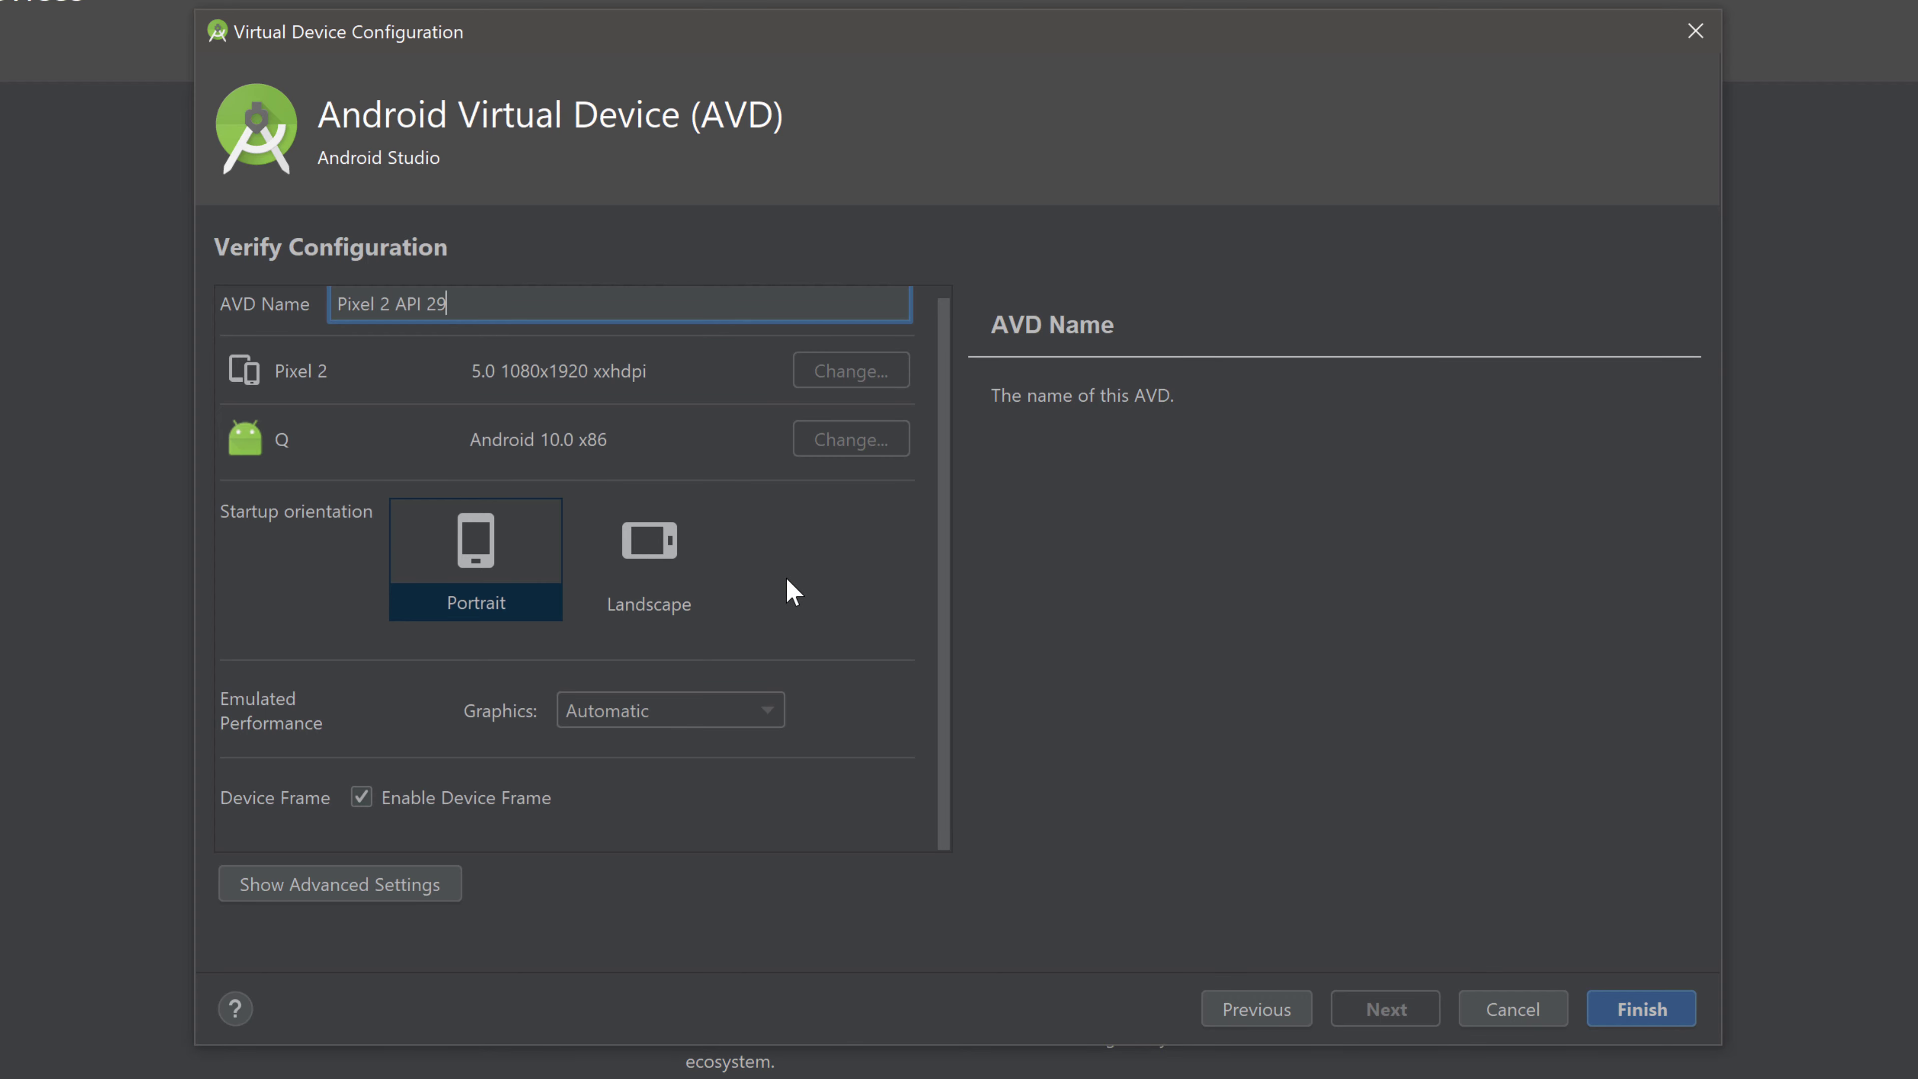
pyautogui.moveTo(206, 545)
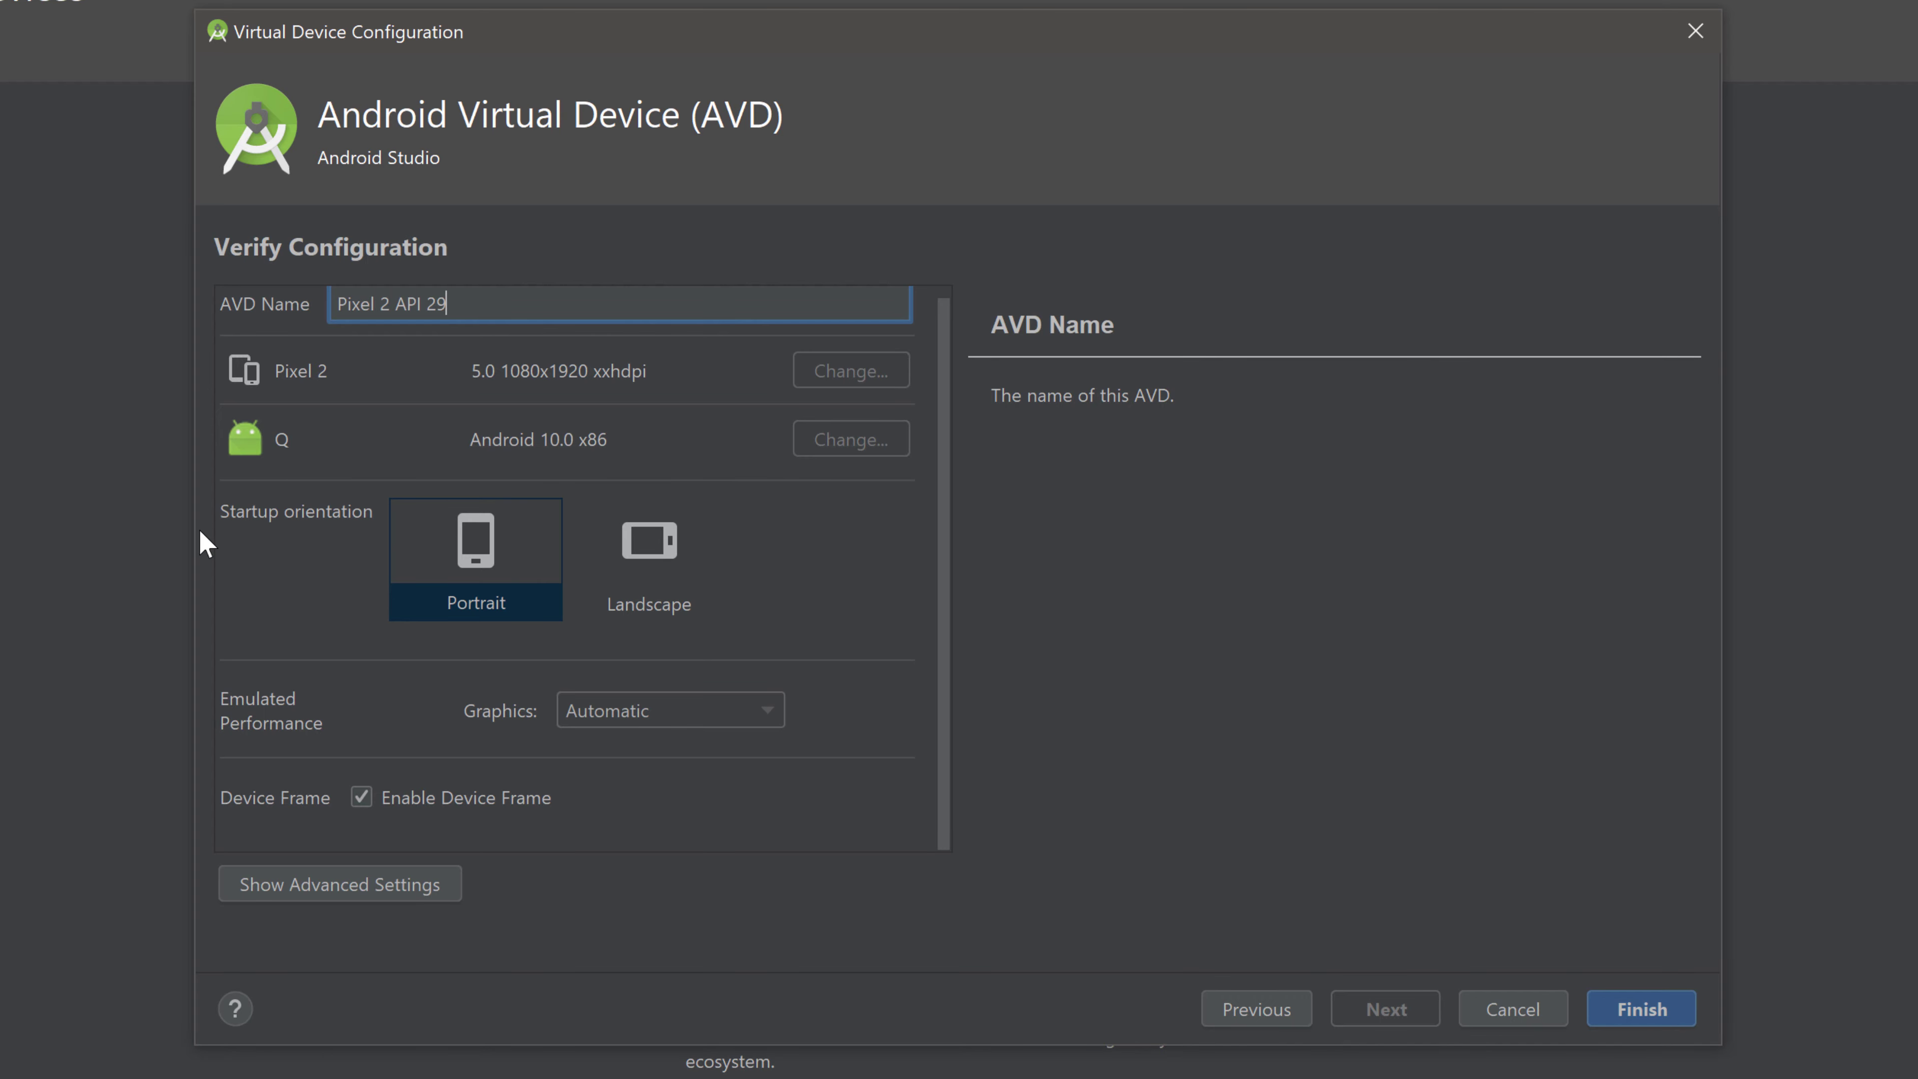
pyautogui.moveTo(299, 578)
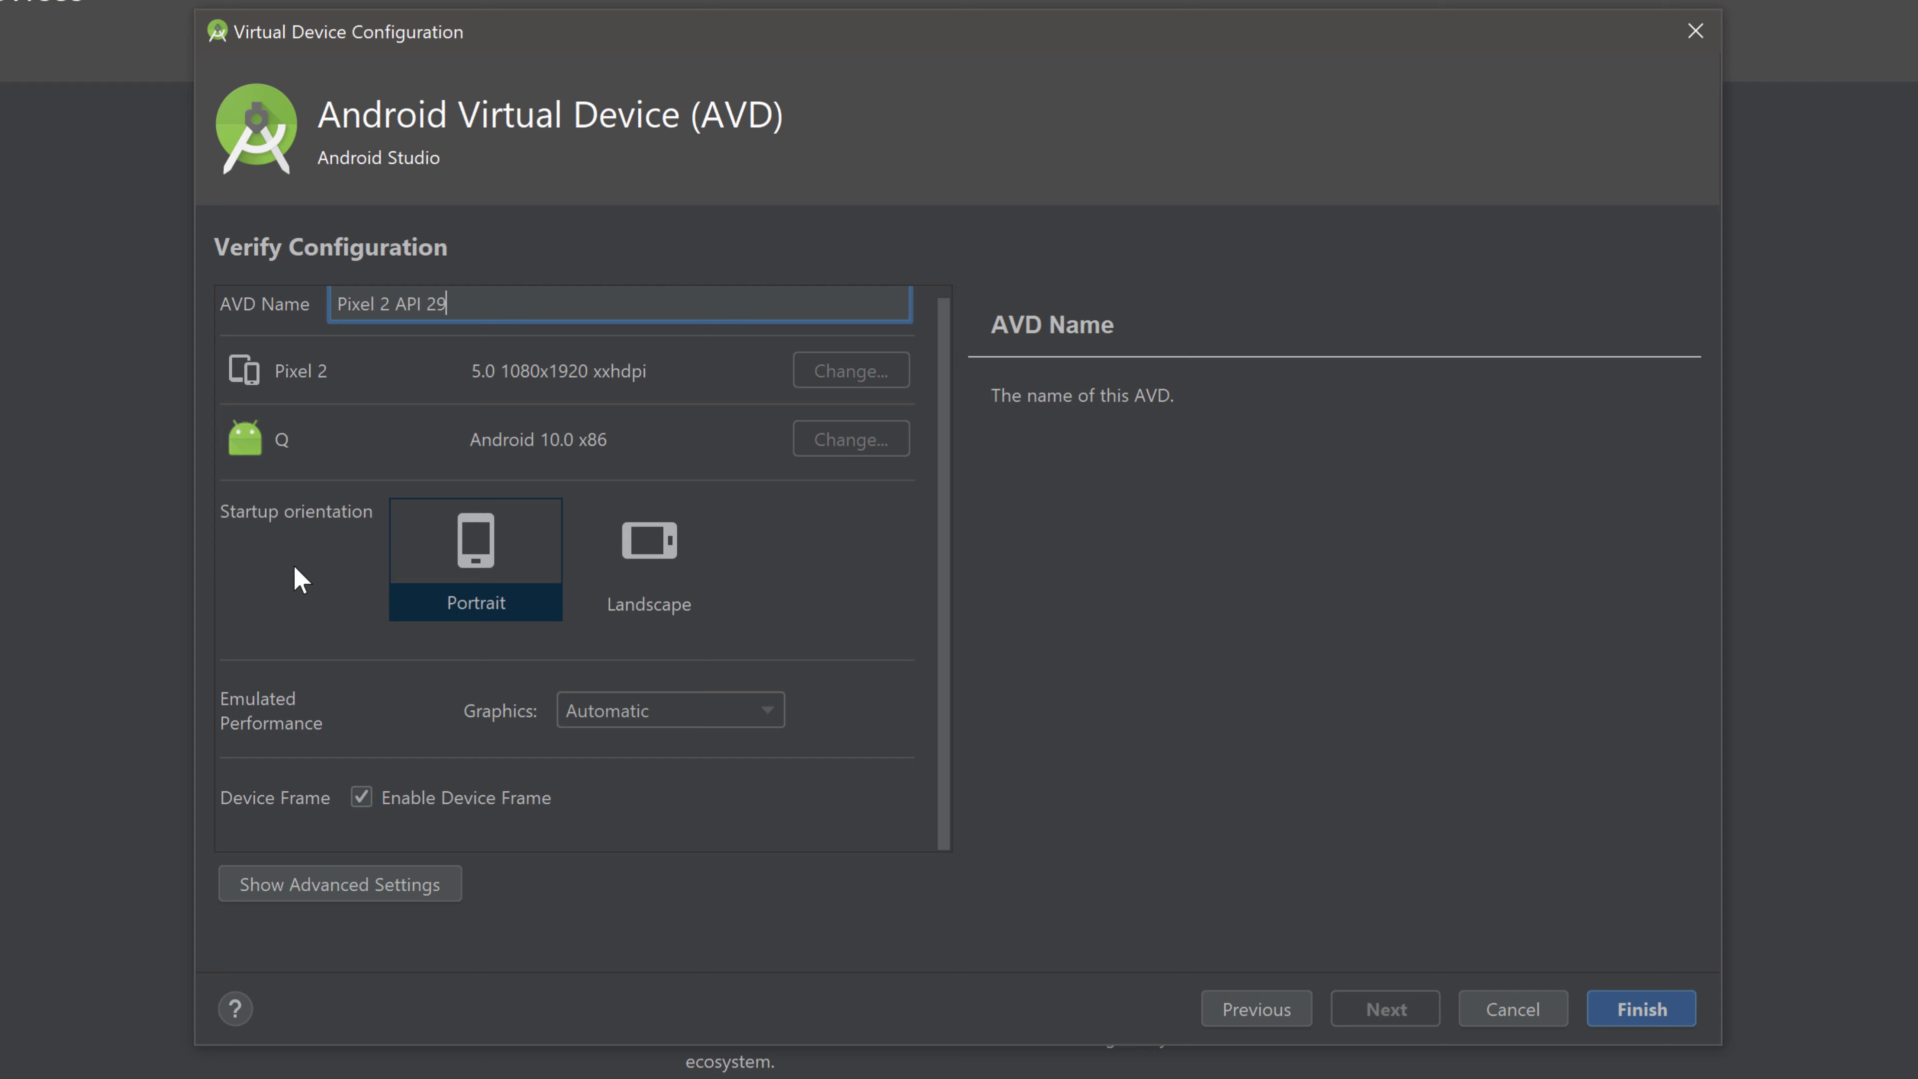
pyautogui.moveTo(462, 558)
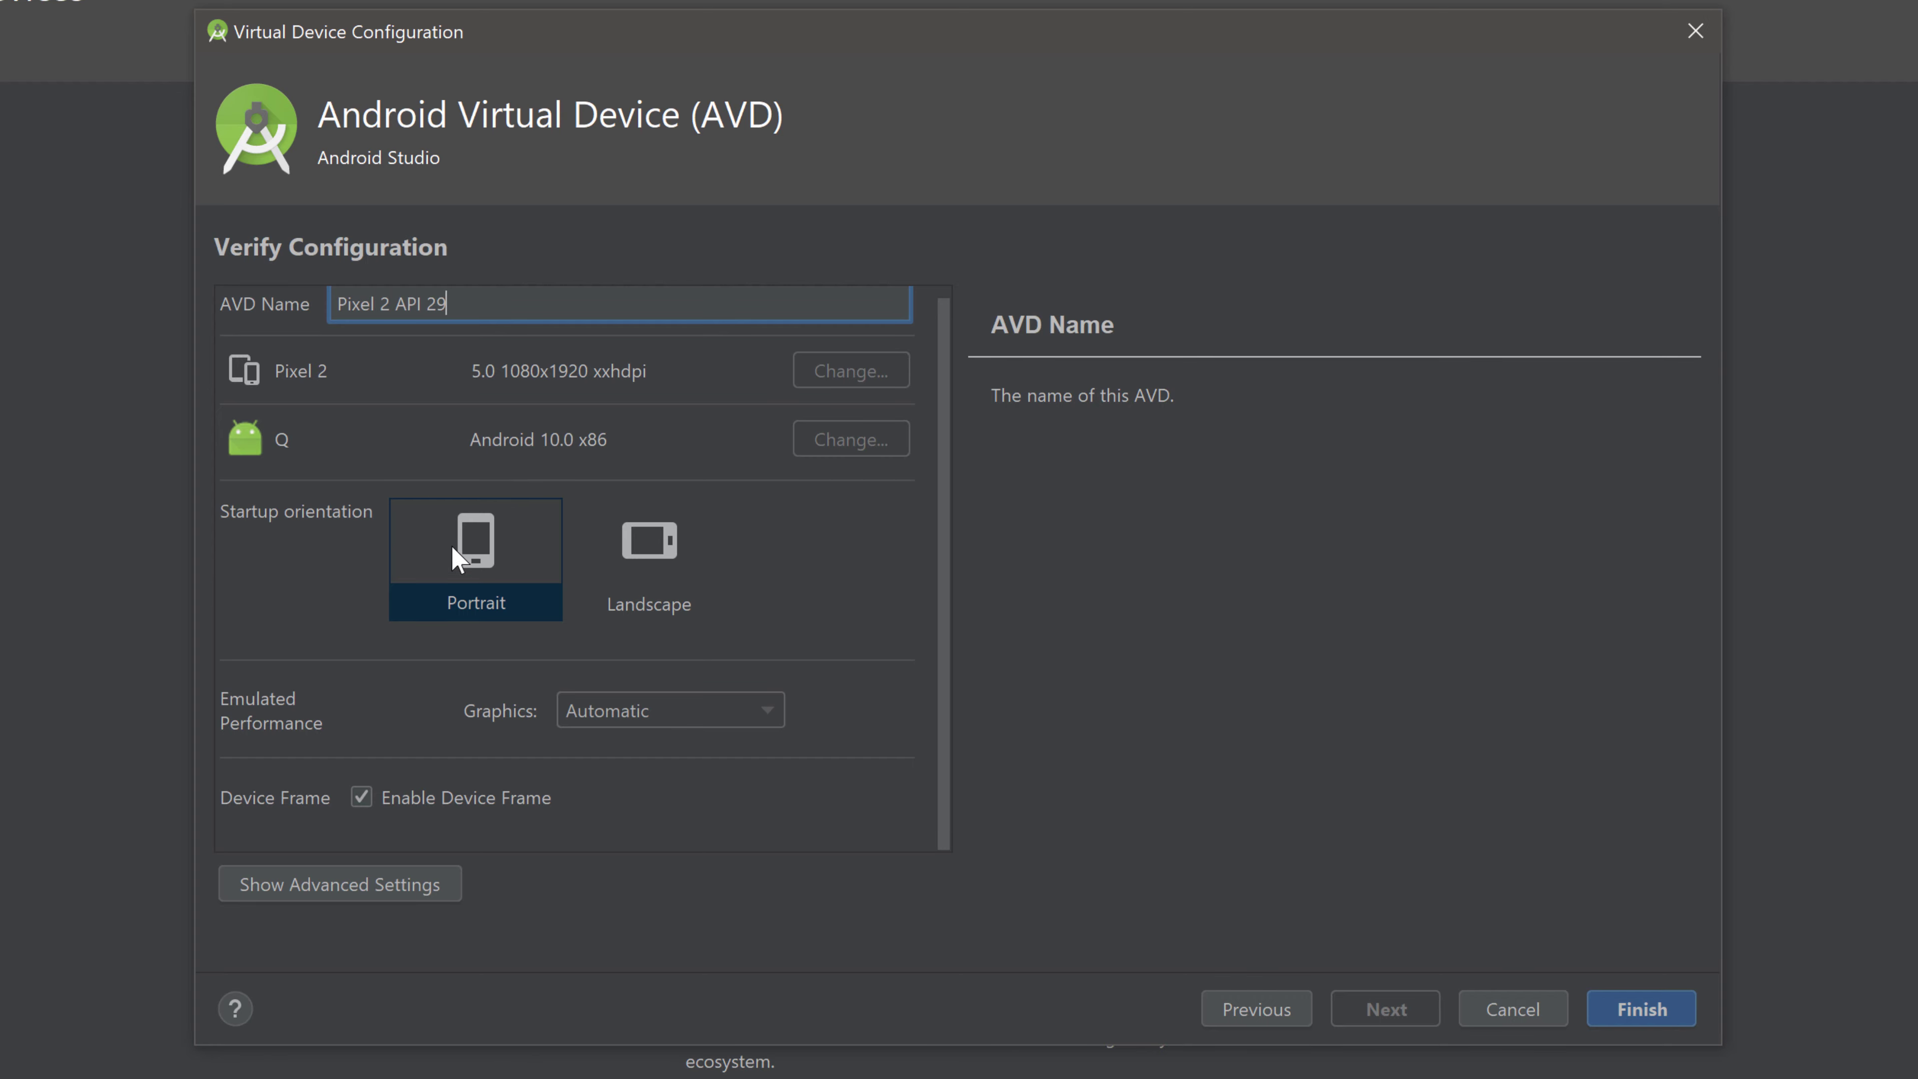
pyautogui.click(475, 540)
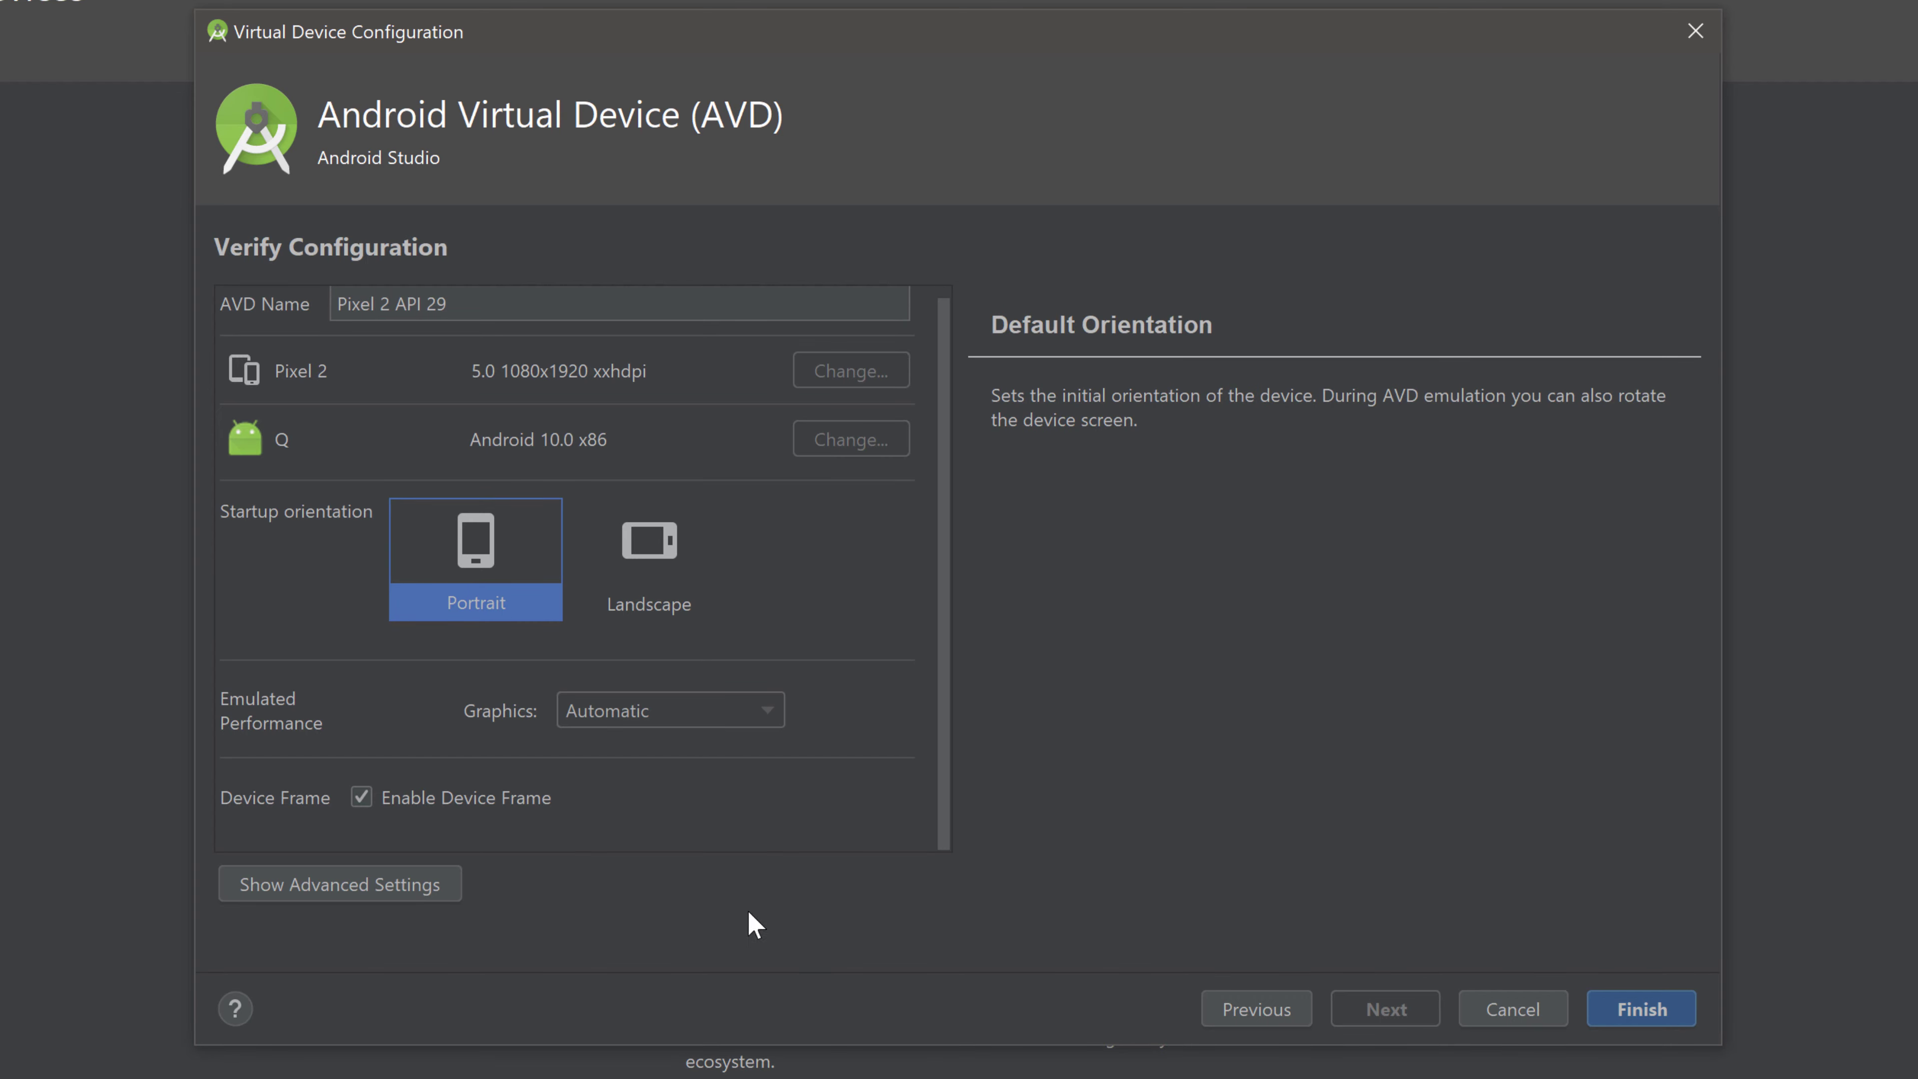
pyautogui.moveTo(284, 905)
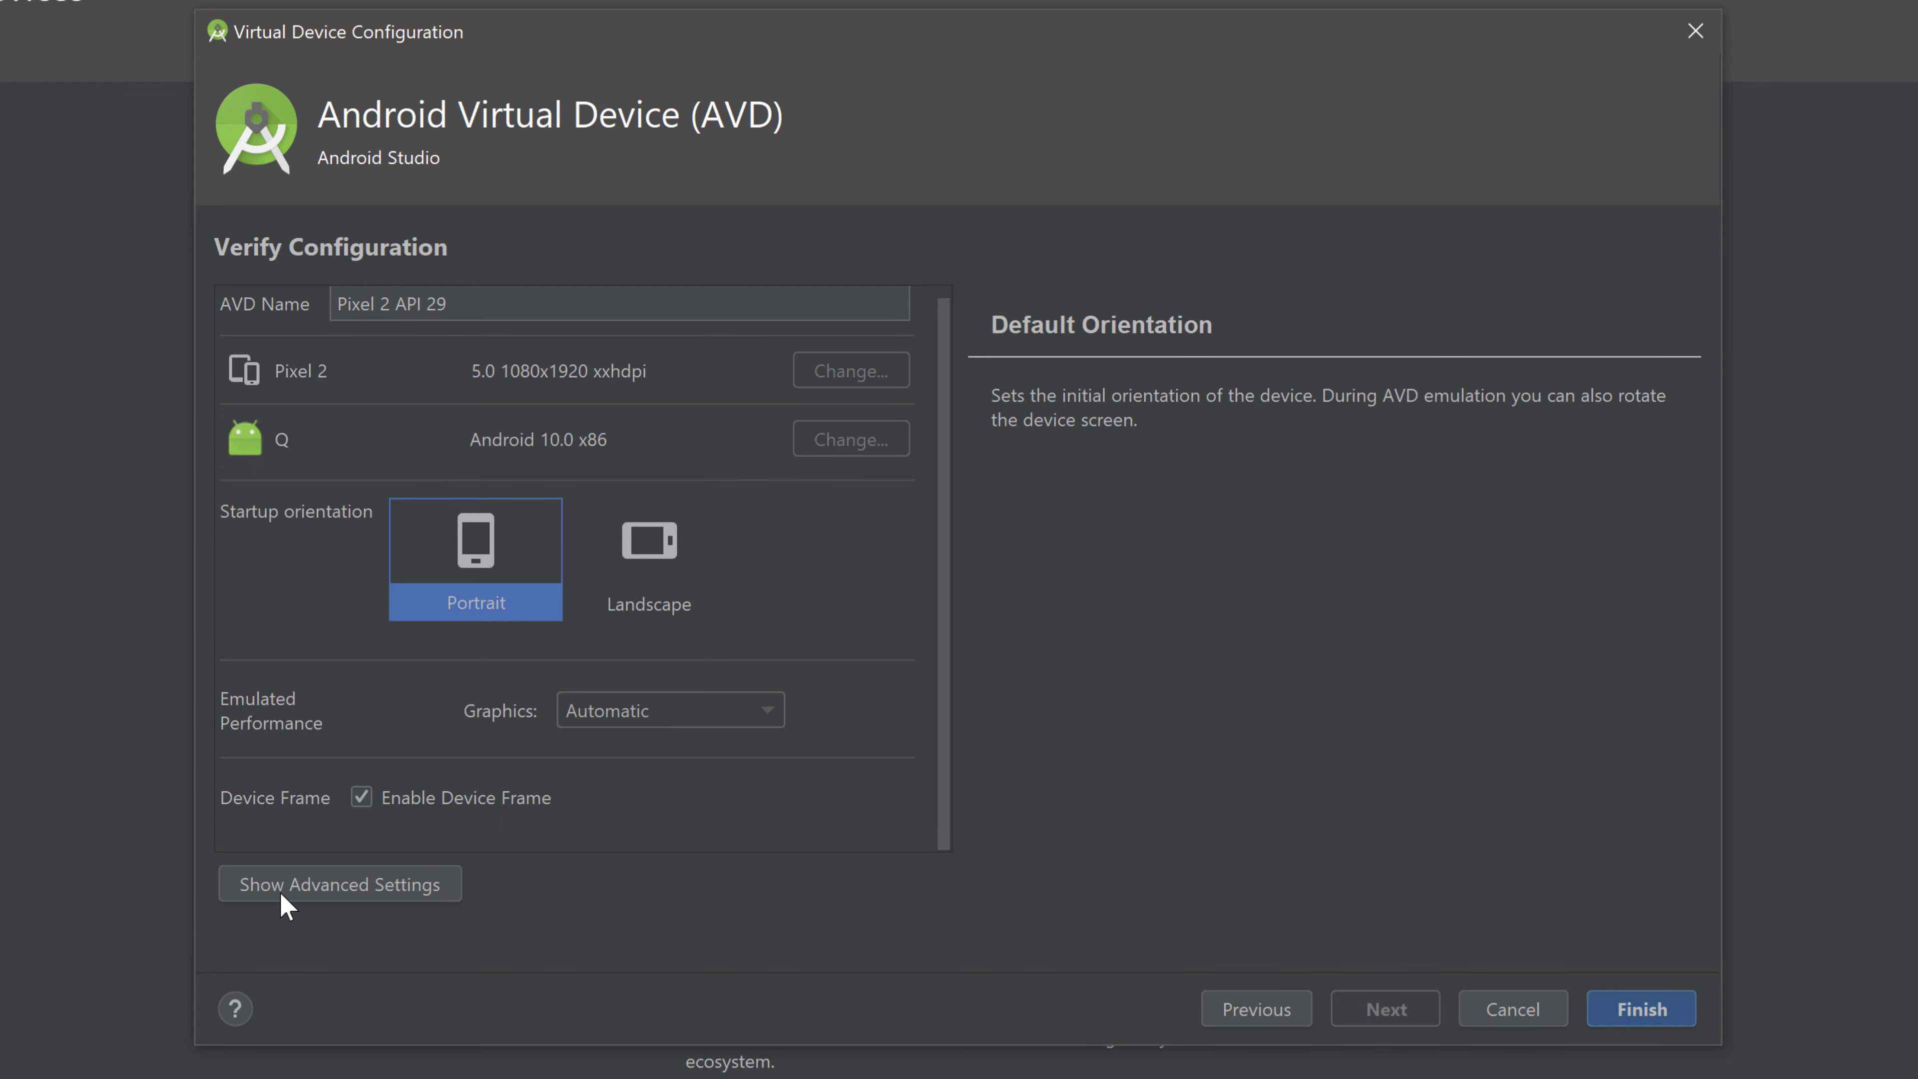
# Show Advanced Settings and raise Internal Storage from 2048 MB to 10000 MB.
pyautogui.click(338, 883)
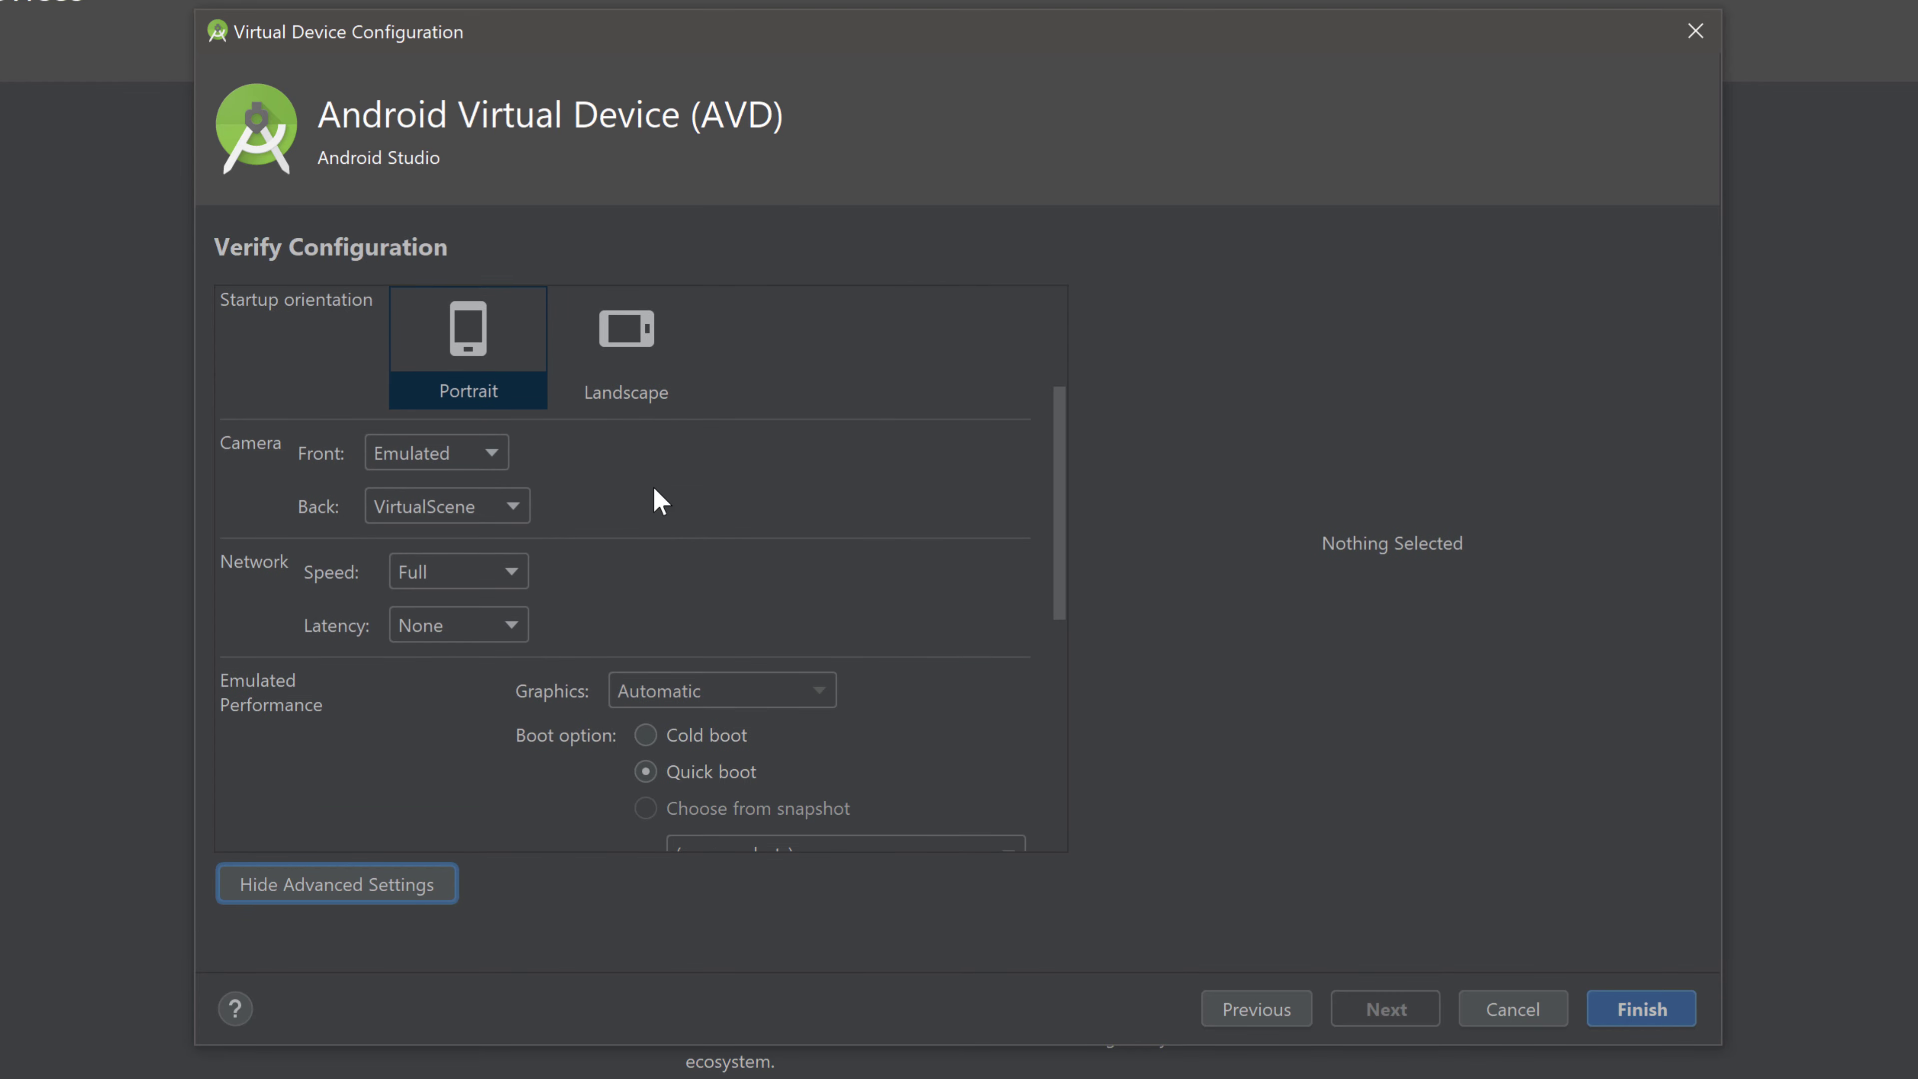
pyautogui.scroll(-3)
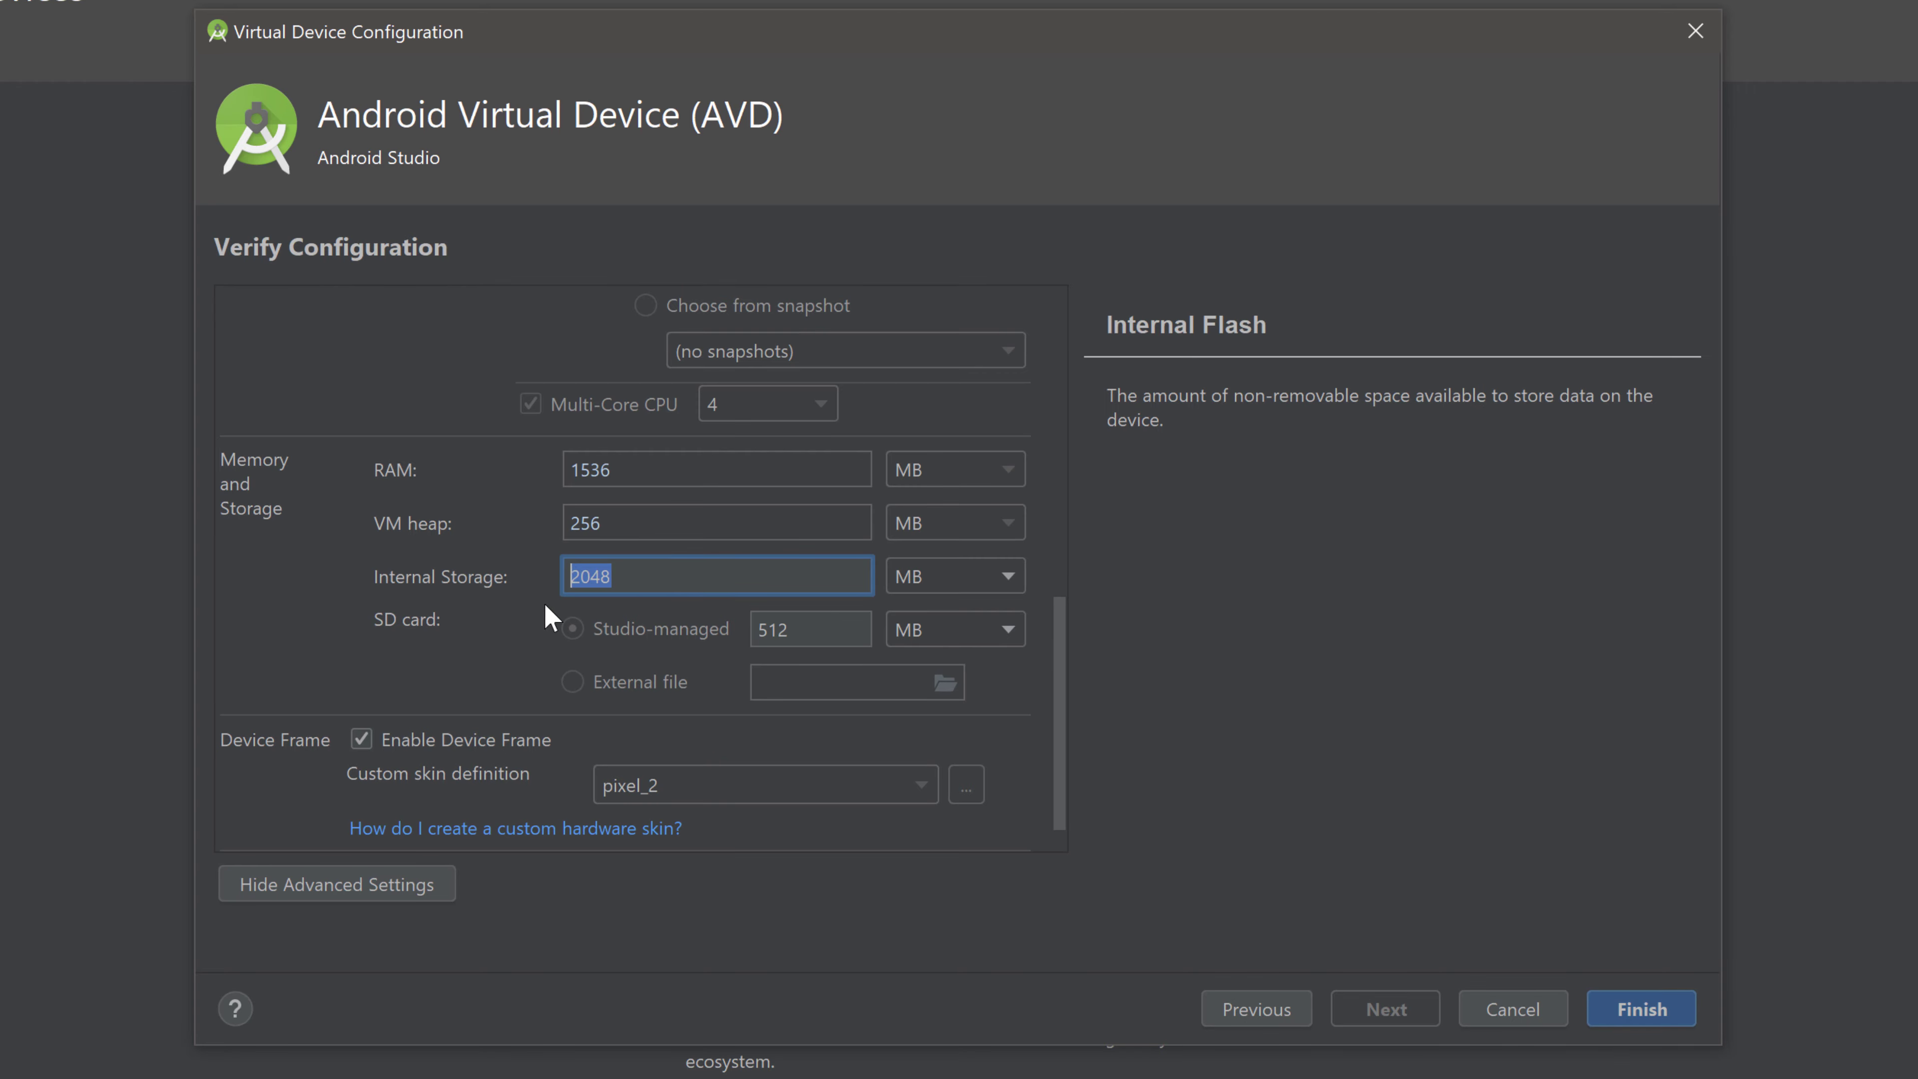
pyautogui.write('10')
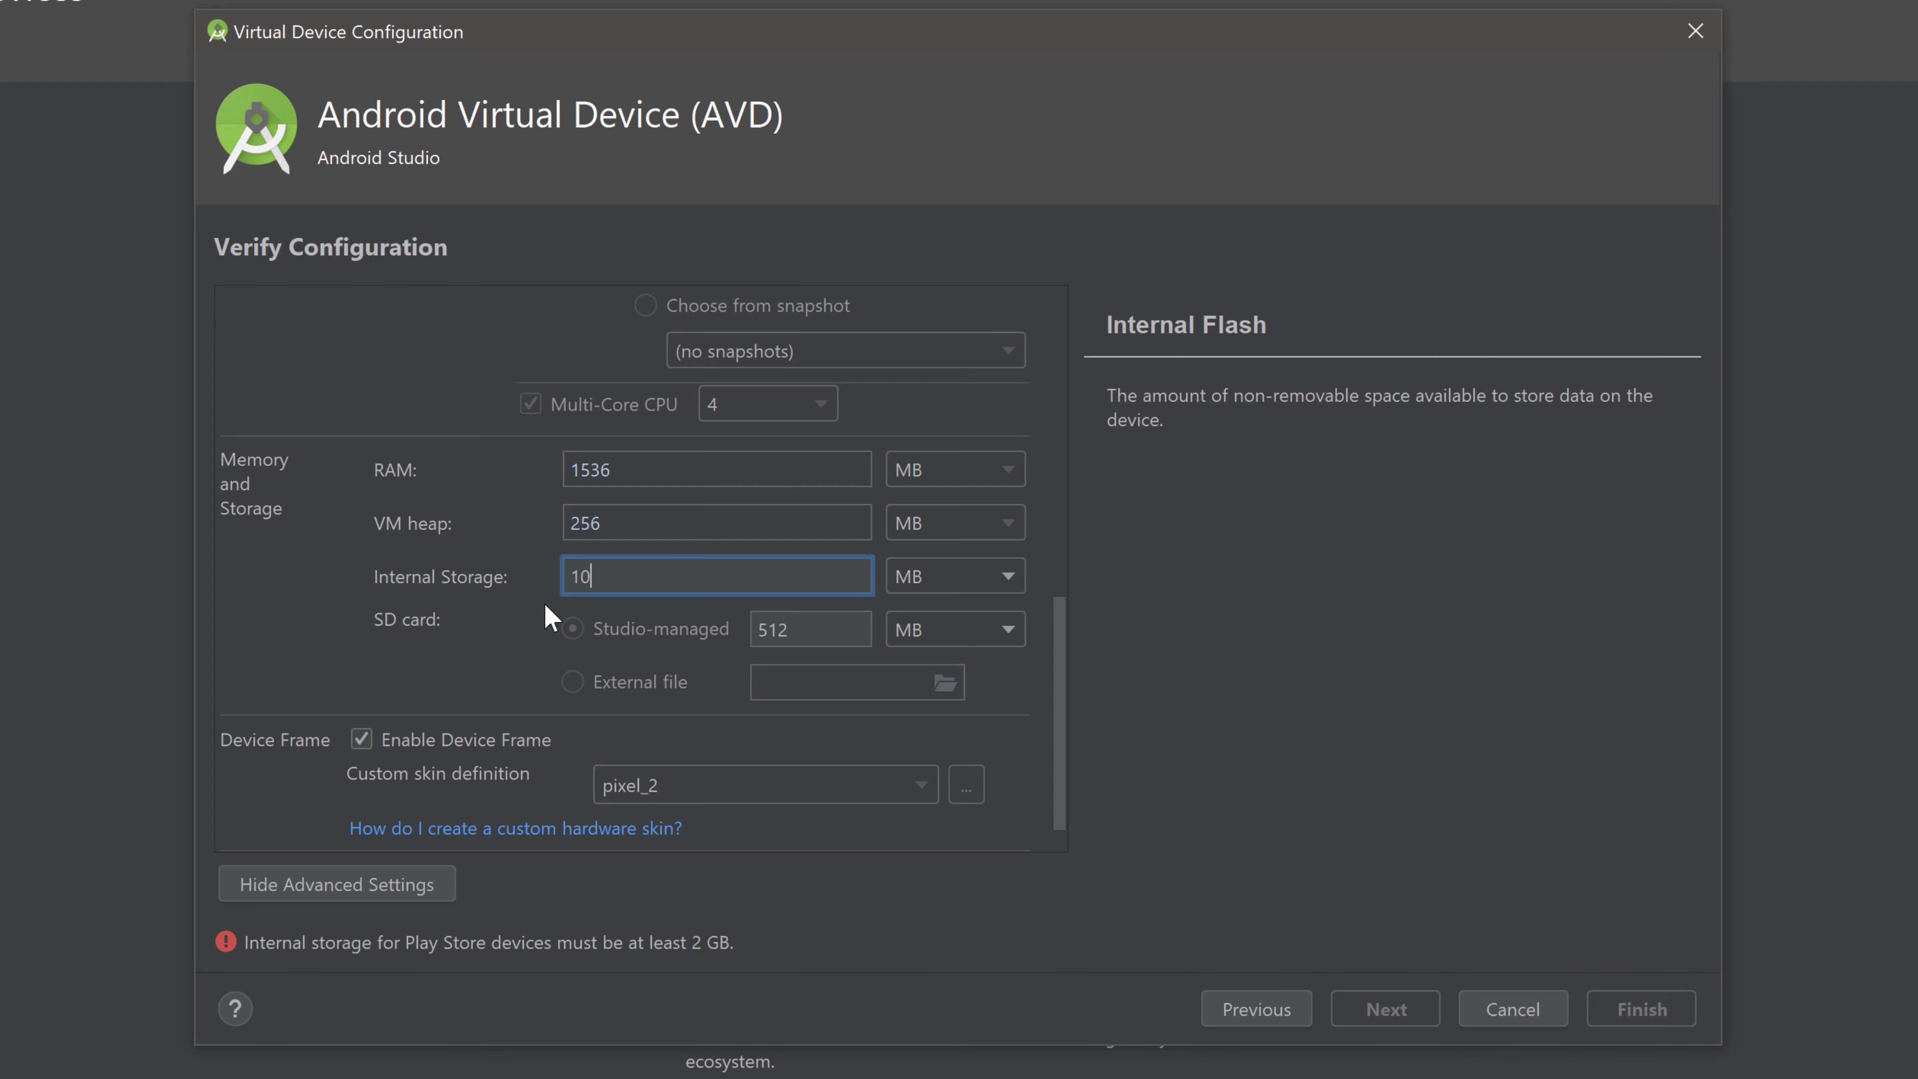
pyautogui.write('000')
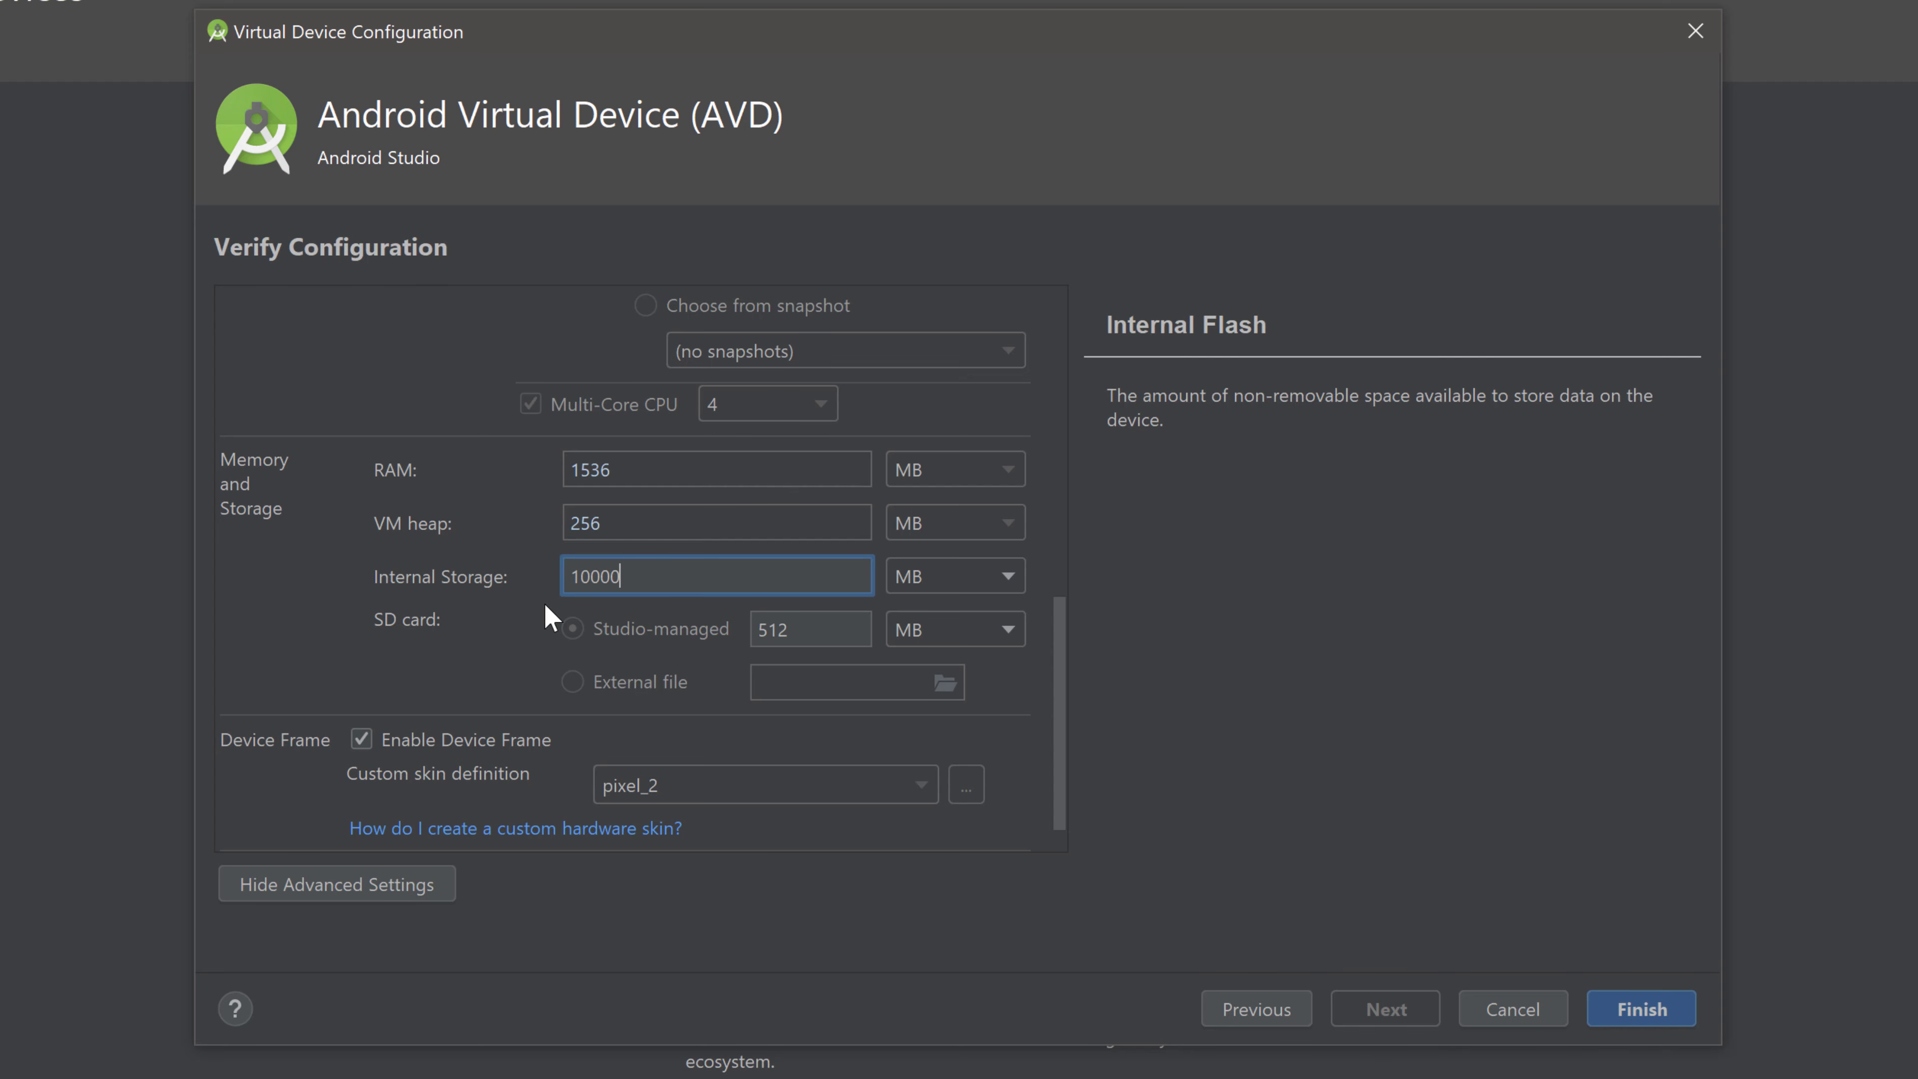
pyautogui.scroll(-3)
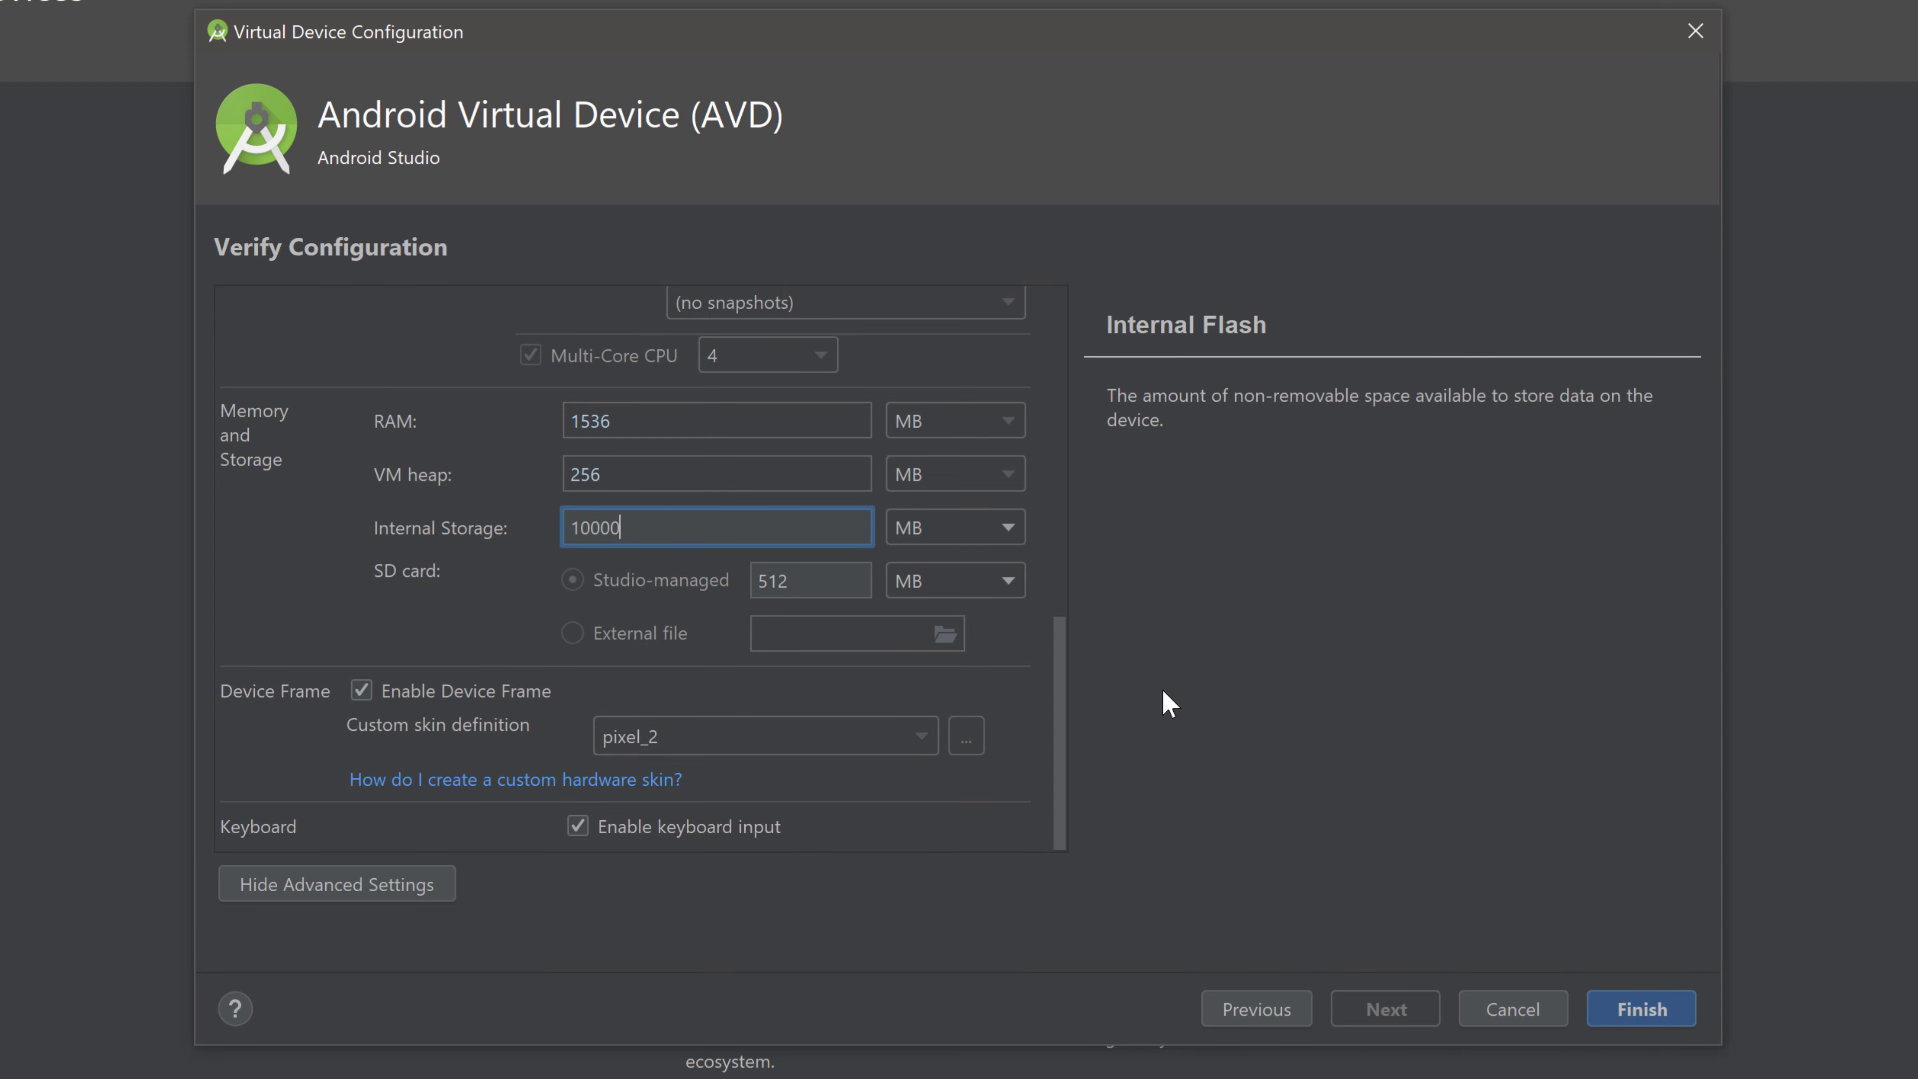
pyautogui.moveTo(1633, 1027)
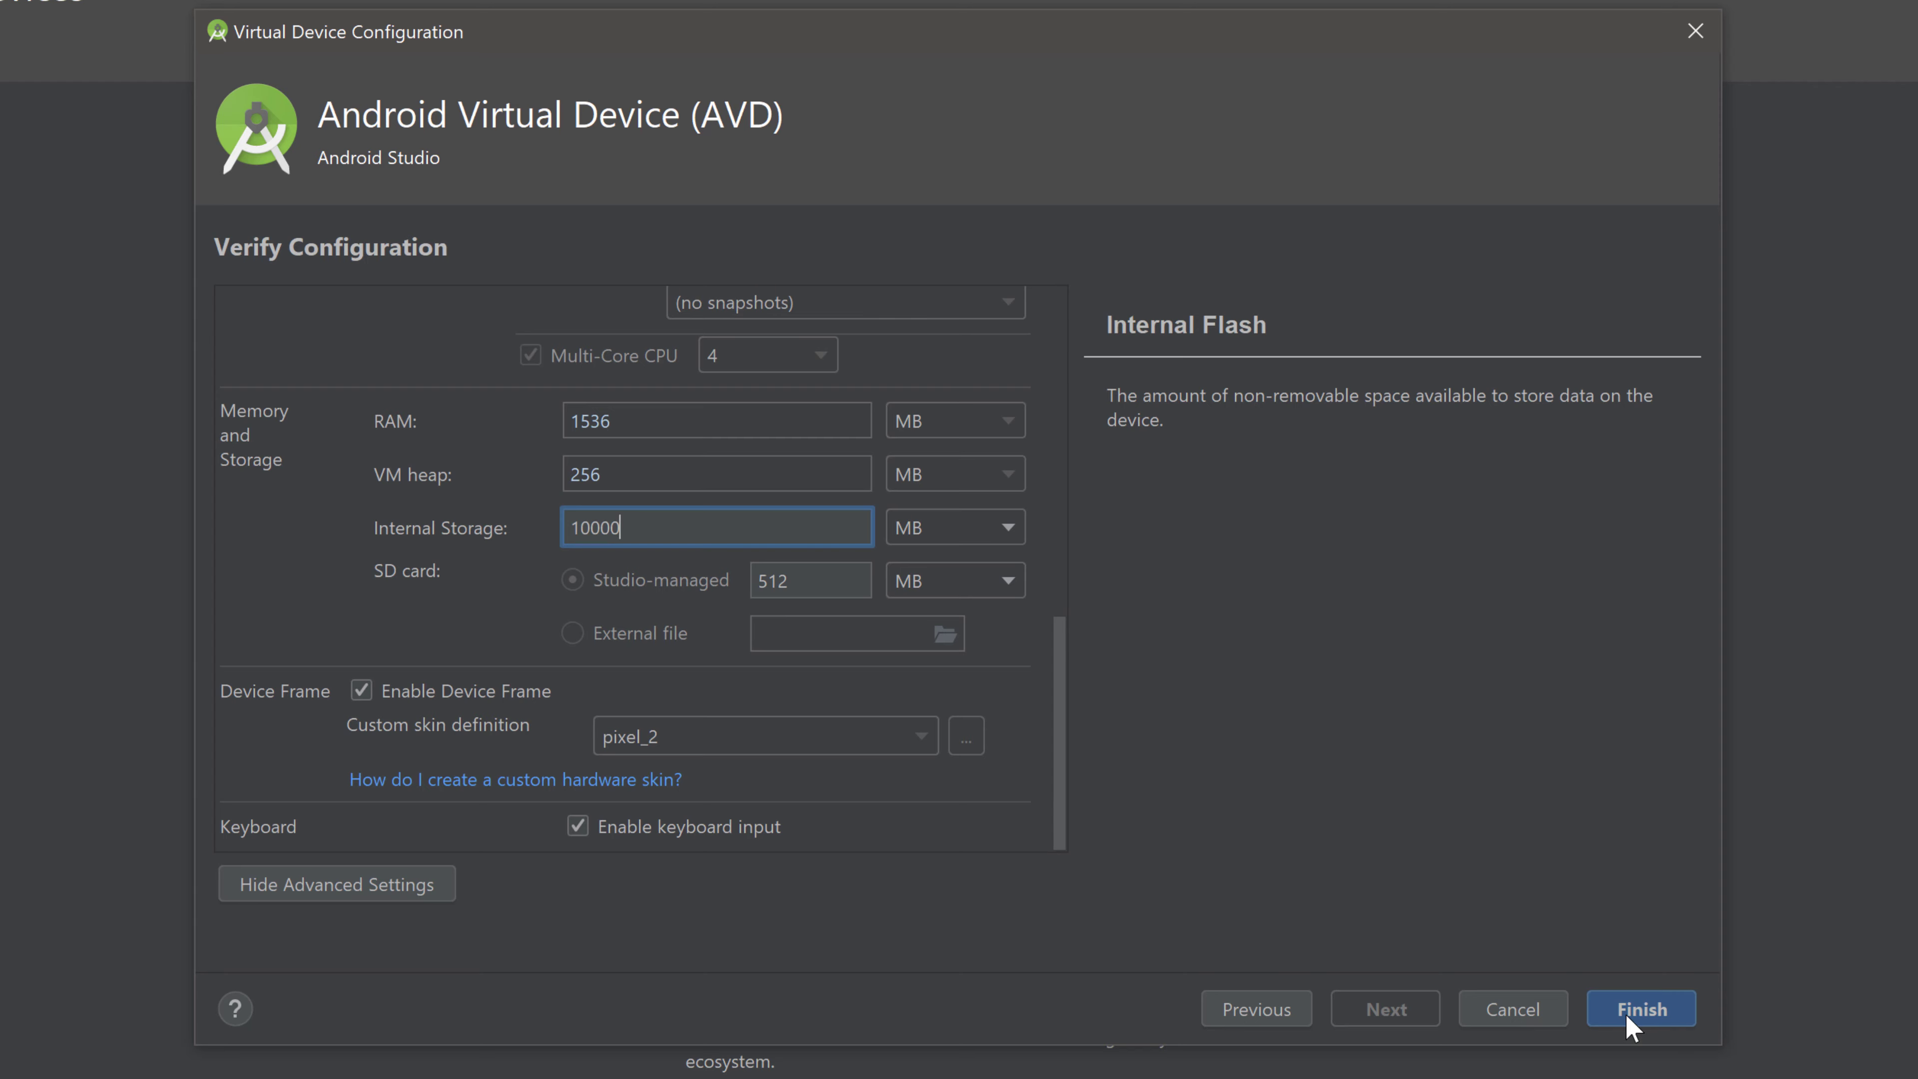
# Finish creating Pixel 2 API 29 and close the AVD Manager back to MainActivity.
pyautogui.click(1640, 1009)
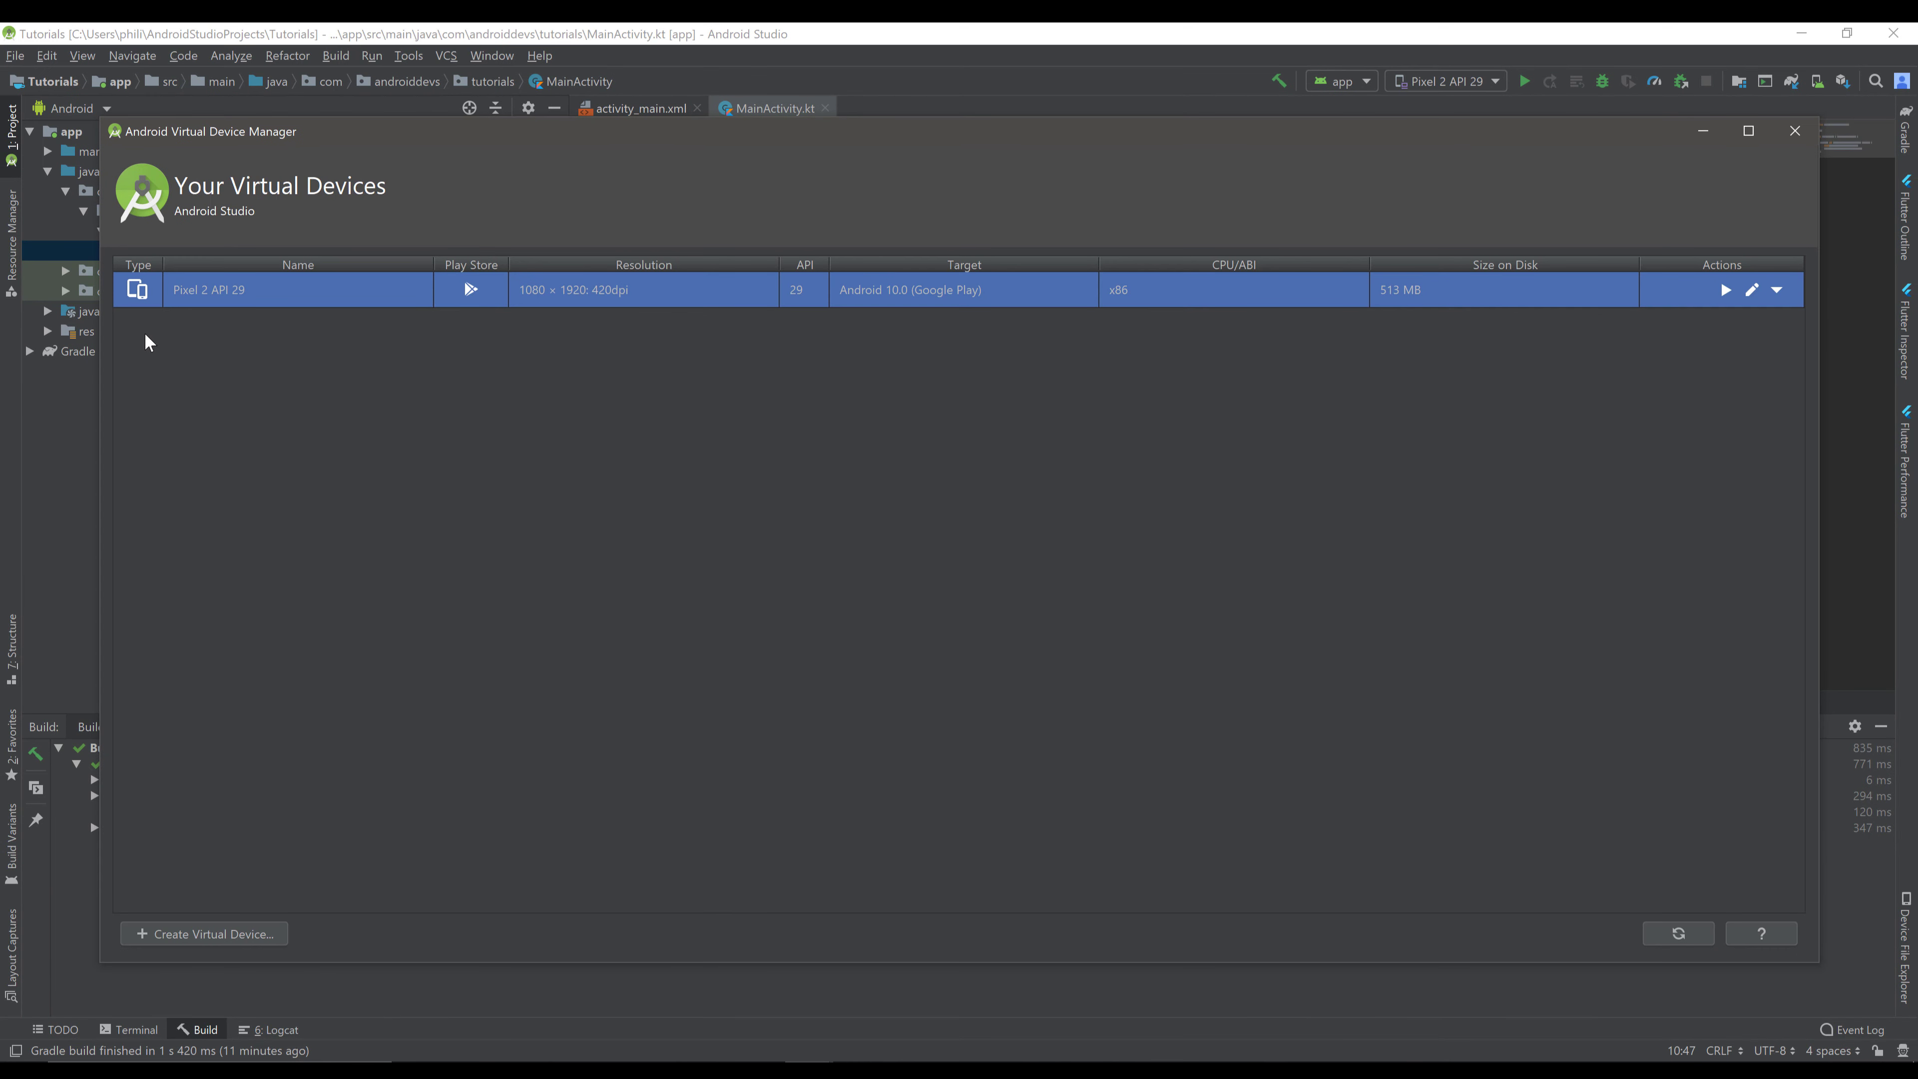
pyautogui.moveTo(1290, 255)
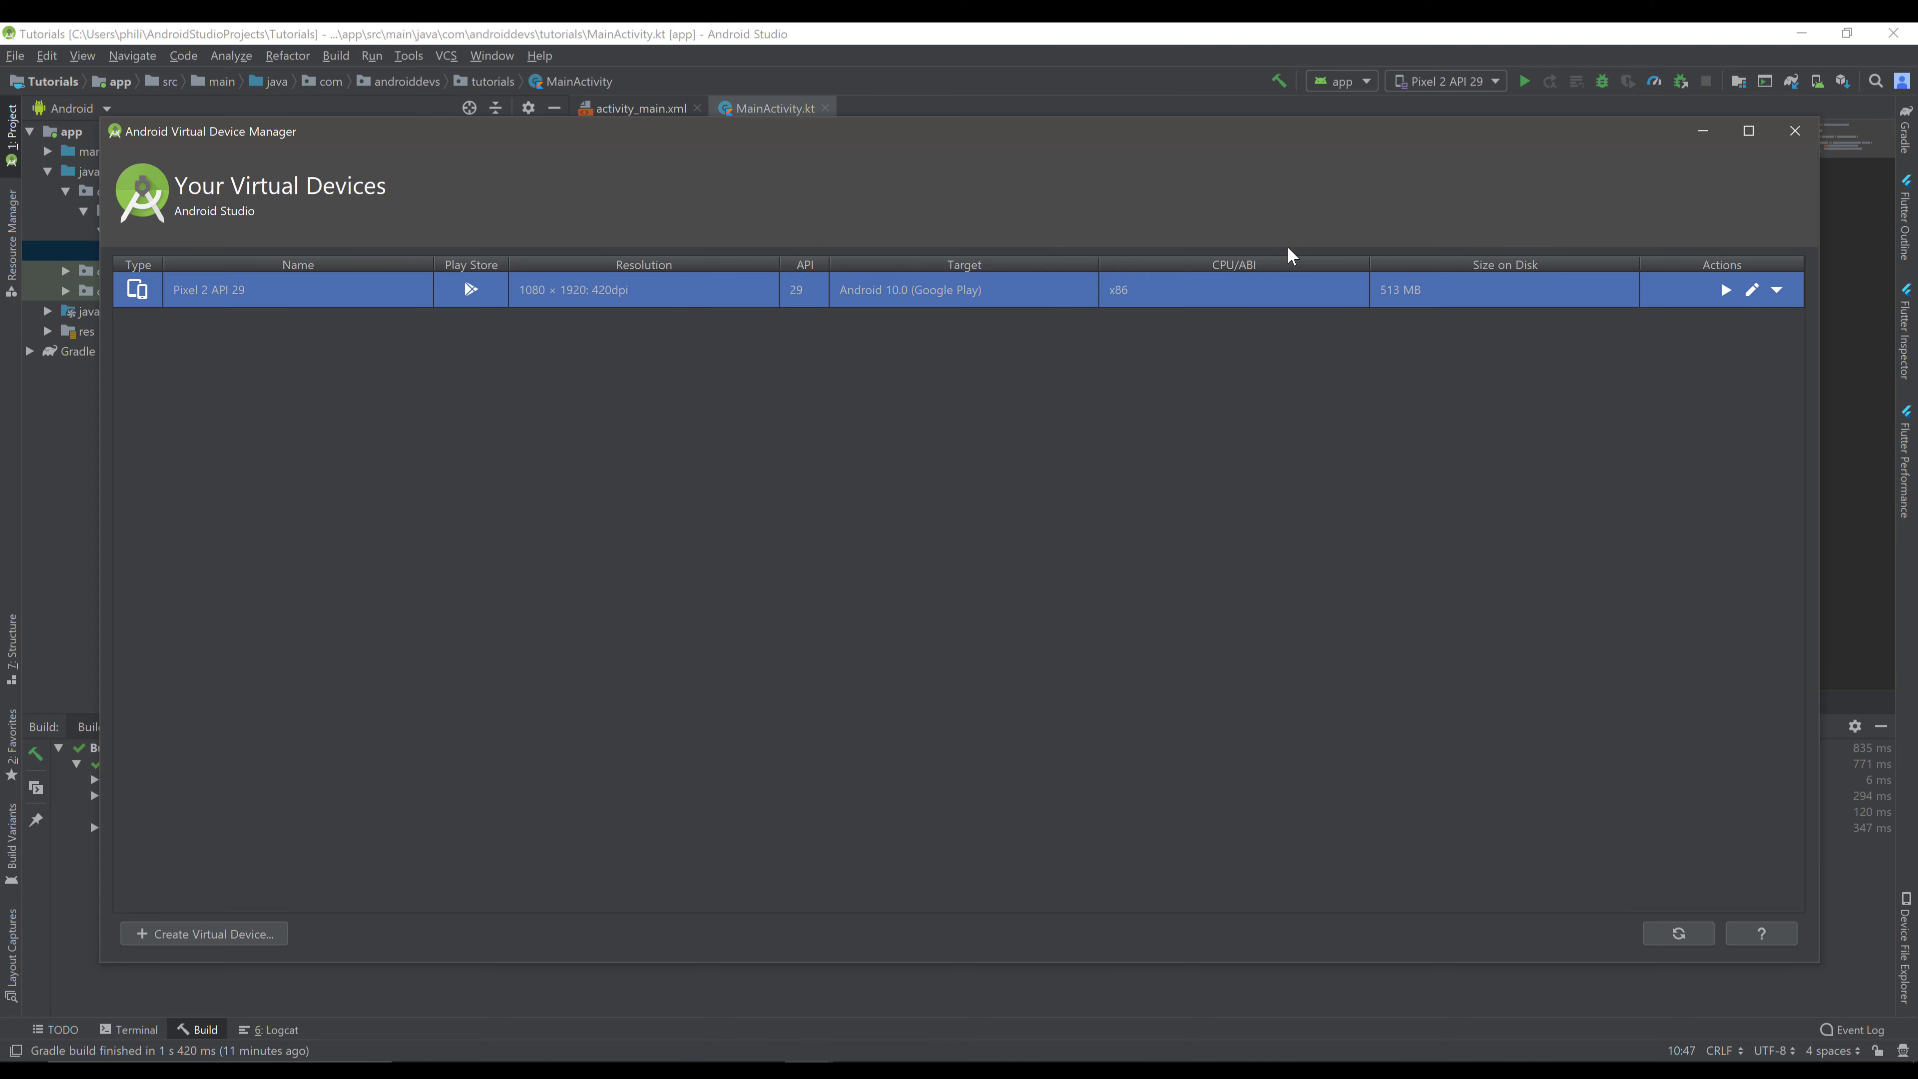
pyautogui.click(1793, 131)
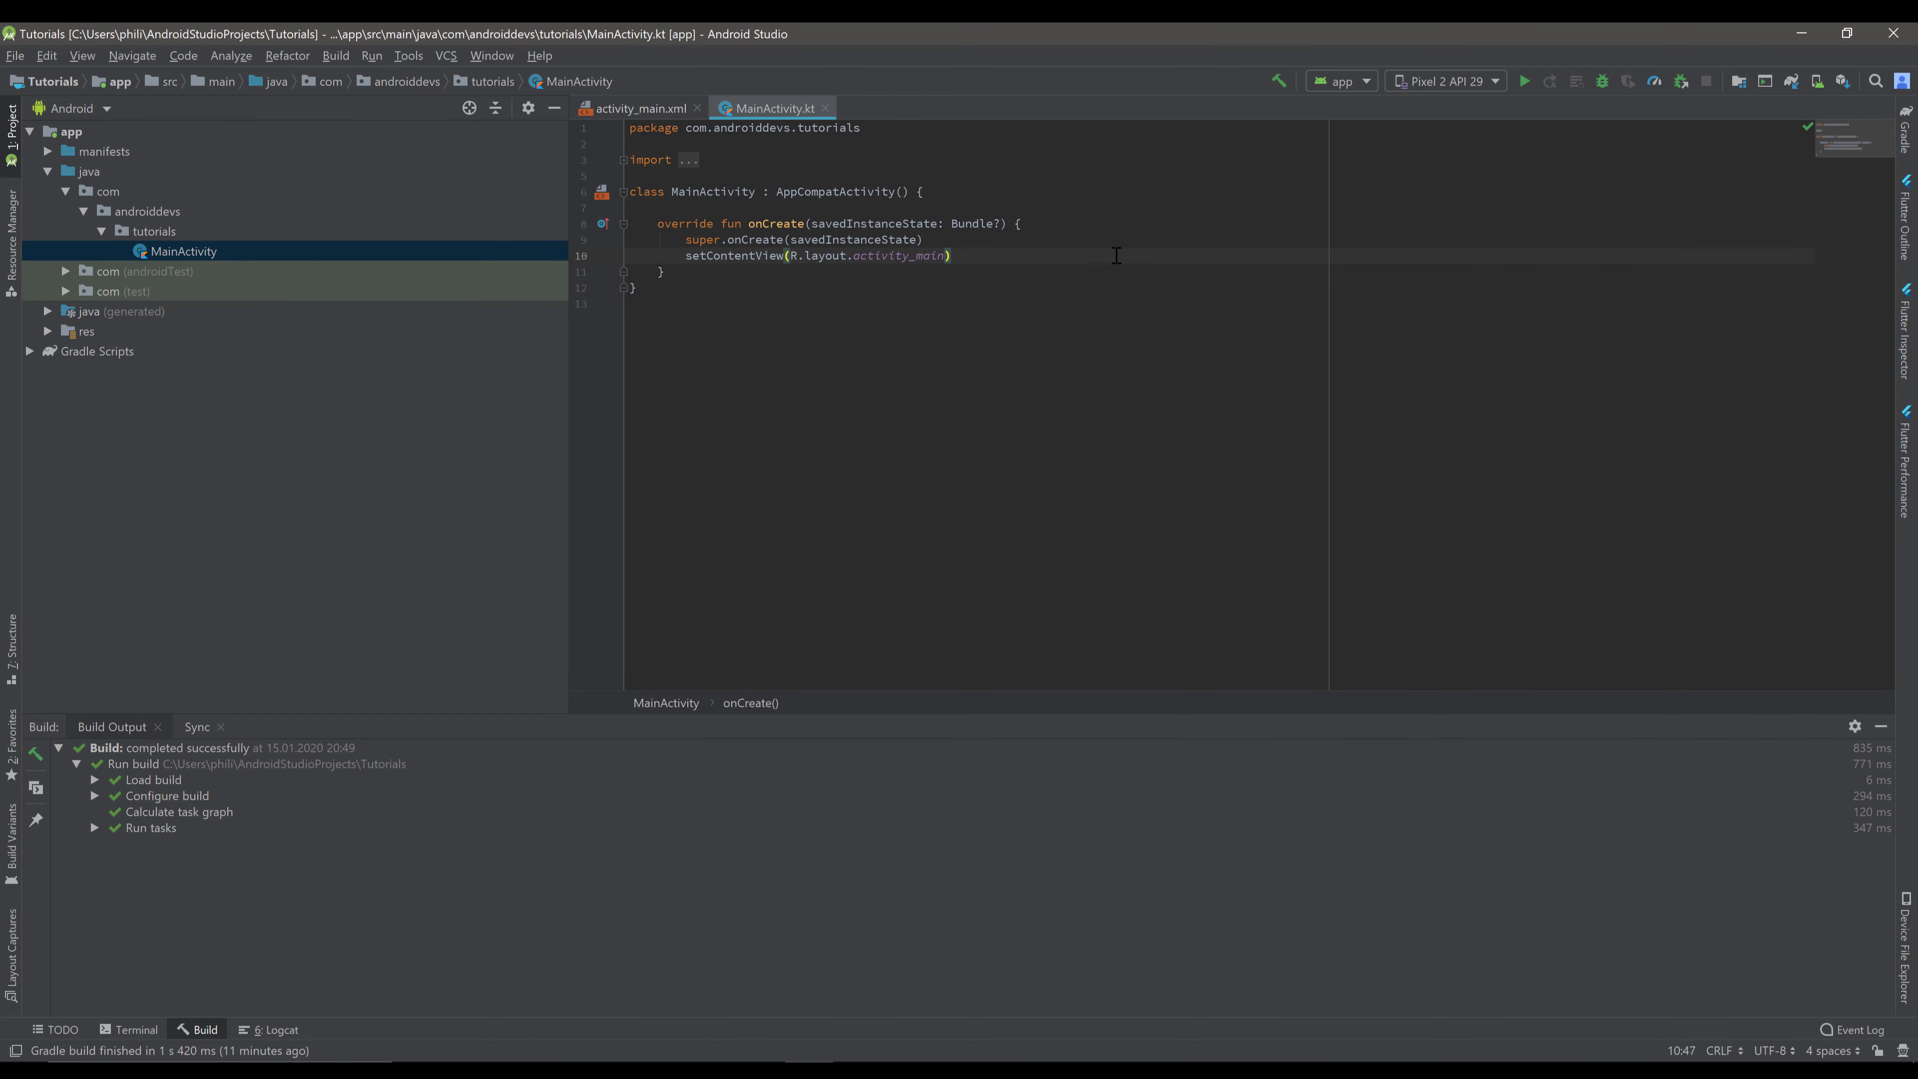
pyautogui.moveTo(755, 389)
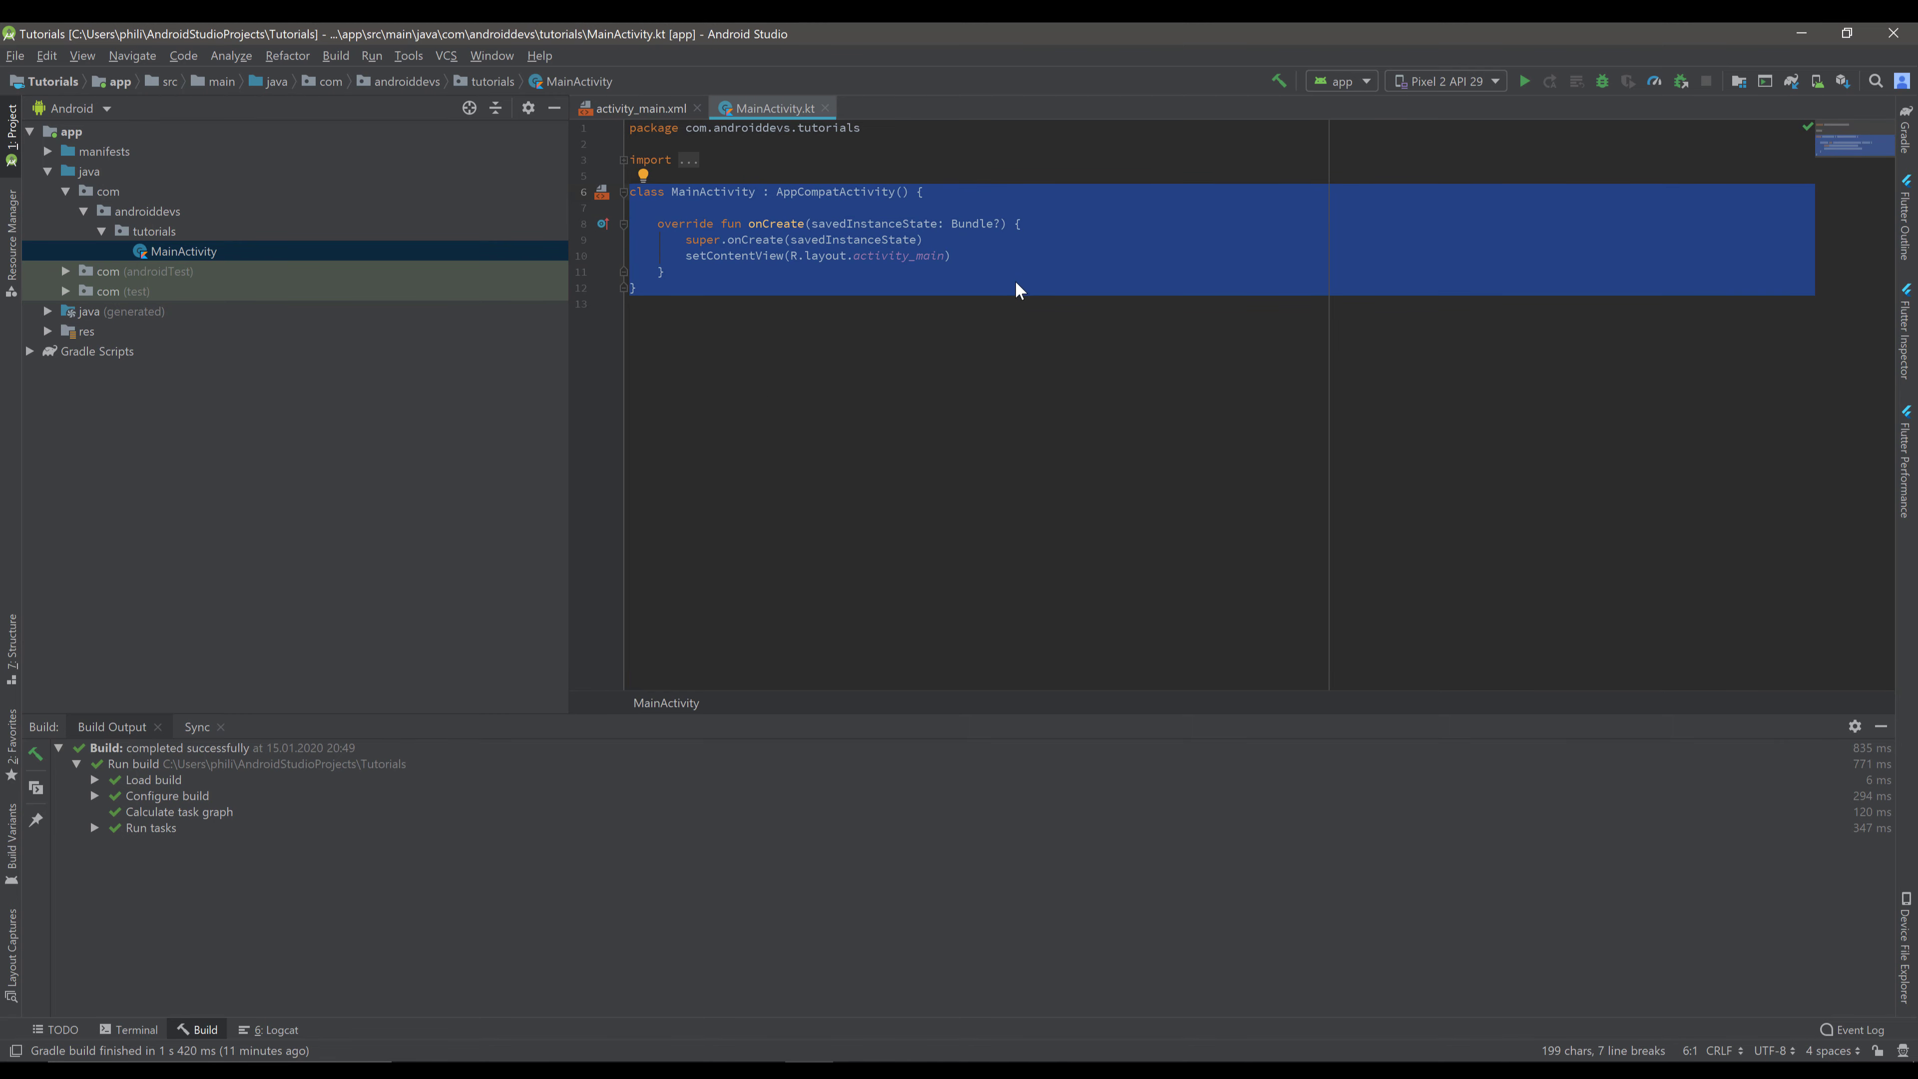
pyautogui.moveTo(996, 254)
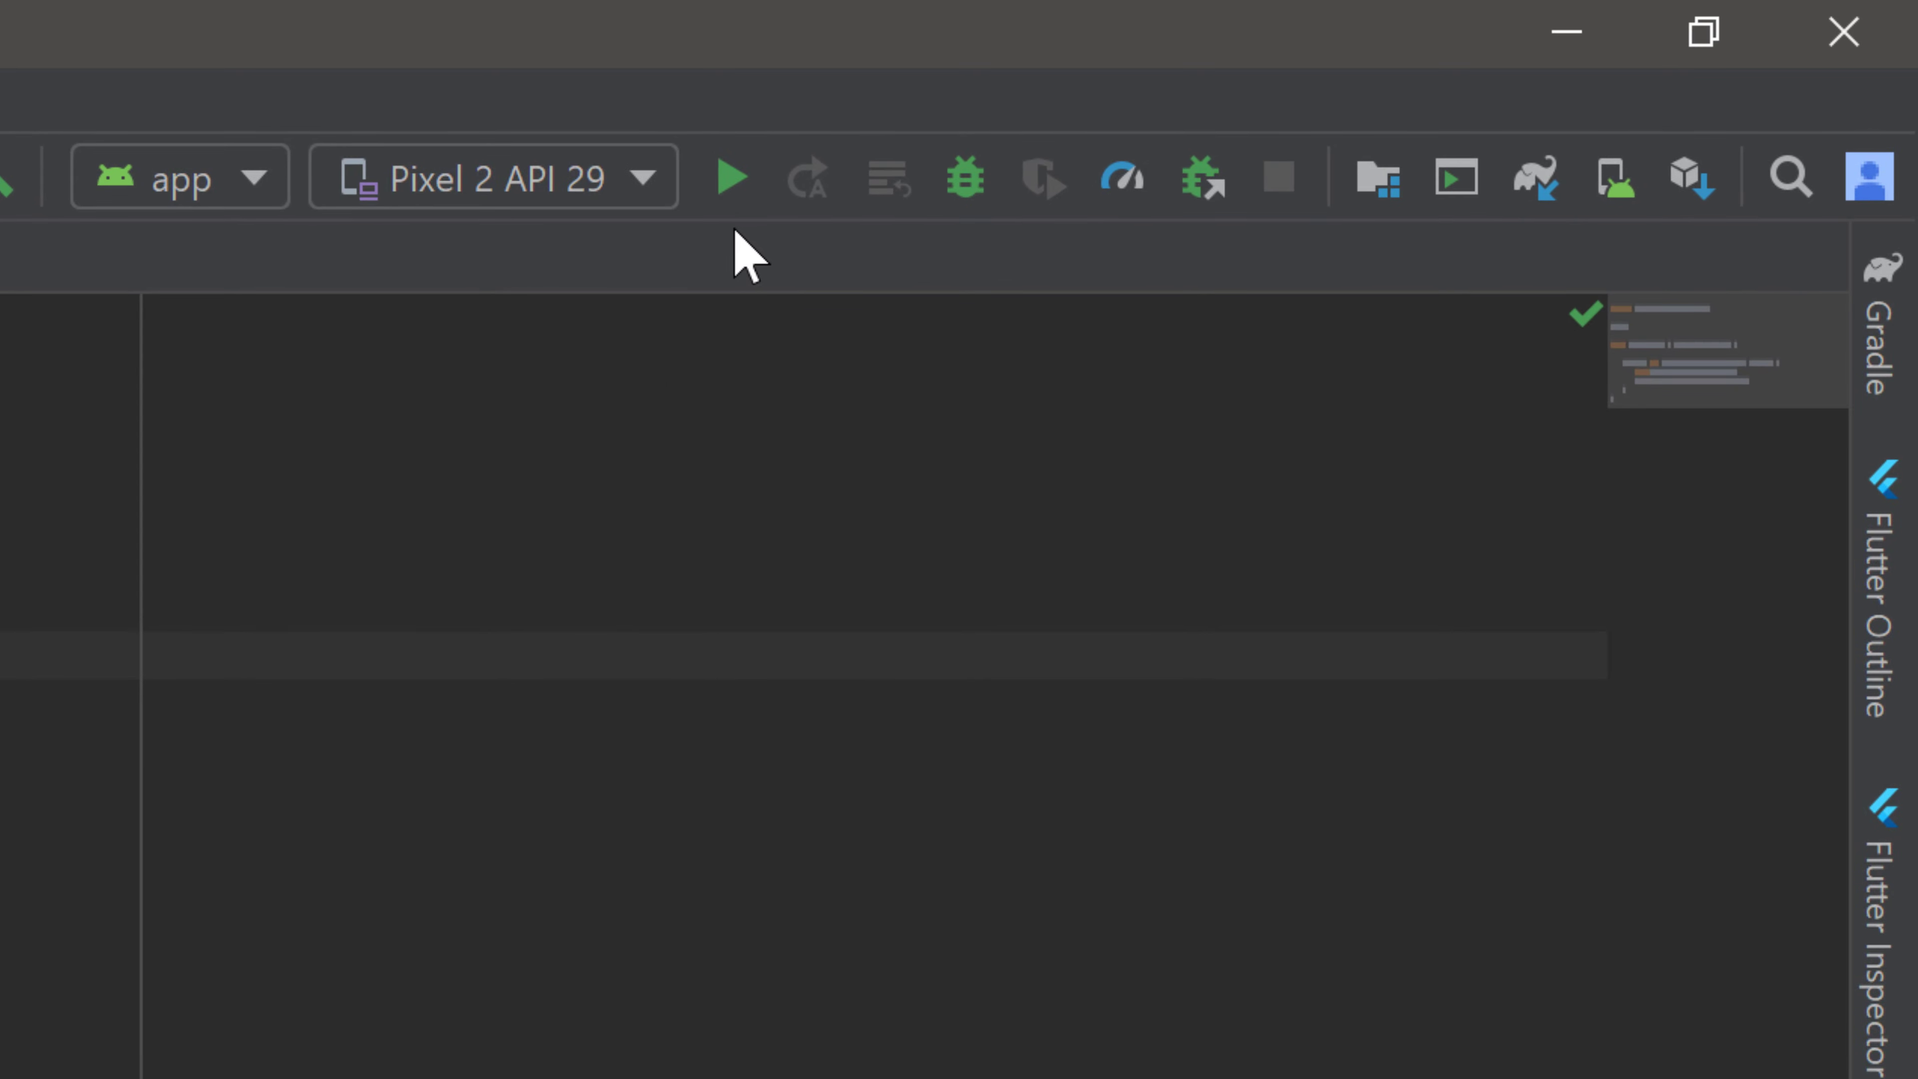
pyautogui.moveTo(40, 703)
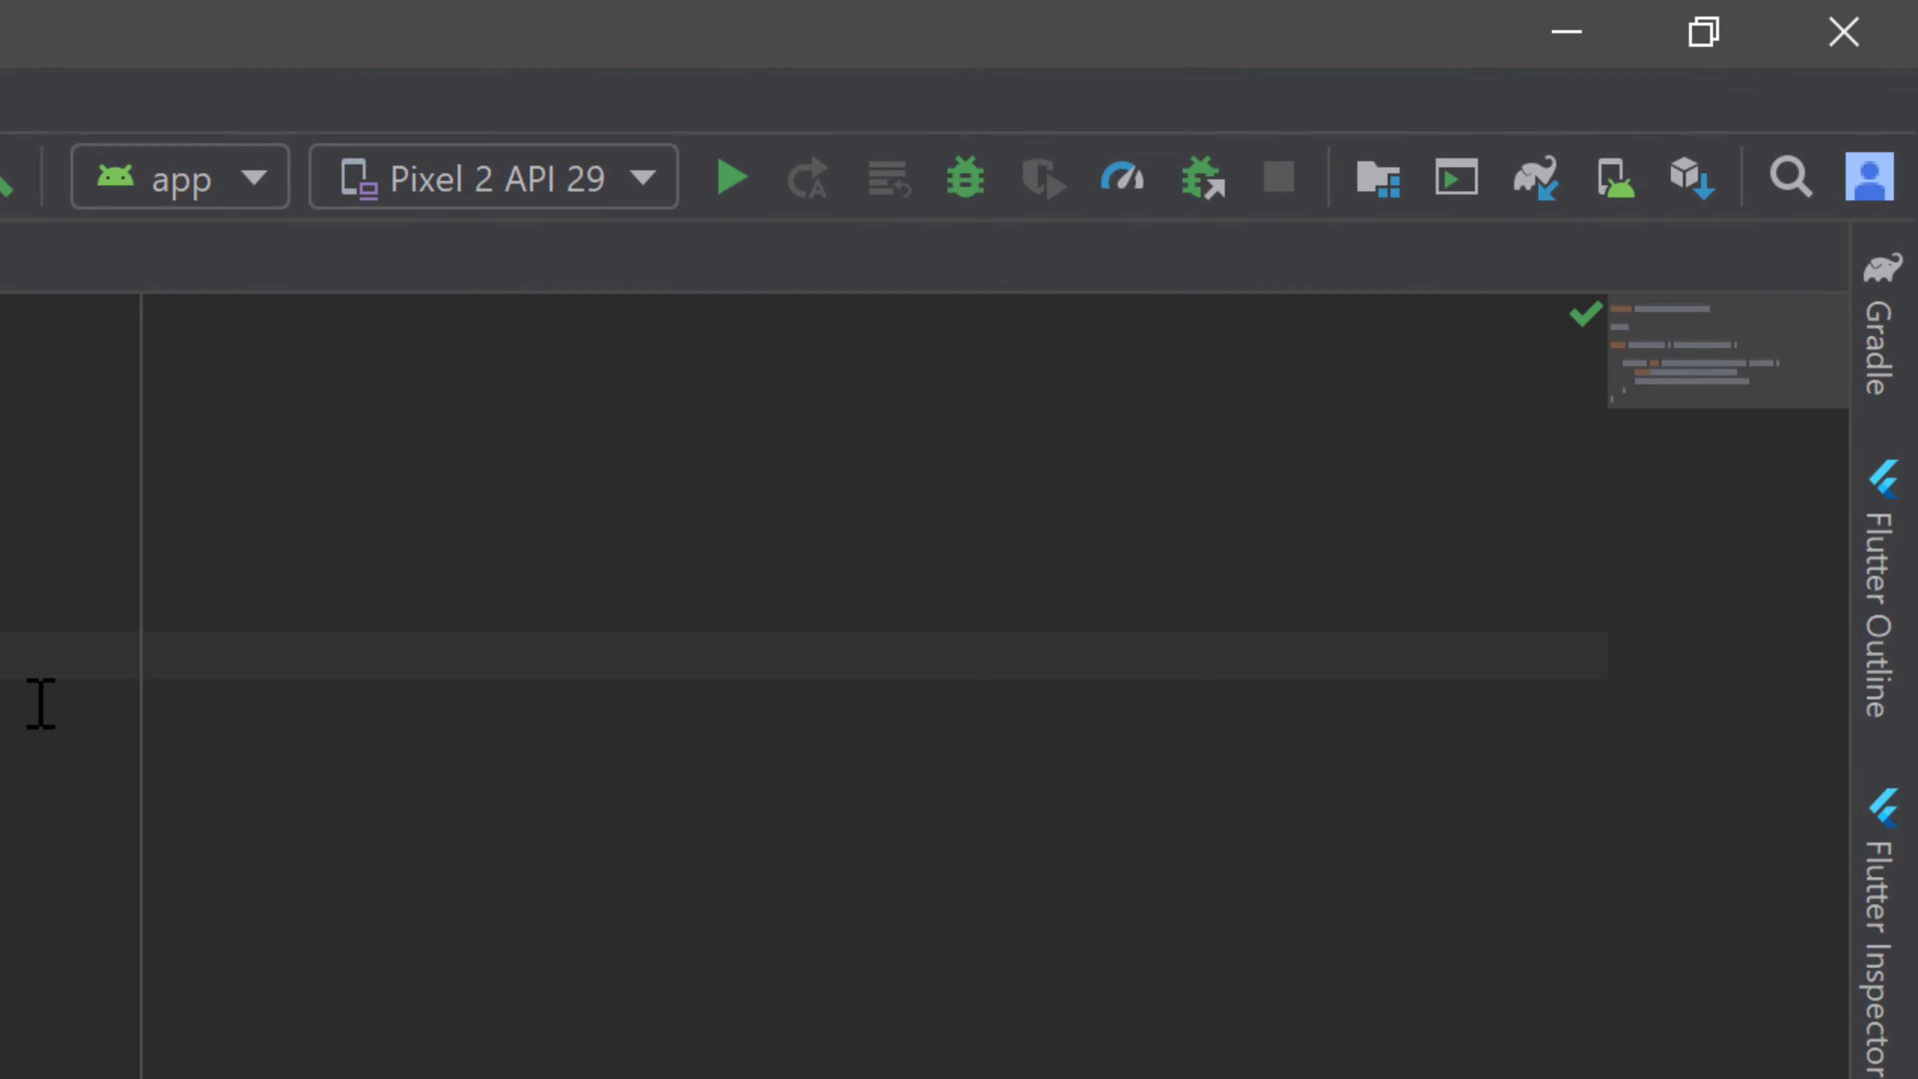
pyautogui.moveTo(93, 756)
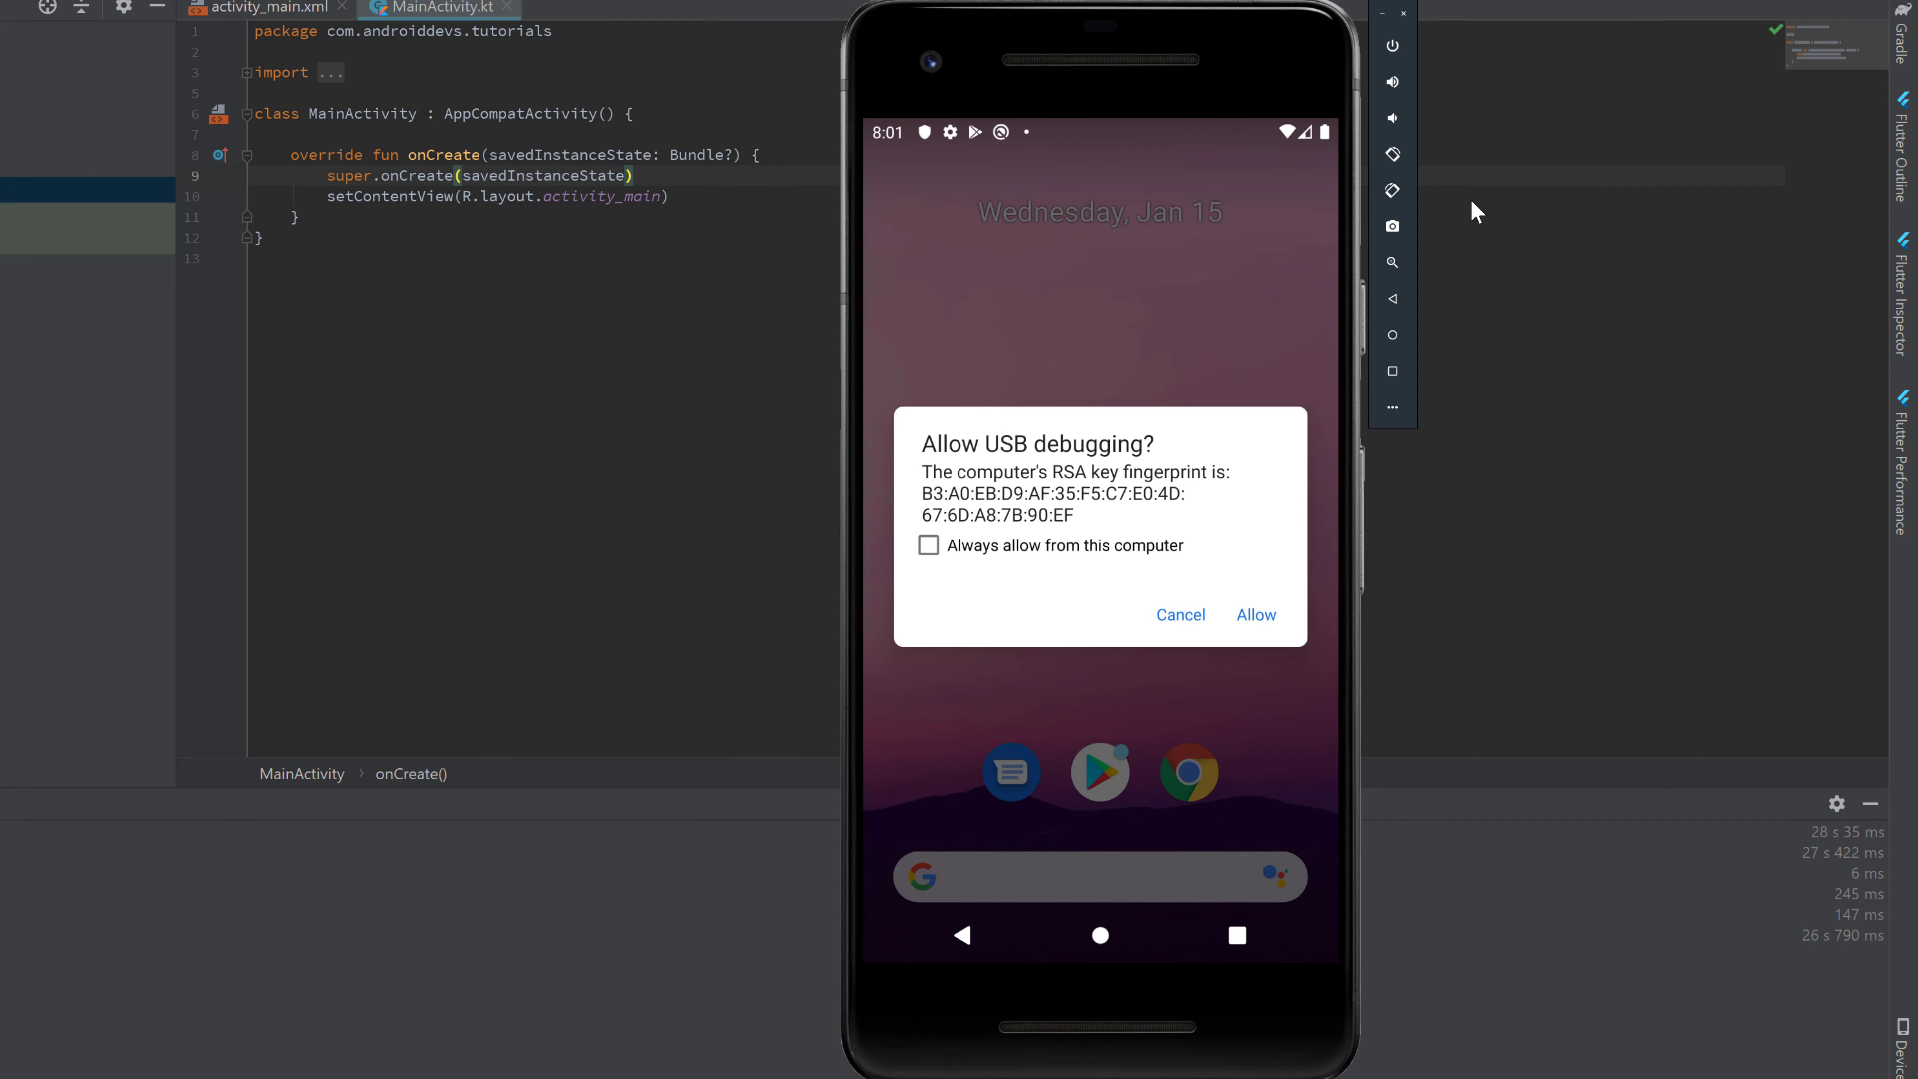
pyautogui.moveTo(1147, 71)
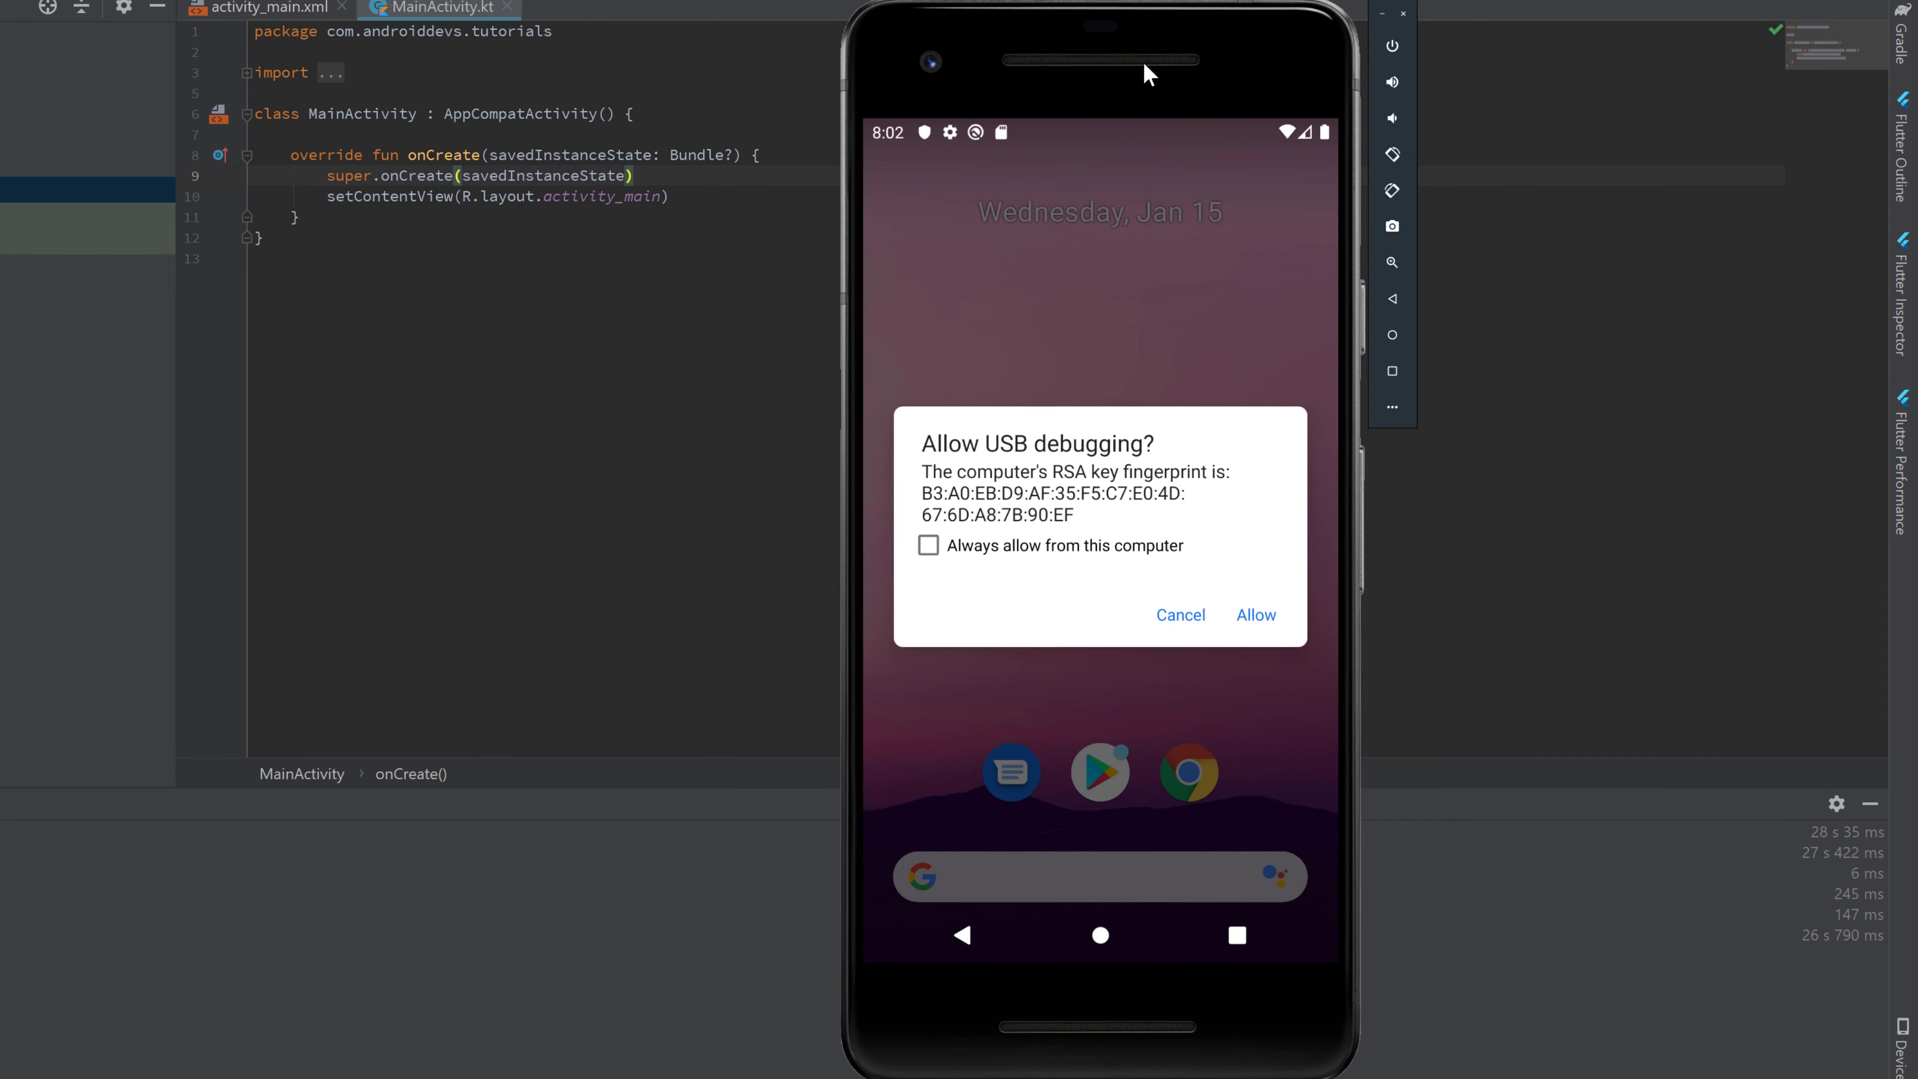
pyautogui.moveTo(1642, 755)
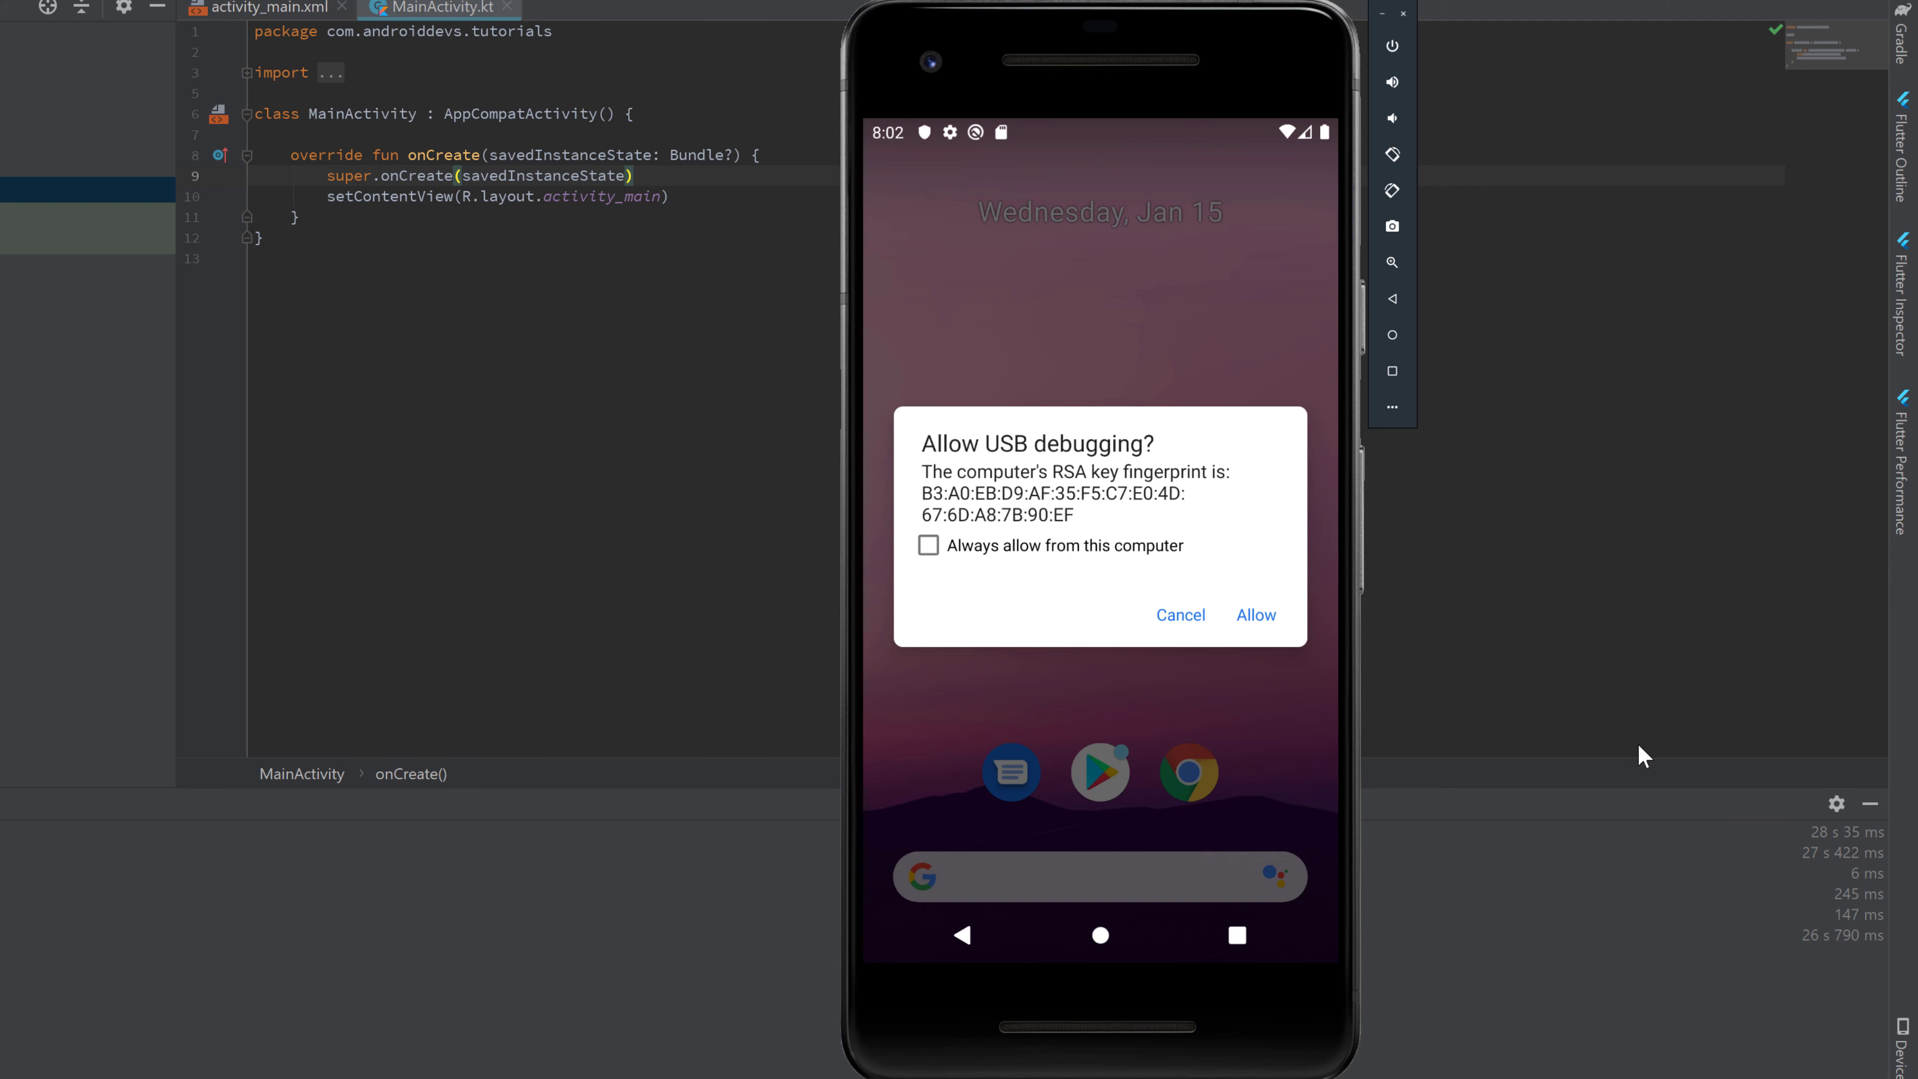
pyautogui.moveTo(697, 421)
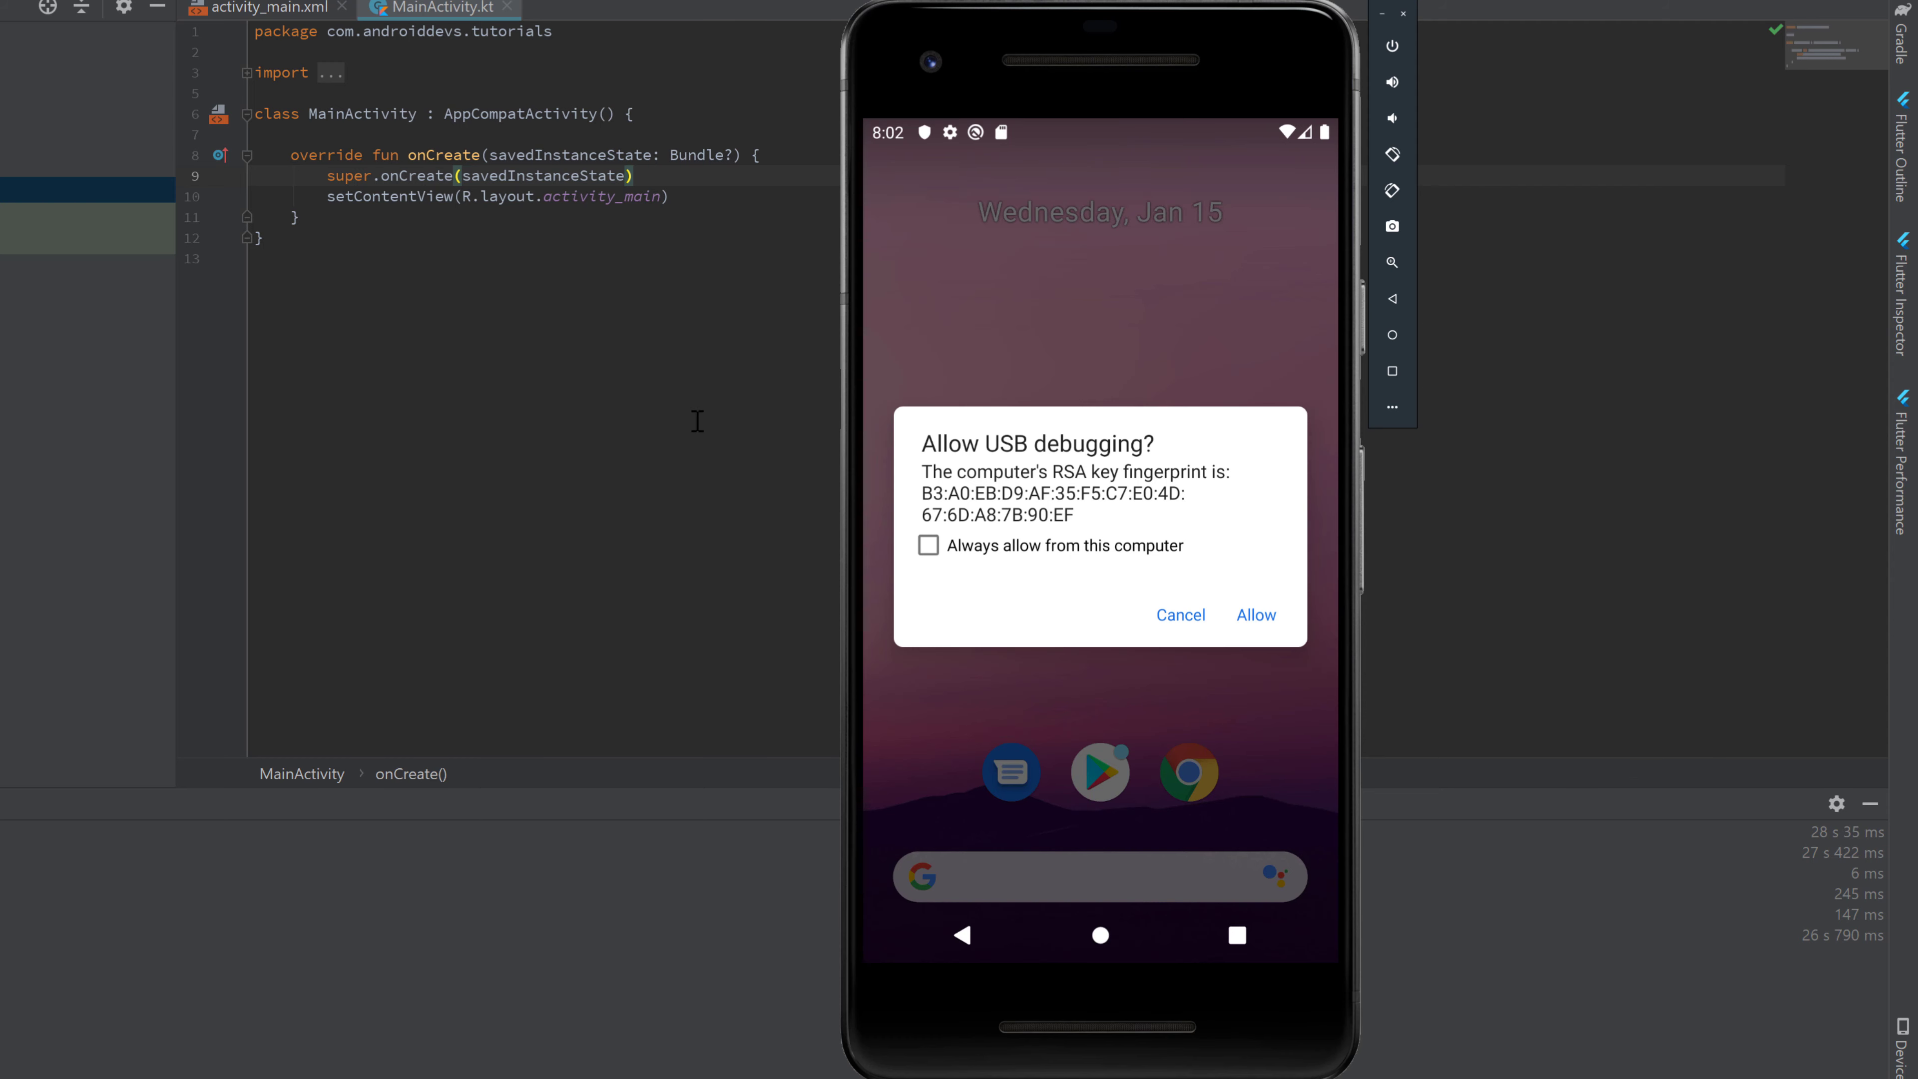
pyautogui.moveTo(1288, 497)
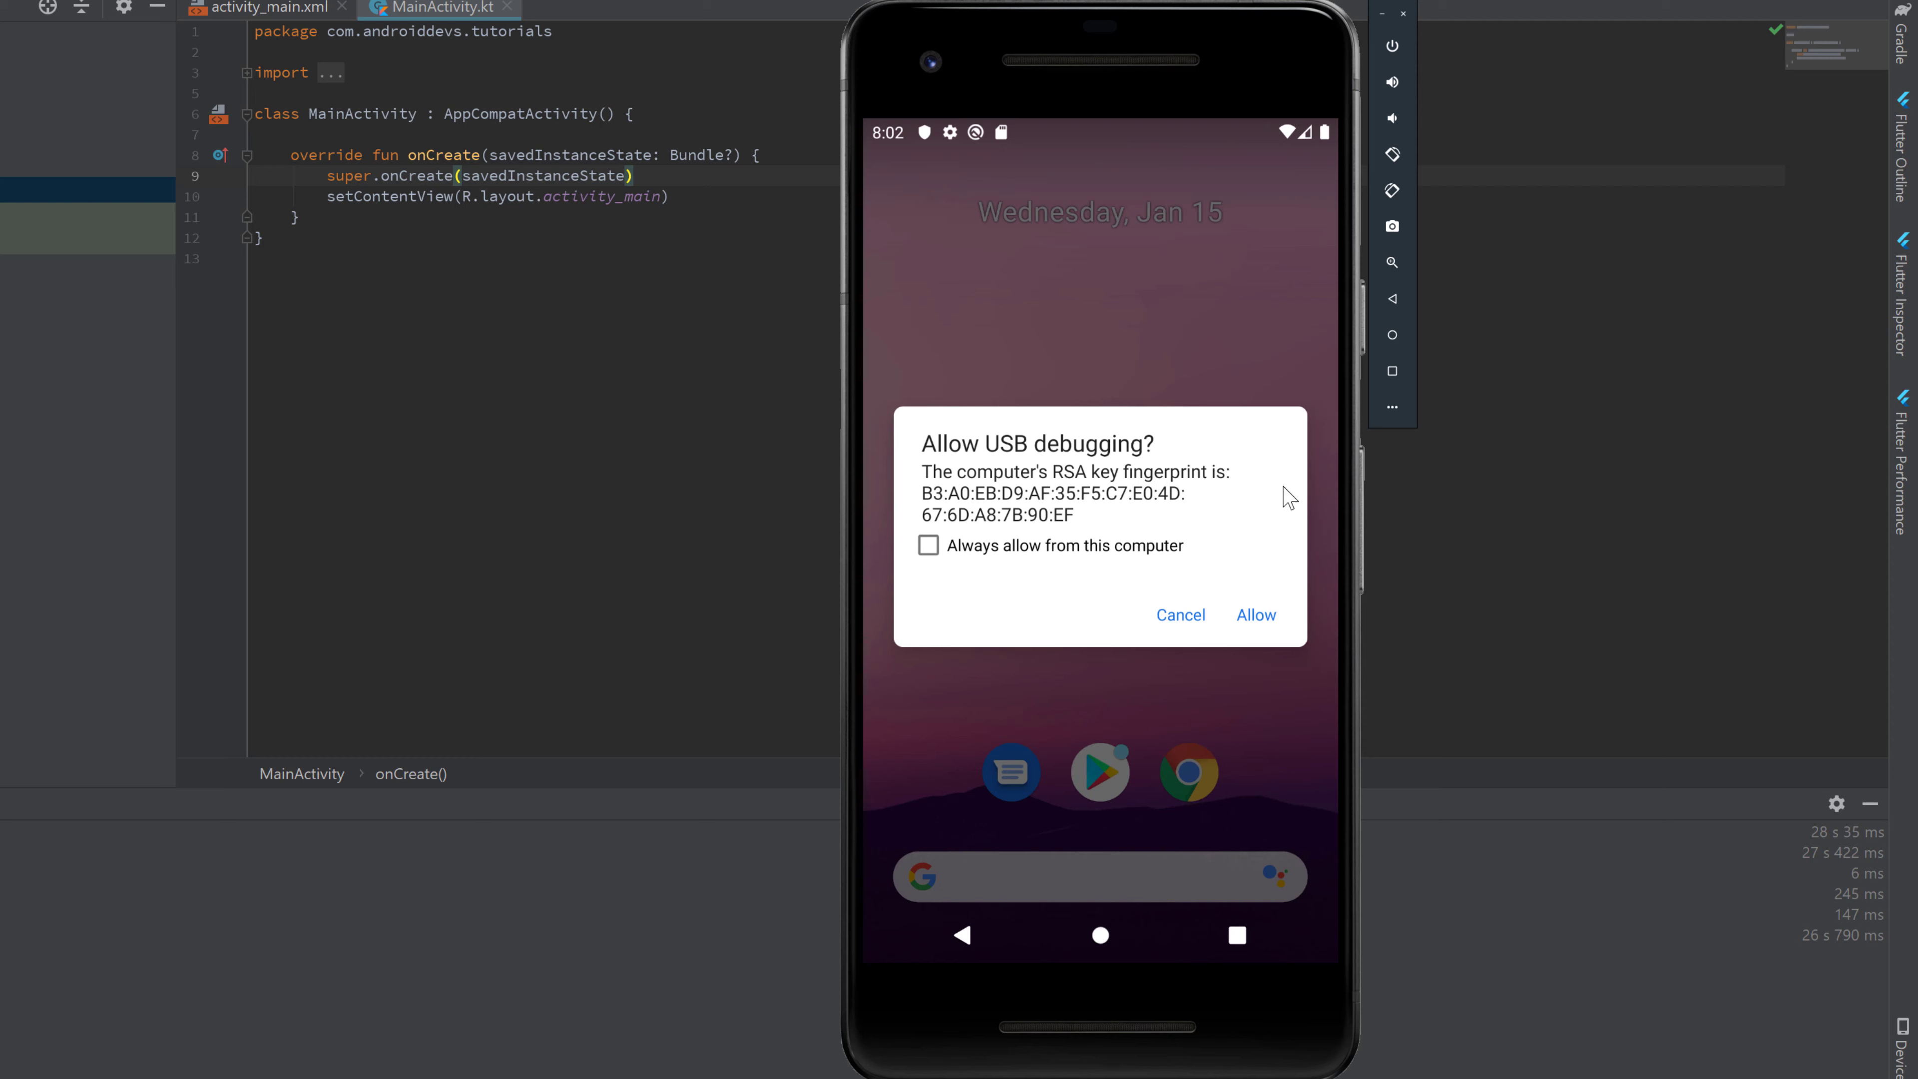
pyautogui.moveTo(1258, 494)
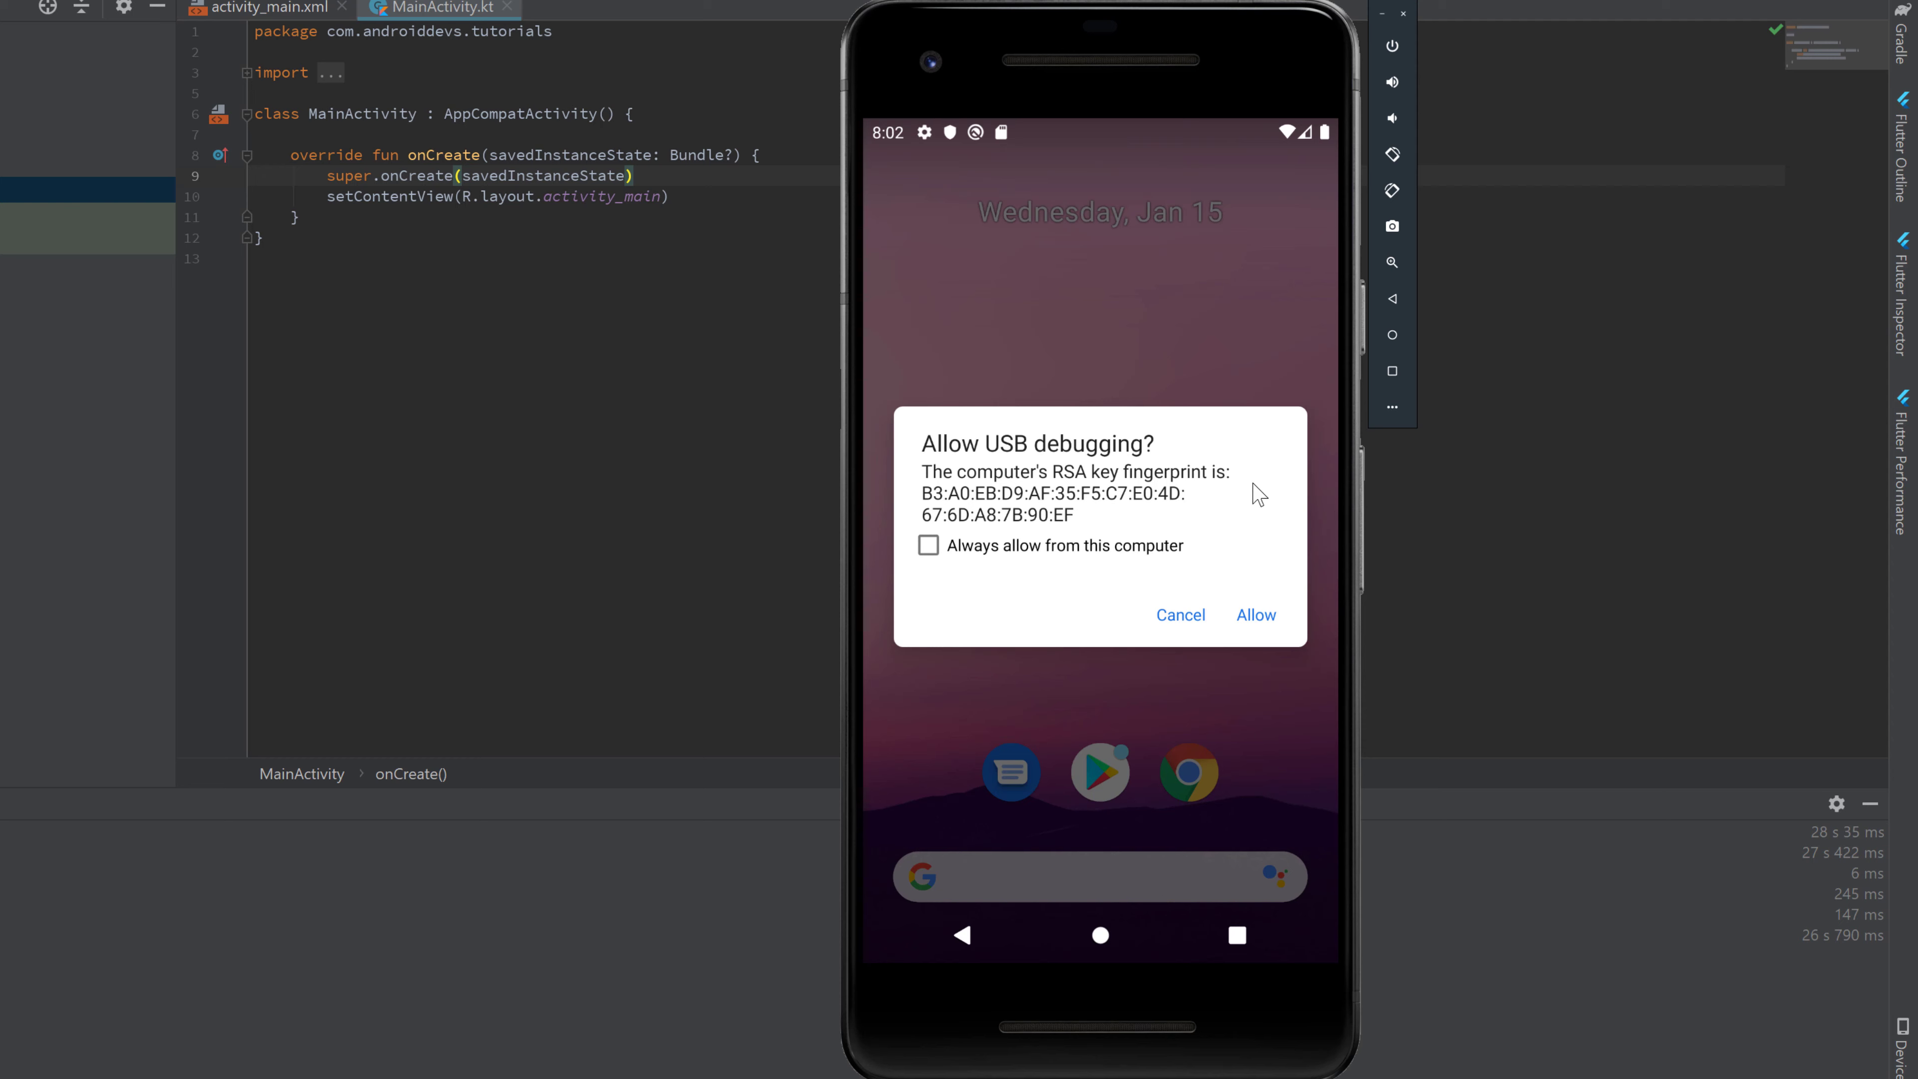
pyautogui.moveTo(965, 571)
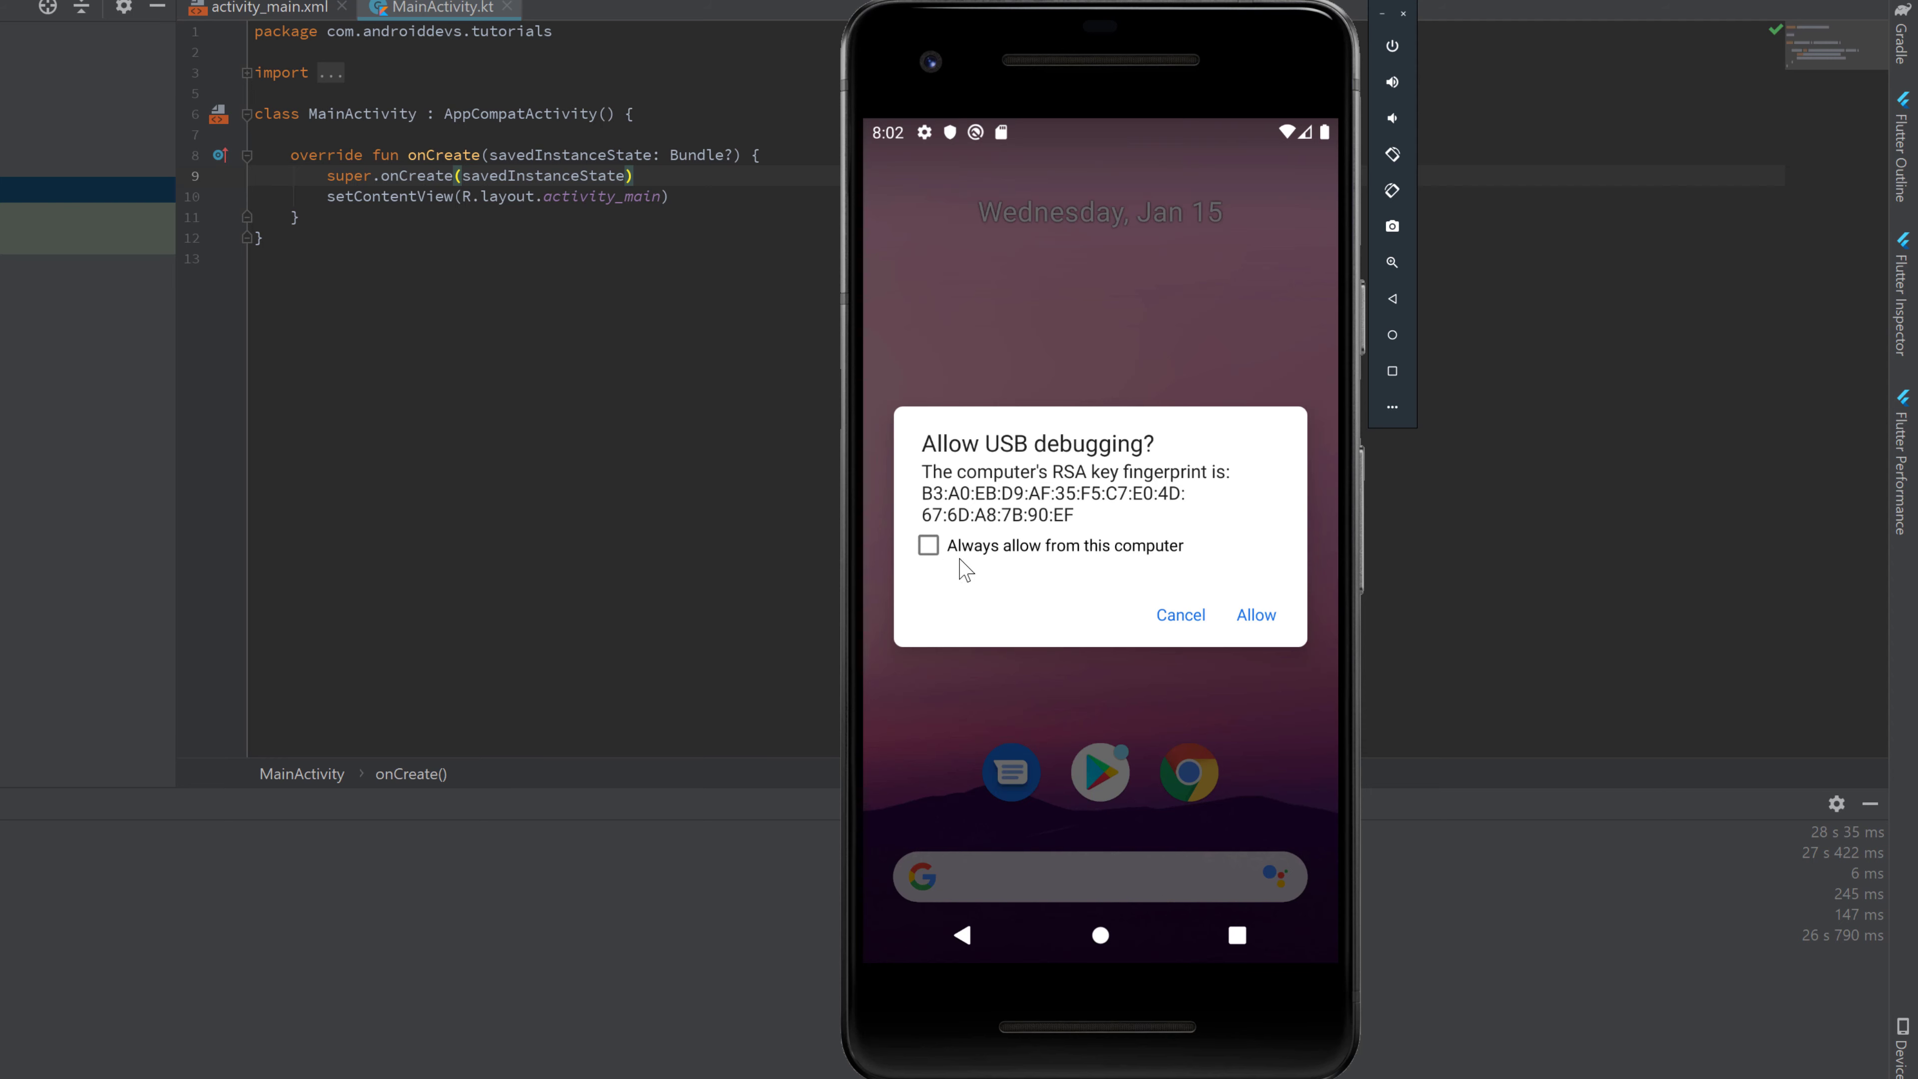
pyautogui.moveTo(946, 566)
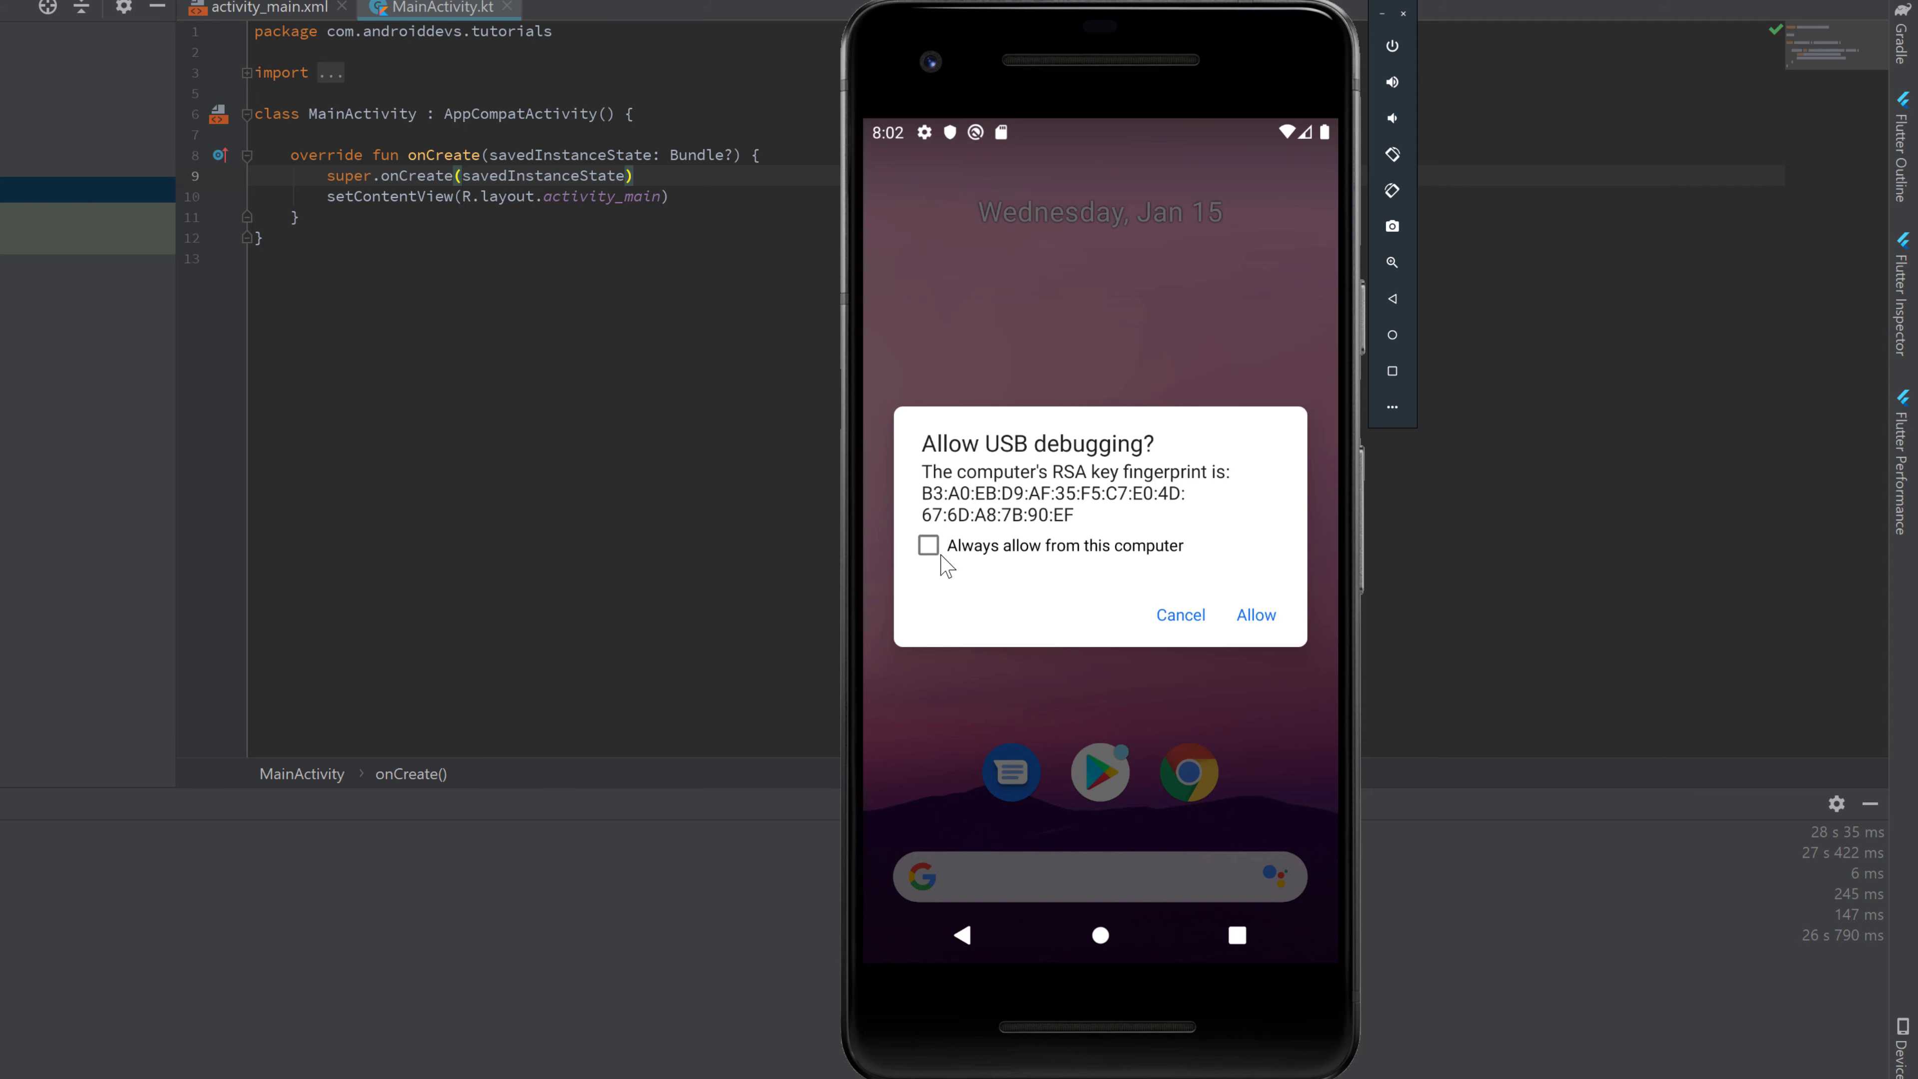
# Tick Always allow from this computer and Allow USB debugging on the emulator.
pyautogui.click(928, 544)
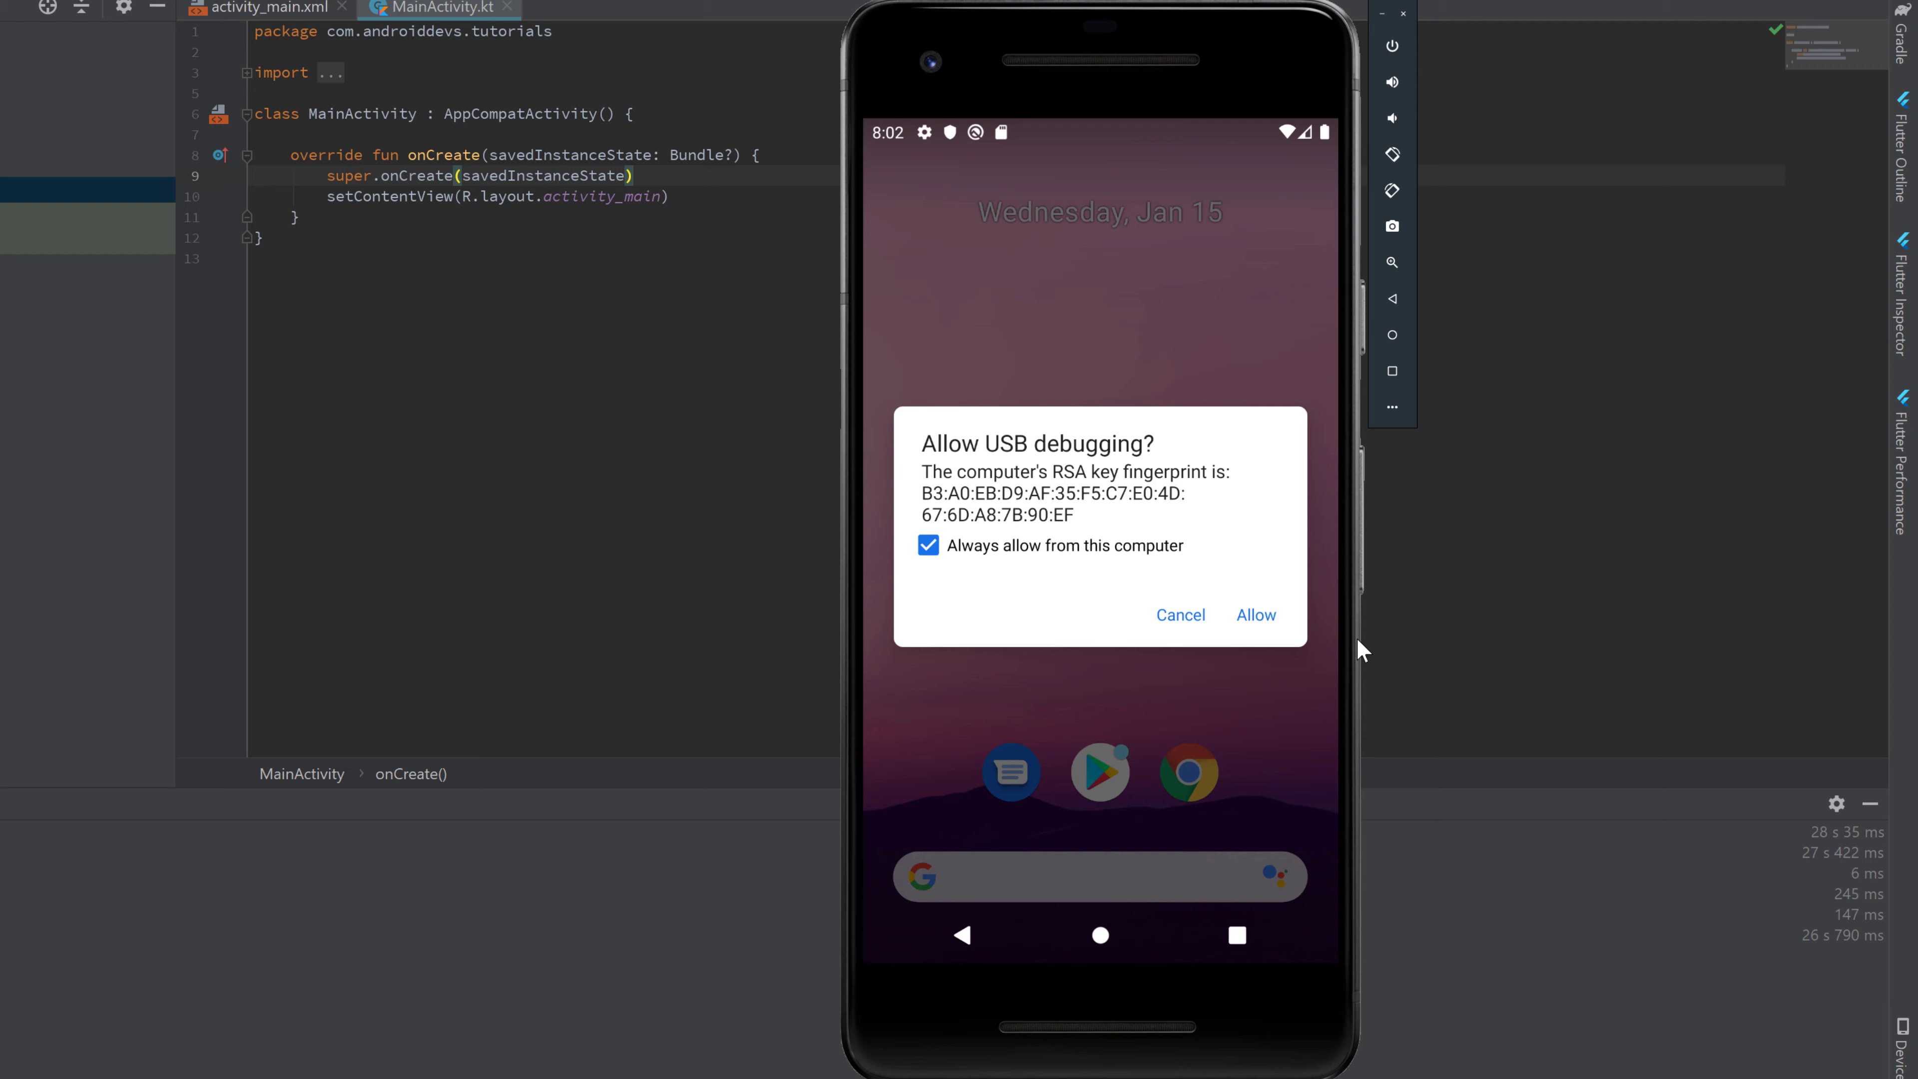
pyautogui.click(1254, 614)
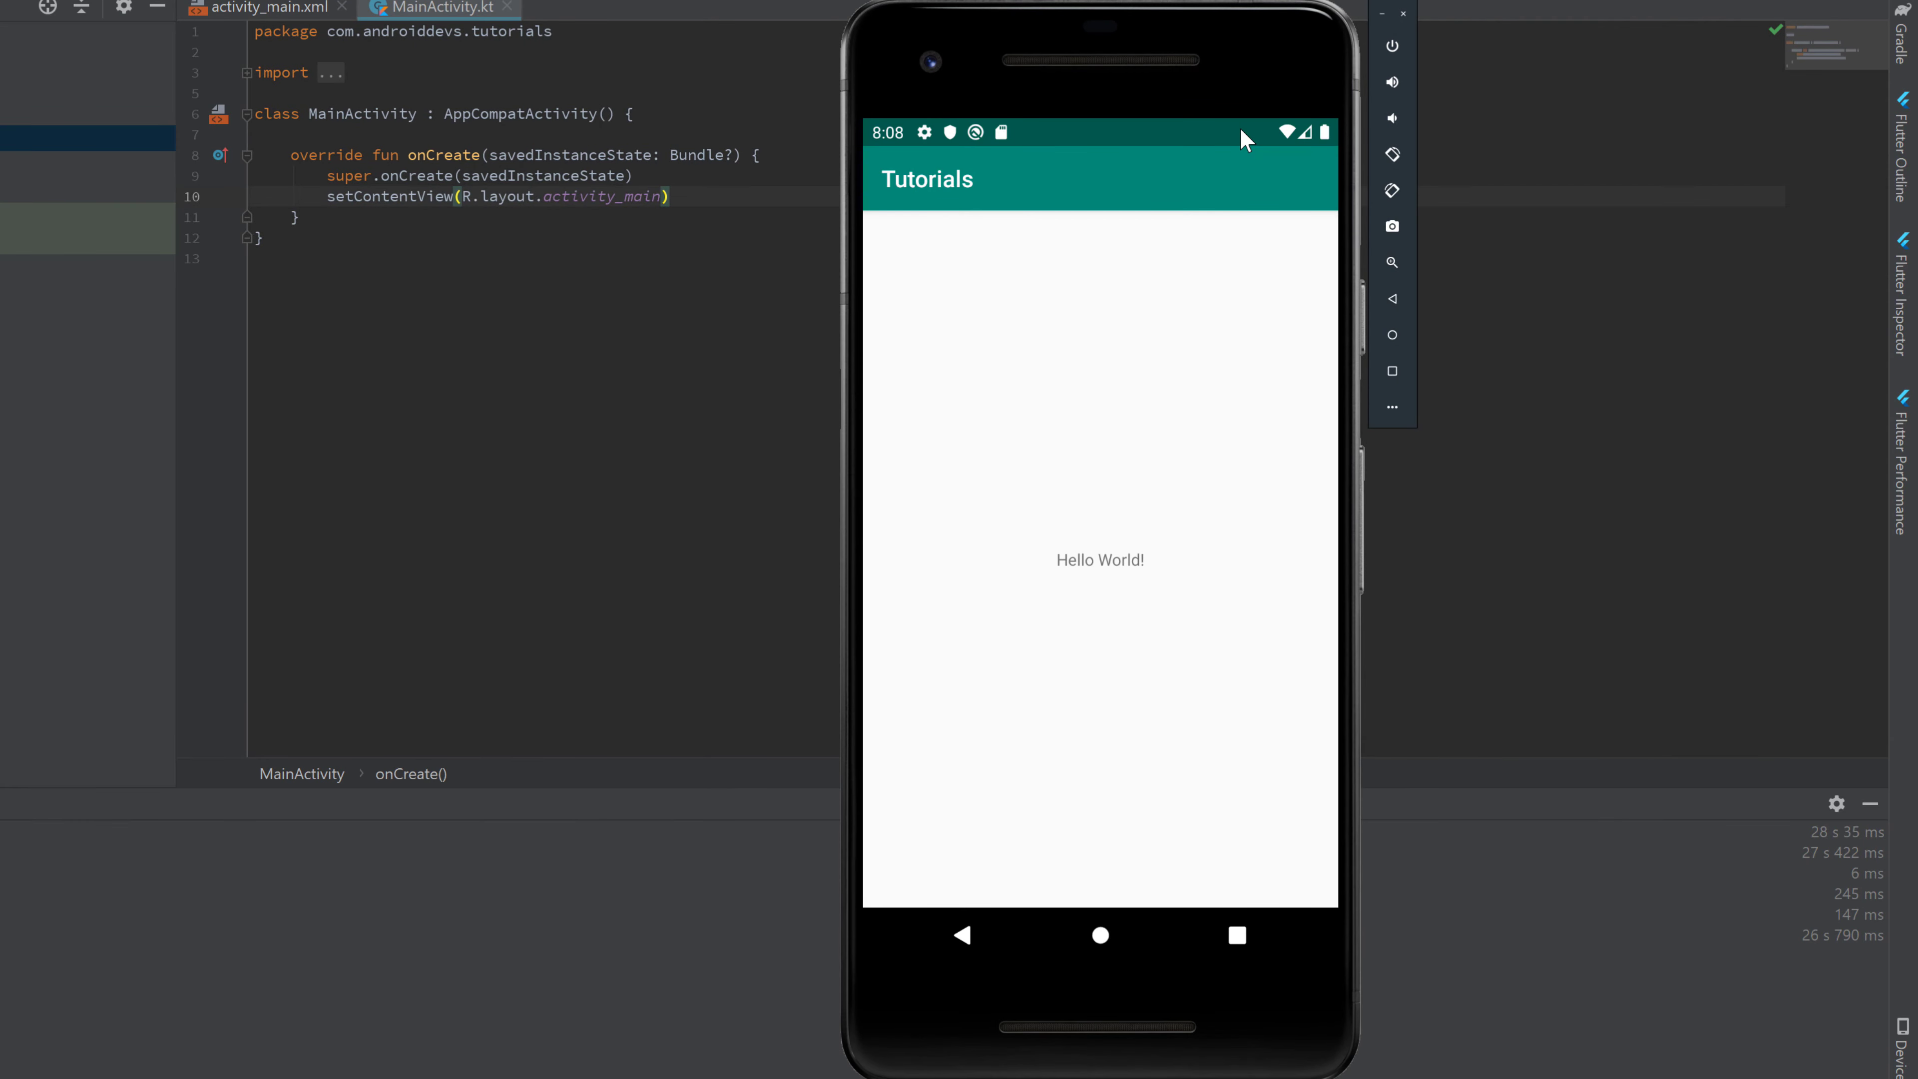
pyautogui.moveTo(1151, 742)
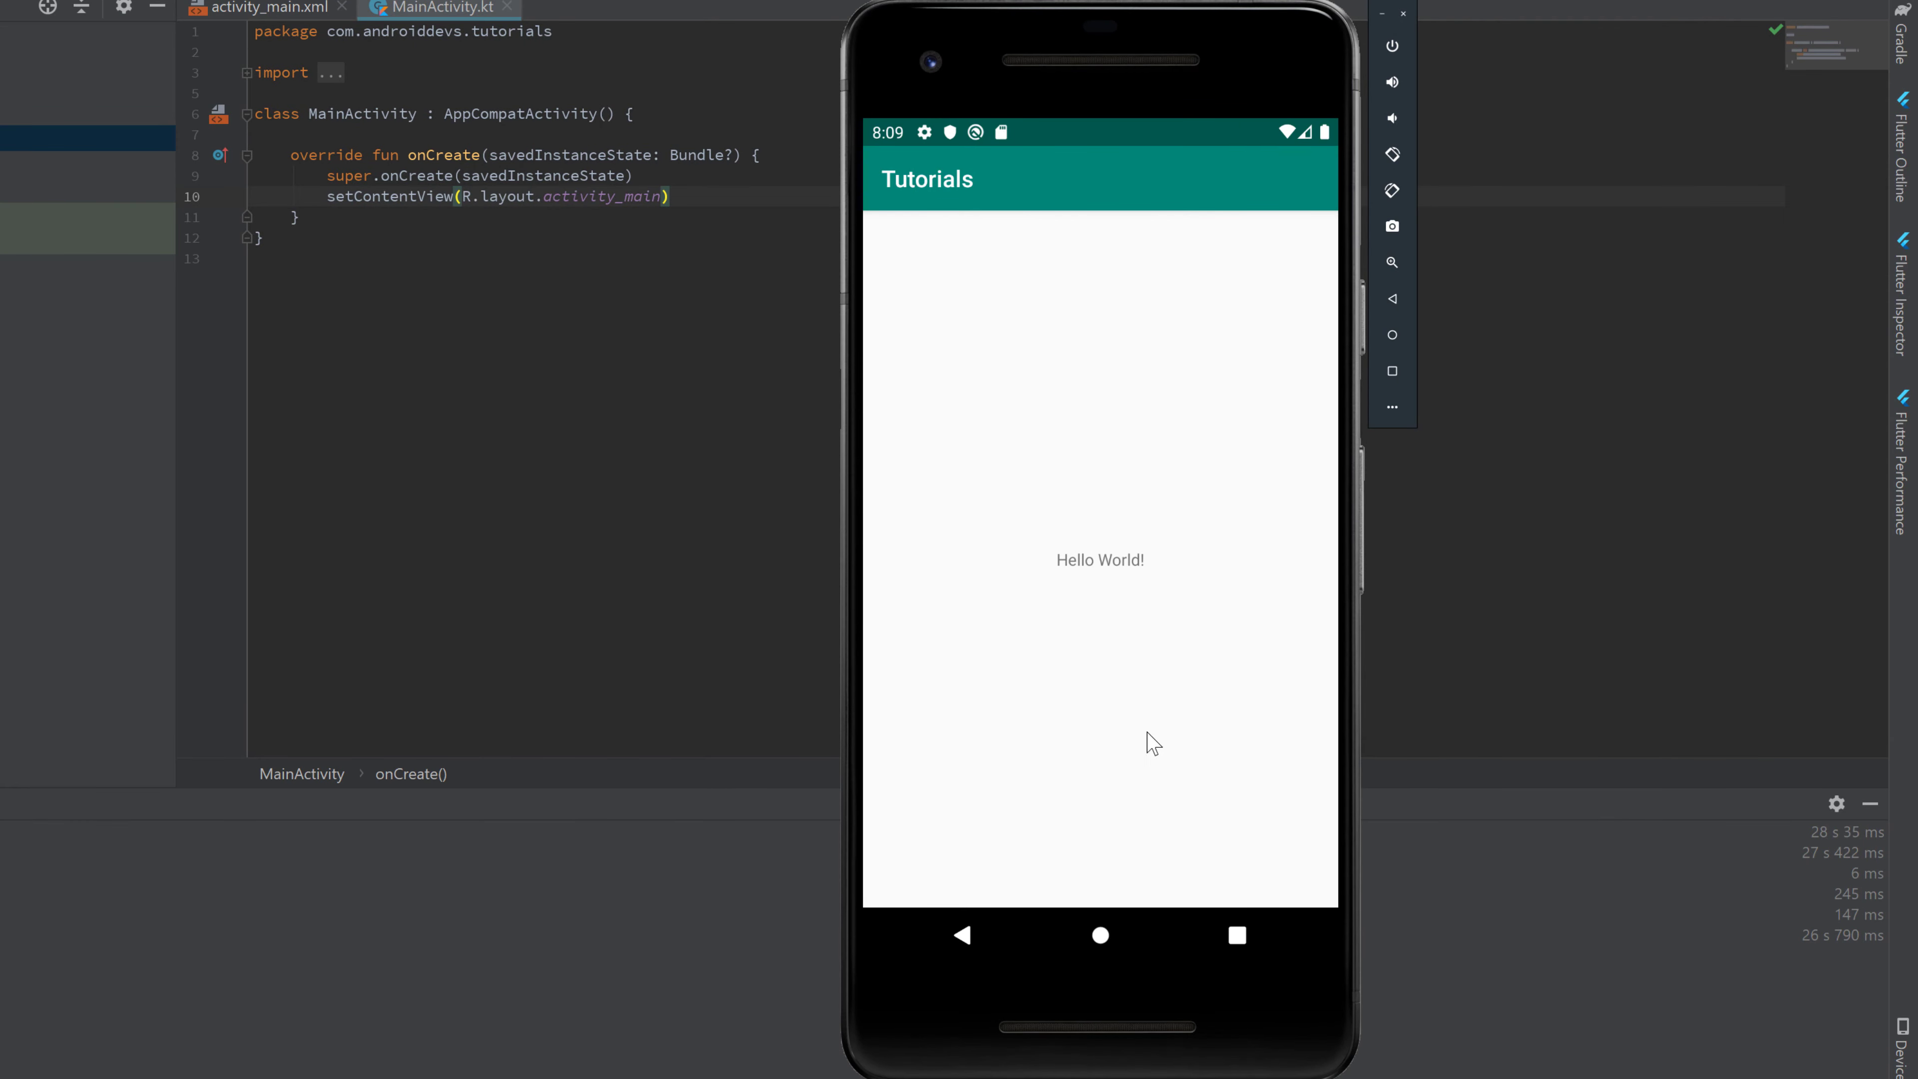
pyautogui.moveTo(1187, 608)
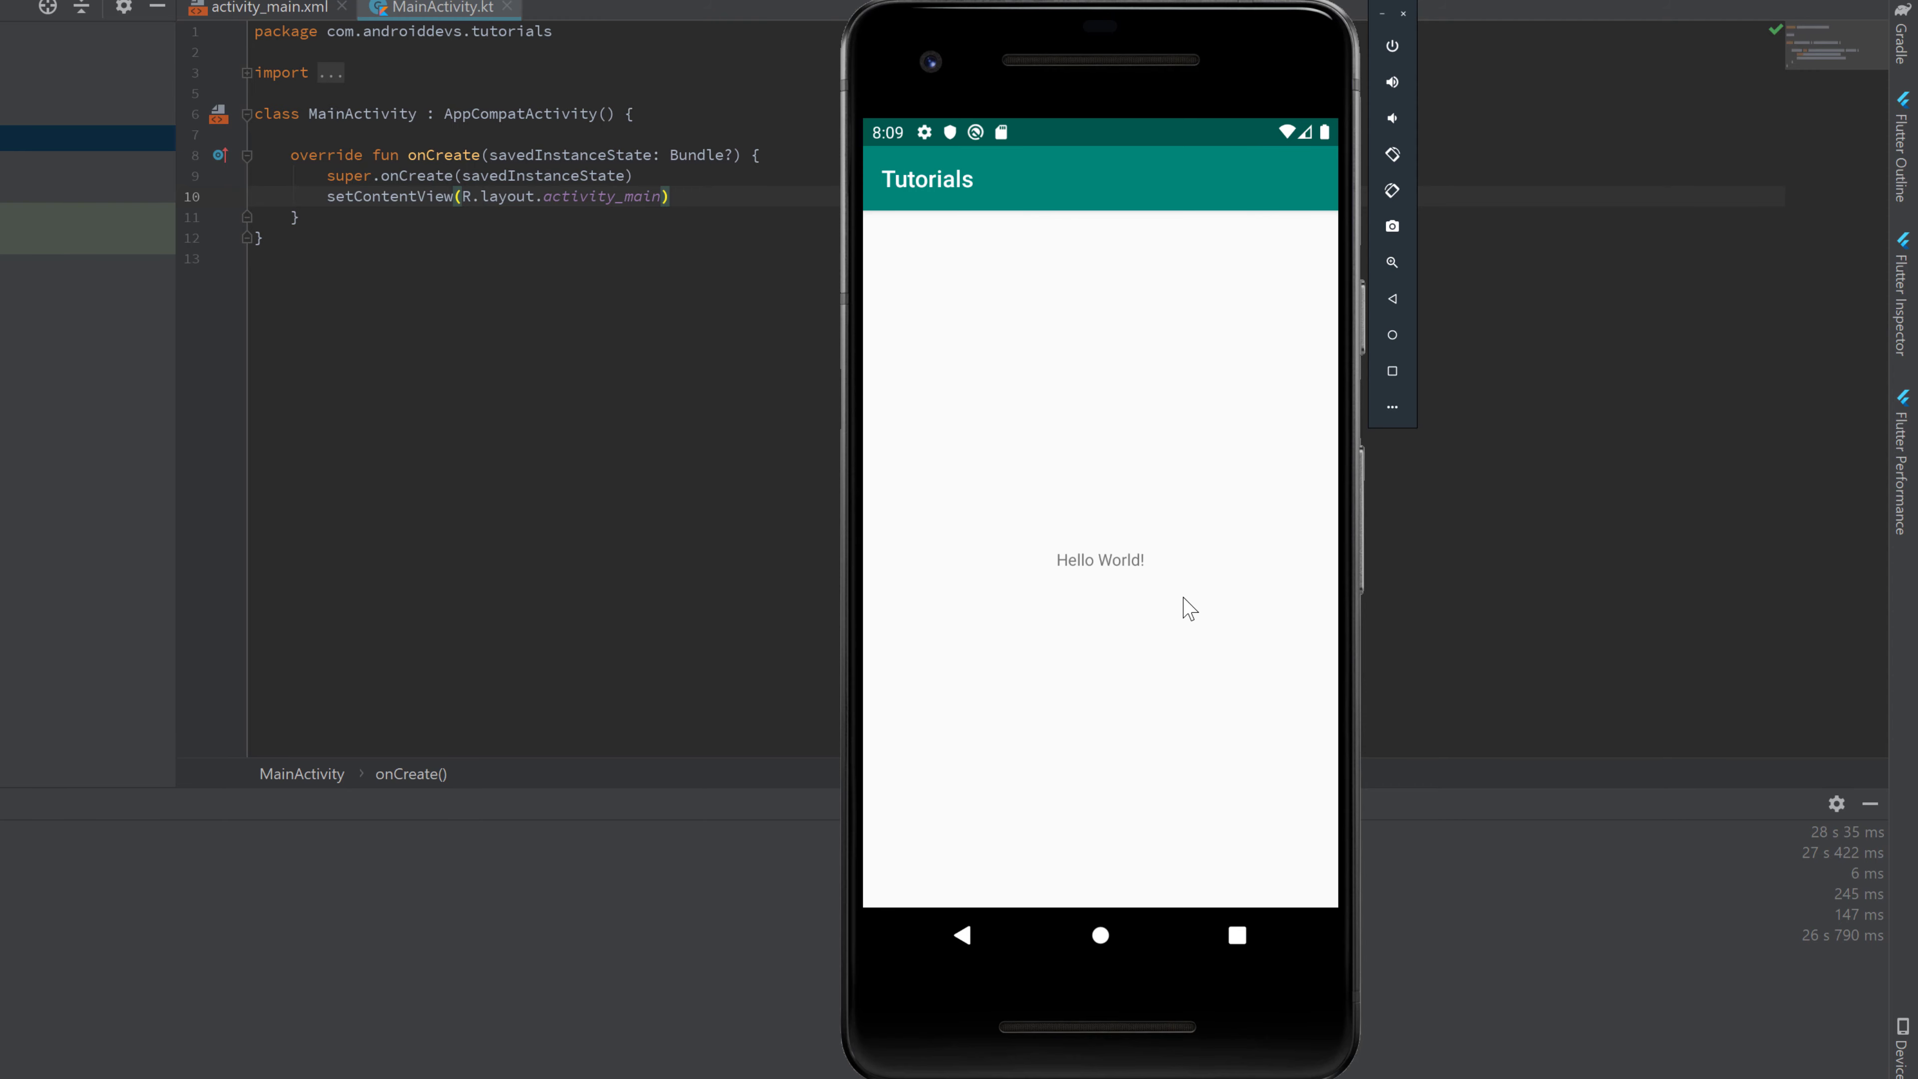